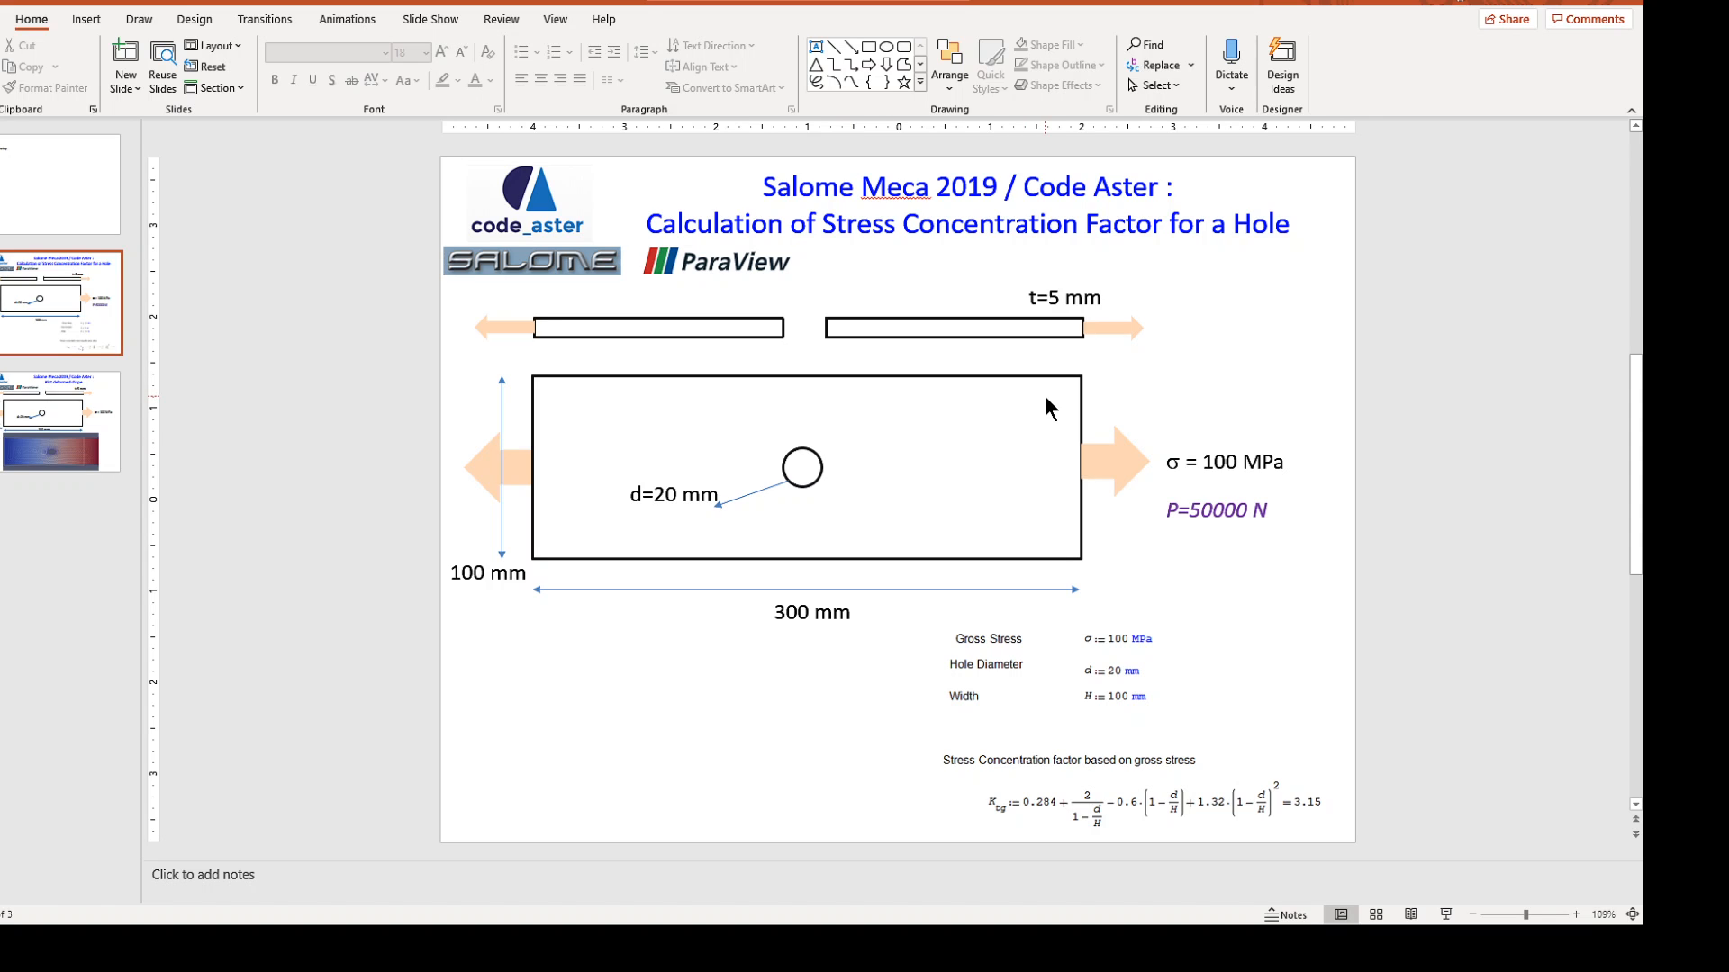
mouse_move(1234, 416)
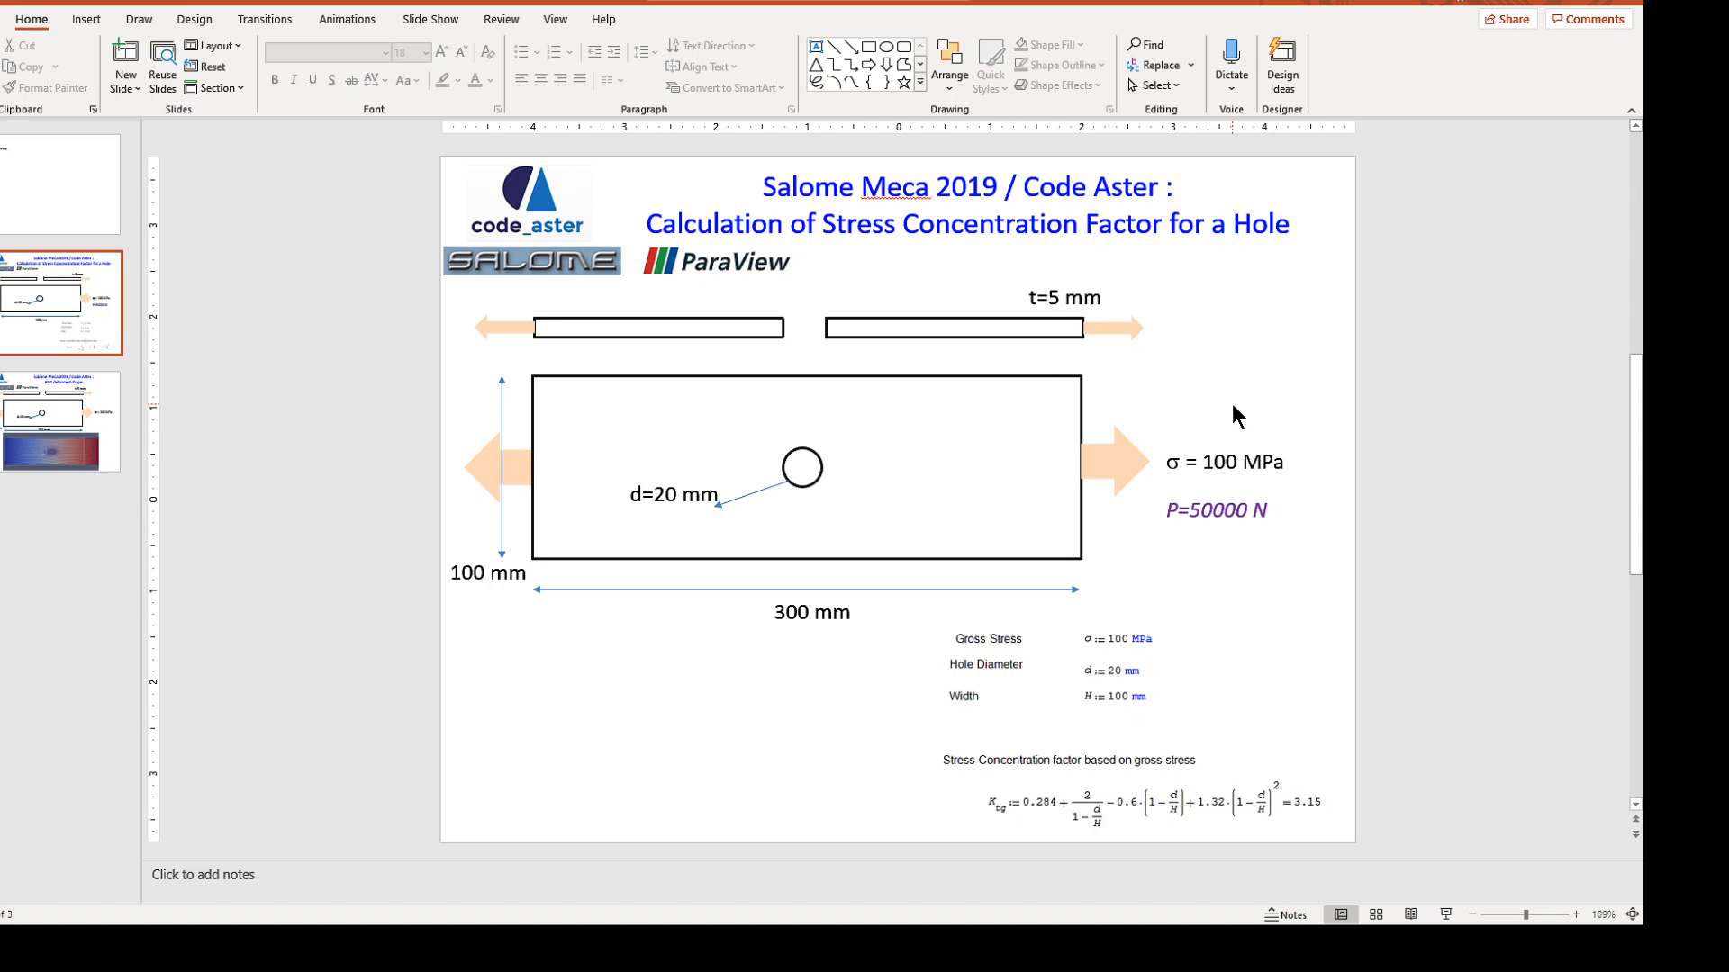
mouse_move(1261, 380)
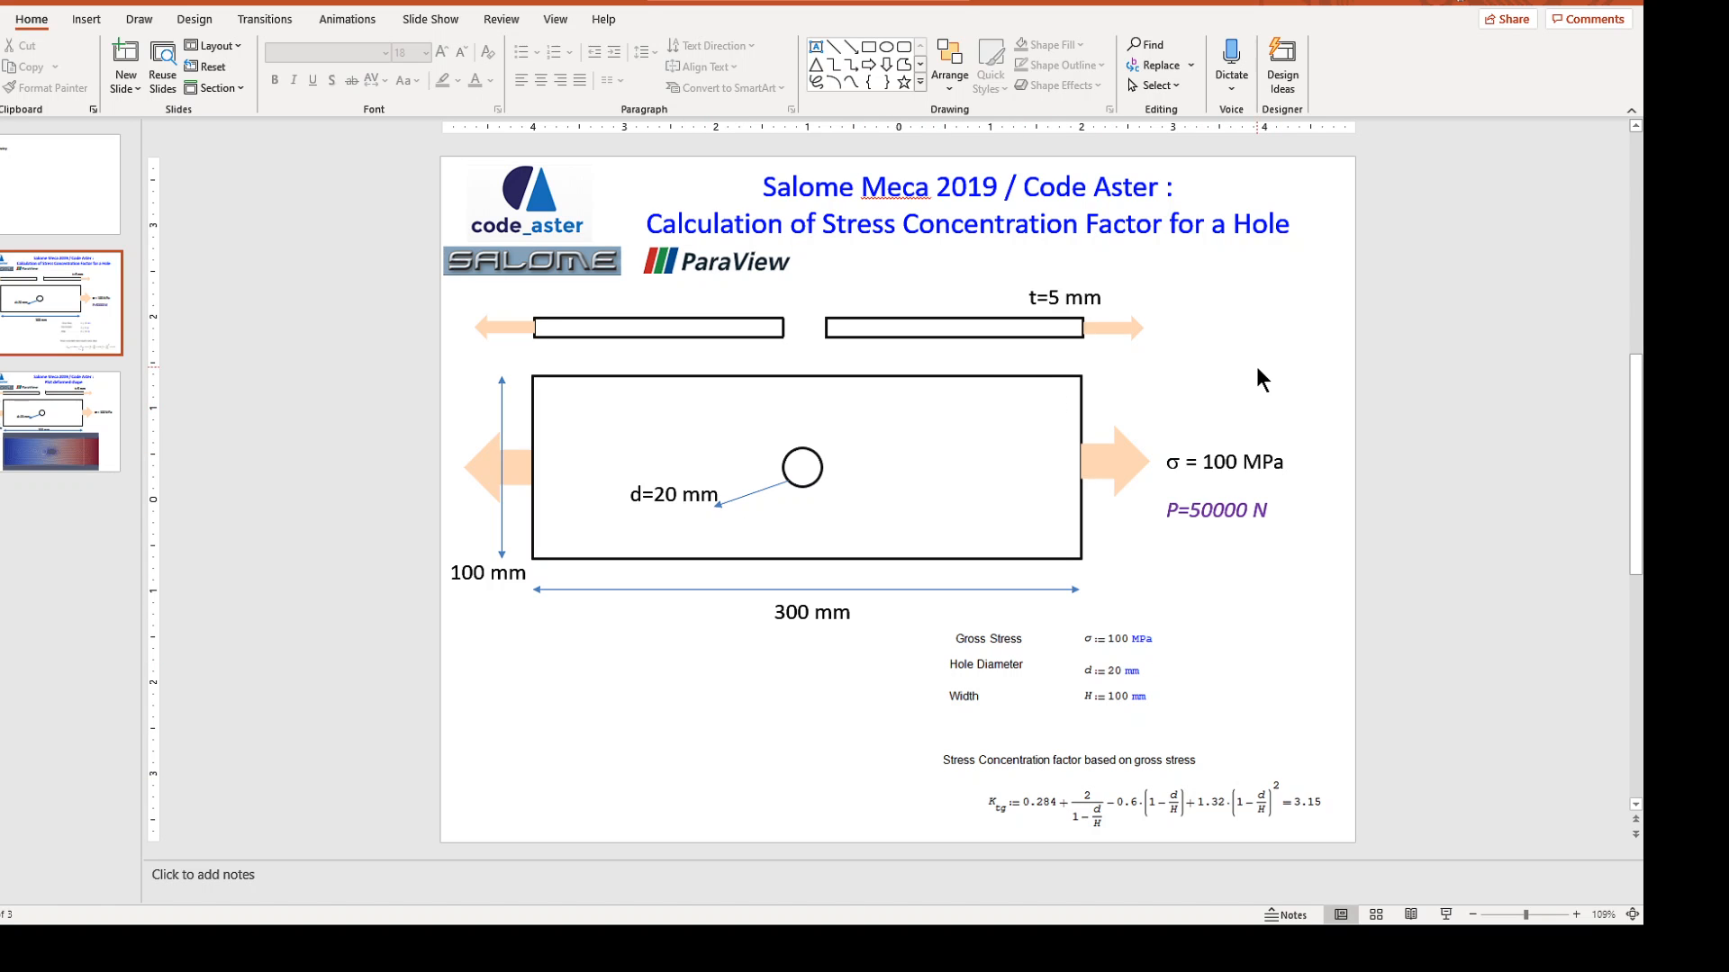
mouse_move(562, 504)
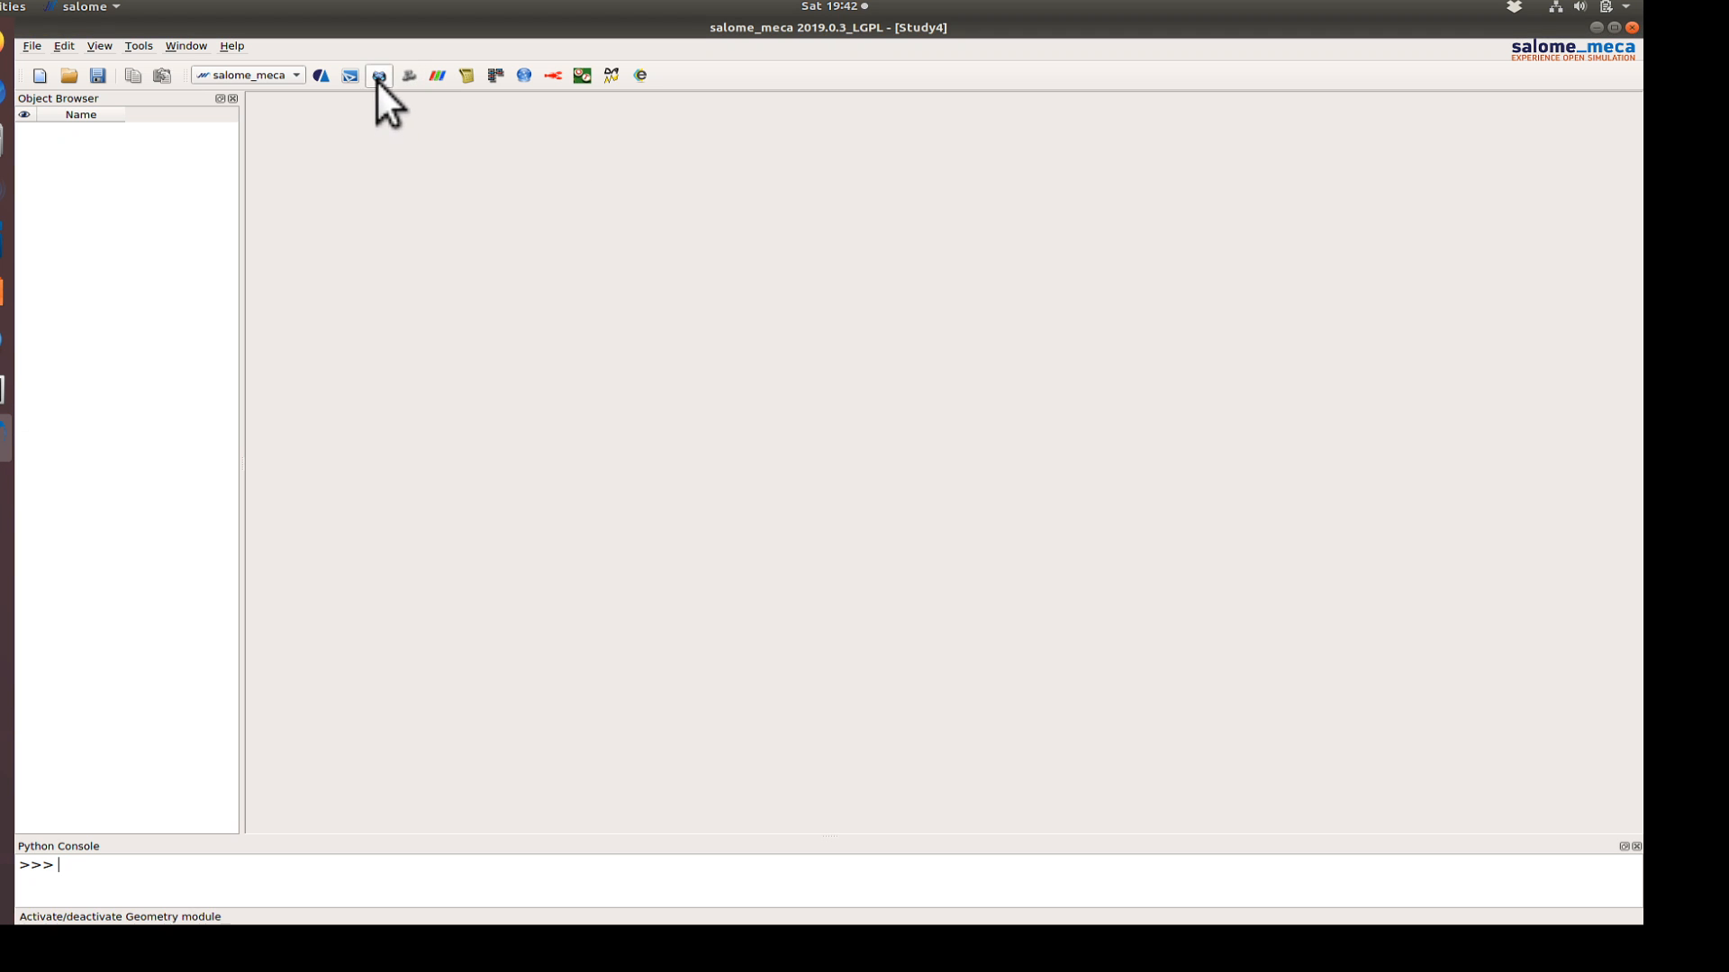
- In the Geometry module, create Face_1, a rectangular face 300 high and 100 wide
click(378, 75)
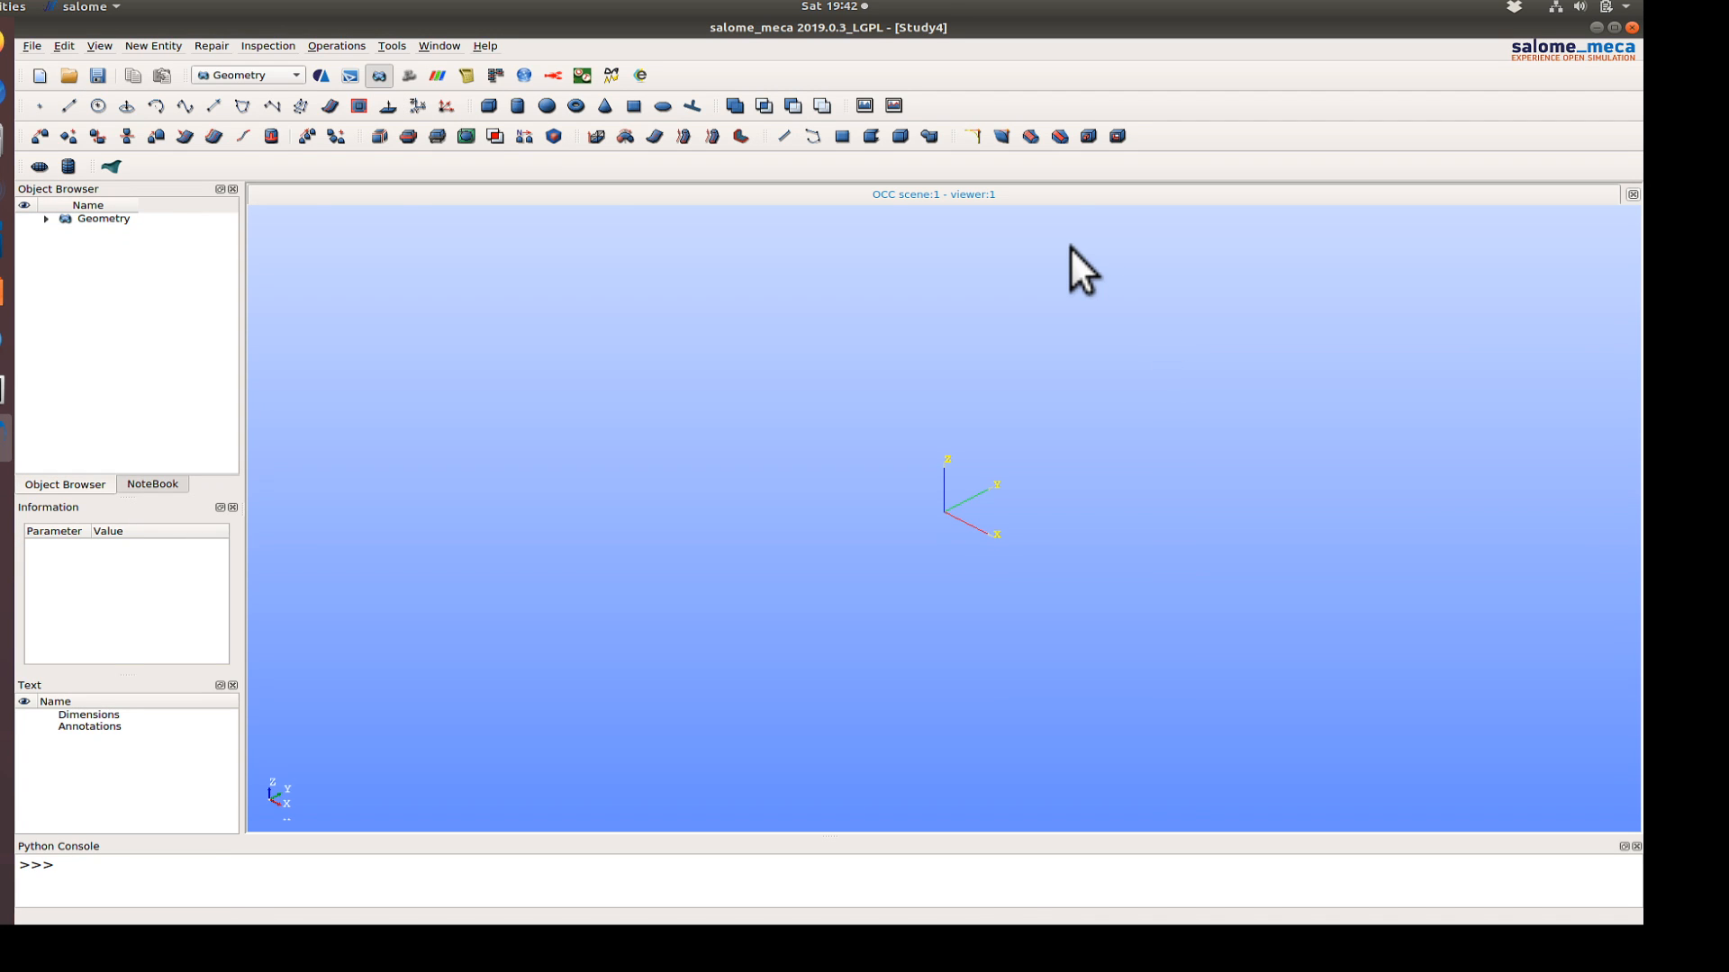
click(841, 136)
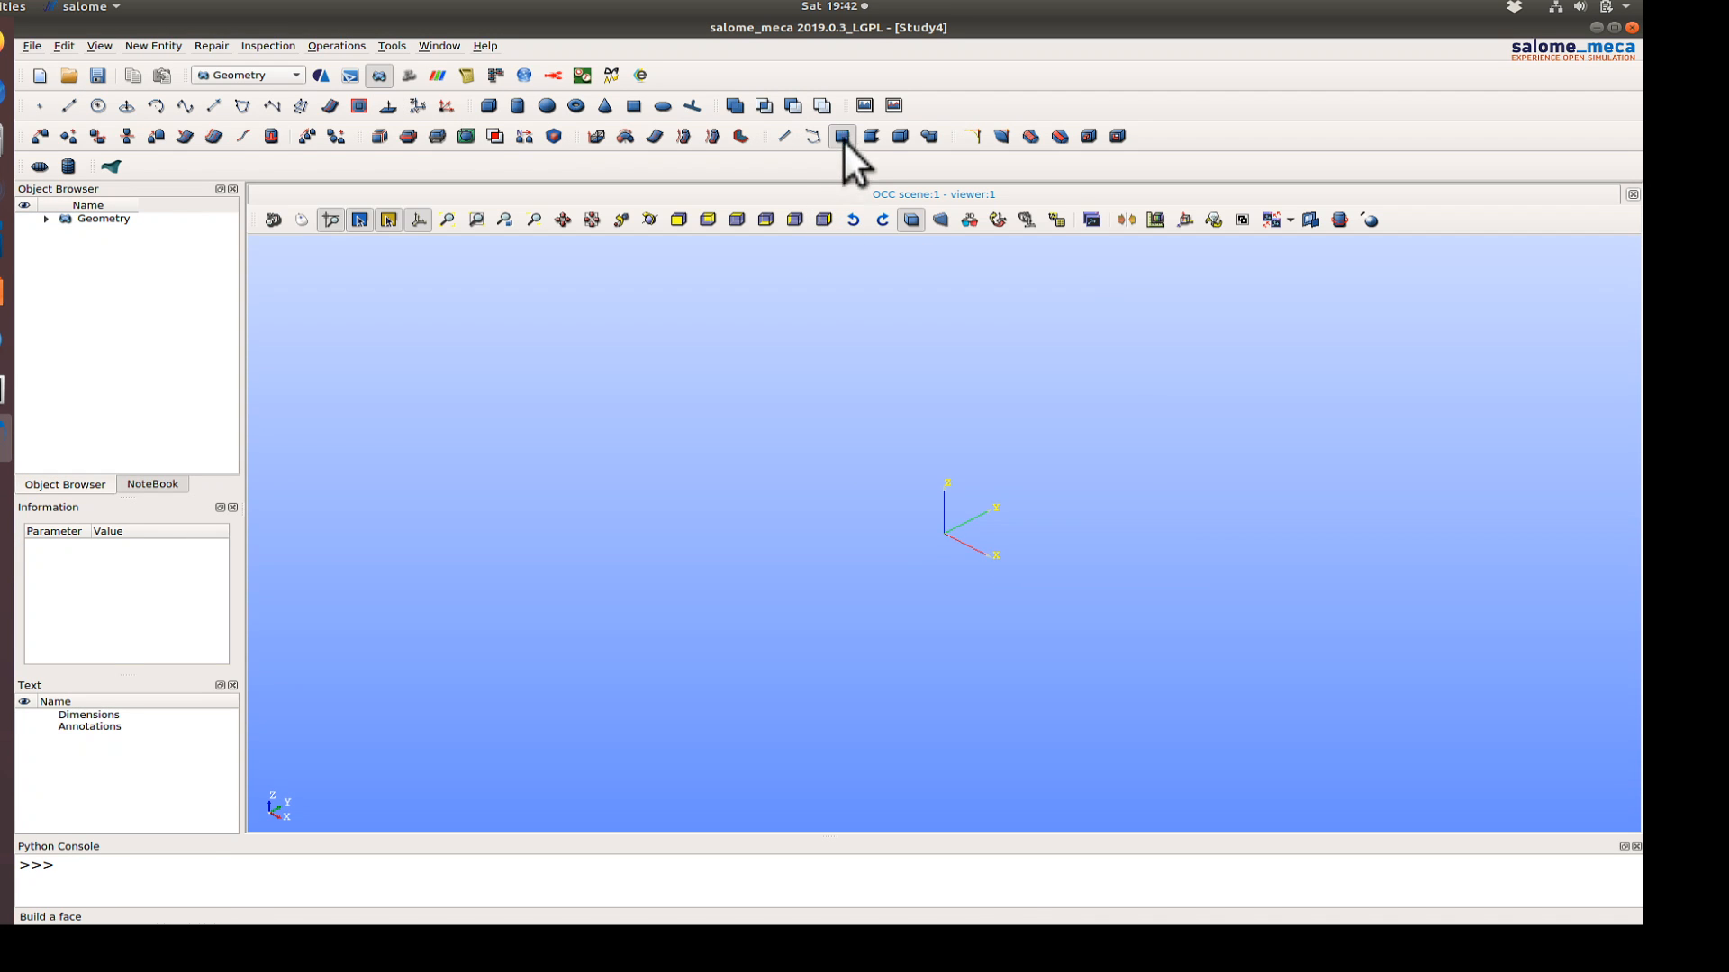
click(840, 136)
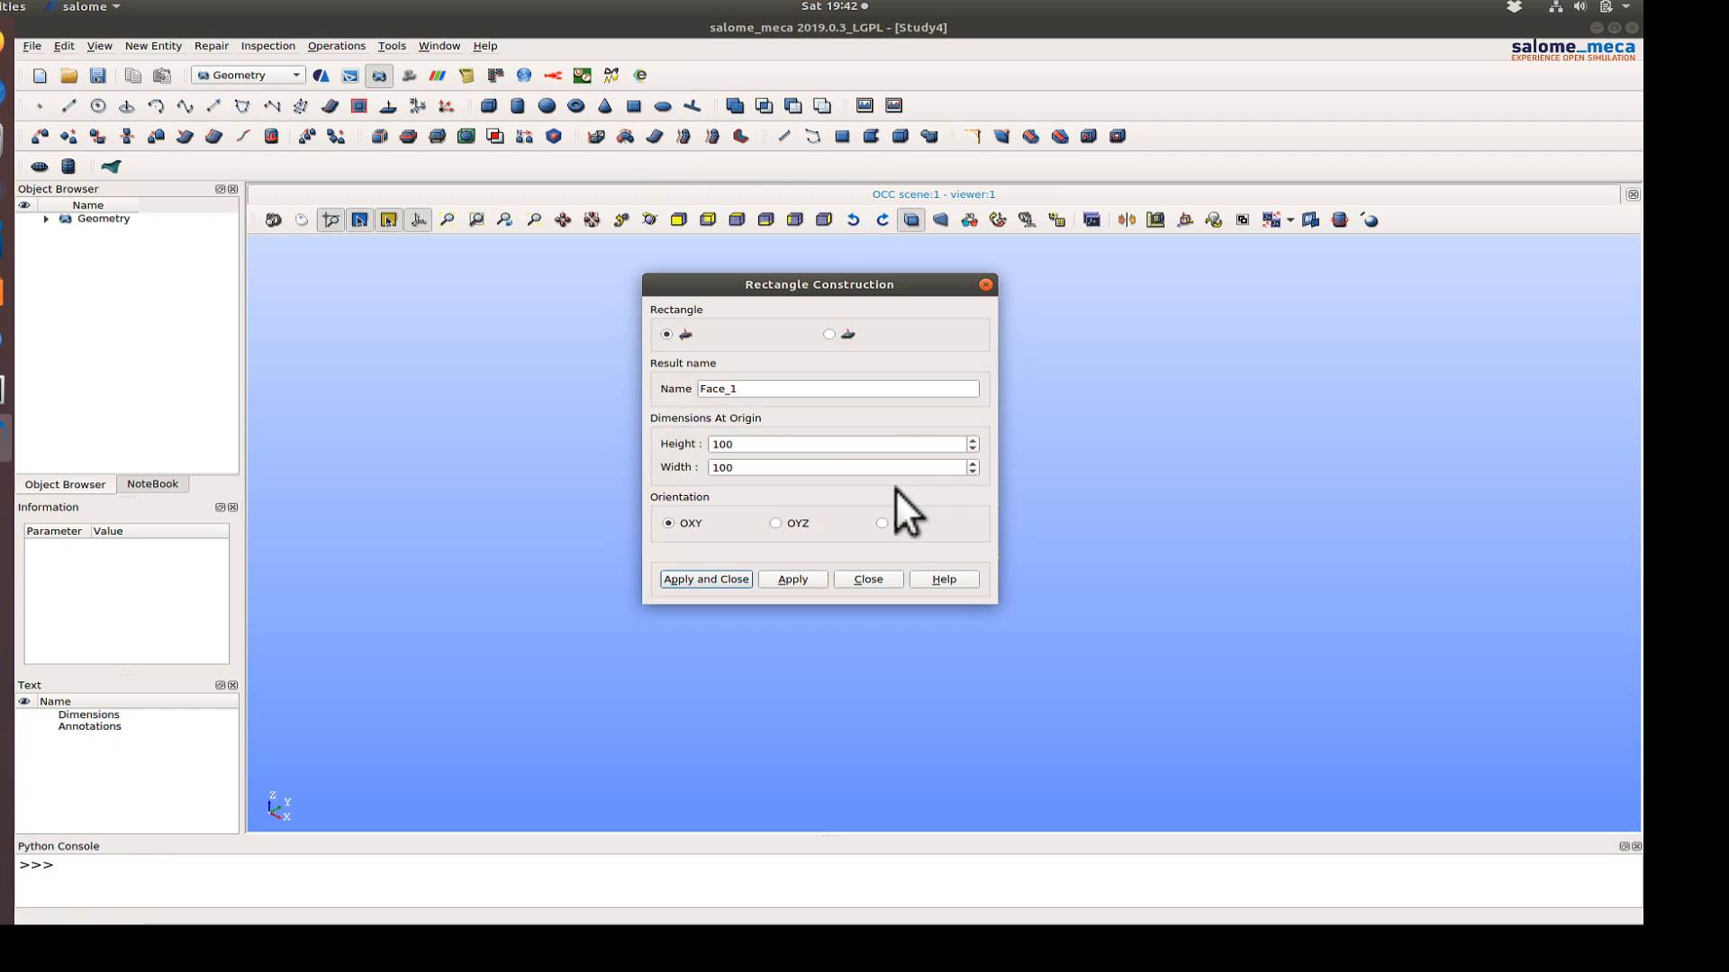
text(300)
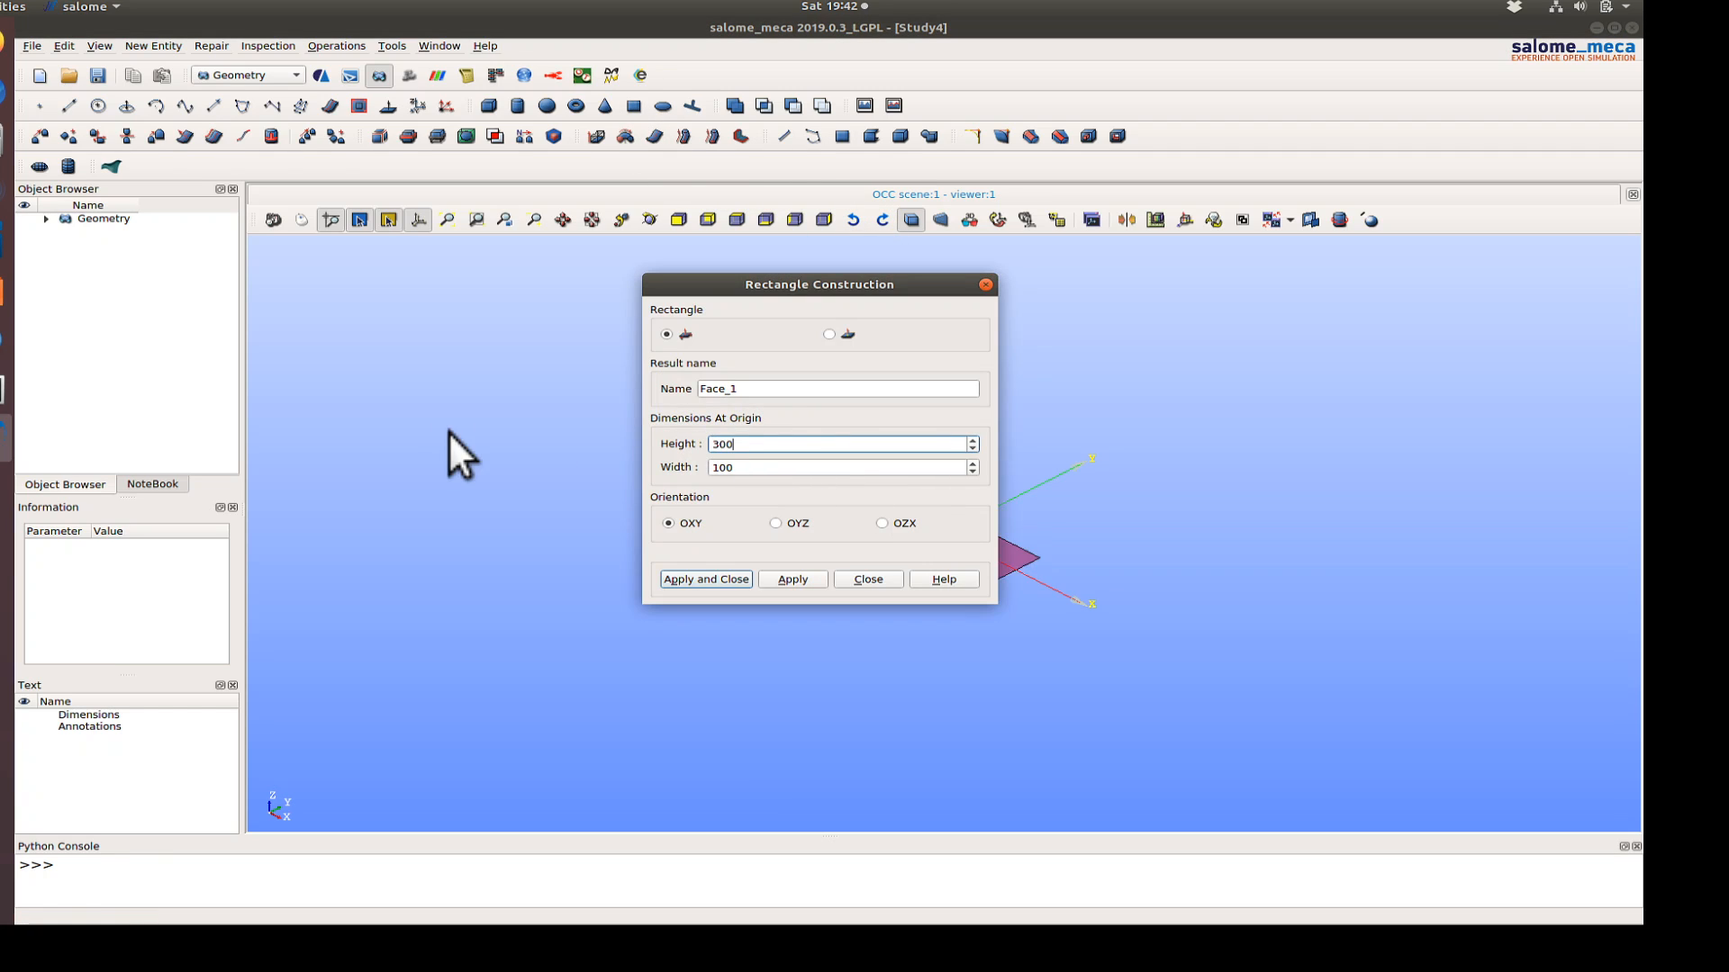
click(792, 575)
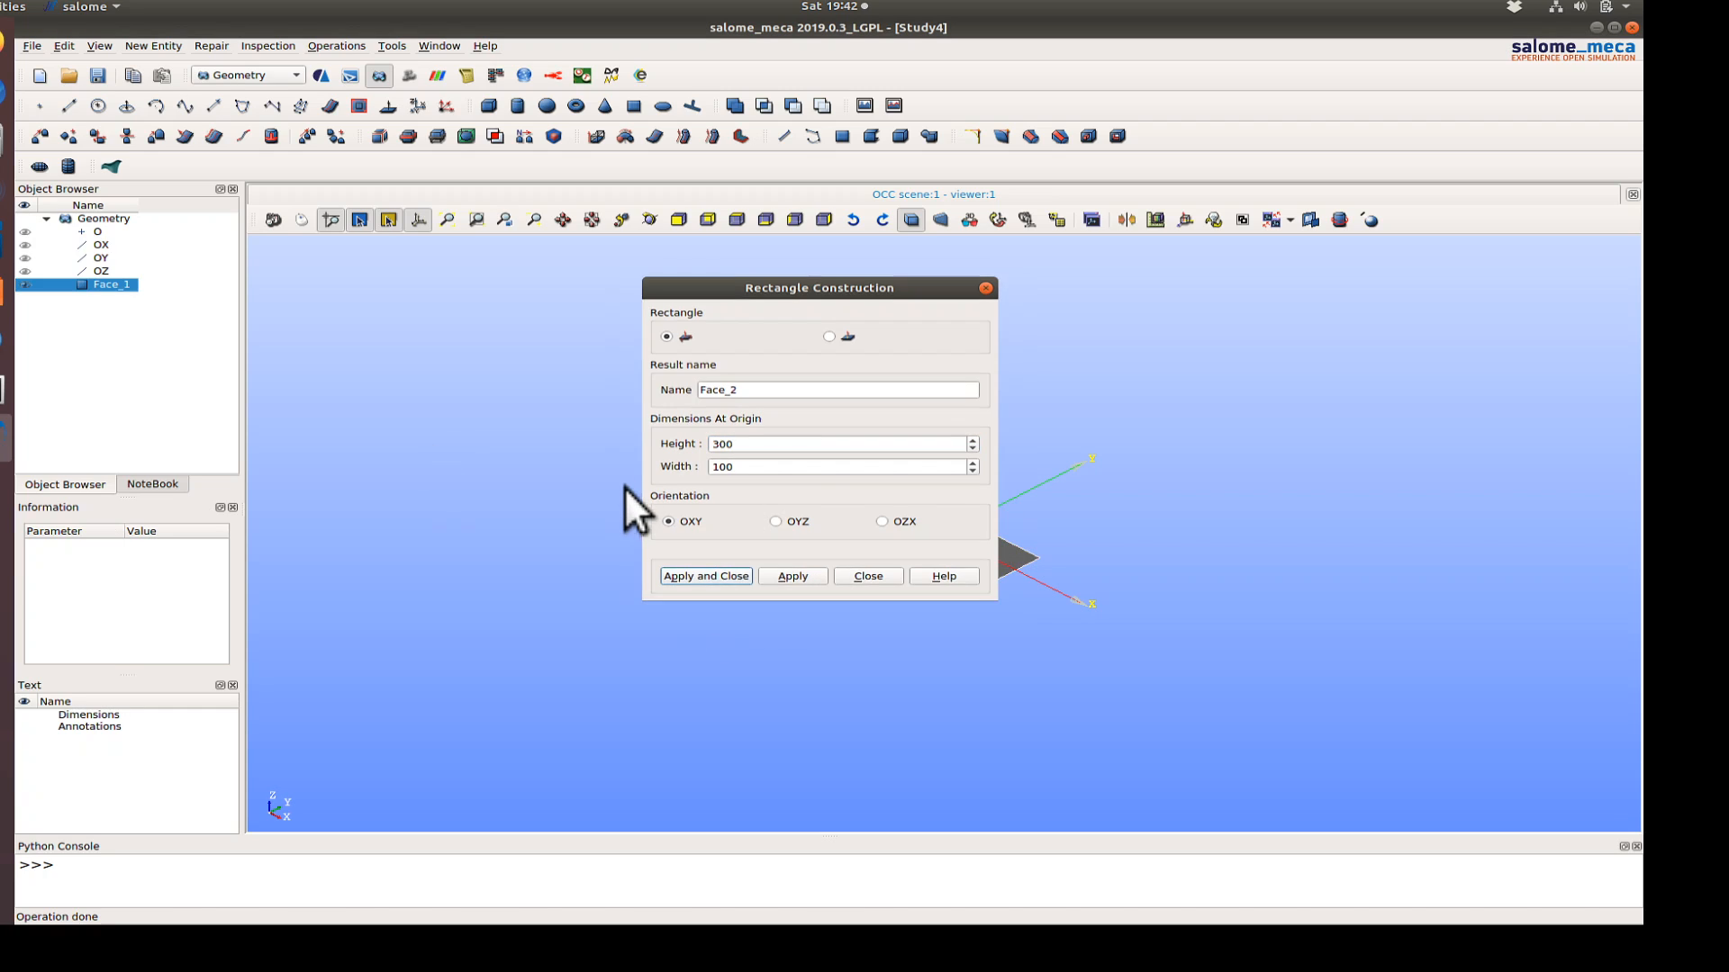
click(704, 575)
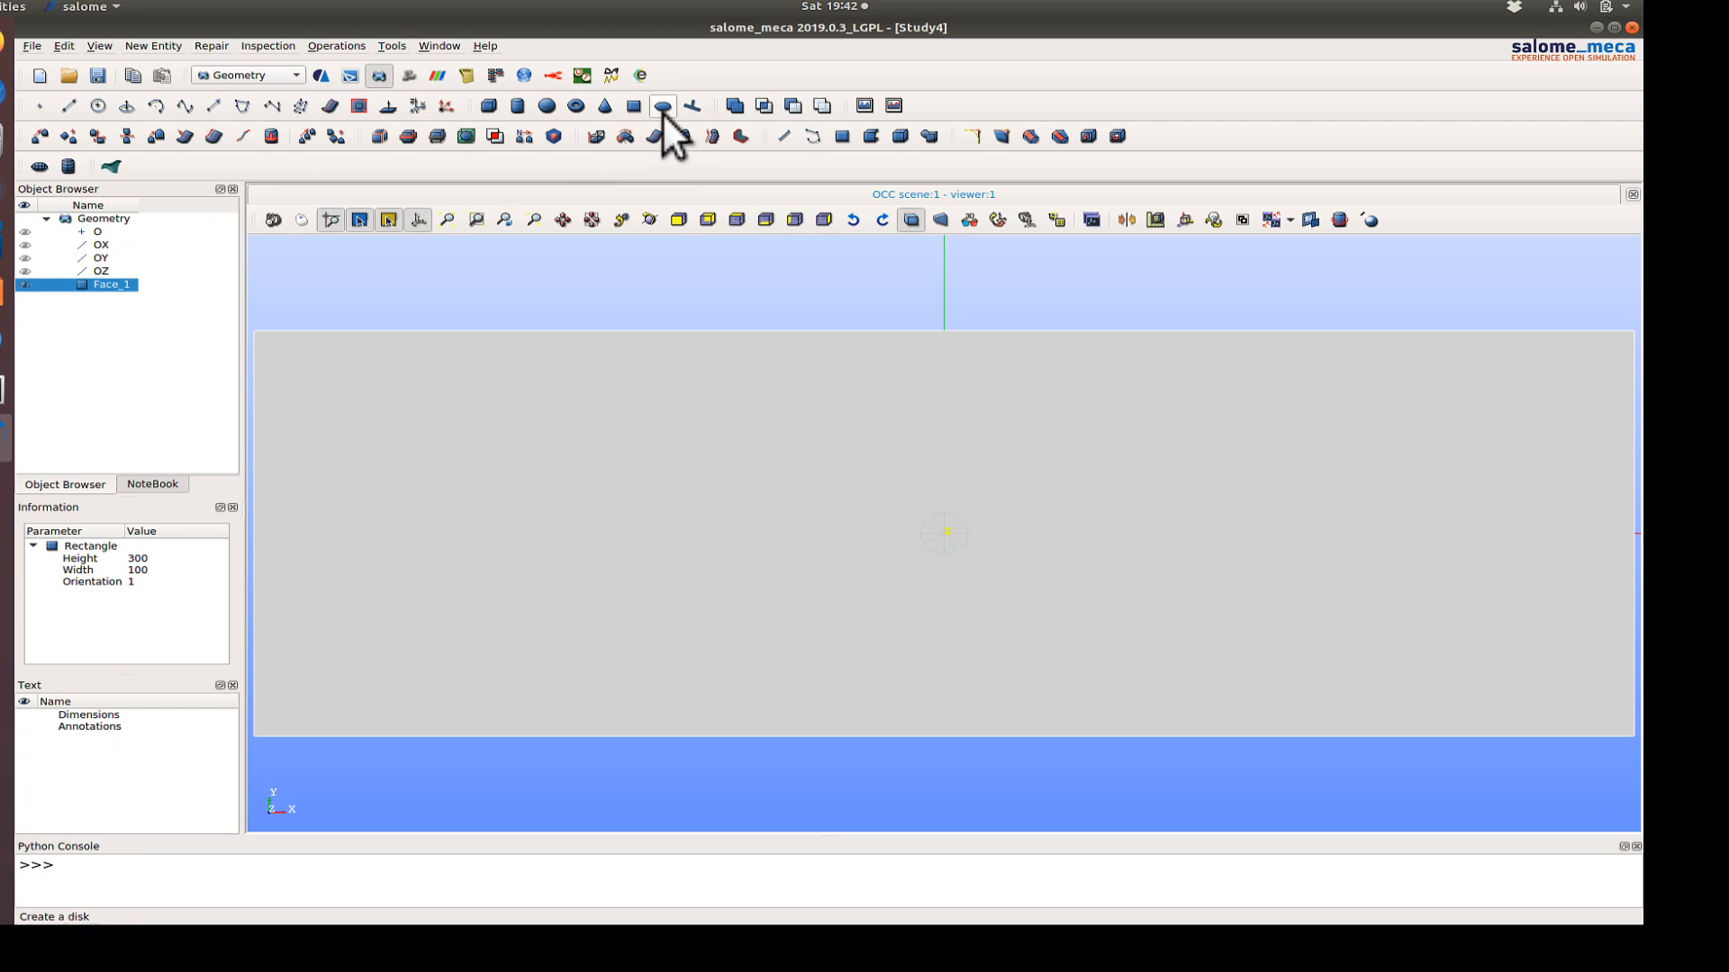
- Create Disk_1 with radius 10 at the plate centre, then select Face_1
click(661, 106)
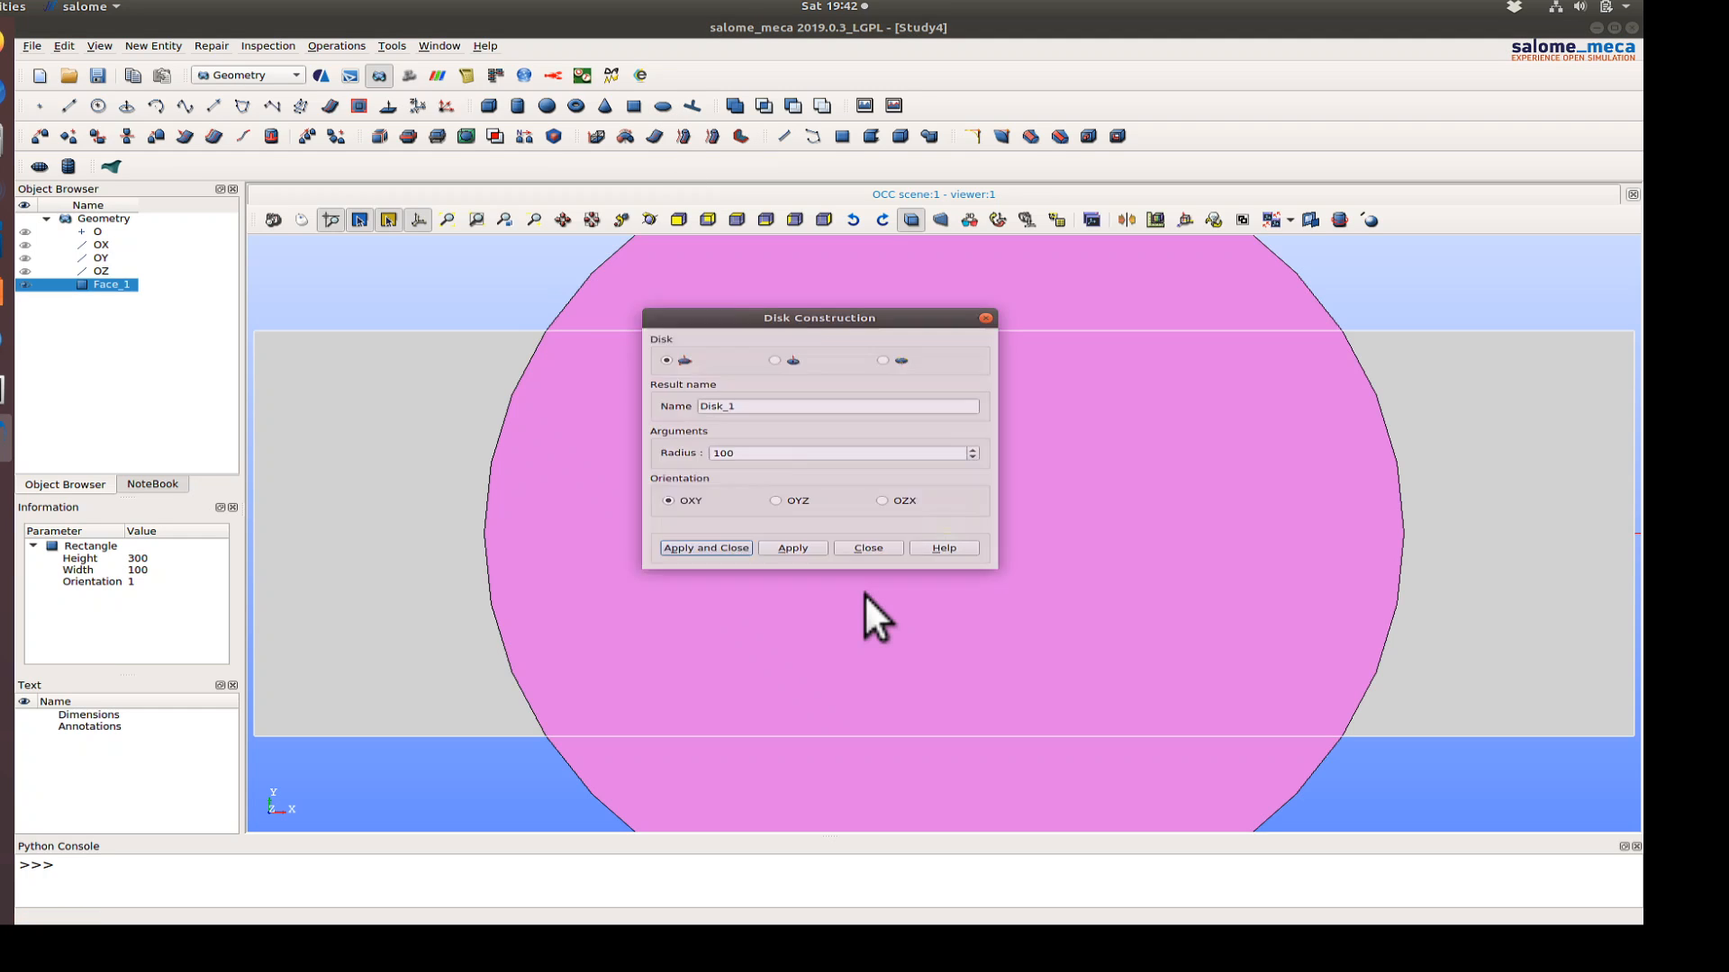
text(10)
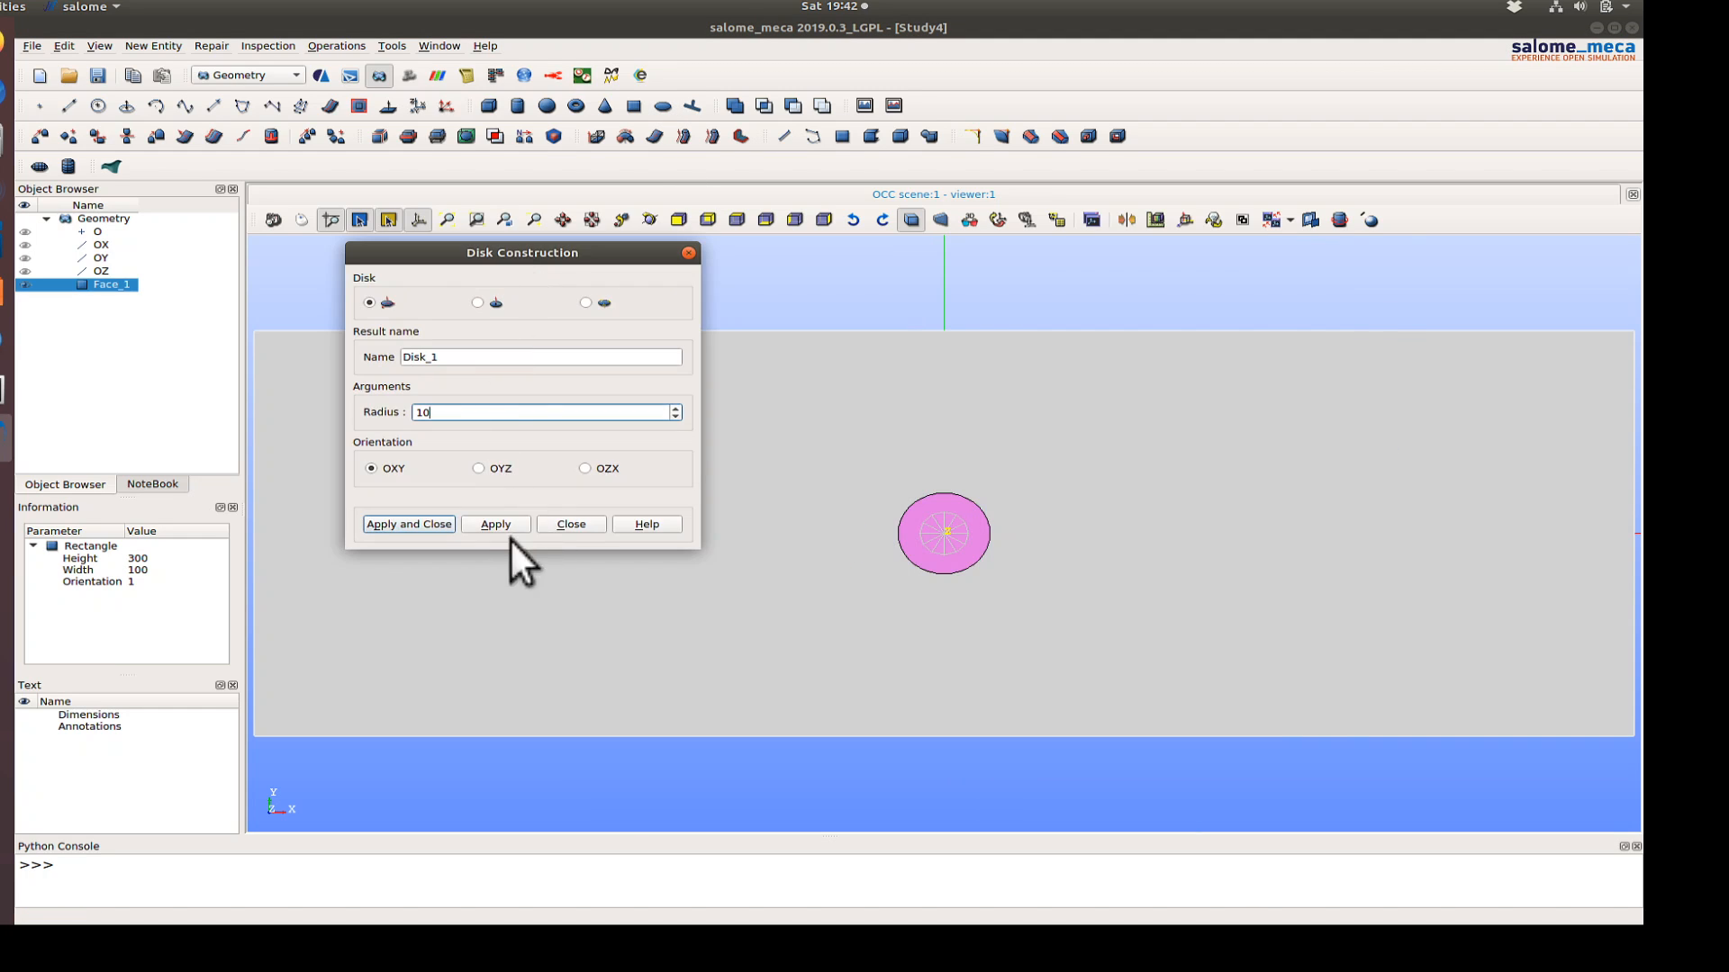
click(408, 524)
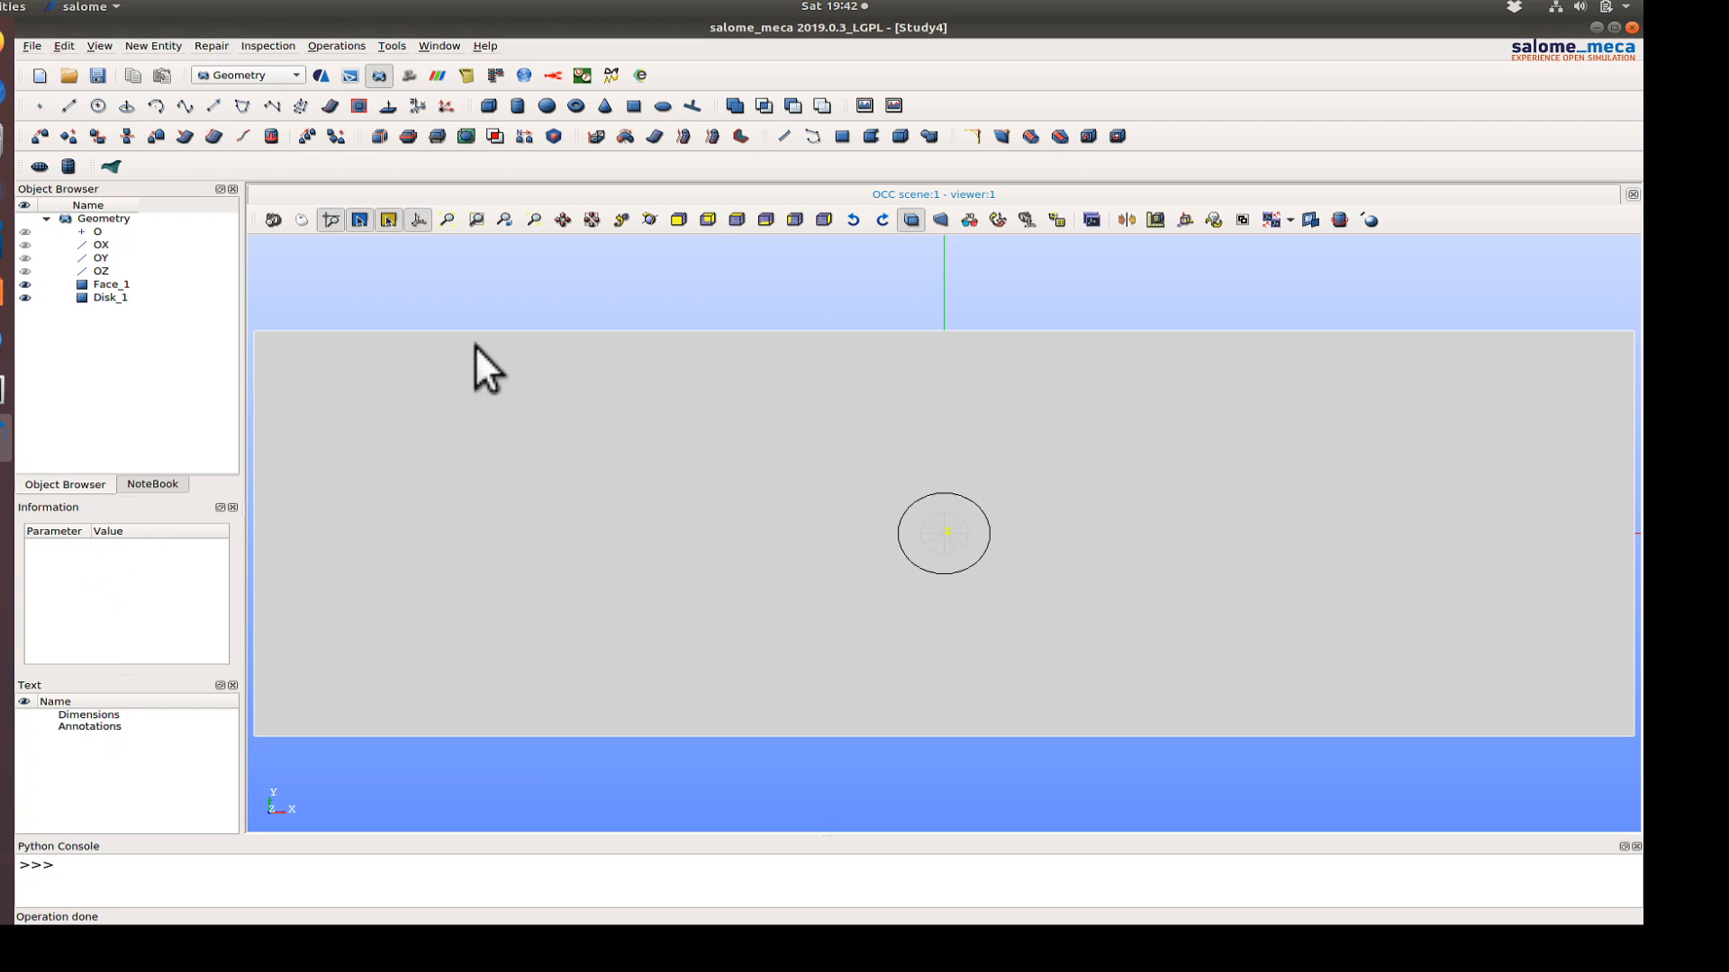
click(110, 284)
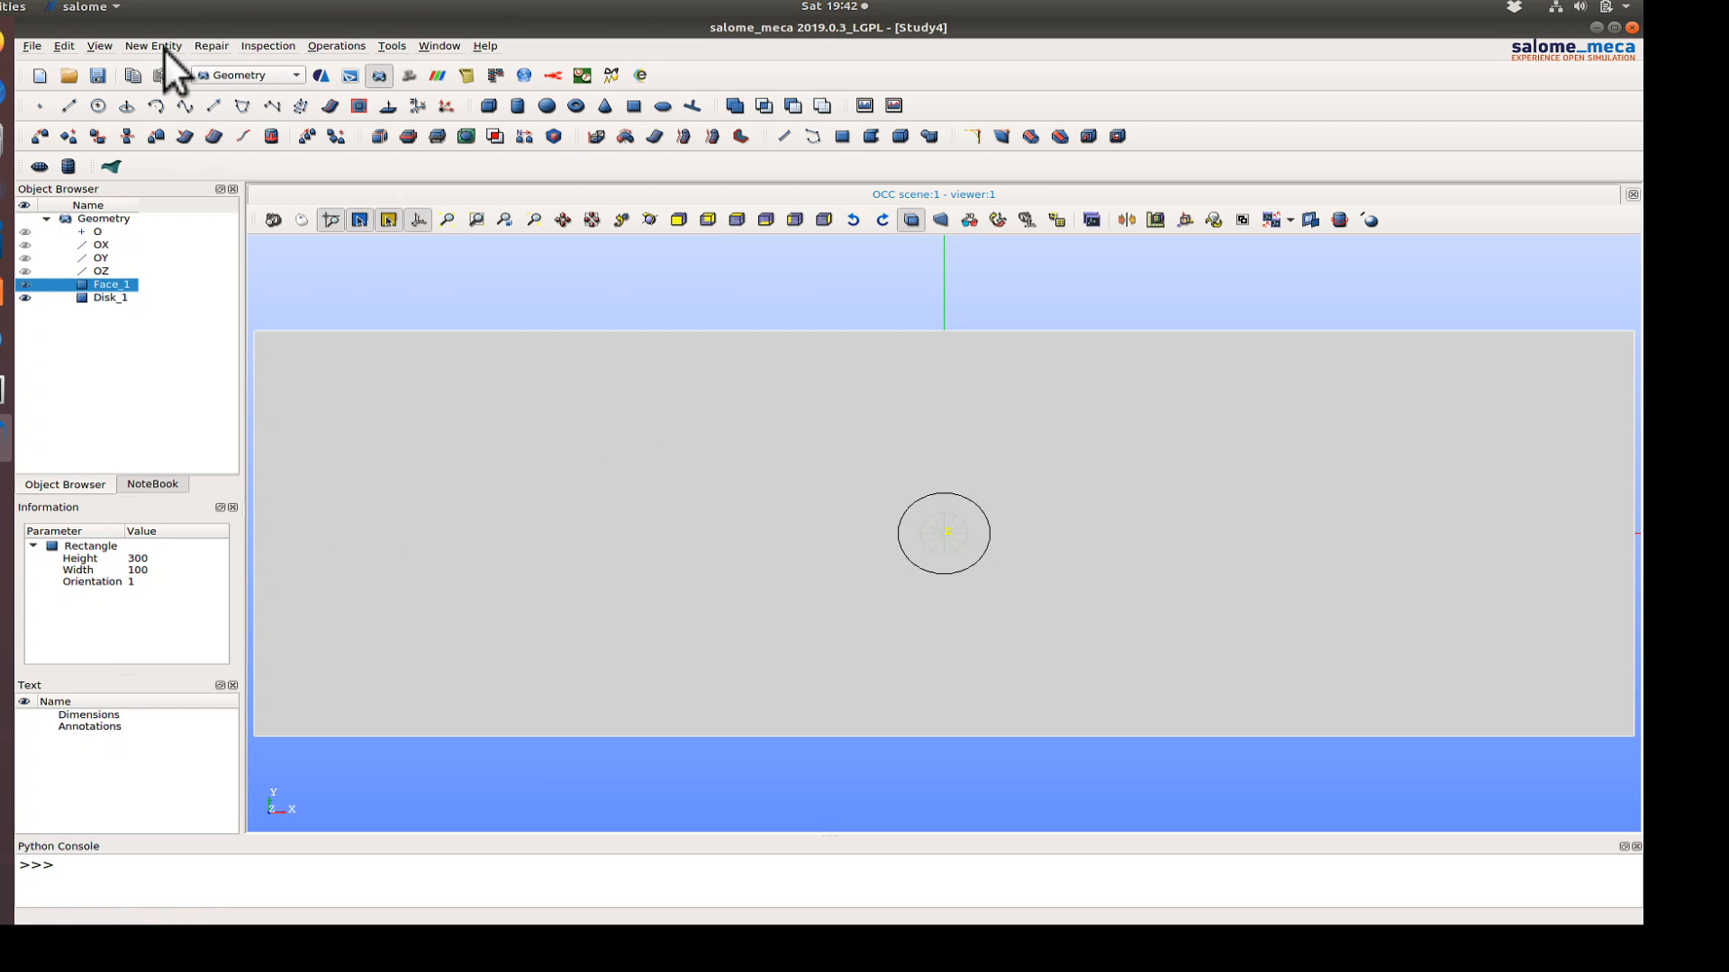
- Boolean-cut Disk_1 from Face_1 to produce Cut_1
click(211, 45)
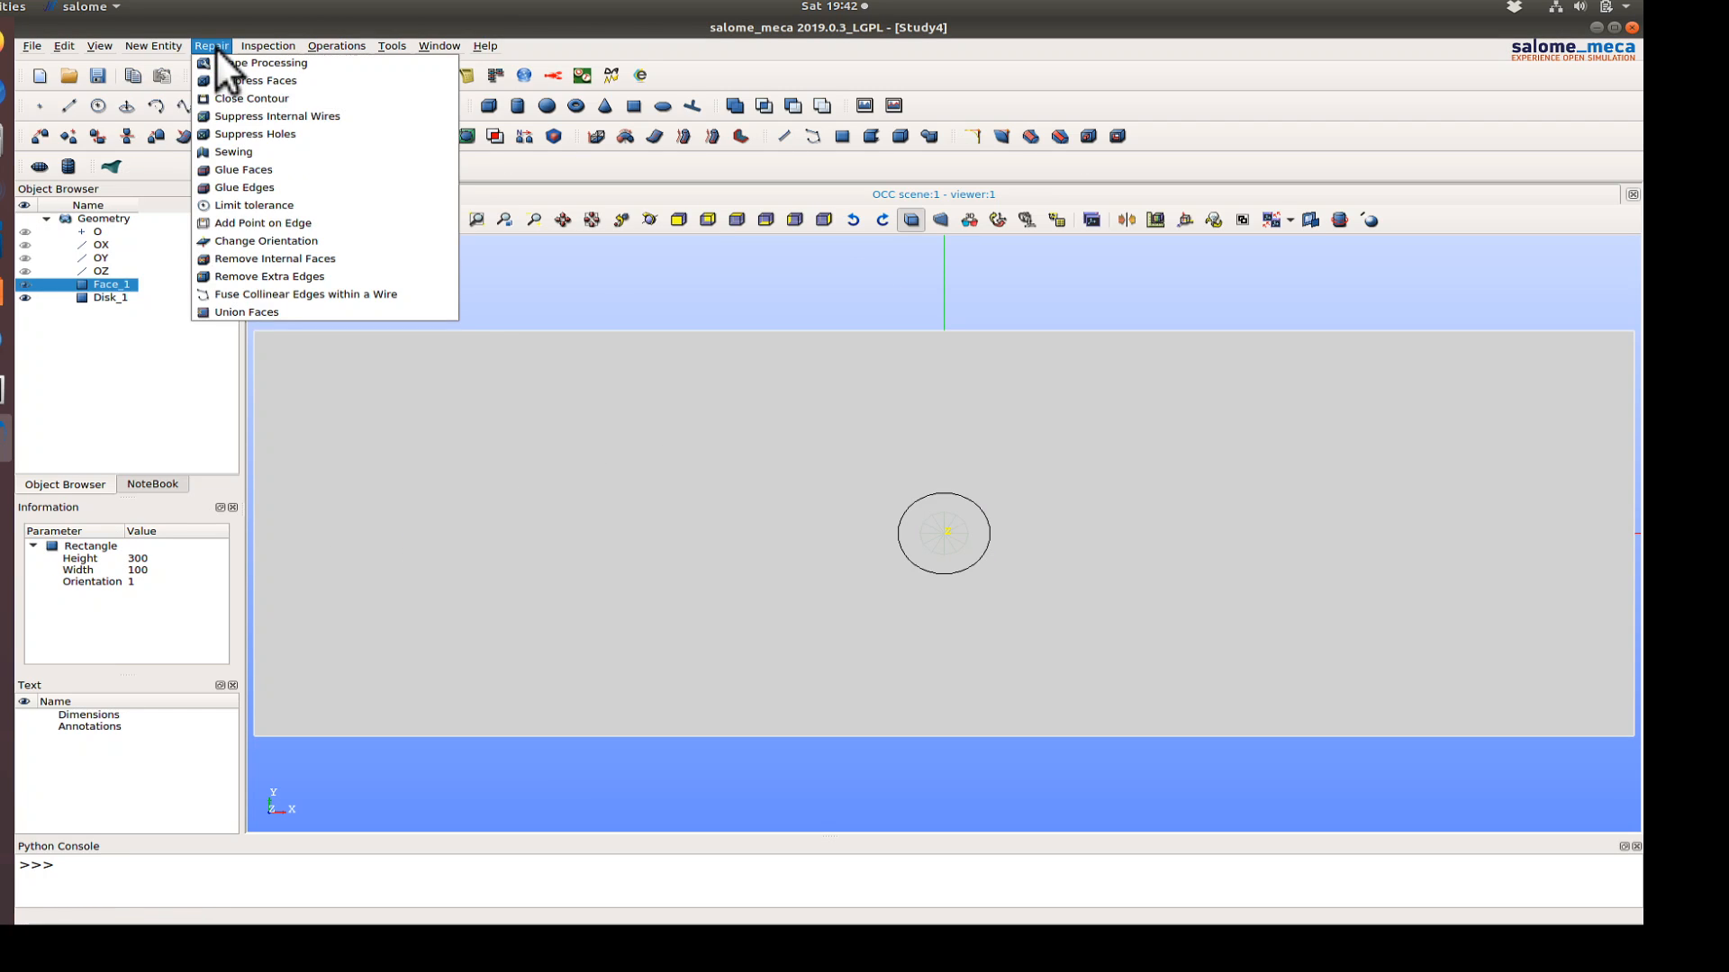
click(336, 45)
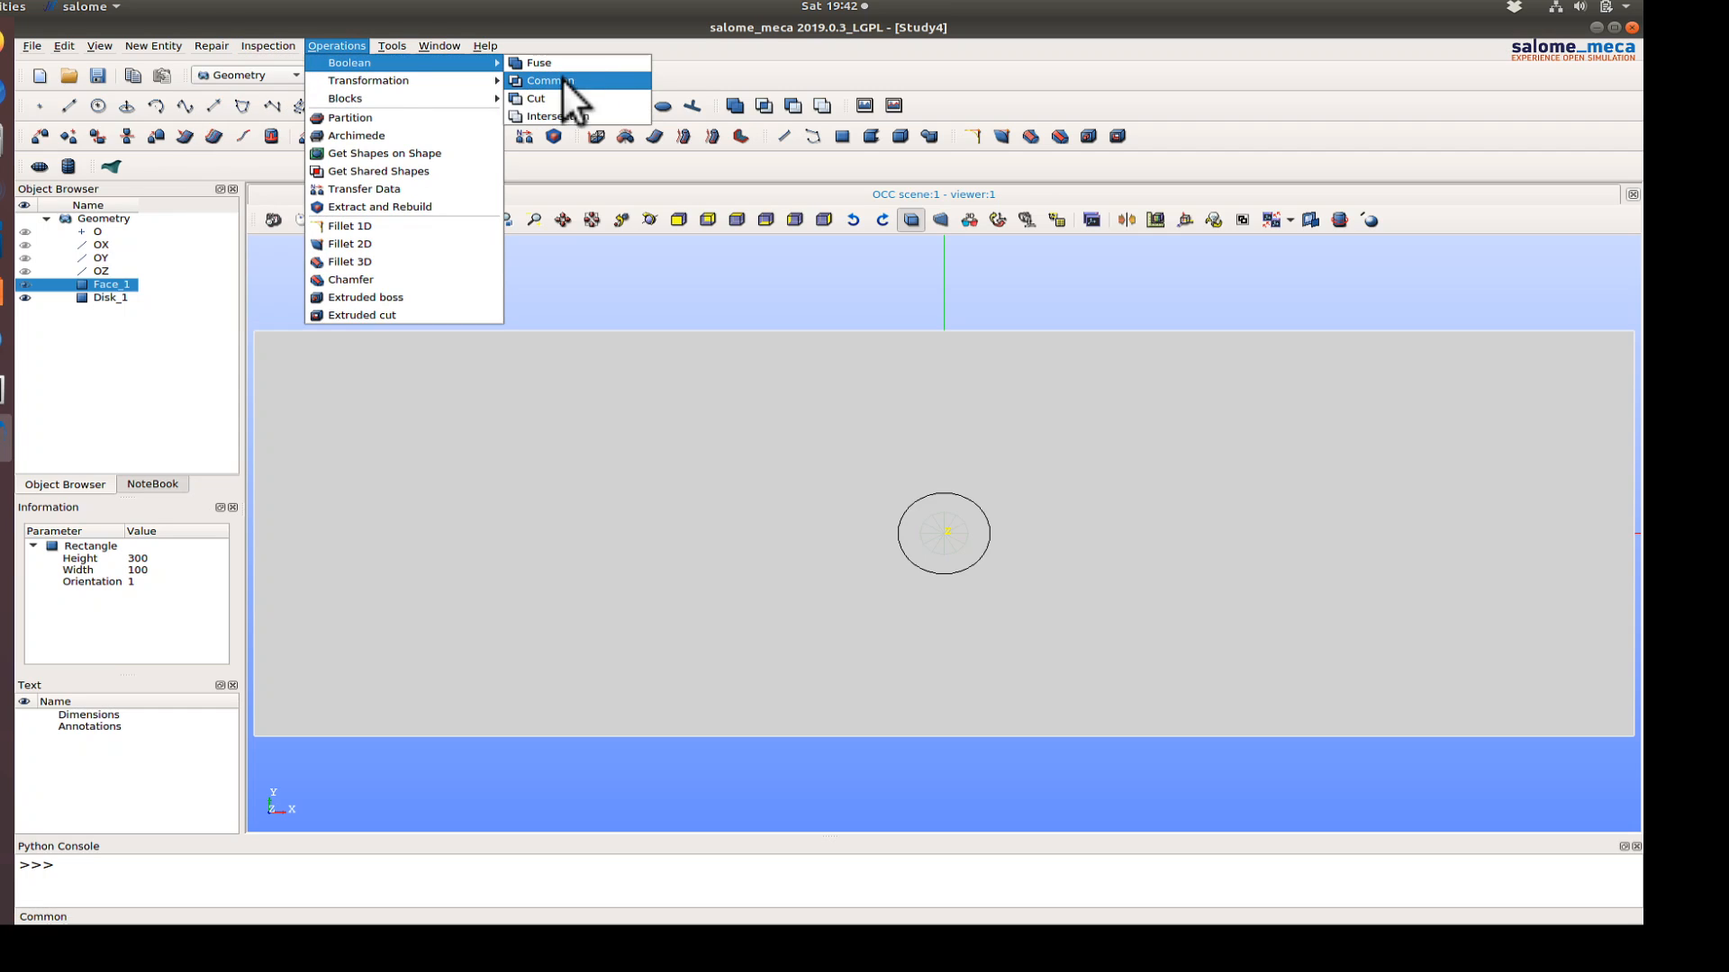
click(535, 98)
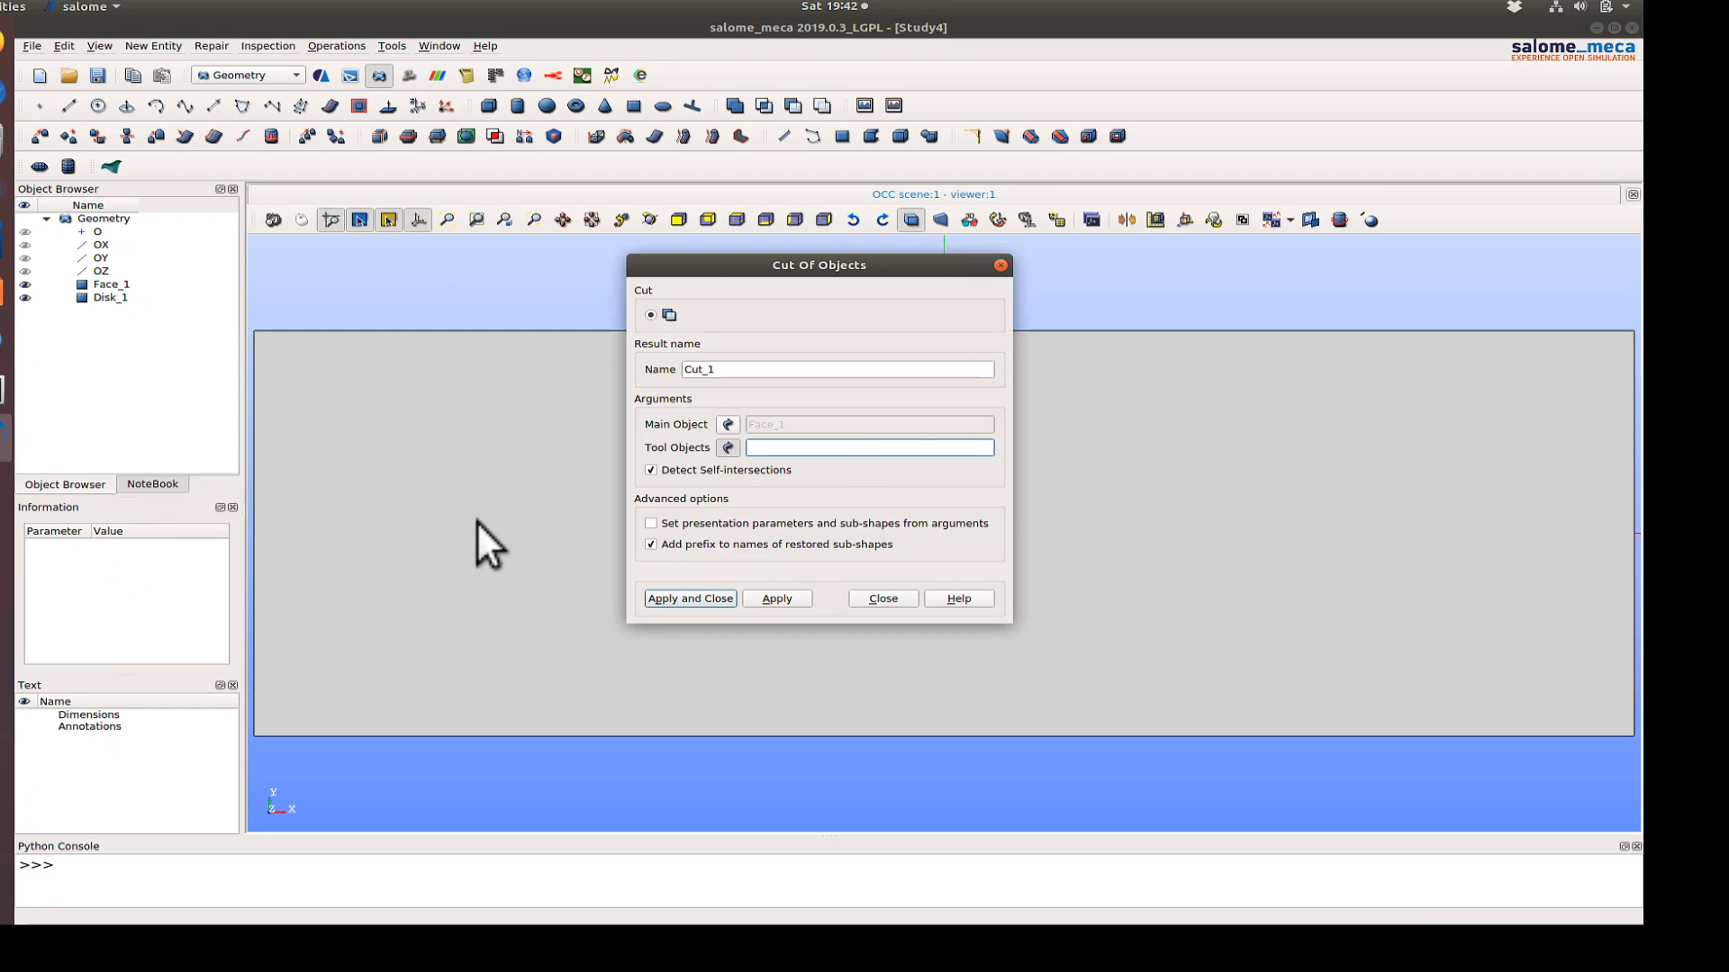
click(109, 296)
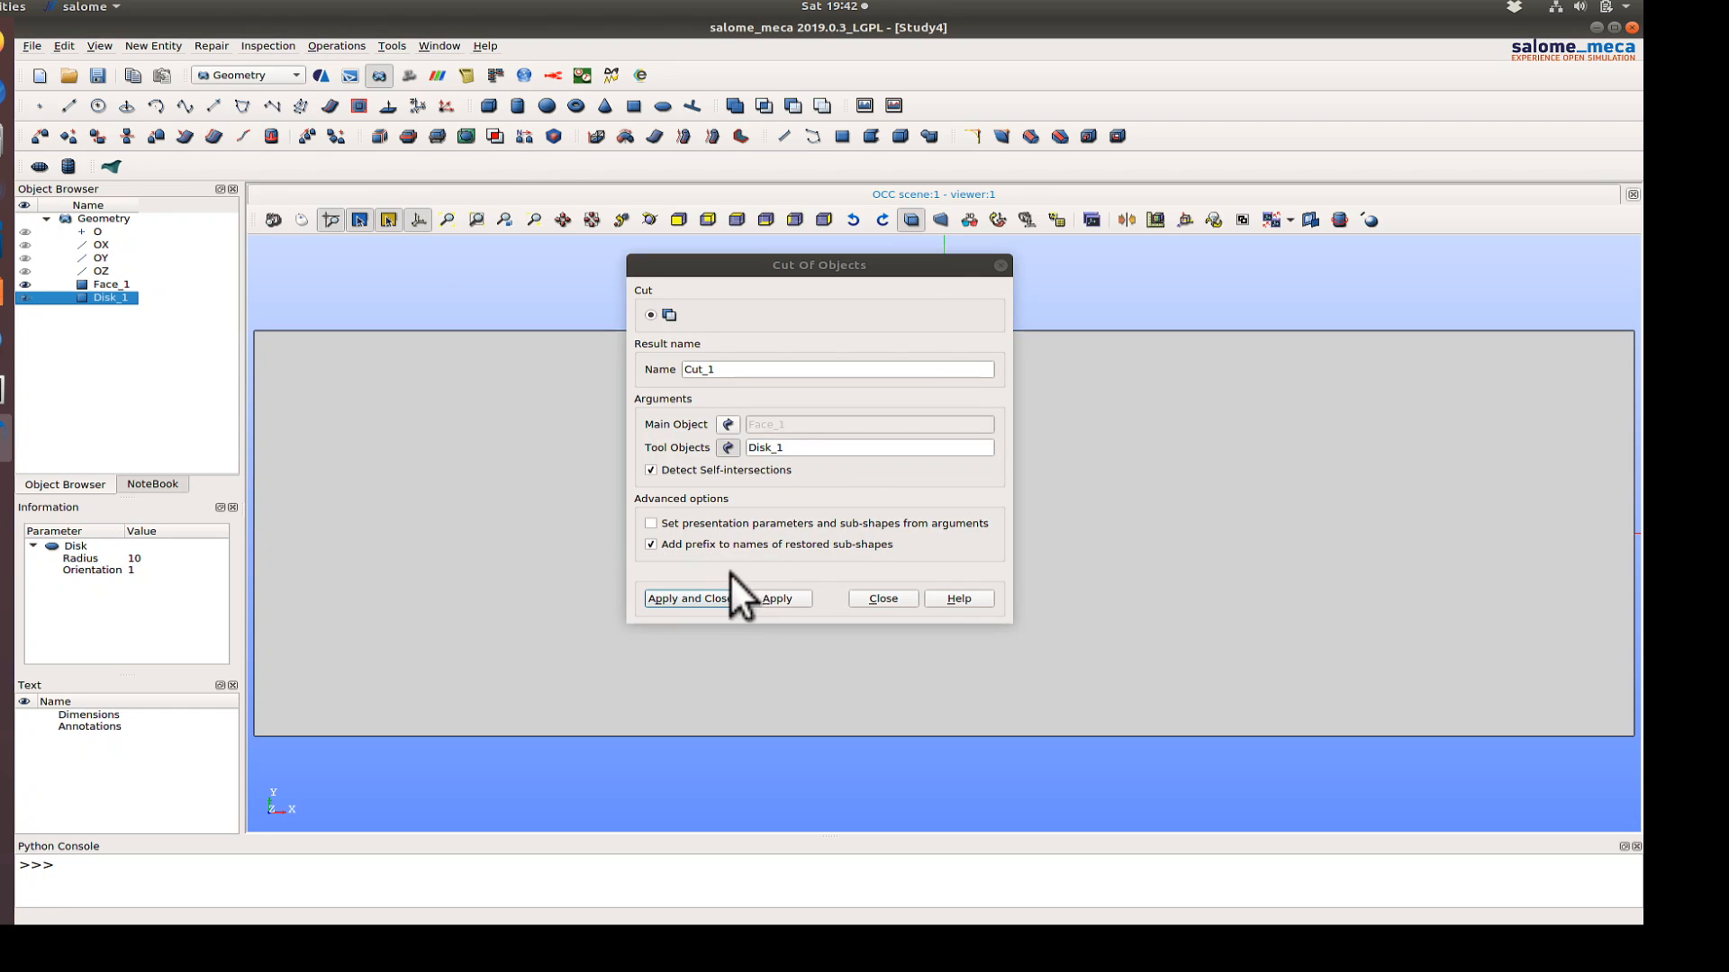
click(687, 598)
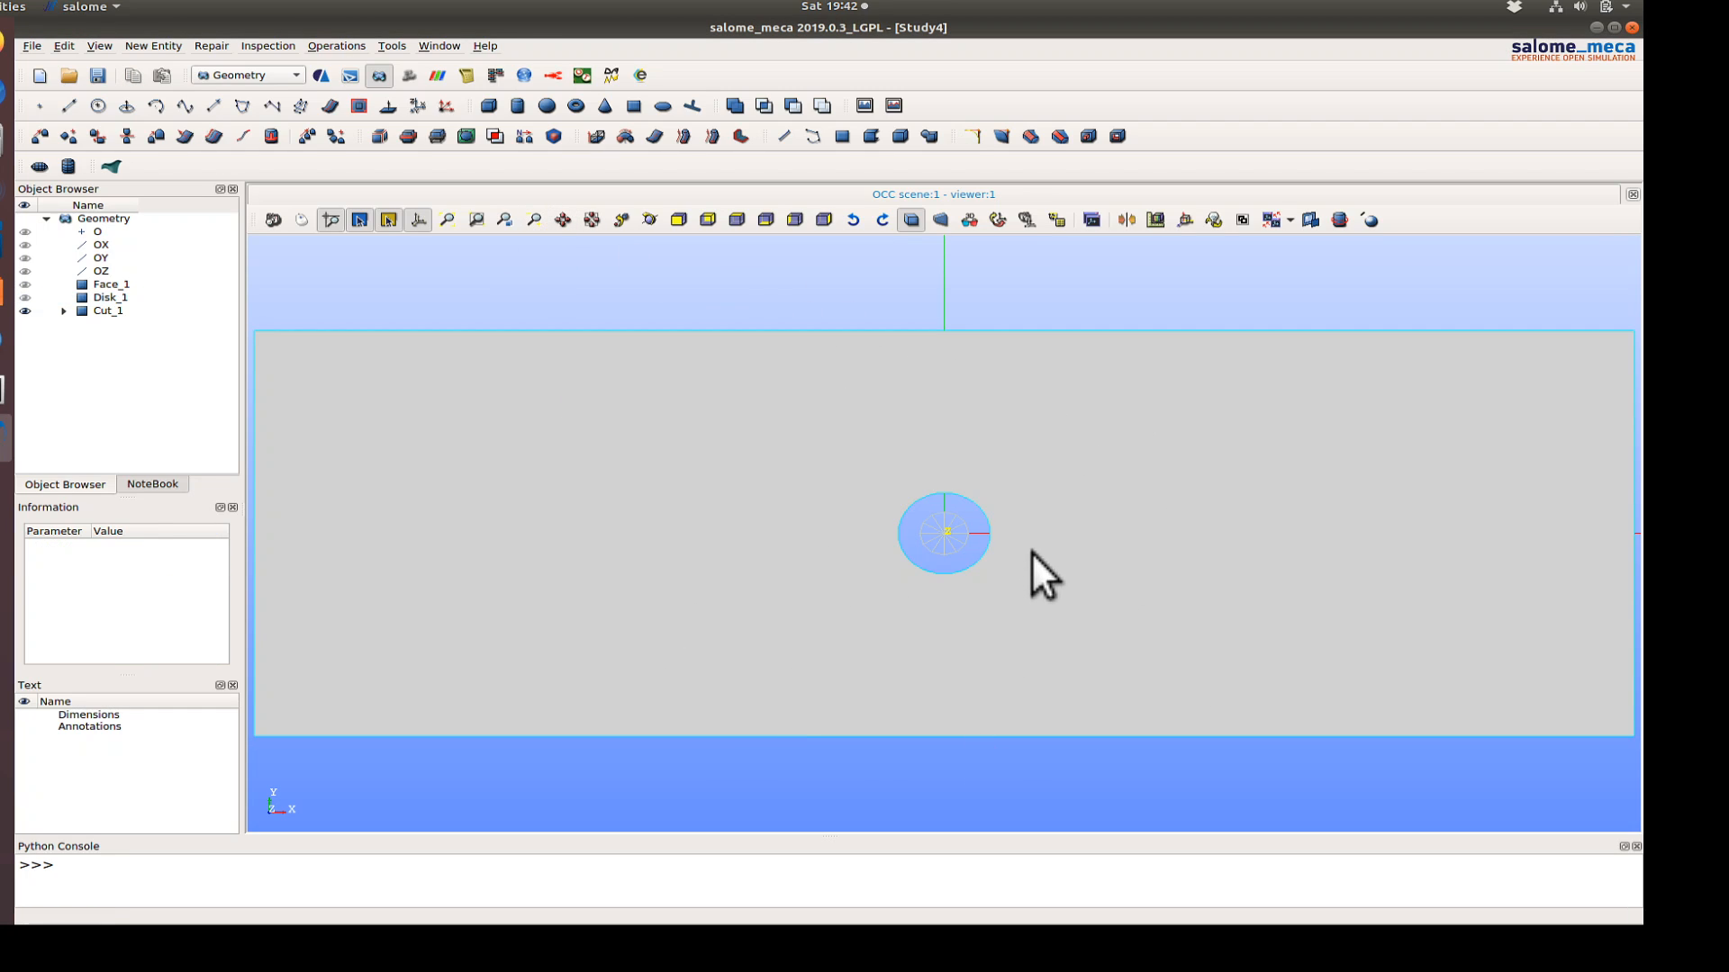
mouse_move(904, 469)
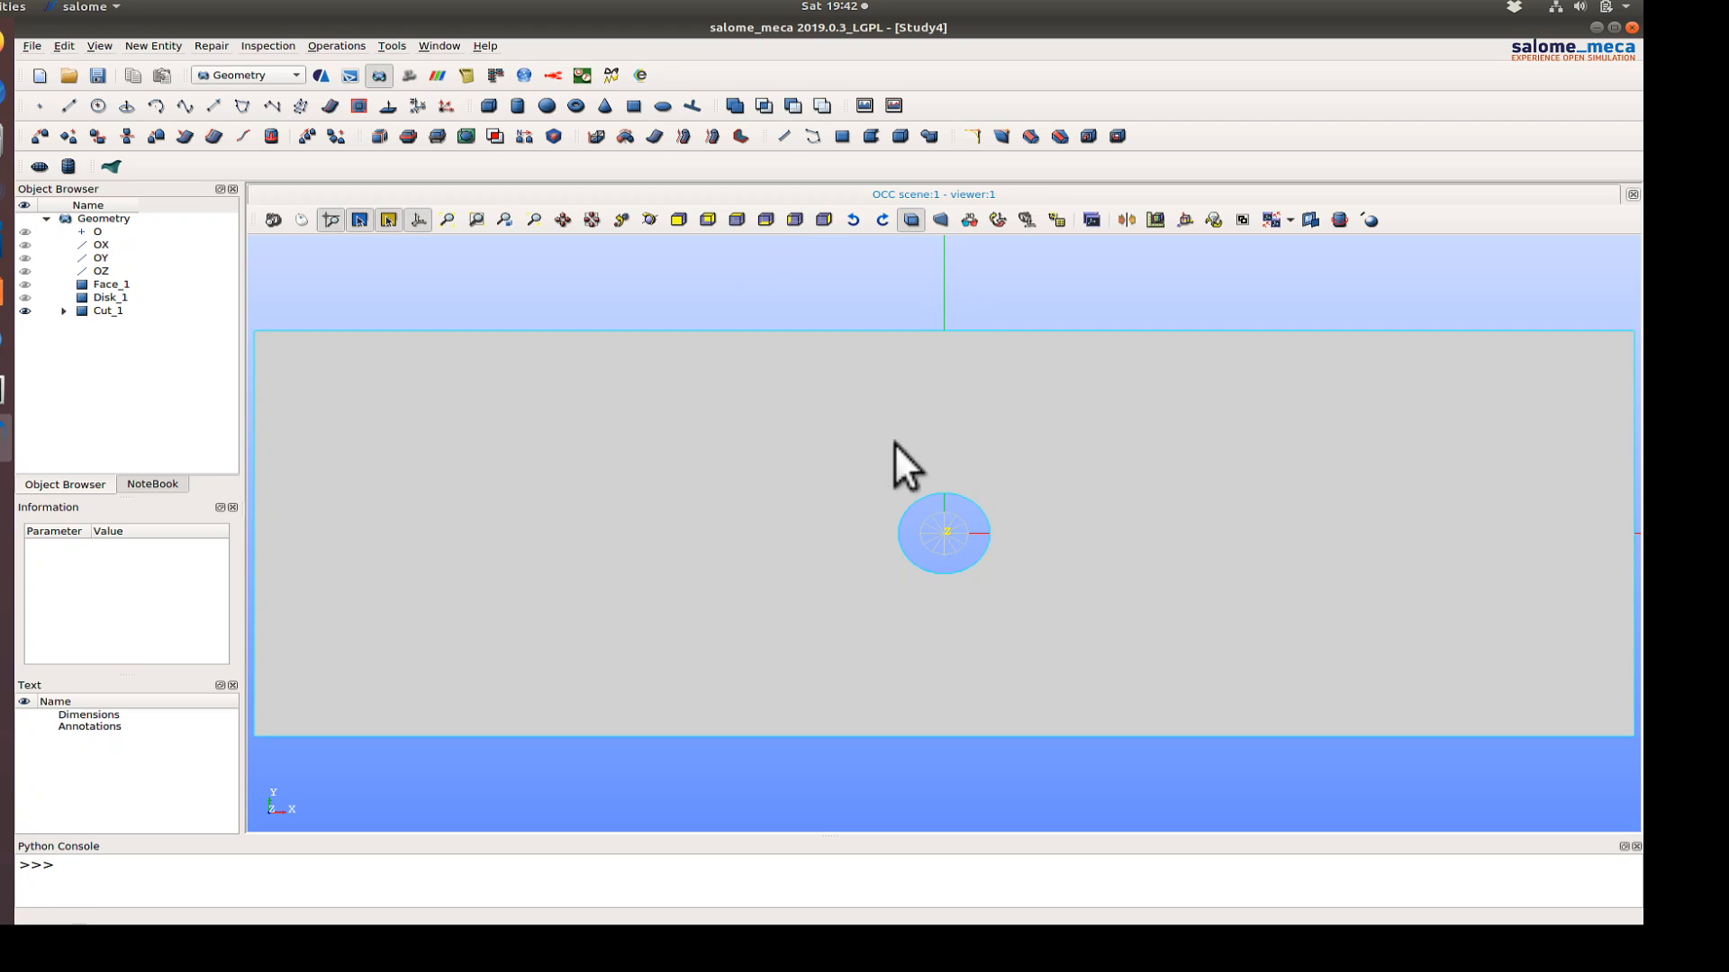
mouse_move(952, 748)
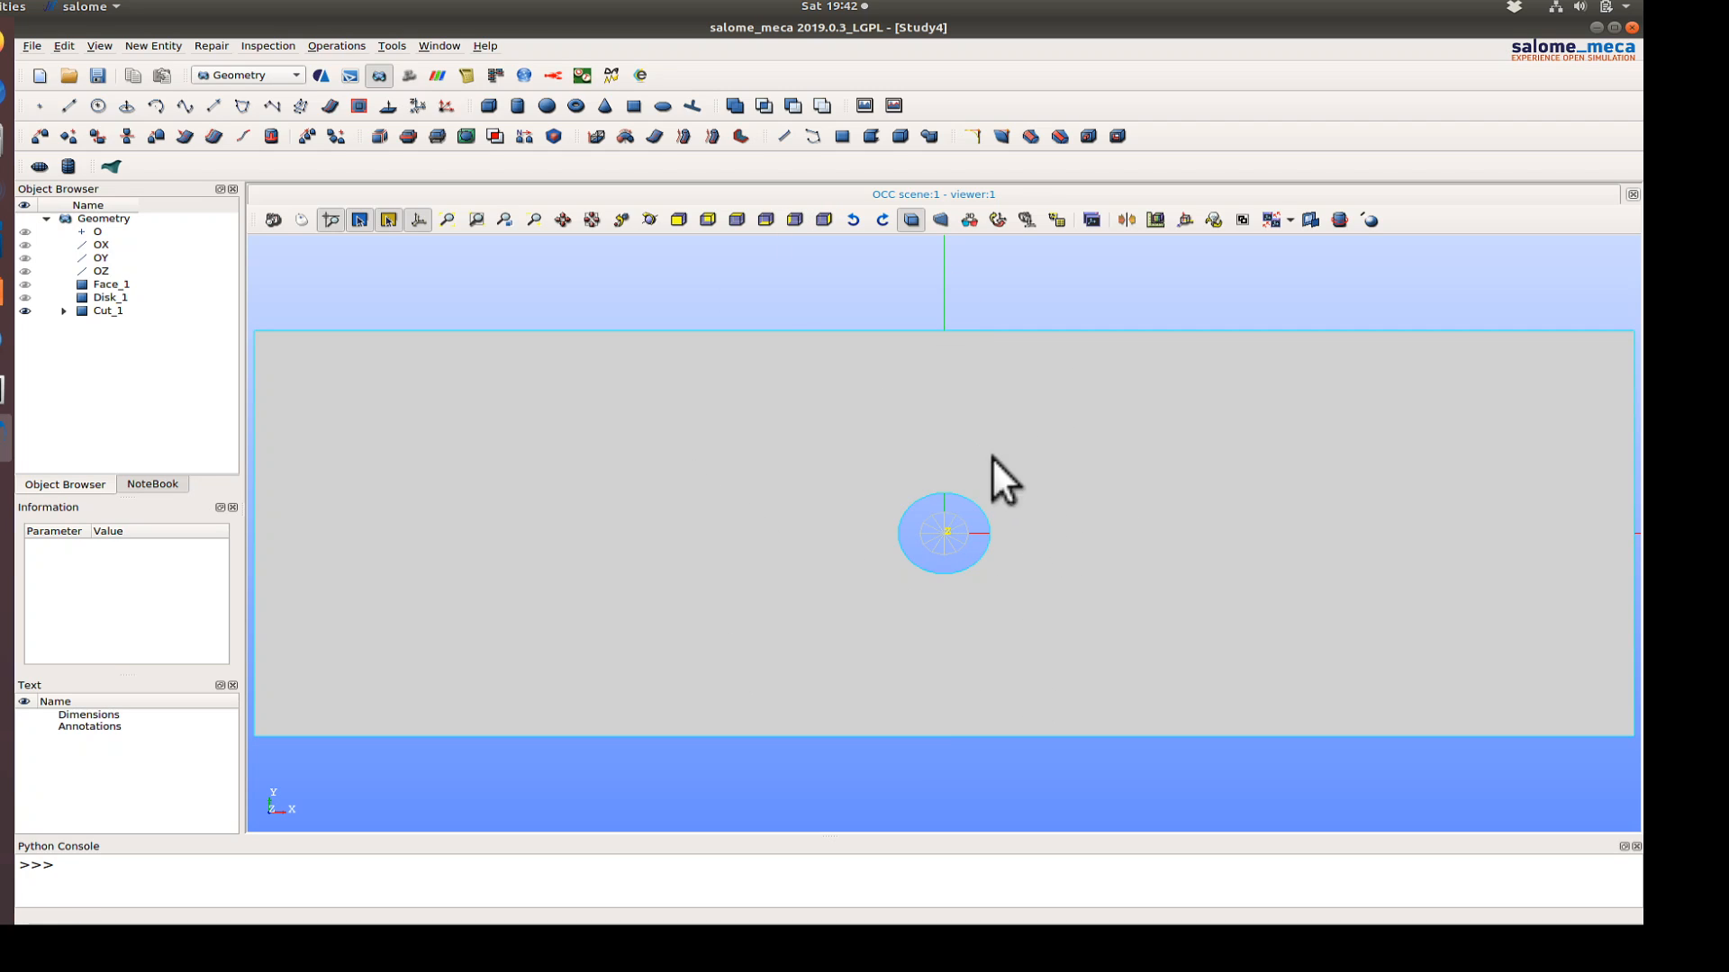
mouse_move(1123, 441)
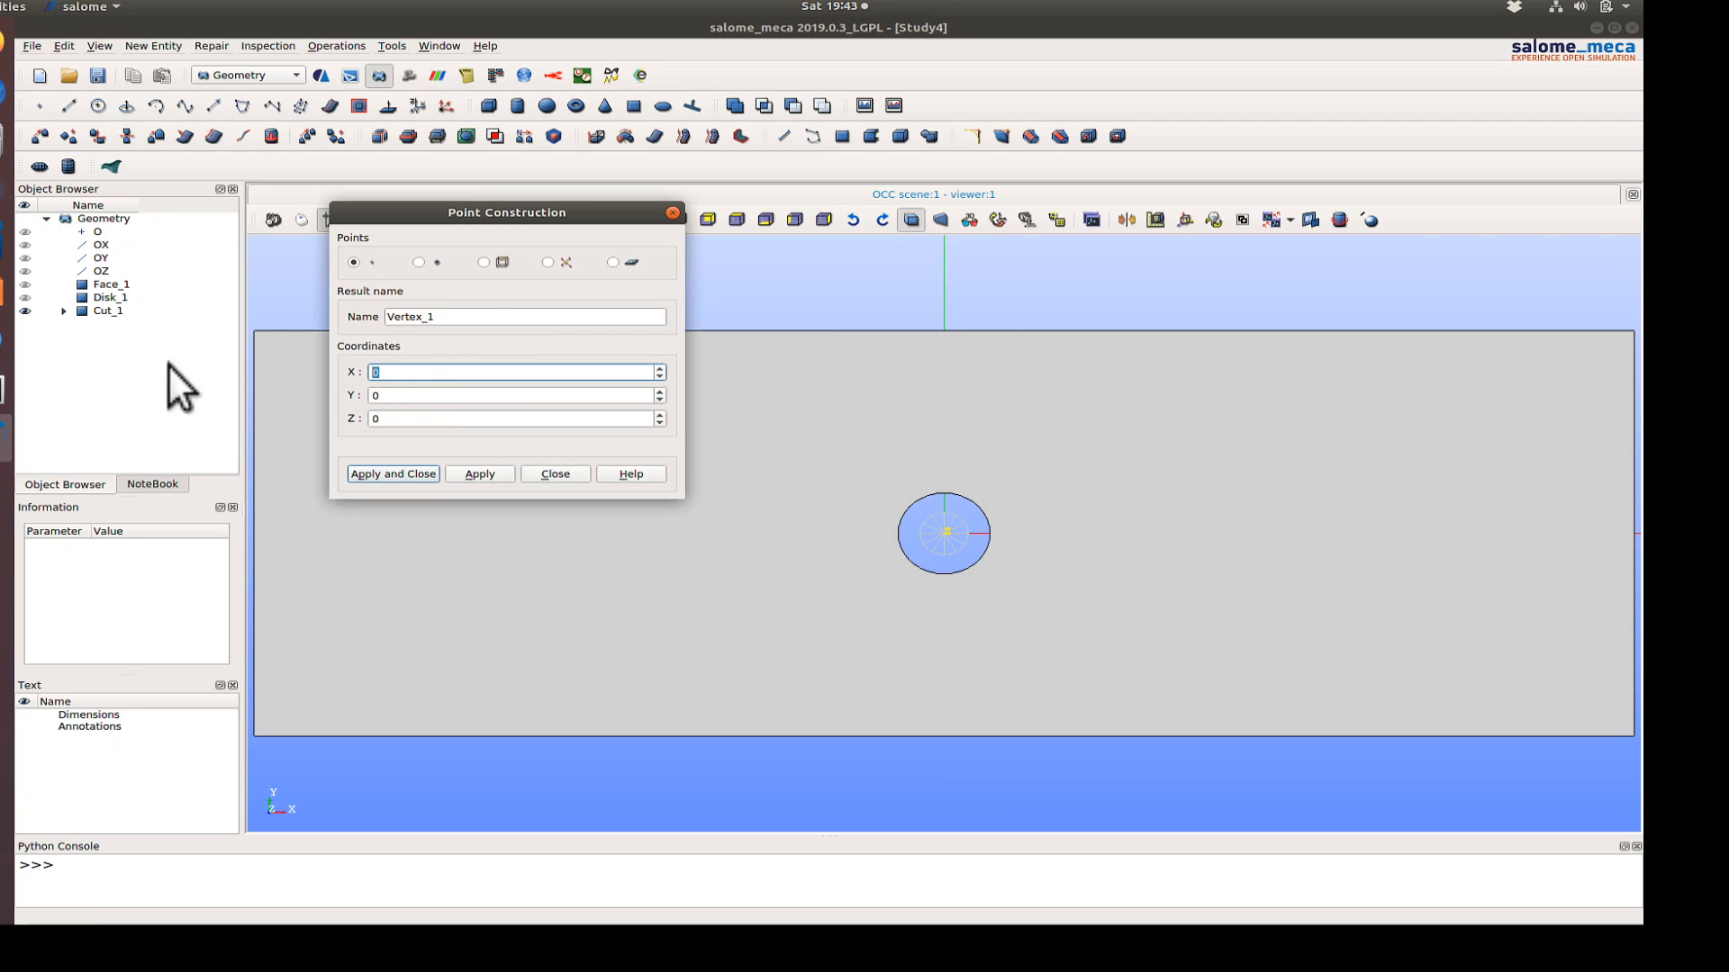
- Add construction points at (50, 0), (50, 50) and (-50, 0)
text(50)
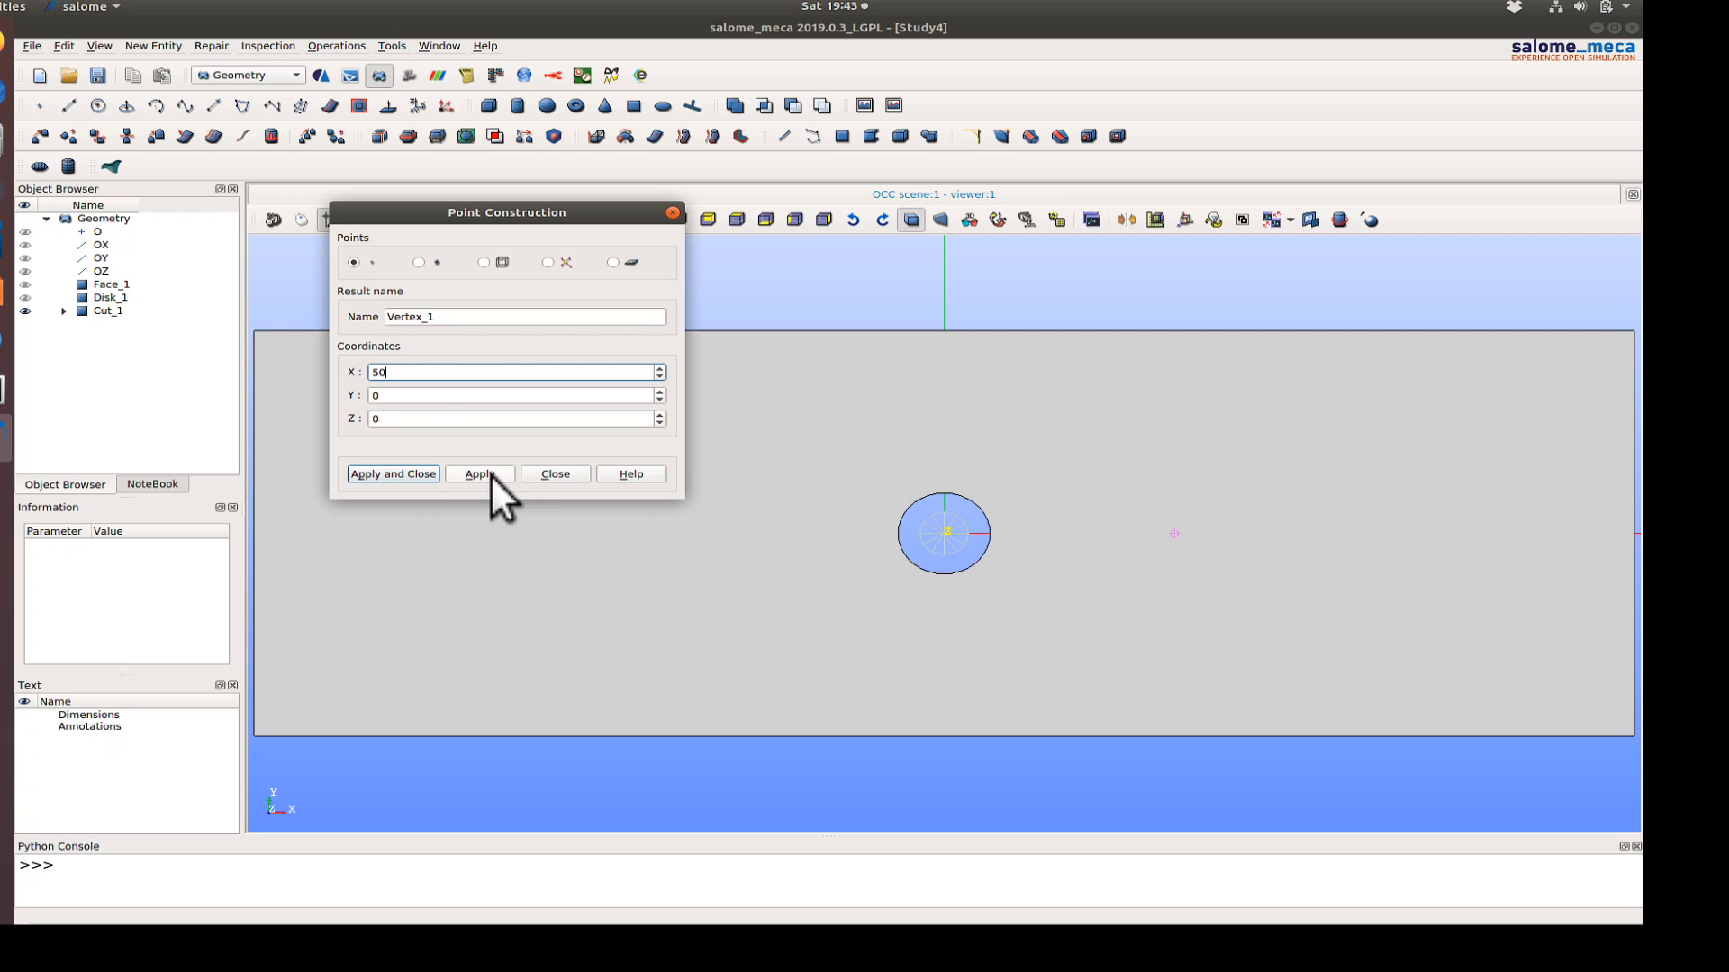
click(480, 474)
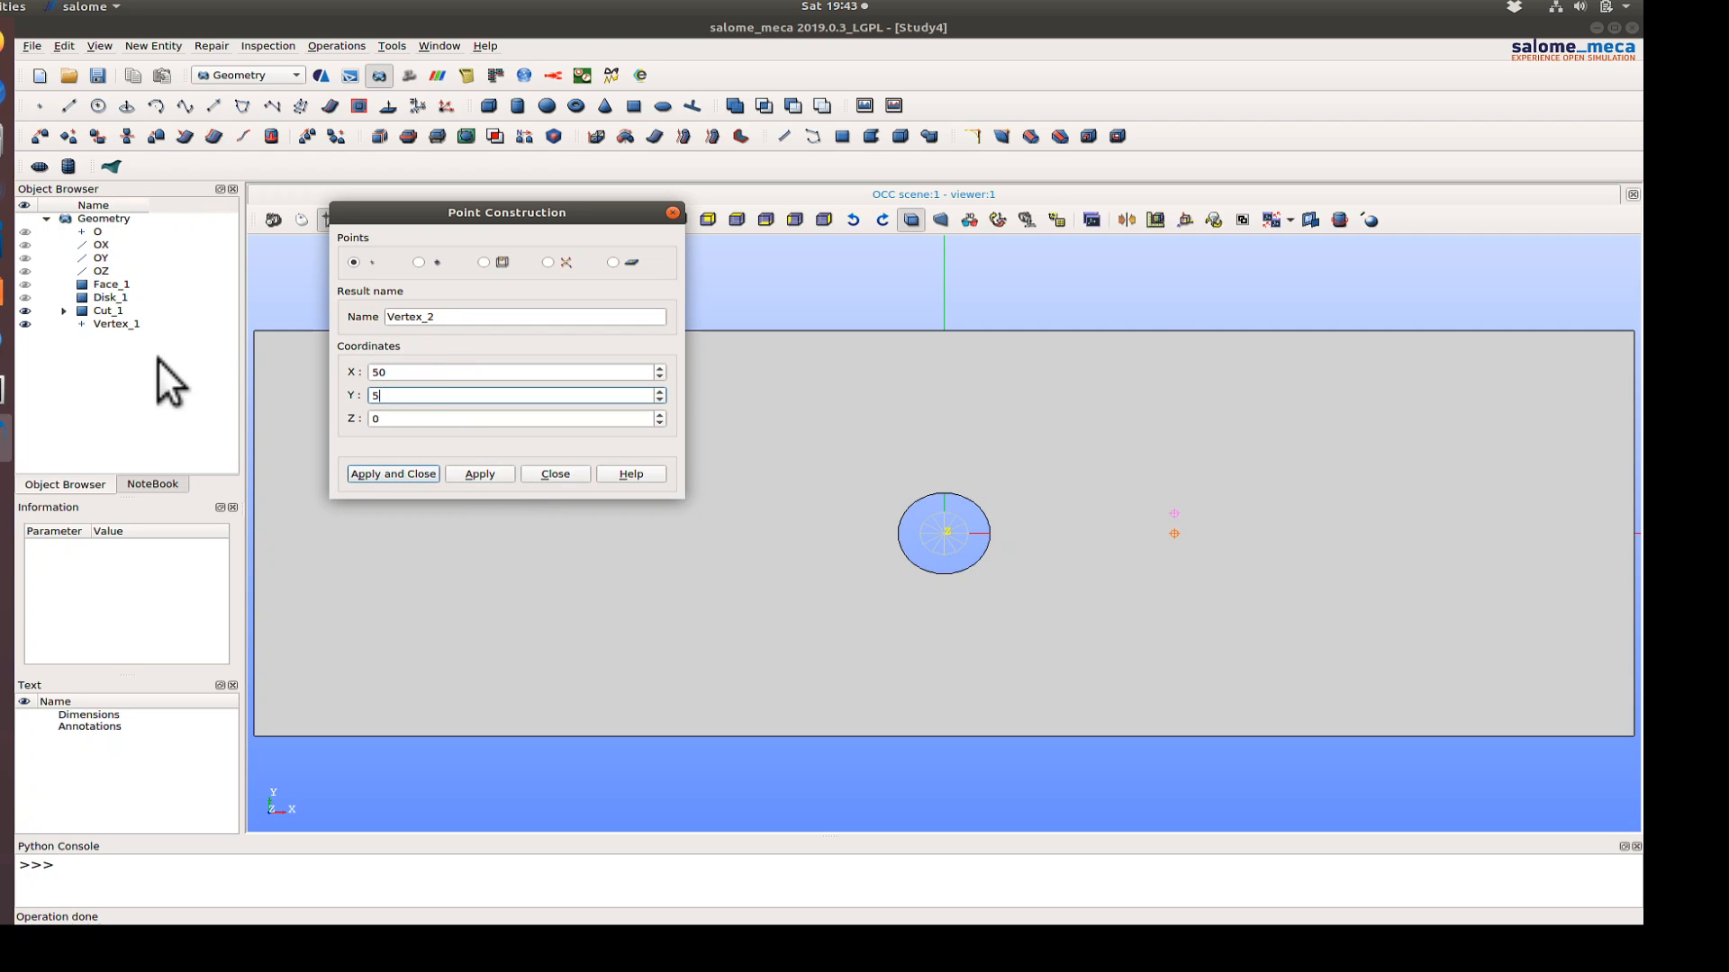
click(479, 472)
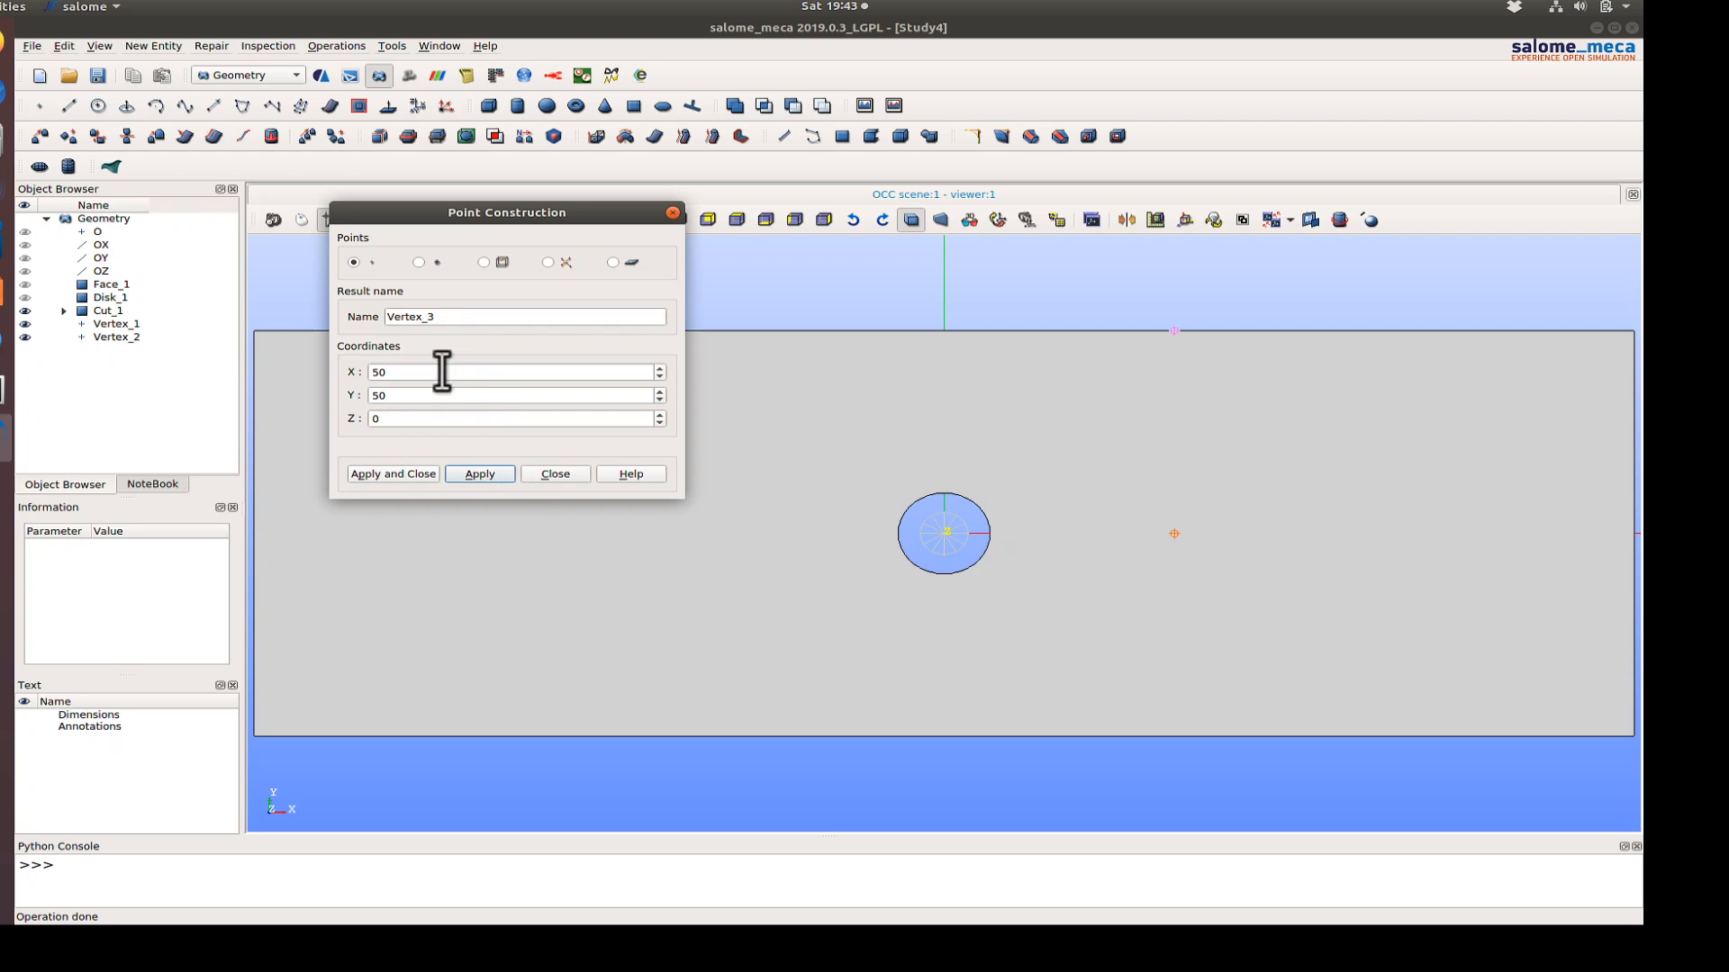
text(0)
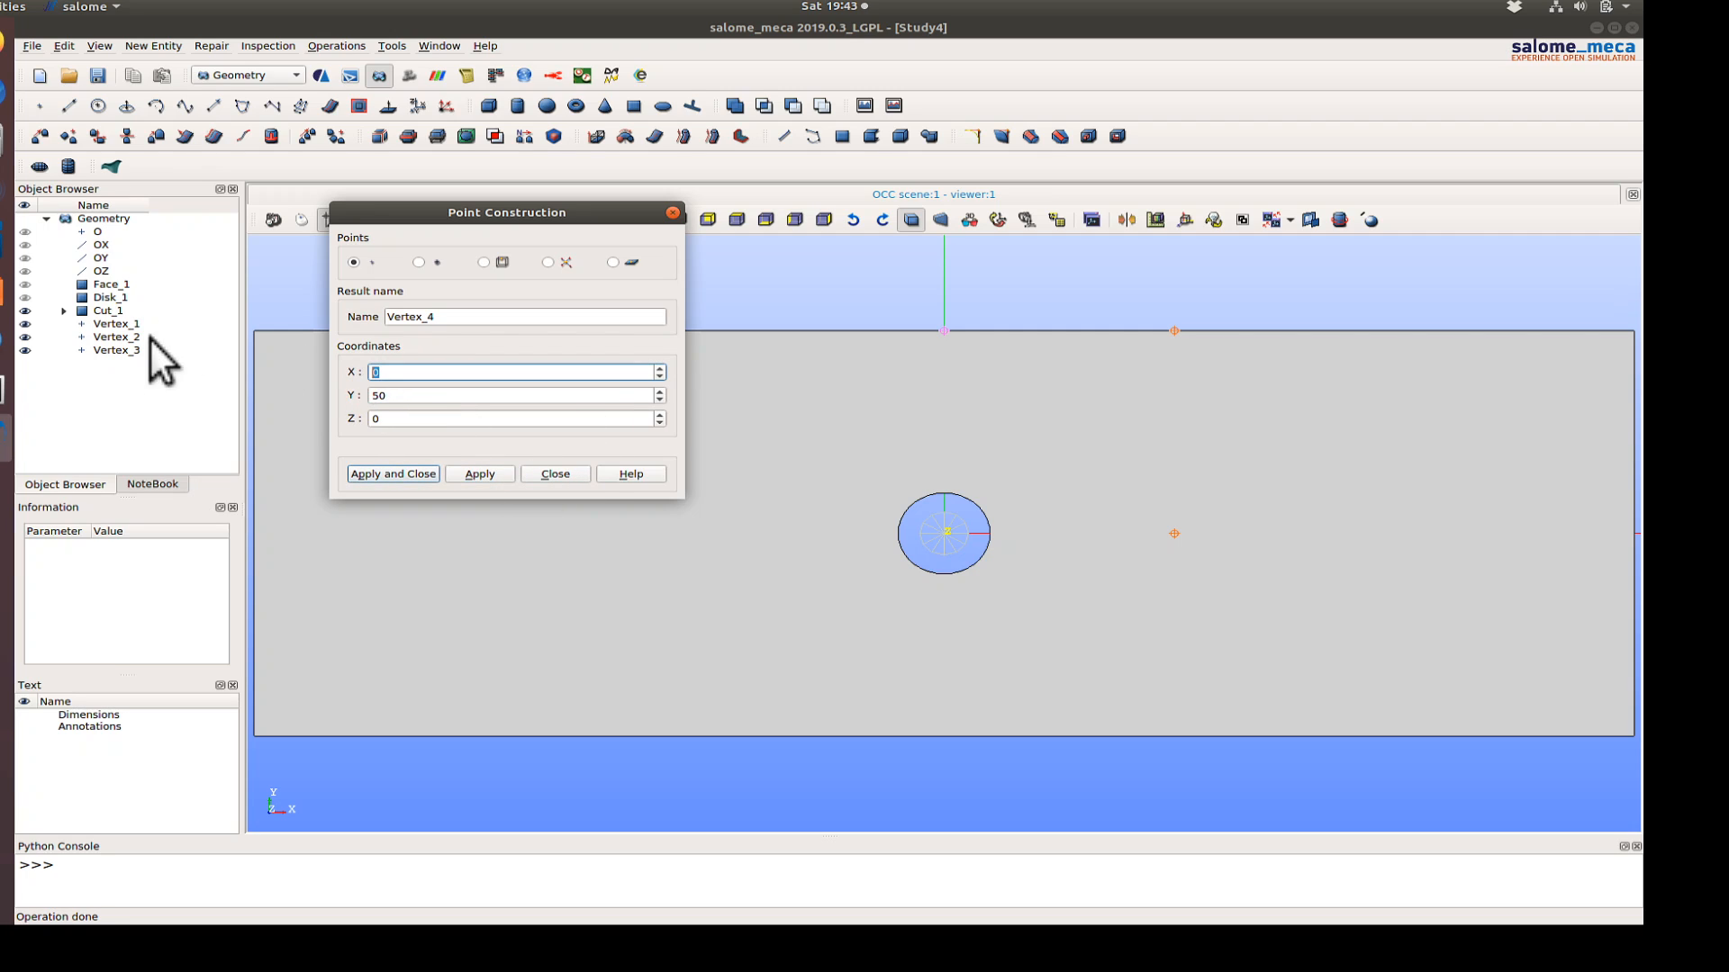
text(-50)
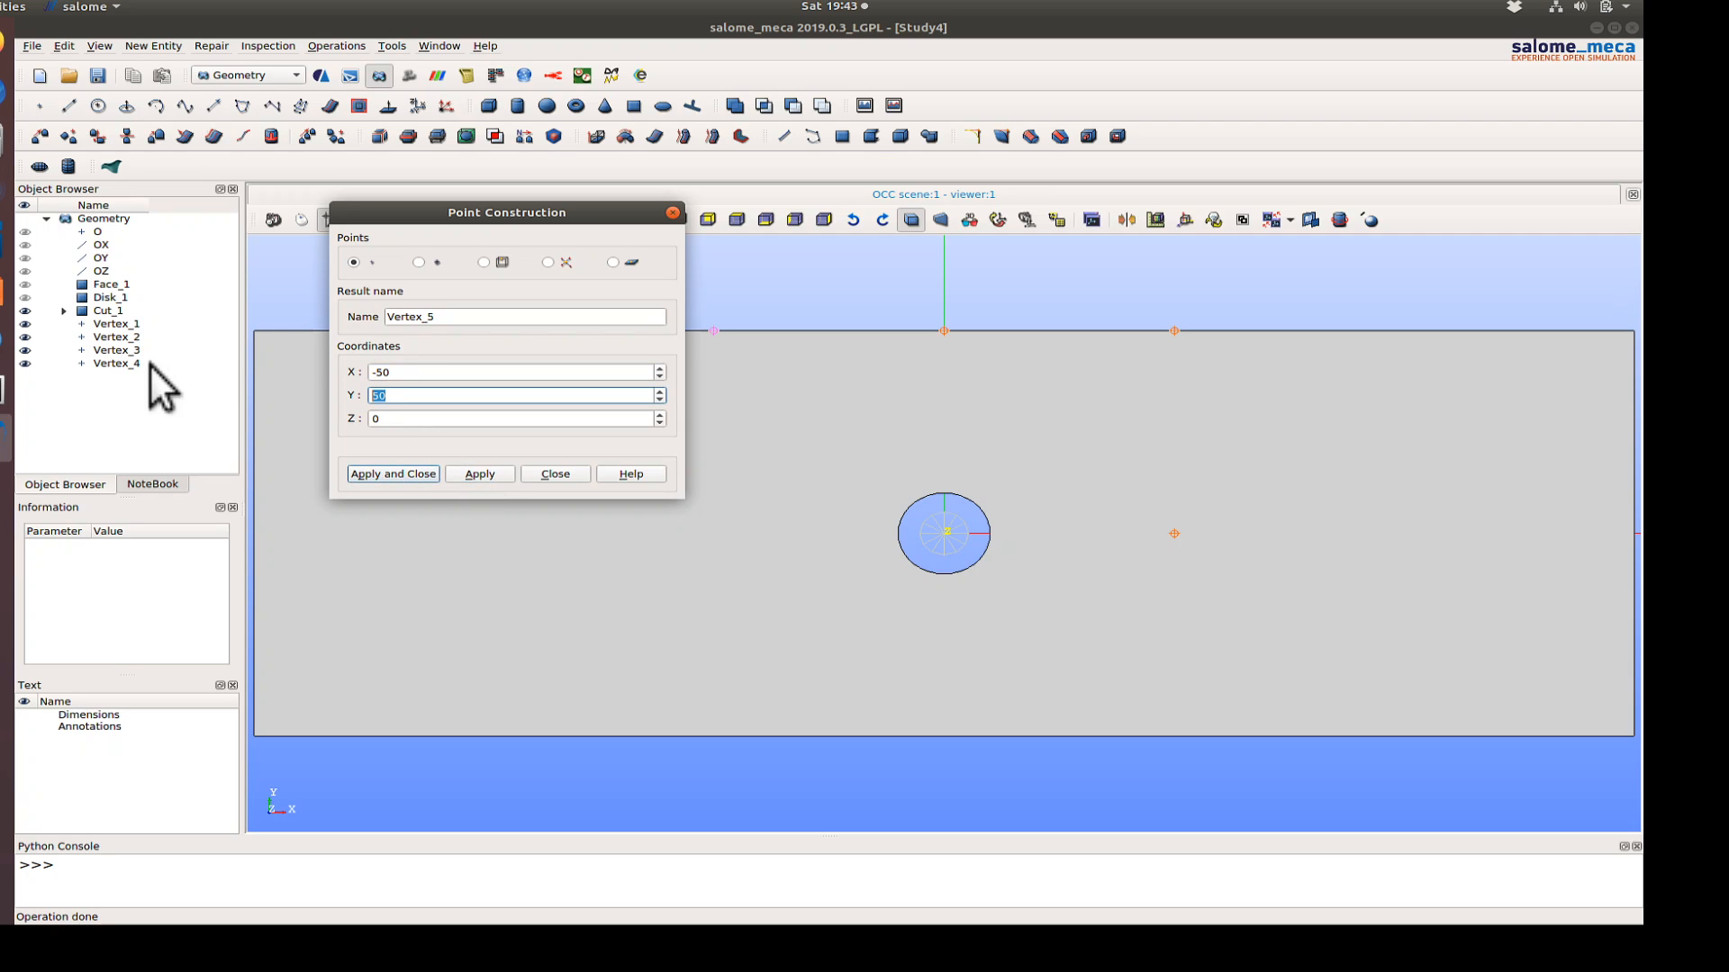
text(-50)
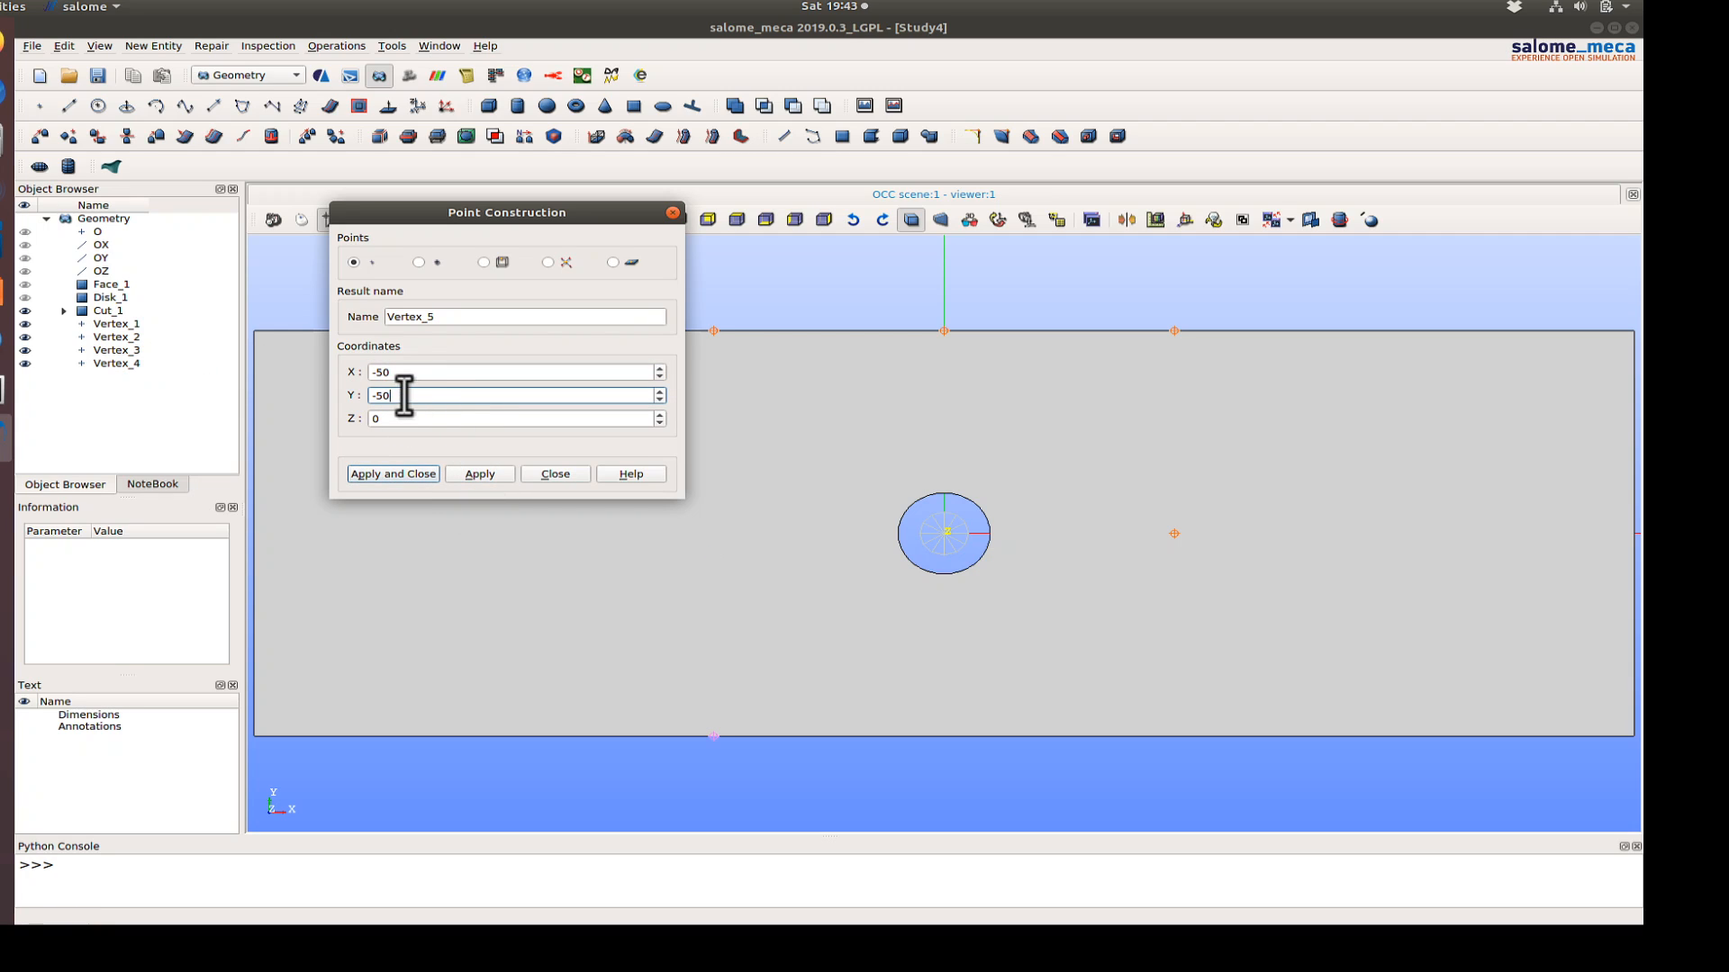
text(0)
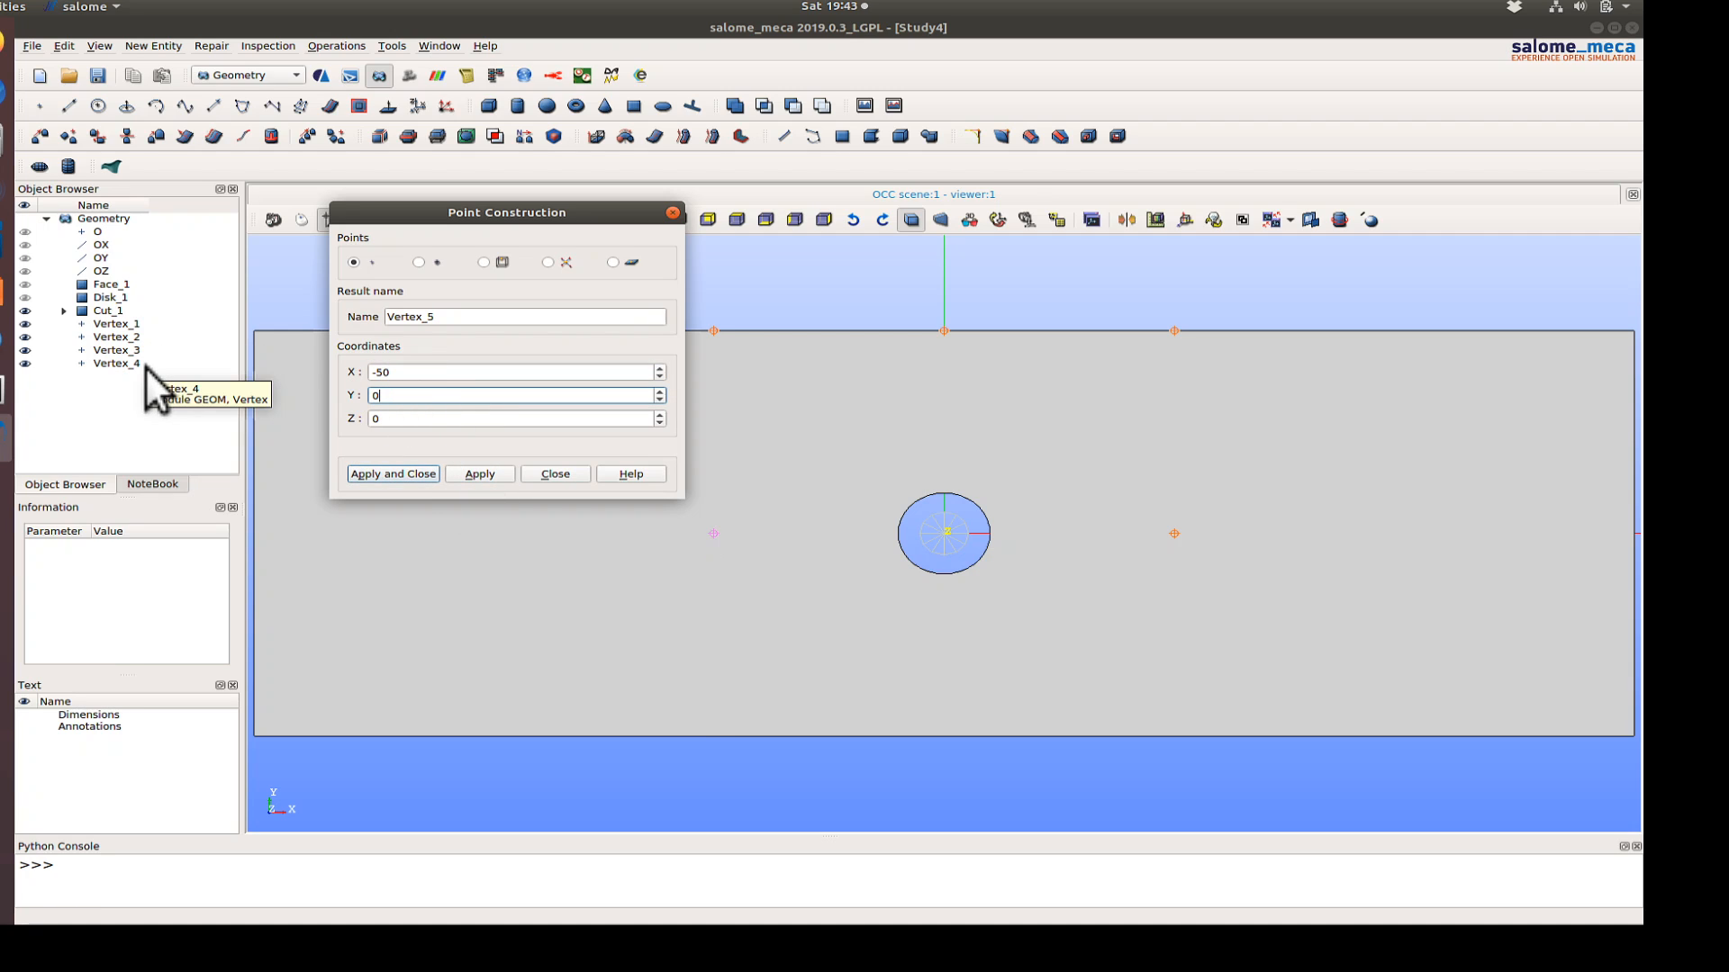
click(478, 473)
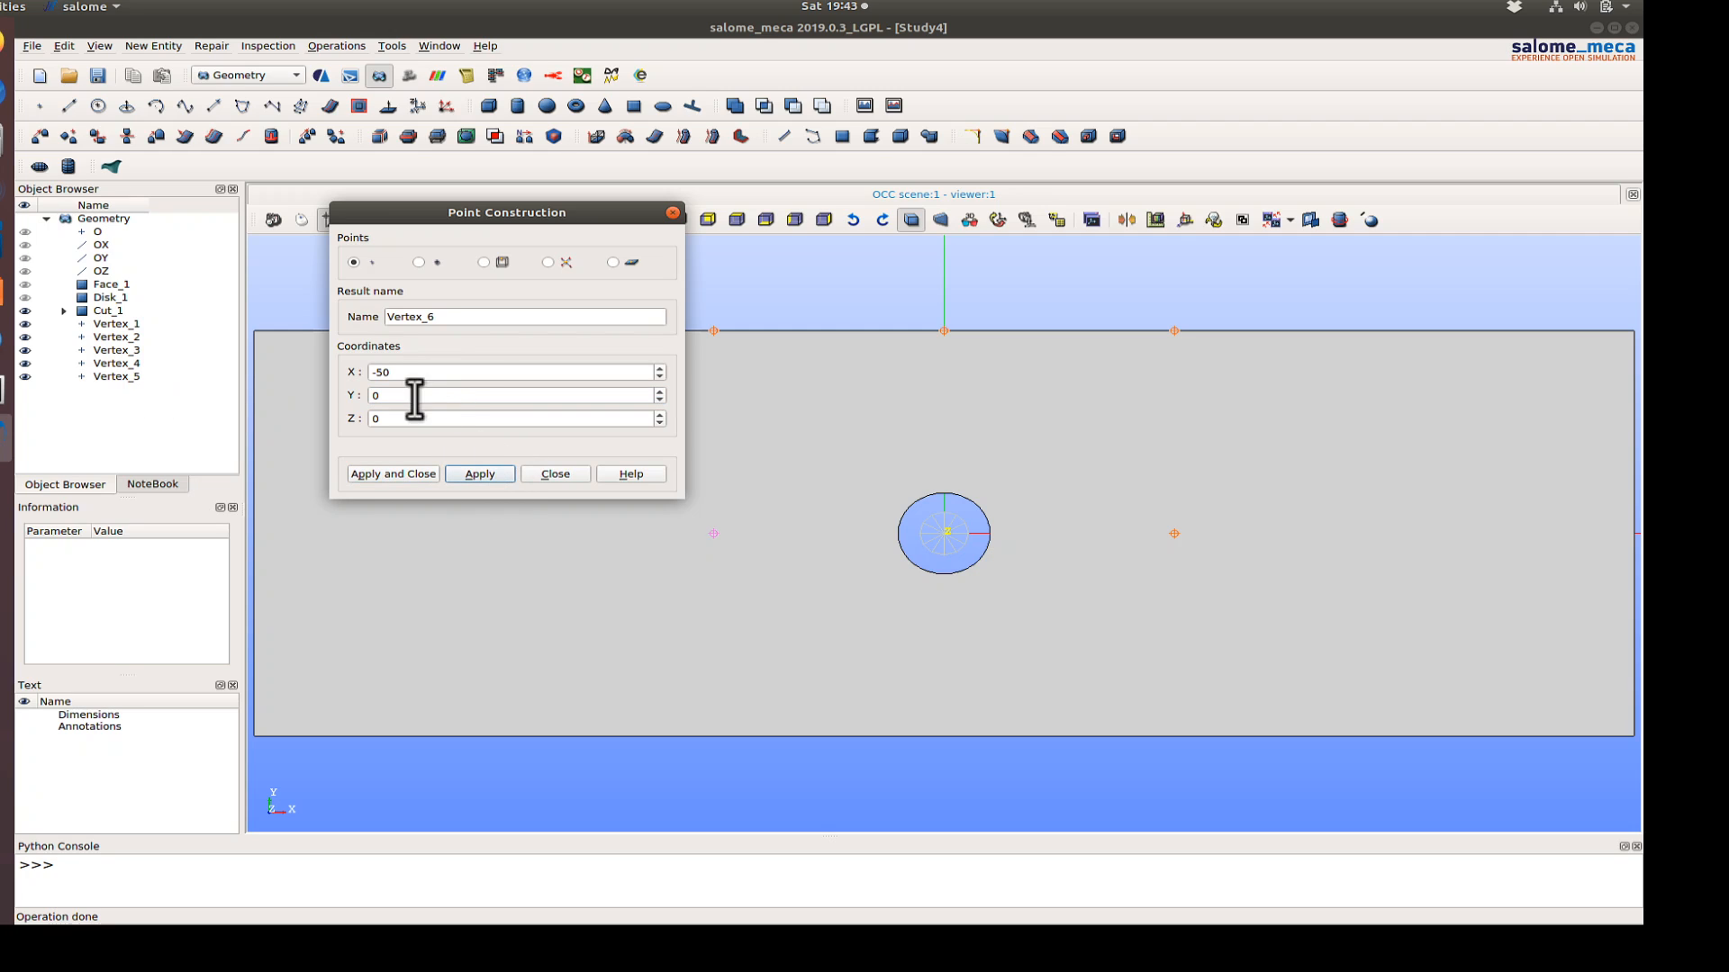
- Add points at (-50,-50), (0,-50), (50,-50), (150,0) and (-150,0)
text(-50)
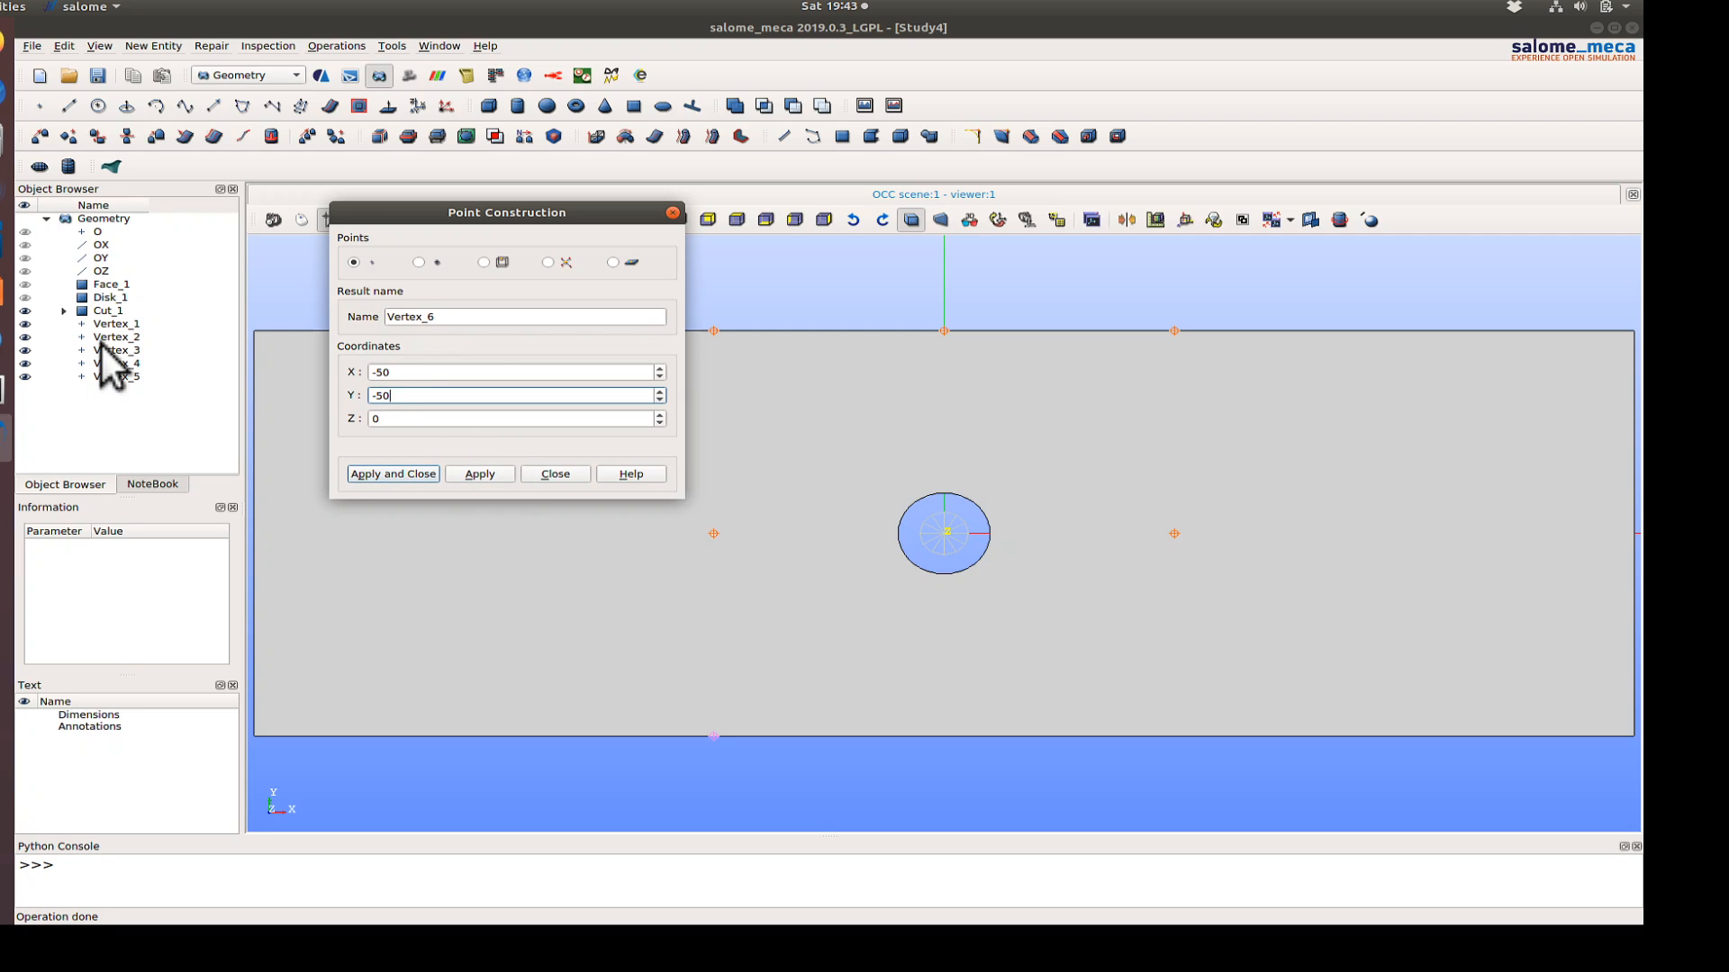
click(478, 472)
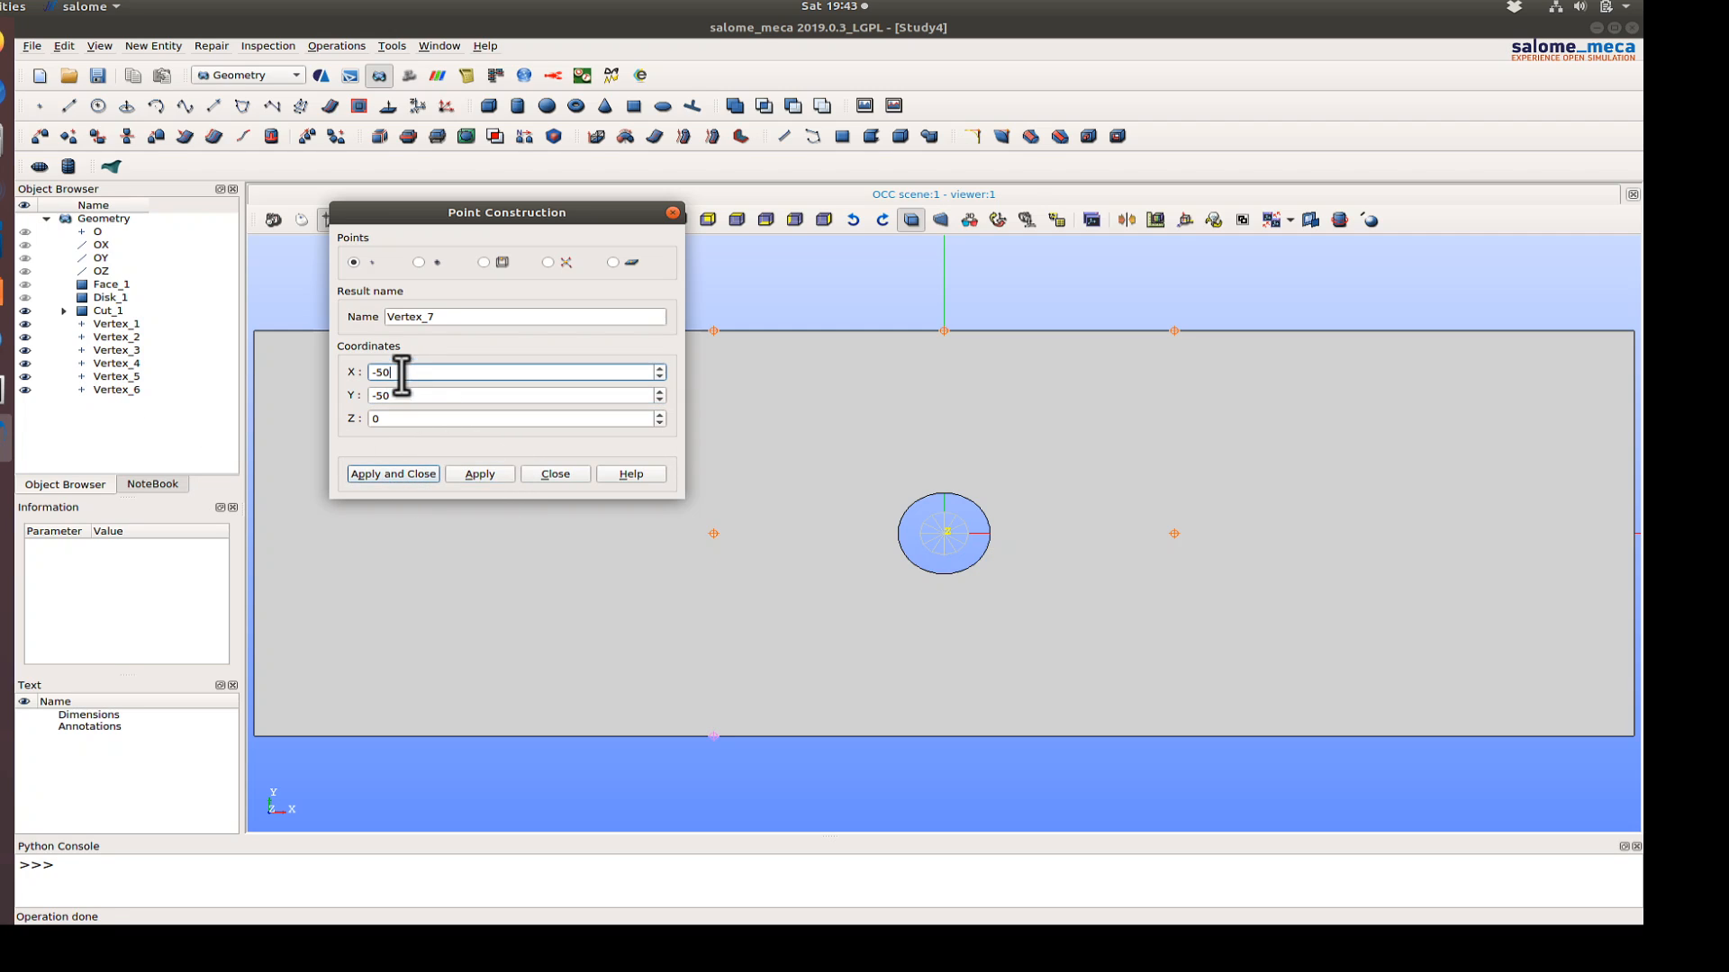
click(480, 473)
text(5)
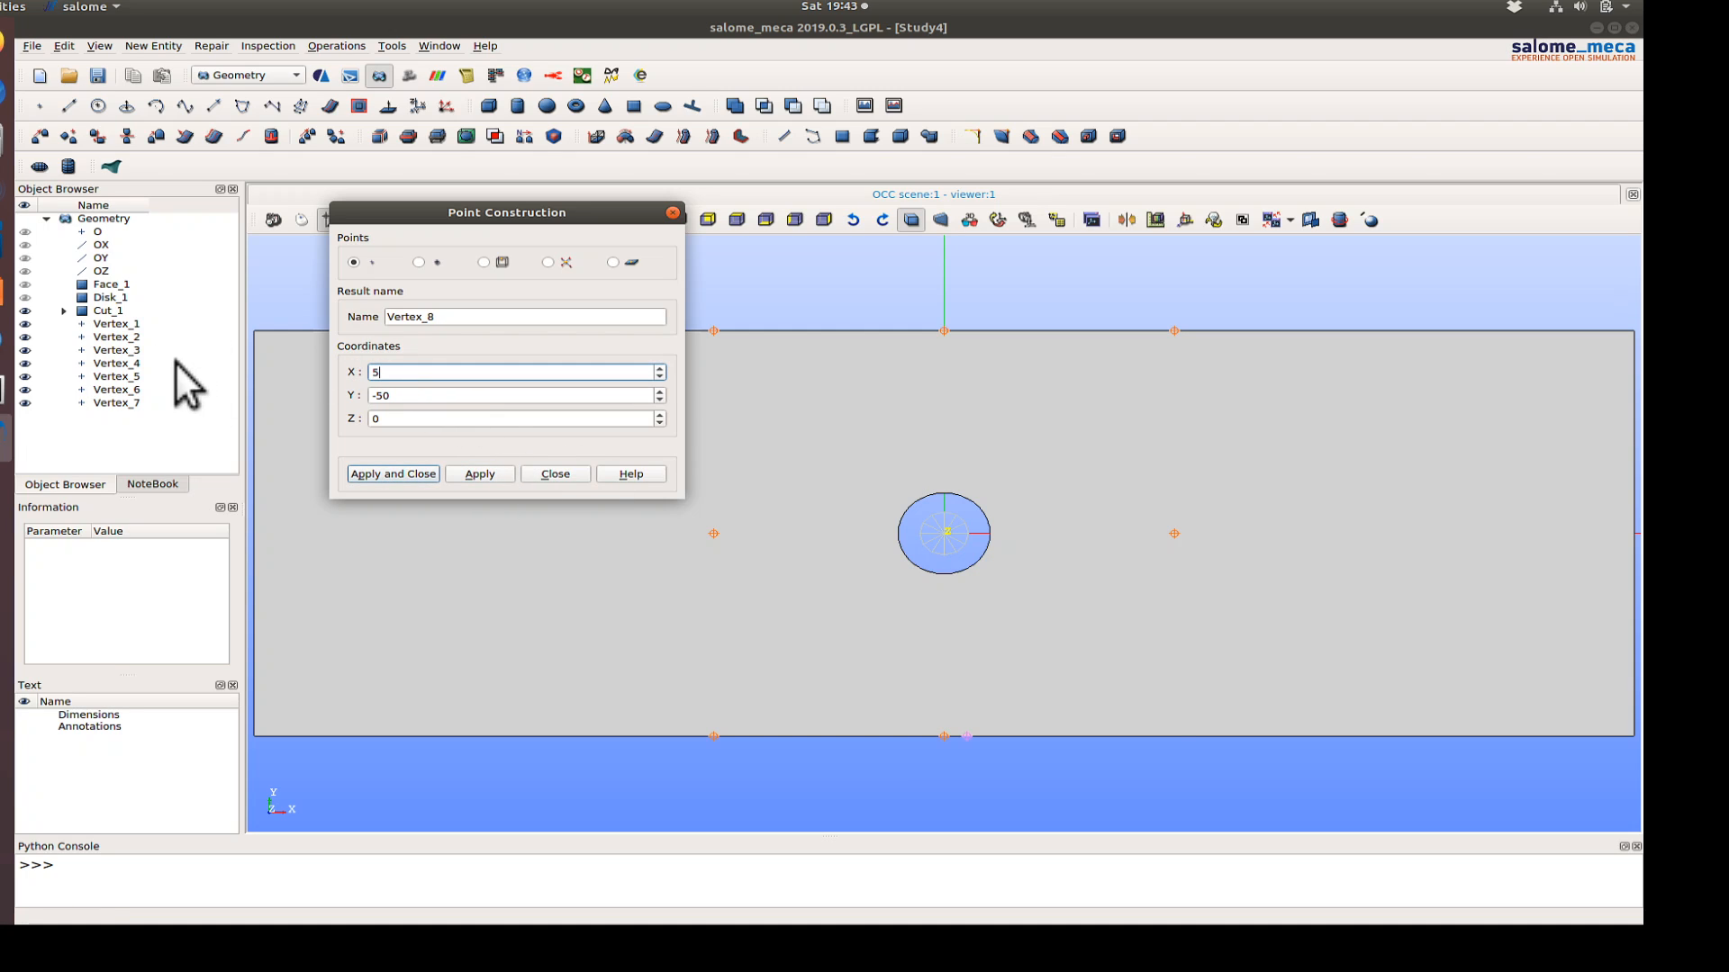
click(478, 473)
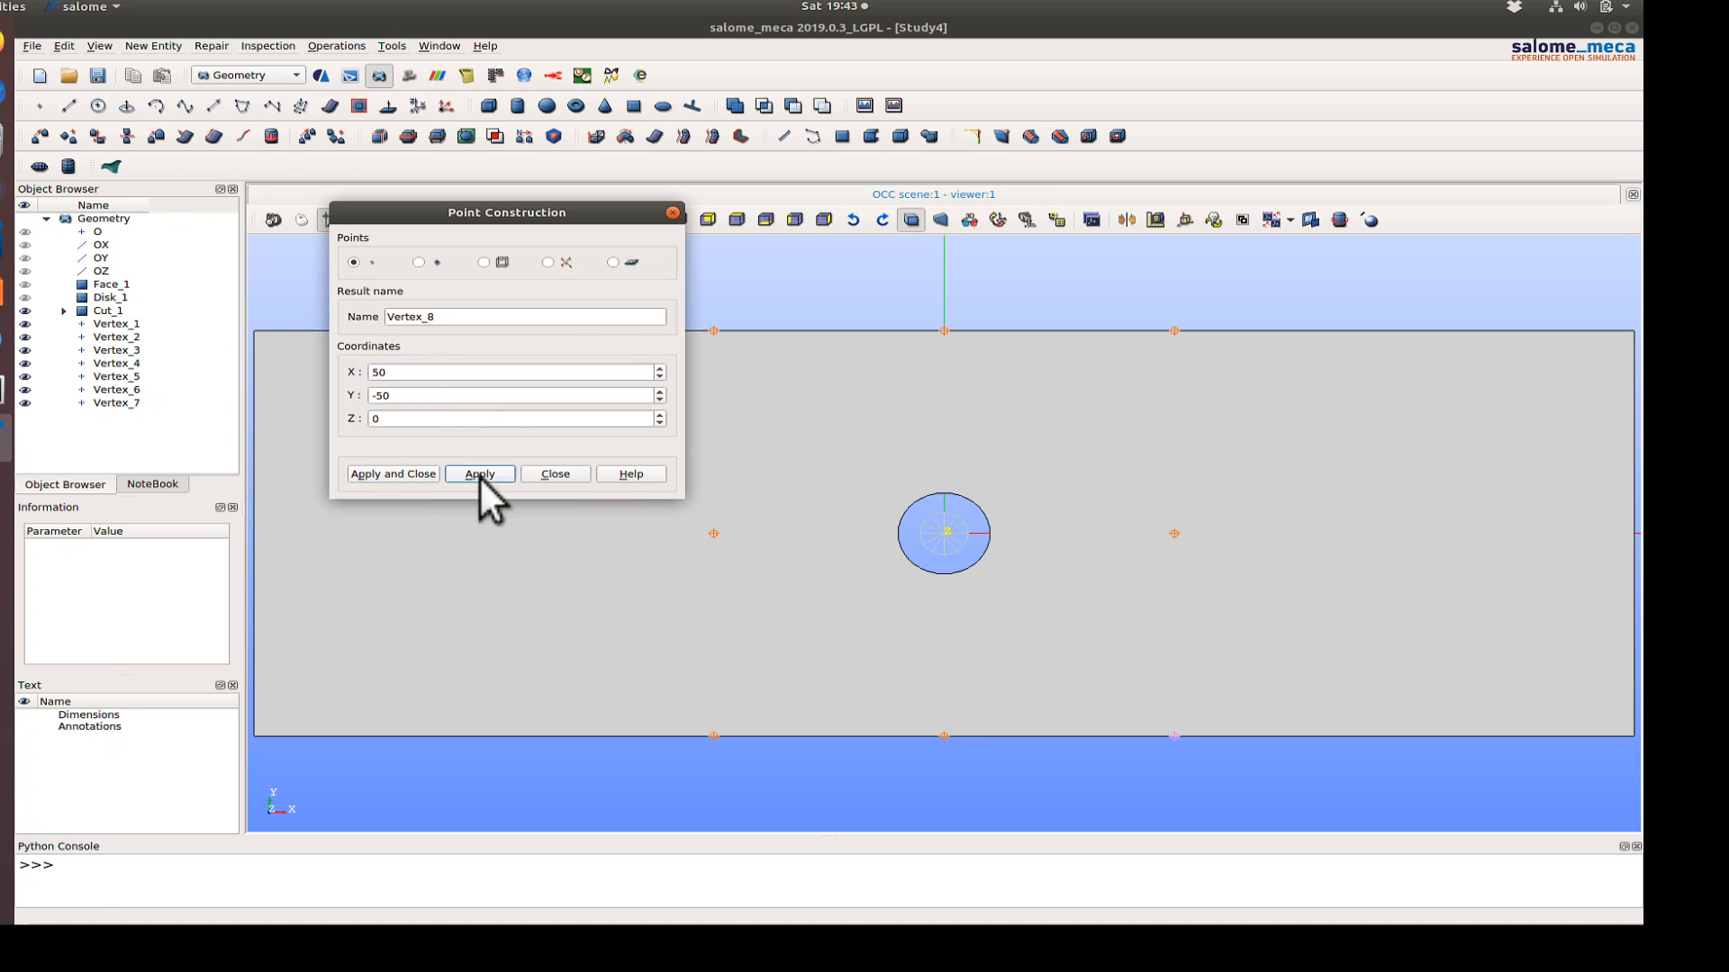
click(478, 473)
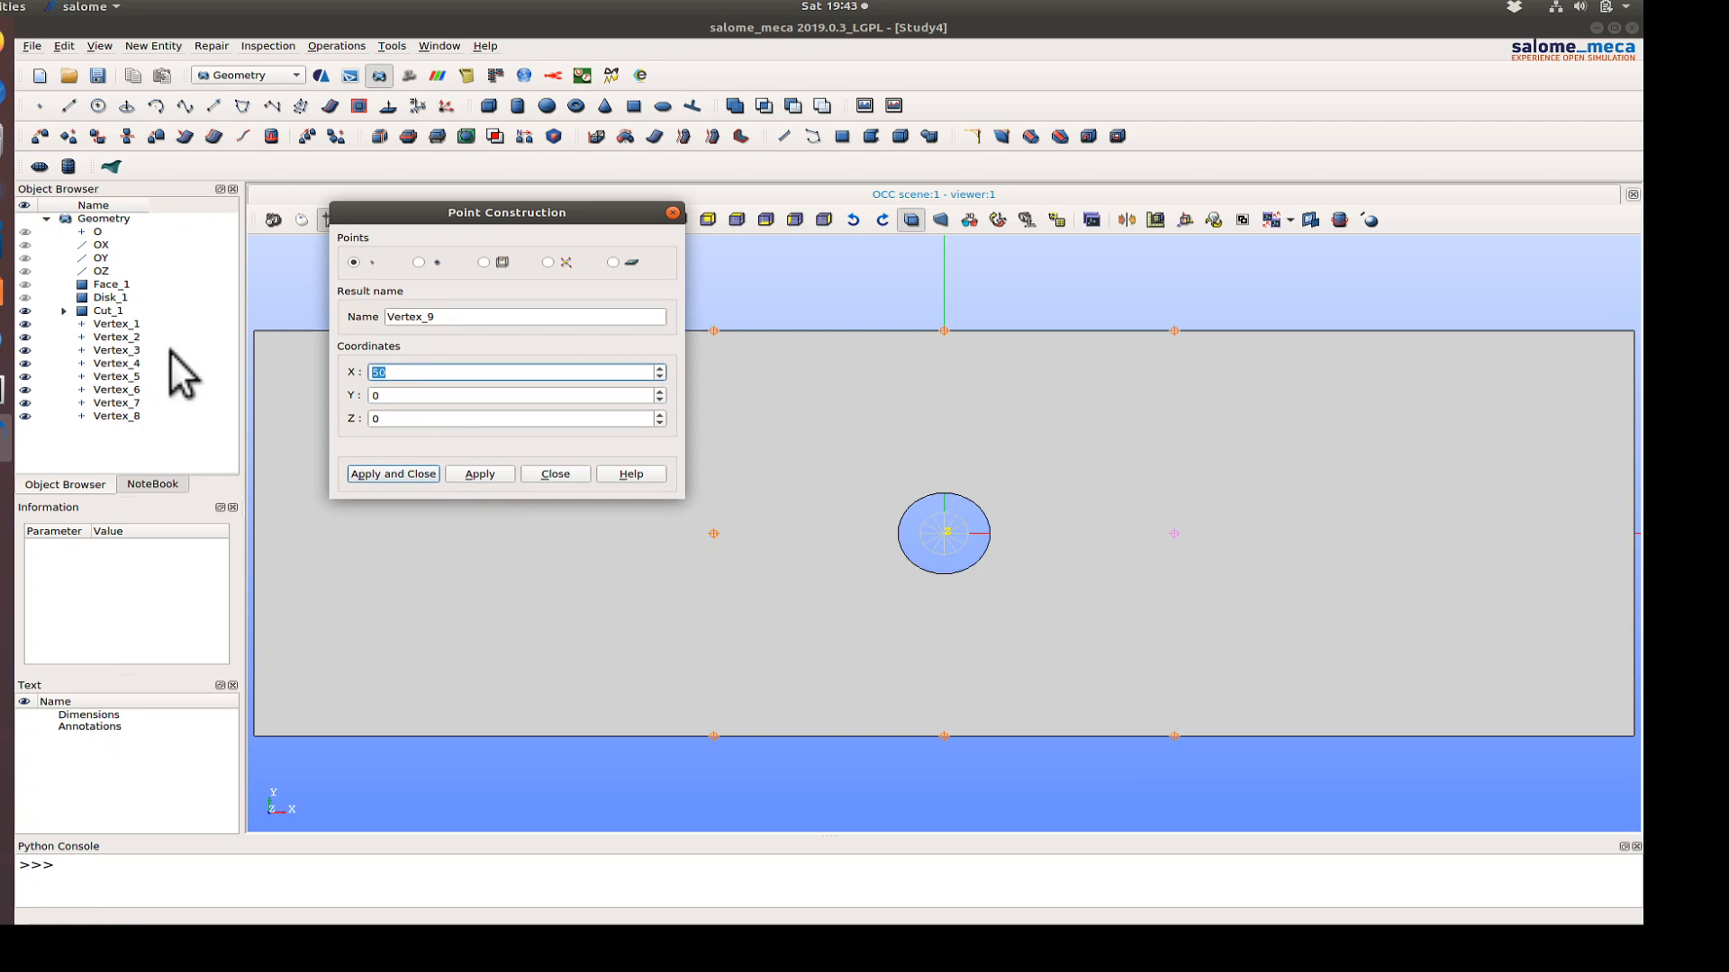
text(1)
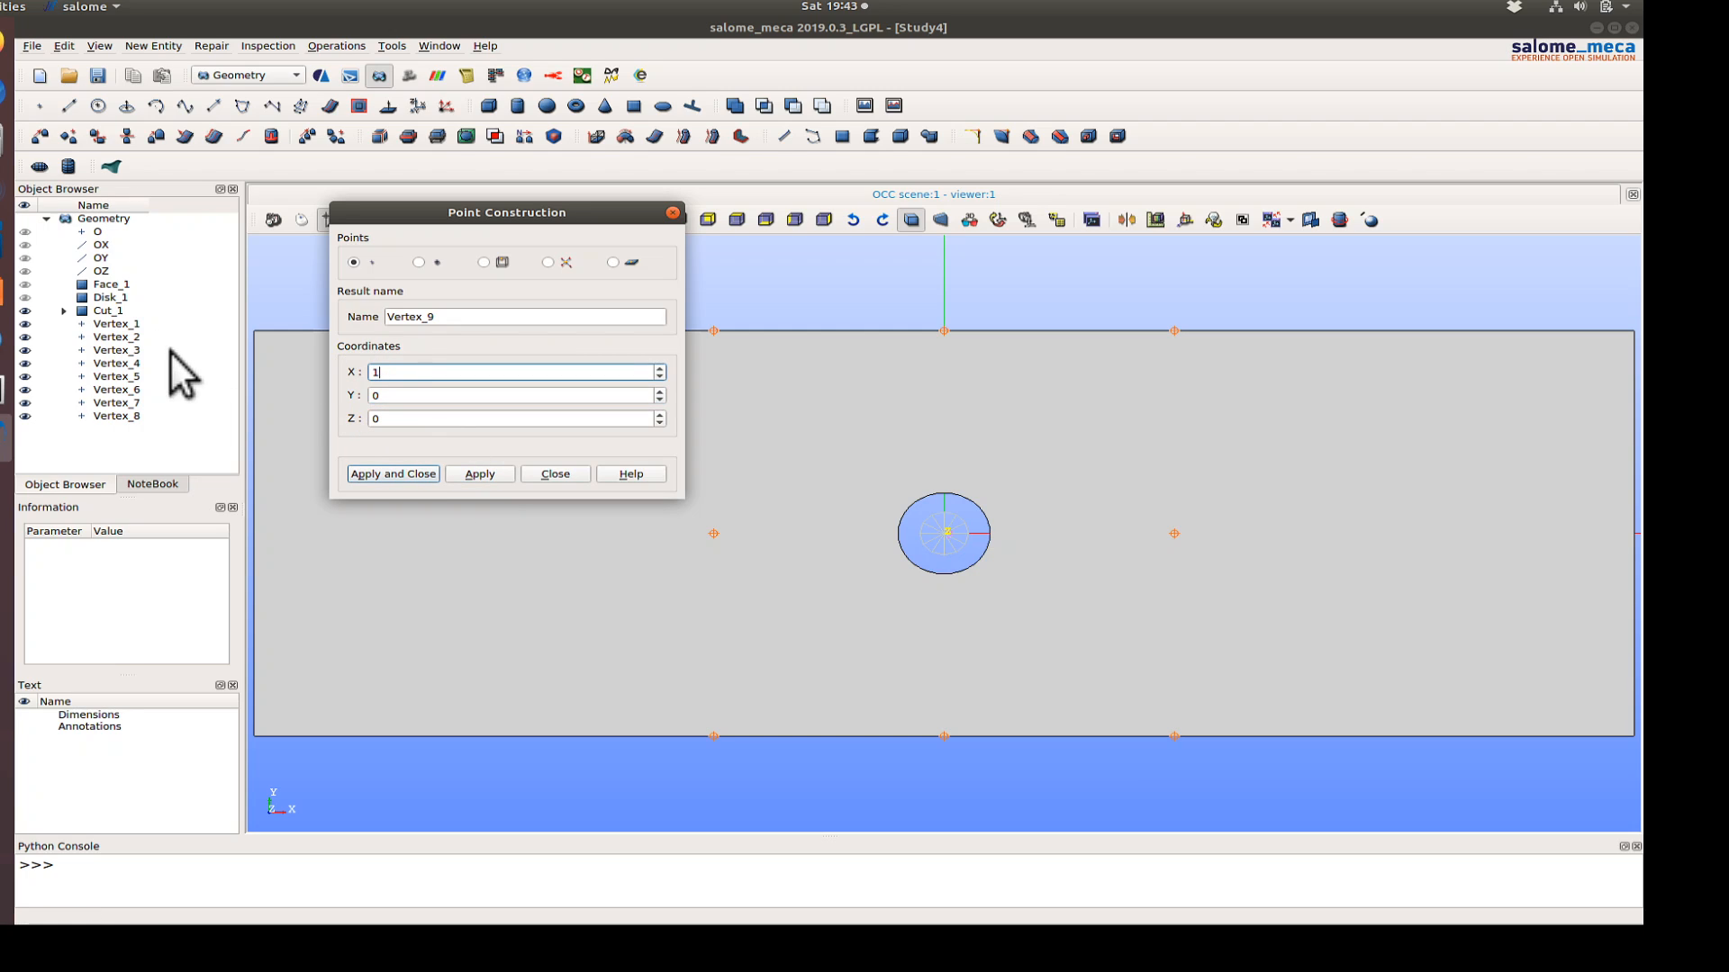
text(50)
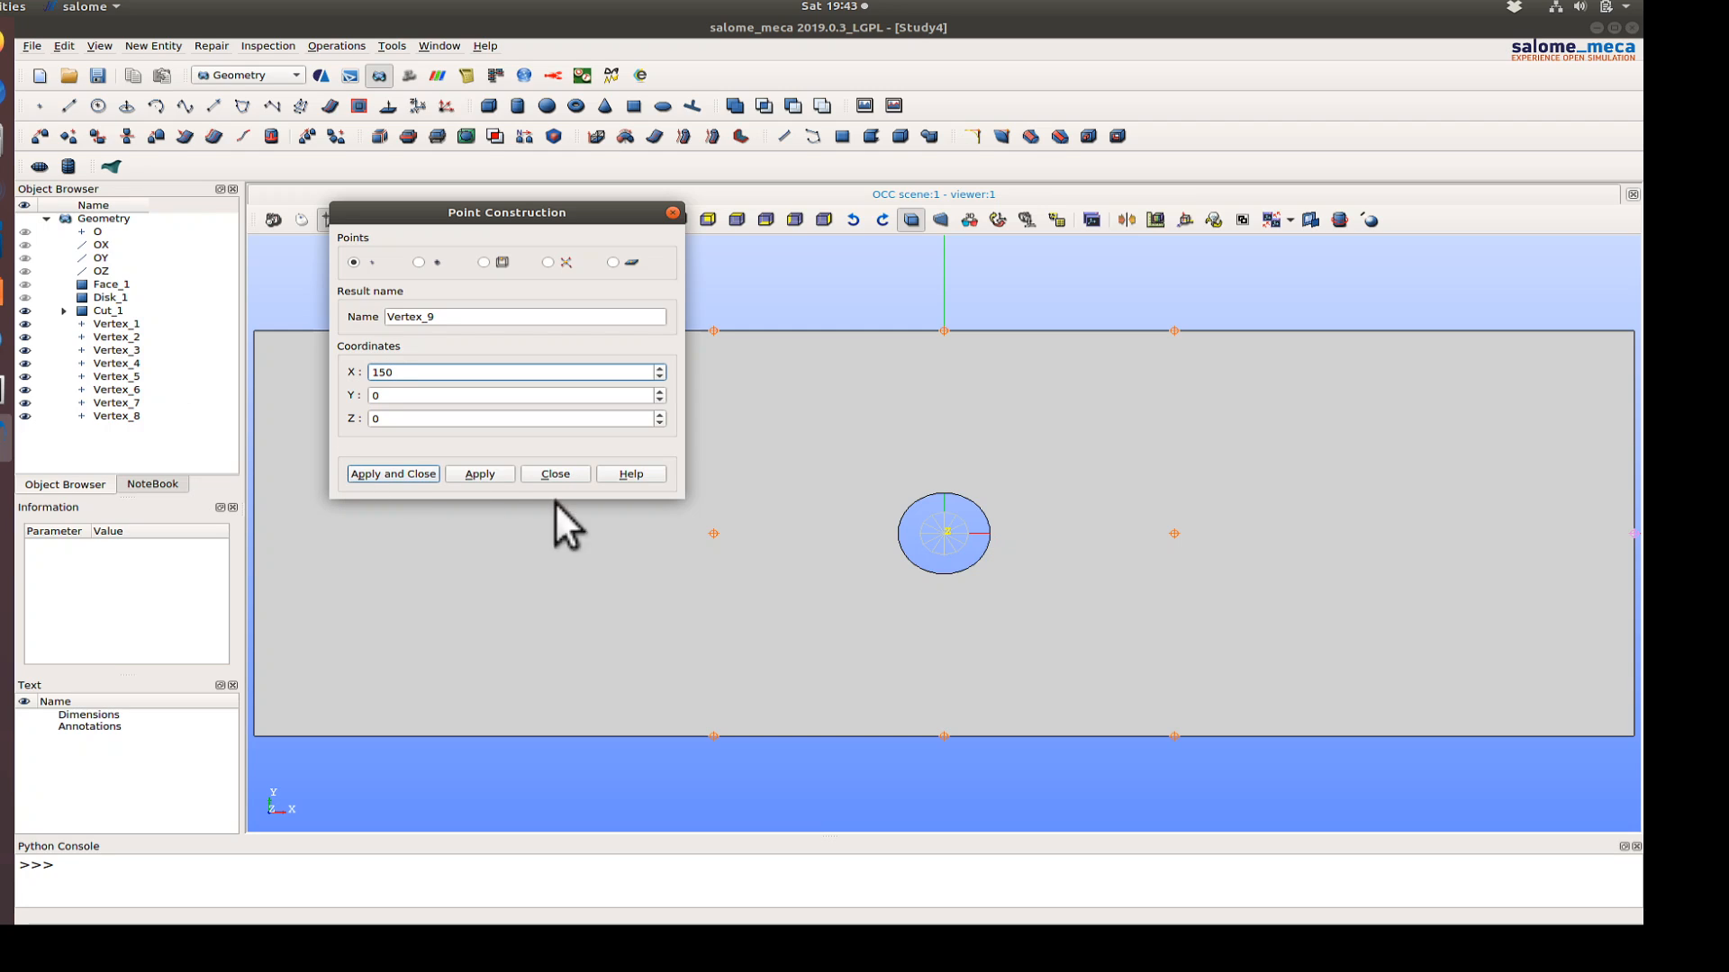
click(478, 473)
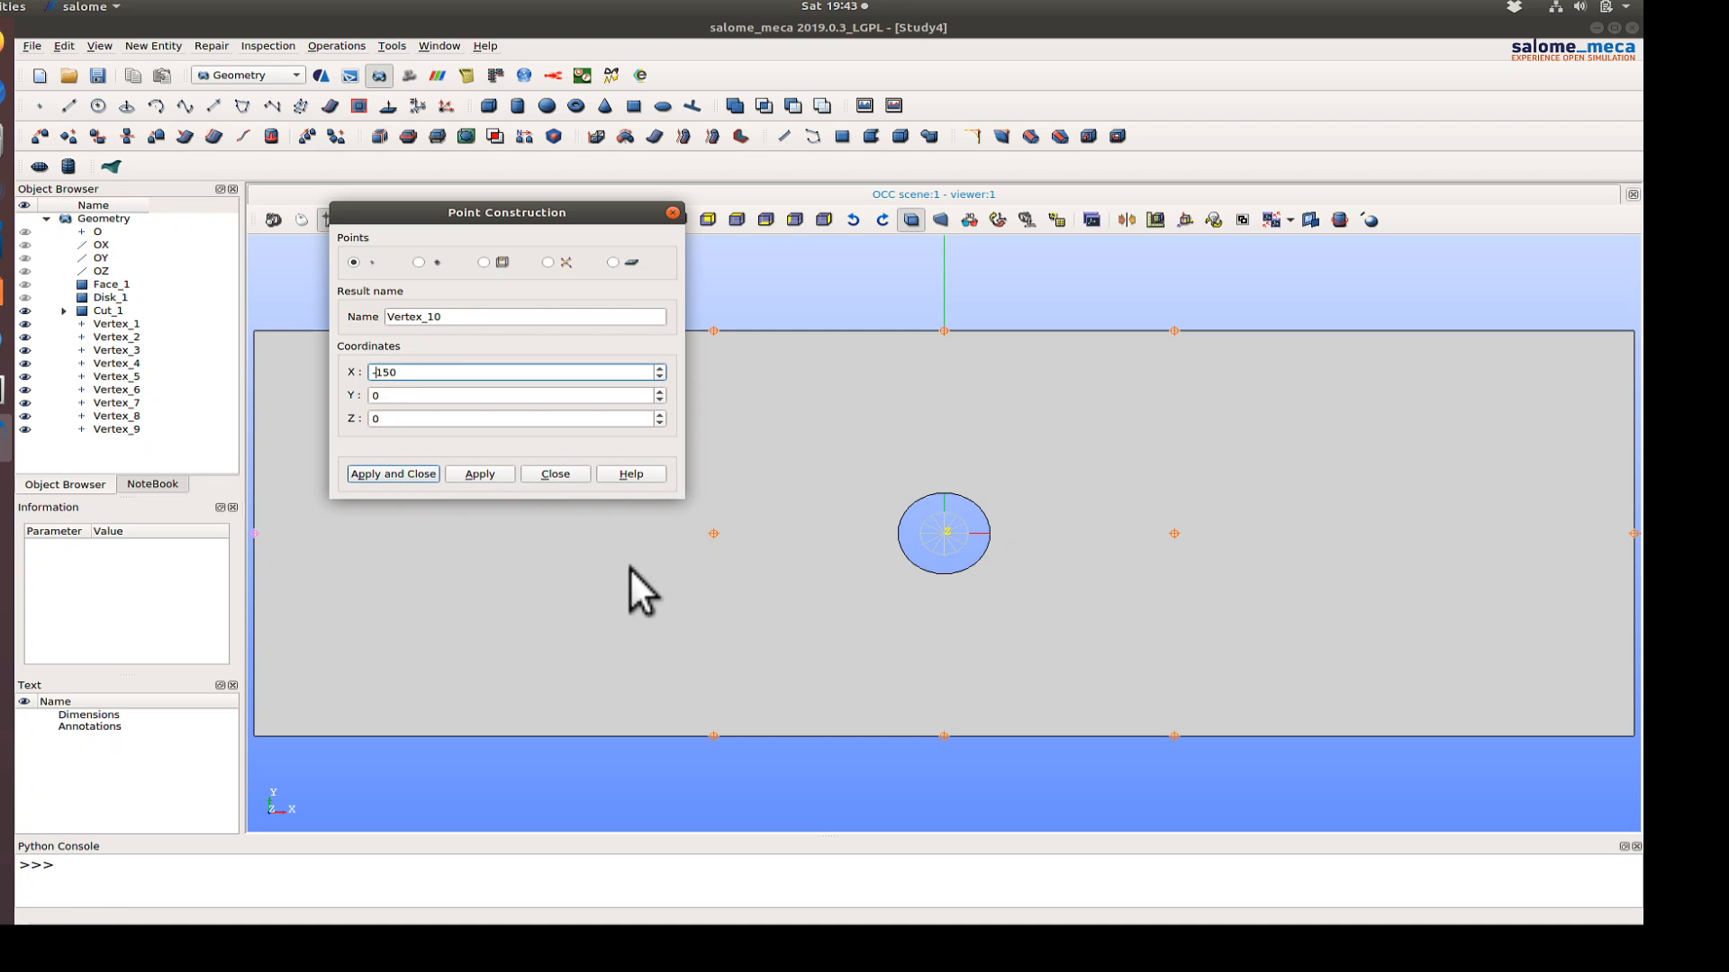
click(478, 473)
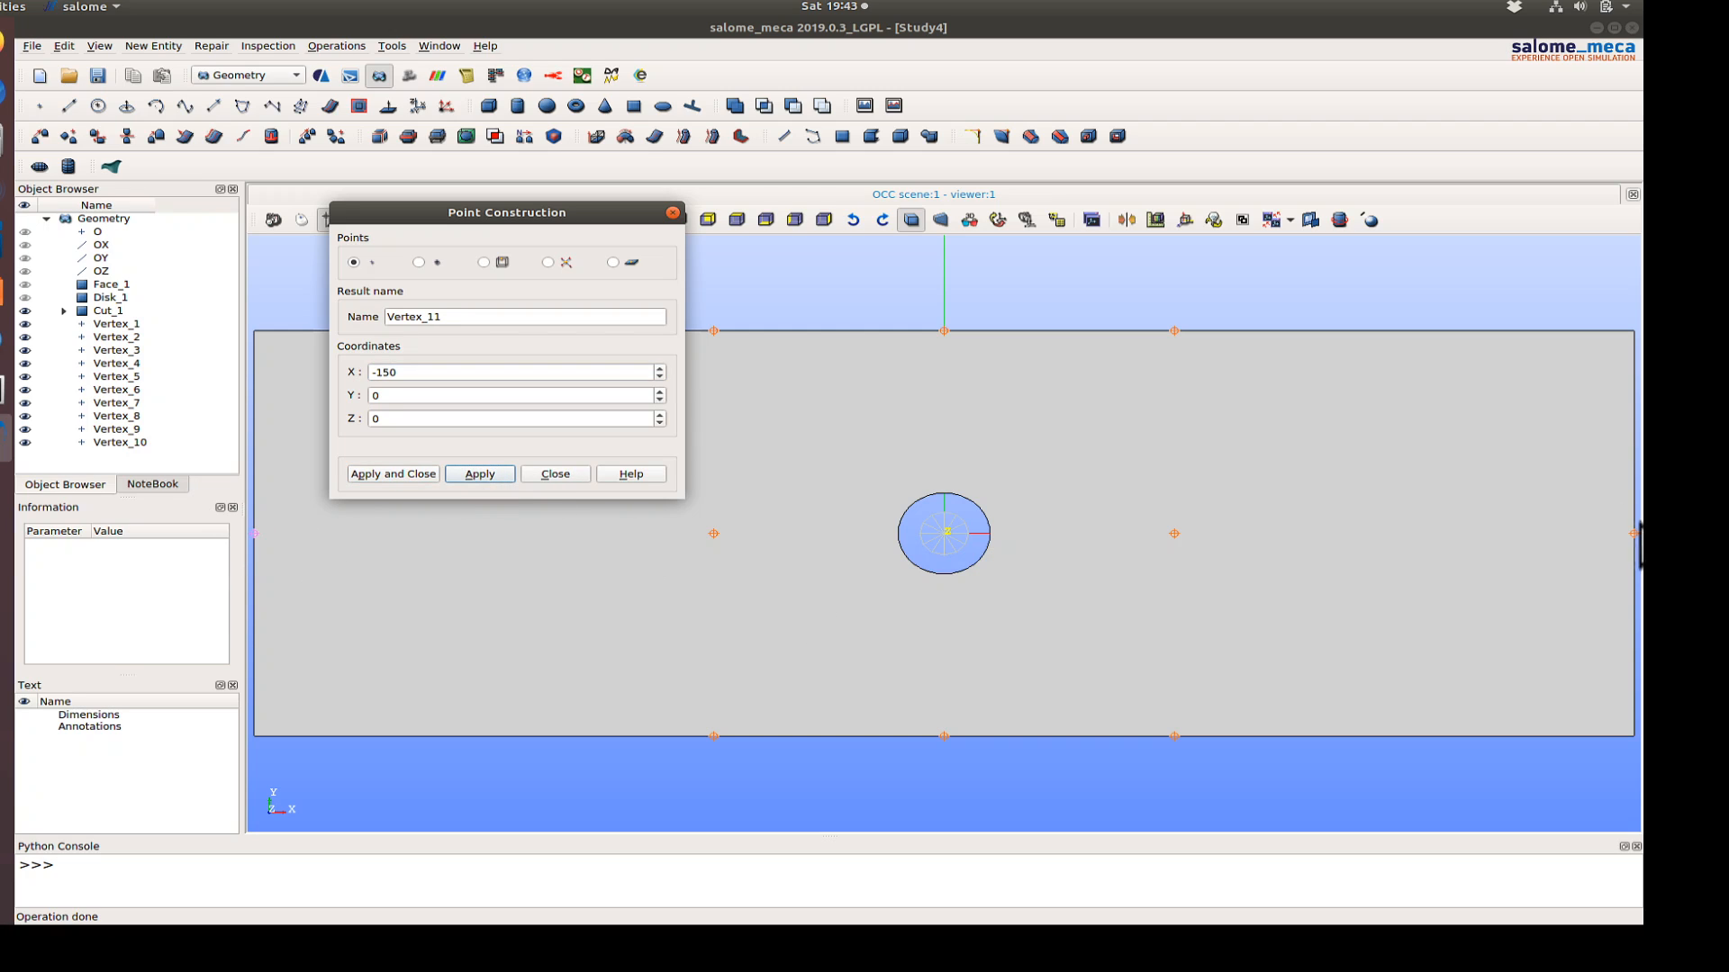
click(555, 472)
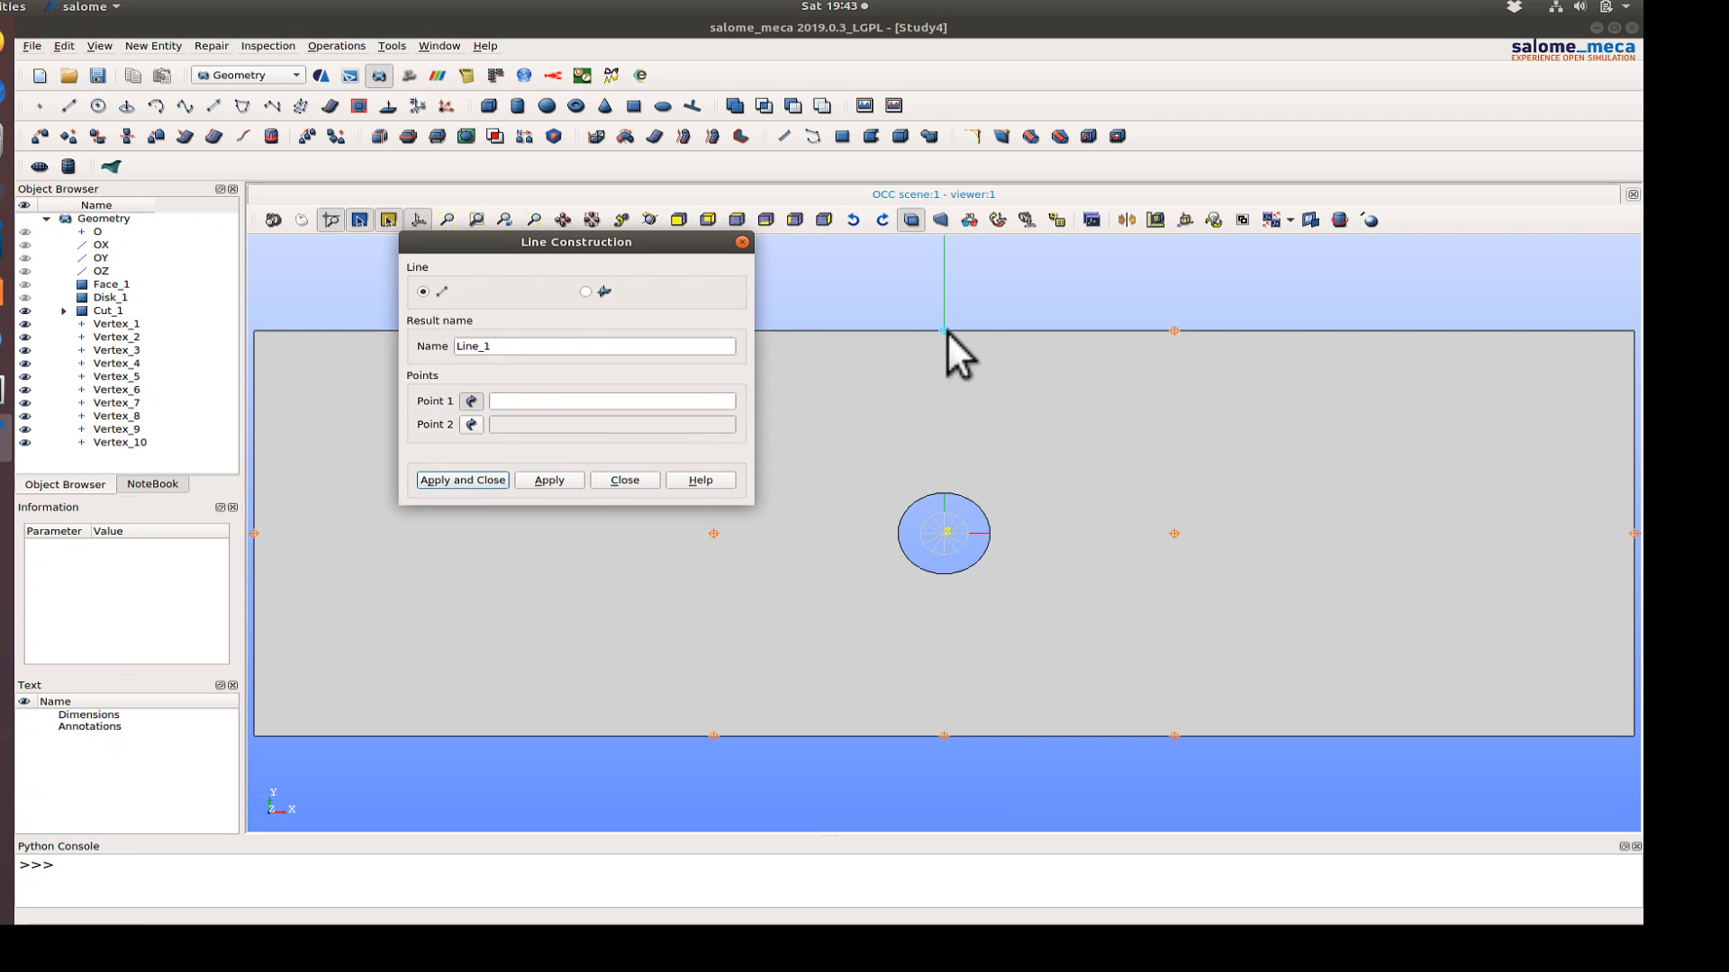
- Draw vertical lines at x=-50 and x=50 and a diagonal through the hole
click(943, 736)
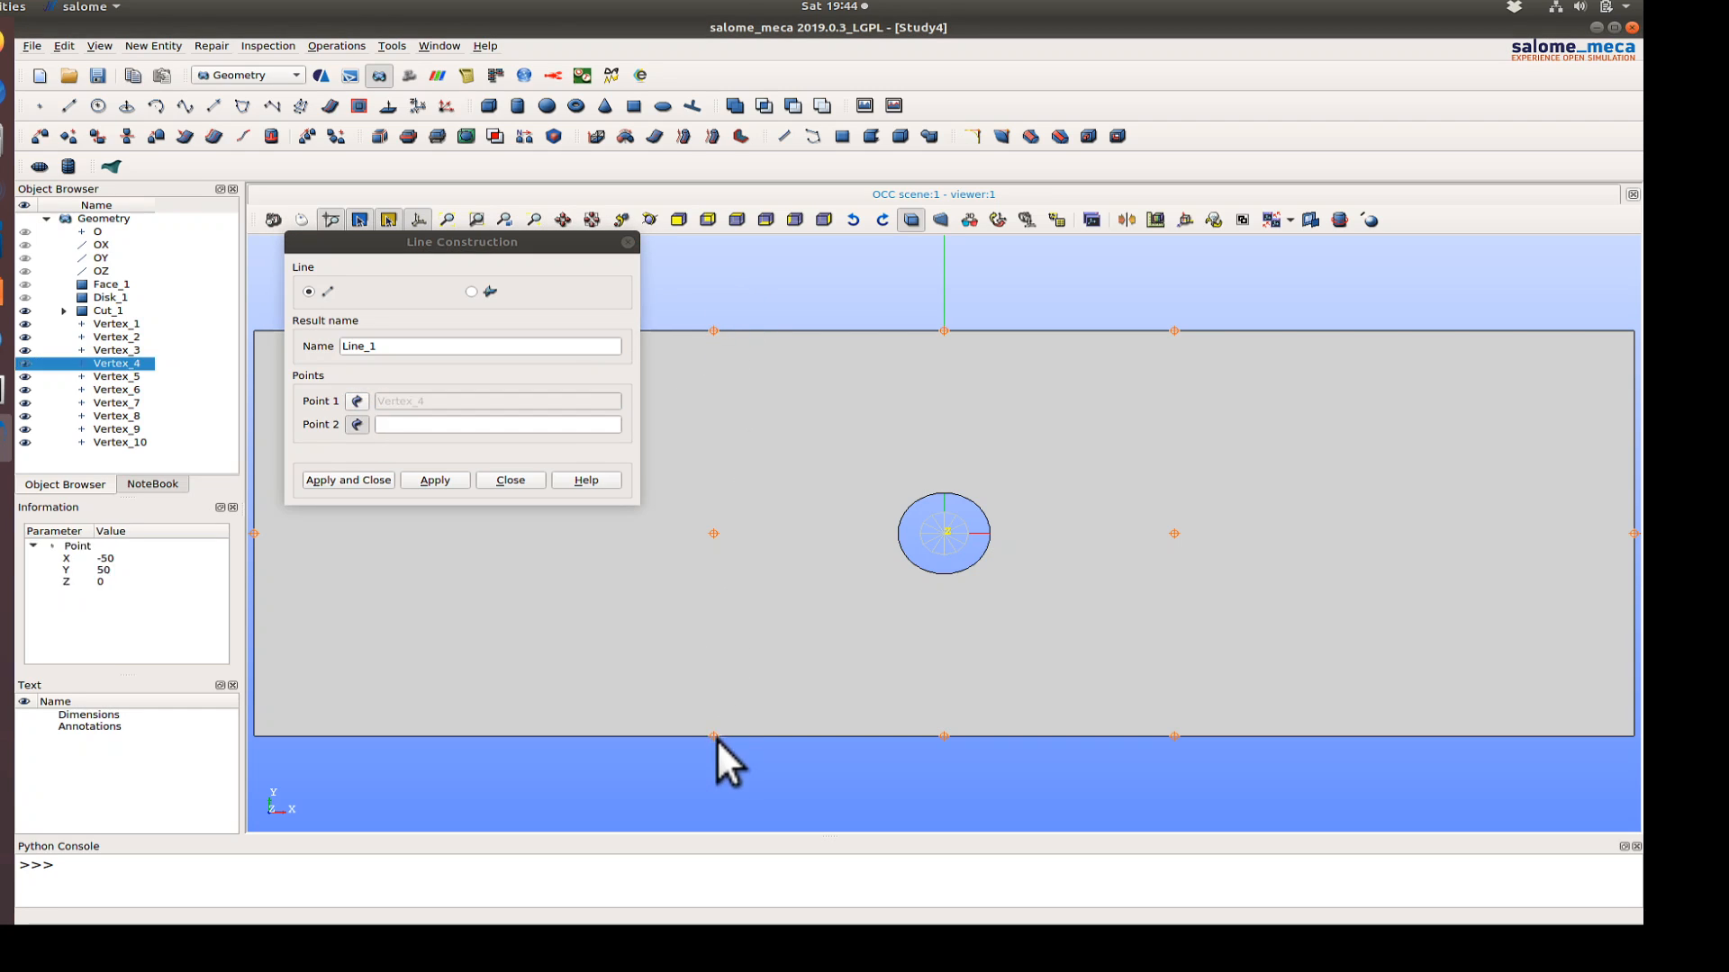
click(433, 479)
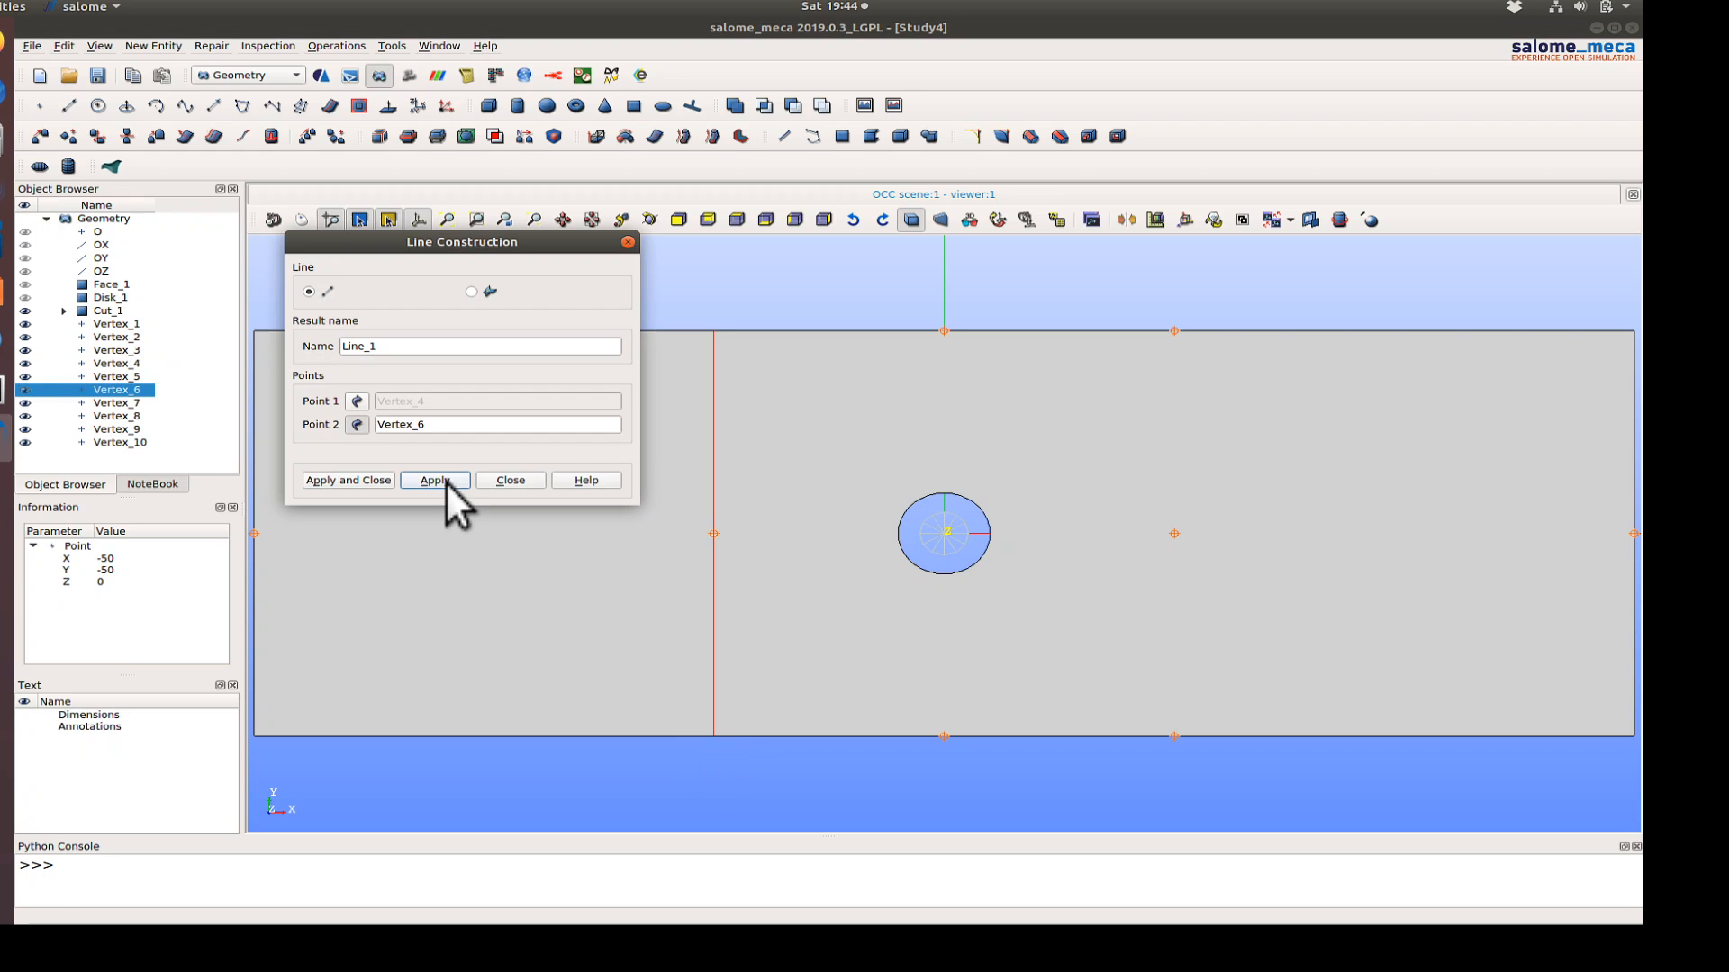
click(434, 480)
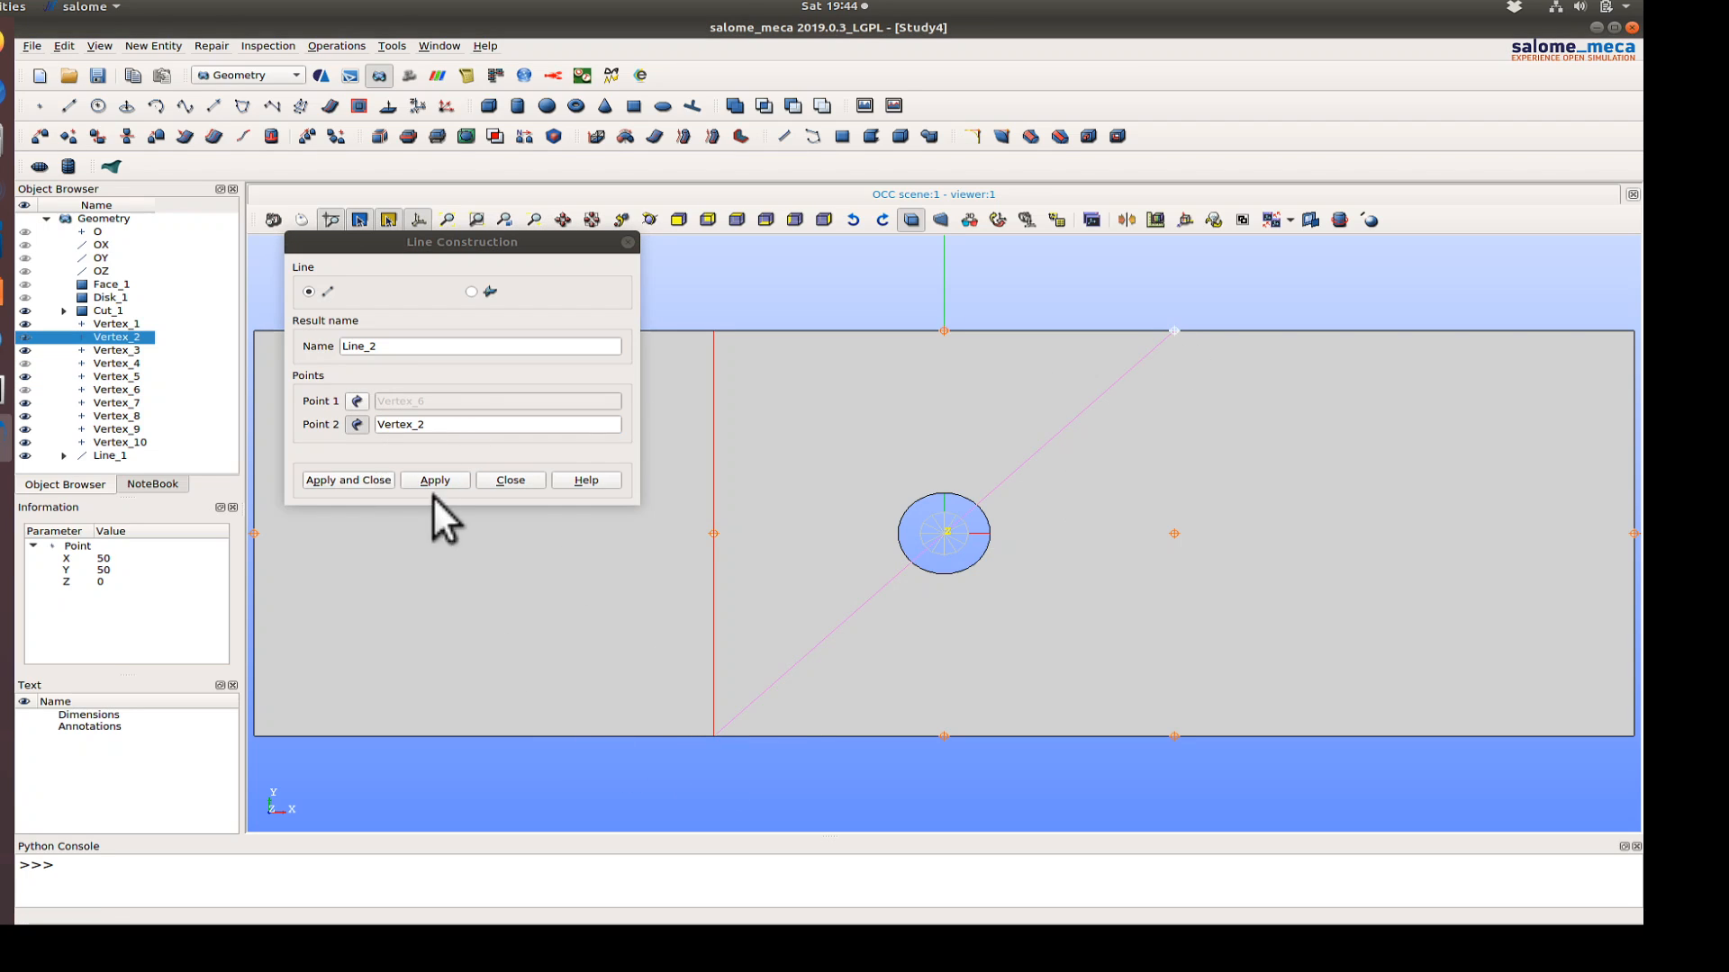
click(434, 480)
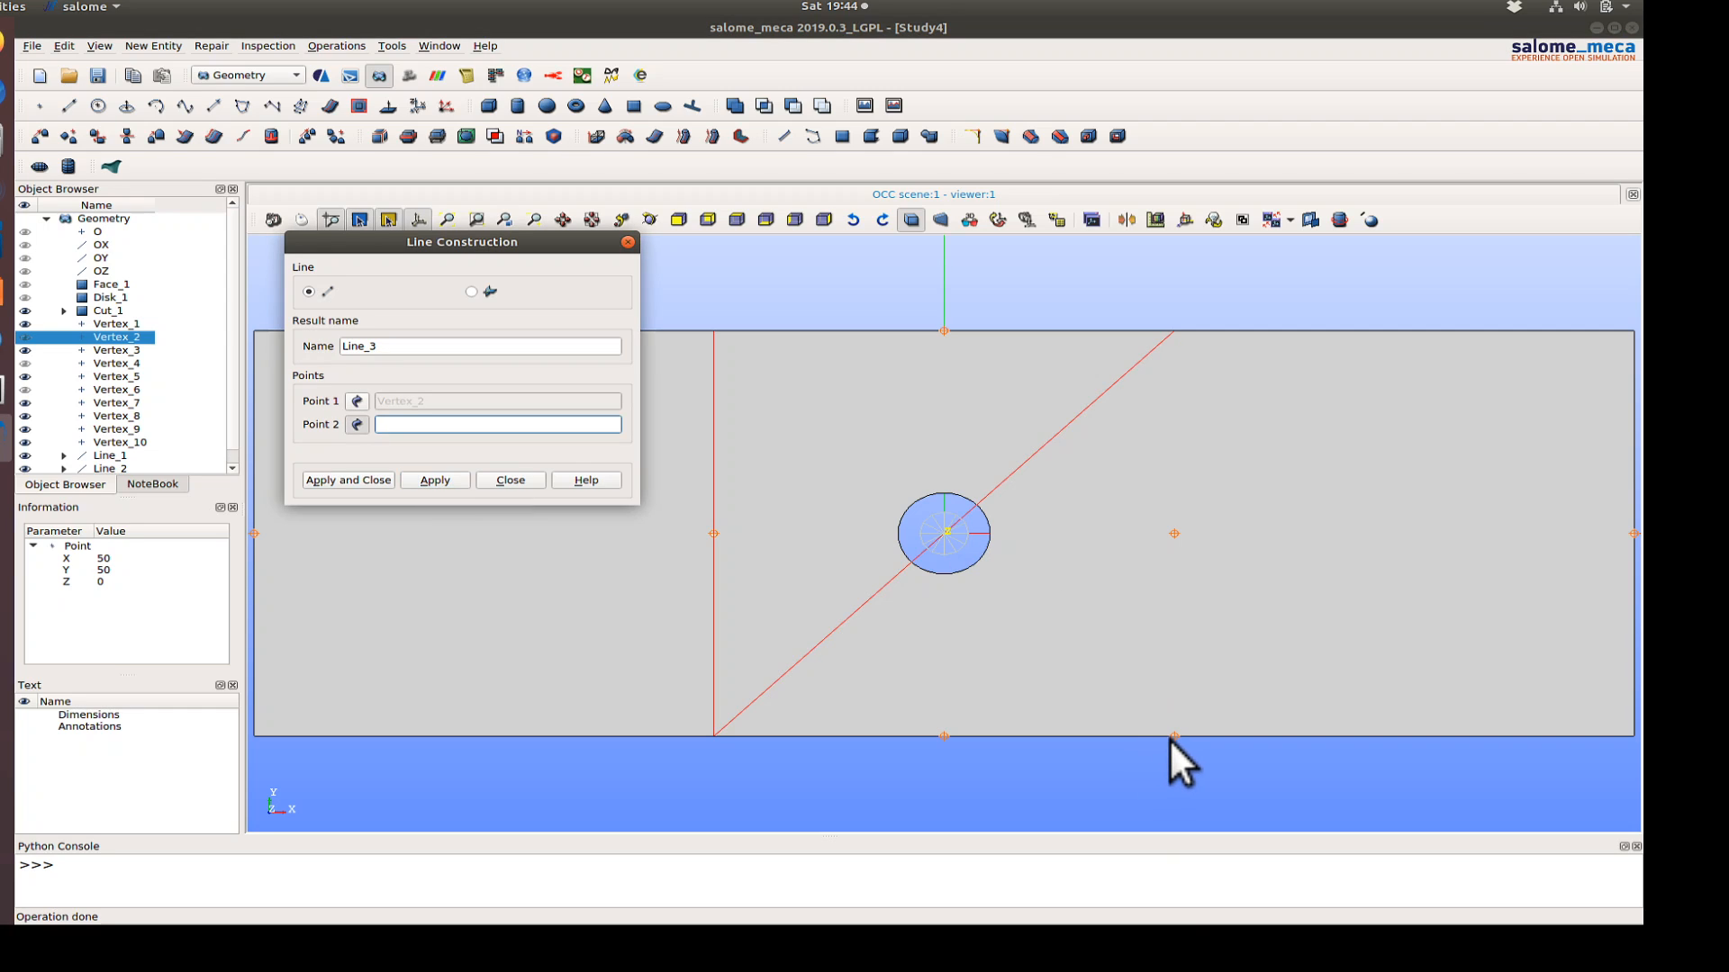
click(1172, 735)
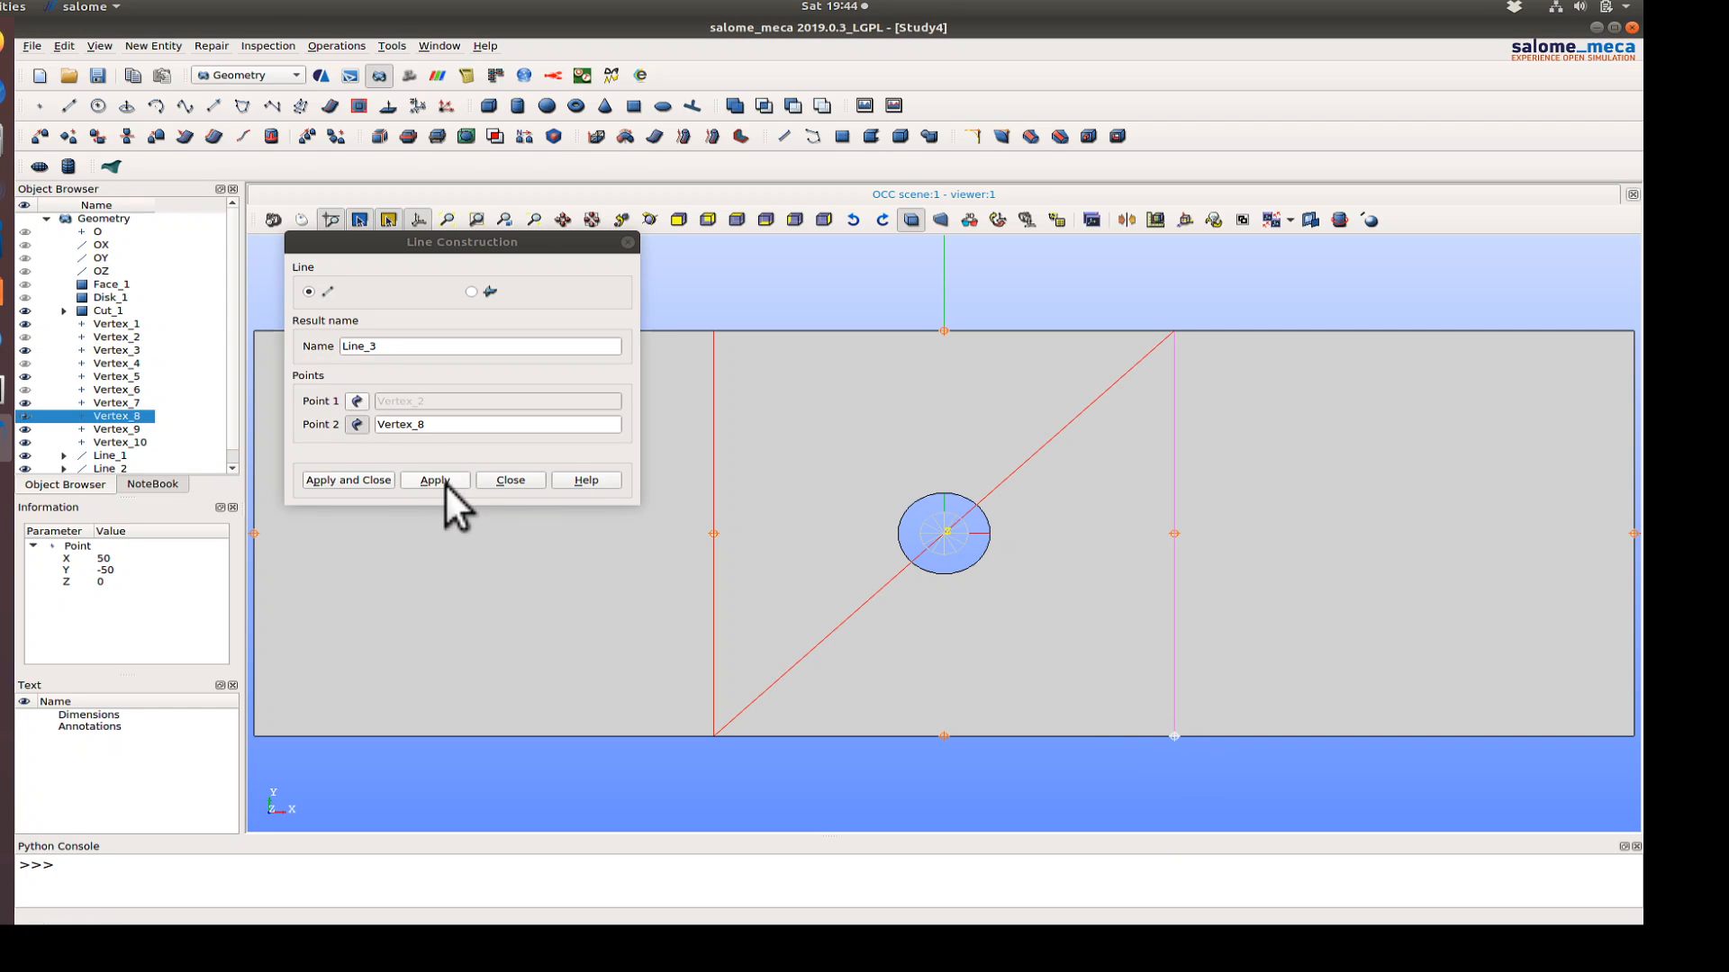
click(433, 480)
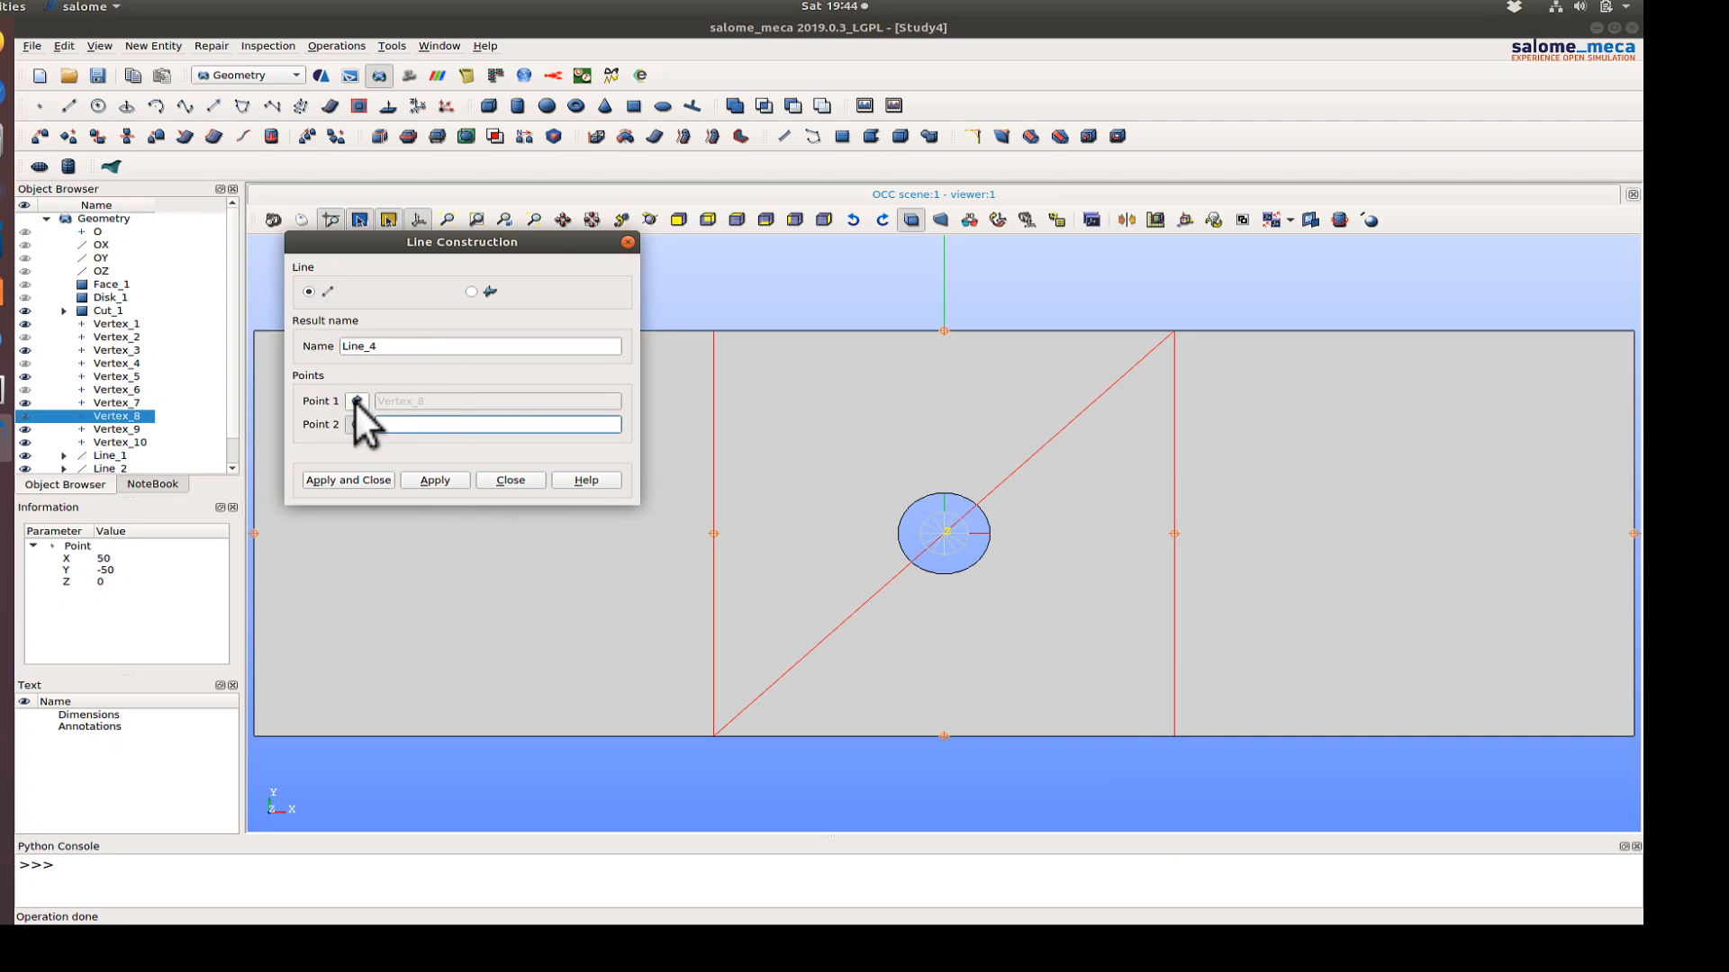
- Draw the second diagonal, the vertical centre line and horizontal lines through the hole
click(357, 424)
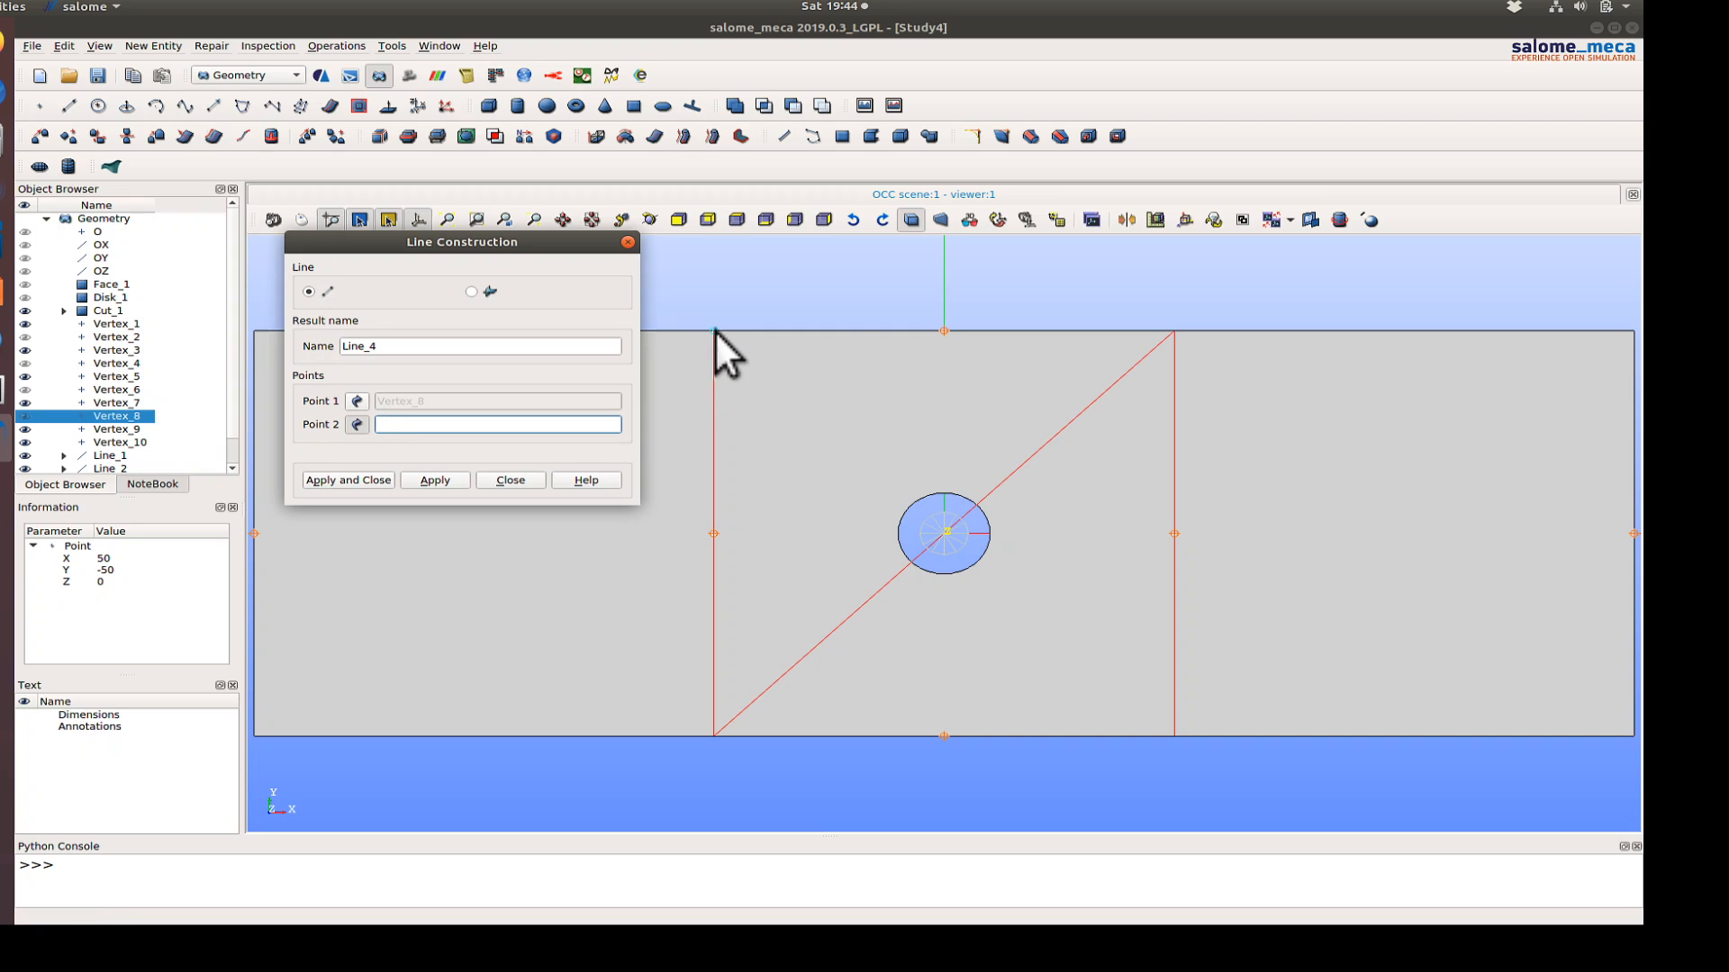
click(433, 480)
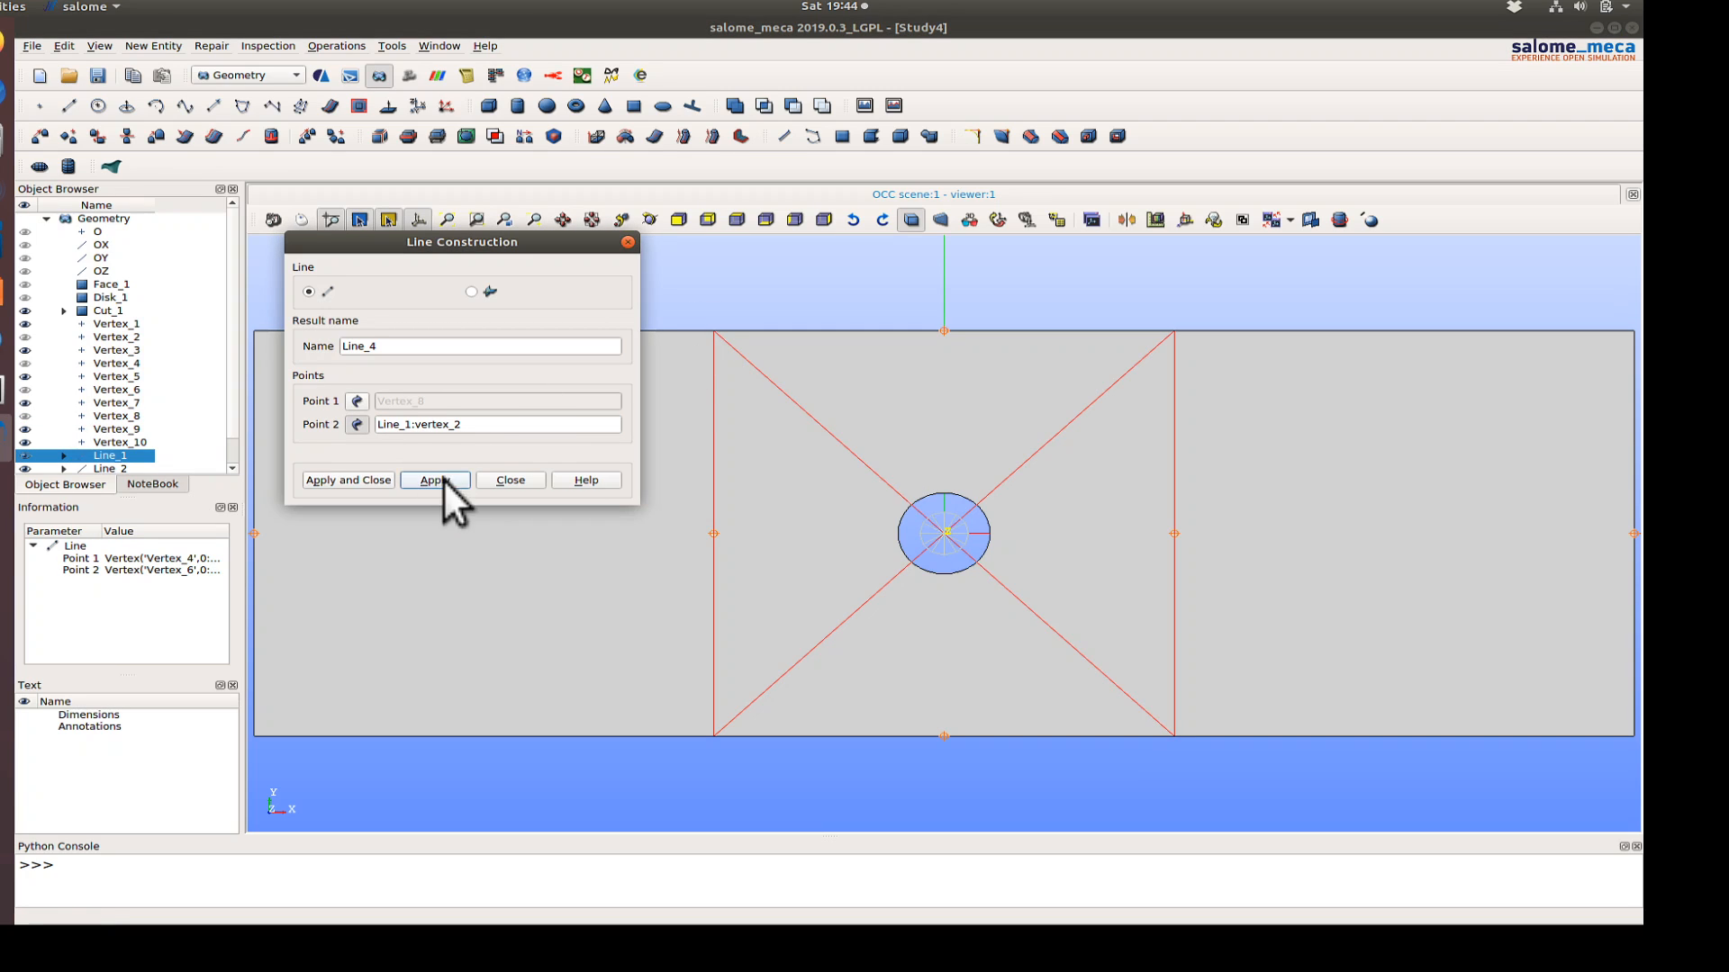
click(434, 480)
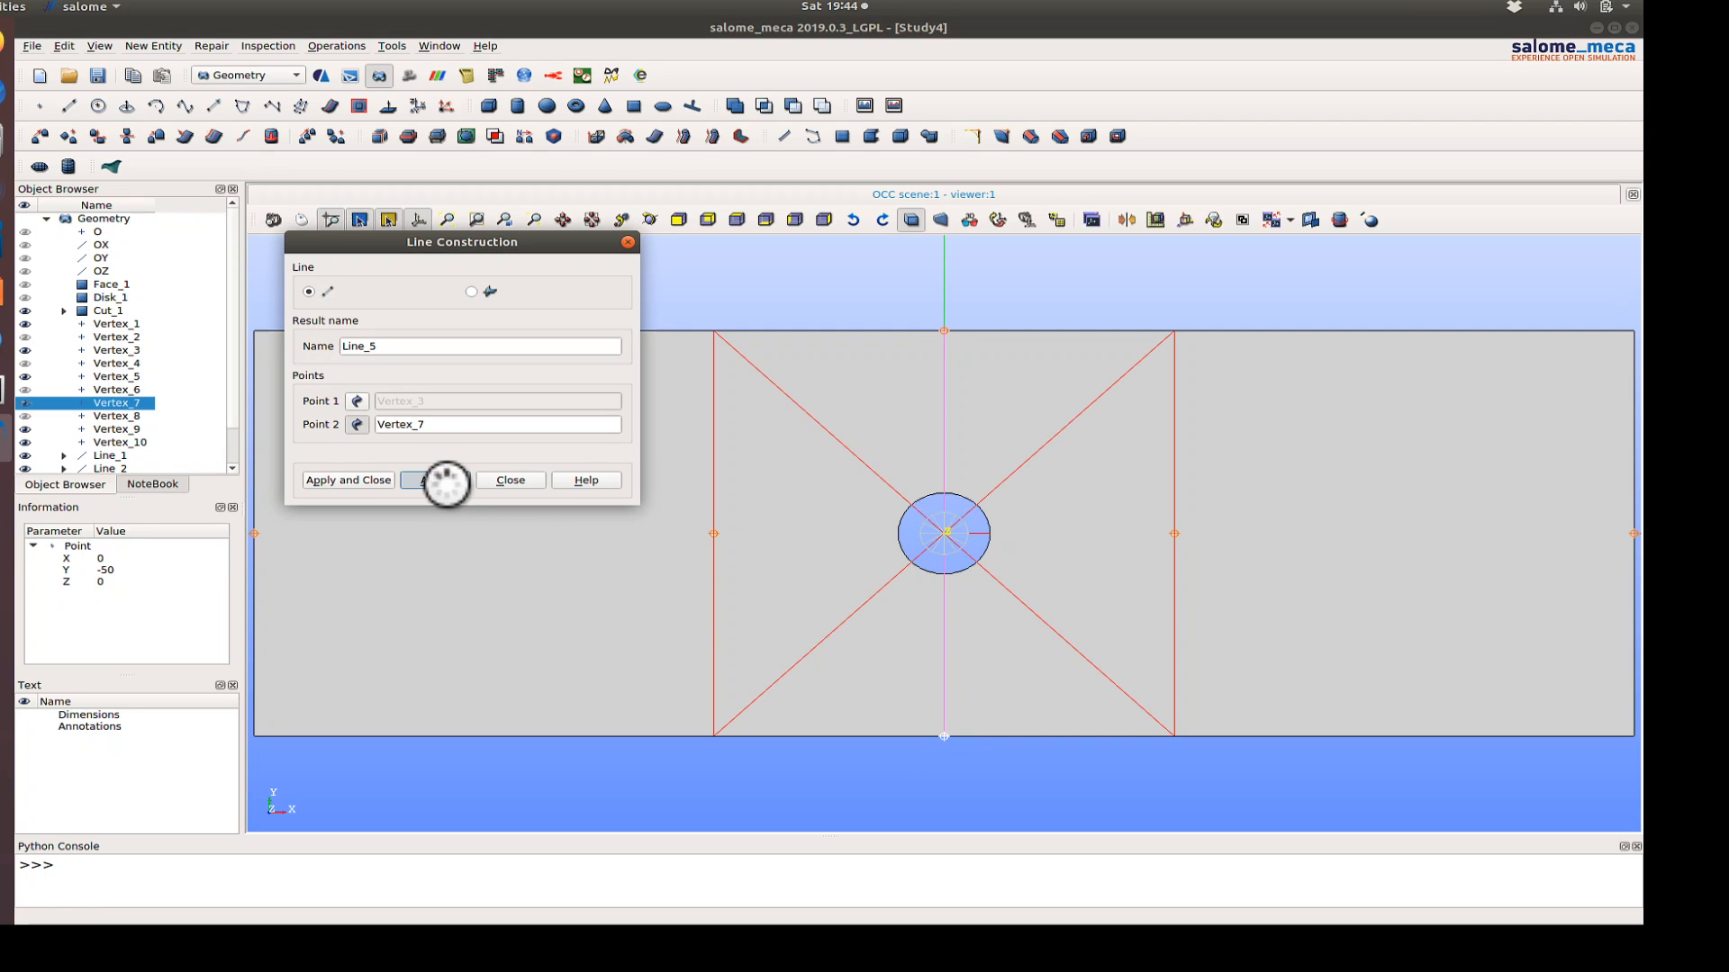
click(433, 480)
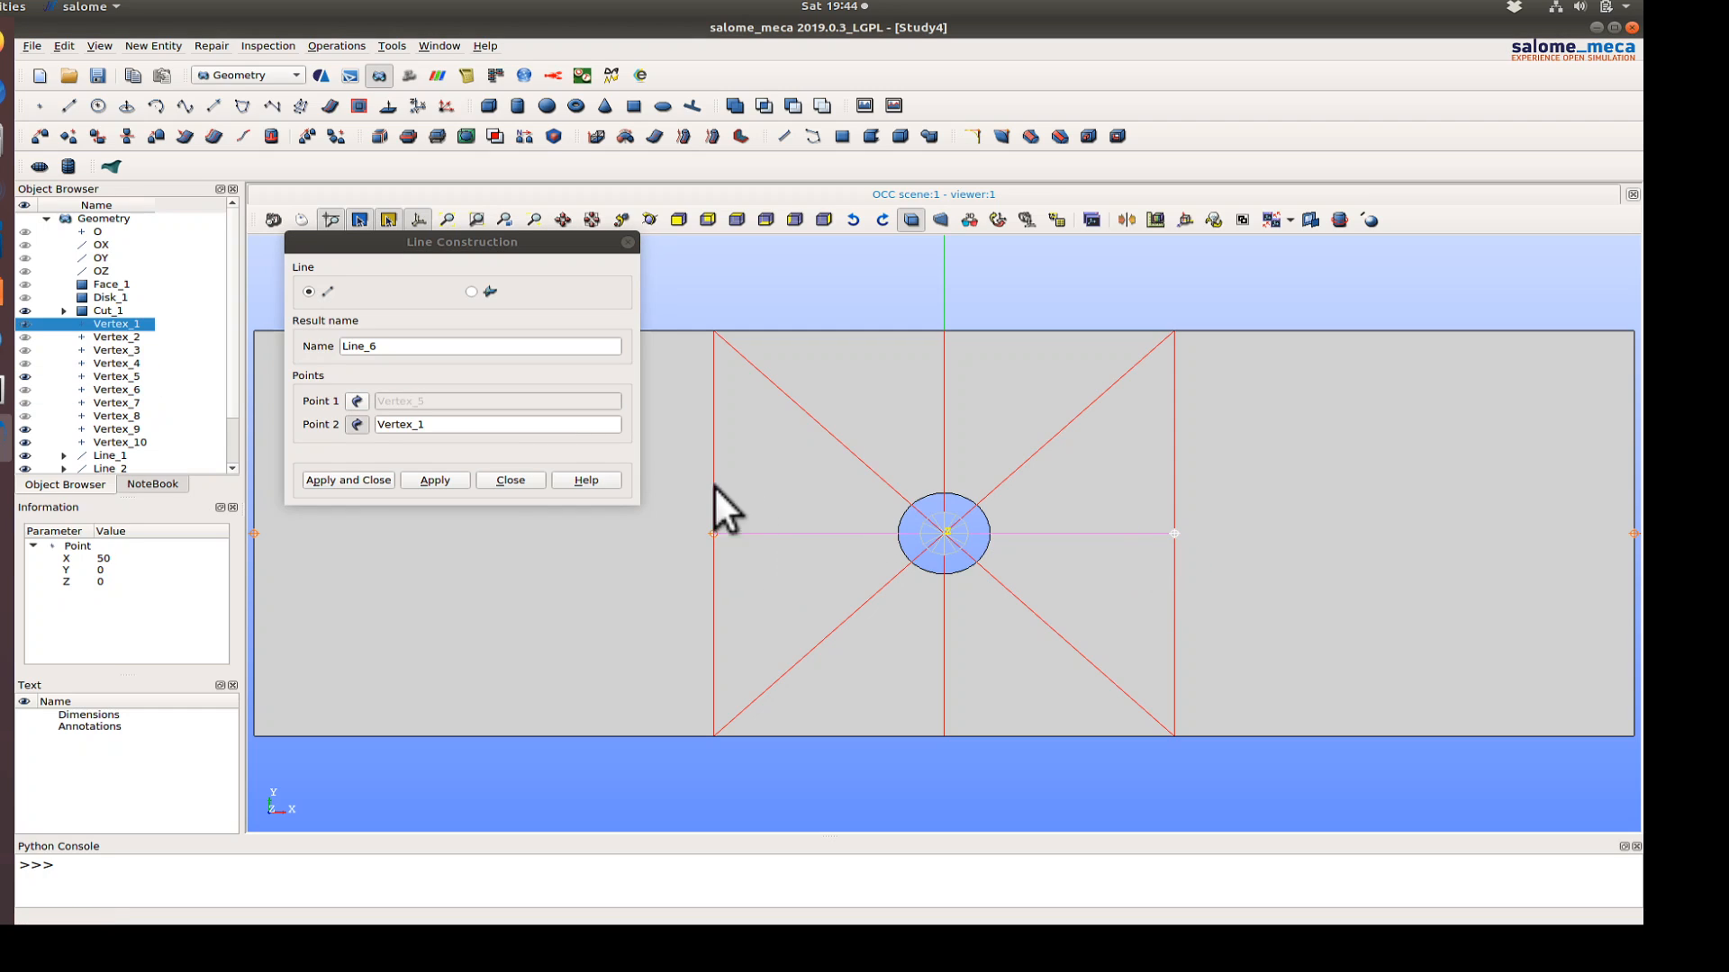
click(433, 480)
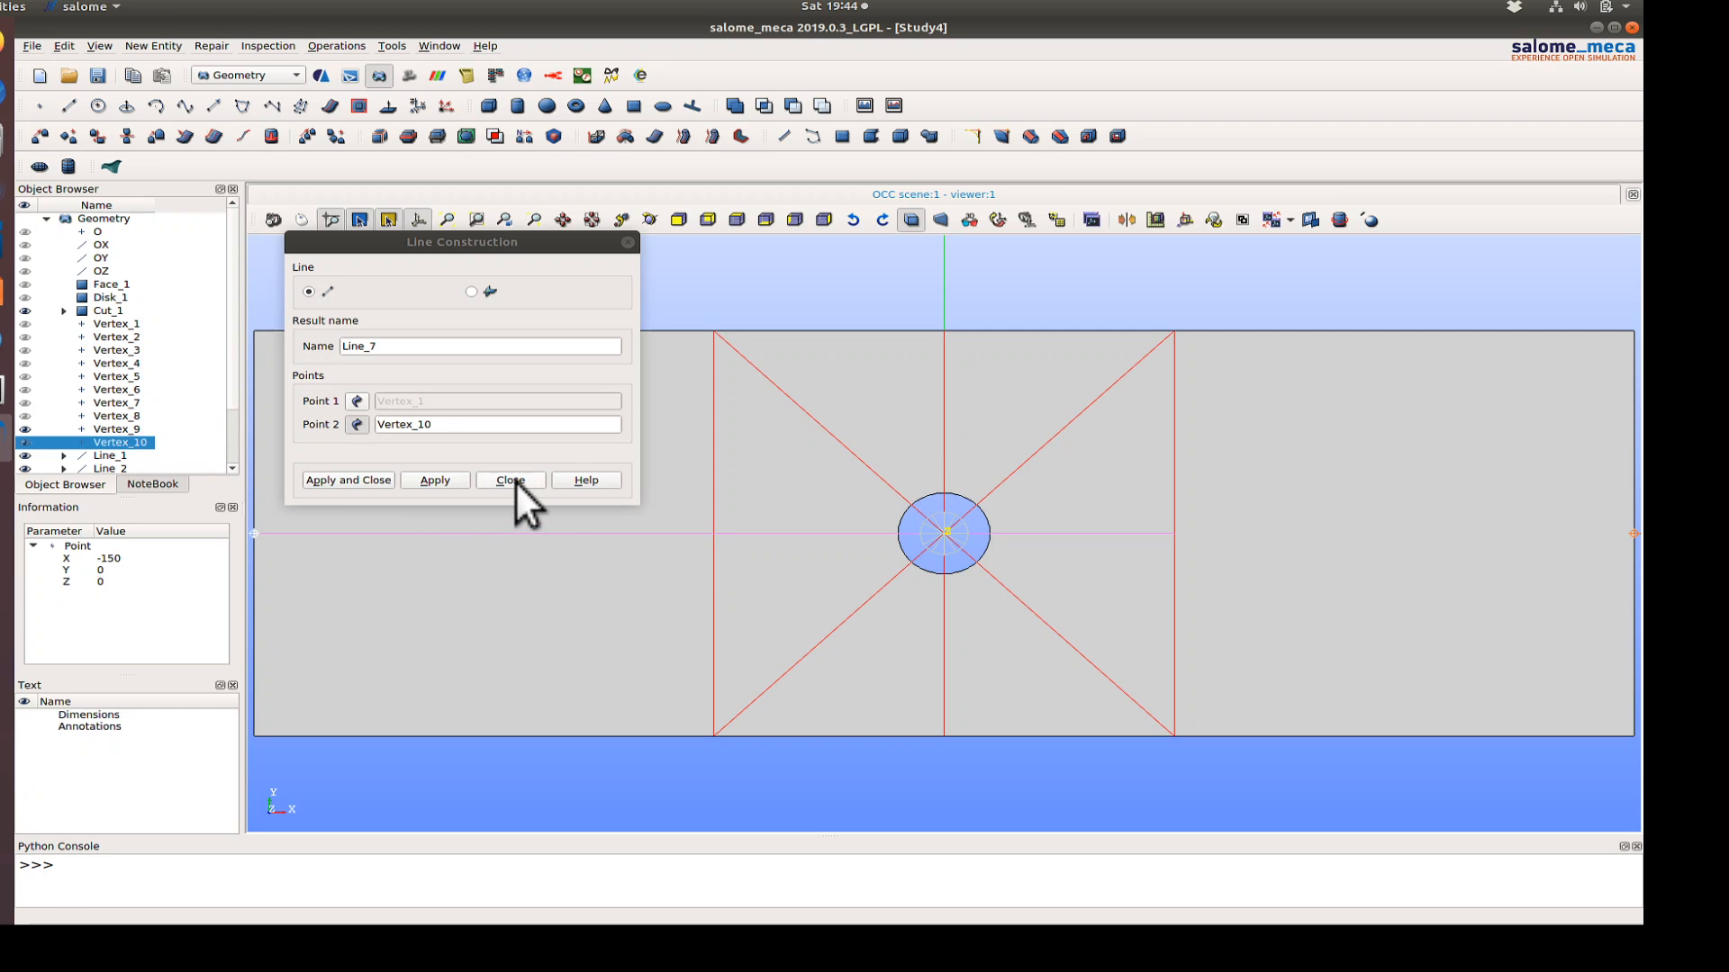
click(508, 480)
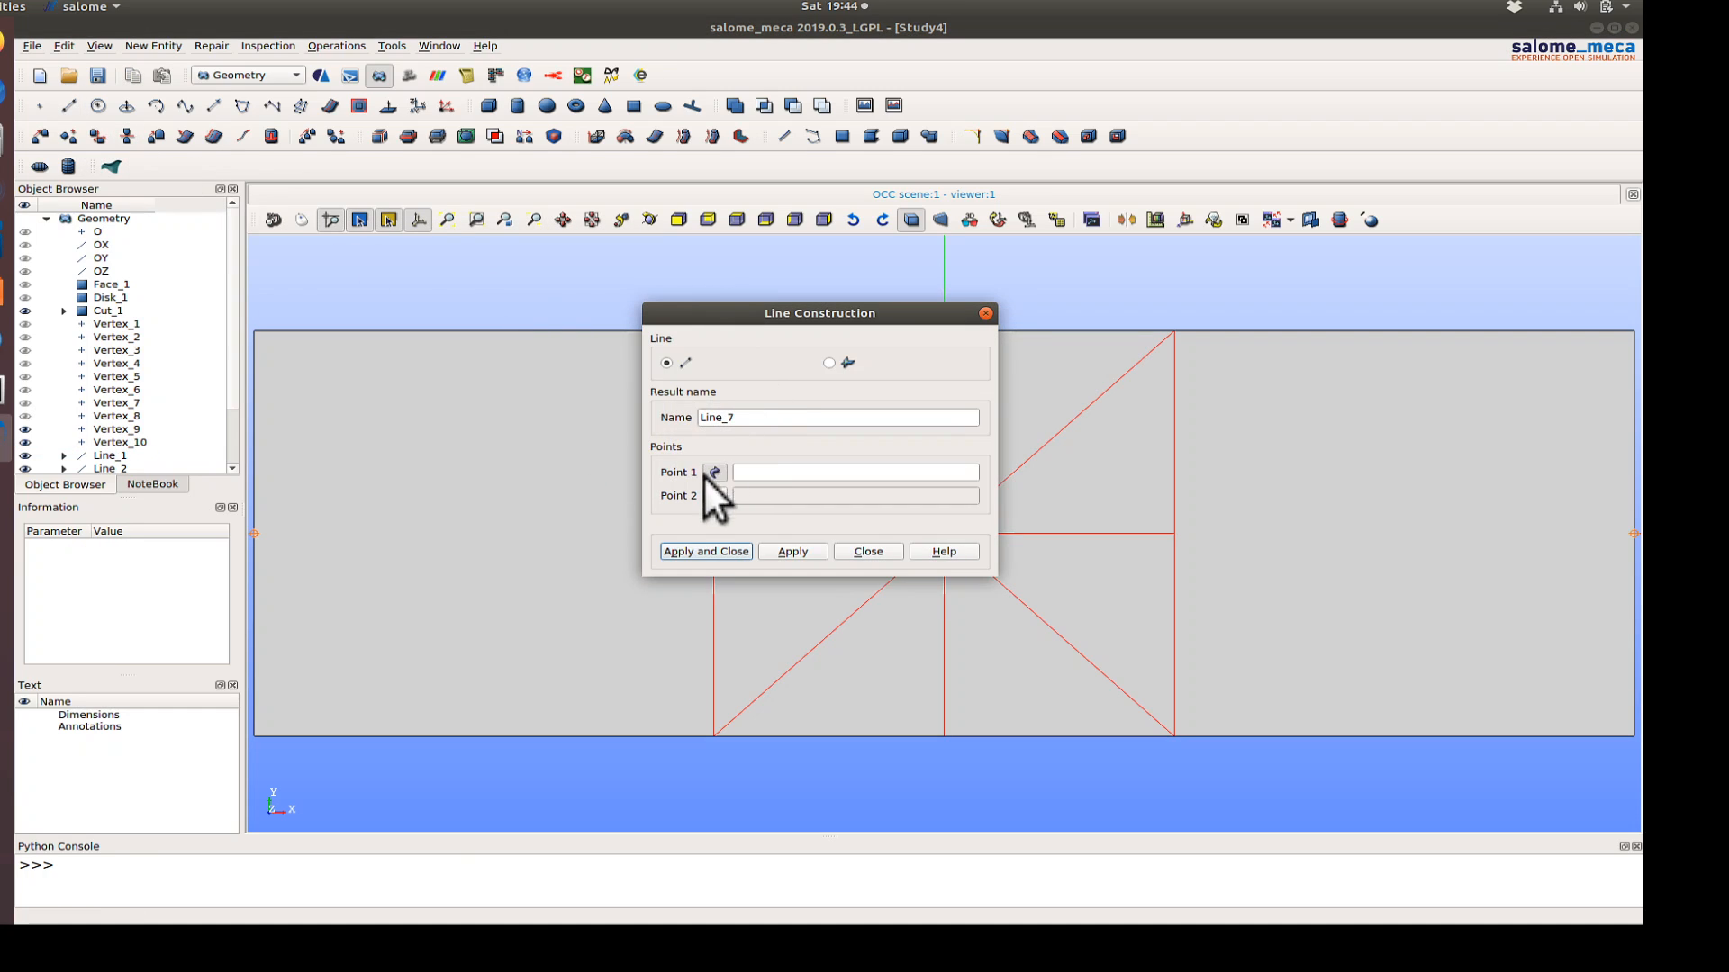
click(119, 442)
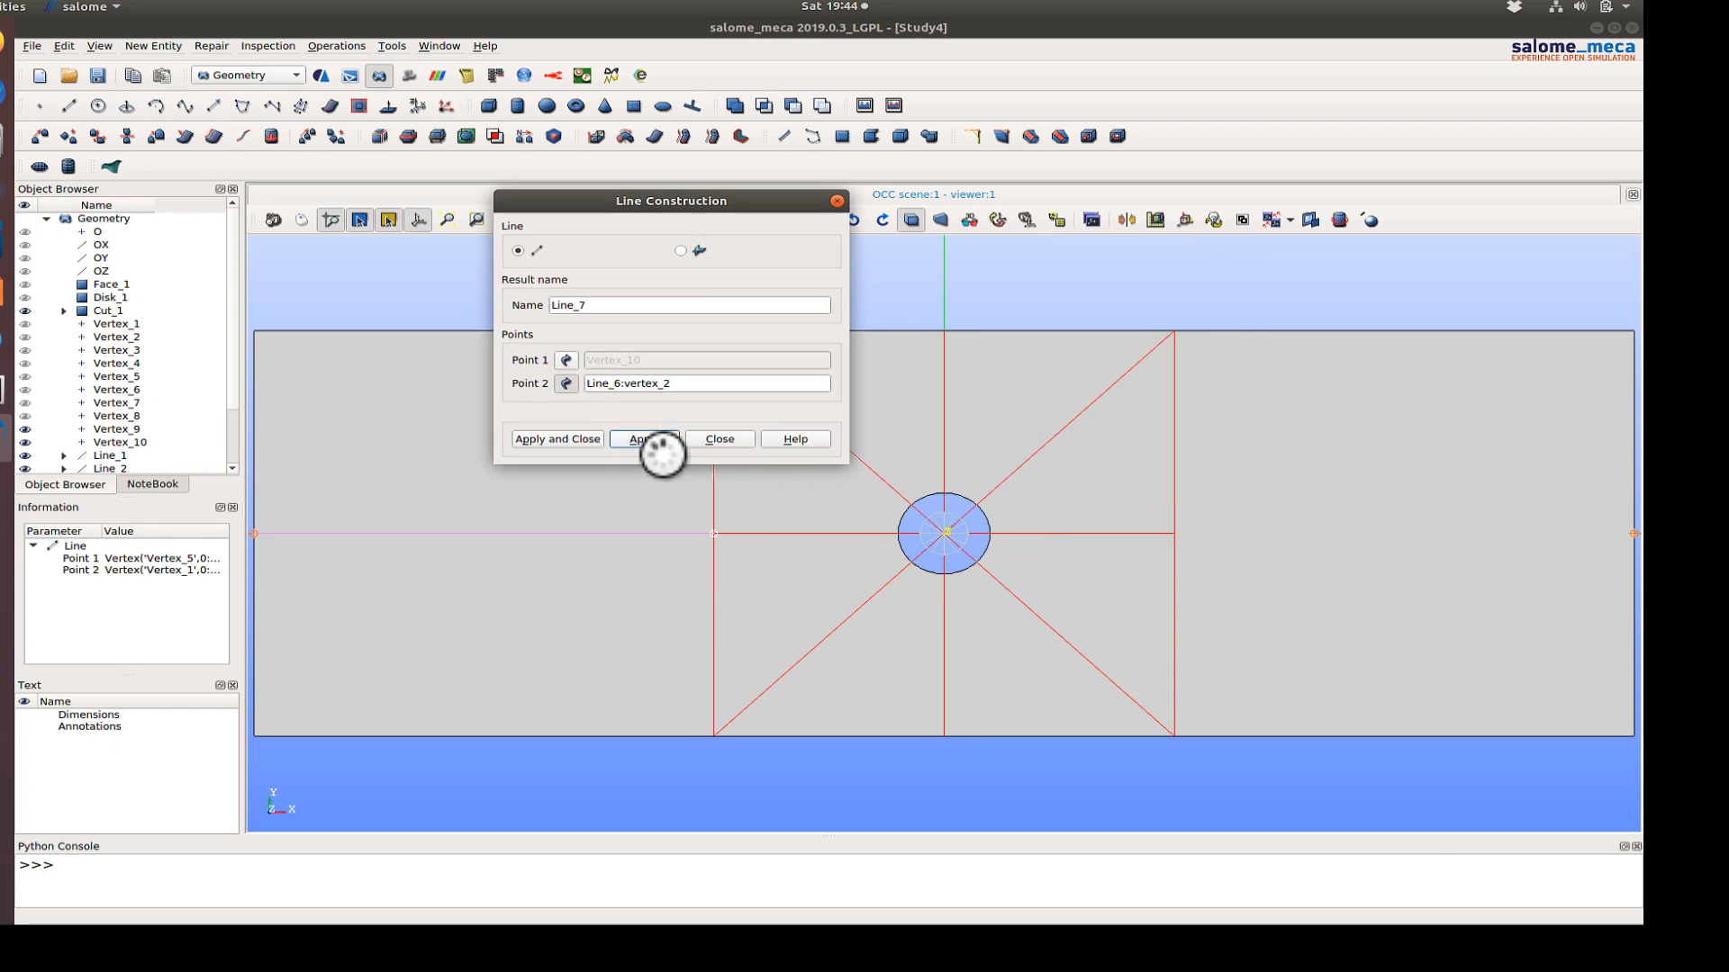
click(644, 439)
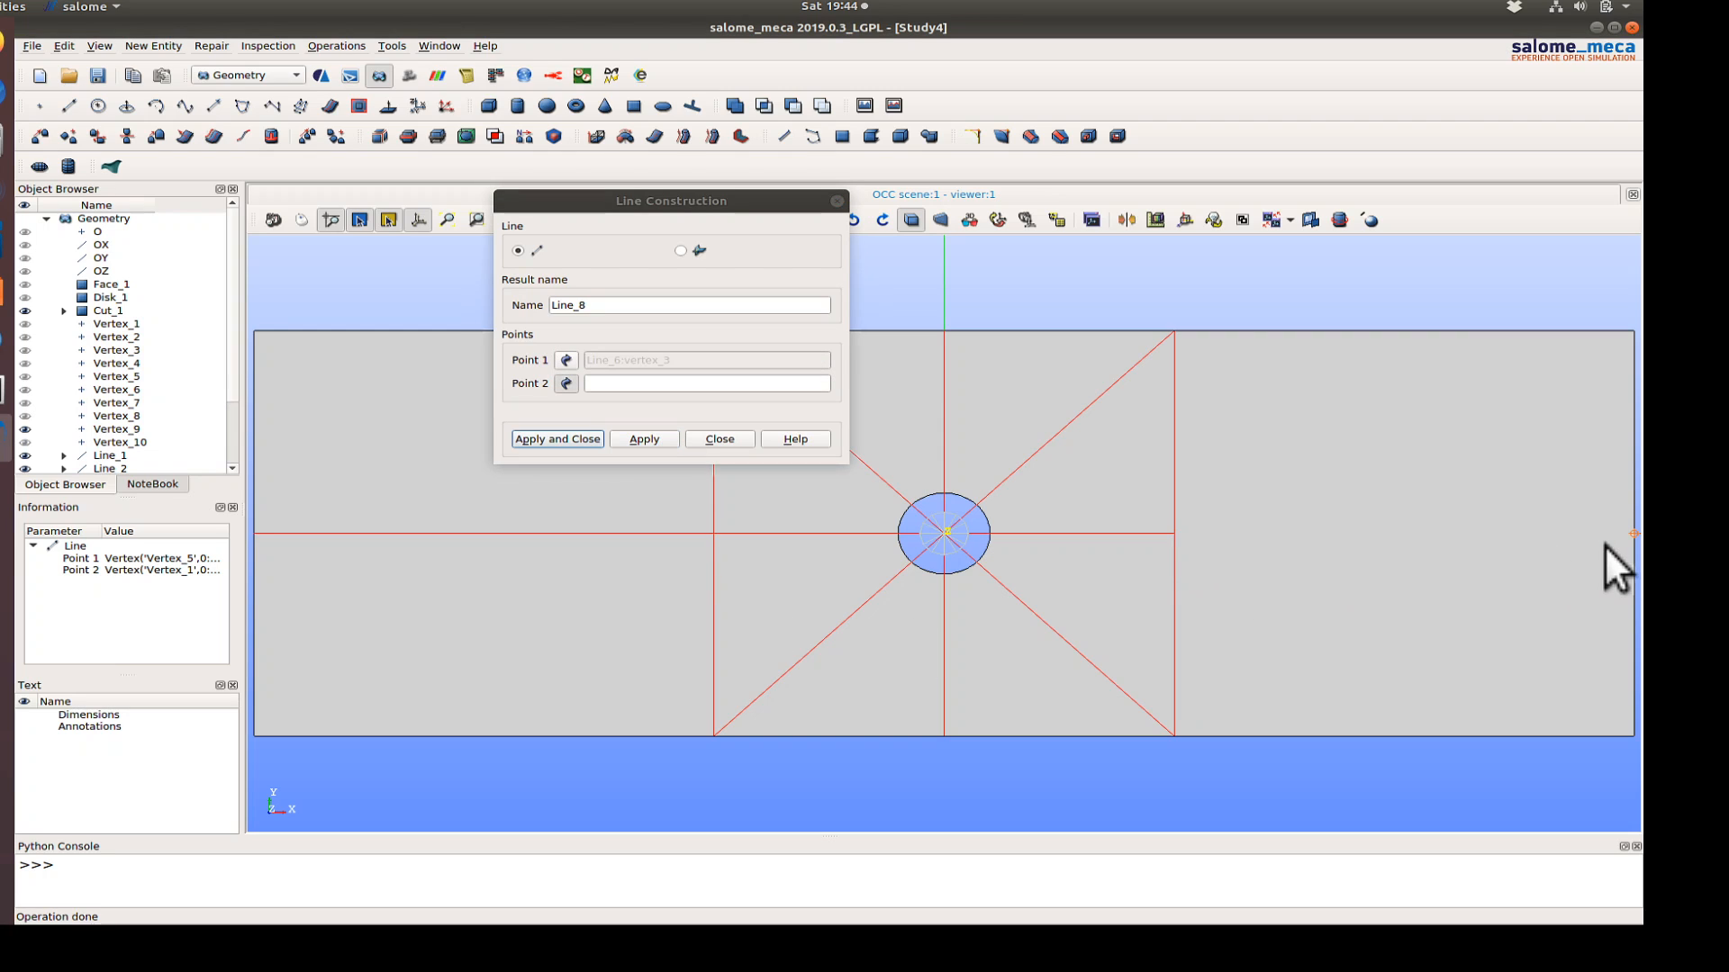
click(114, 429)
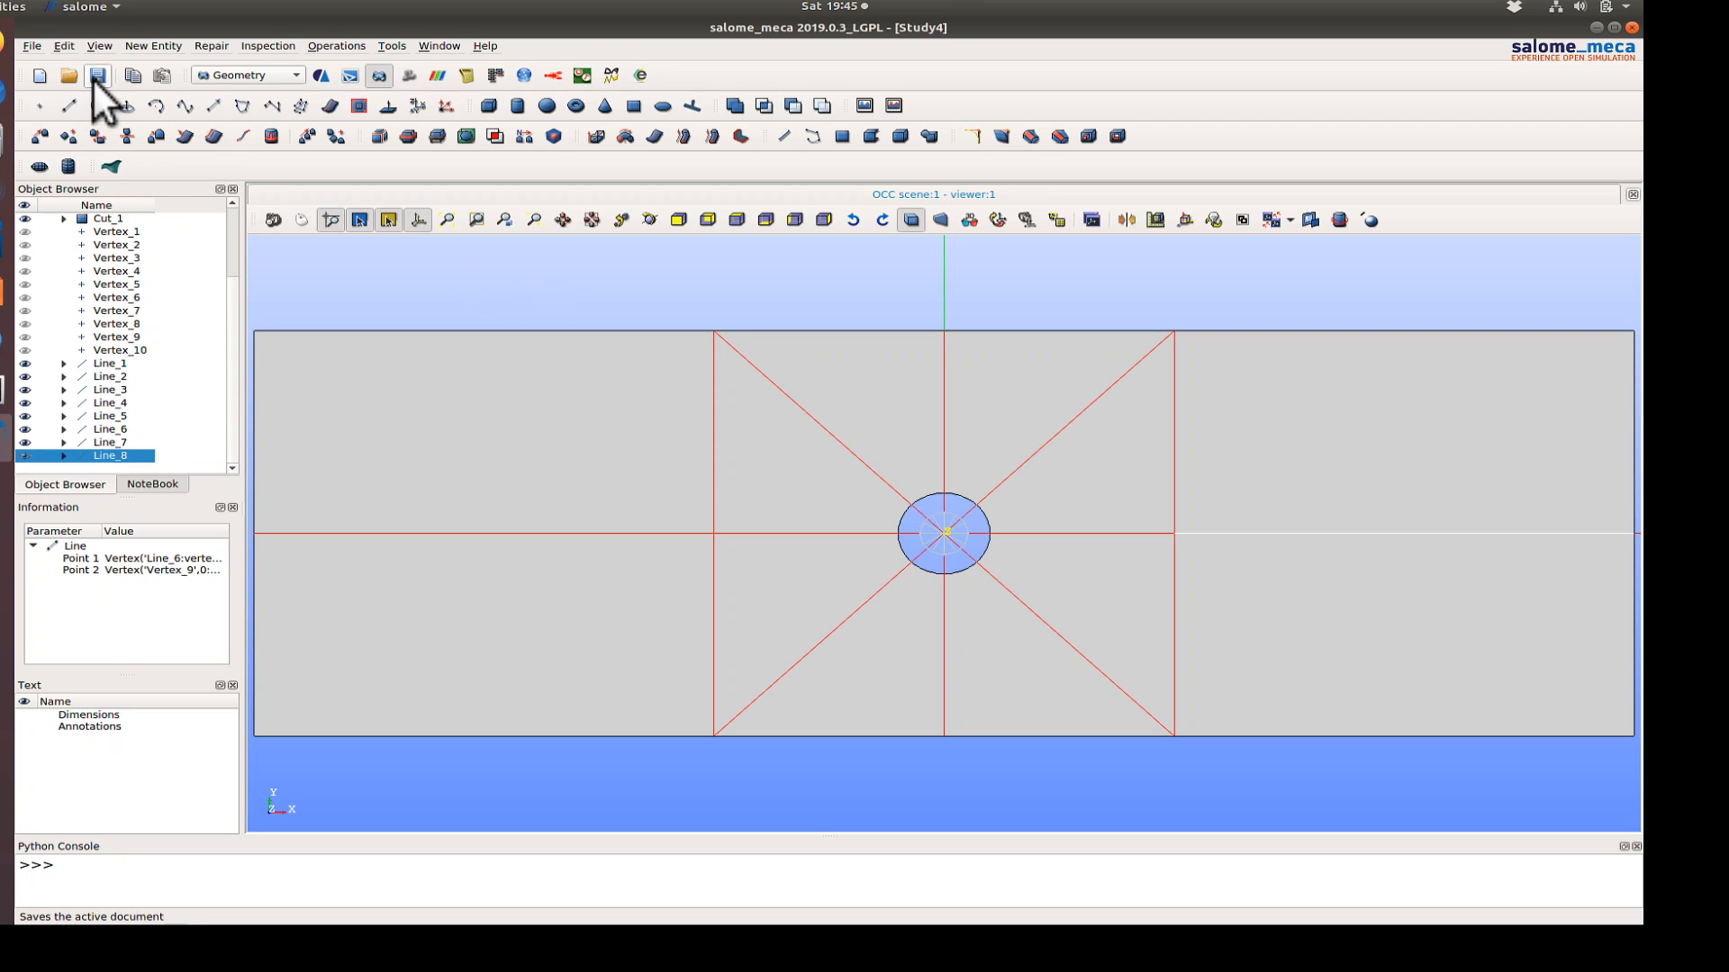
click(97, 74)
text(plate_)
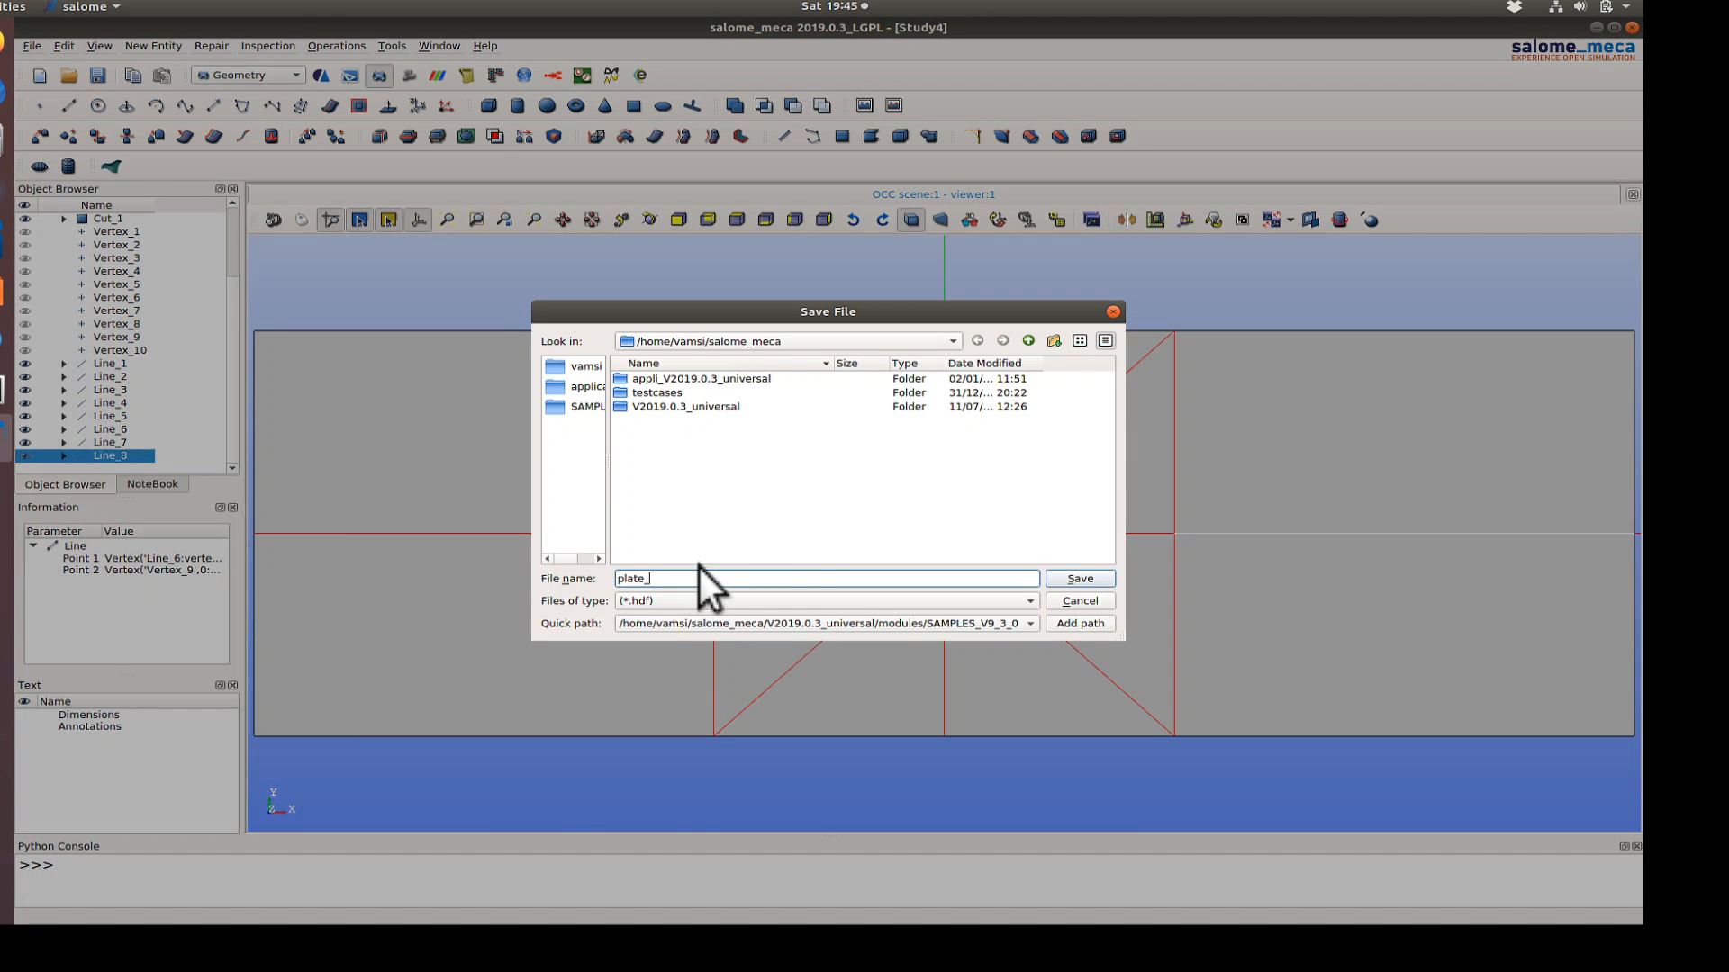
text(hole)
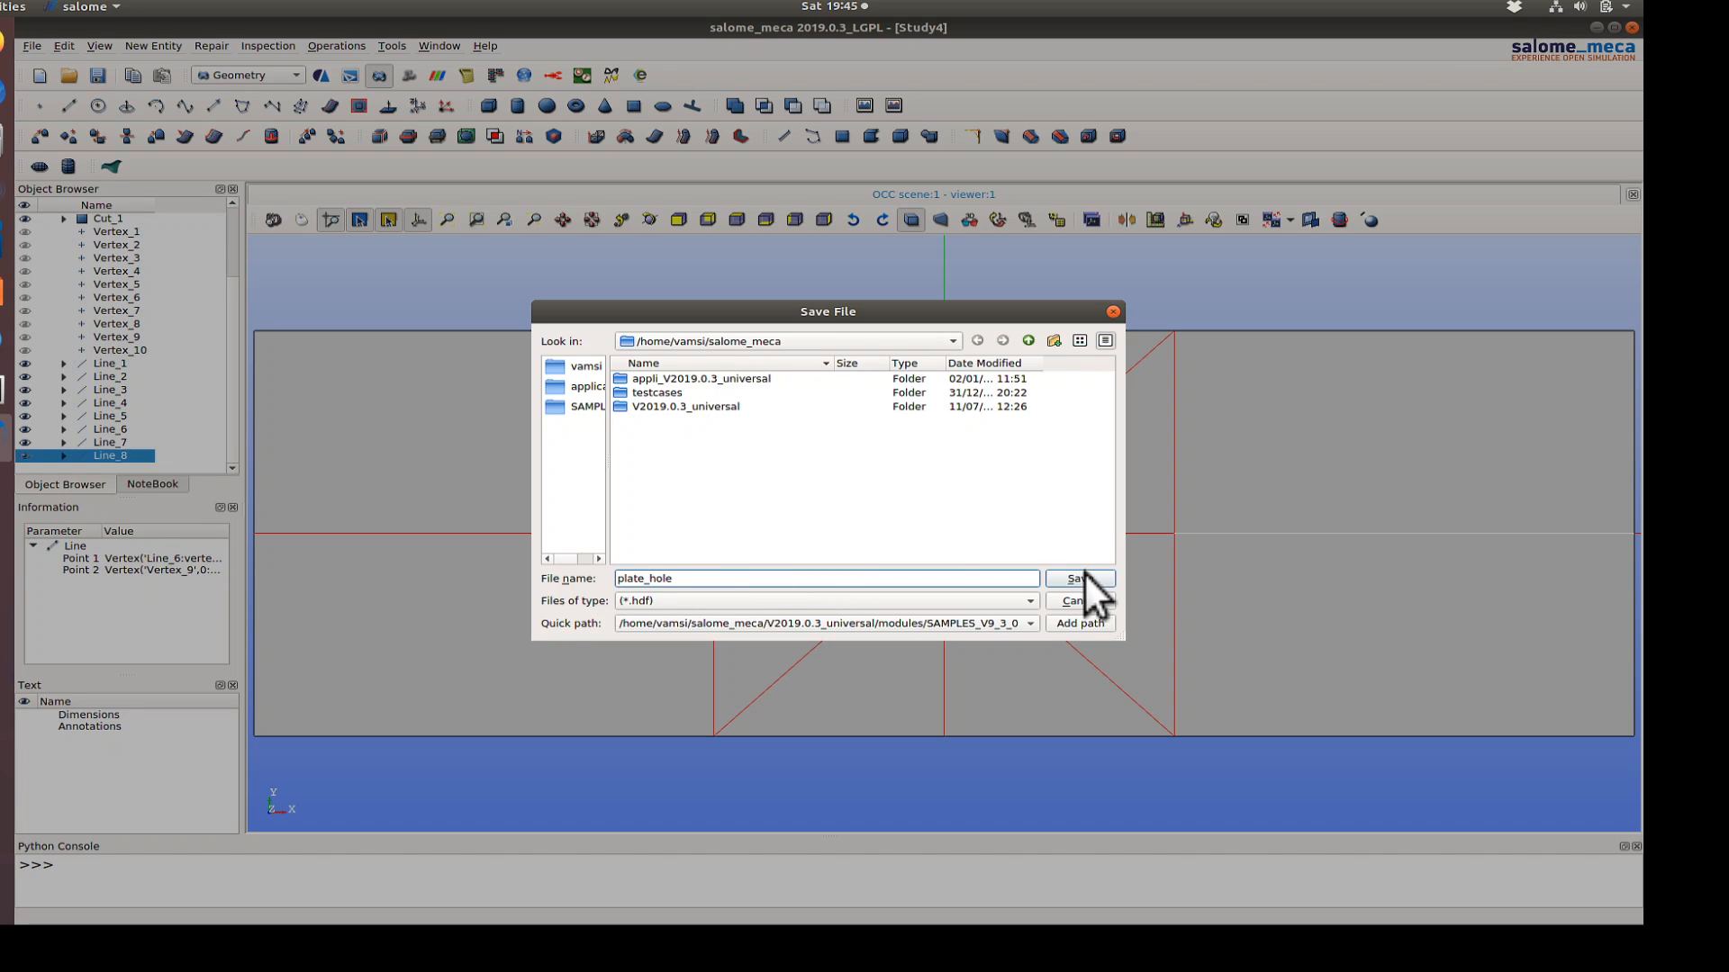
click(1079, 578)
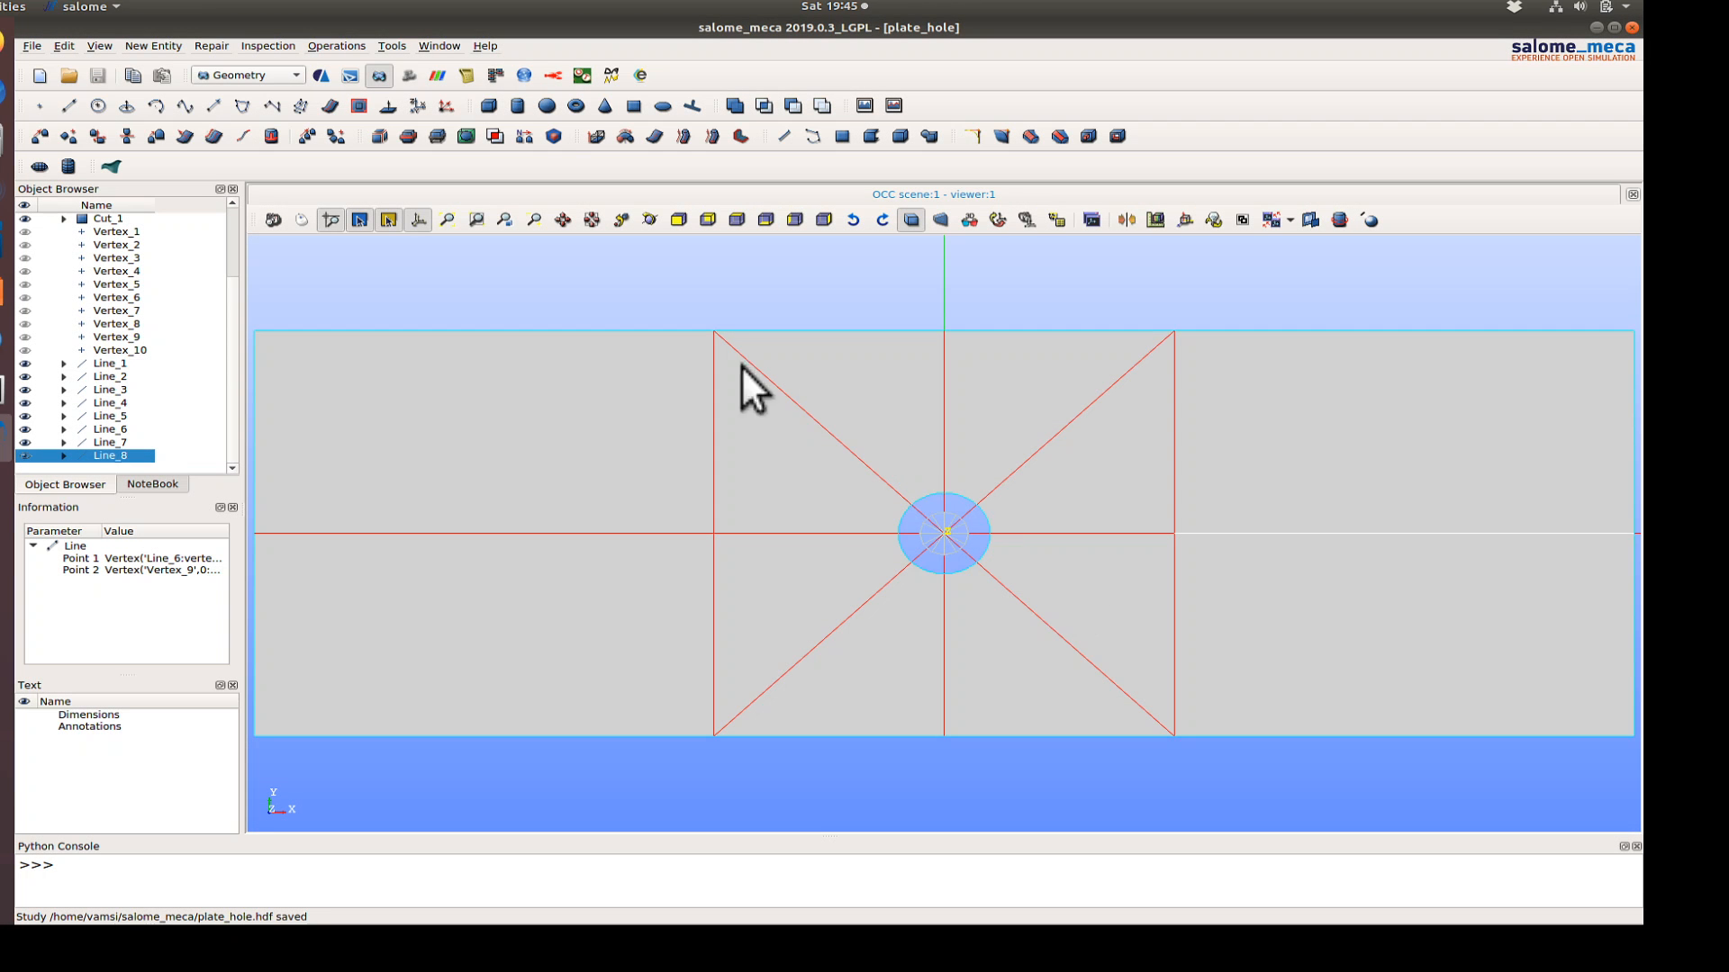
click(152, 45)
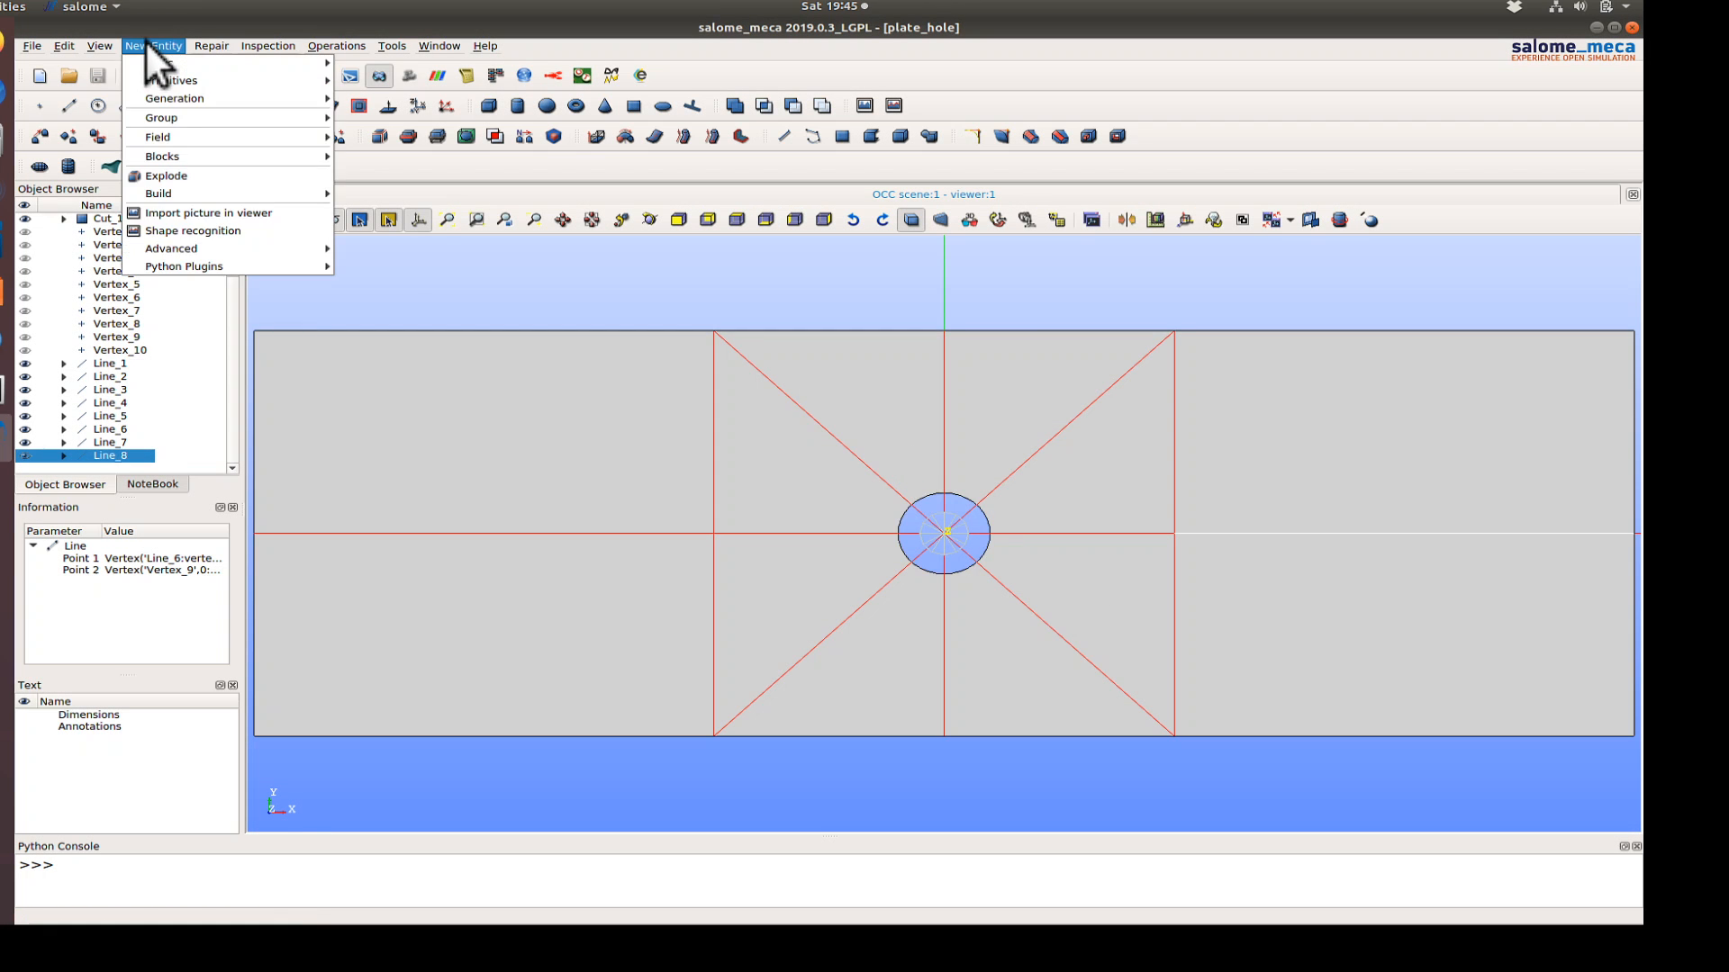
click(267, 45)
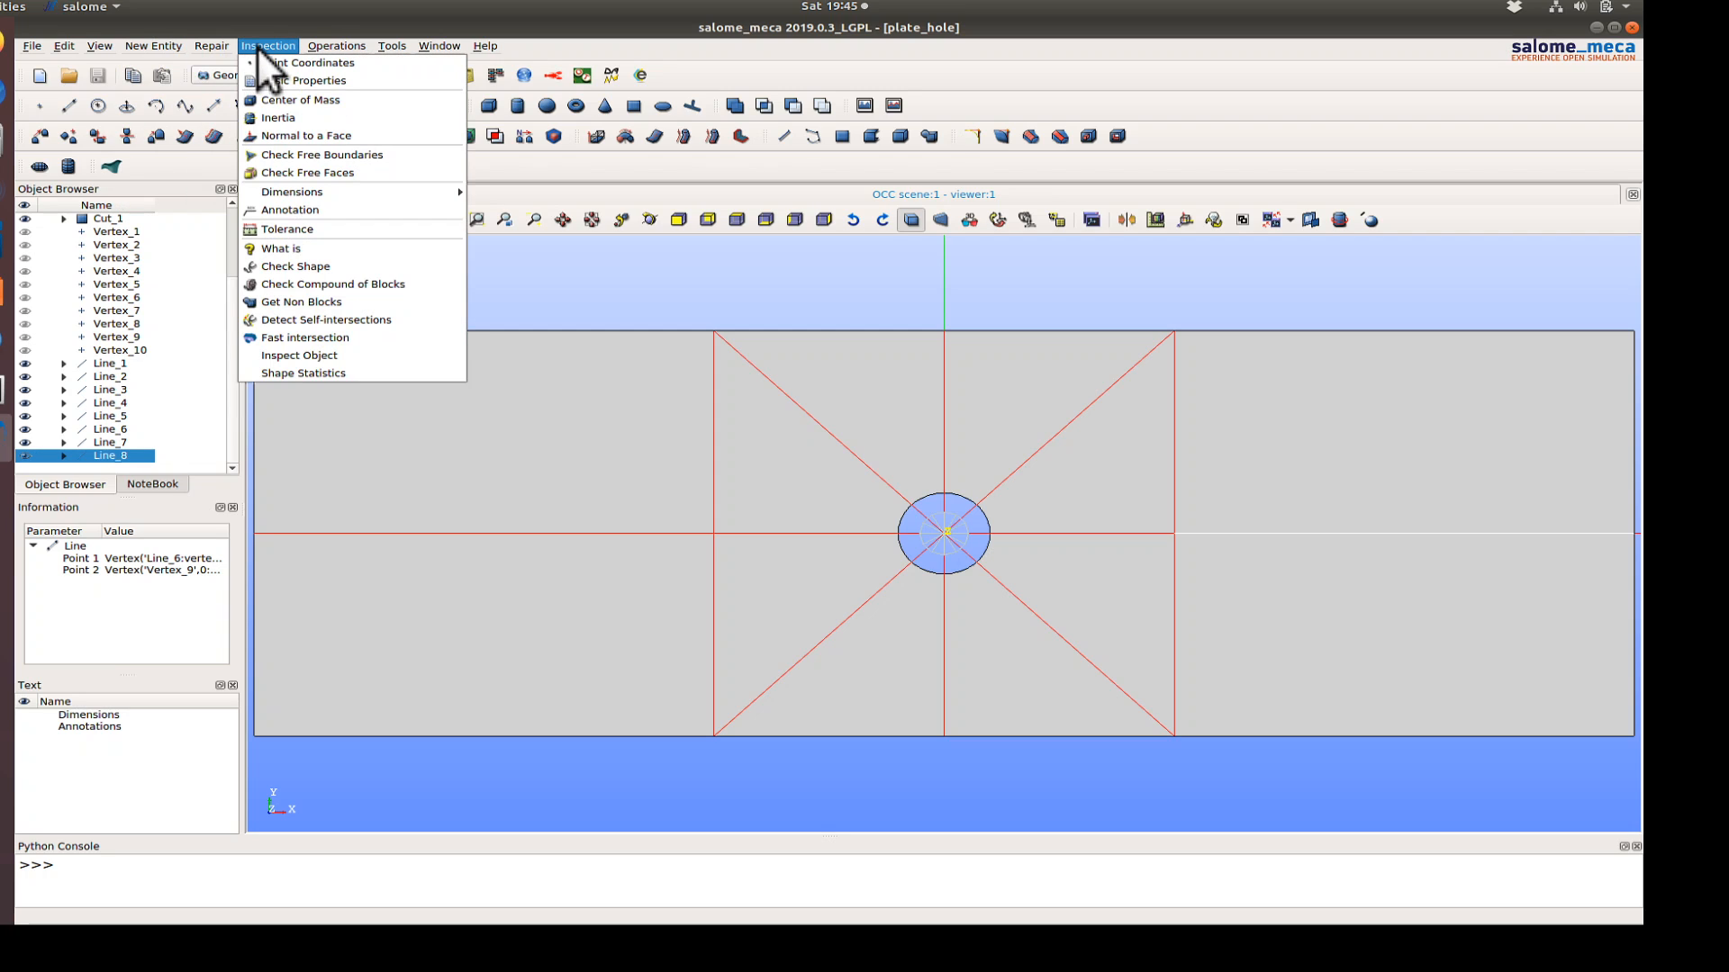
click(152, 45)
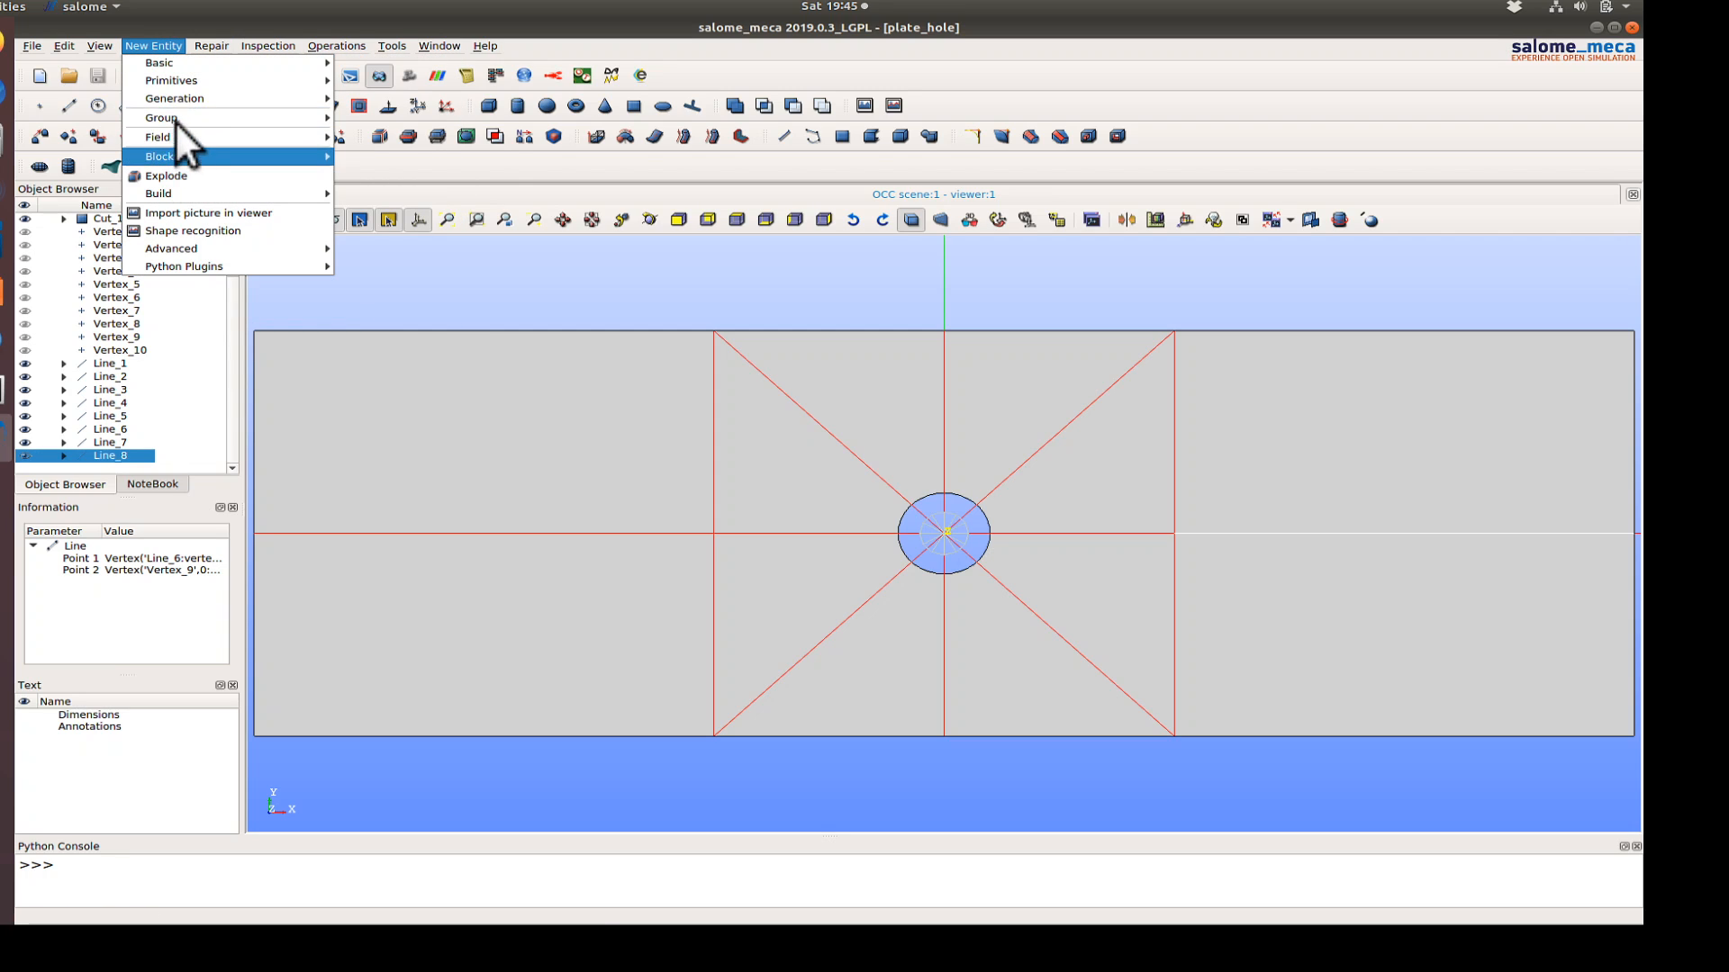
mouse_move(173, 98)
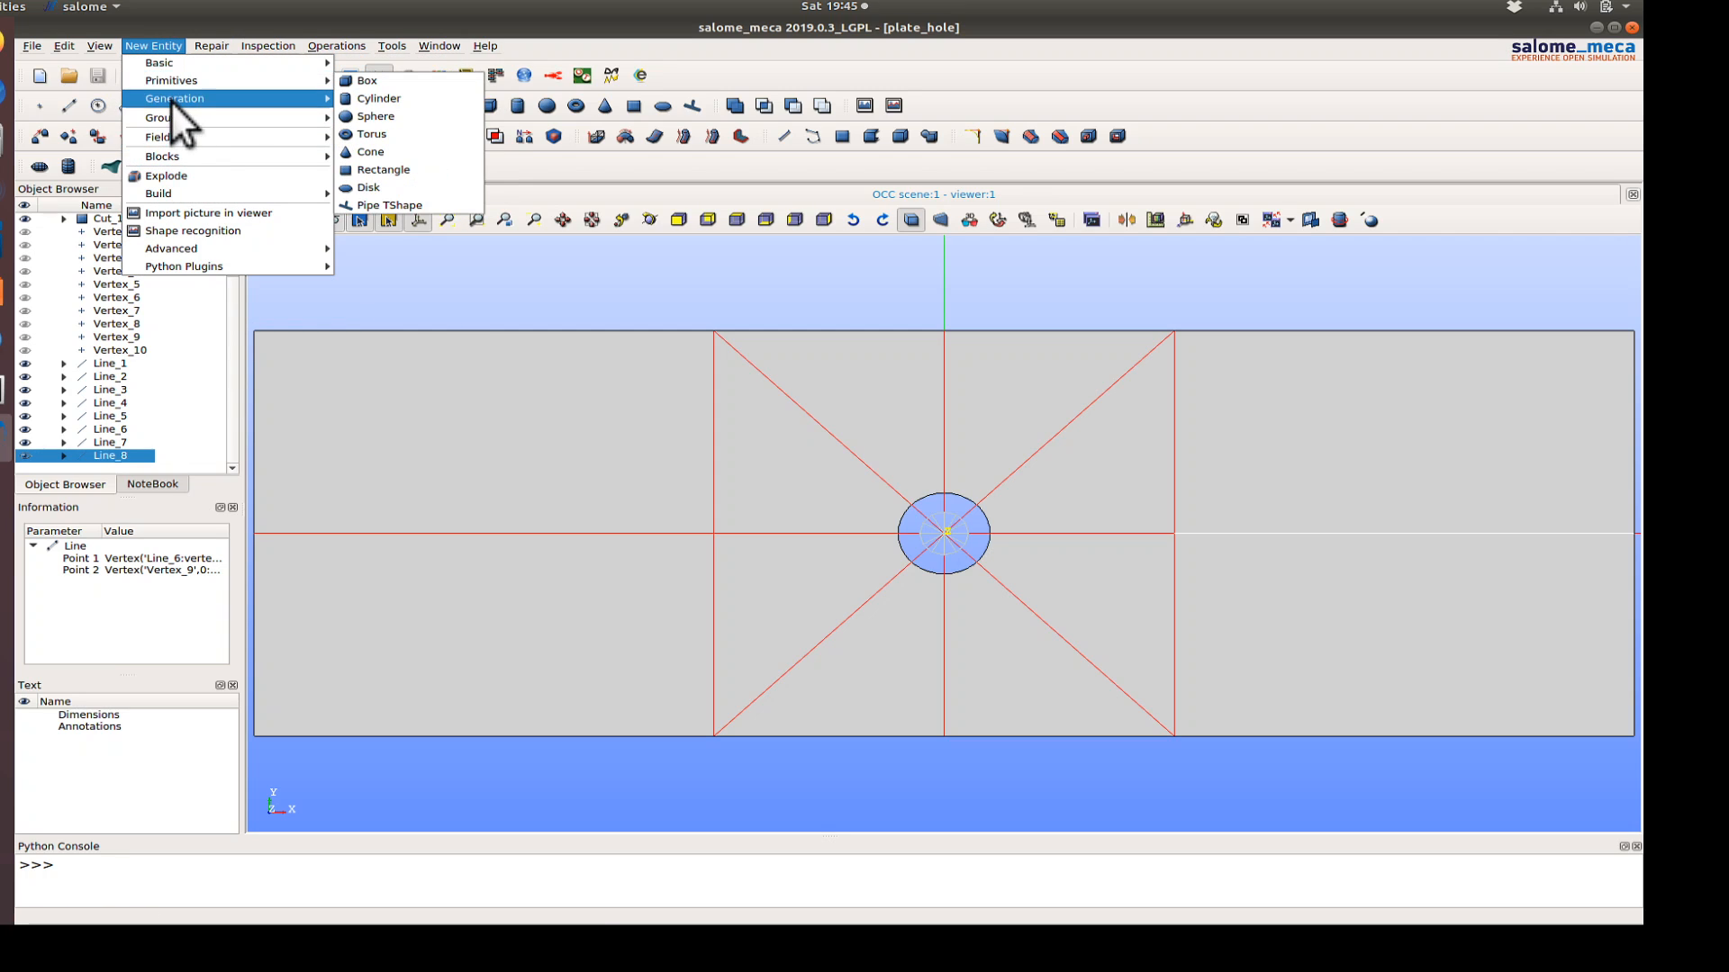
mouse_move(173, 98)
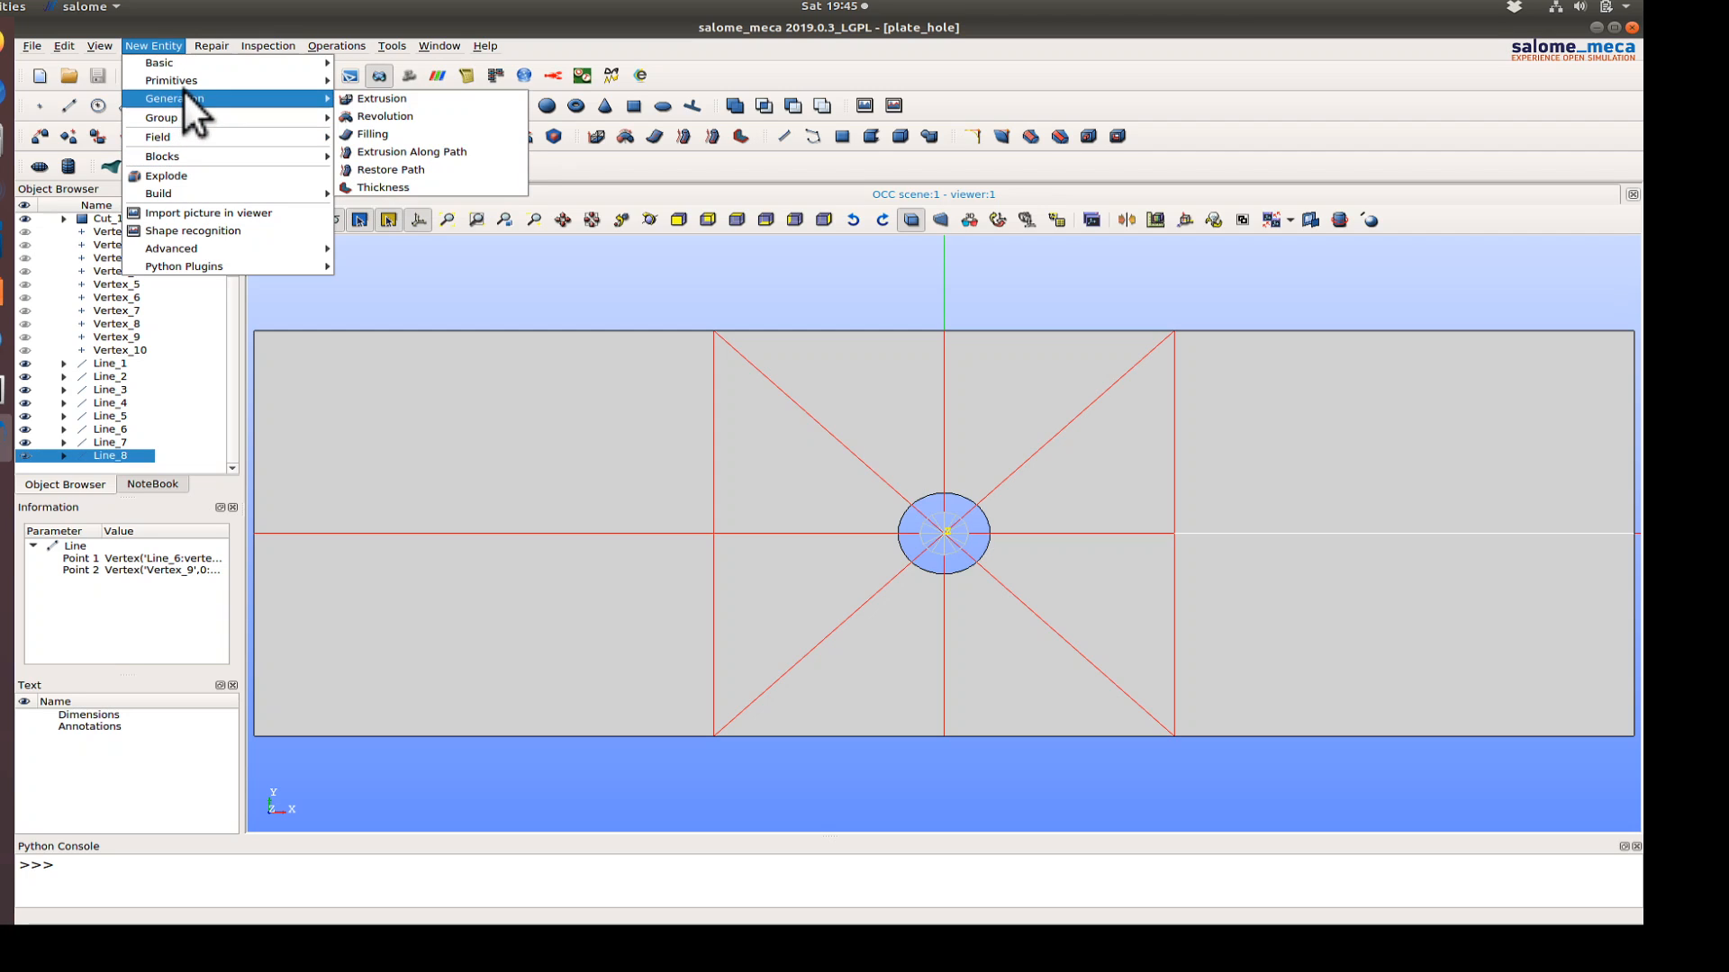
mouse_move(160, 118)
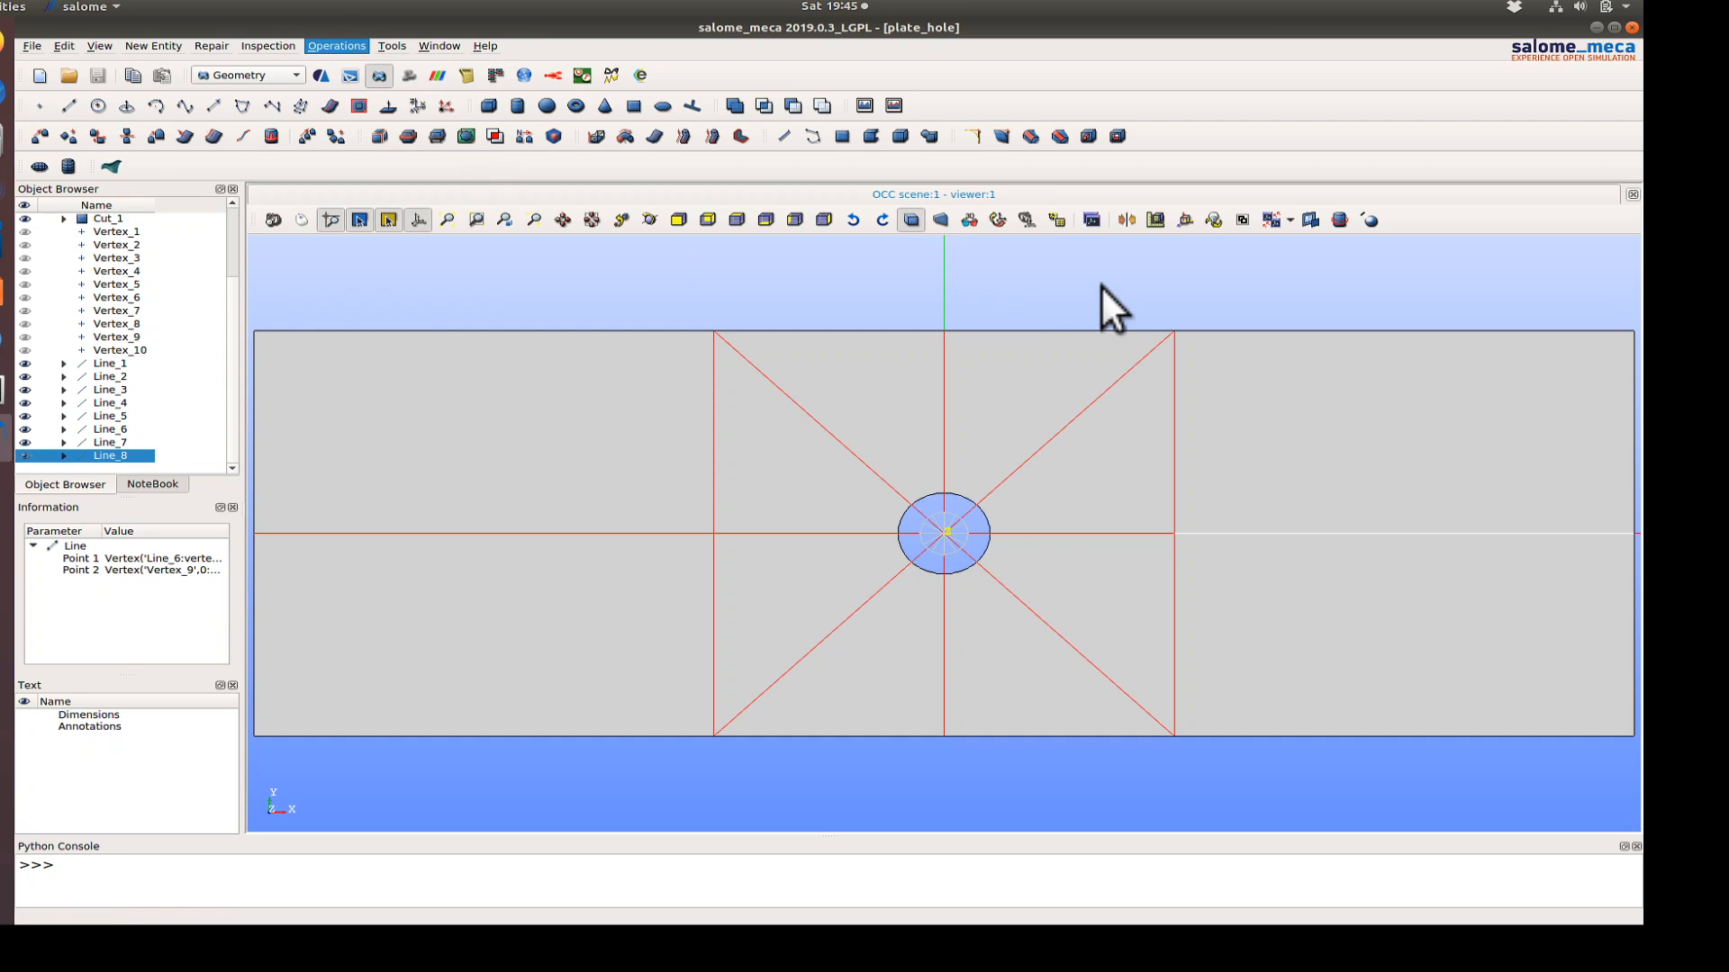
- Partition Cut_1 with Line_1–Line_8 into Partition_1, resulting type Face
click(336, 45)
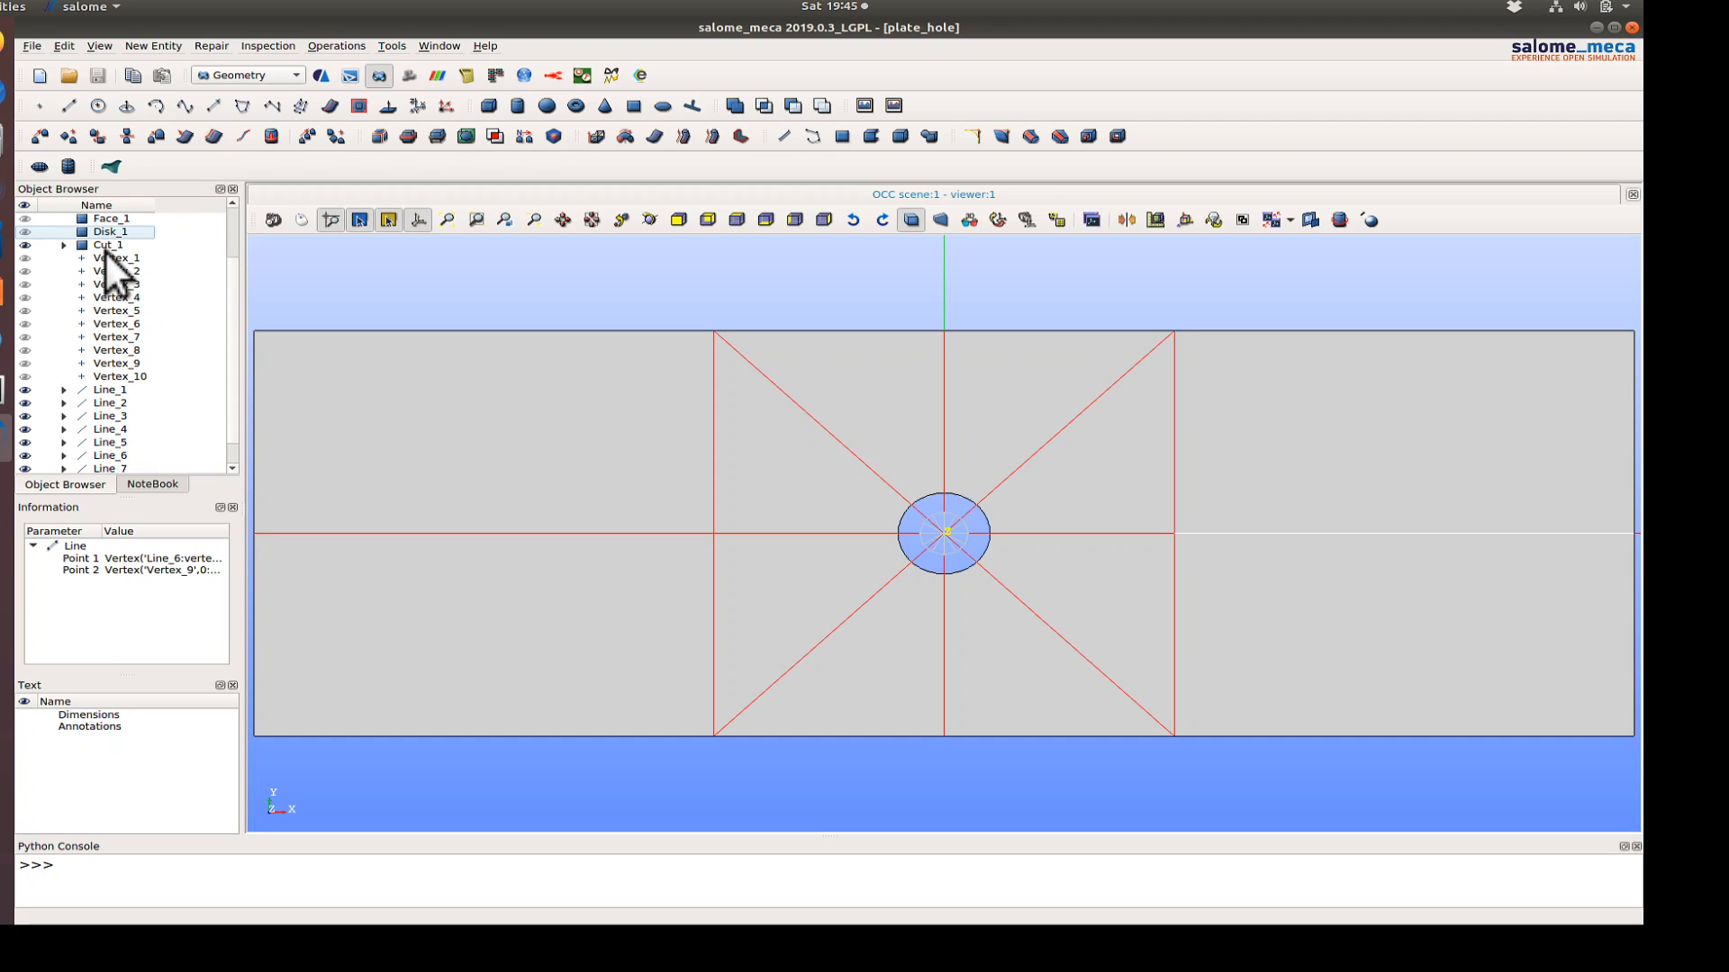
click(108, 245)
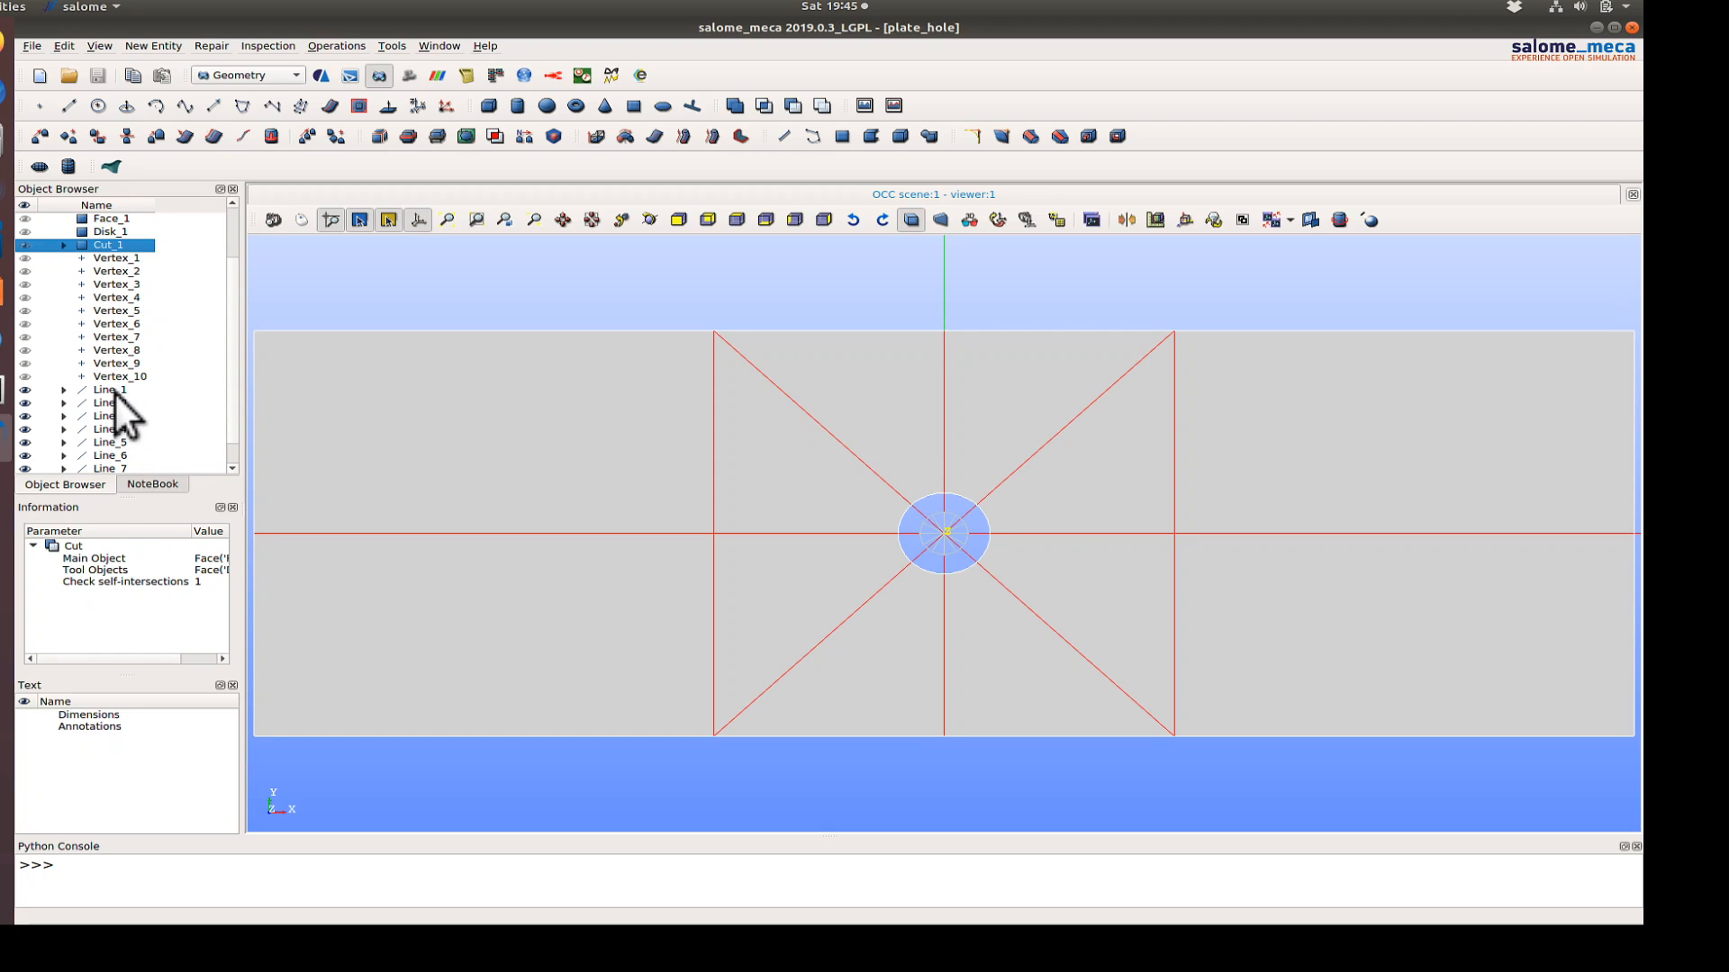
click(109, 403)
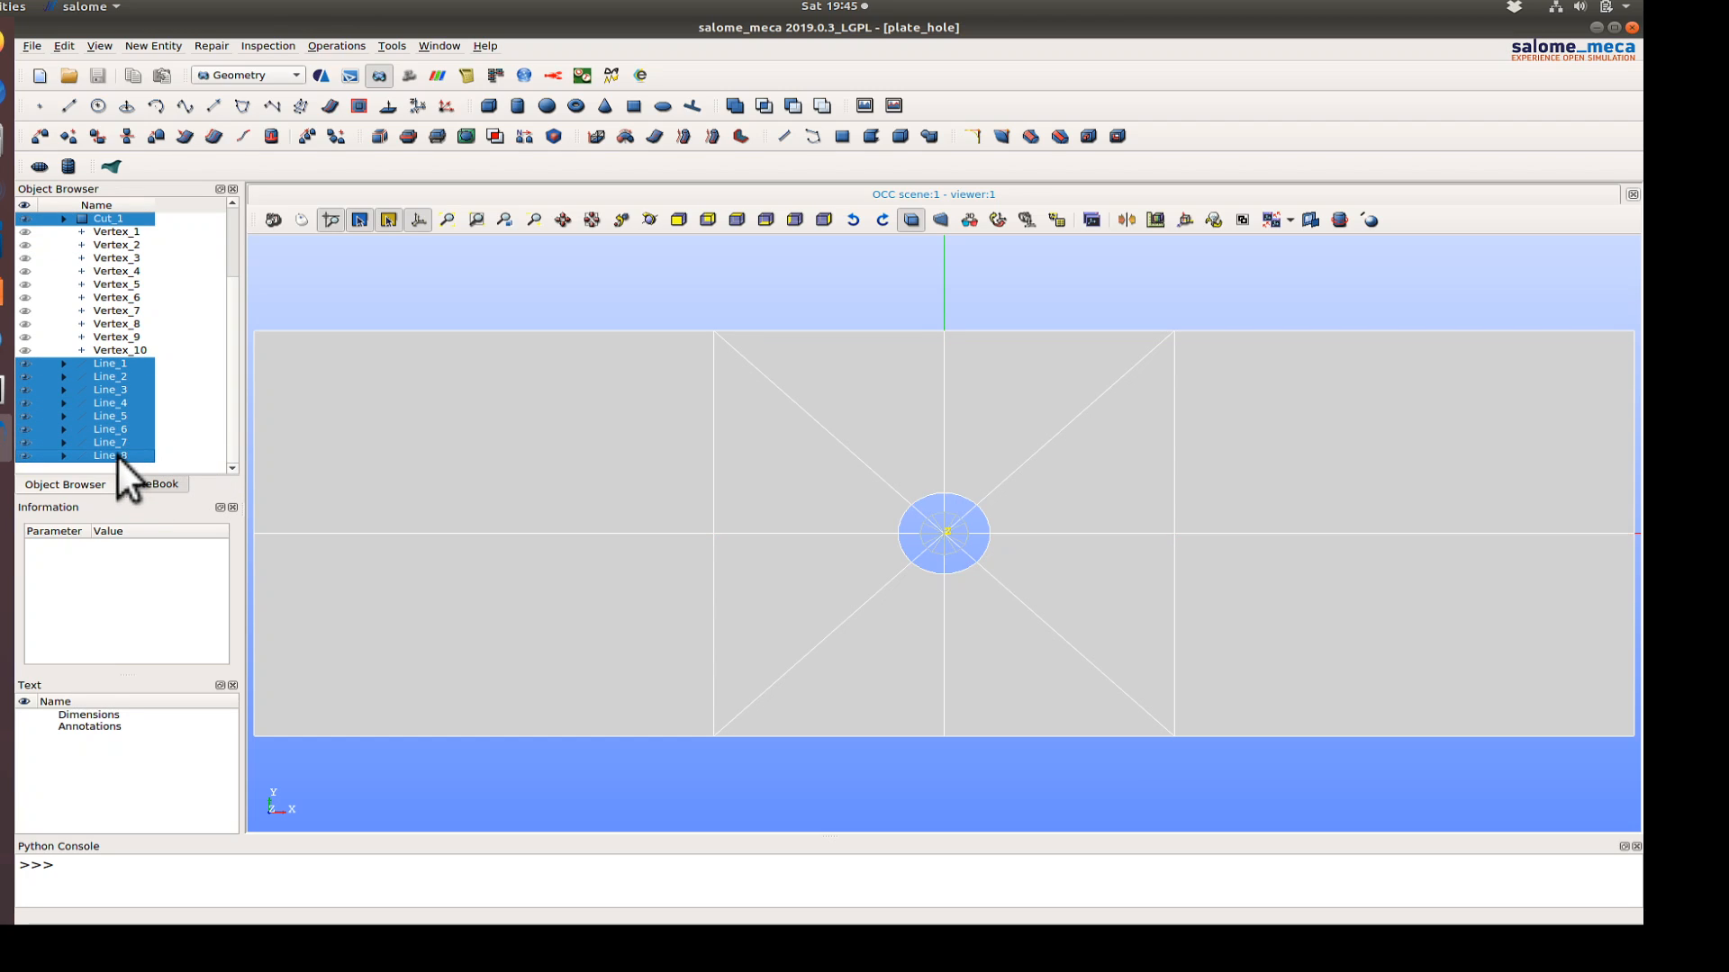
click(152, 45)
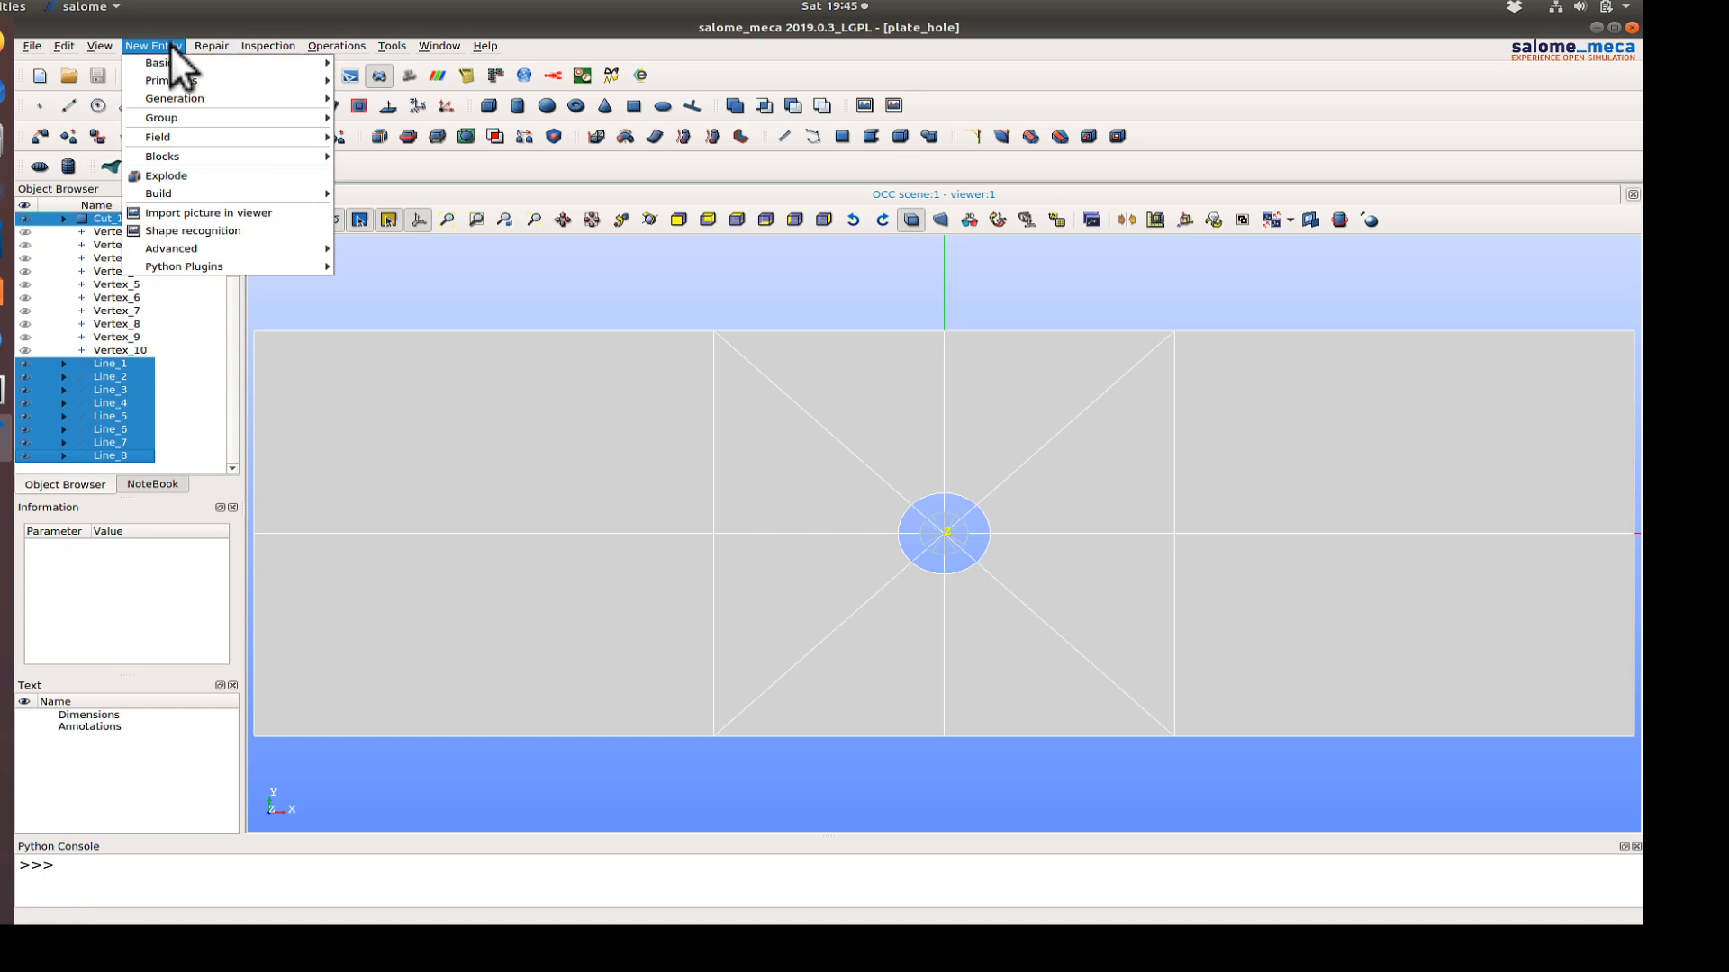
click(267, 45)
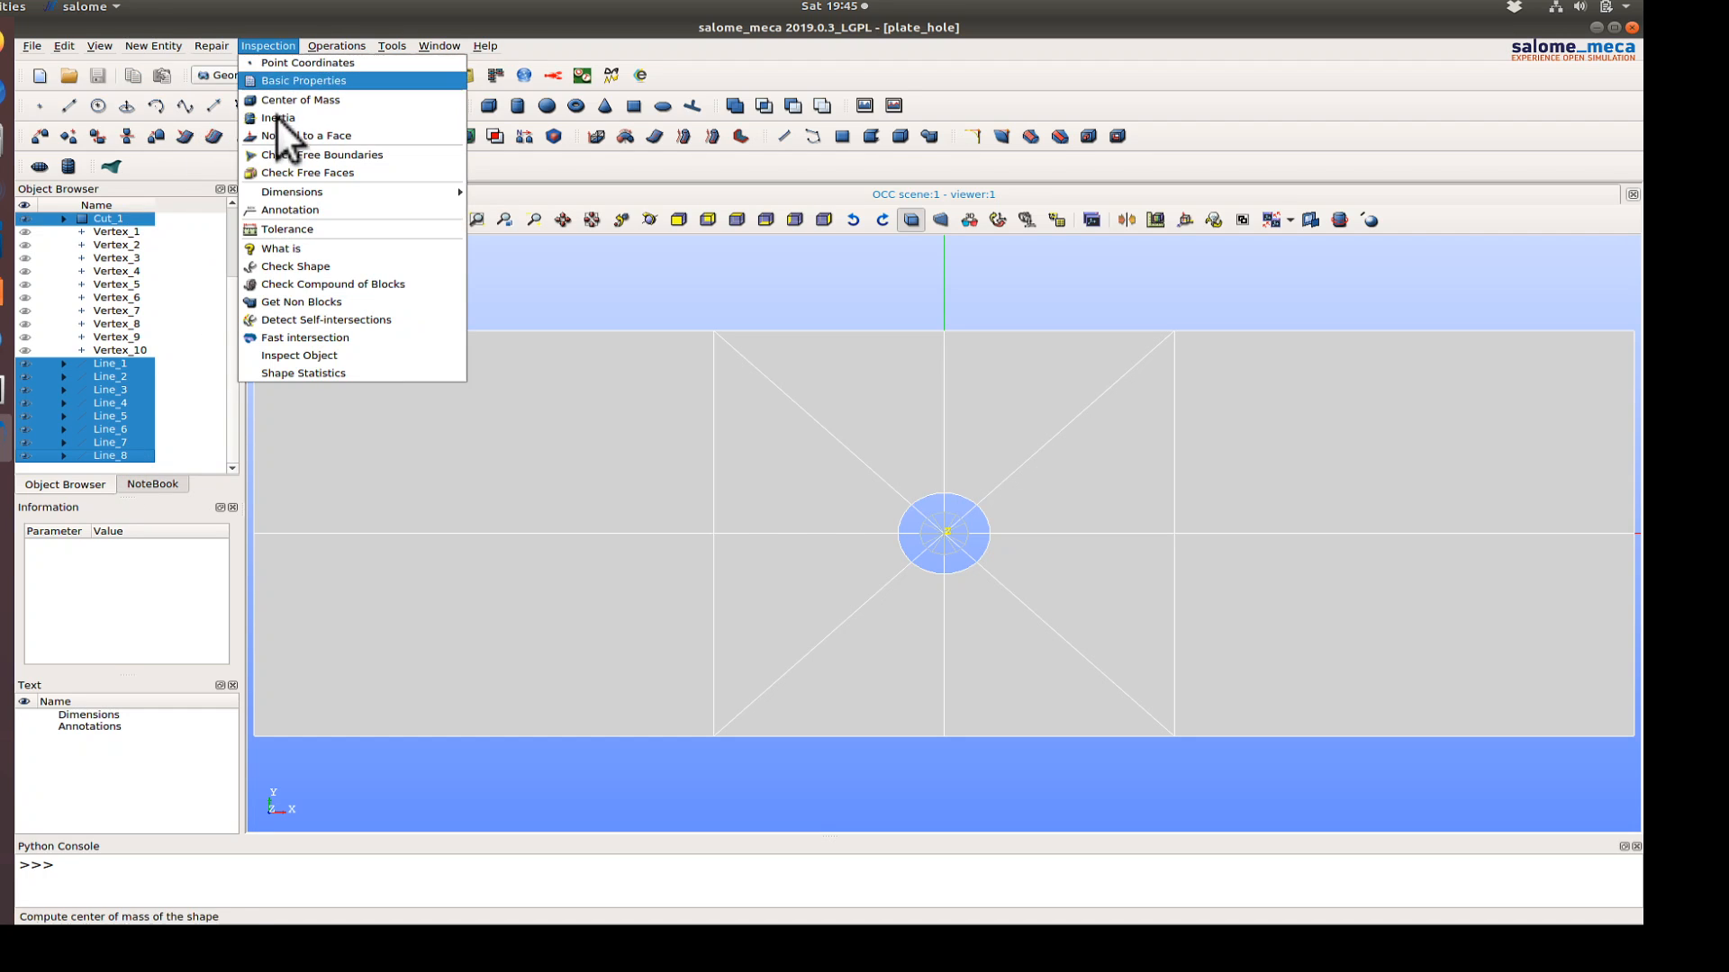
click(152, 45)
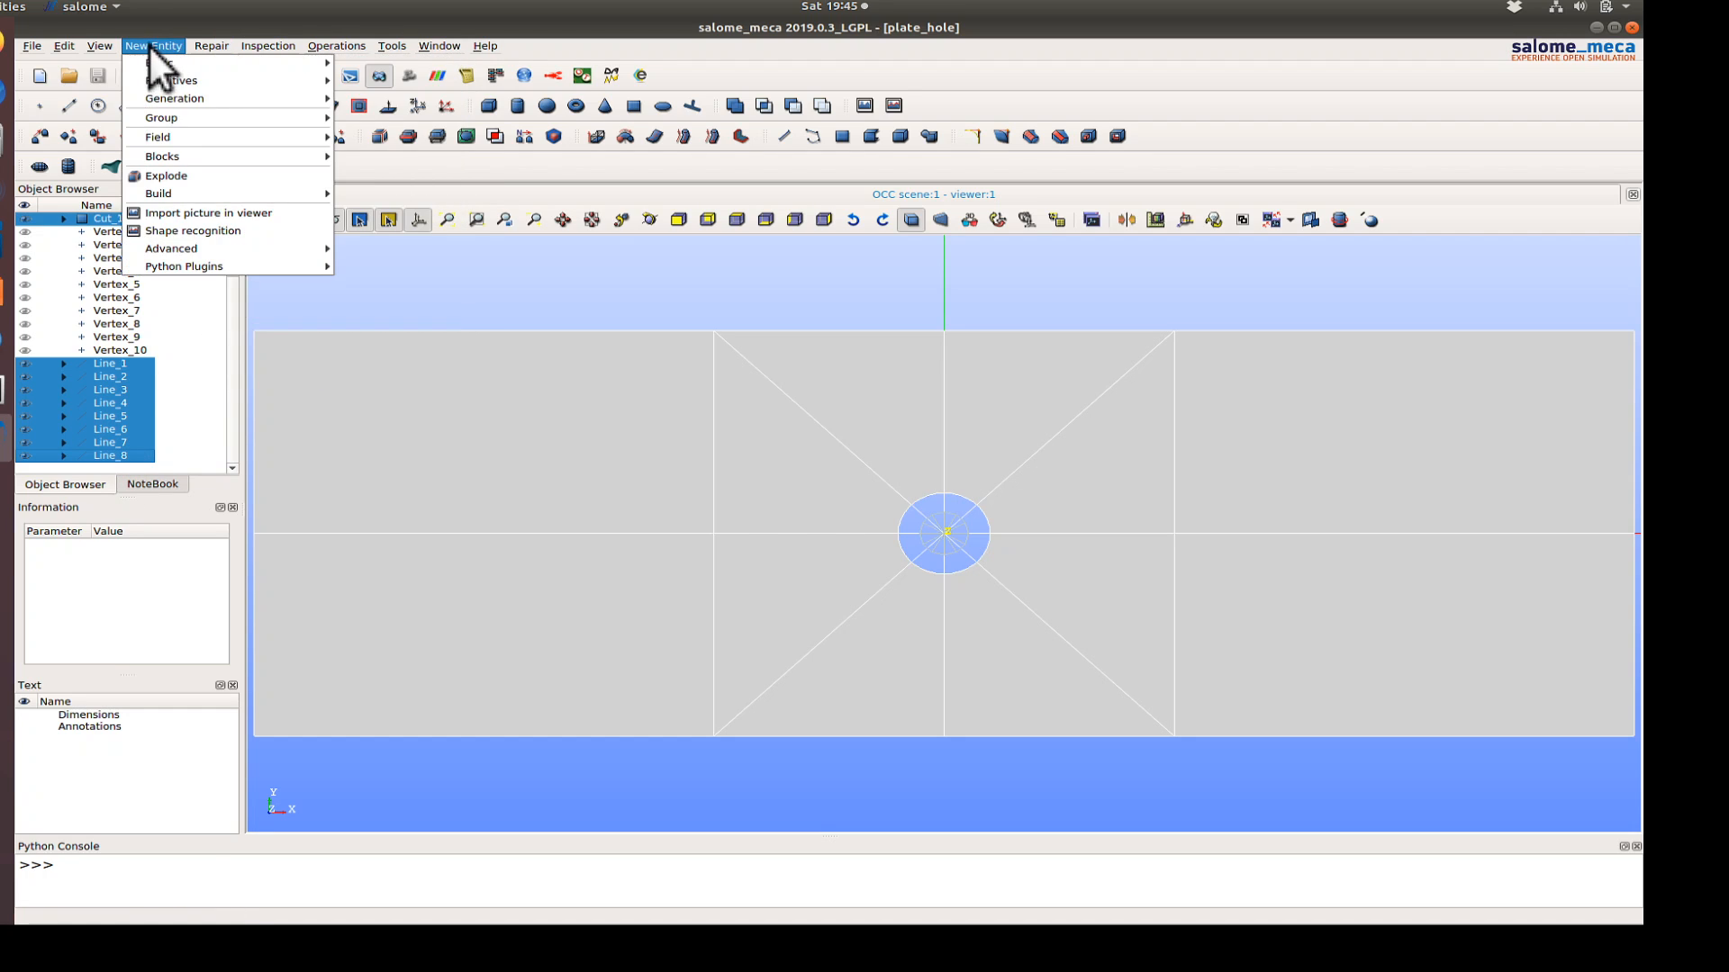
mouse_move(172, 98)
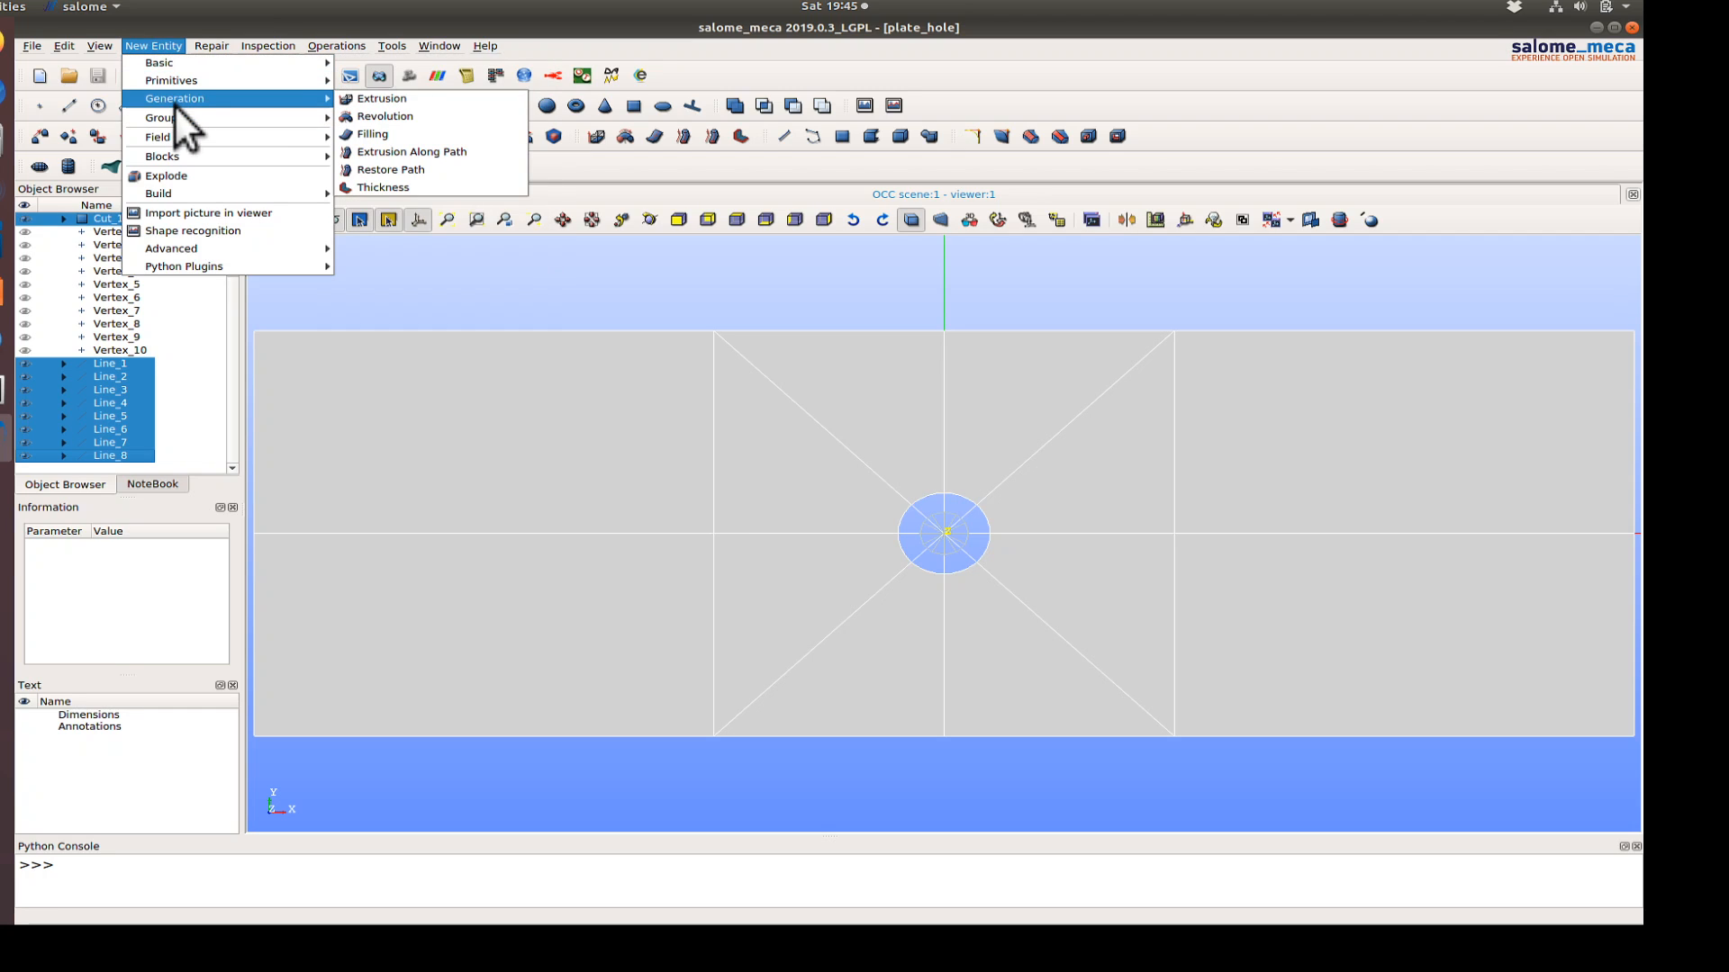
click(336, 45)
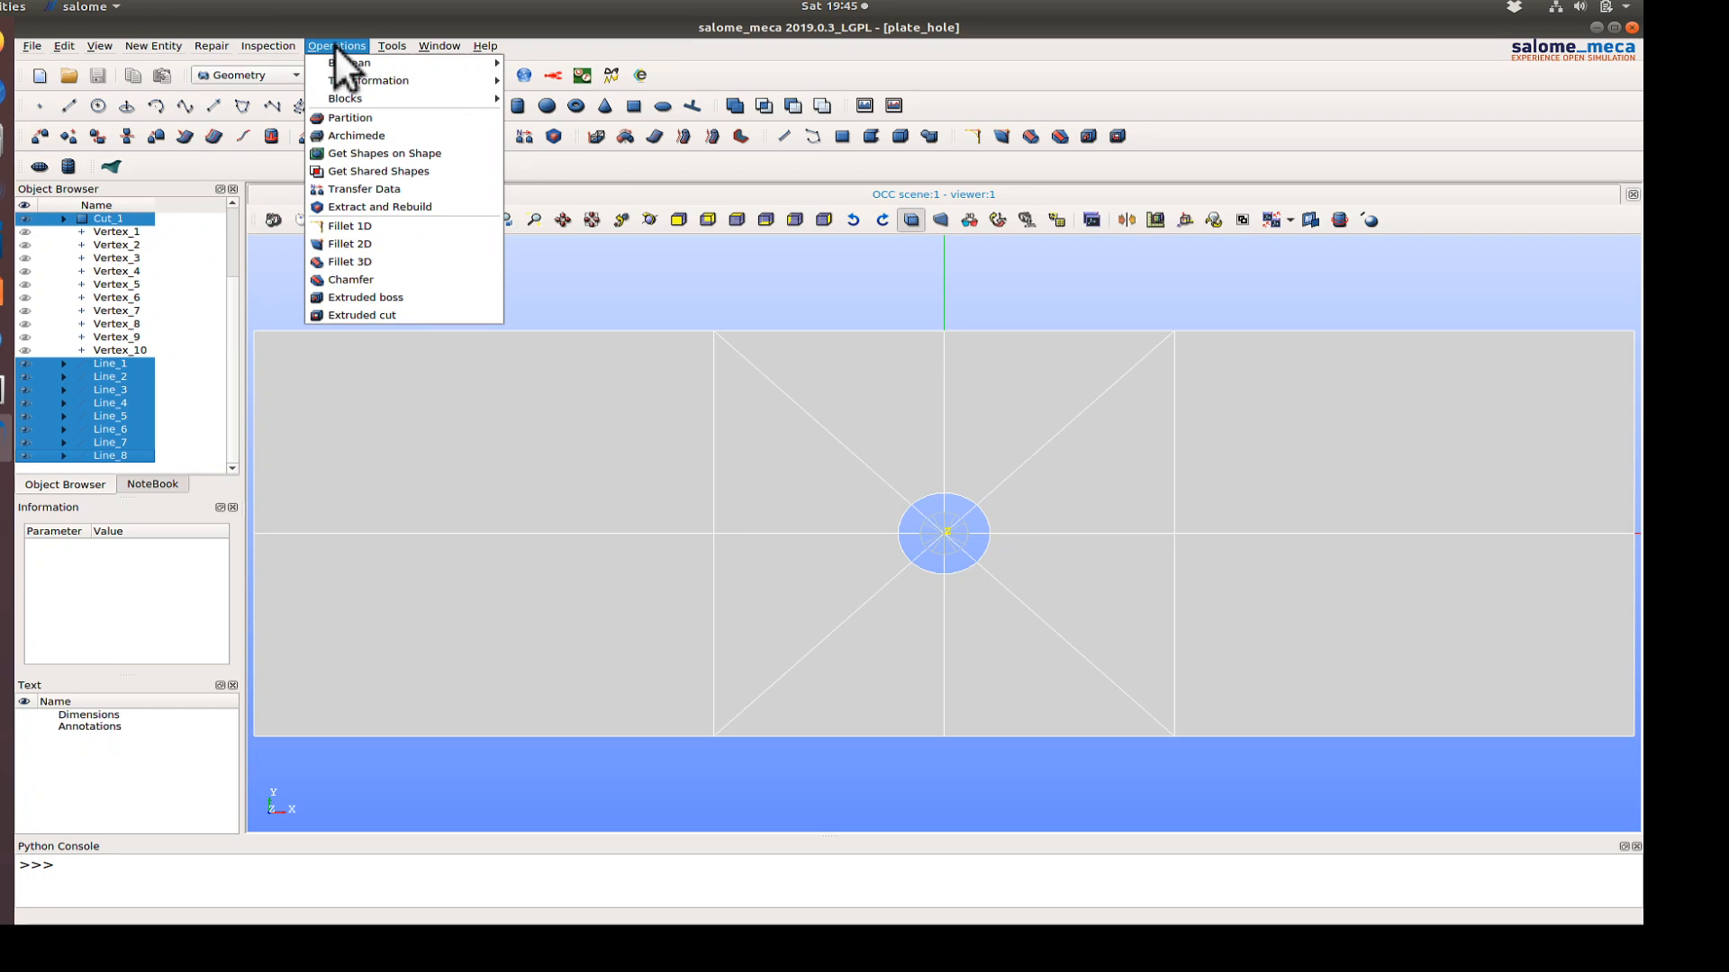
click(350, 118)
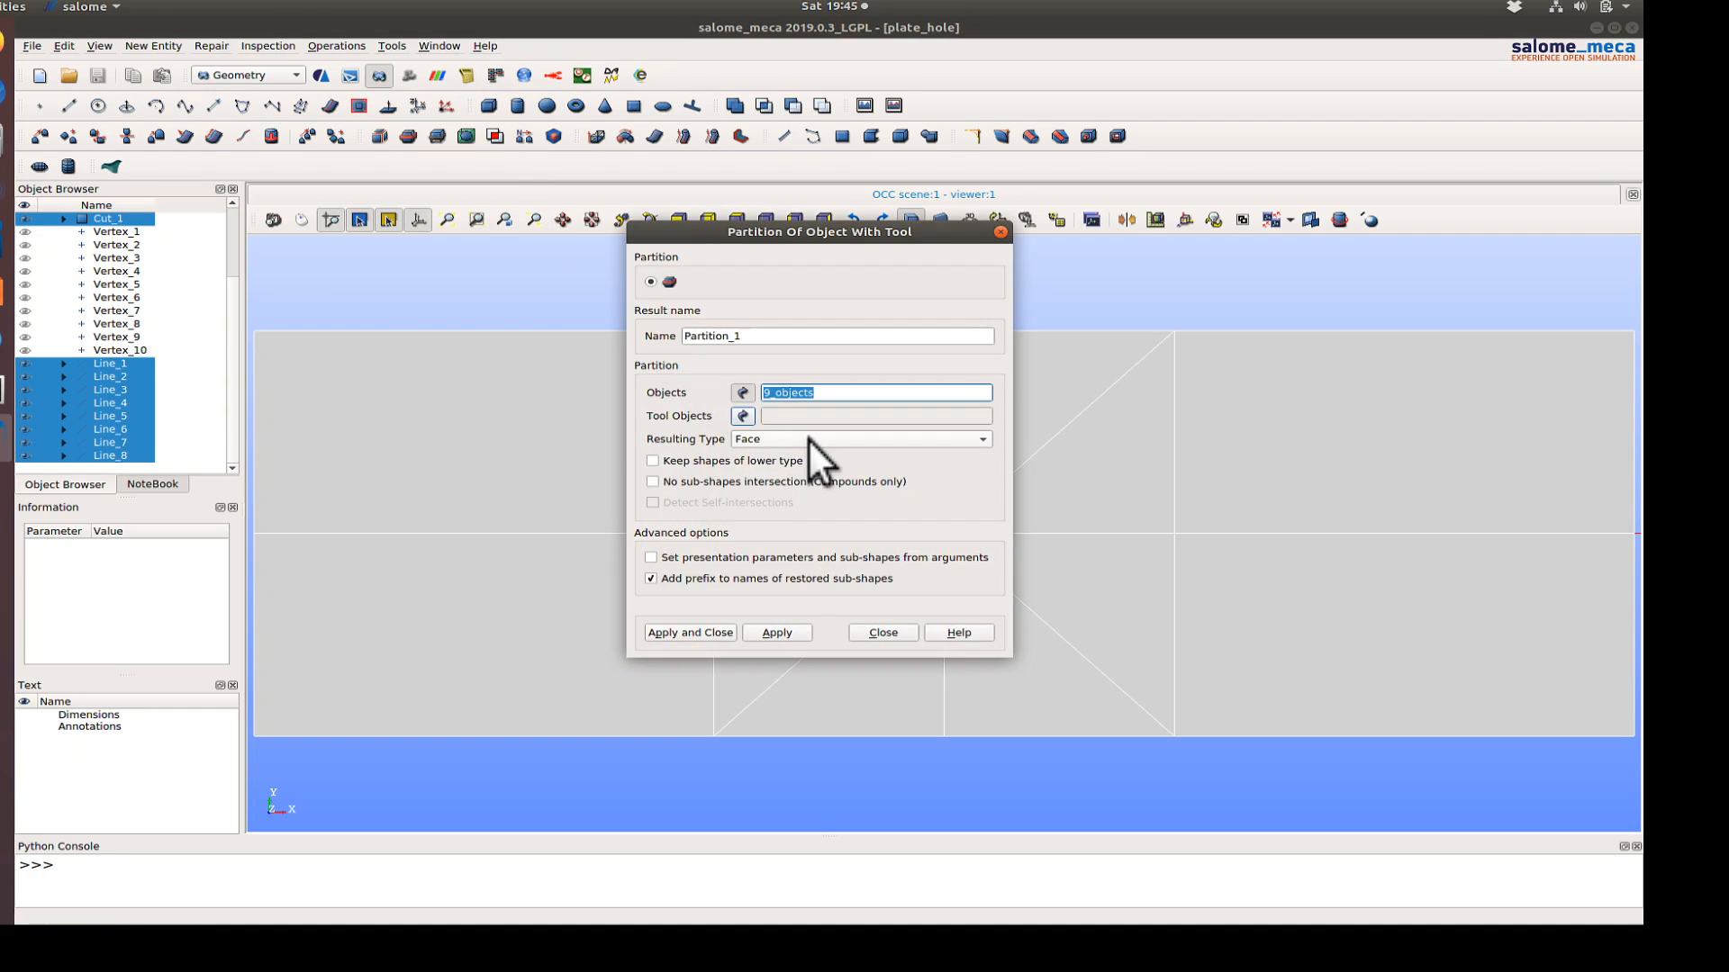
click(835, 335)
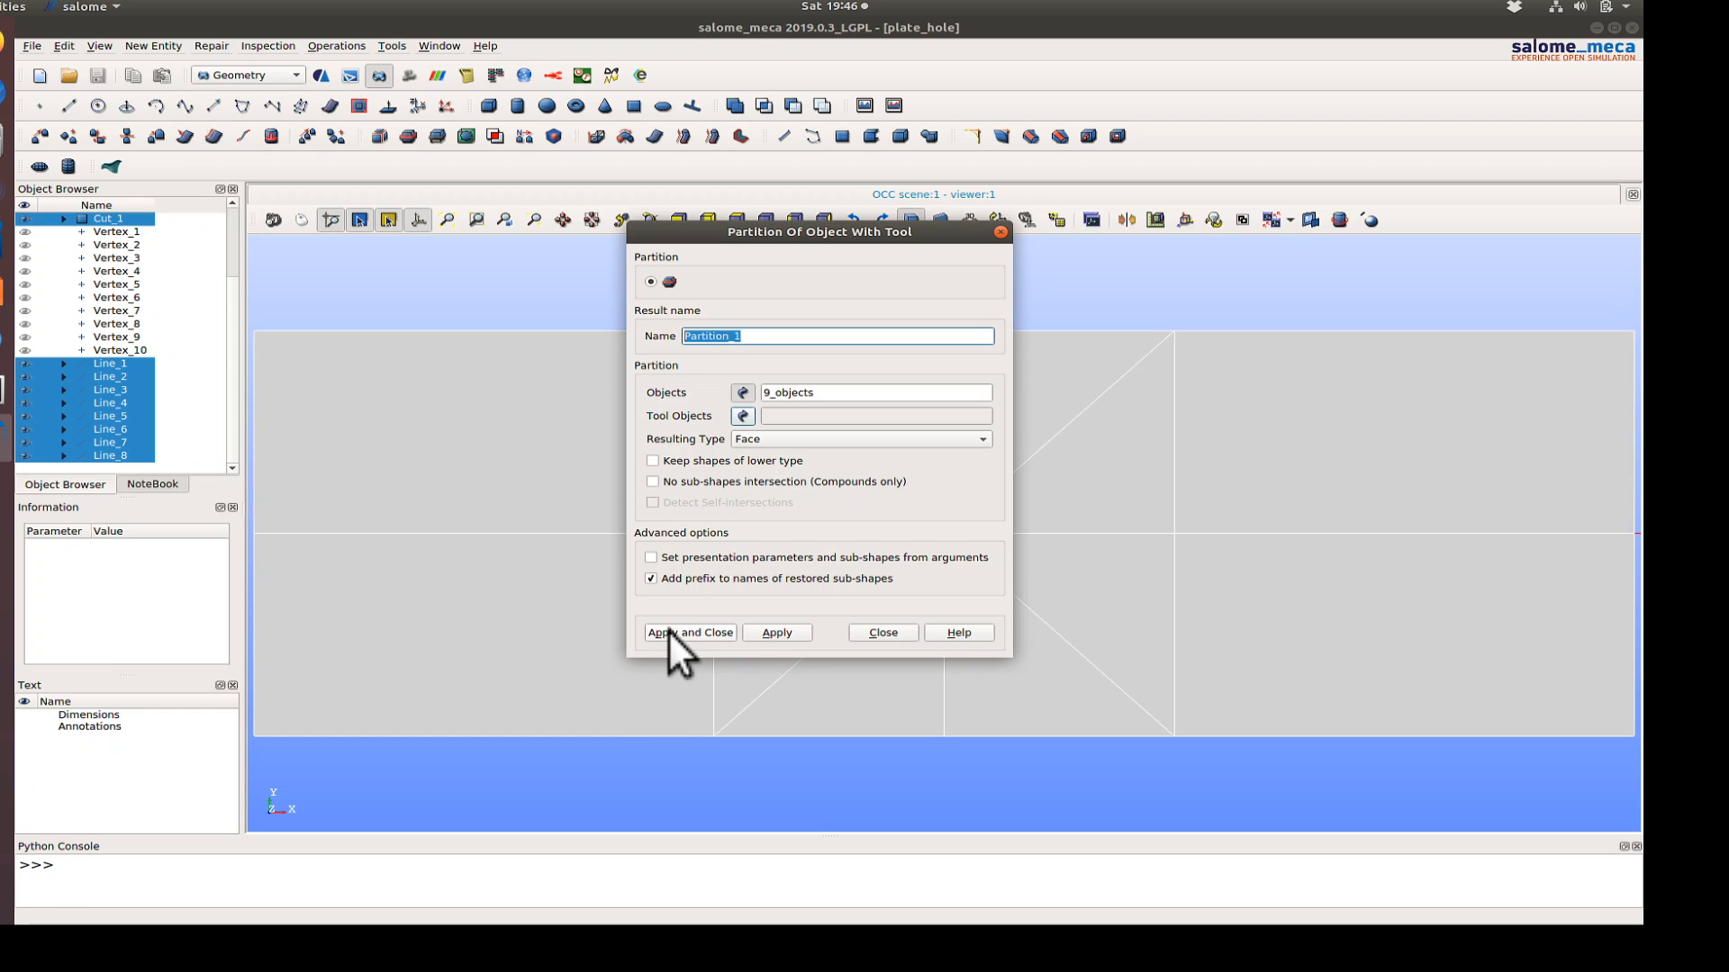
click(688, 632)
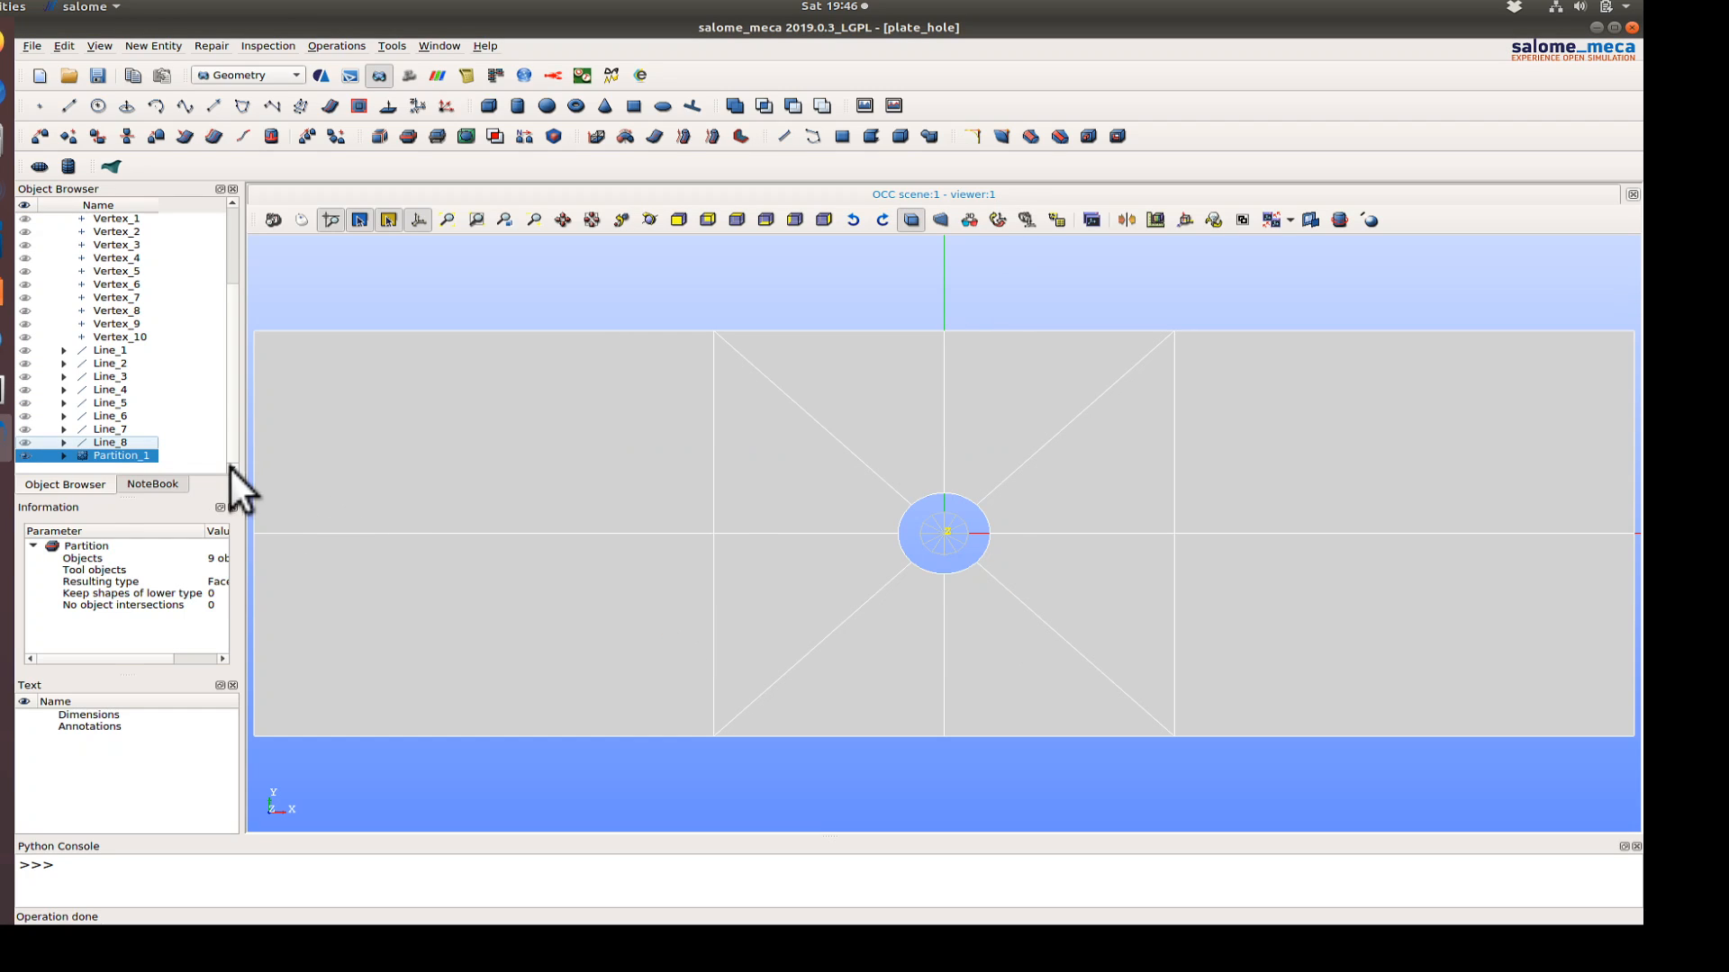
right_click(122, 456)
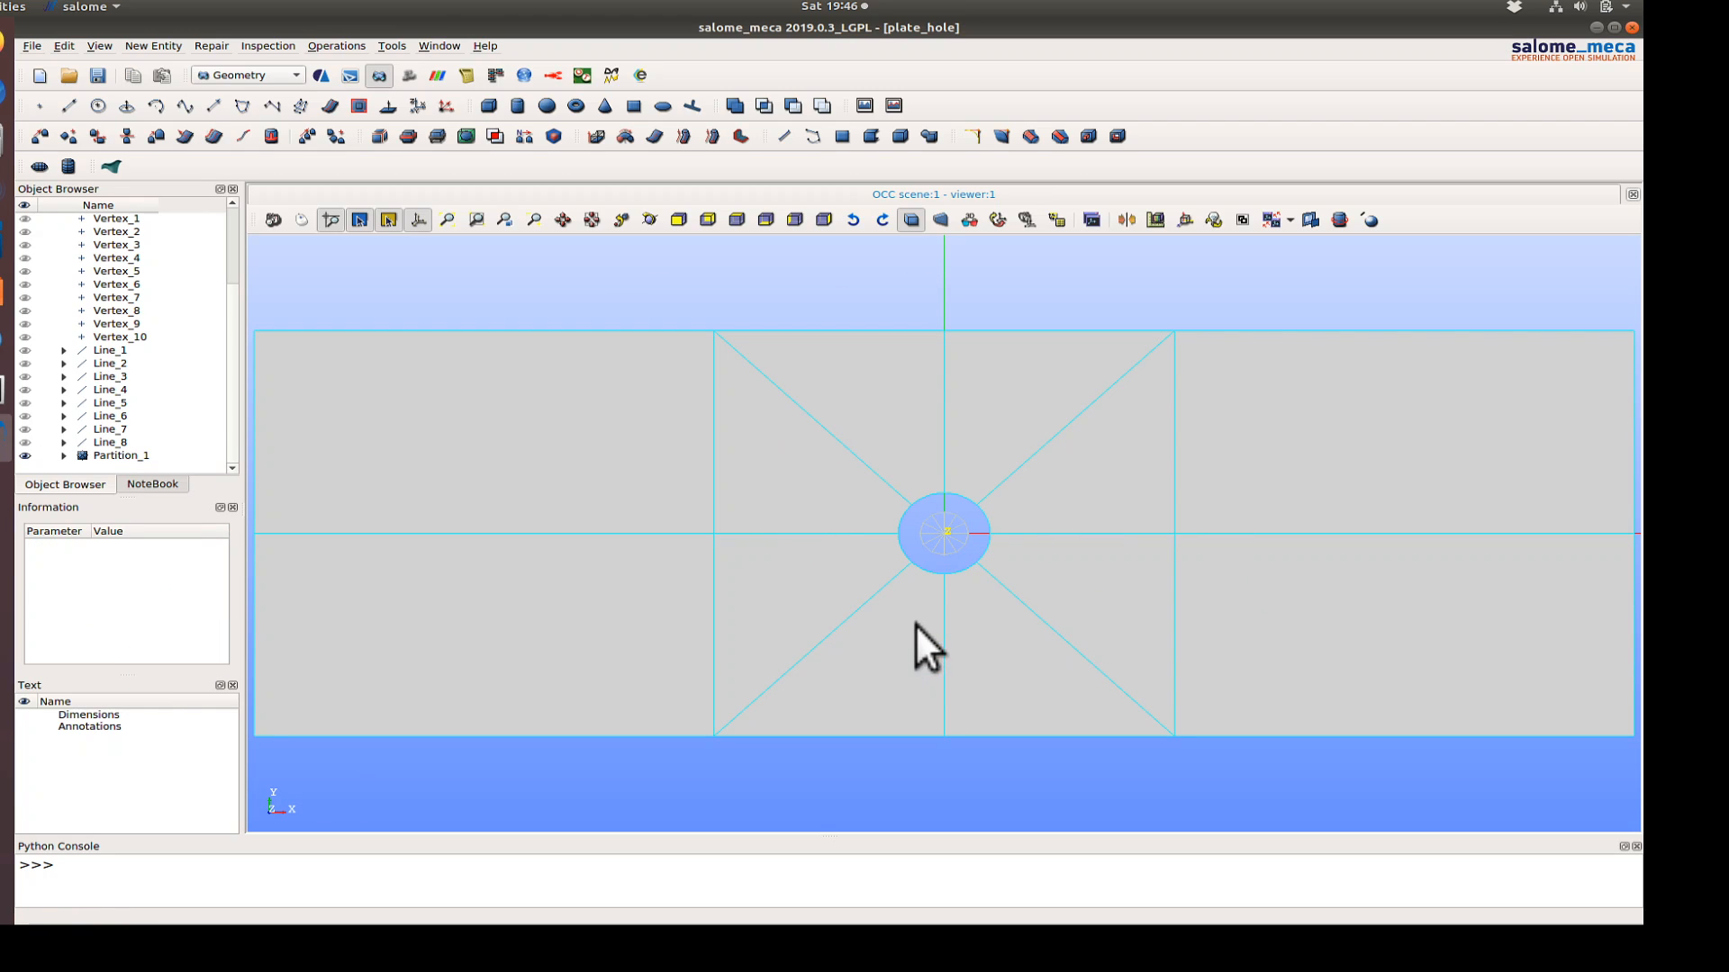
mouse_move(823, 656)
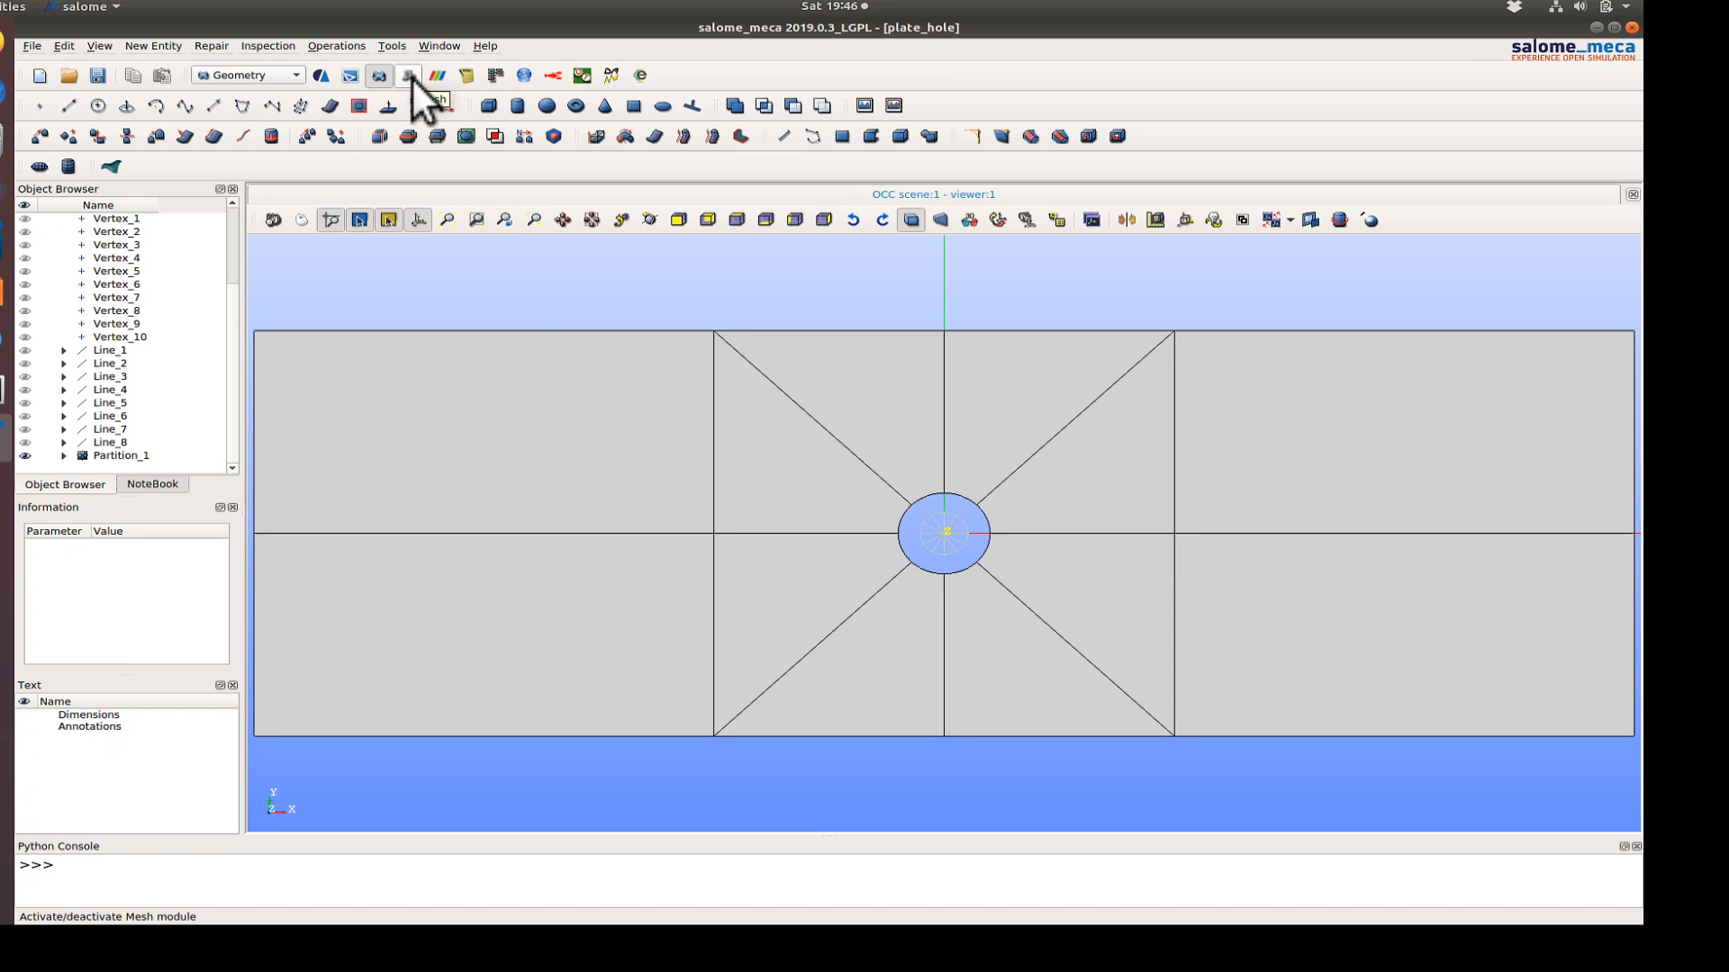
- Switch to the Mesh module and view Partition_1 from above
click(407, 75)
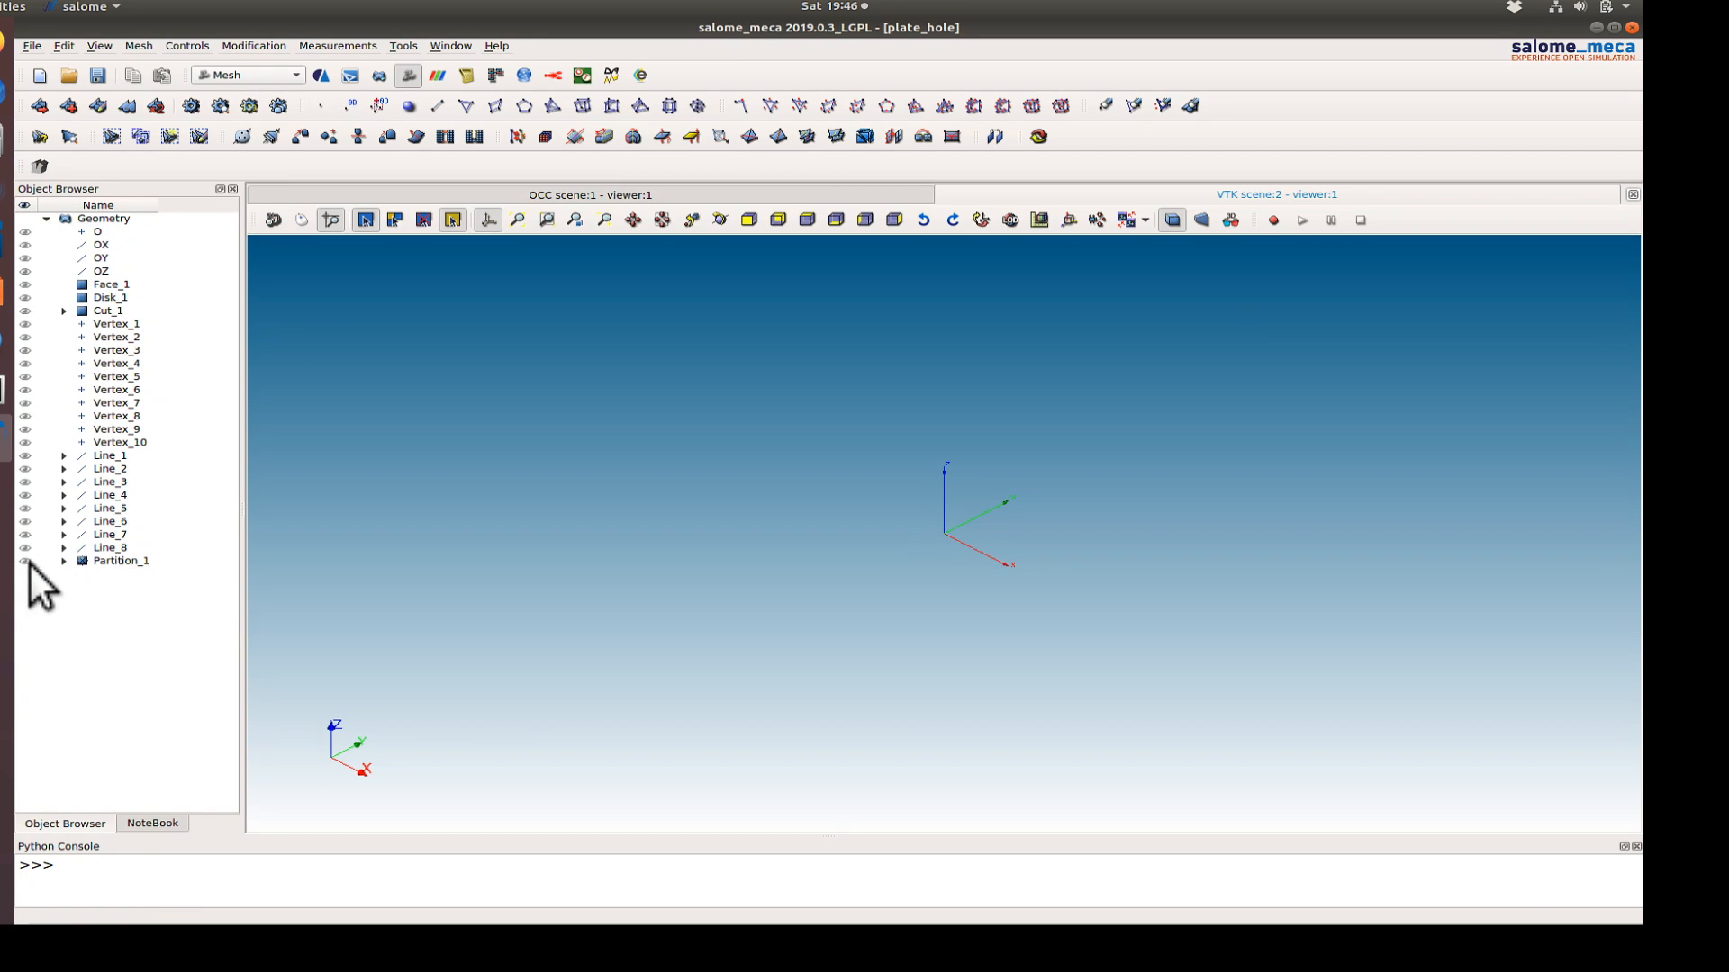
click(805, 220)
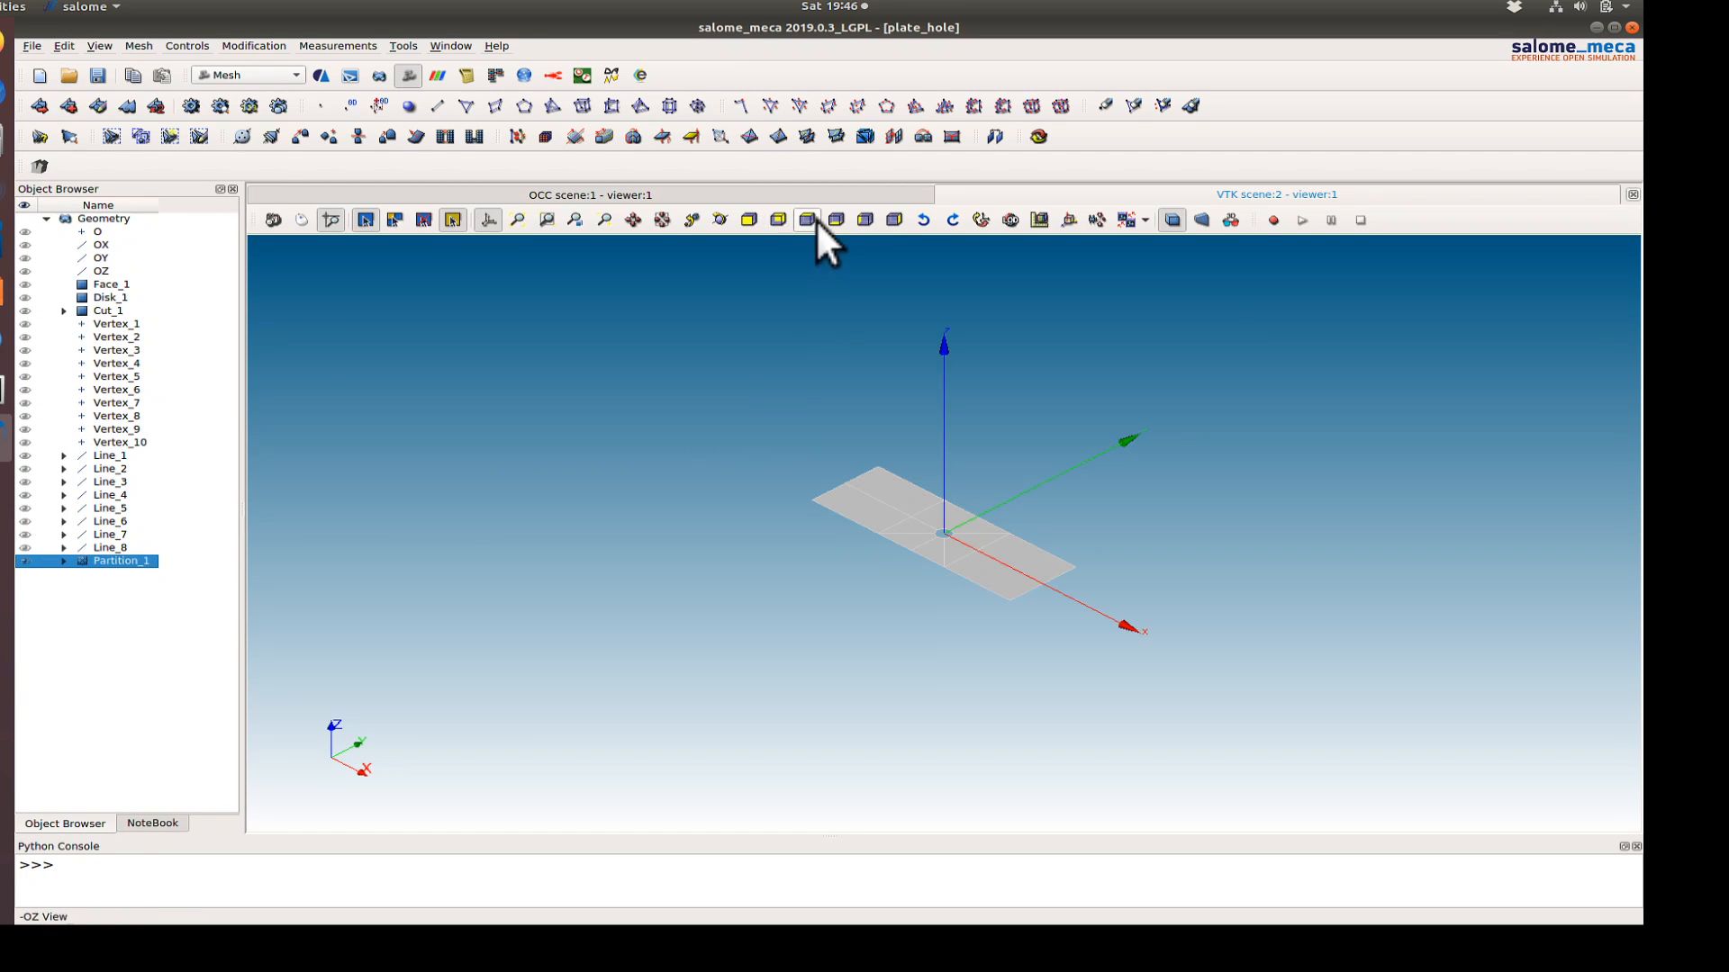
click(805, 220)
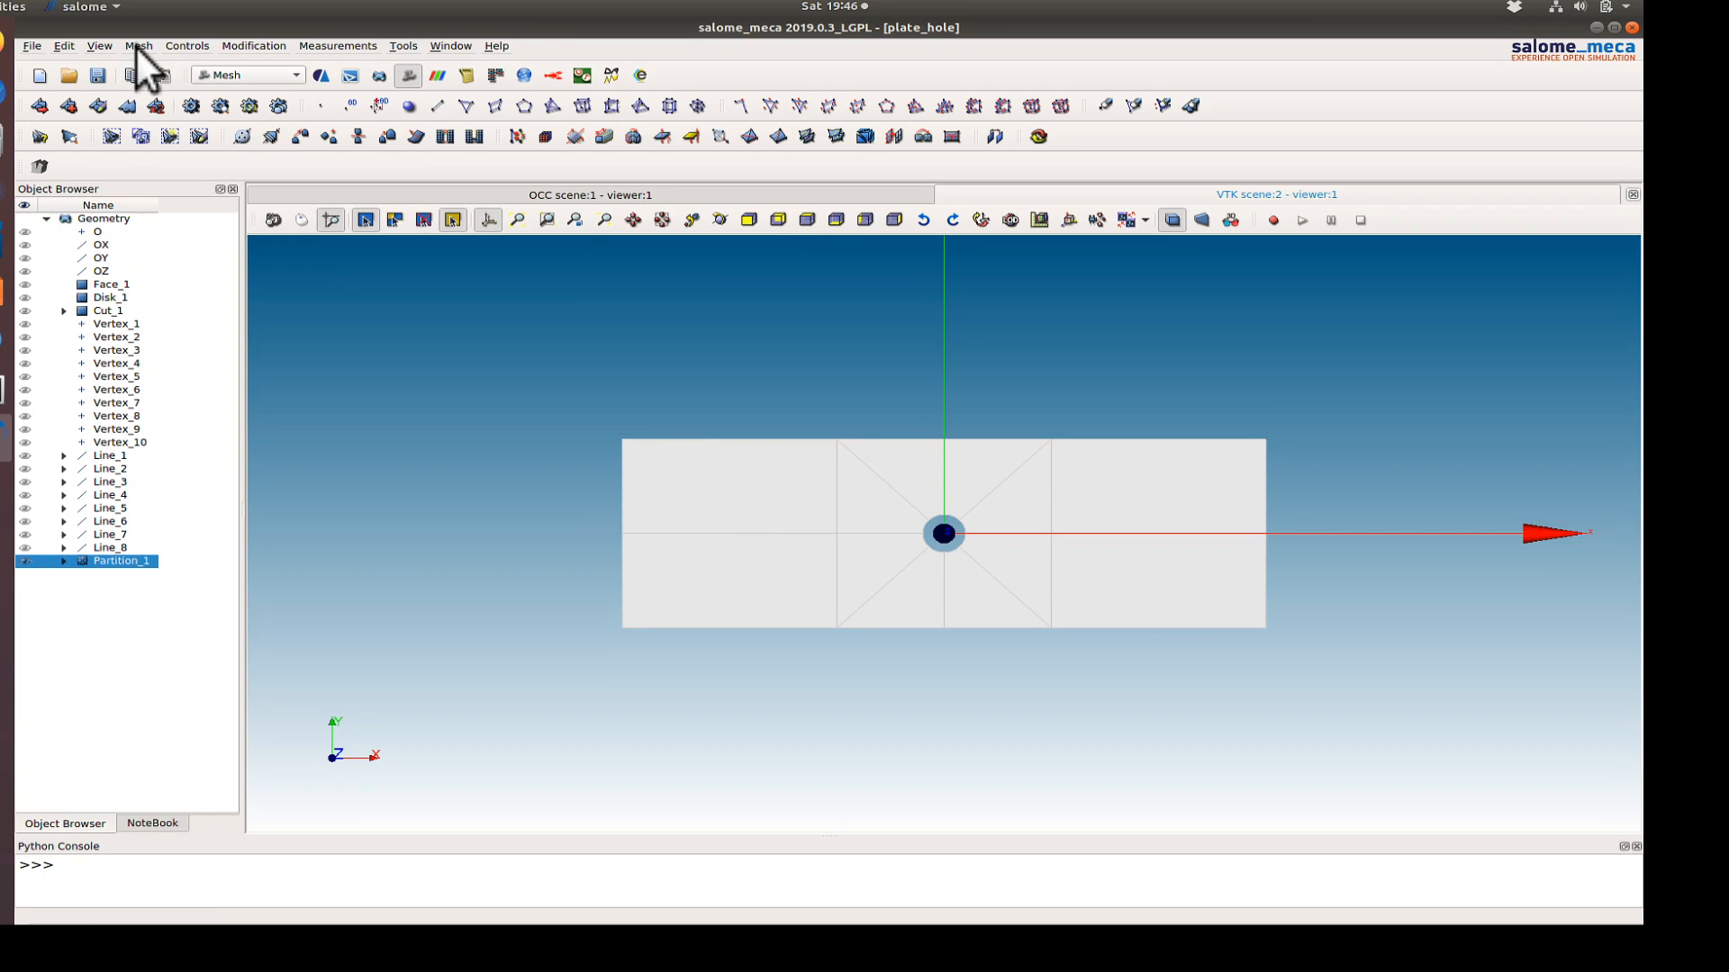
- Create Mesh_1: quadrilateral type, quadrangle mapping, automatic quadrangulation with 15 segments
click(138, 45)
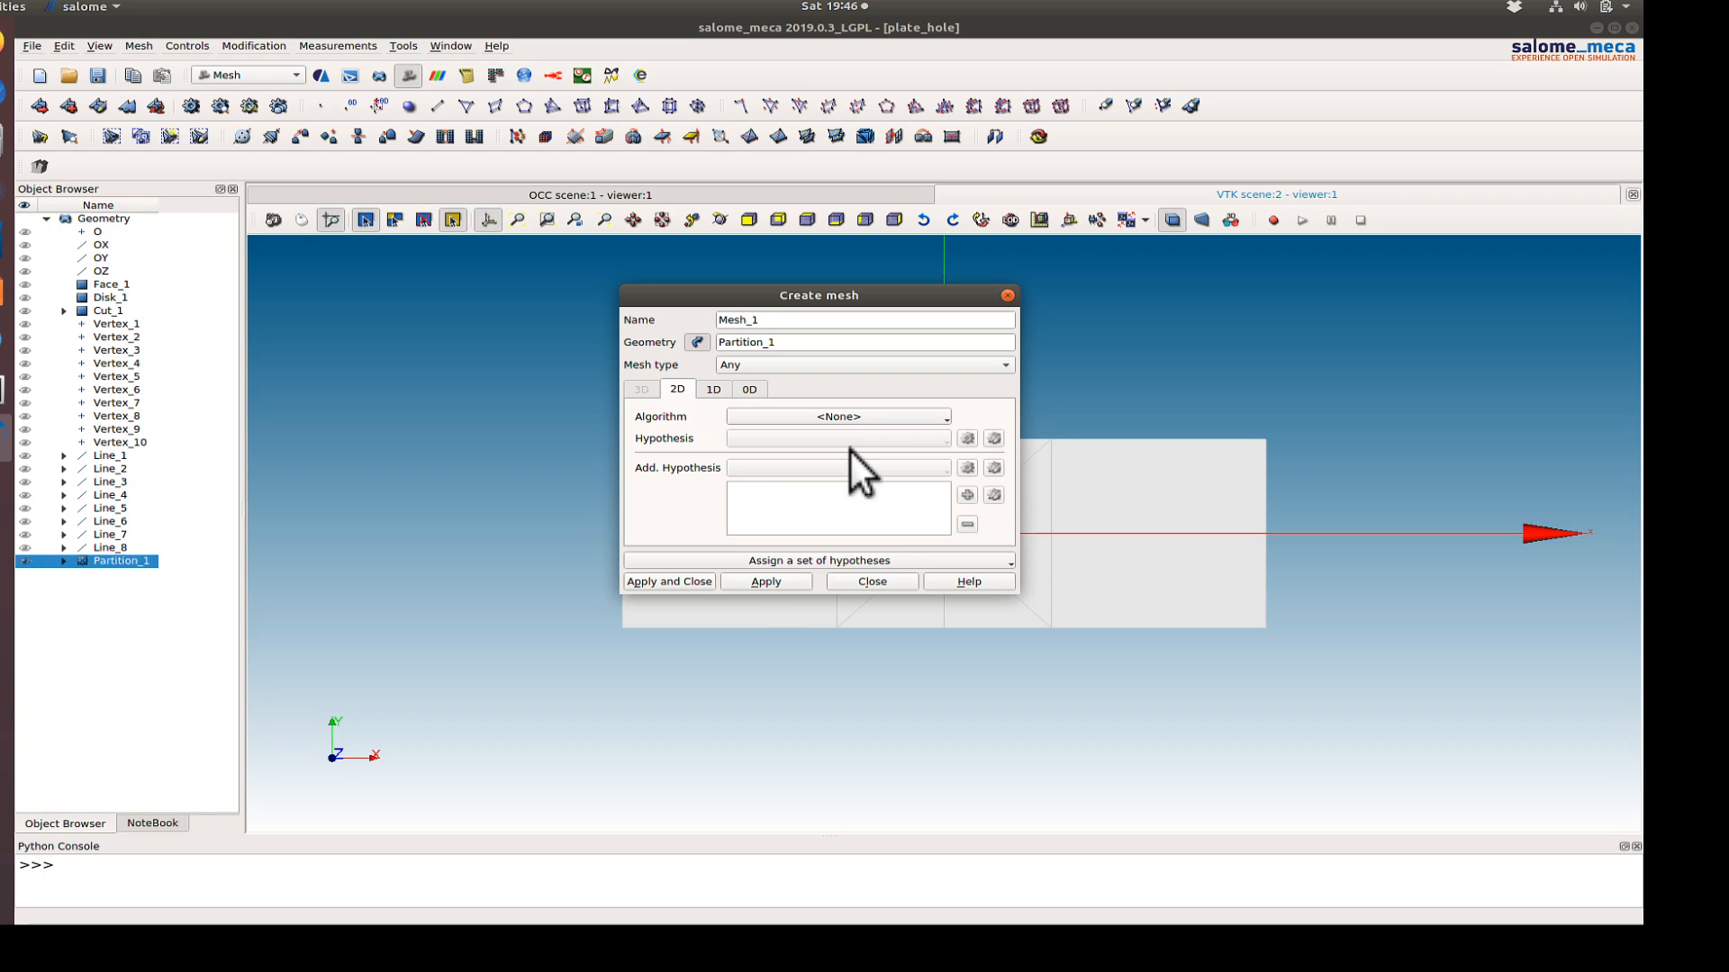
click(864, 365)
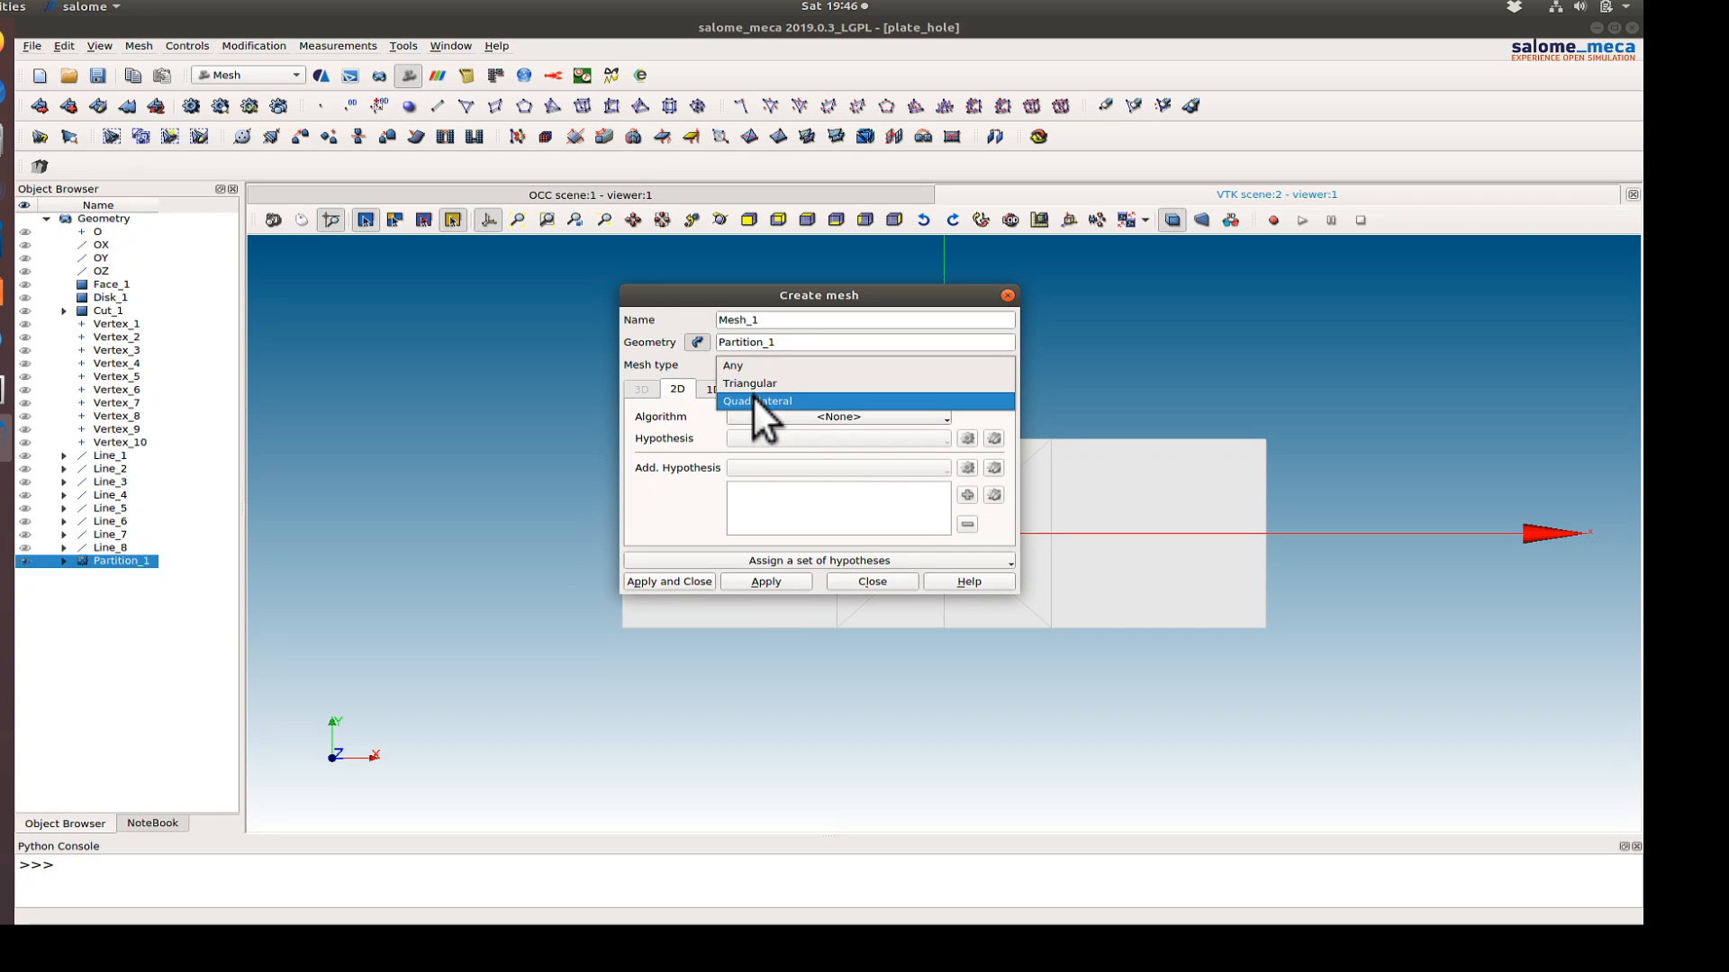
click(756, 400)
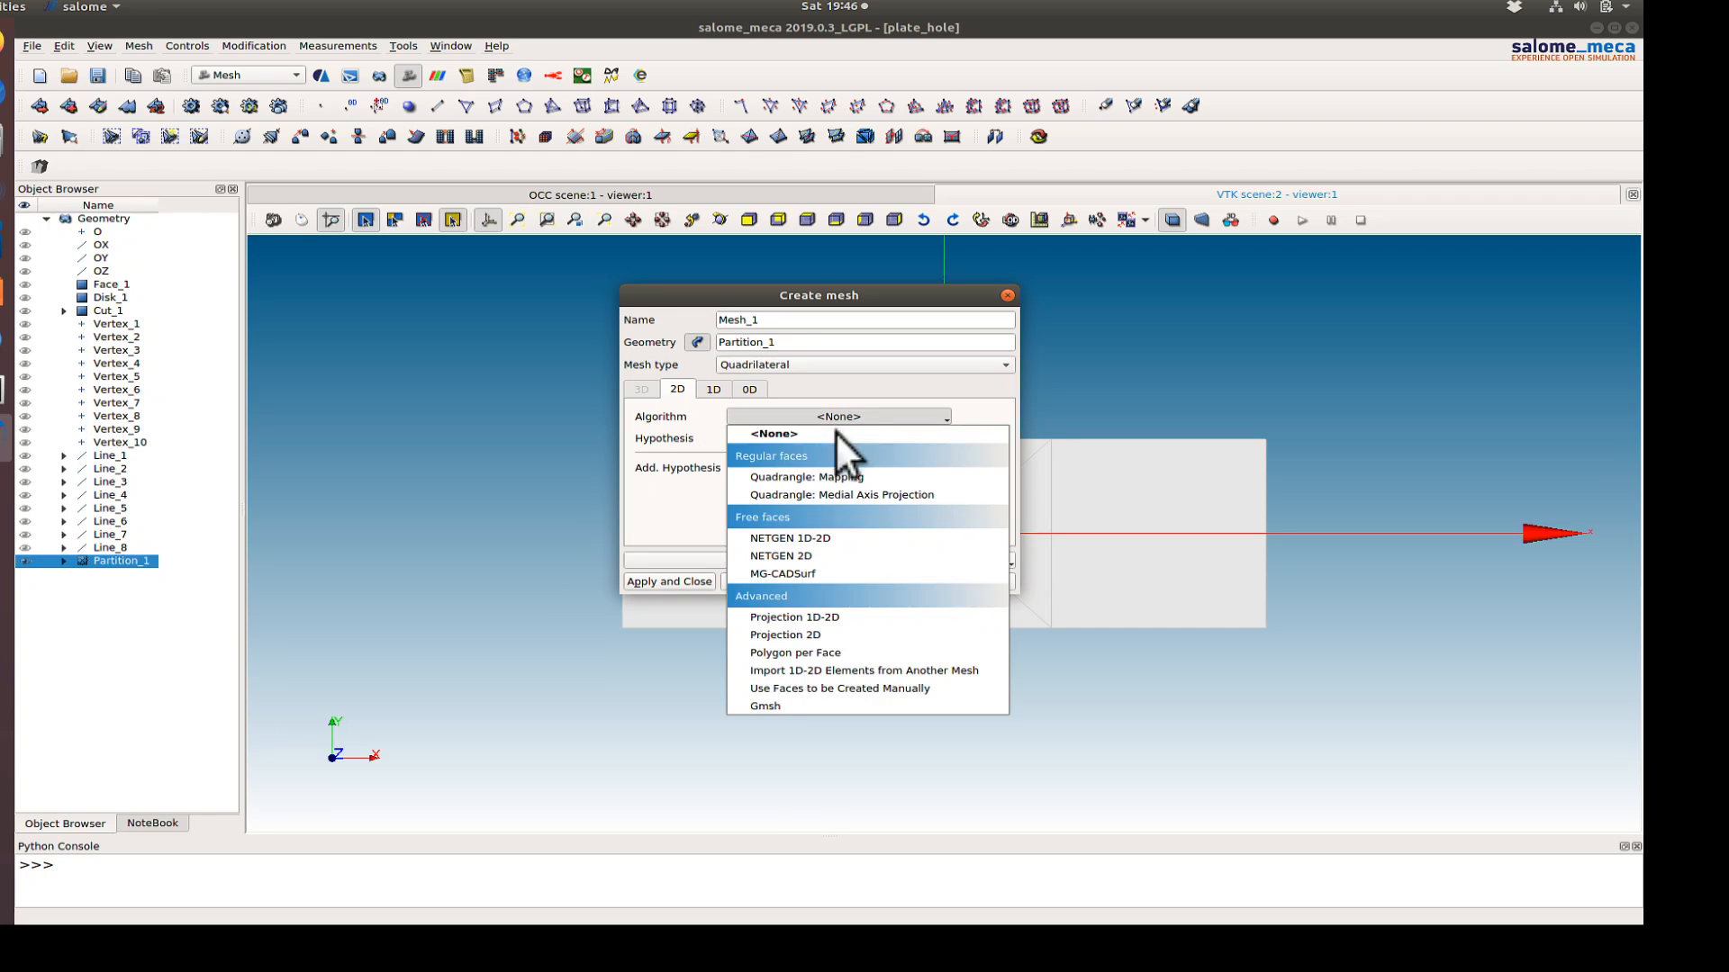
mouse_move(832, 476)
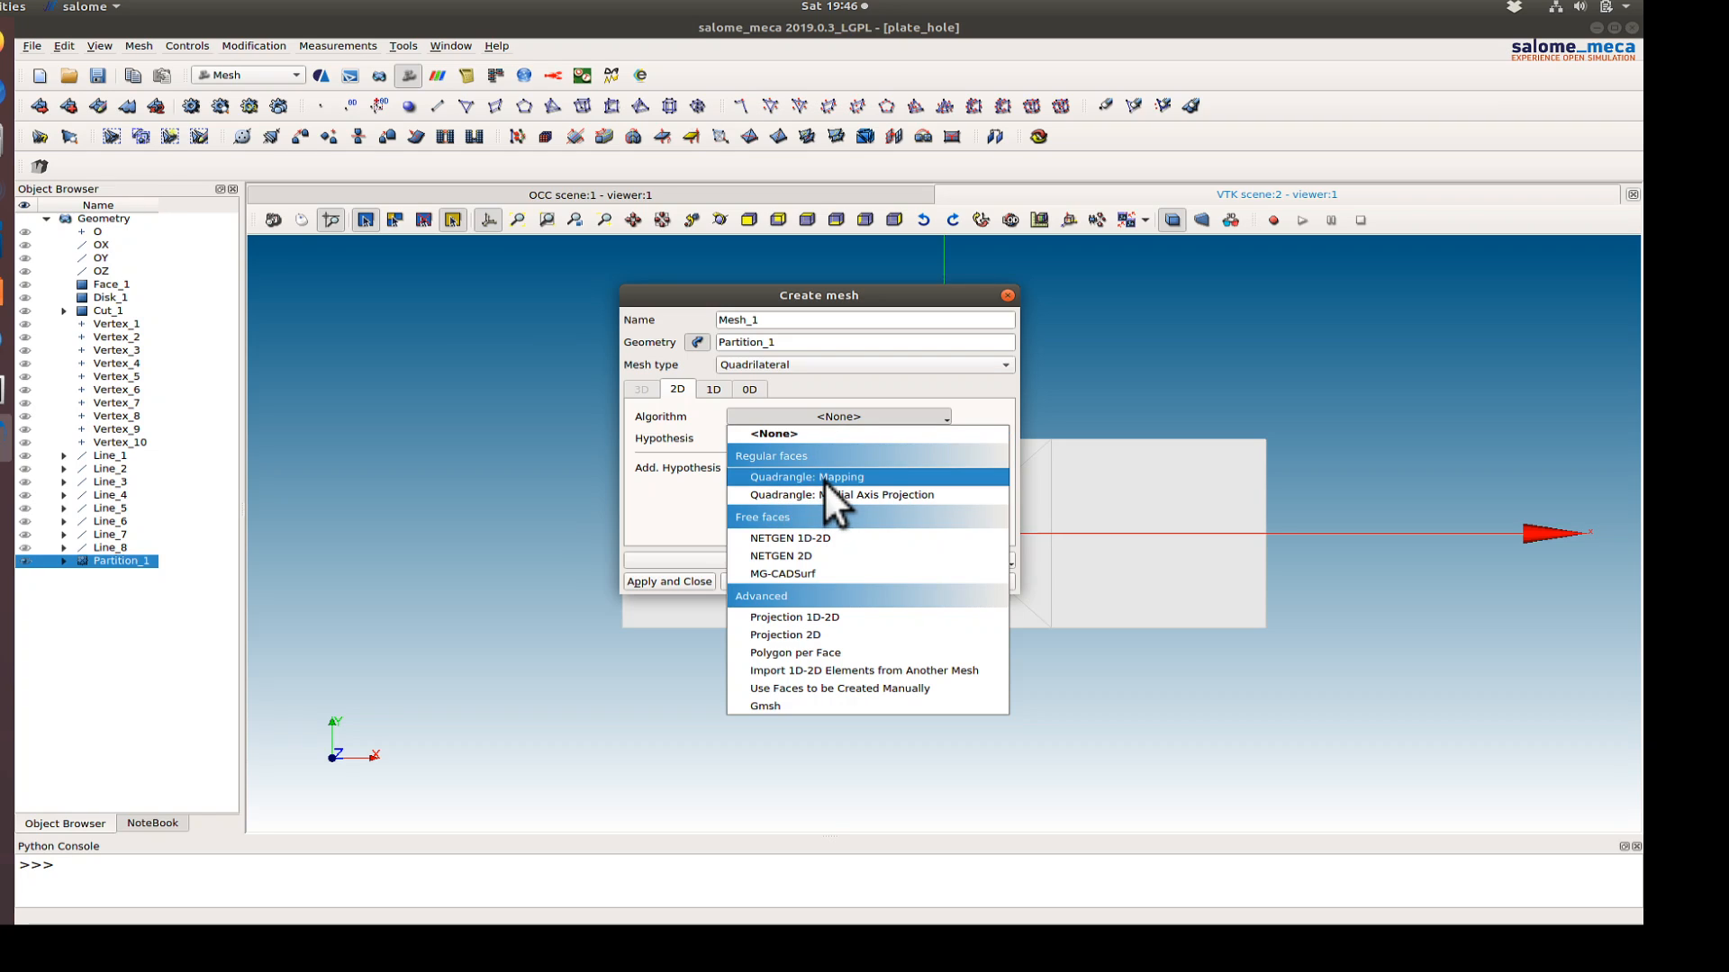
mouse_move(841, 494)
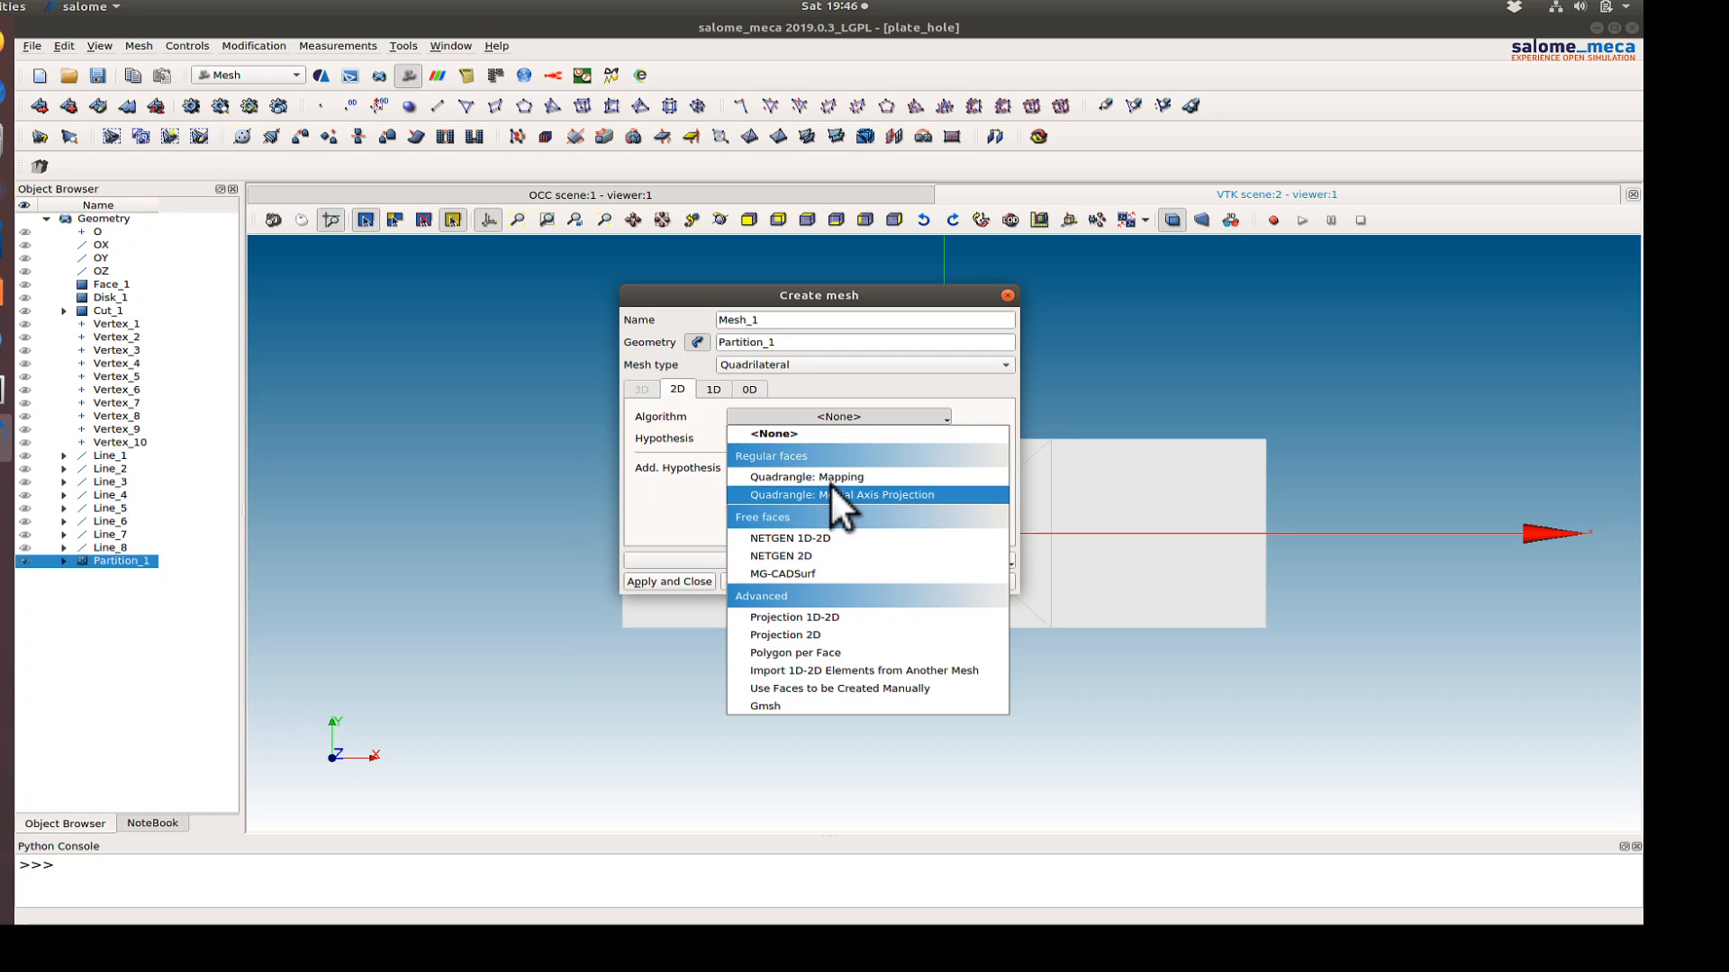
click(805, 476)
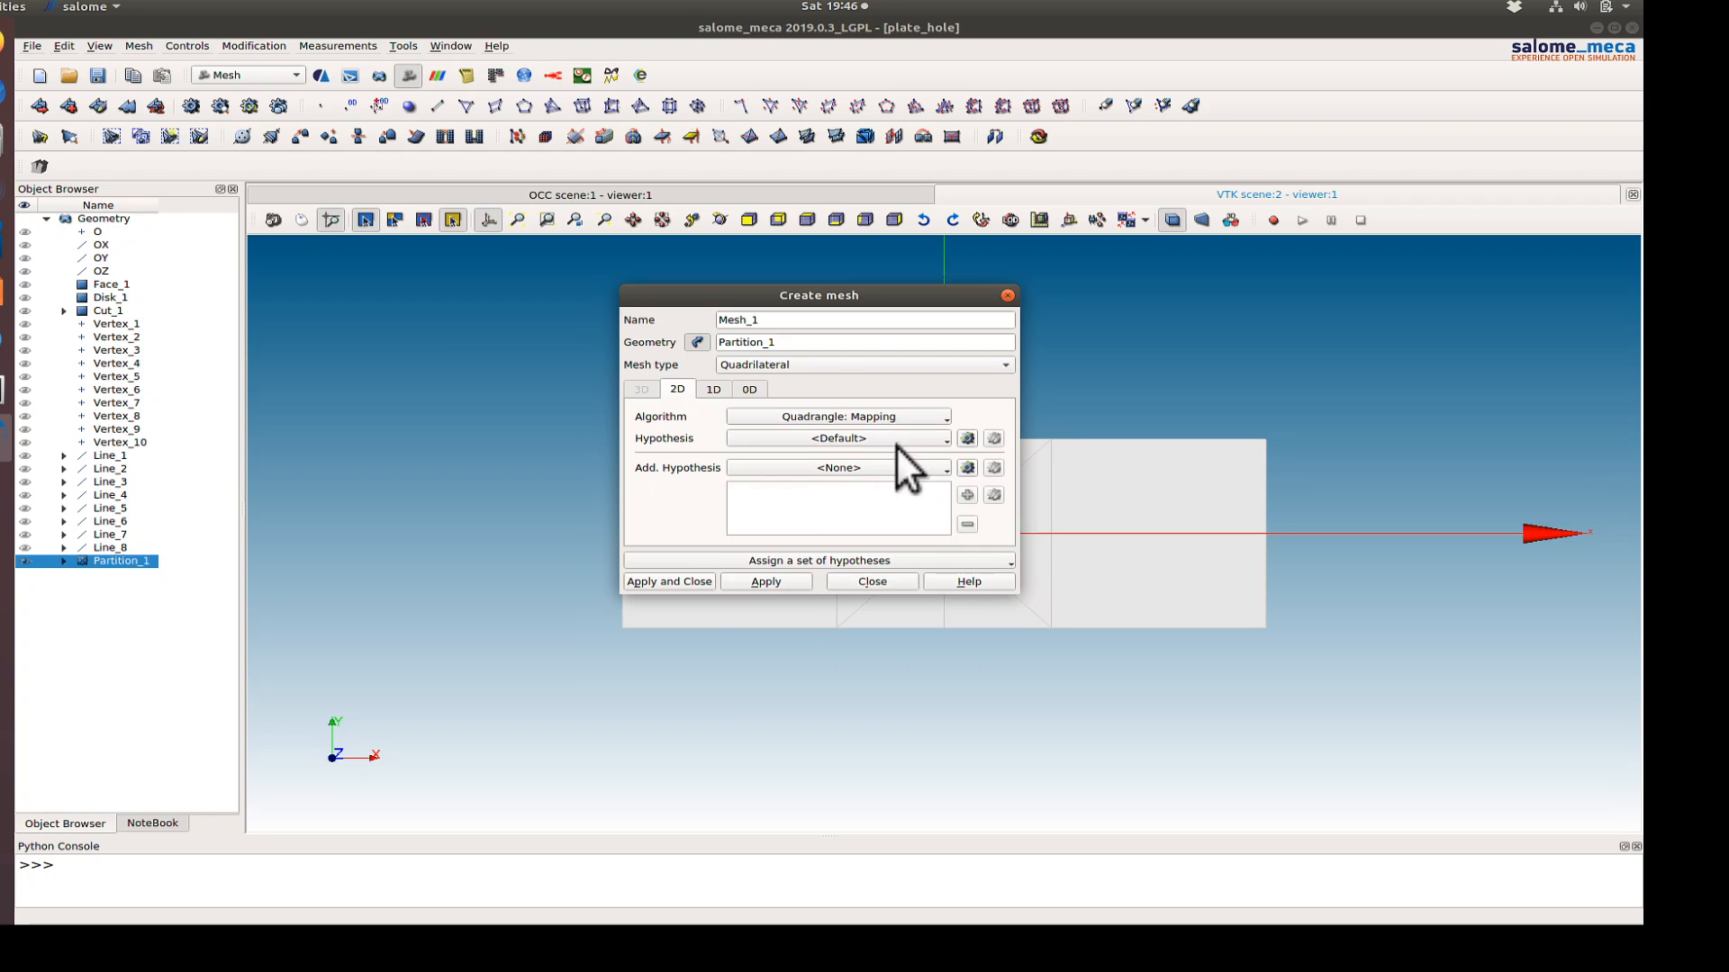
click(817, 560)
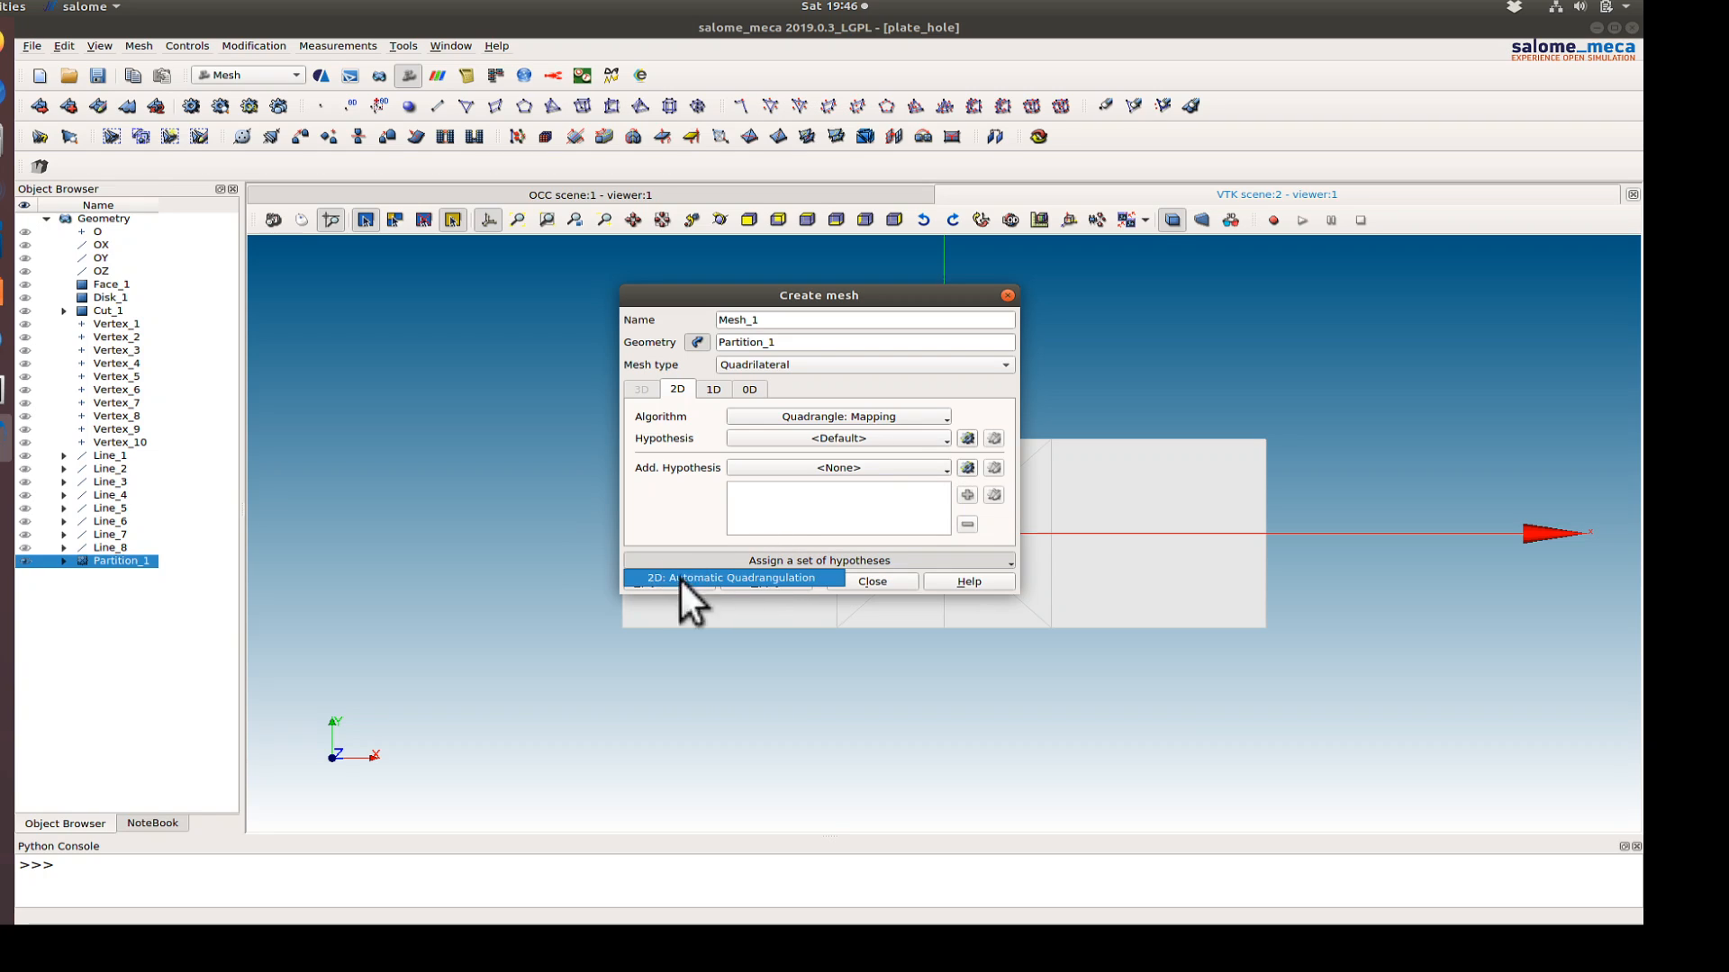
click(733, 576)
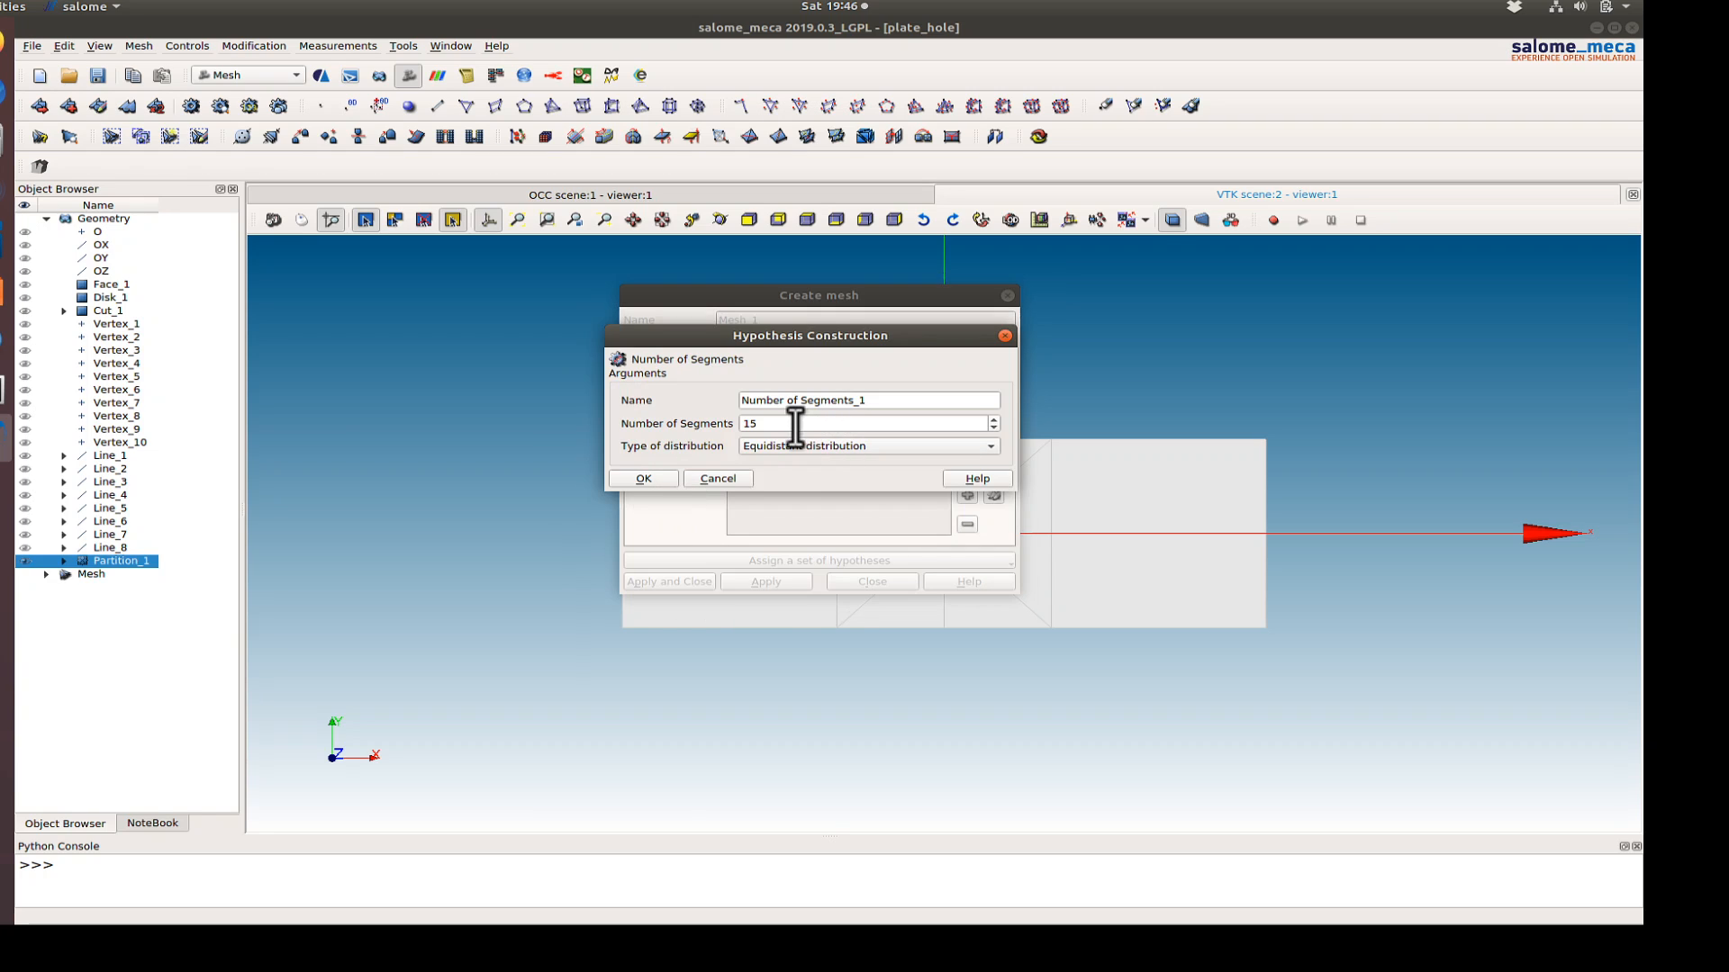
click(640, 477)
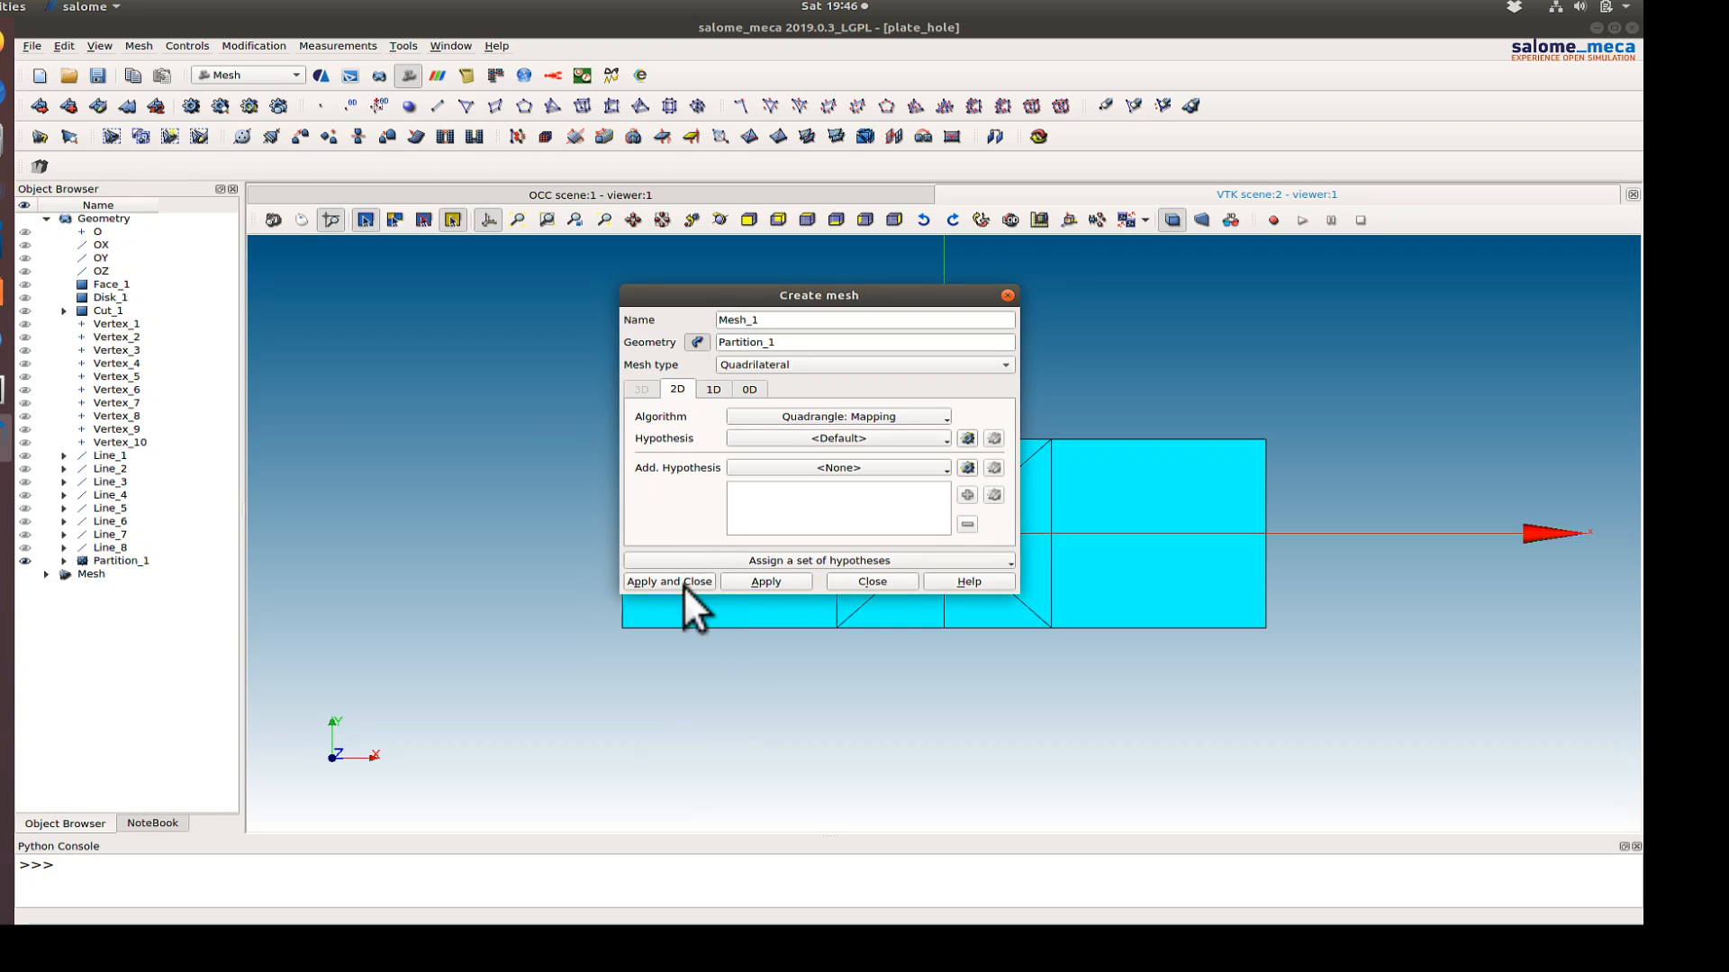
click(668, 581)
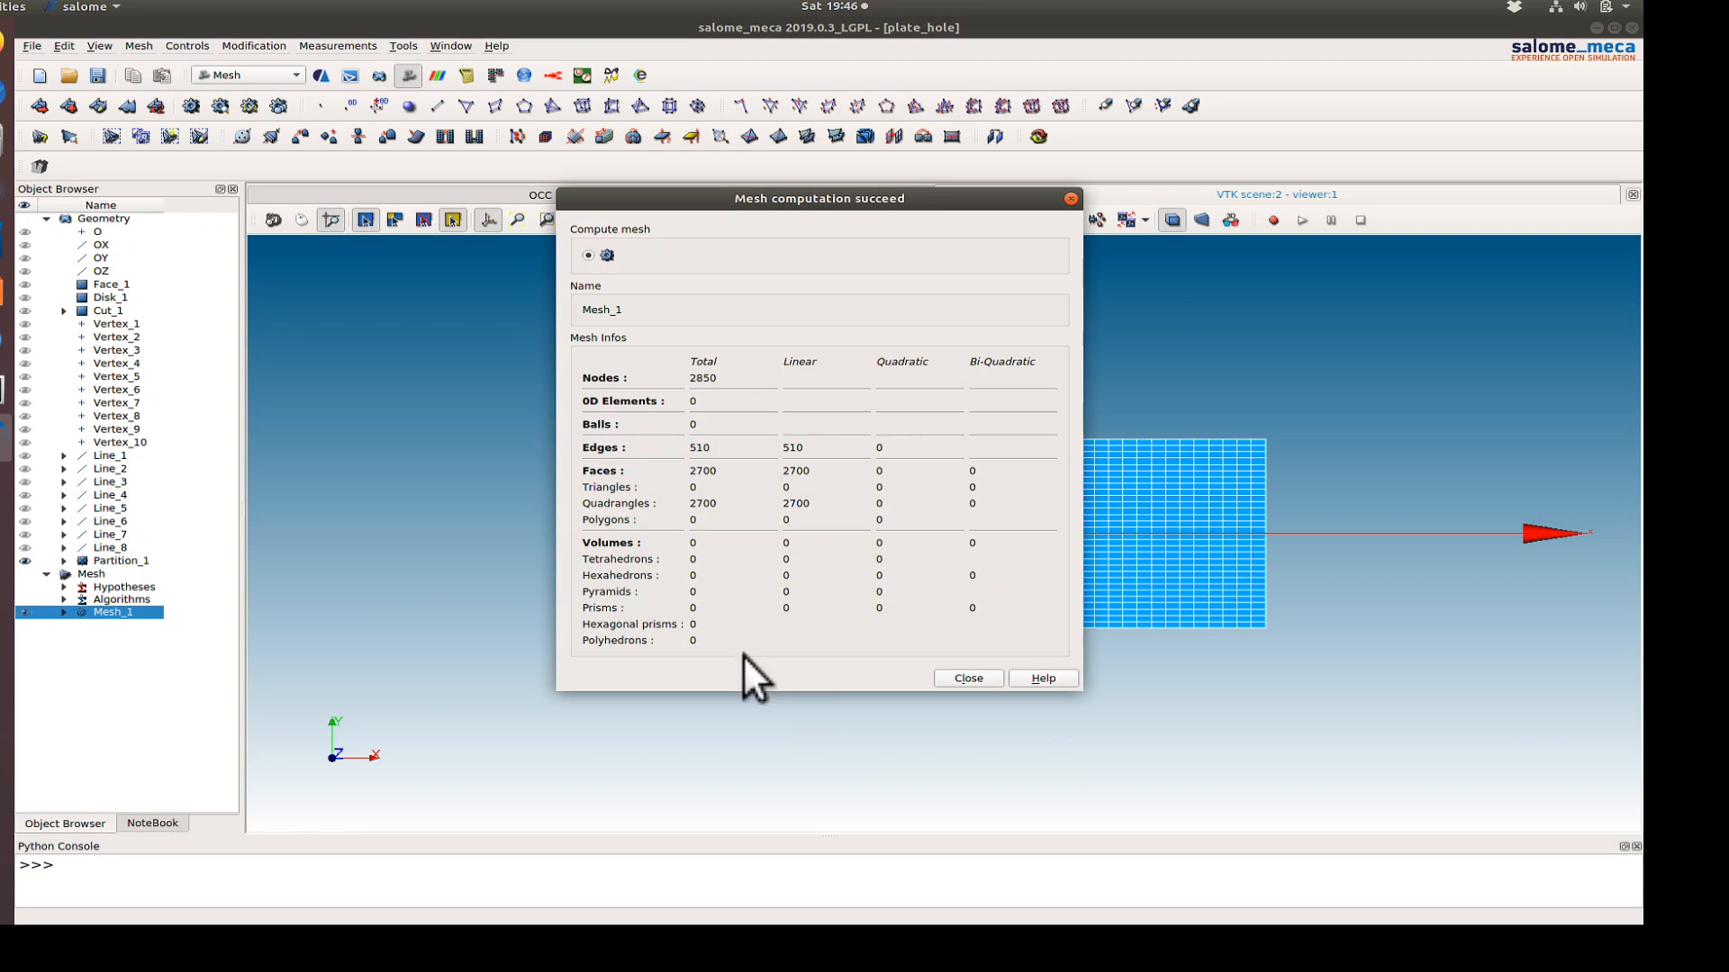
mouse_move(953, 722)
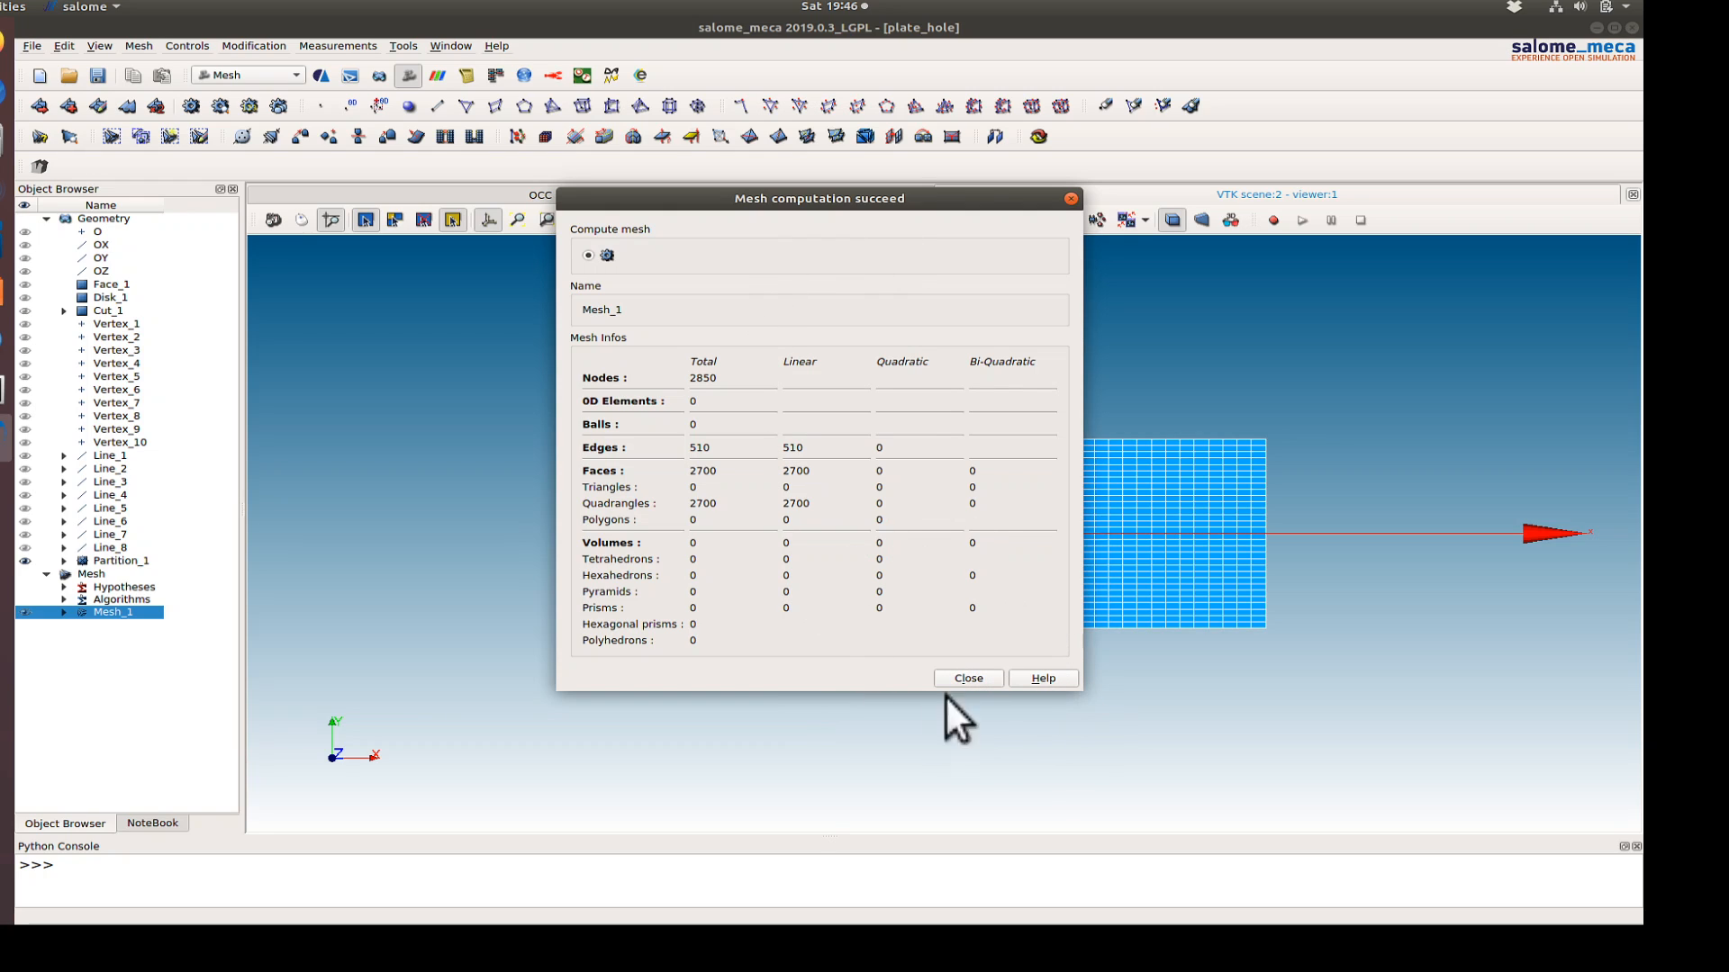
mouse_move(860, 209)
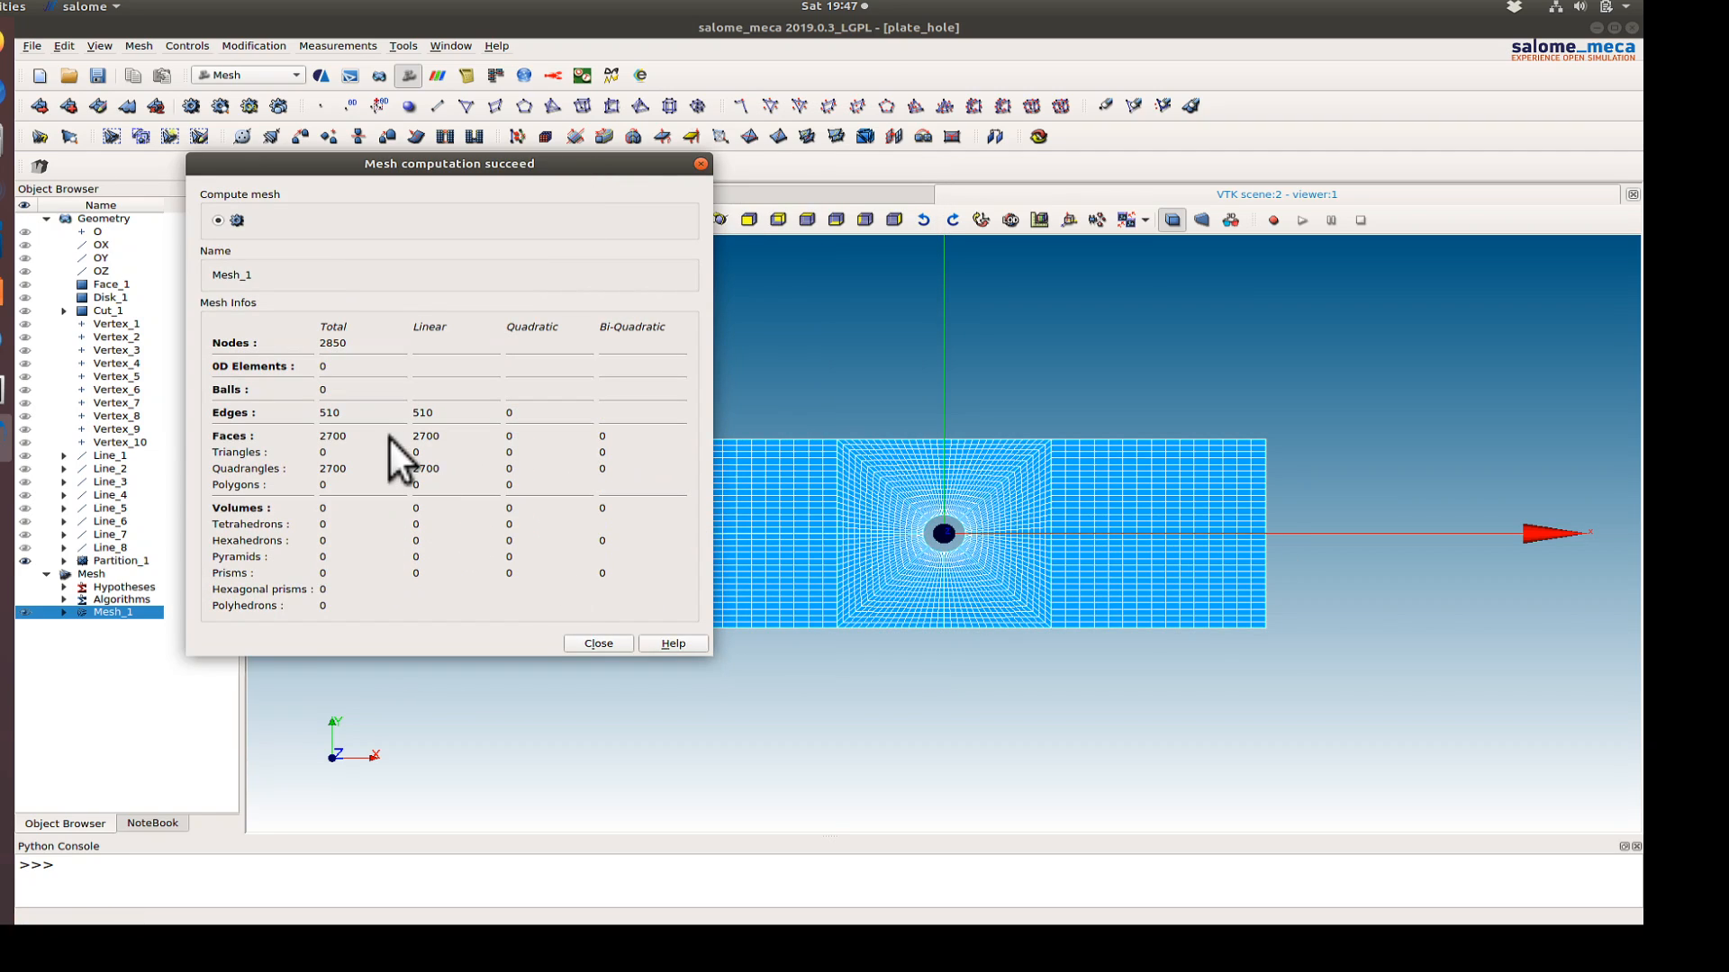
mouse_move(428, 441)
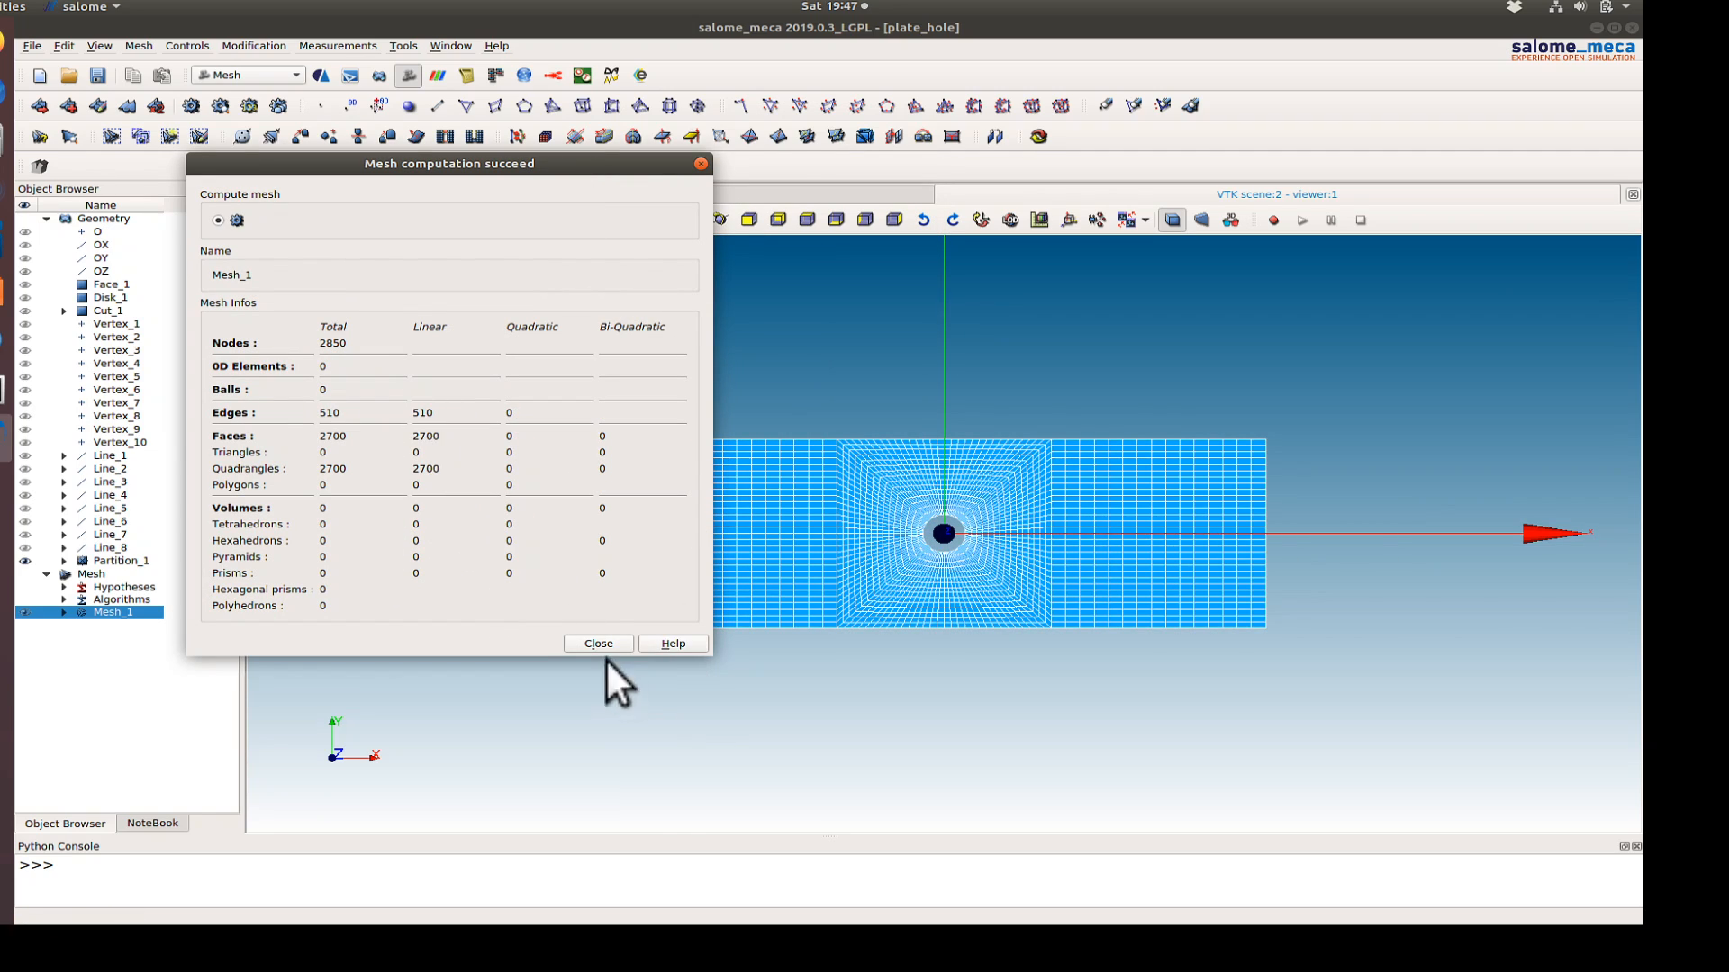
- Dismiss the 'Mesh computation succeed' report
click(597, 642)
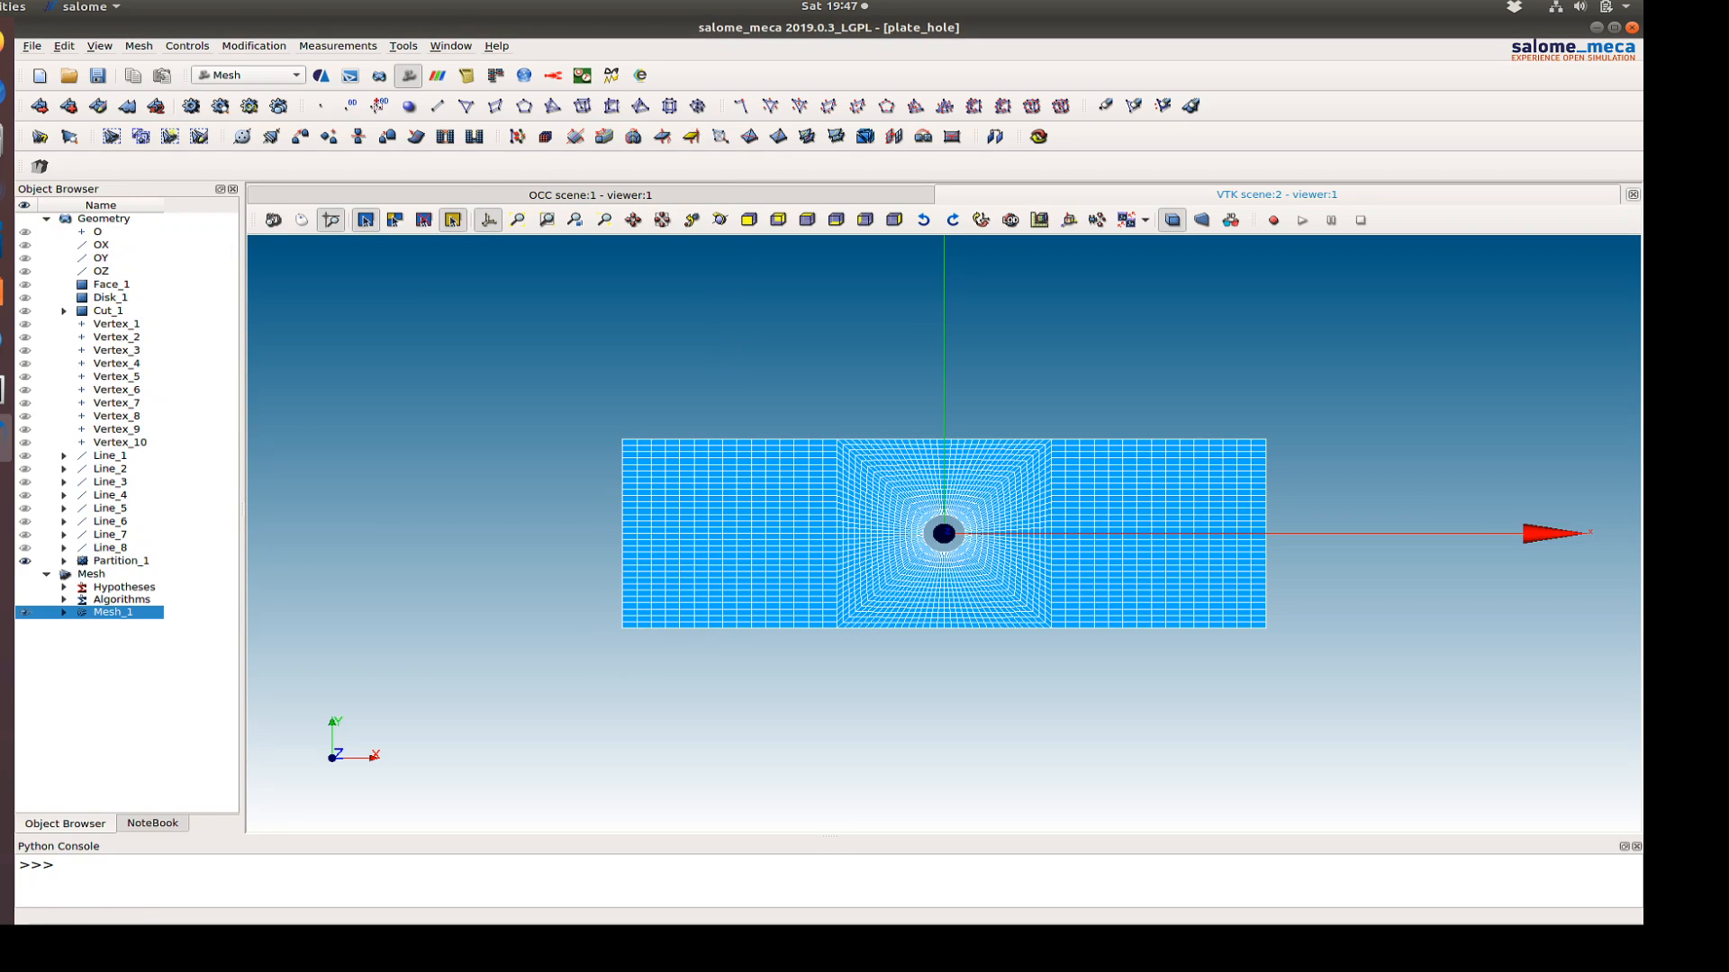
mouse_move(261, 57)
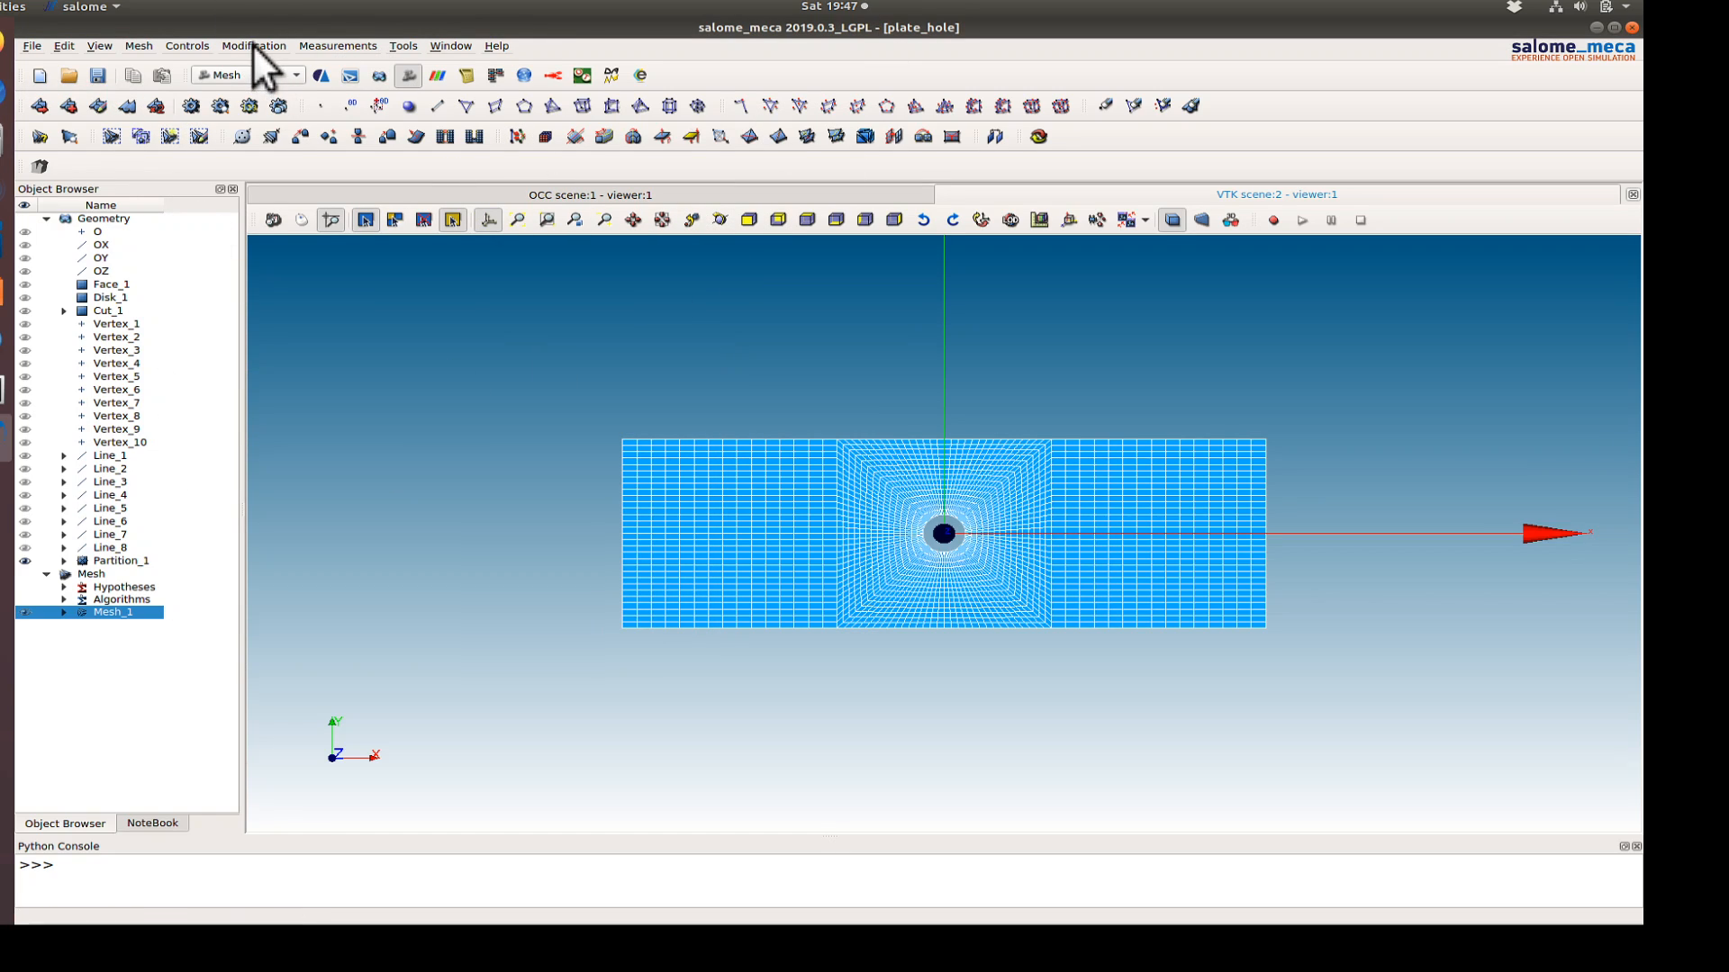
- Remove all SEG2 edge elements from Mesh_1 using an entity-type filter
click(254, 45)
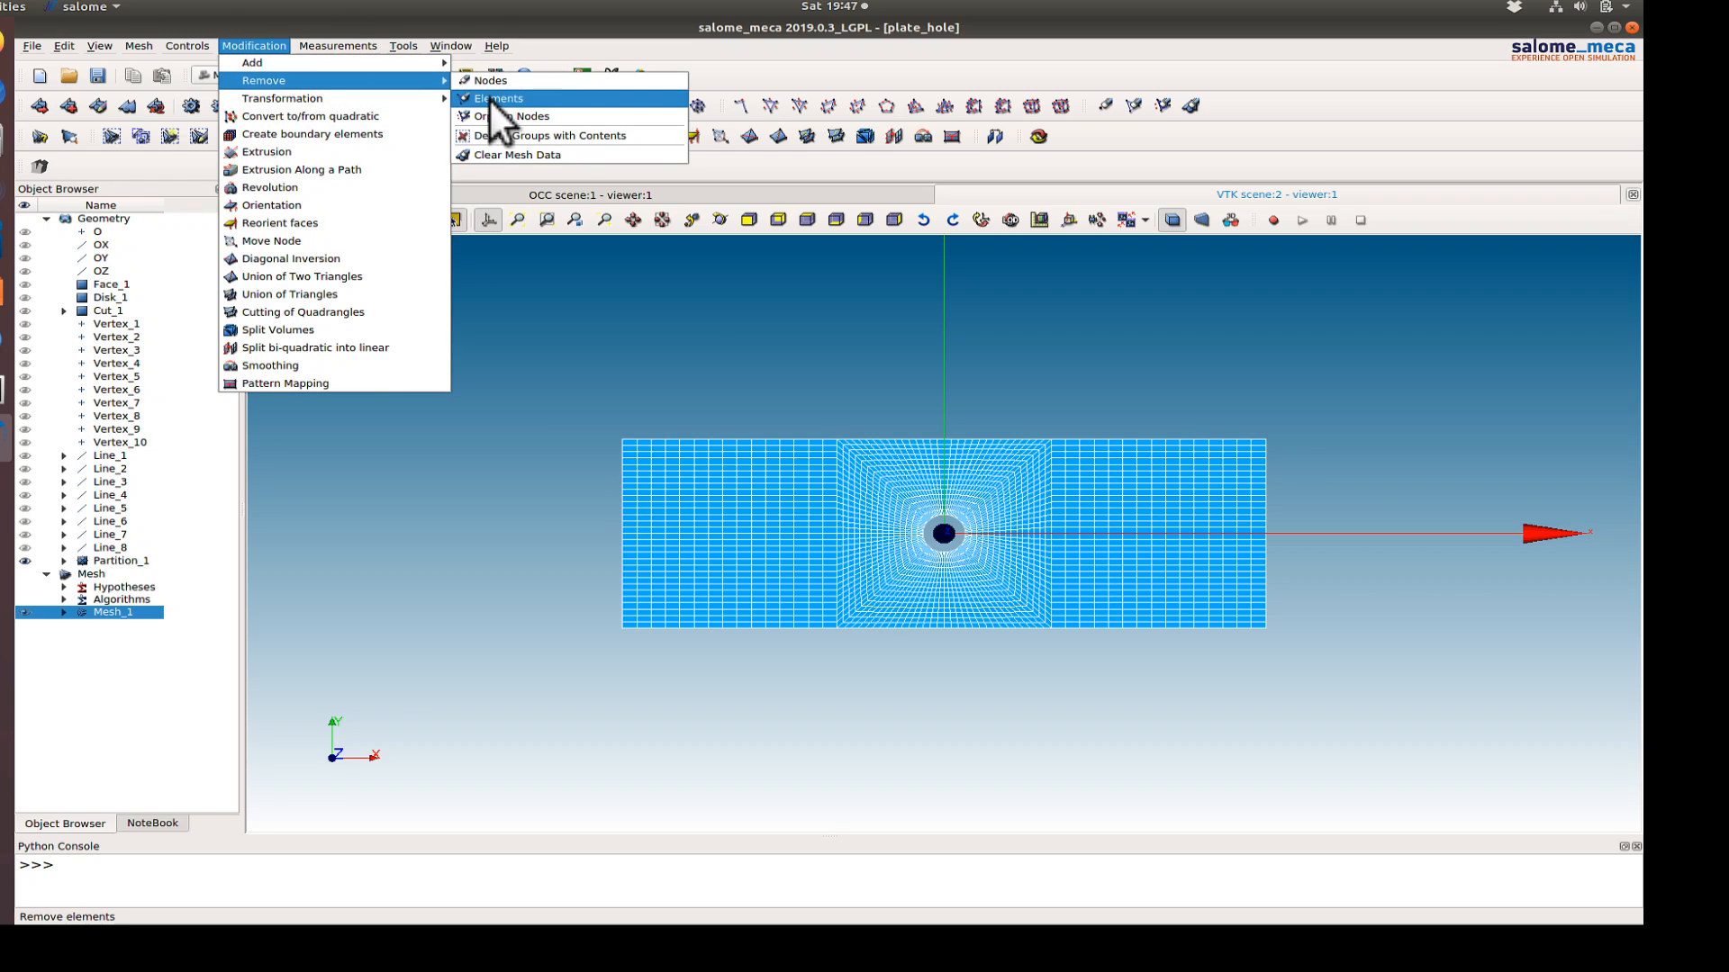
click(497, 98)
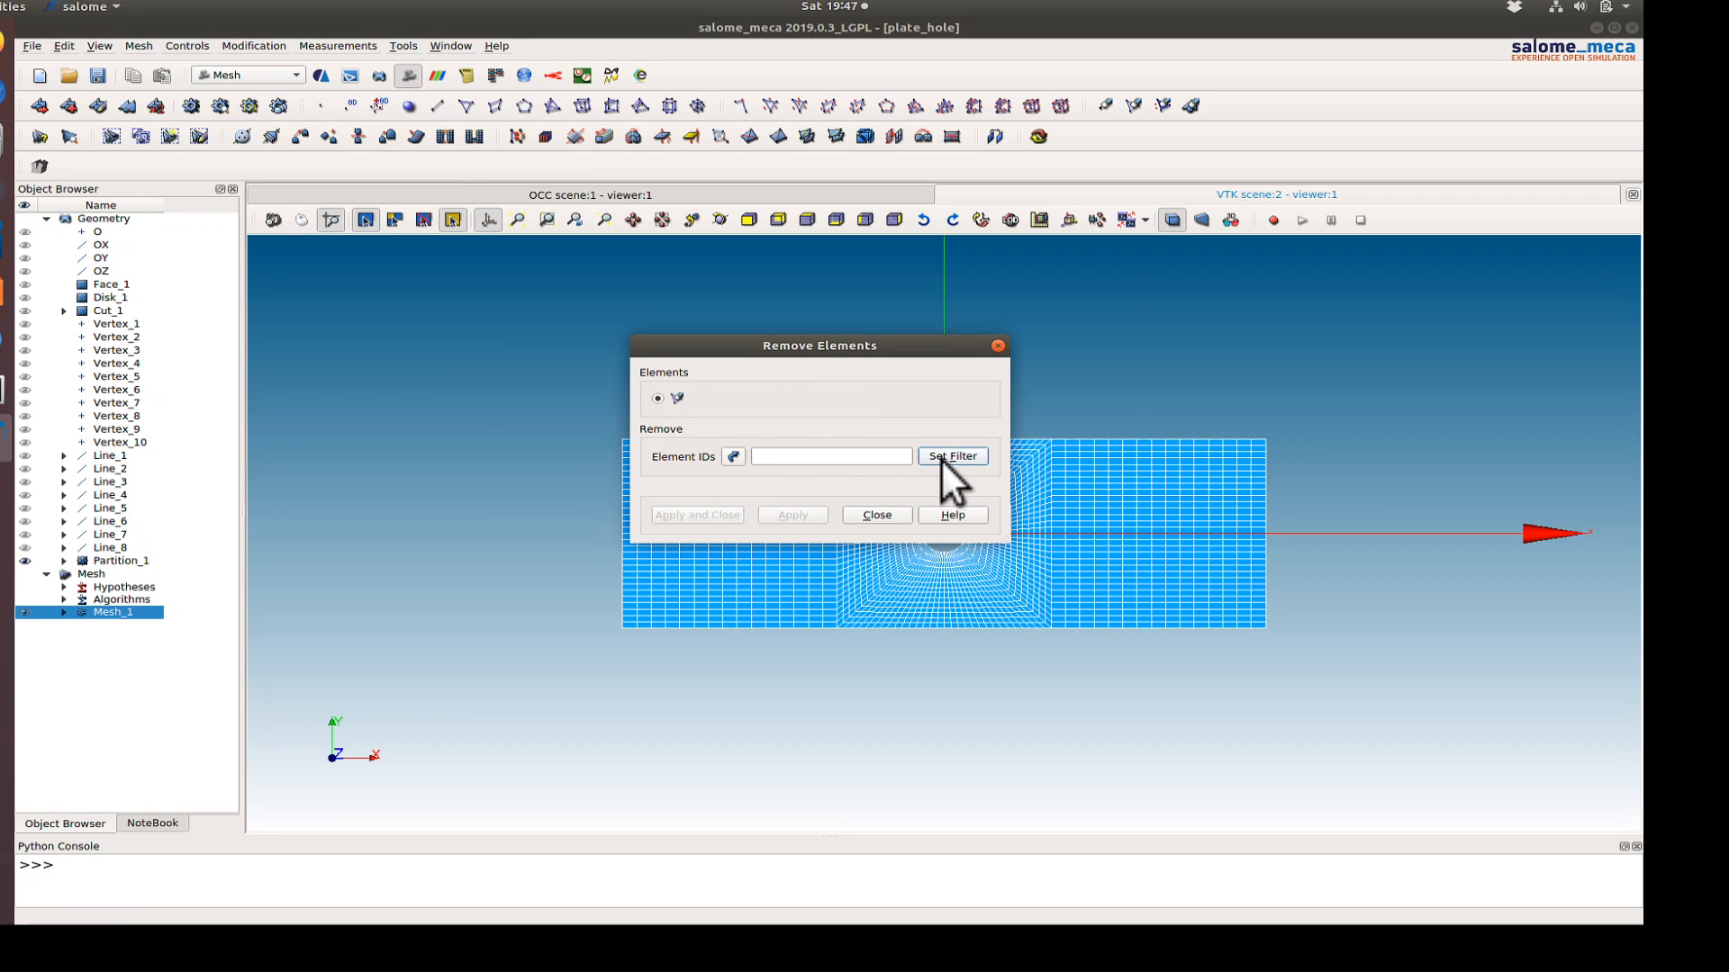
click(950, 455)
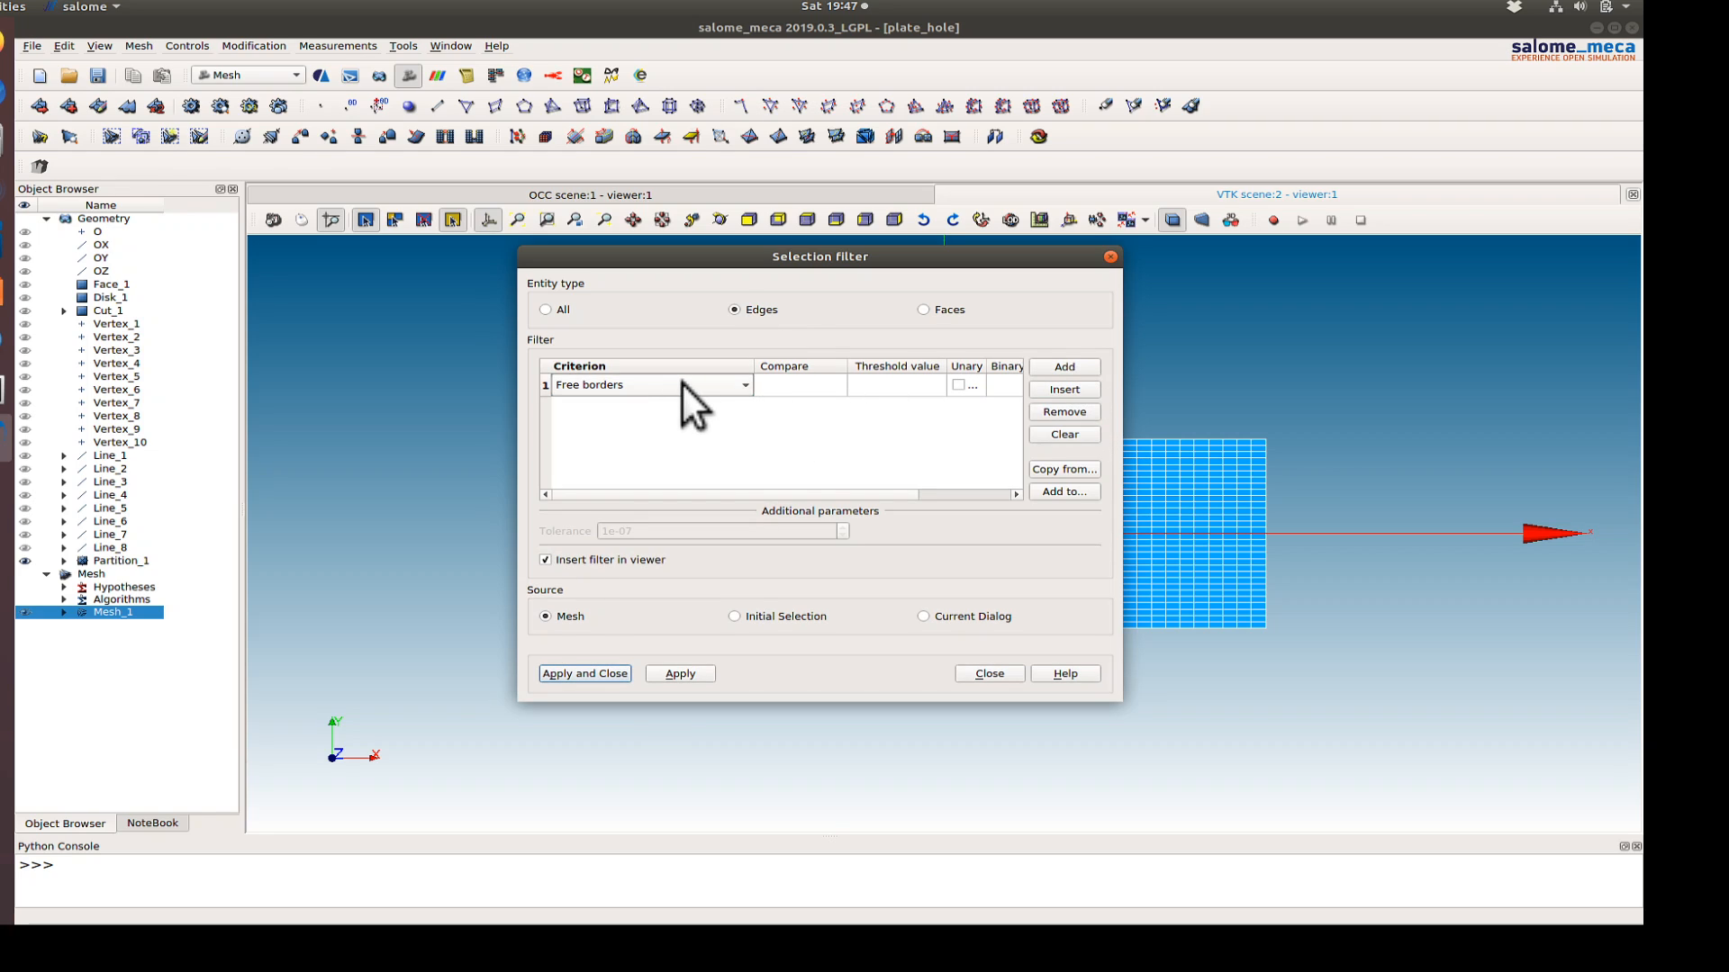
click(650, 385)
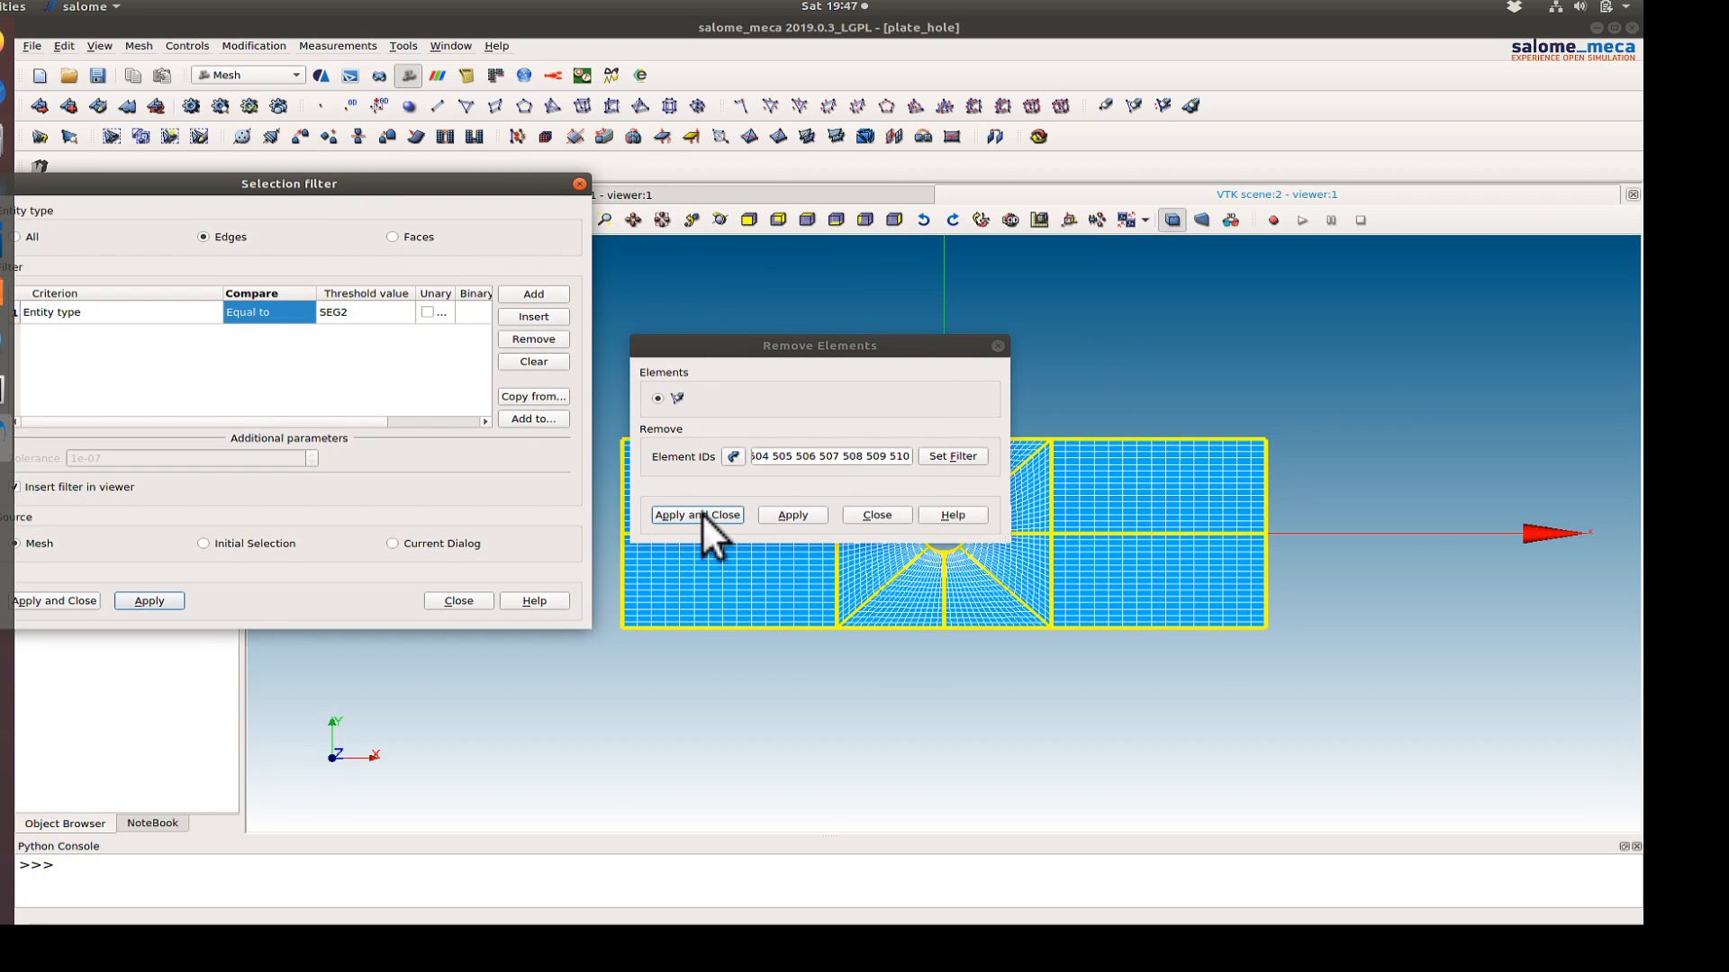
click(694, 515)
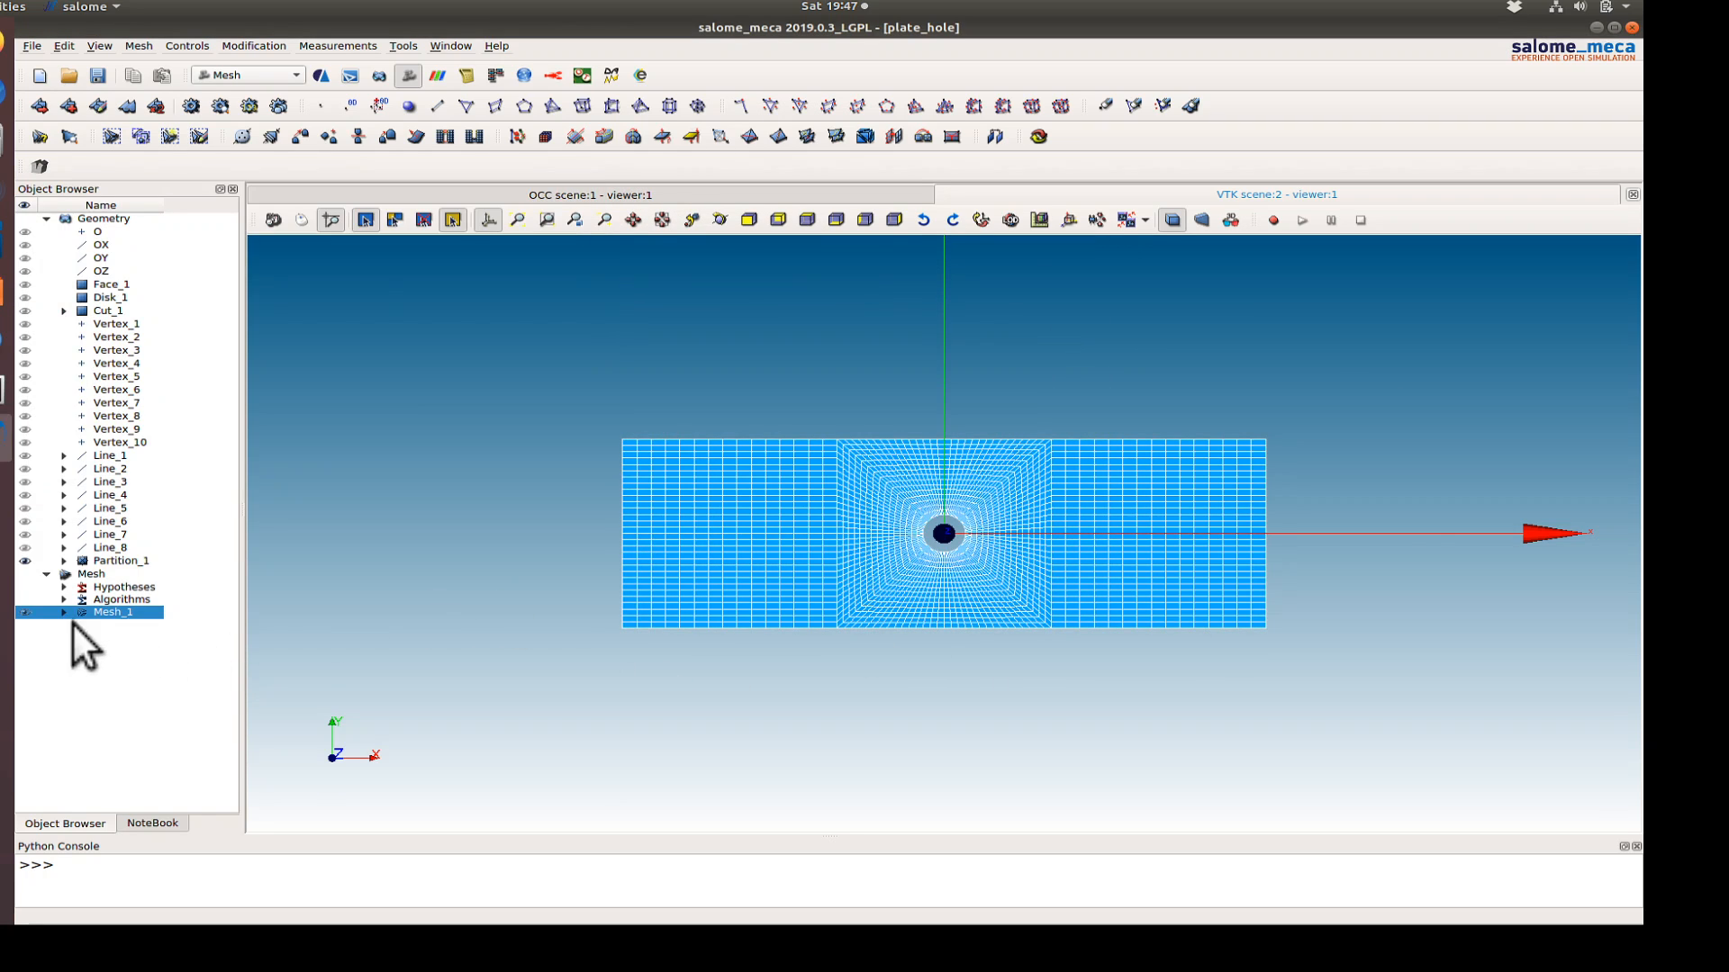
right_click(114, 612)
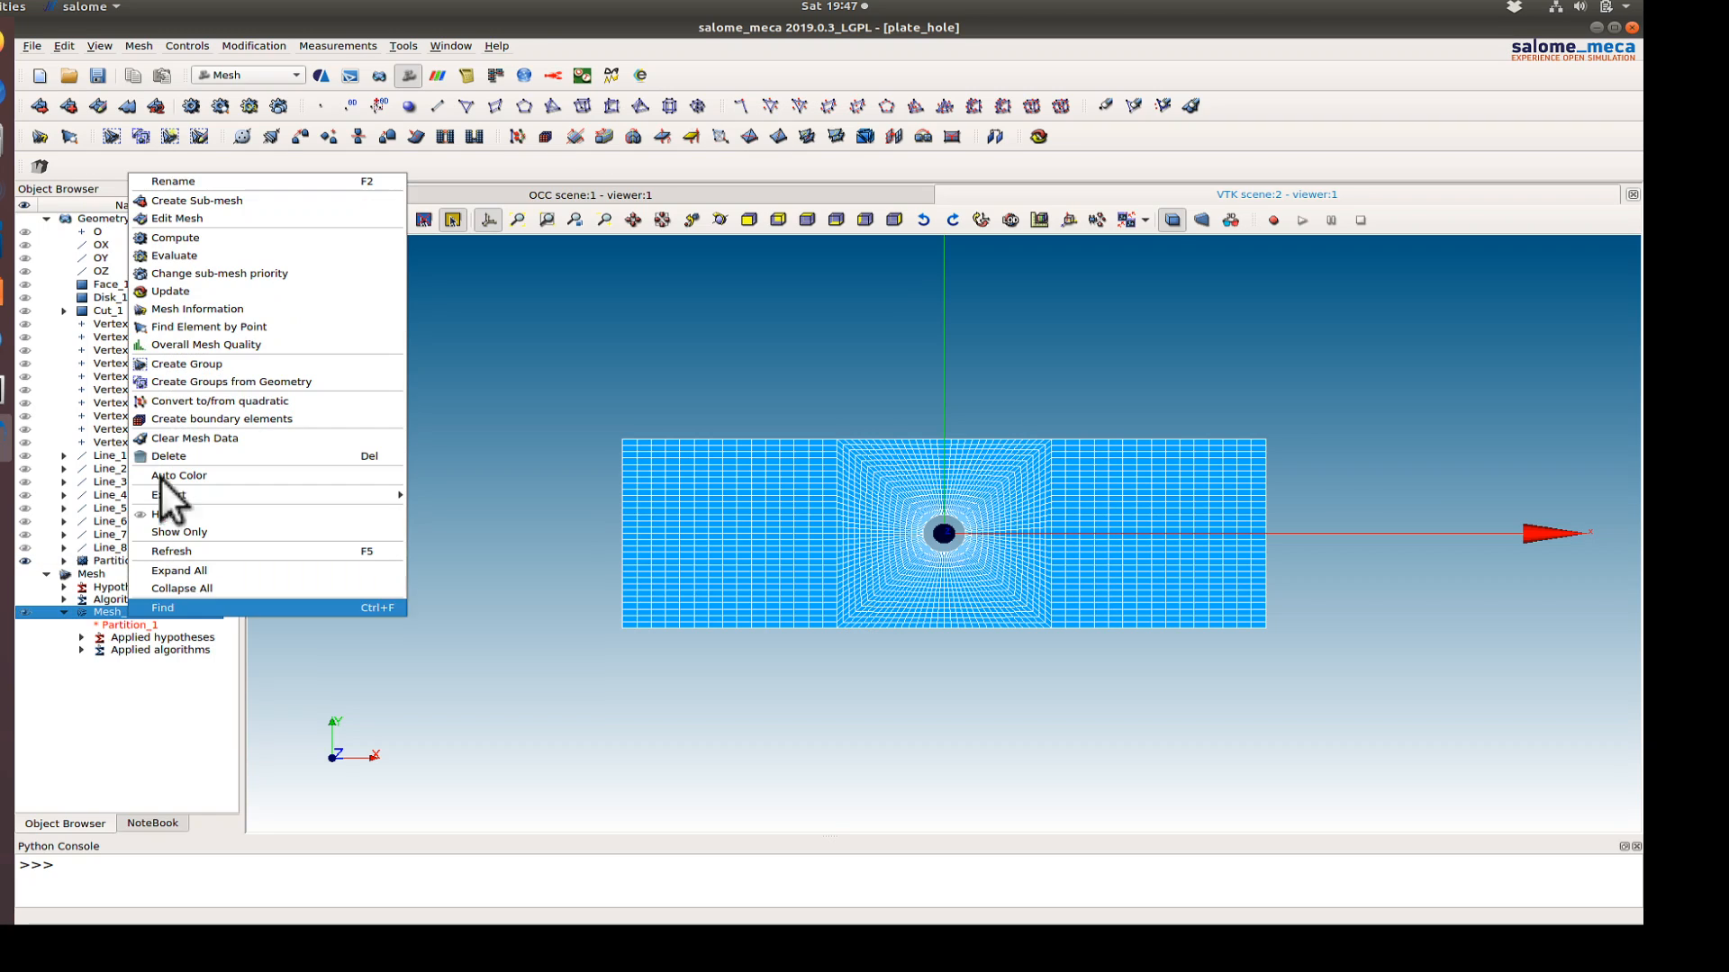
click(197, 309)
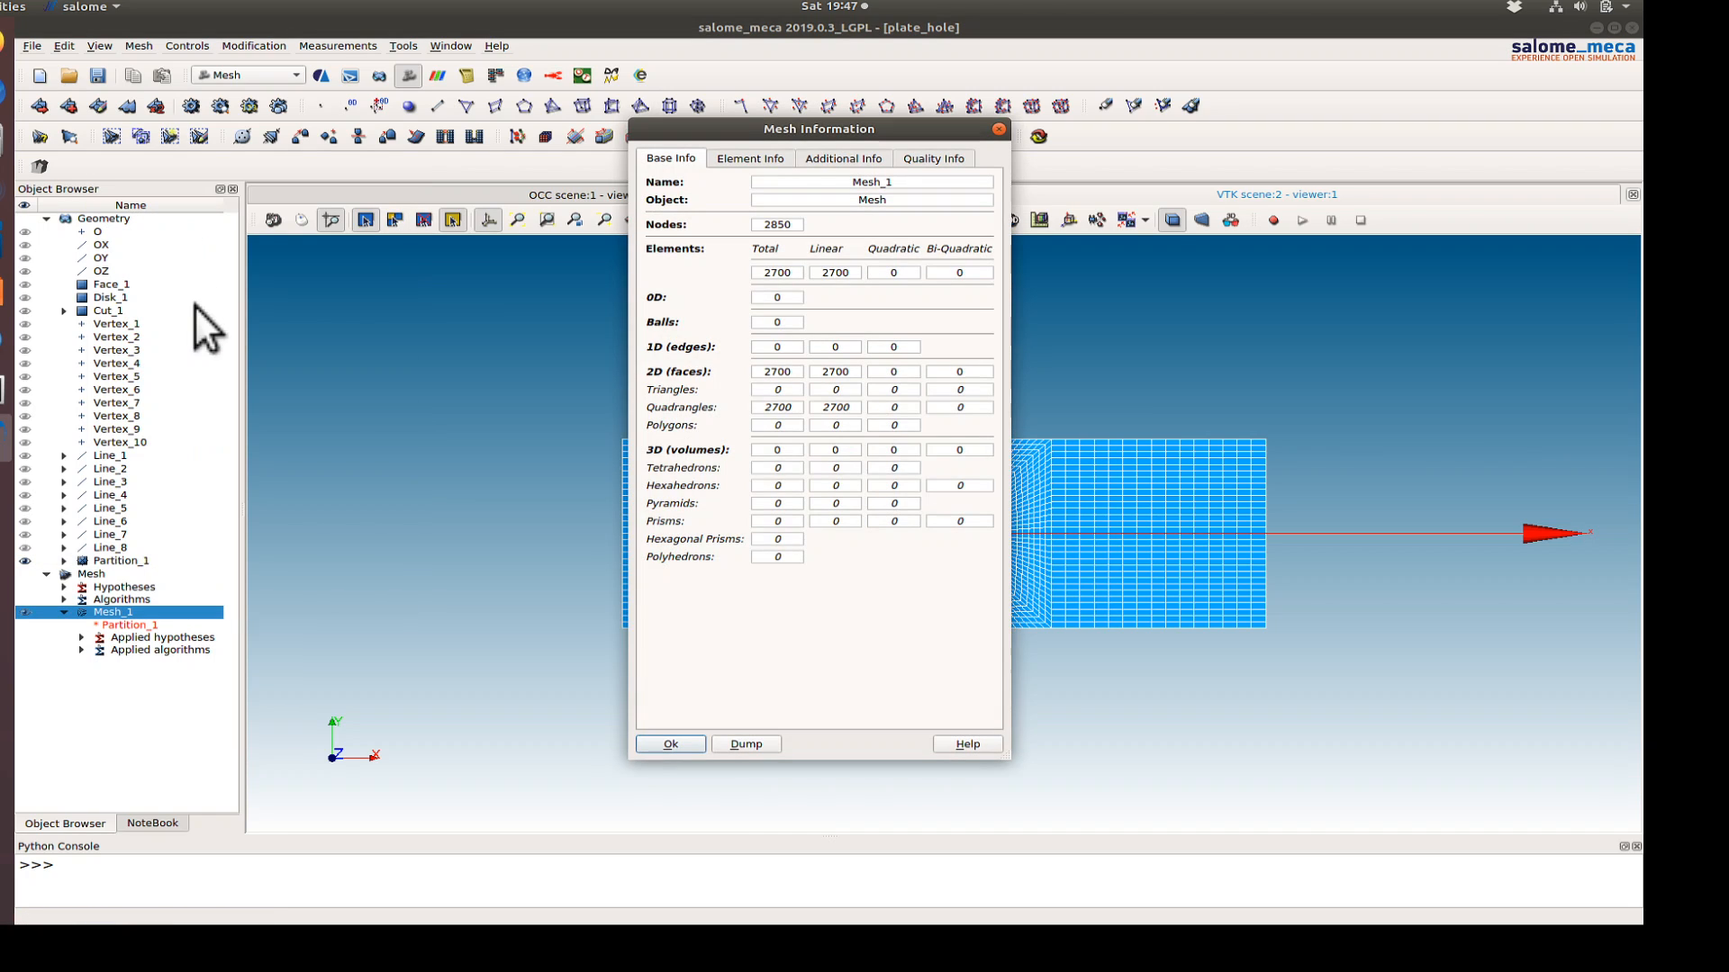
mouse_move(827, 502)
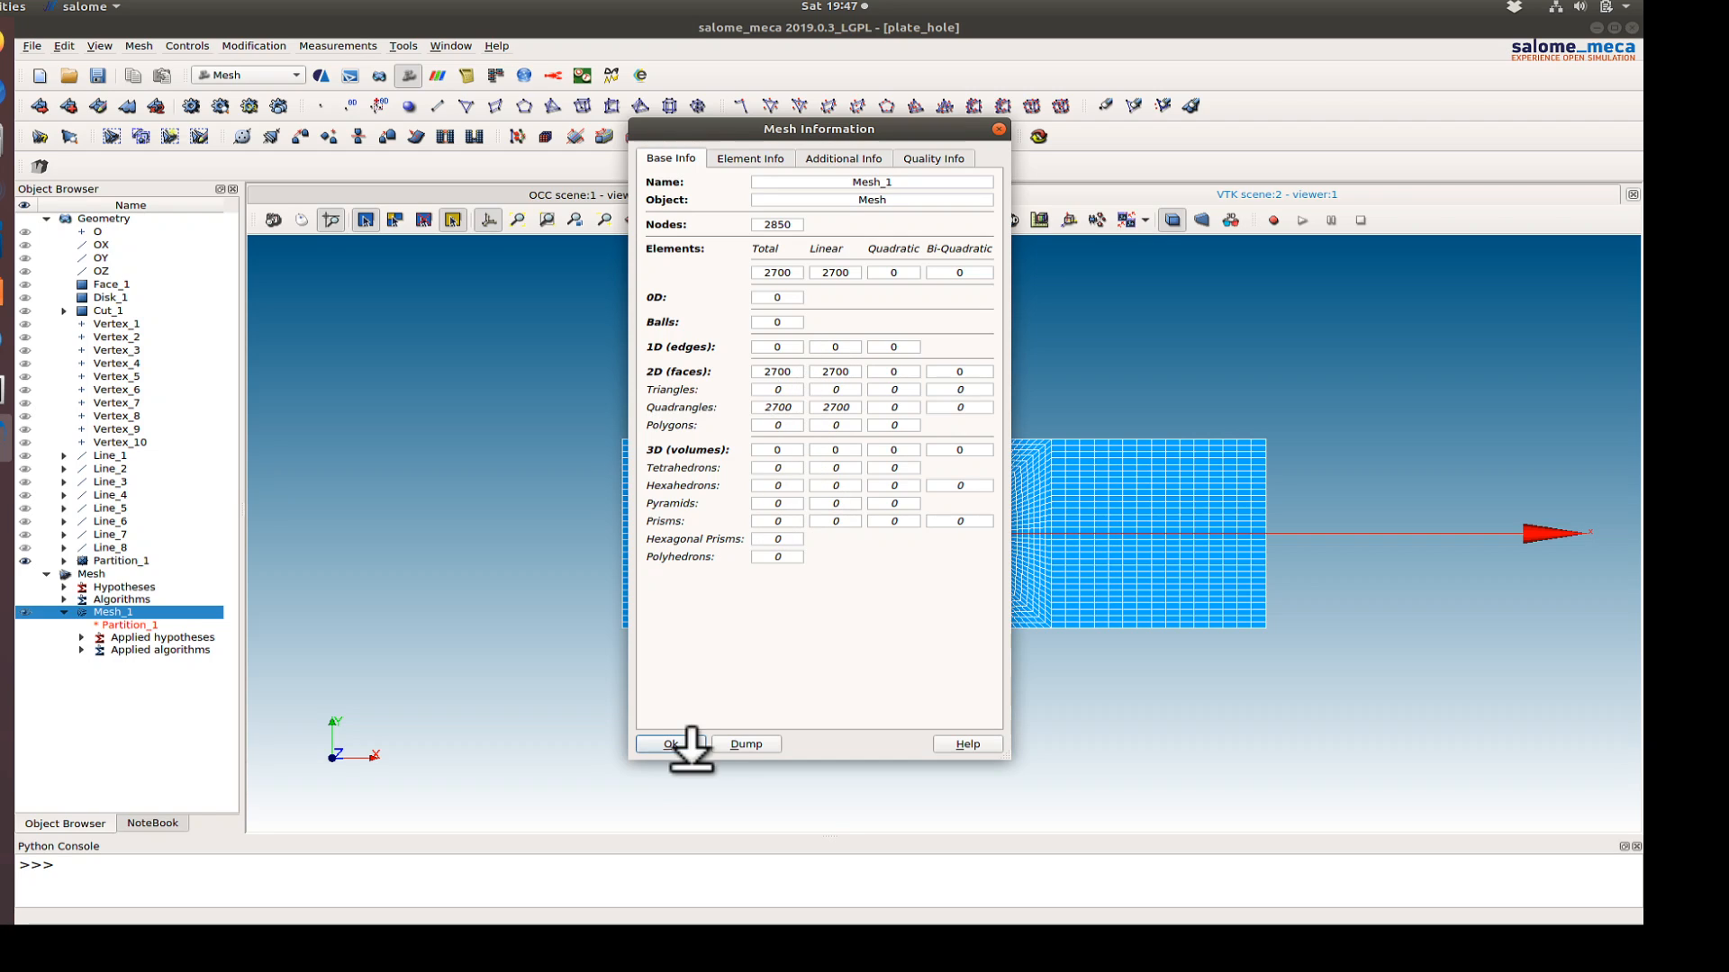
click(670, 743)
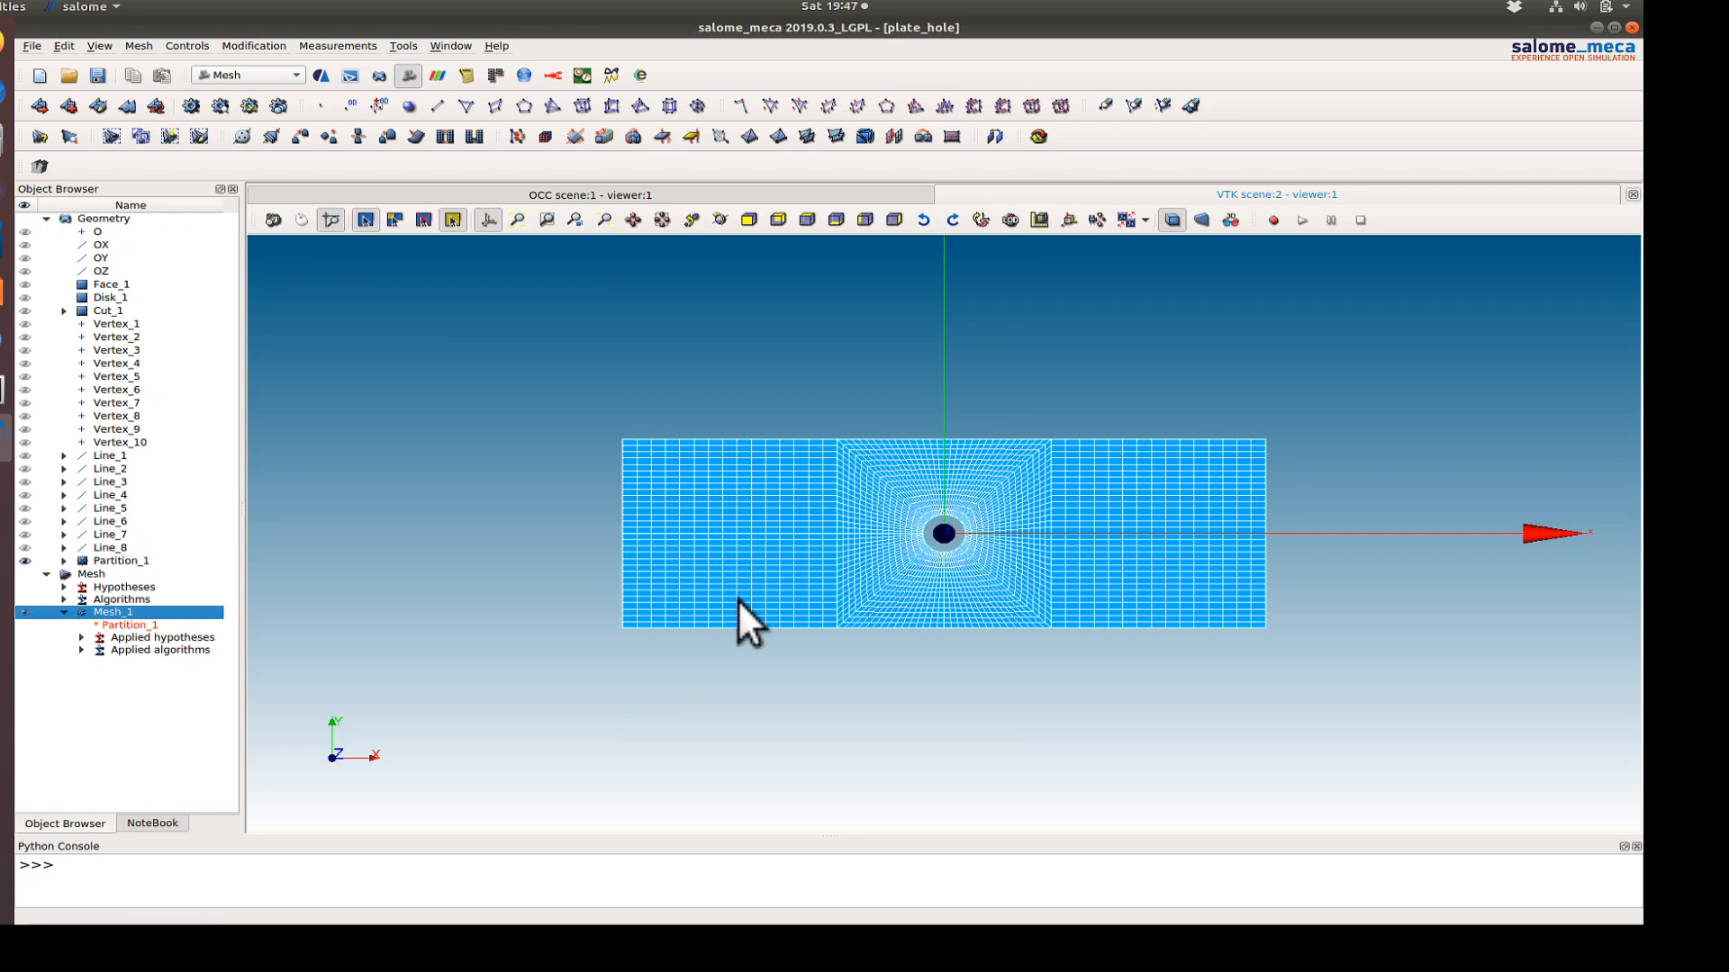
mouse_move(643, 570)
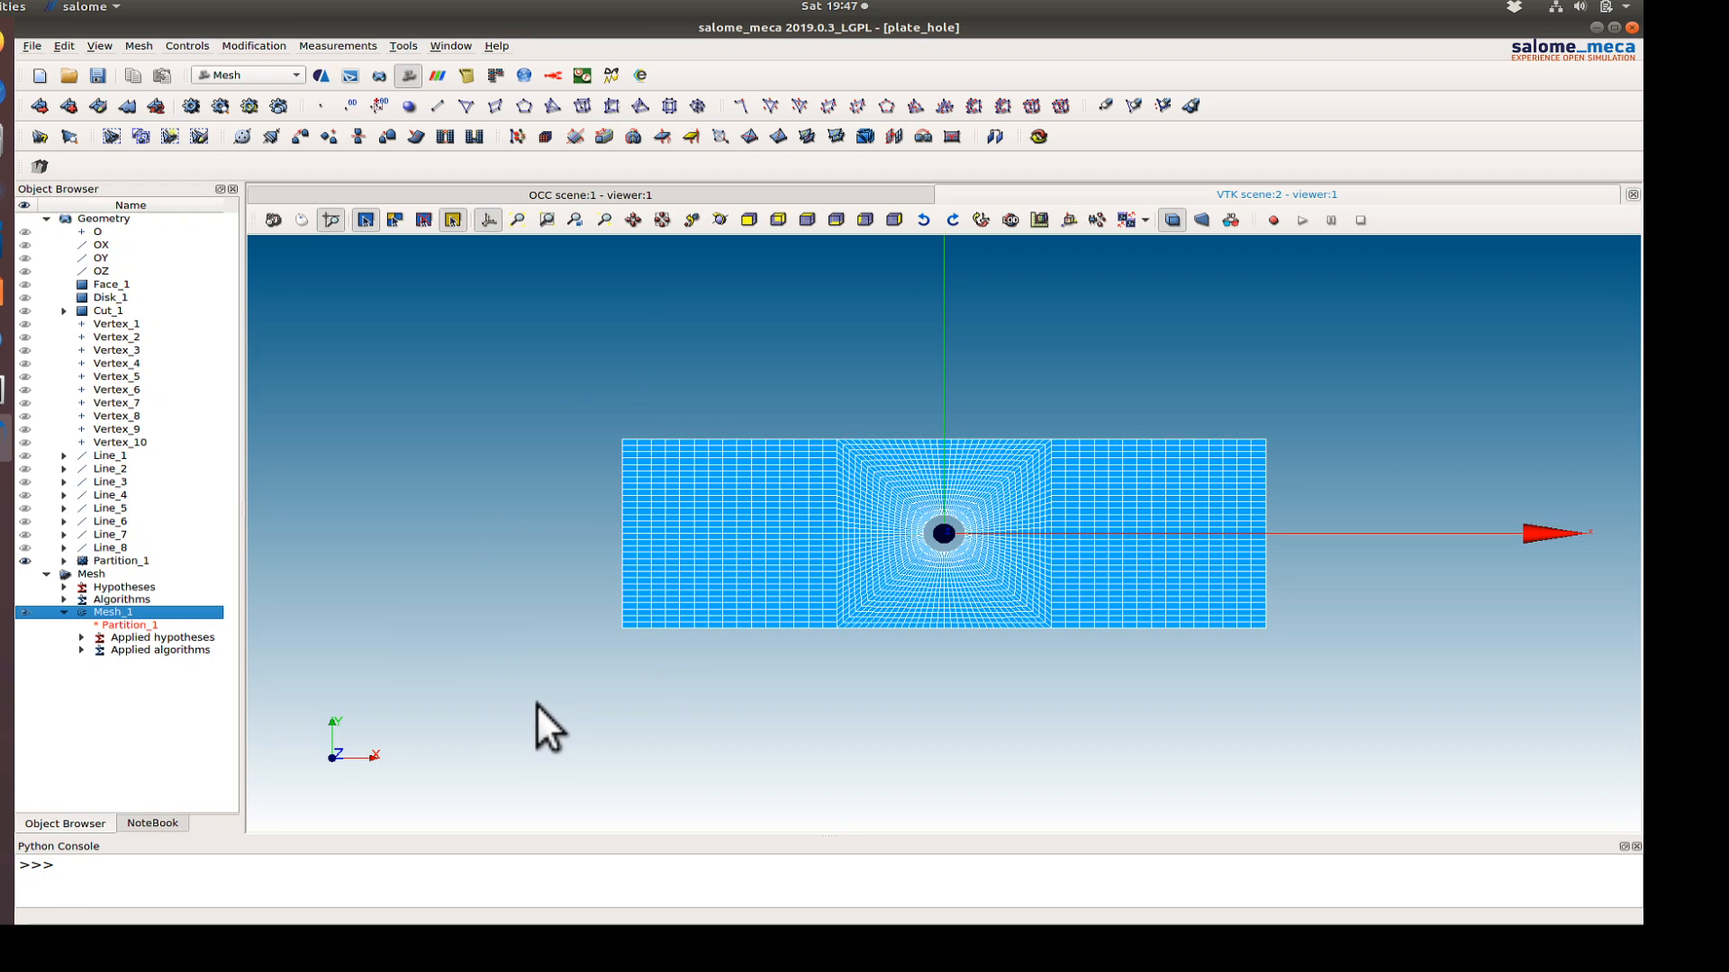
mouse_move(1178, 529)
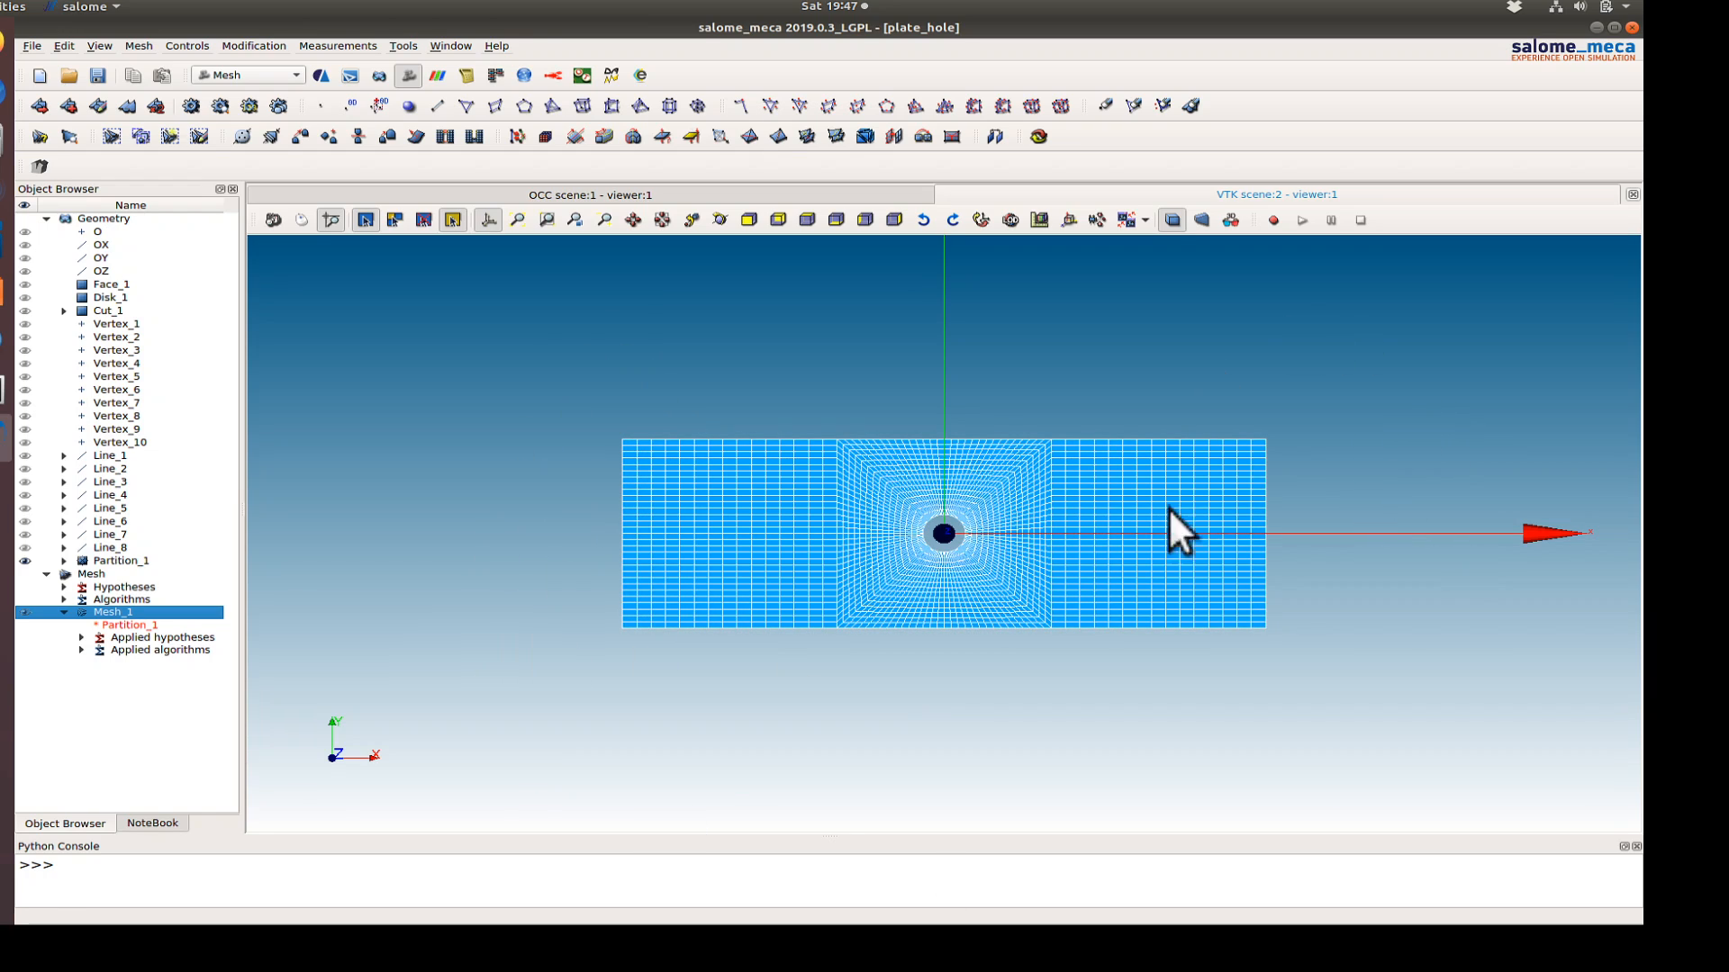
mouse_move(1362, 569)
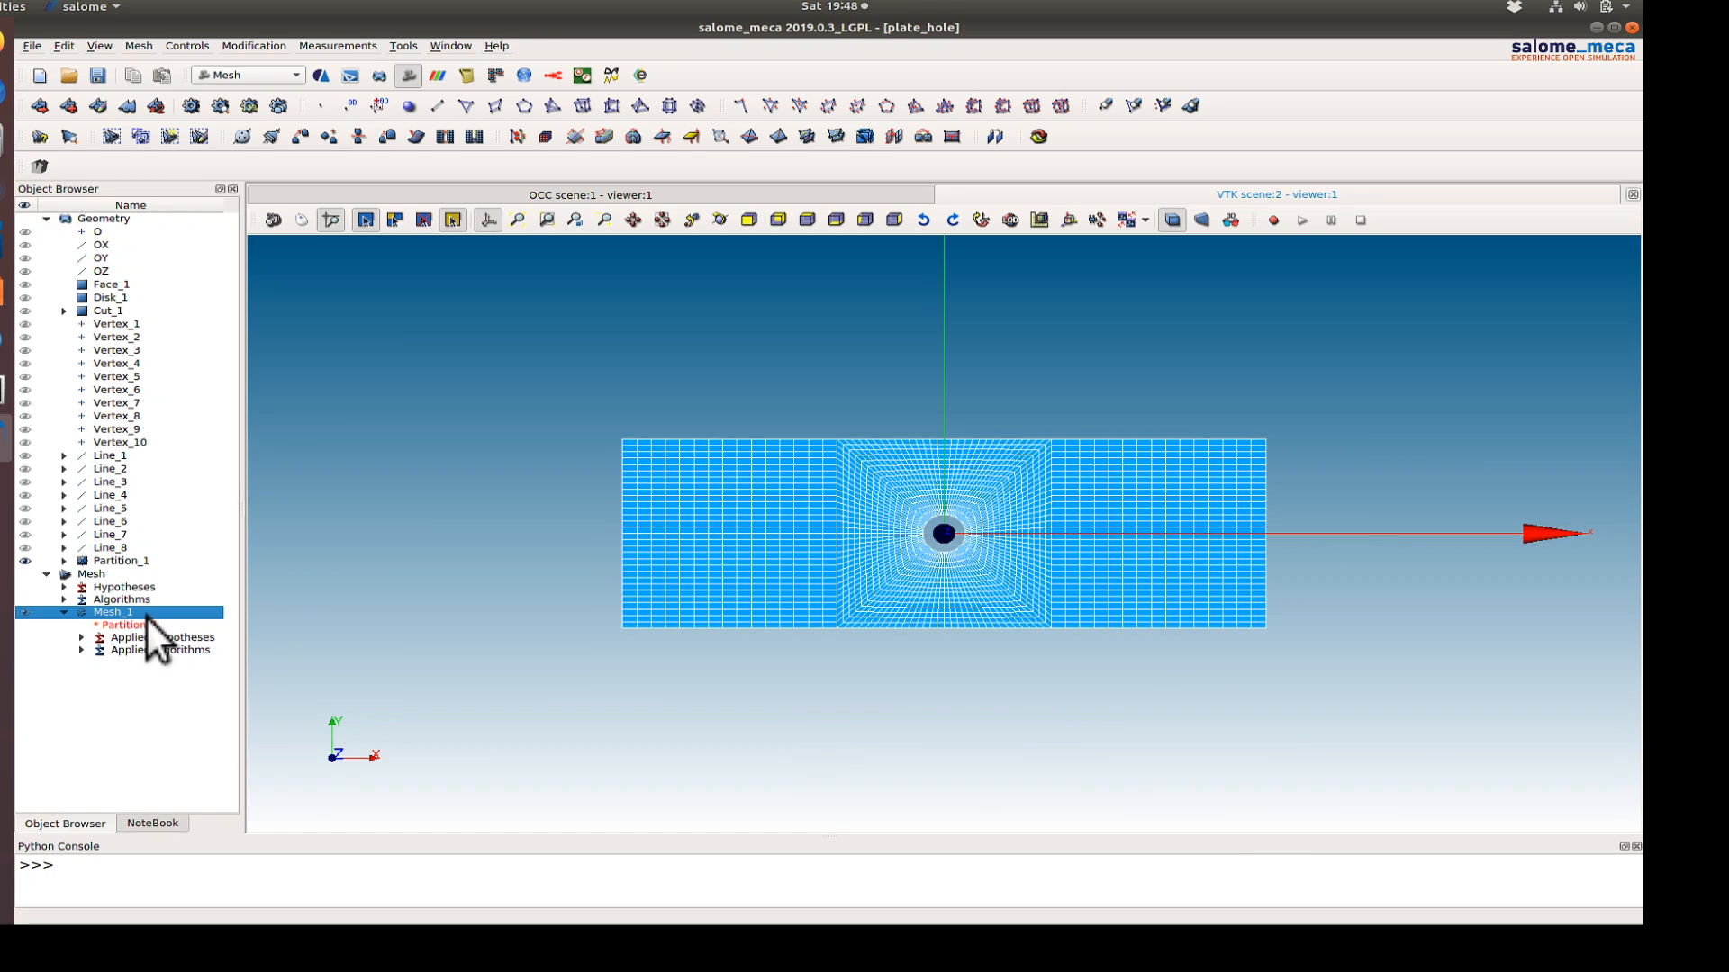
- Add a Face group 'all_elements' to Mesh_1 with every face selected
right_click(117, 613)
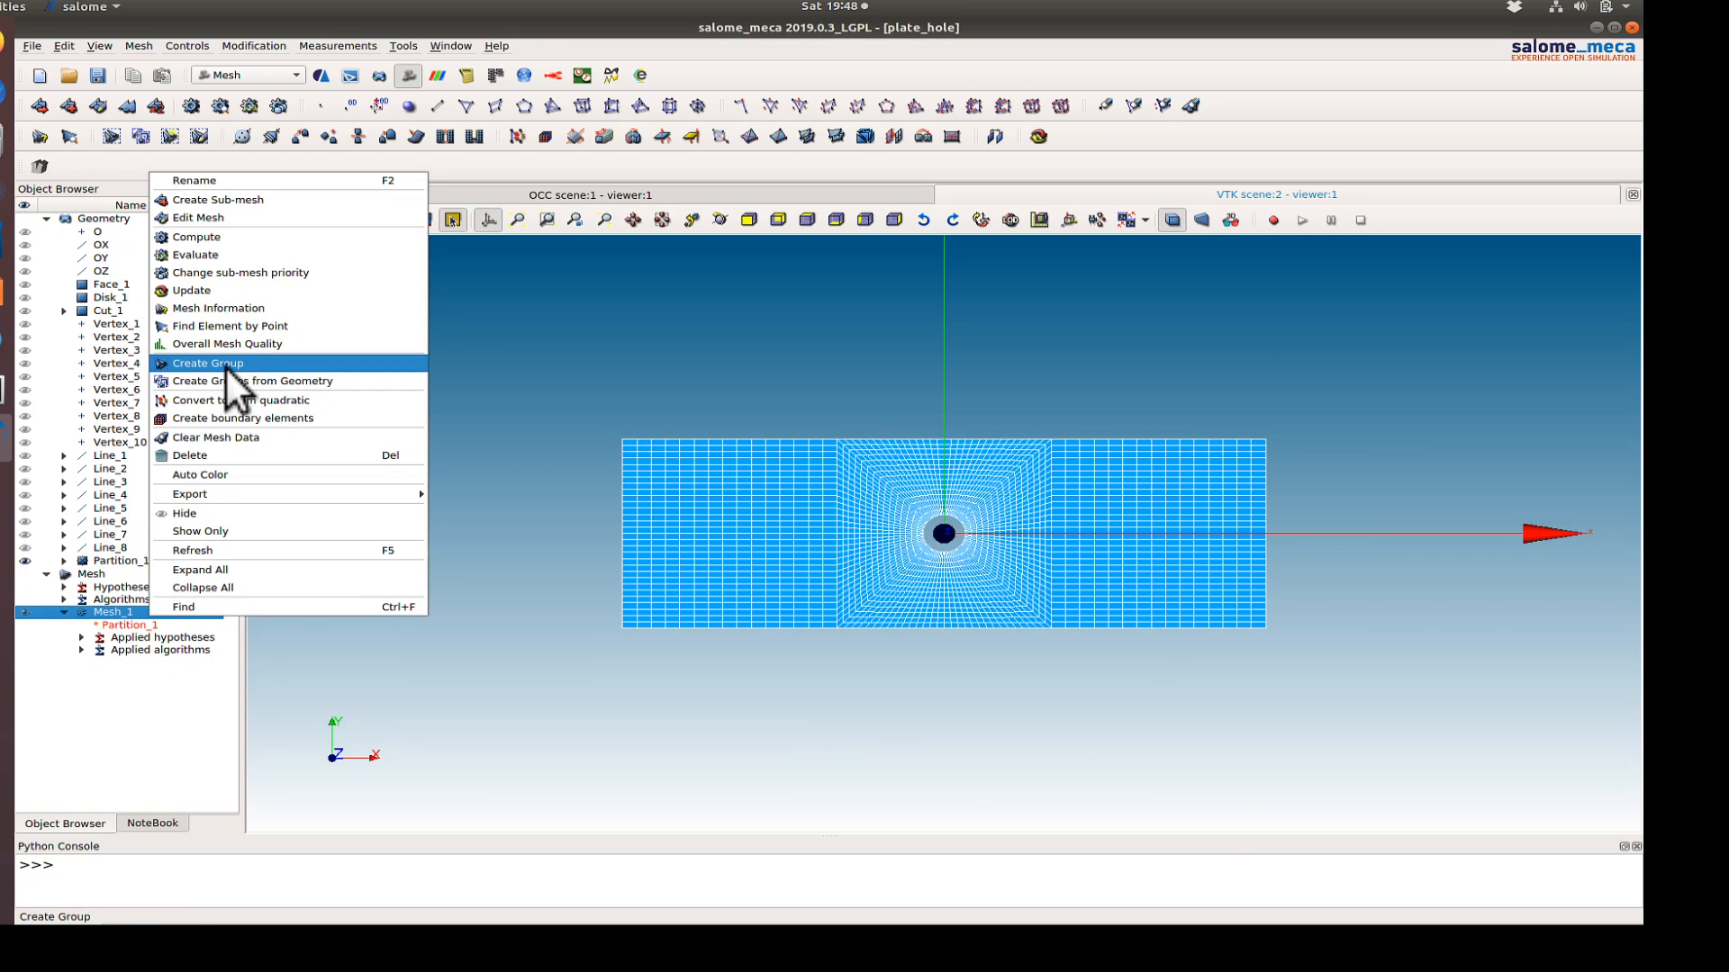
click(207, 364)
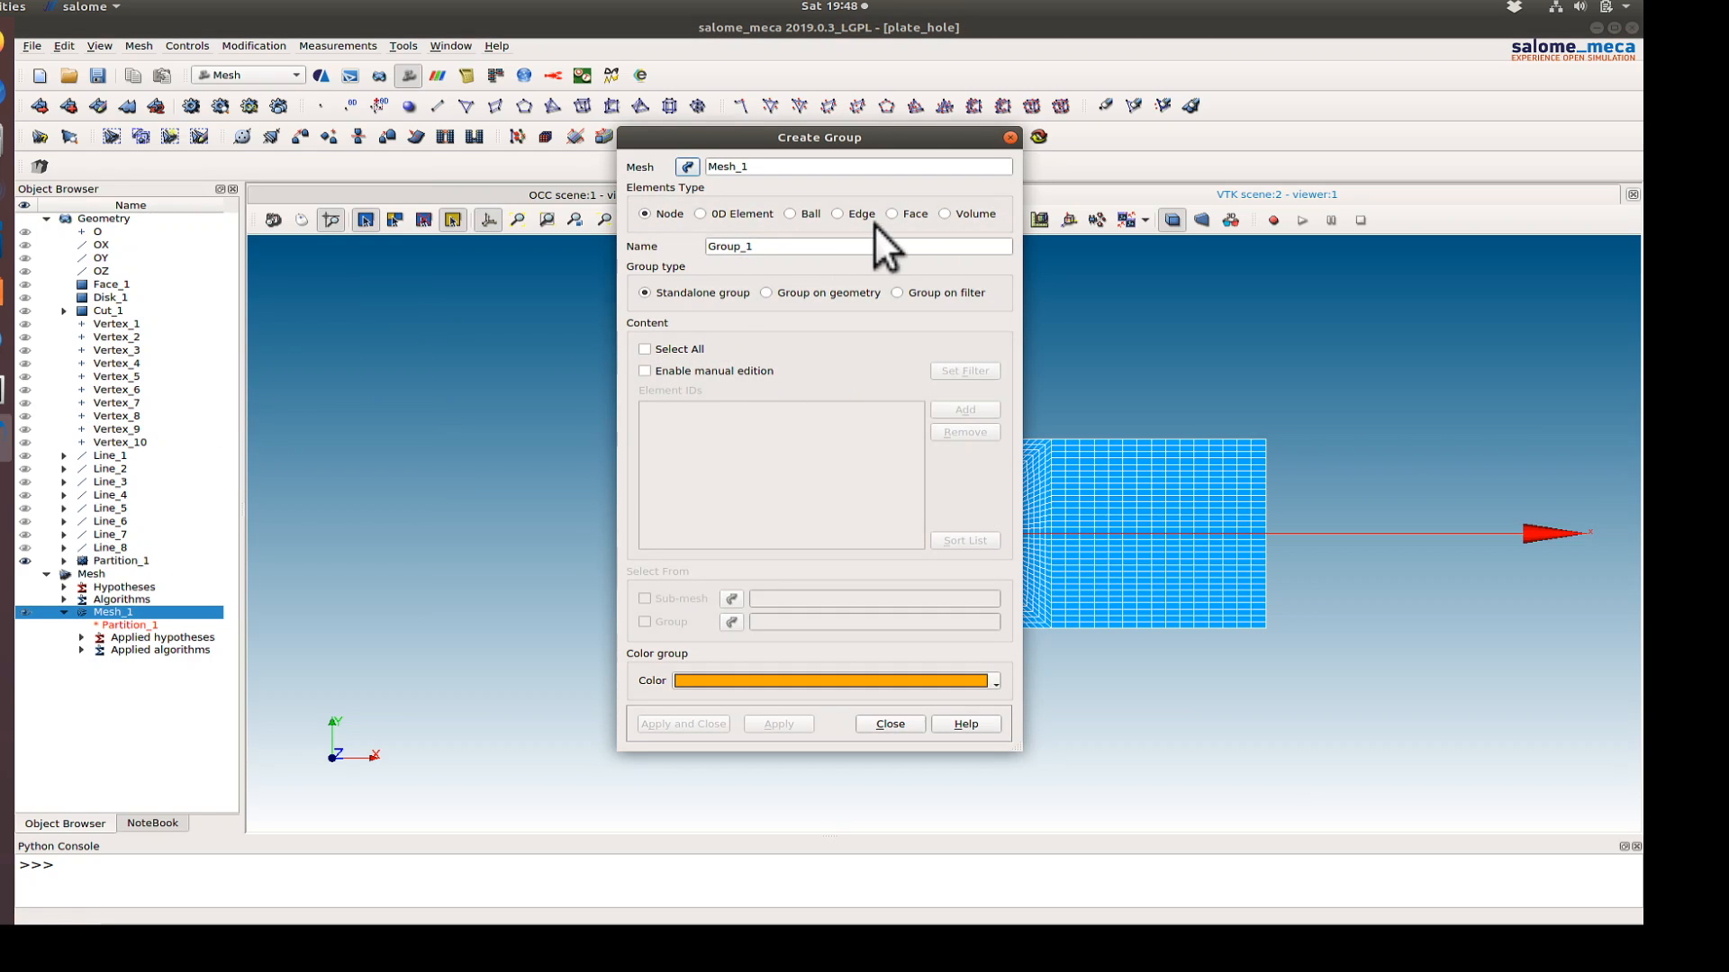
click(893, 214)
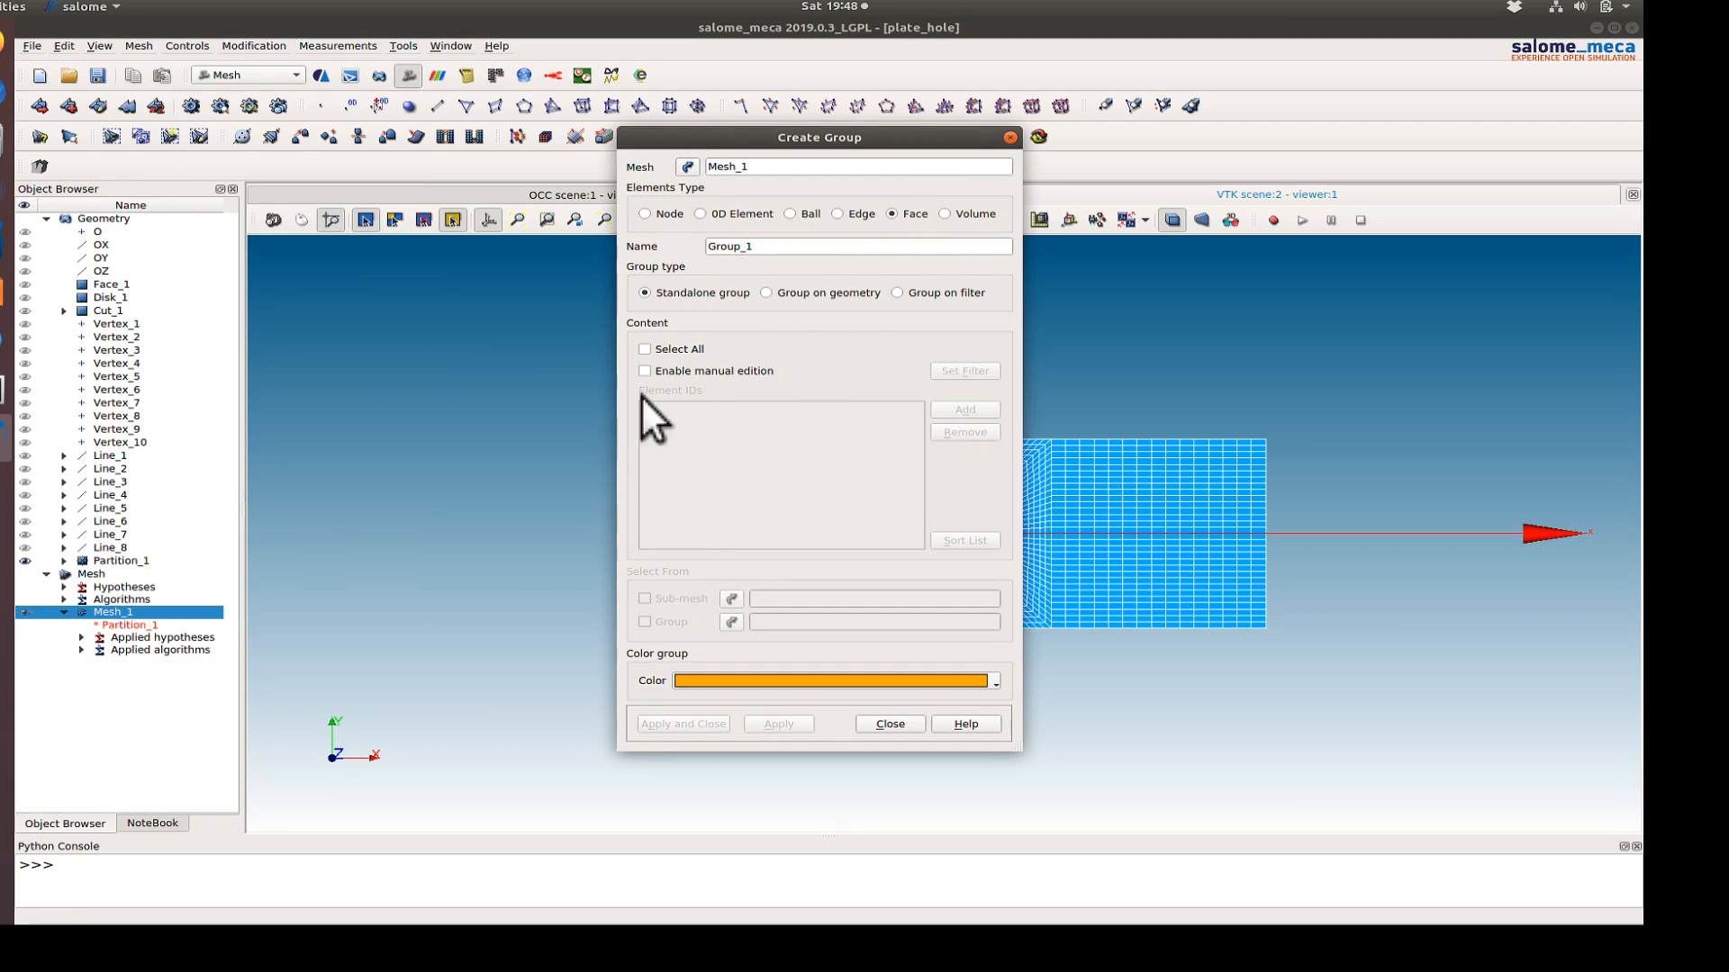
text(all_elements)
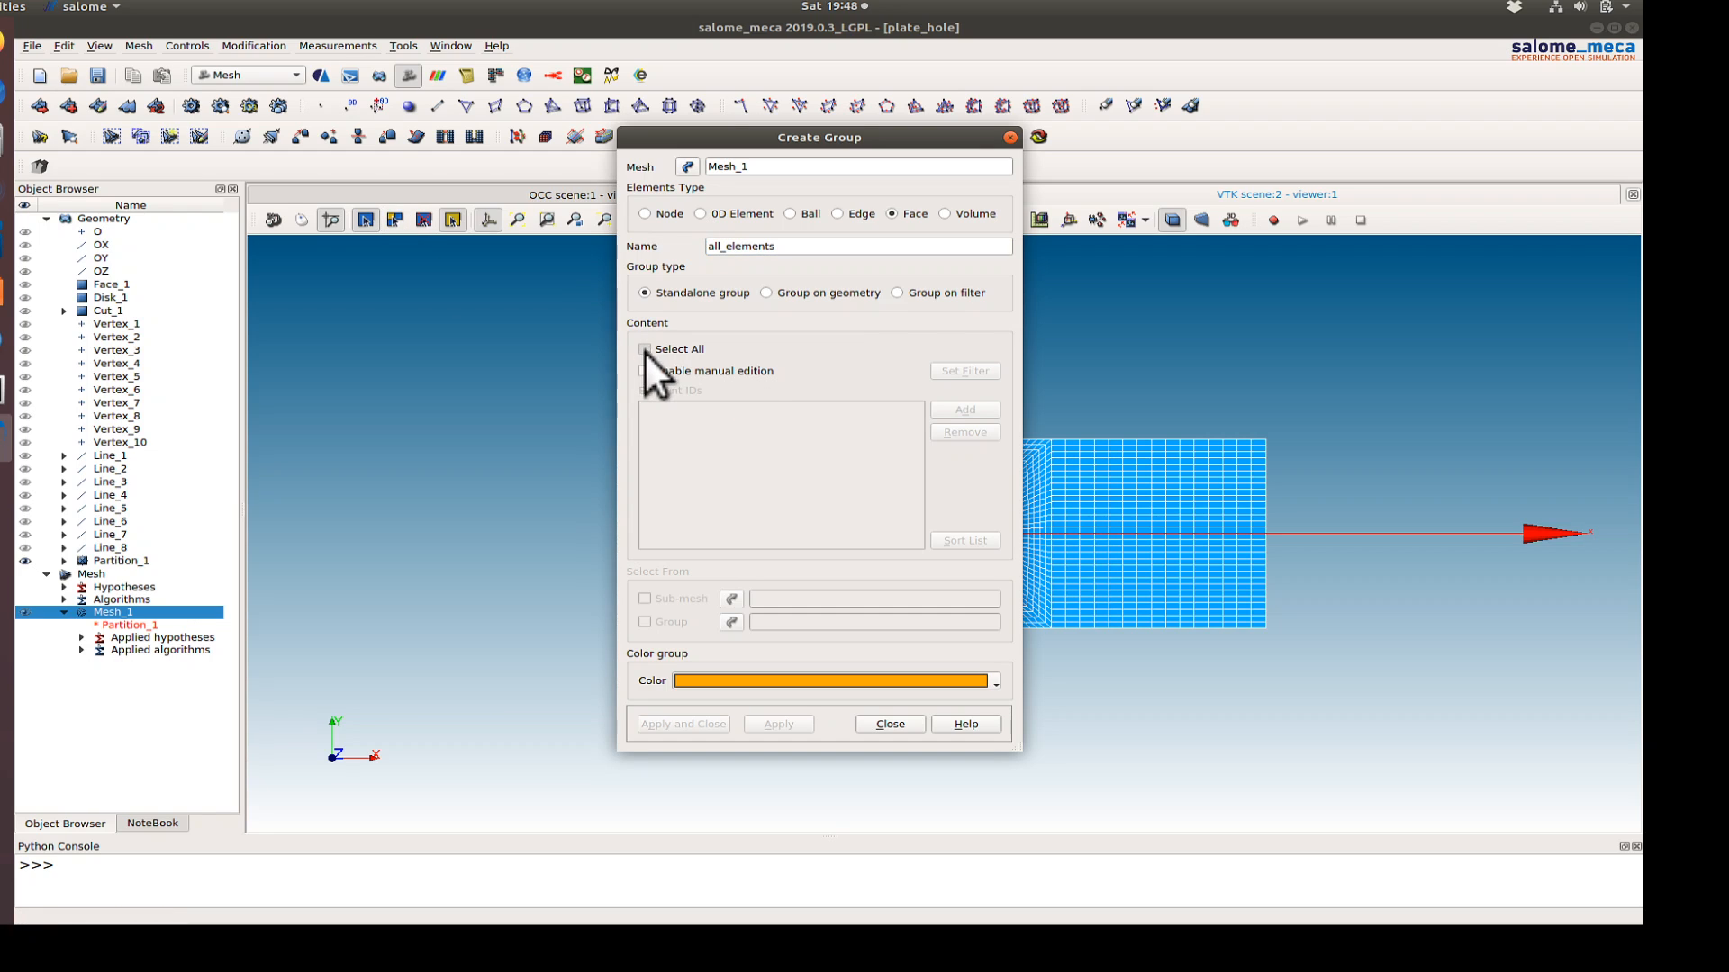
click(681, 724)
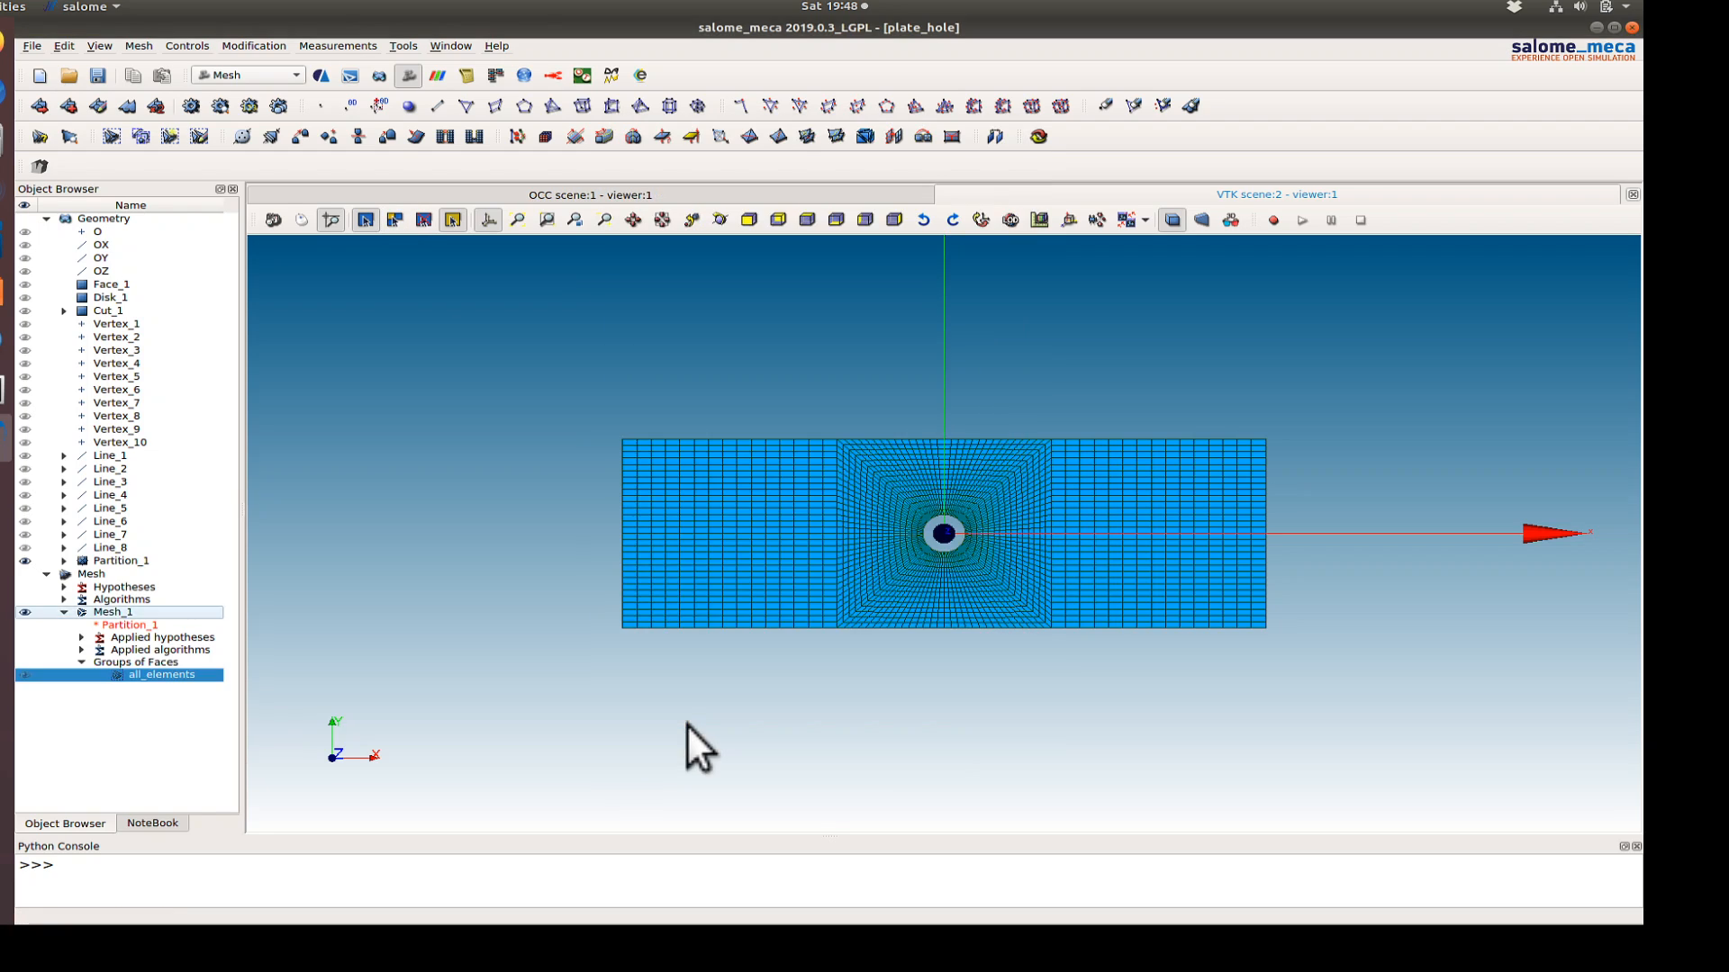
- Create a node group named 'fixed' on Mesh_1 from the box-selected left-edge nodes
right_click(113, 613)
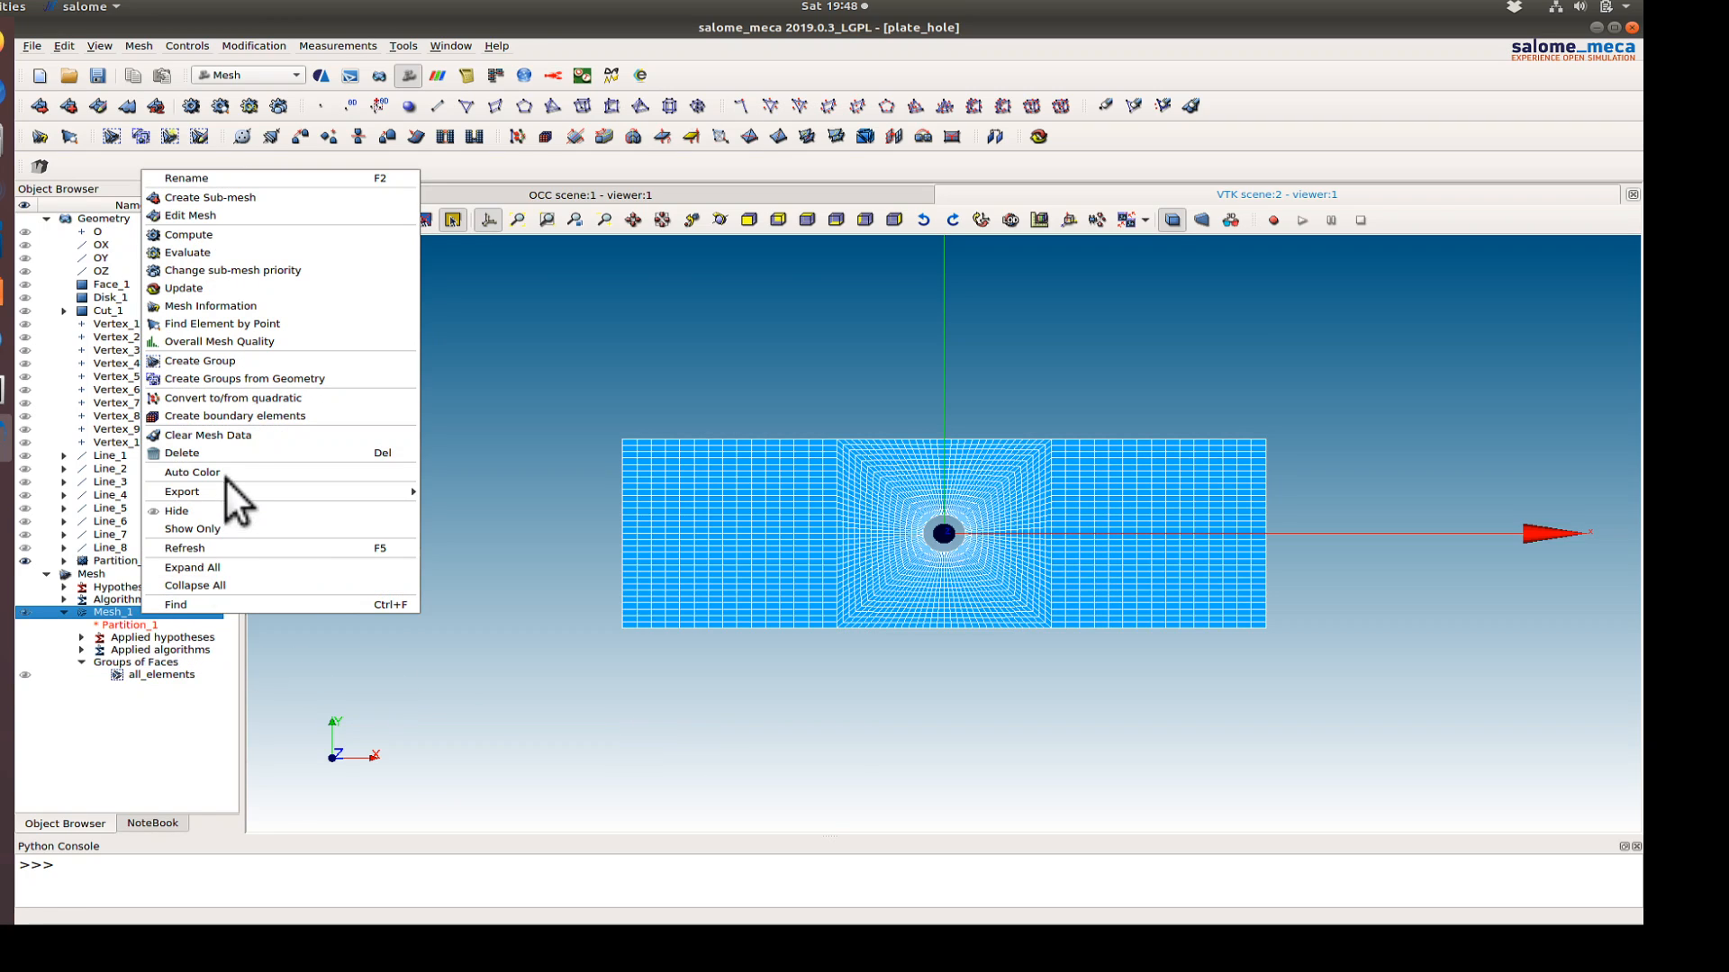
click(201, 360)
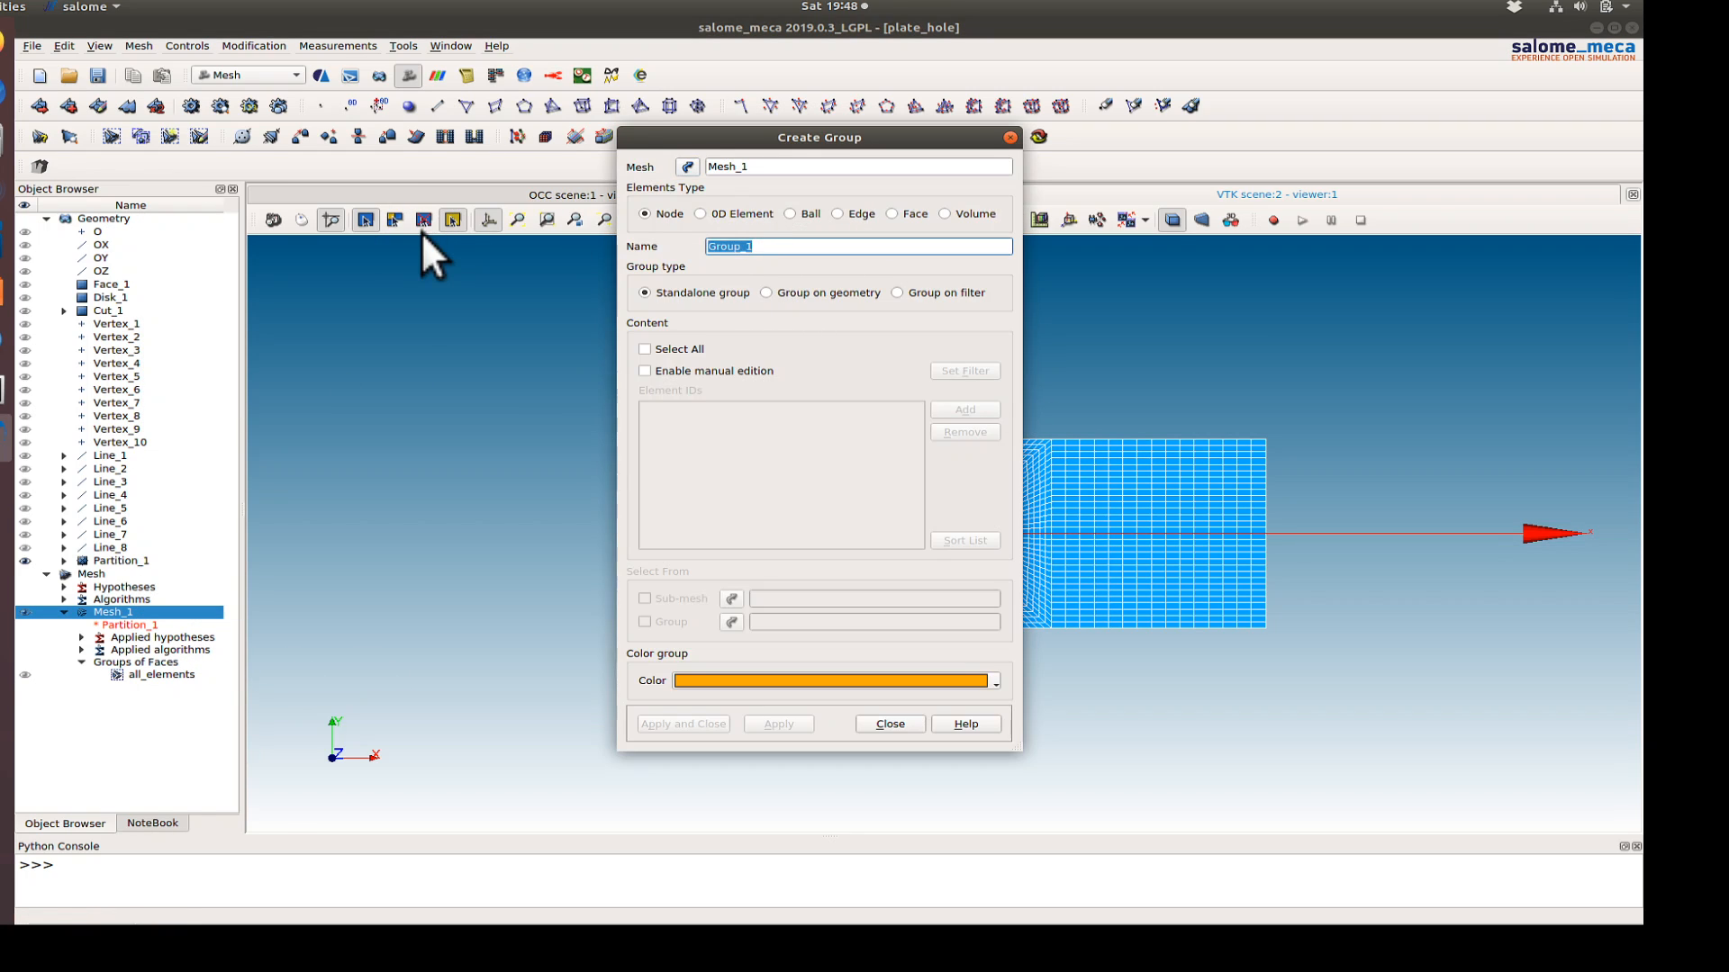
text(fixed)
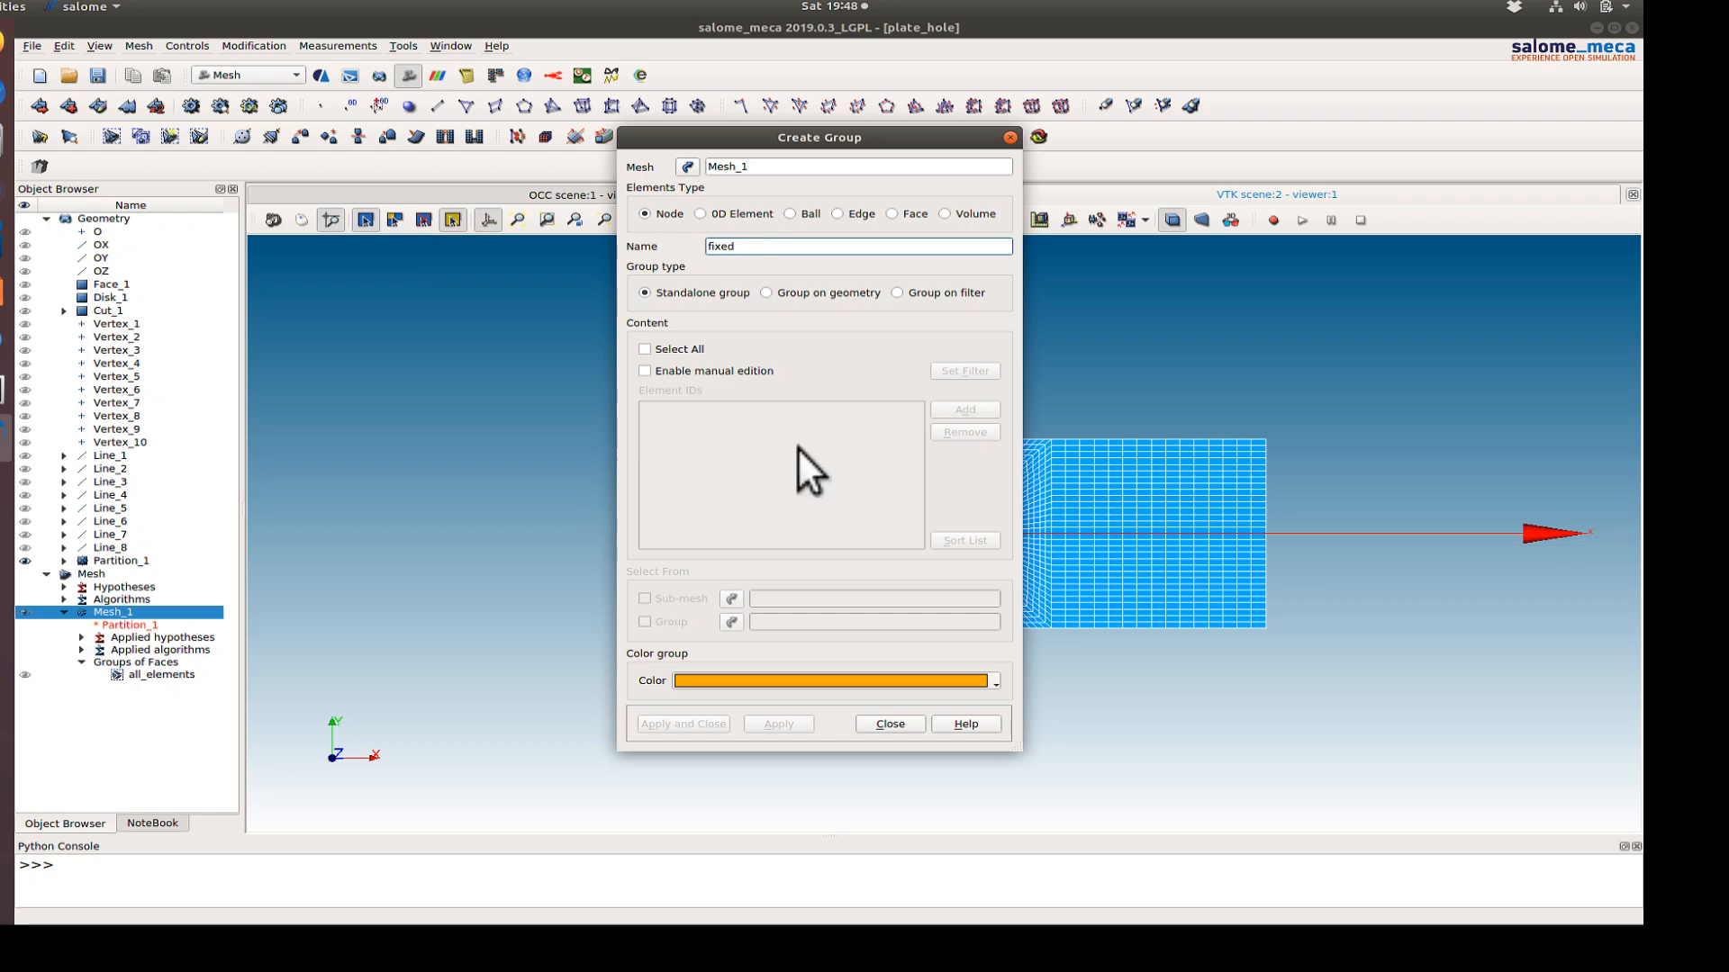
click(645, 371)
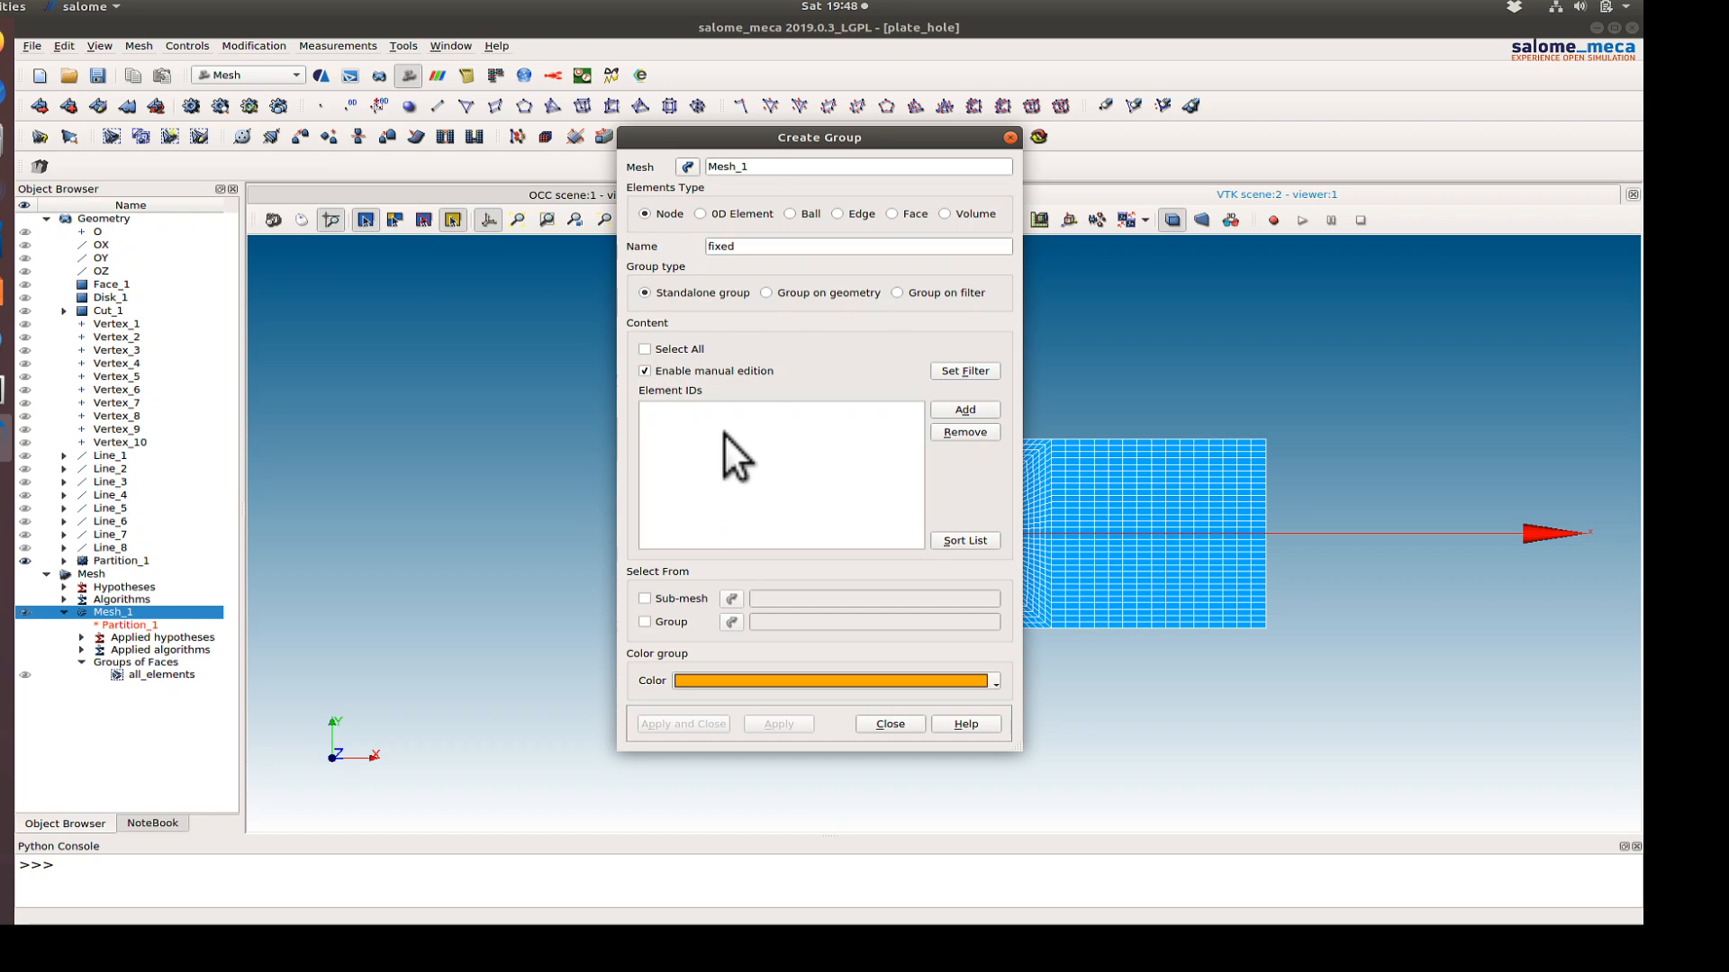
drag(820, 137, 1101, 144)
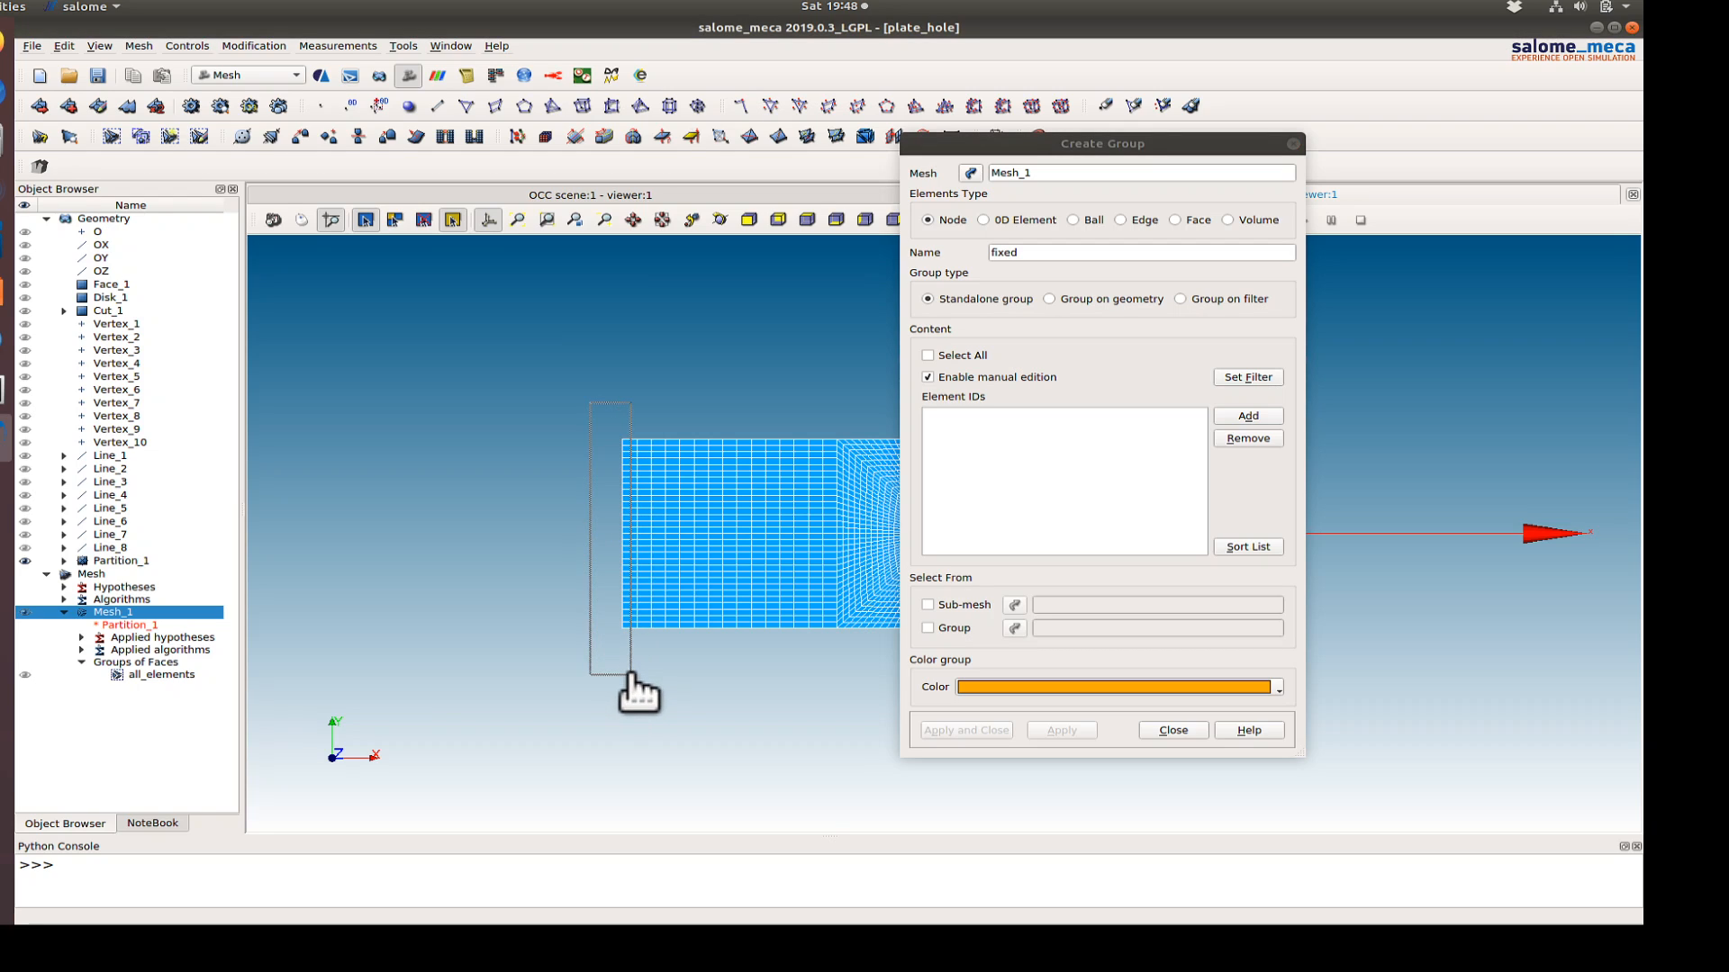
click(1247, 416)
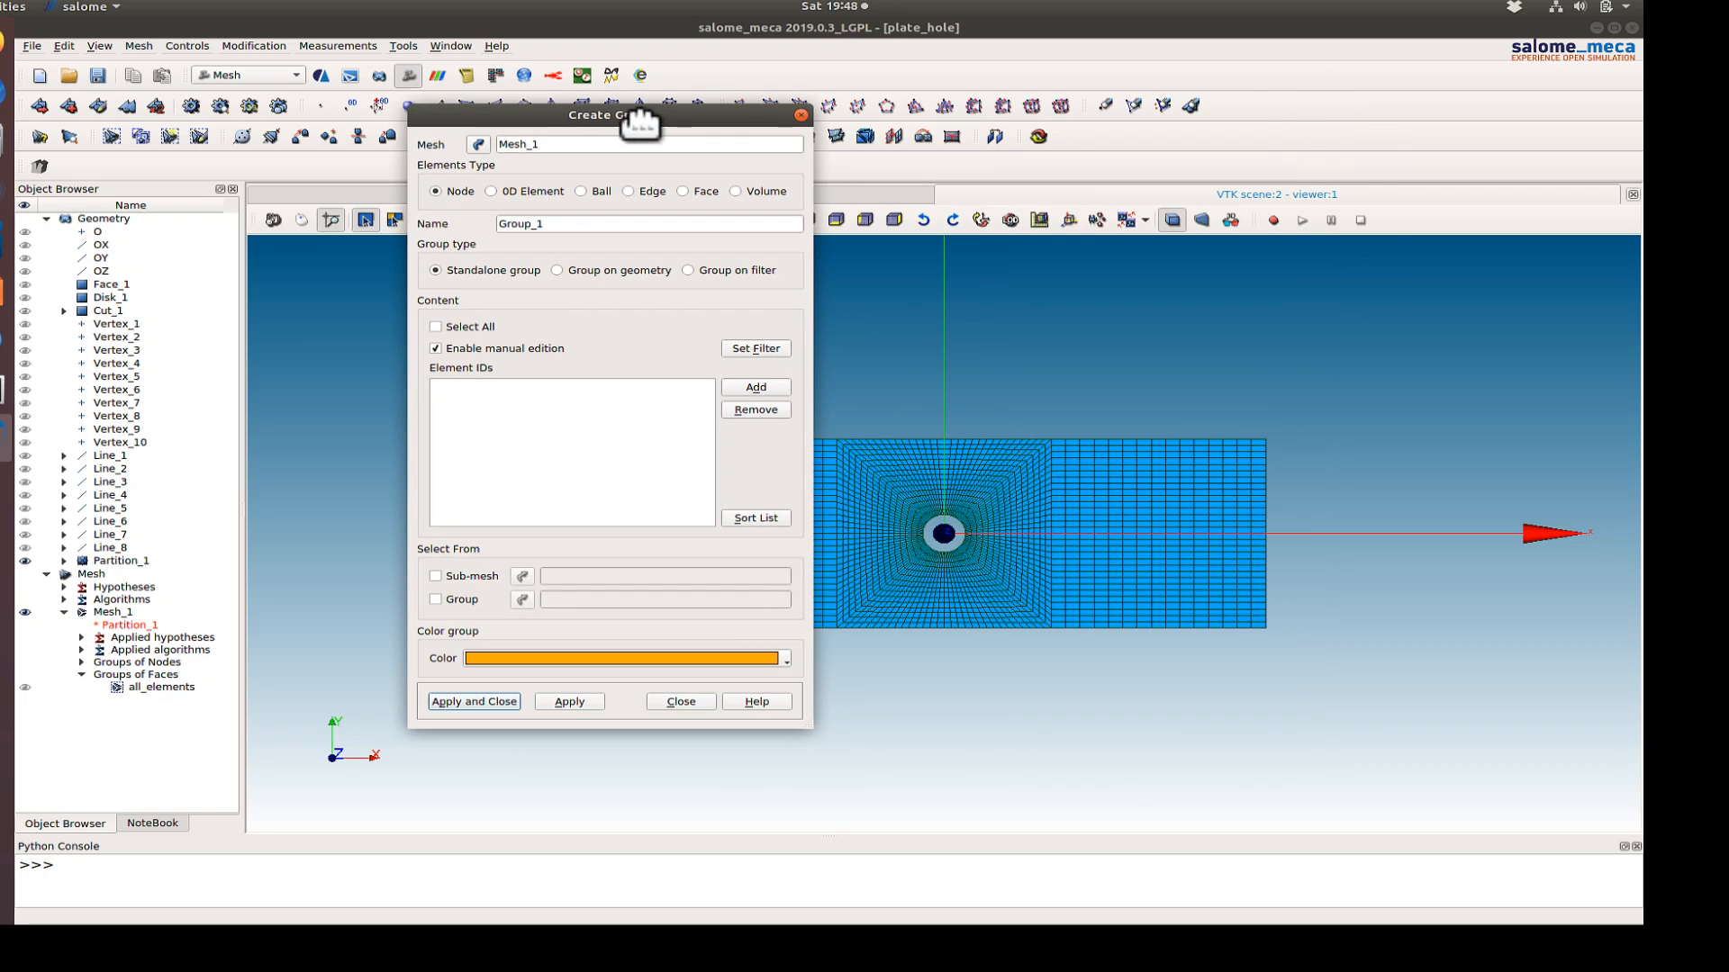
- Create a node group named 'load' holding the single picked node on the plate mesh
triple_click(649, 224)
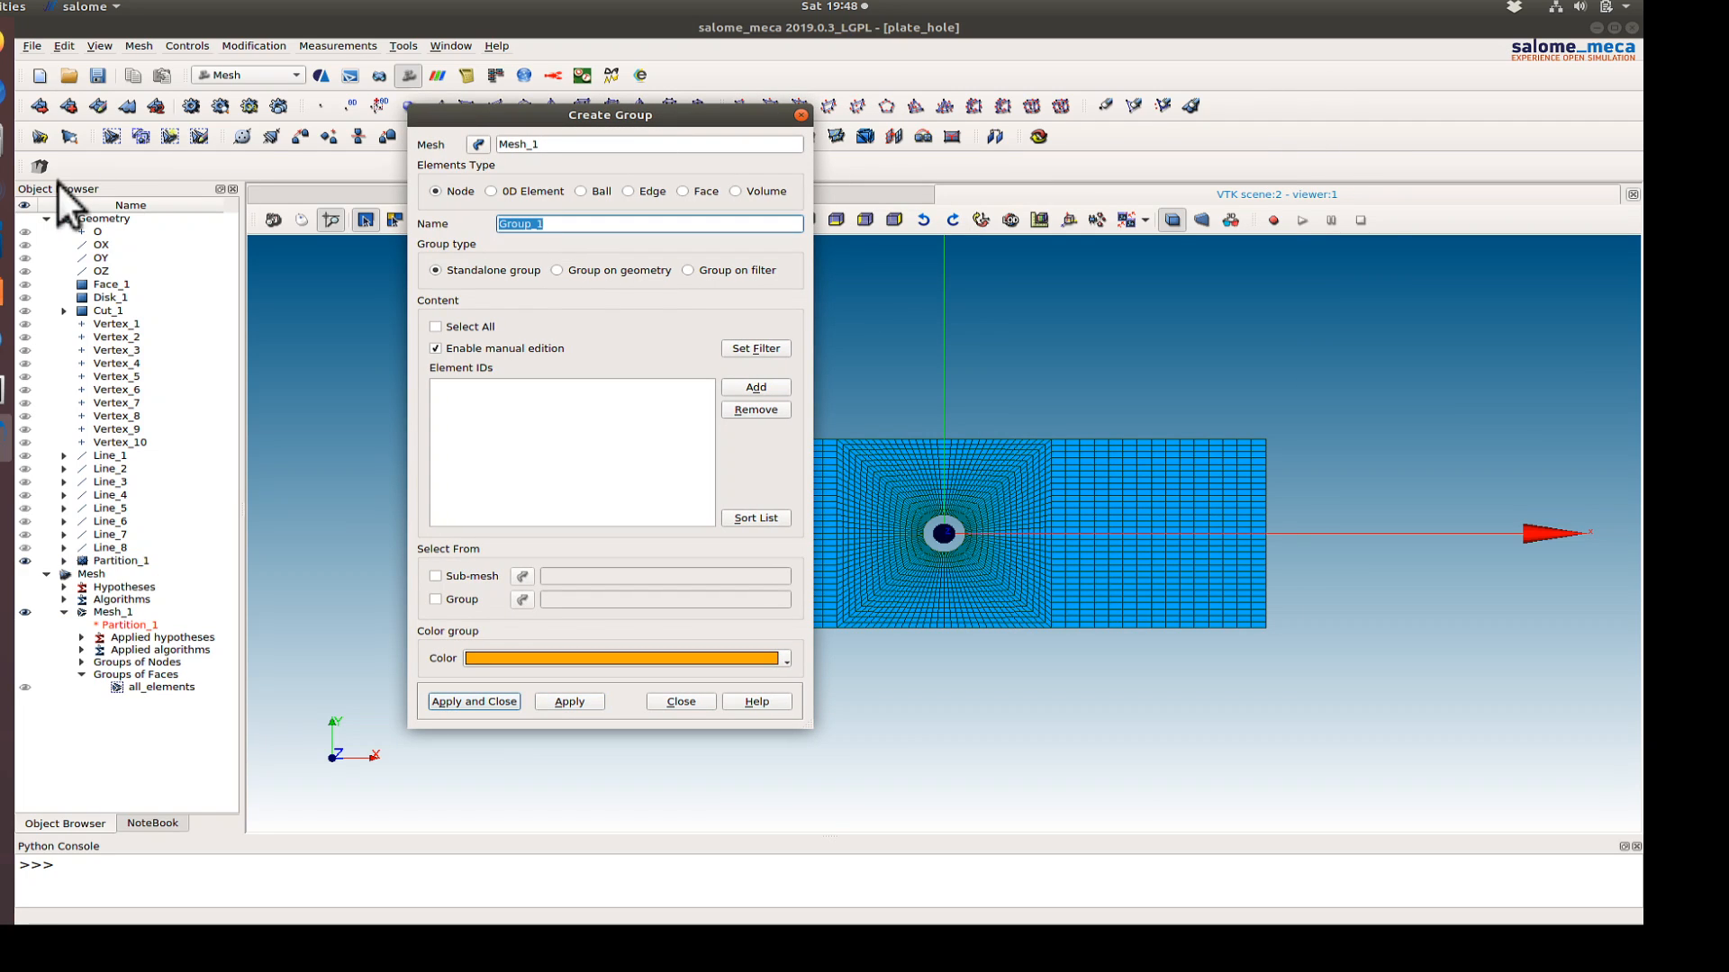
text(load)
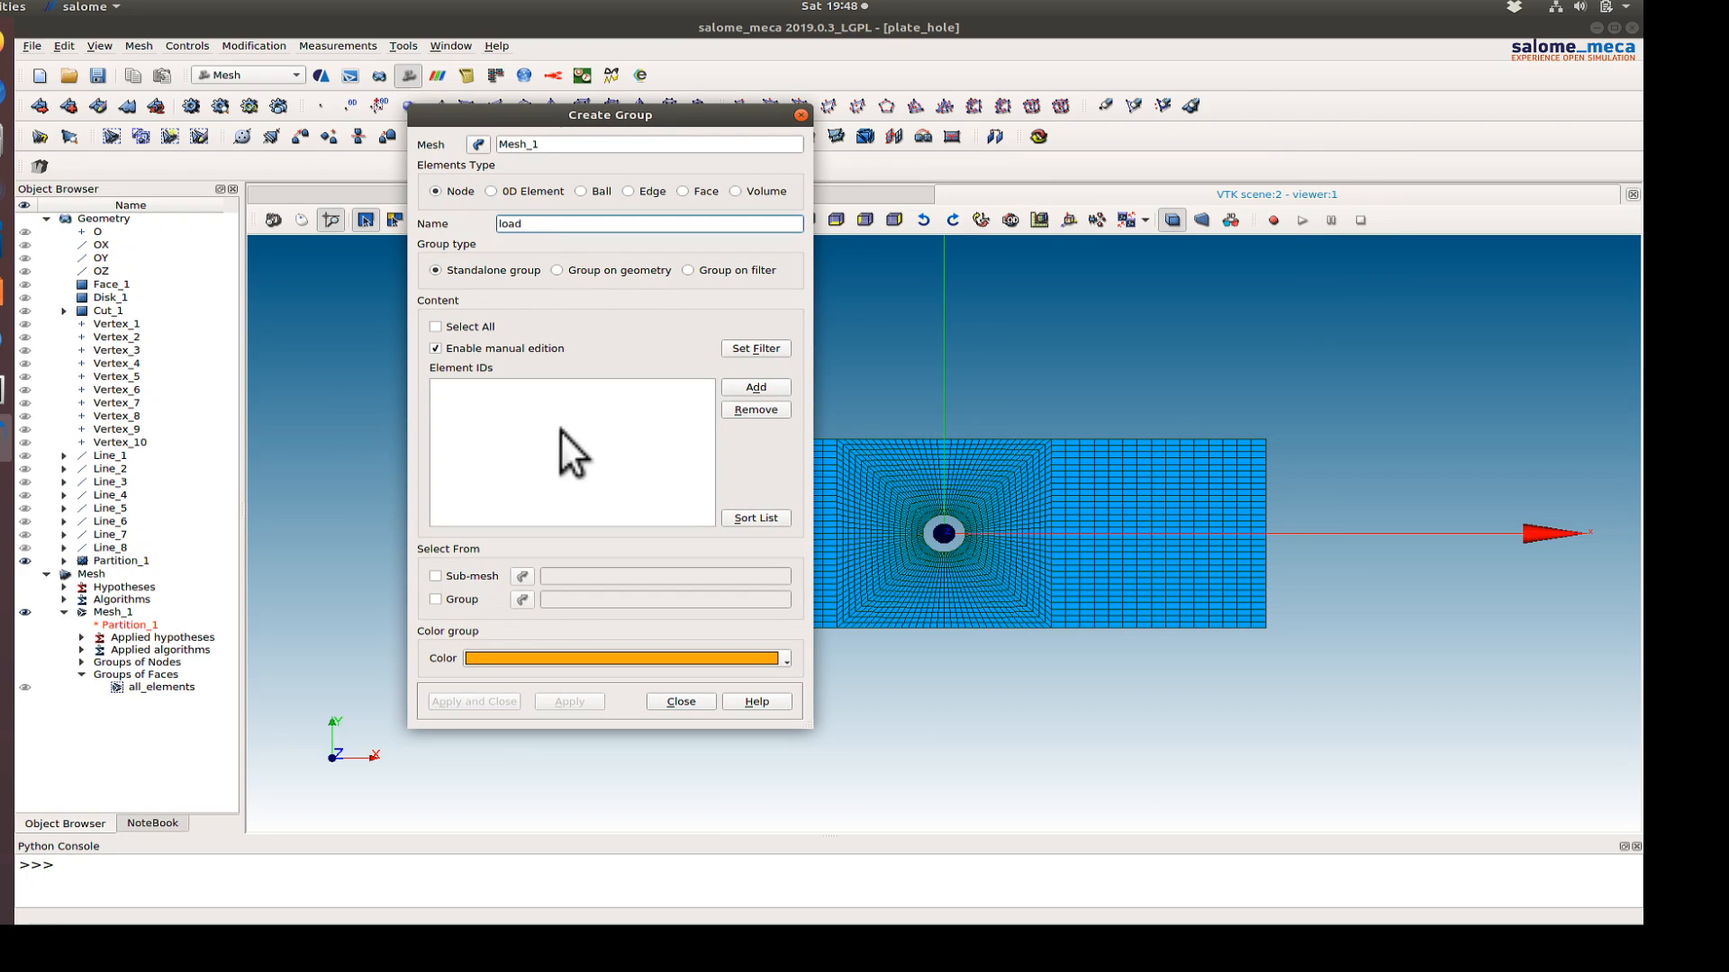
mouse_move(1288, 573)
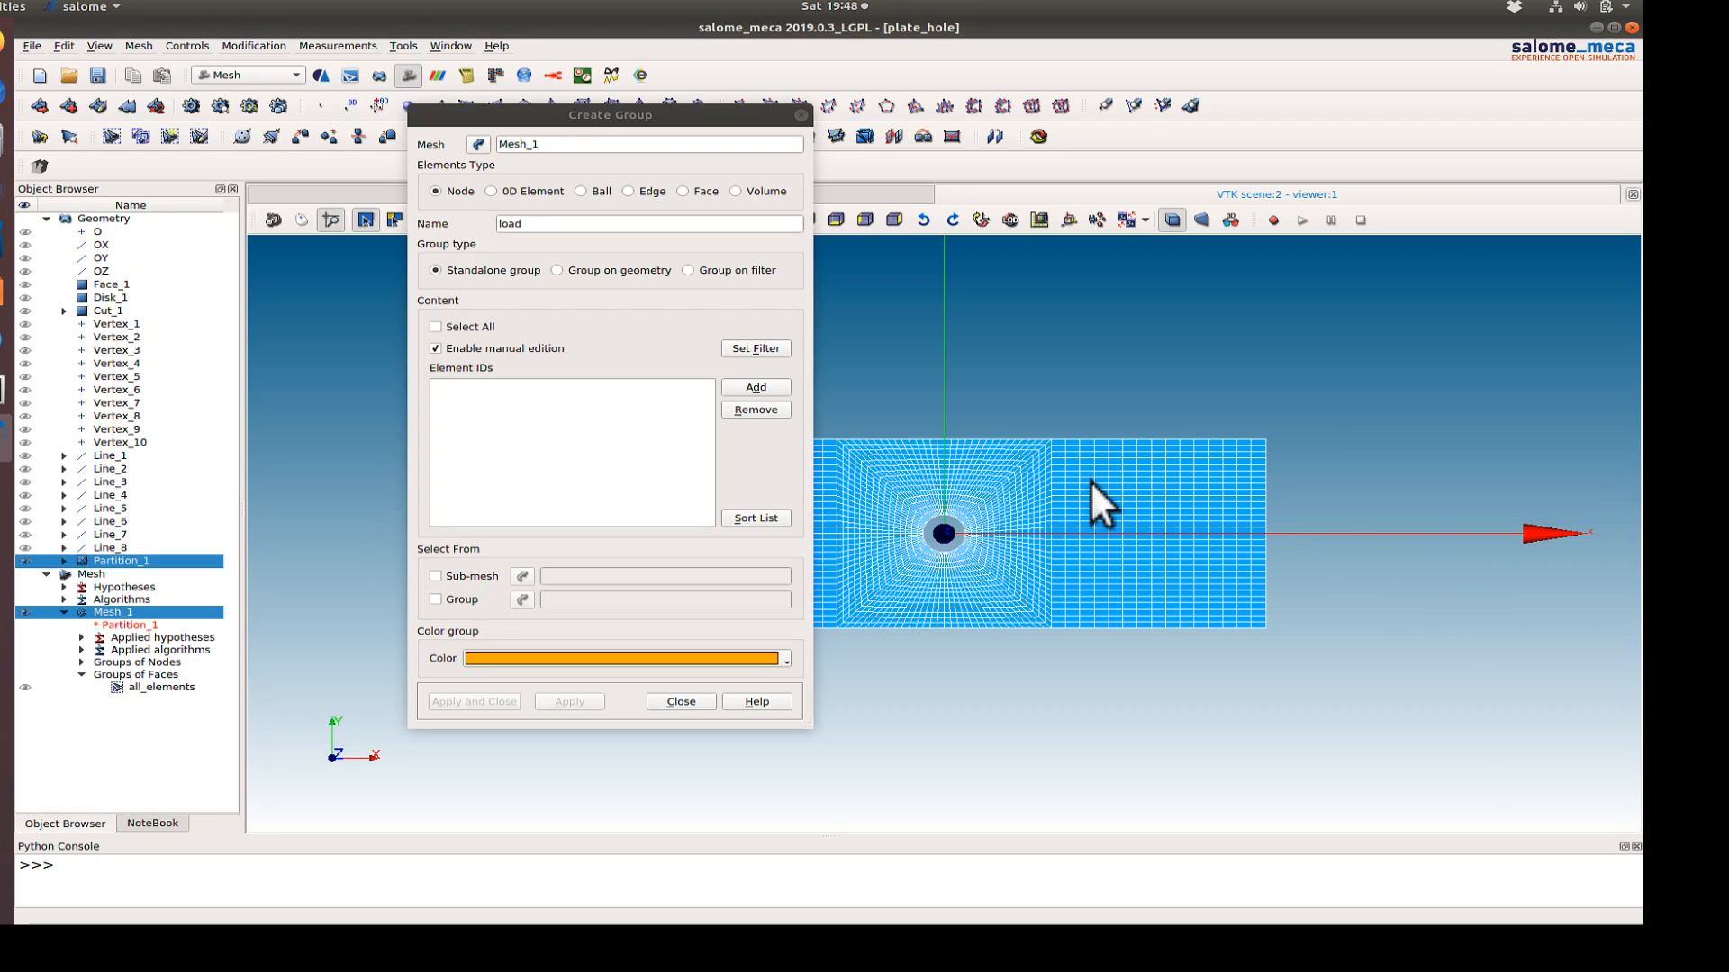
click(755, 388)
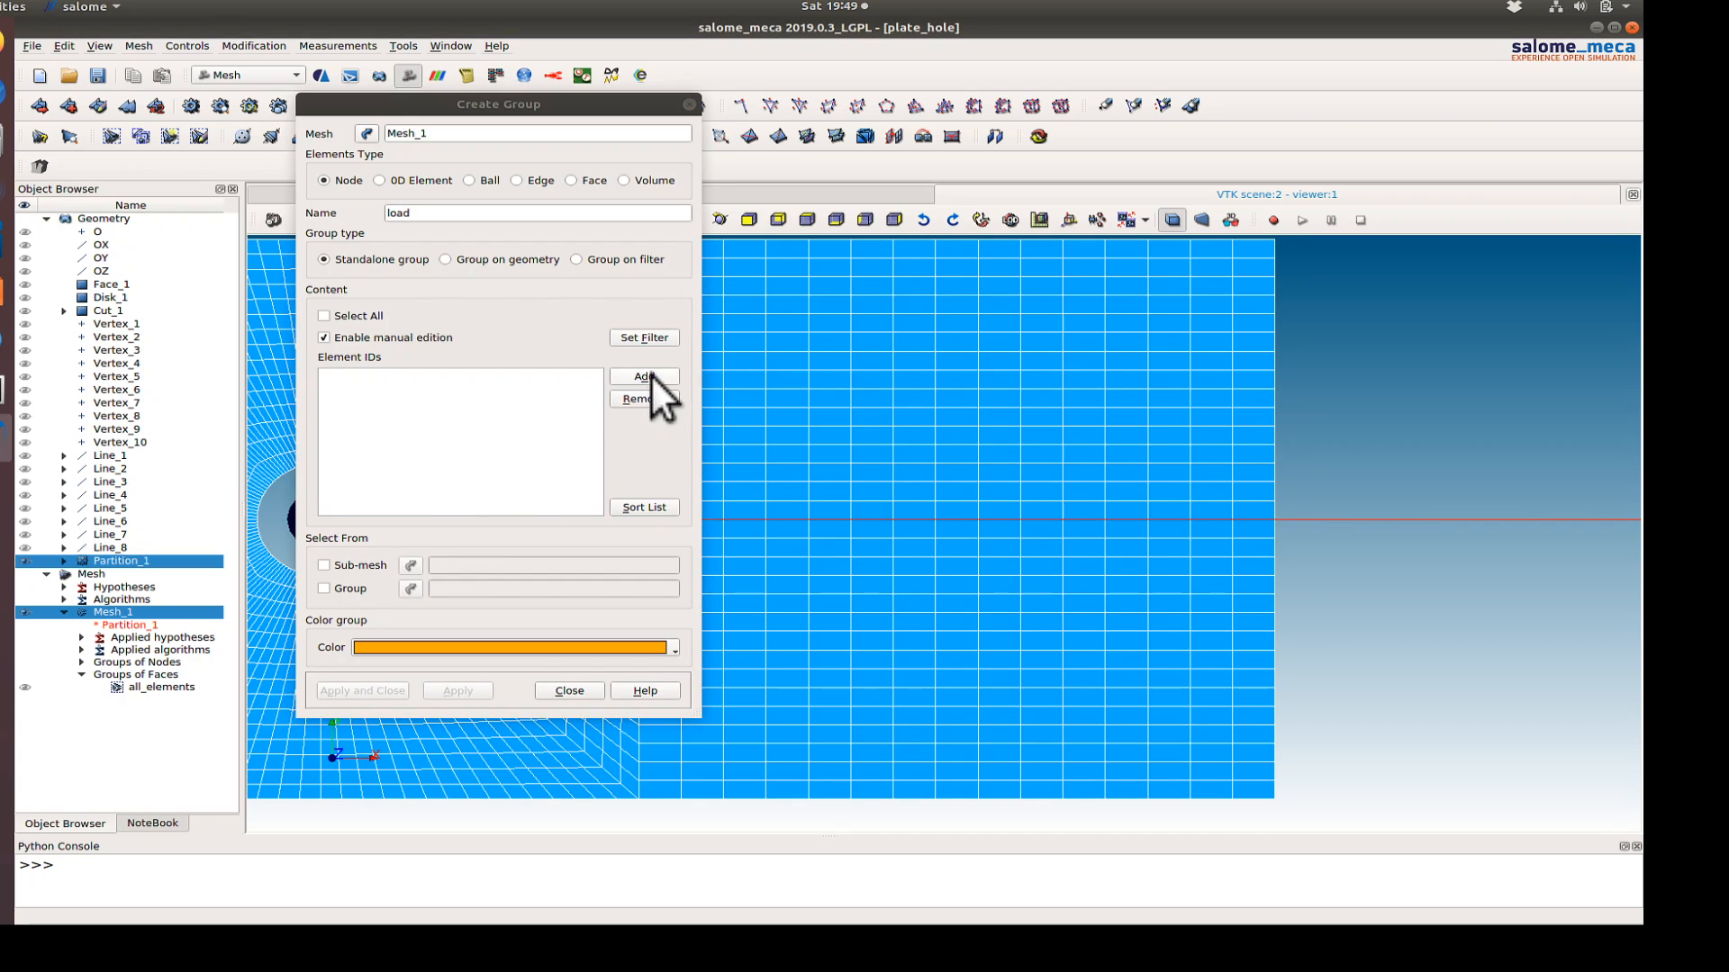
click(644, 377)
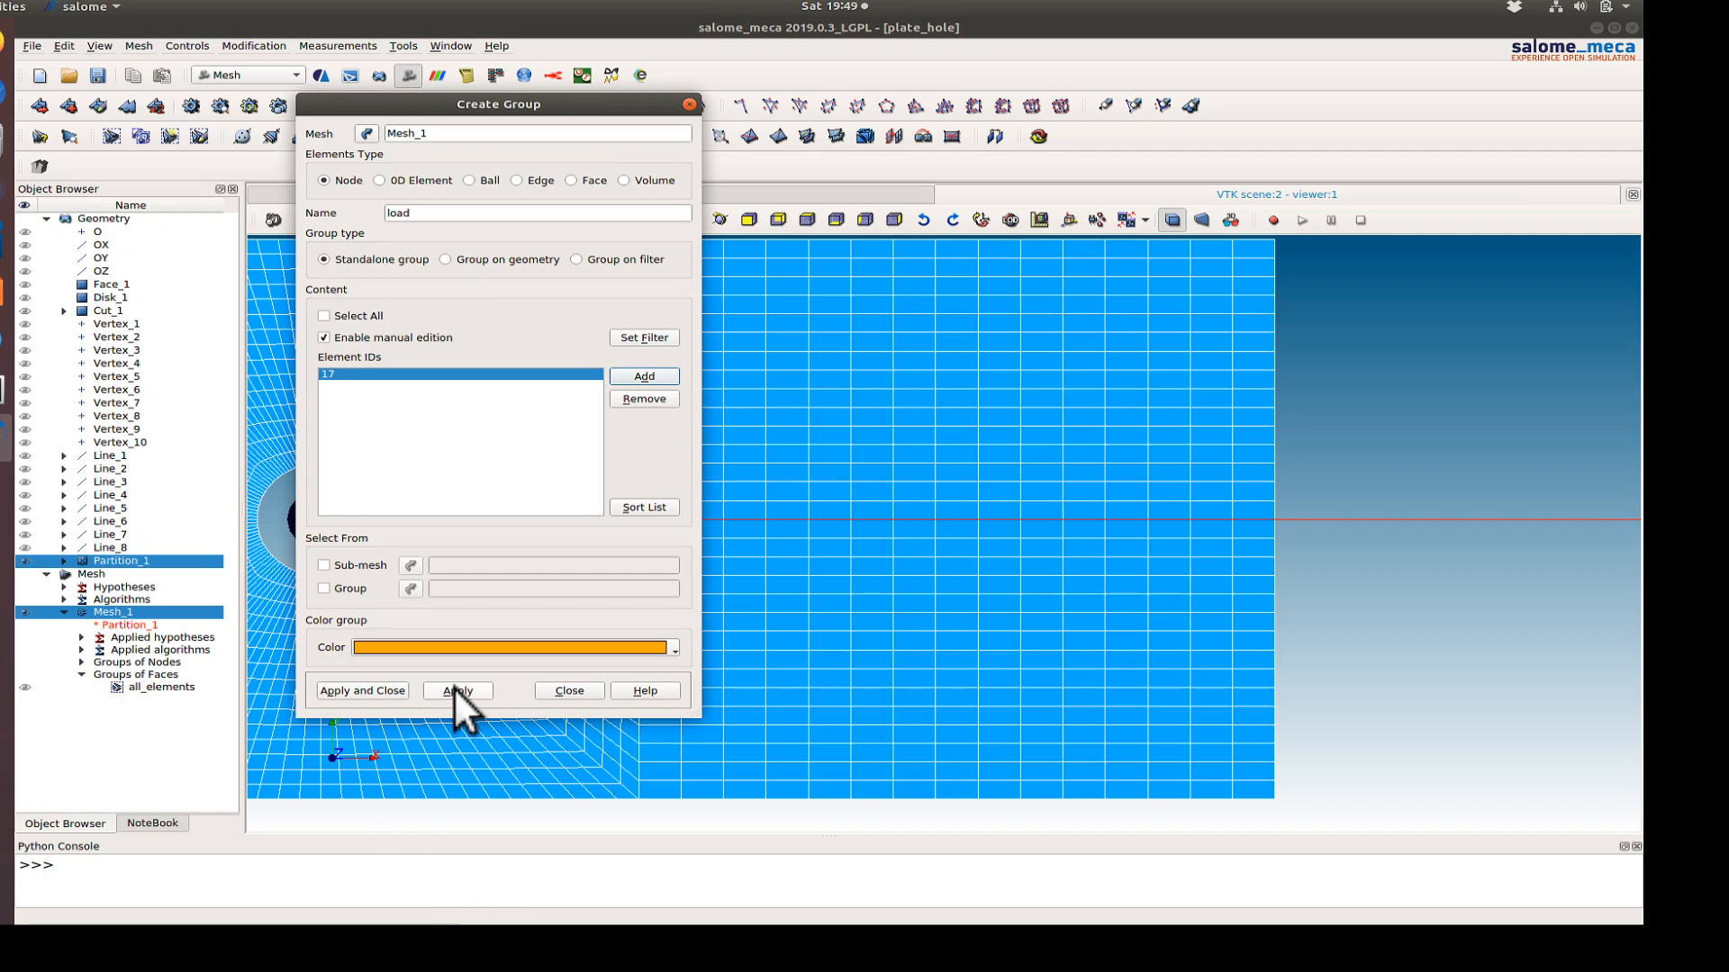
click(457, 691)
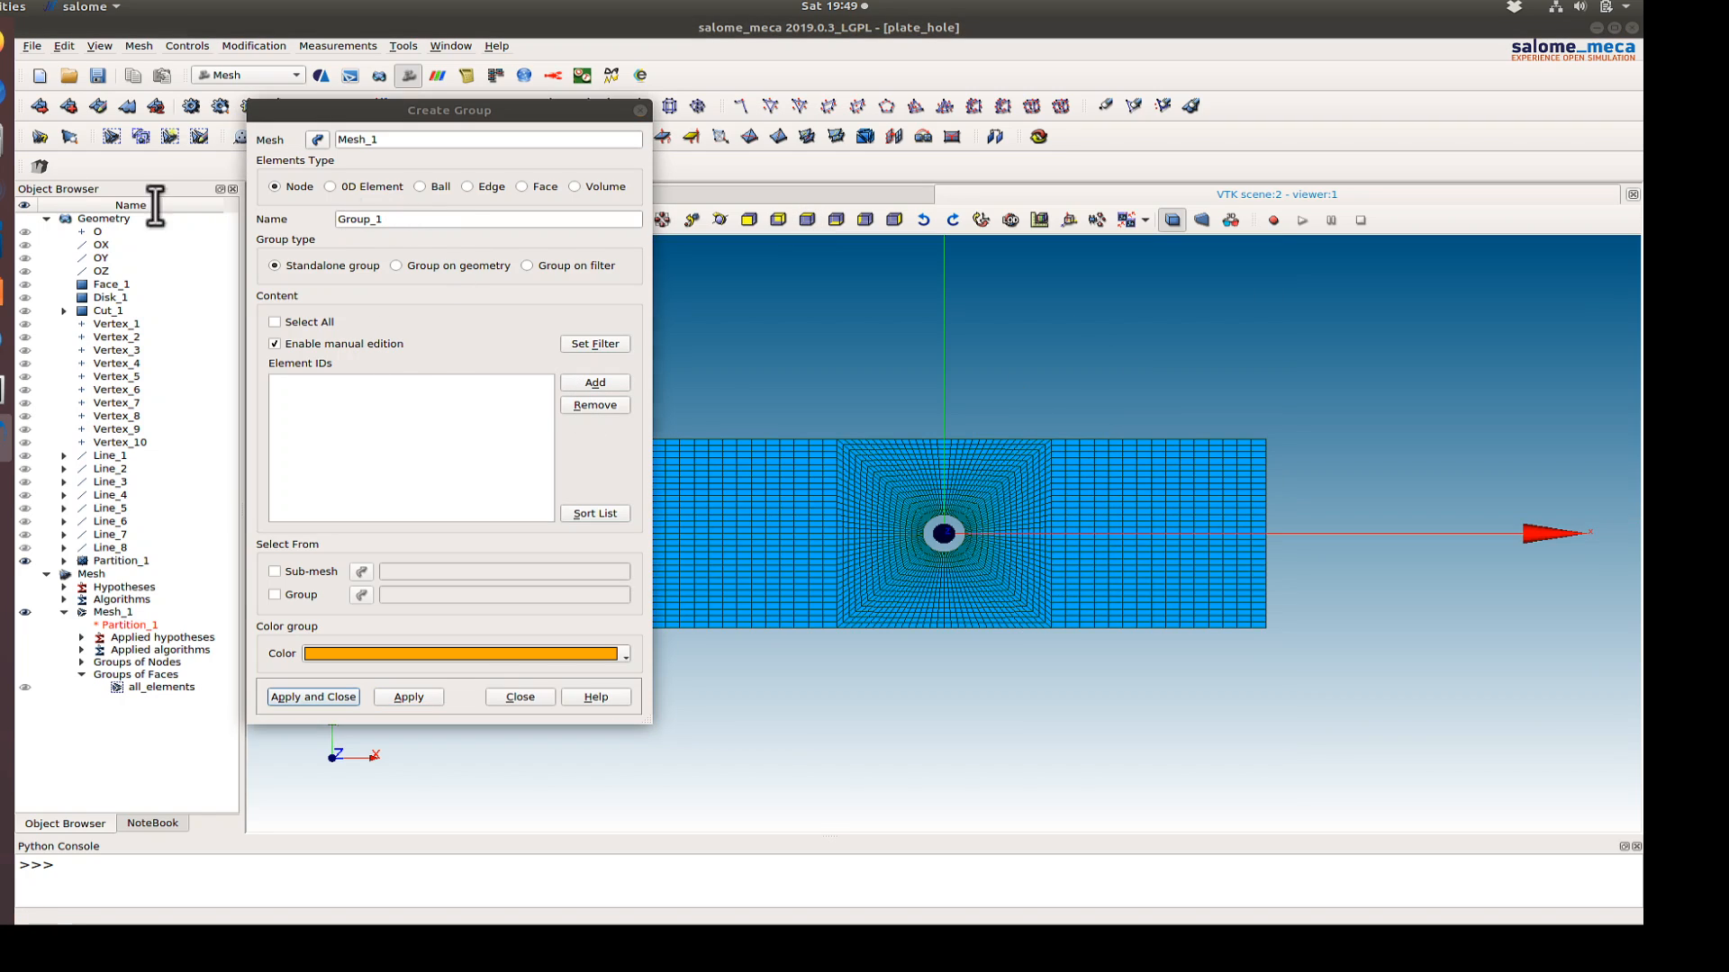
- Create the 'load_nodes' node group from the picked nodes, then save the study
text(load_)
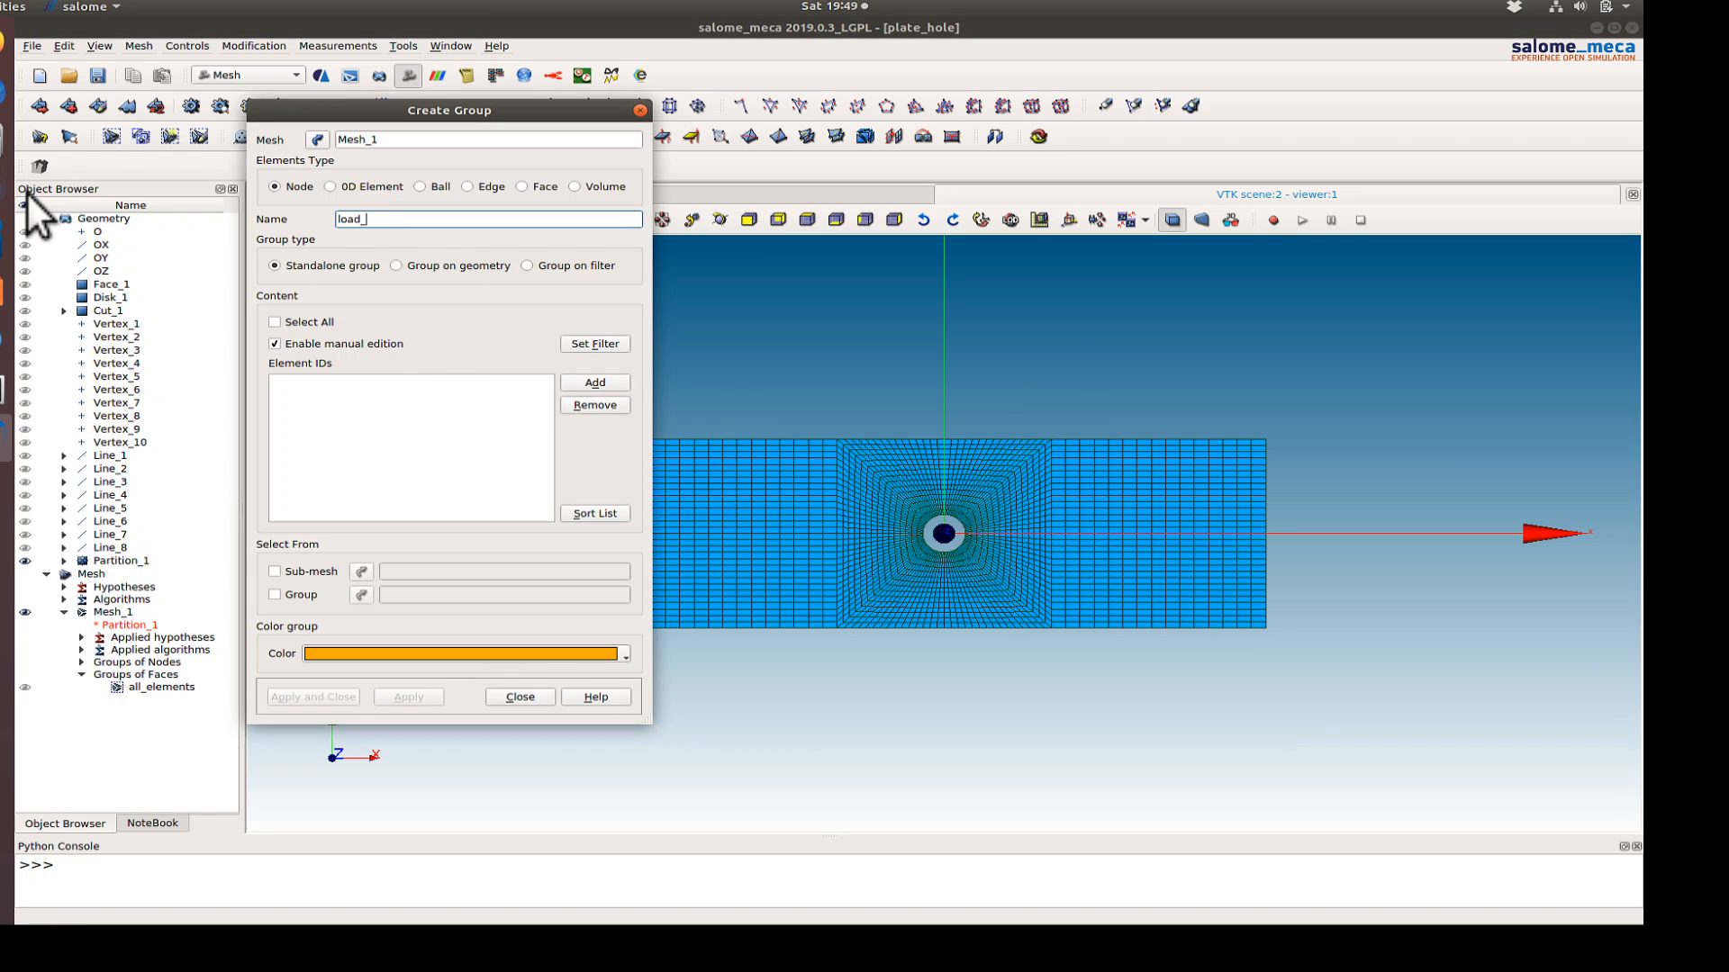
text(nodes)
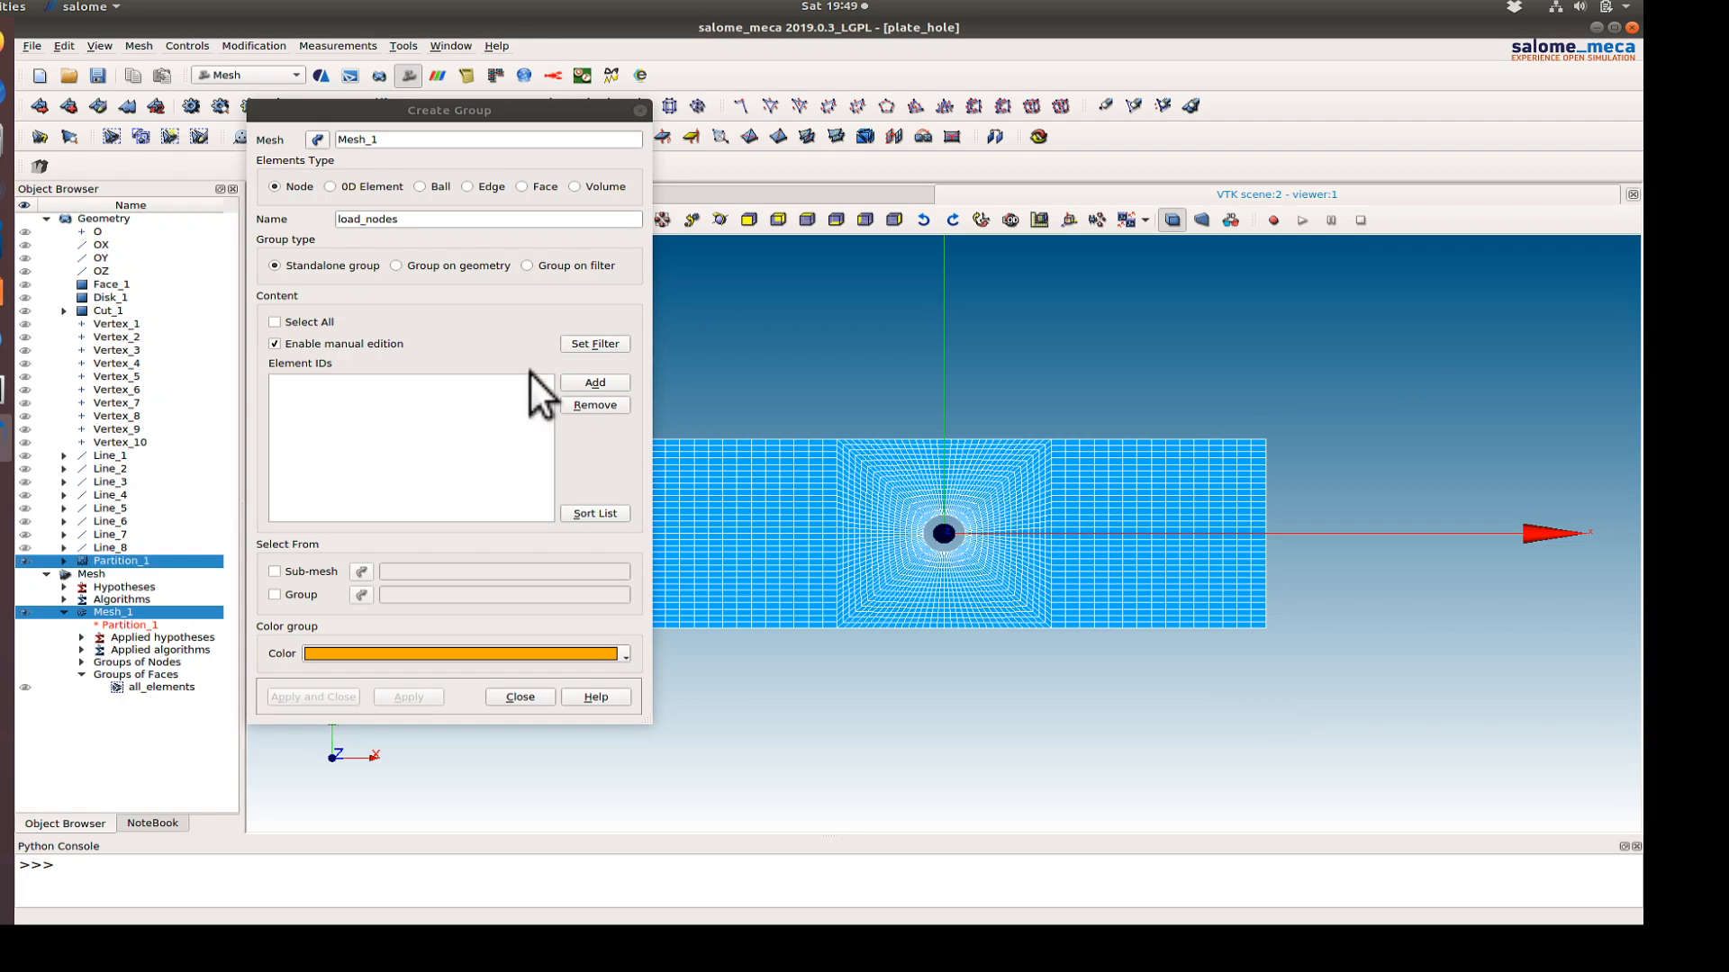
click(594, 381)
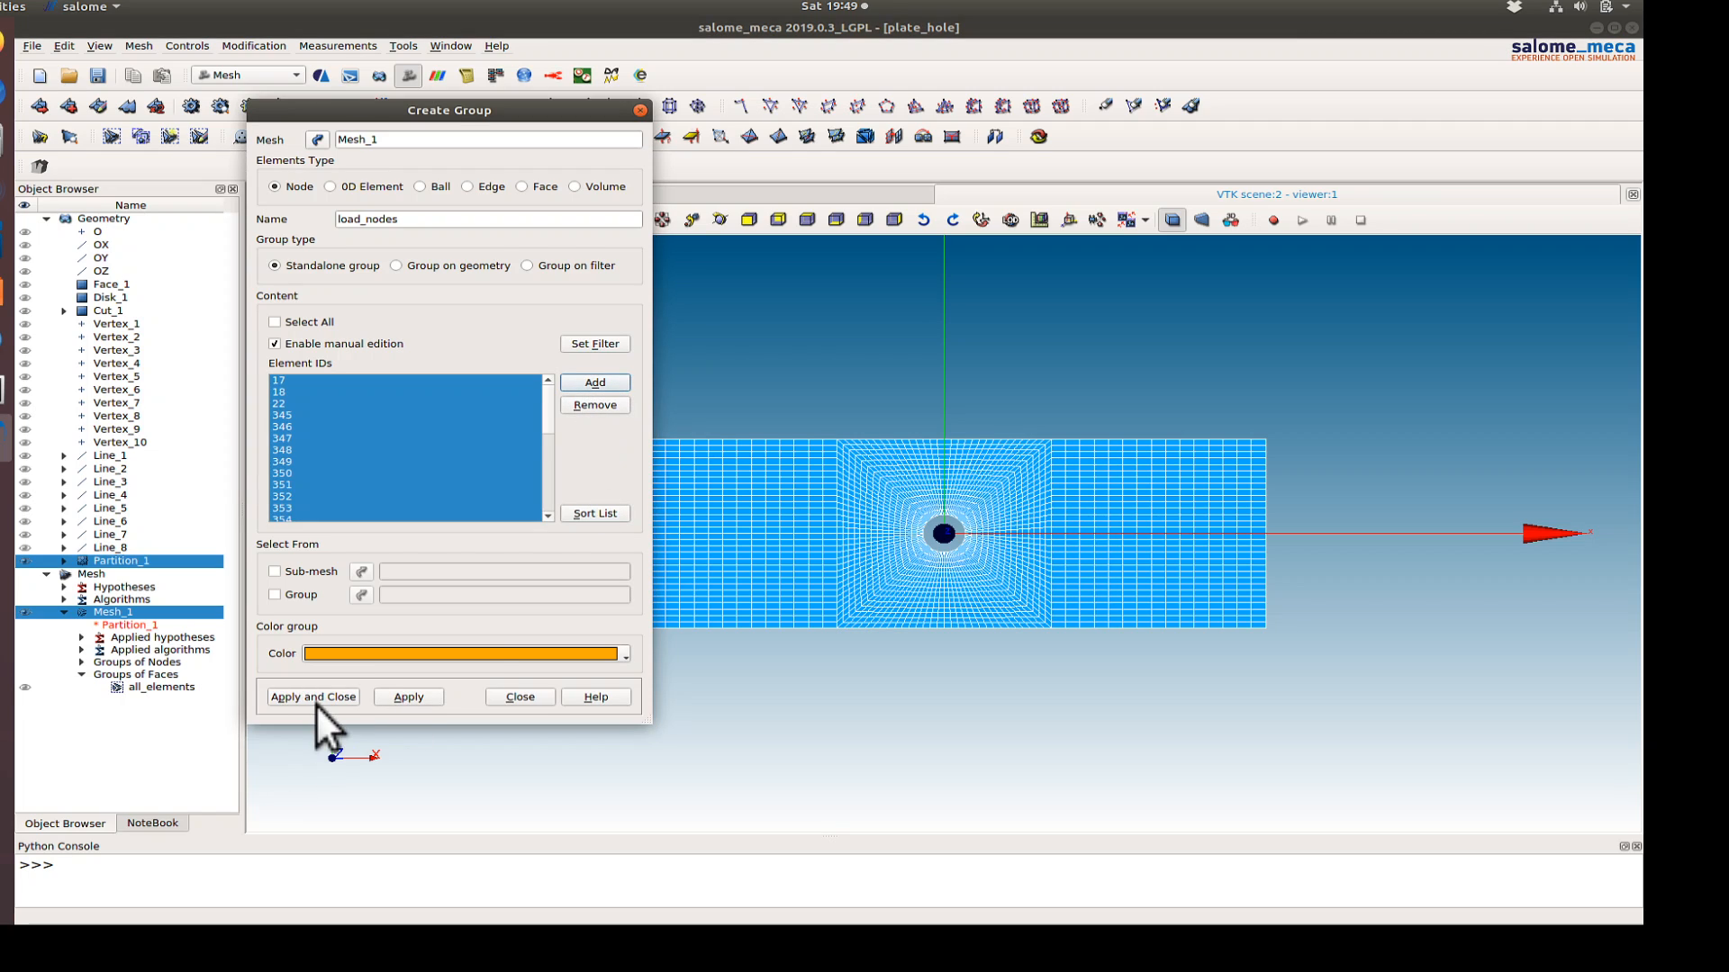
click(313, 697)
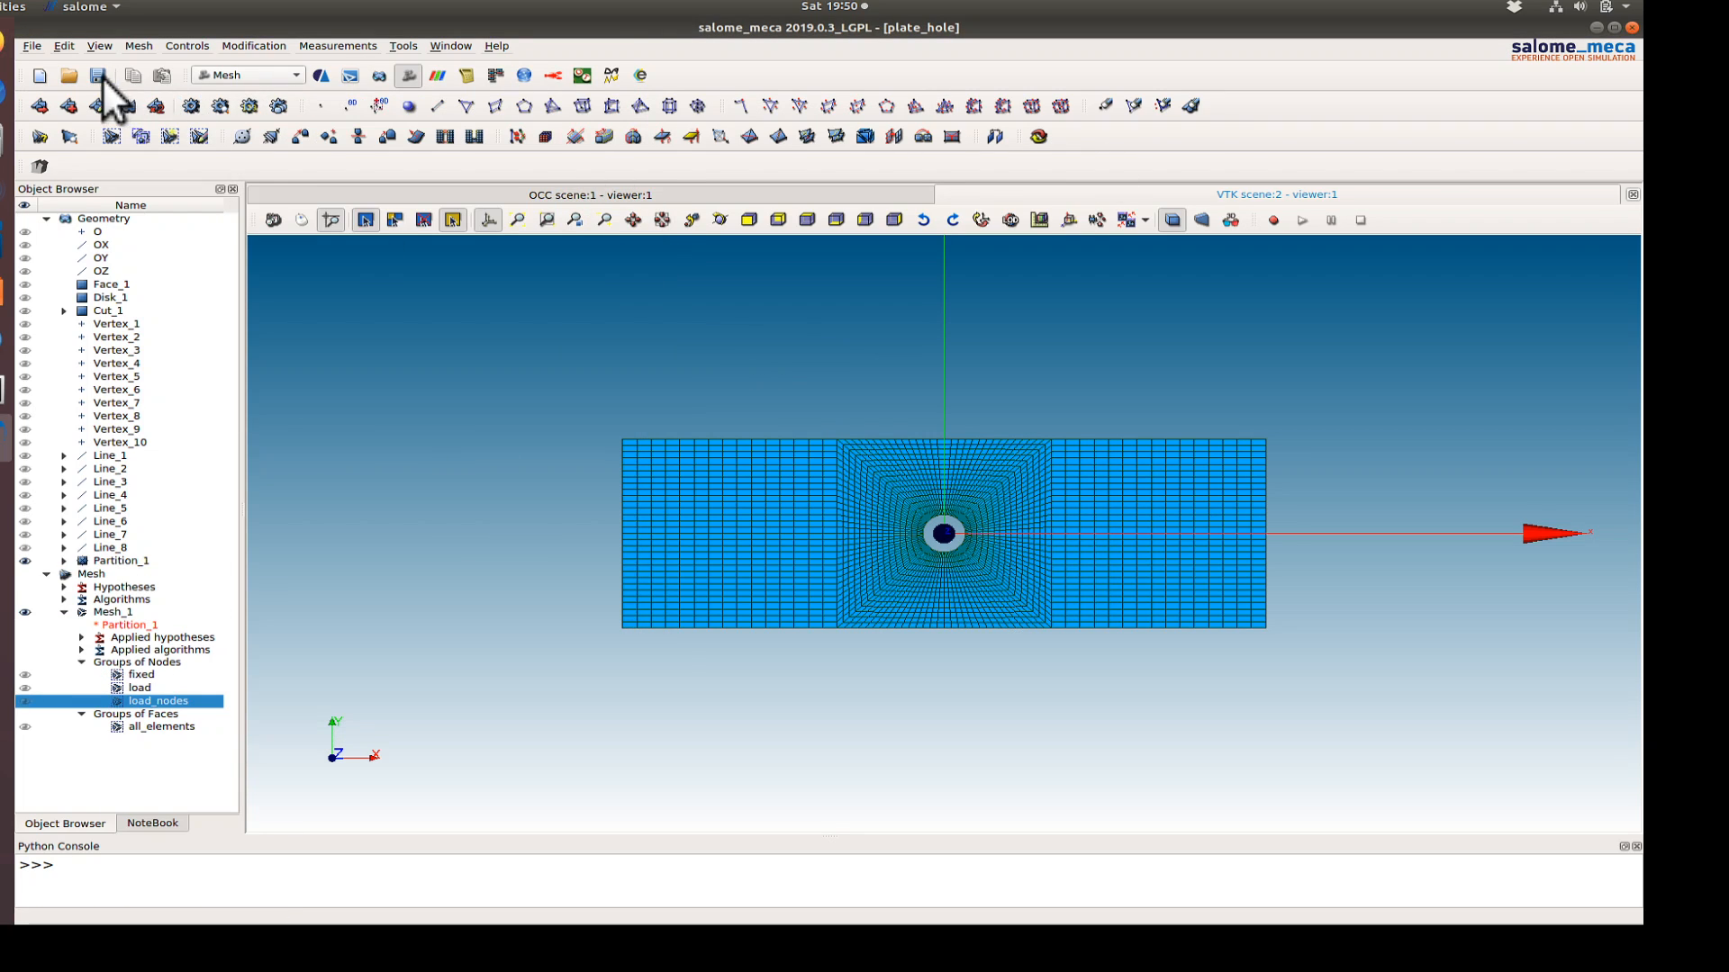
click(97, 74)
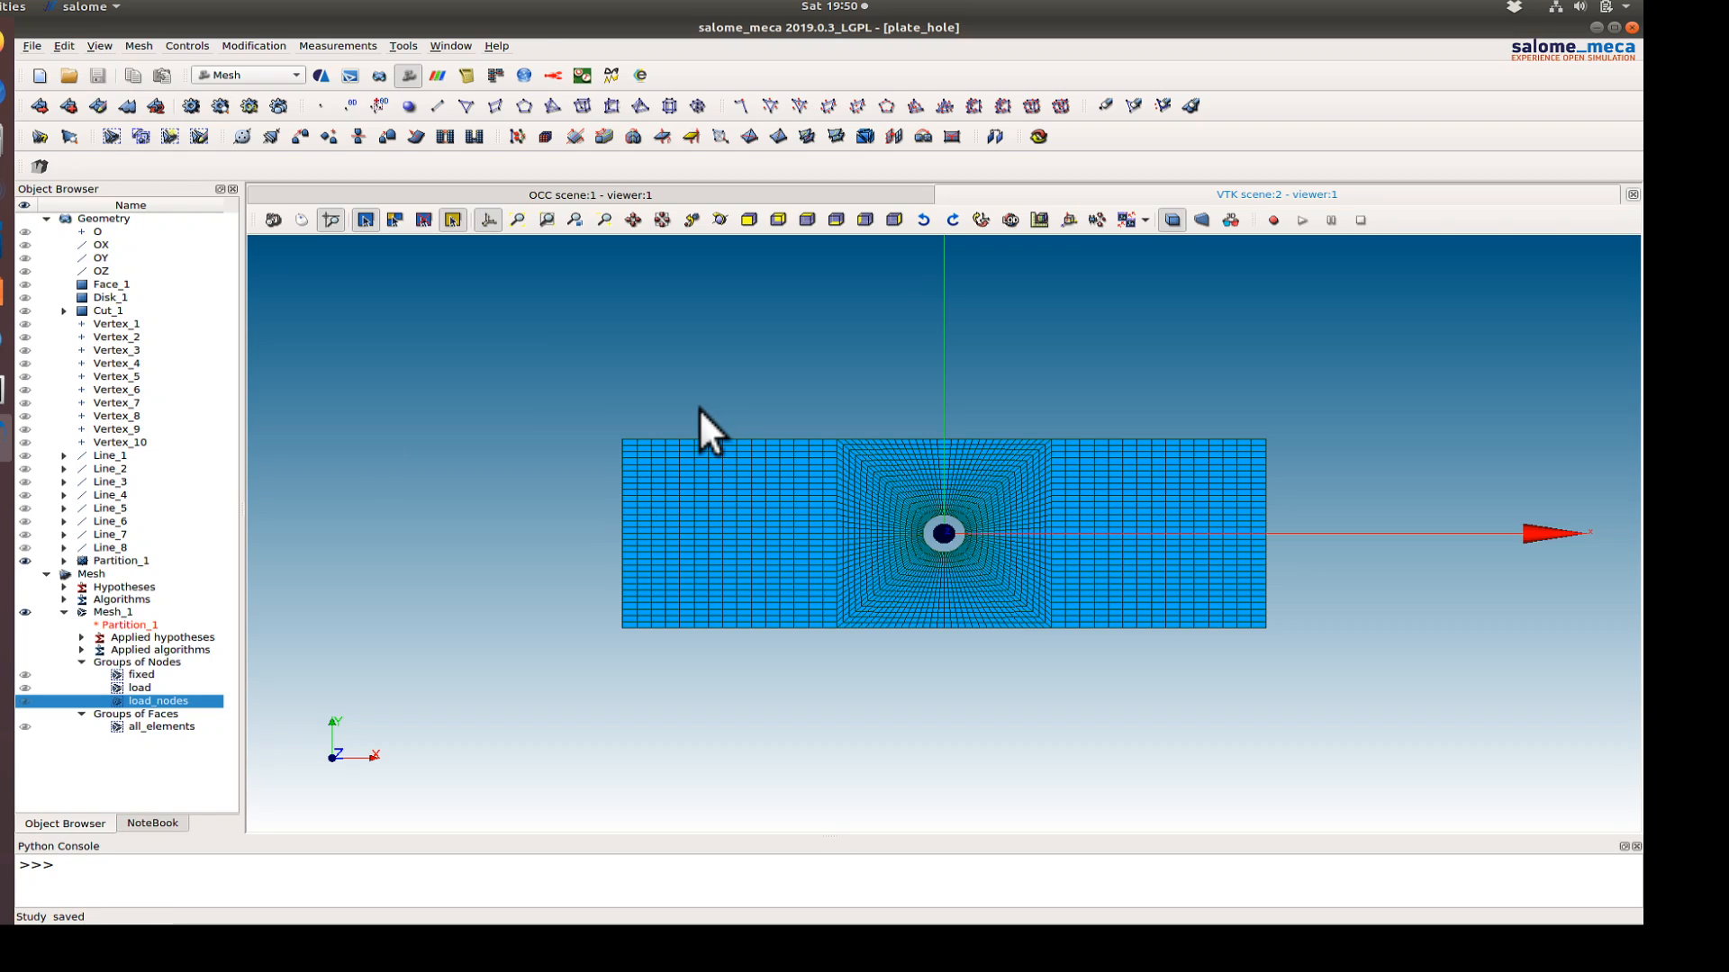
mouse_move(540, 452)
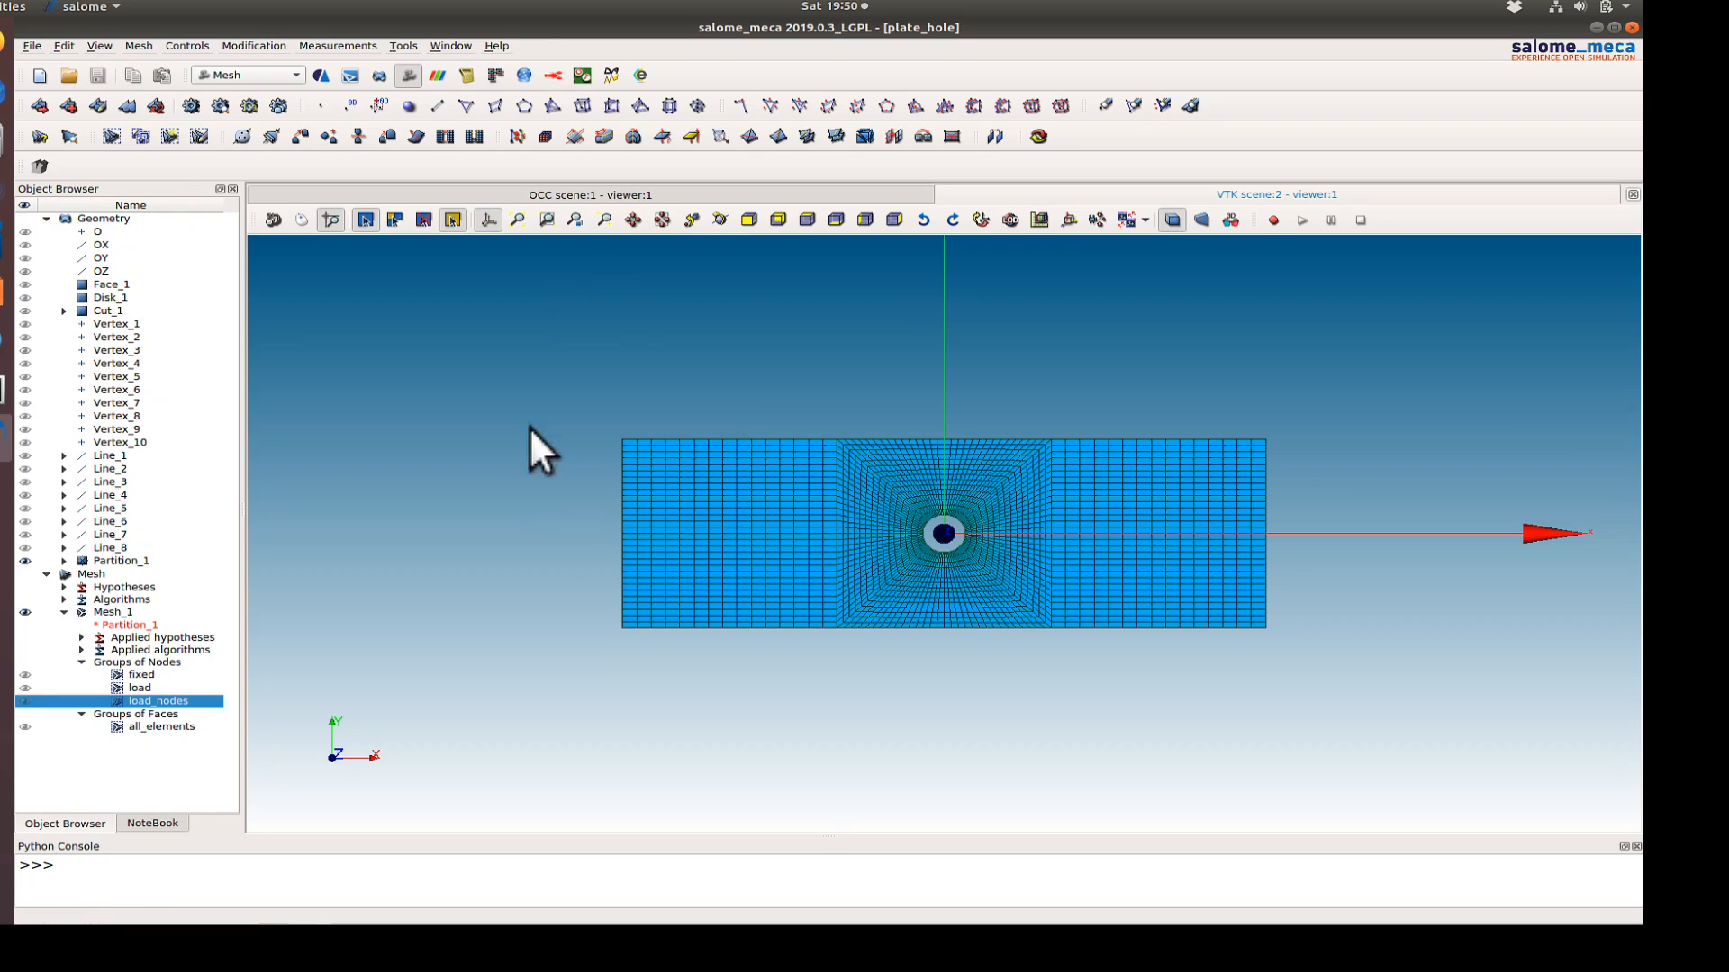
mouse_move(628, 369)
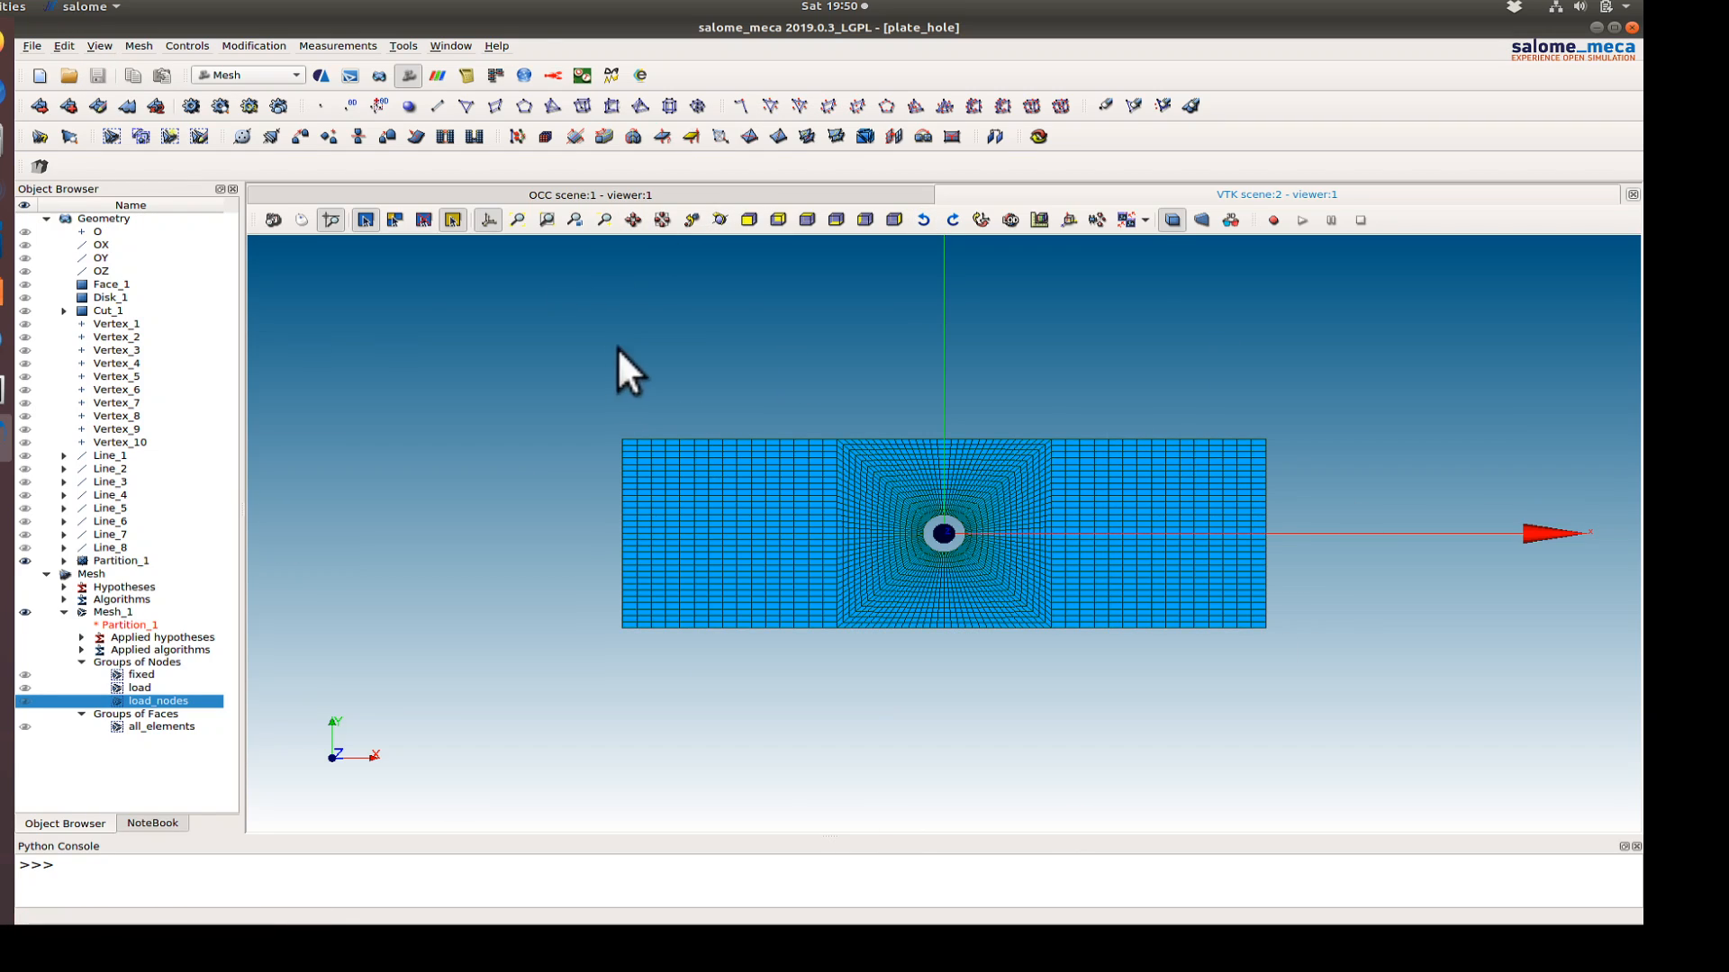
mouse_move(639, 358)
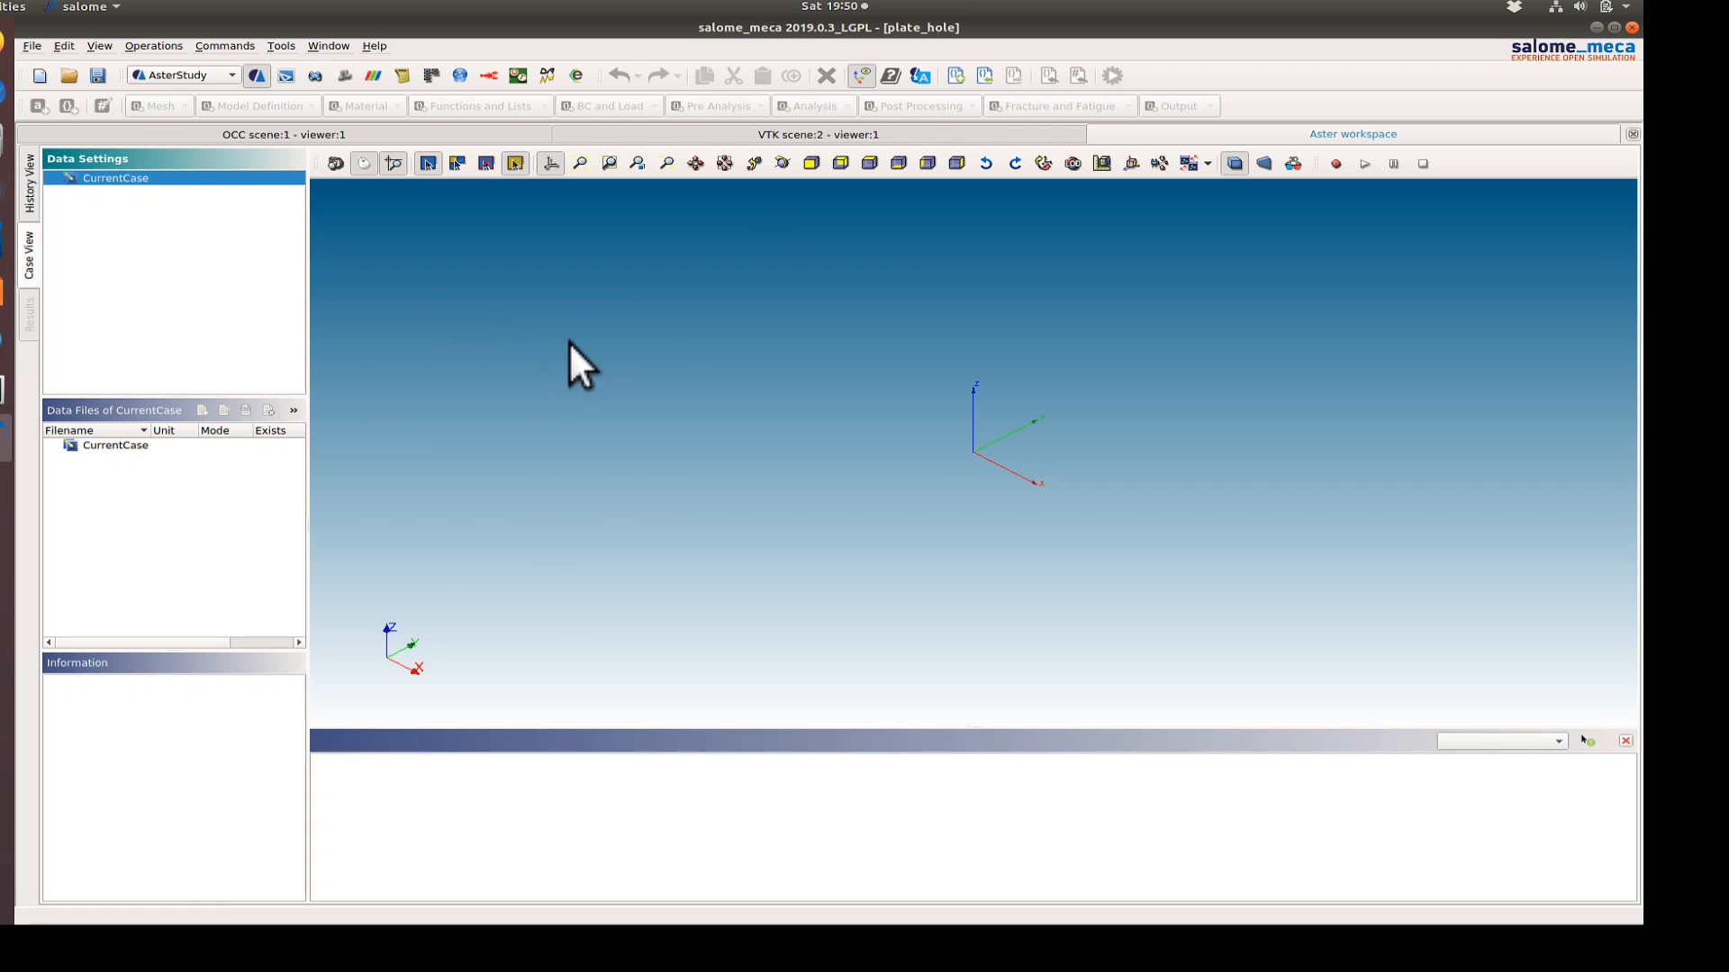
- Import 2d_input_template.comm into AsterStudy as a new stage, dismissing the undefined files warning
click(153, 45)
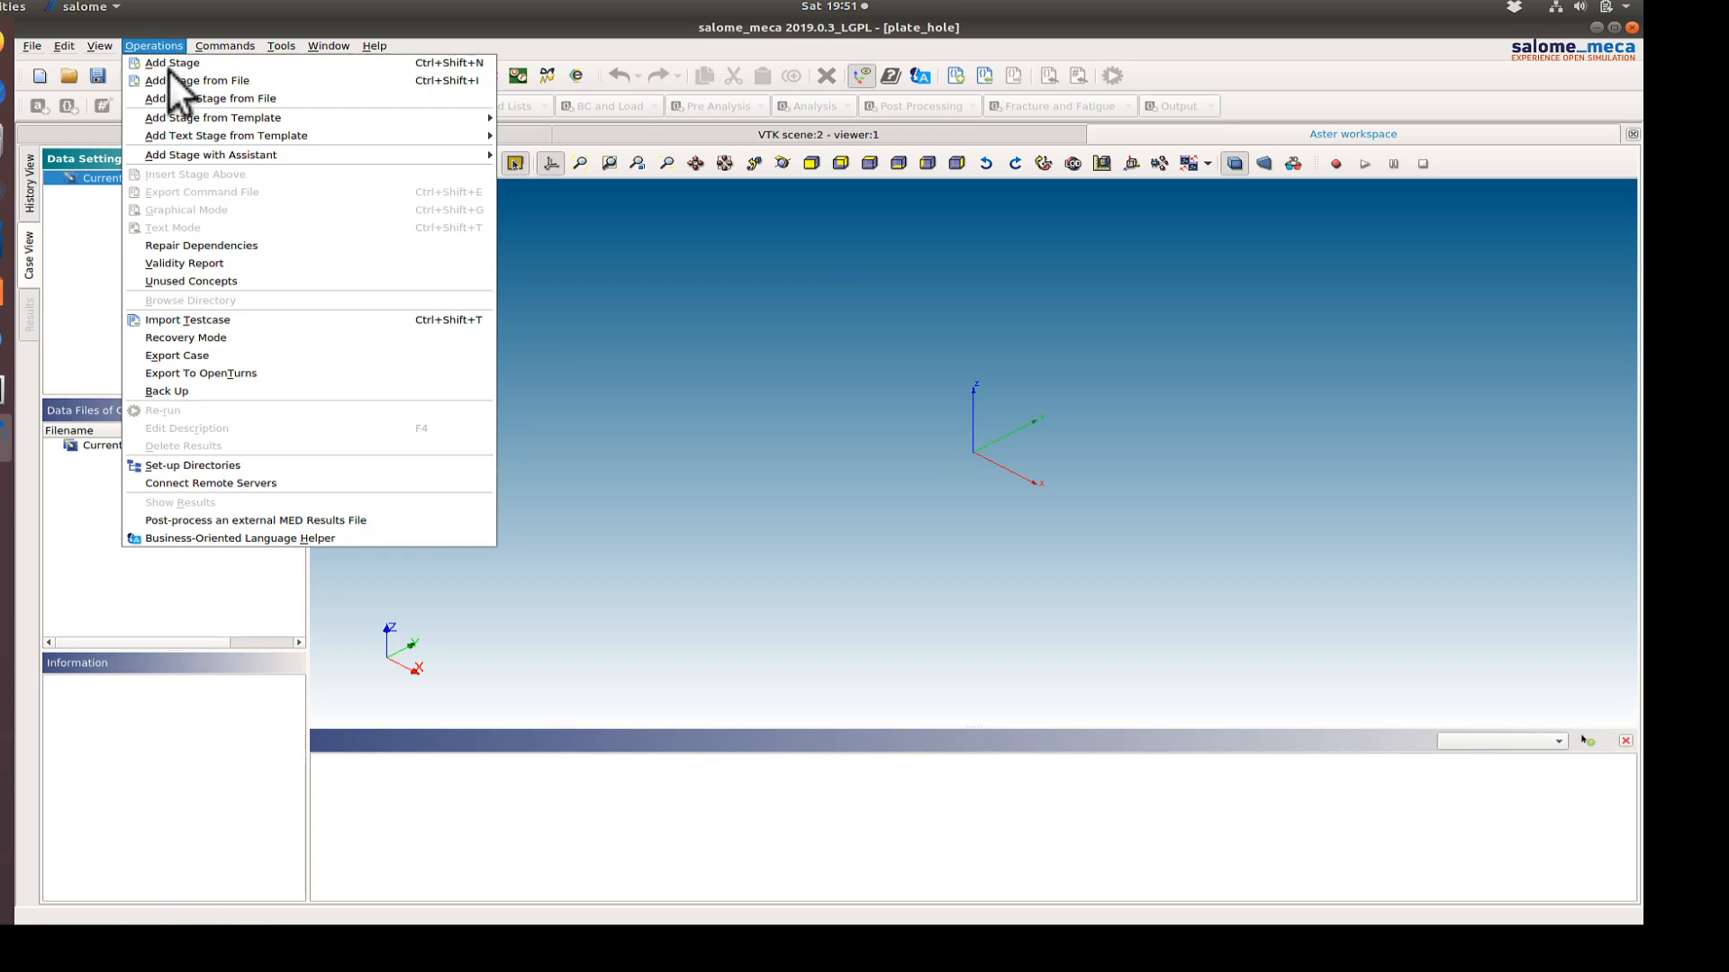
click(197, 79)
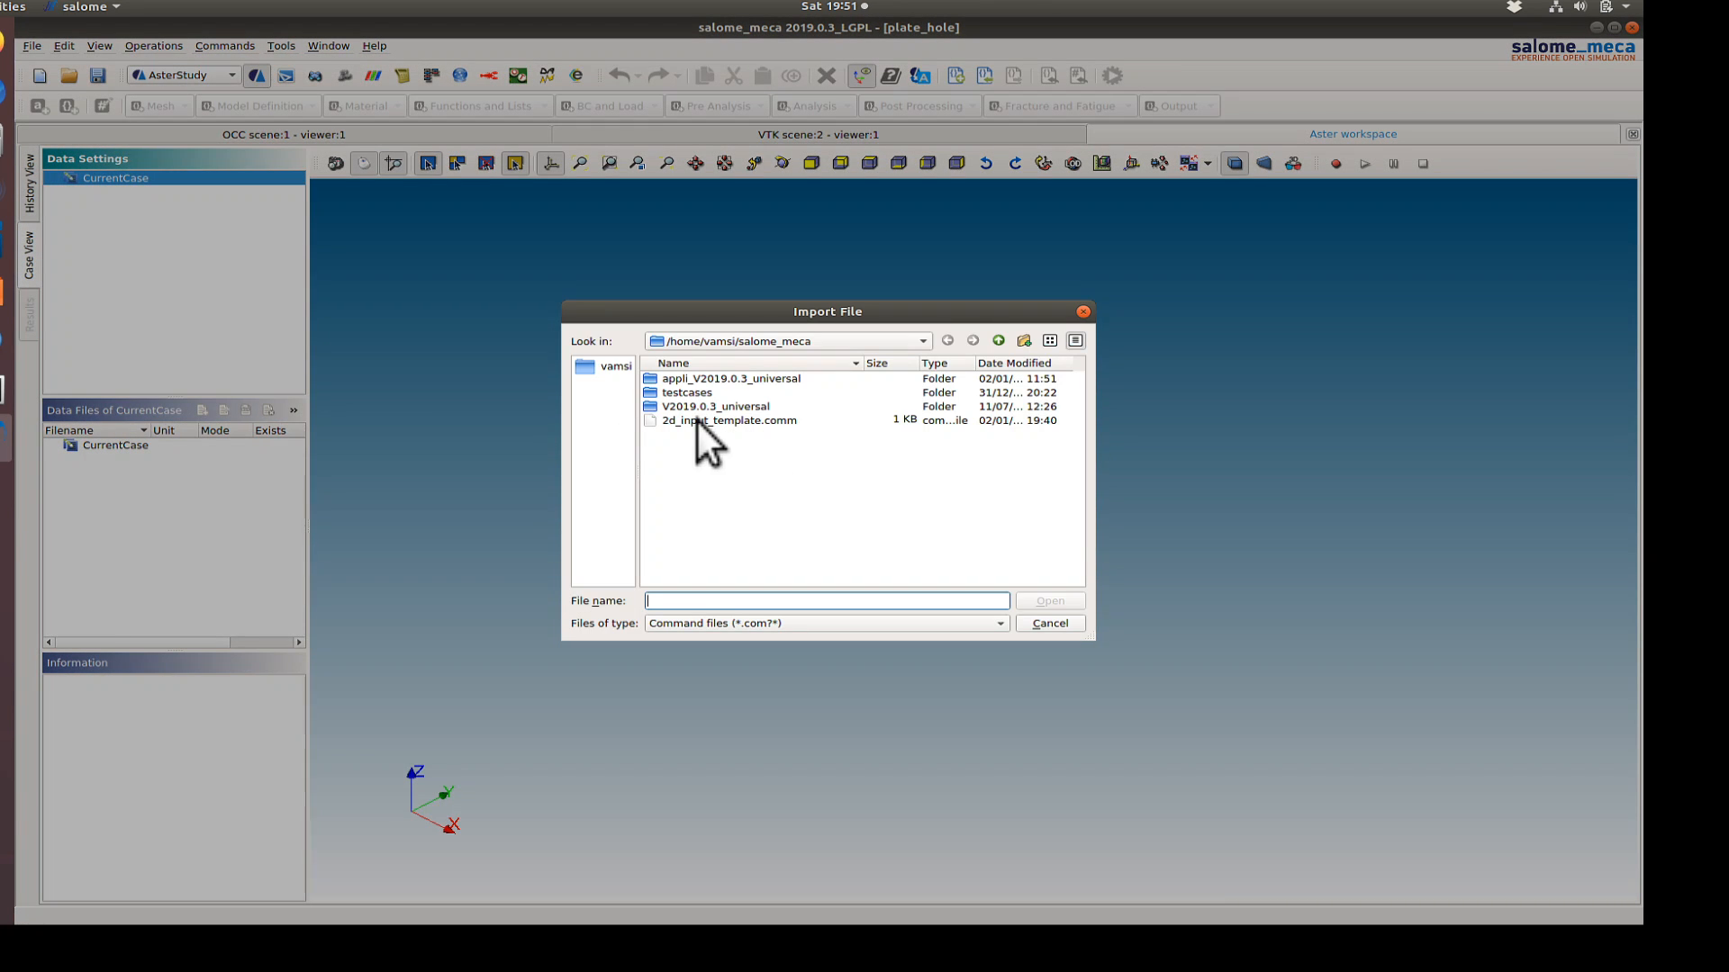
click(1048, 623)
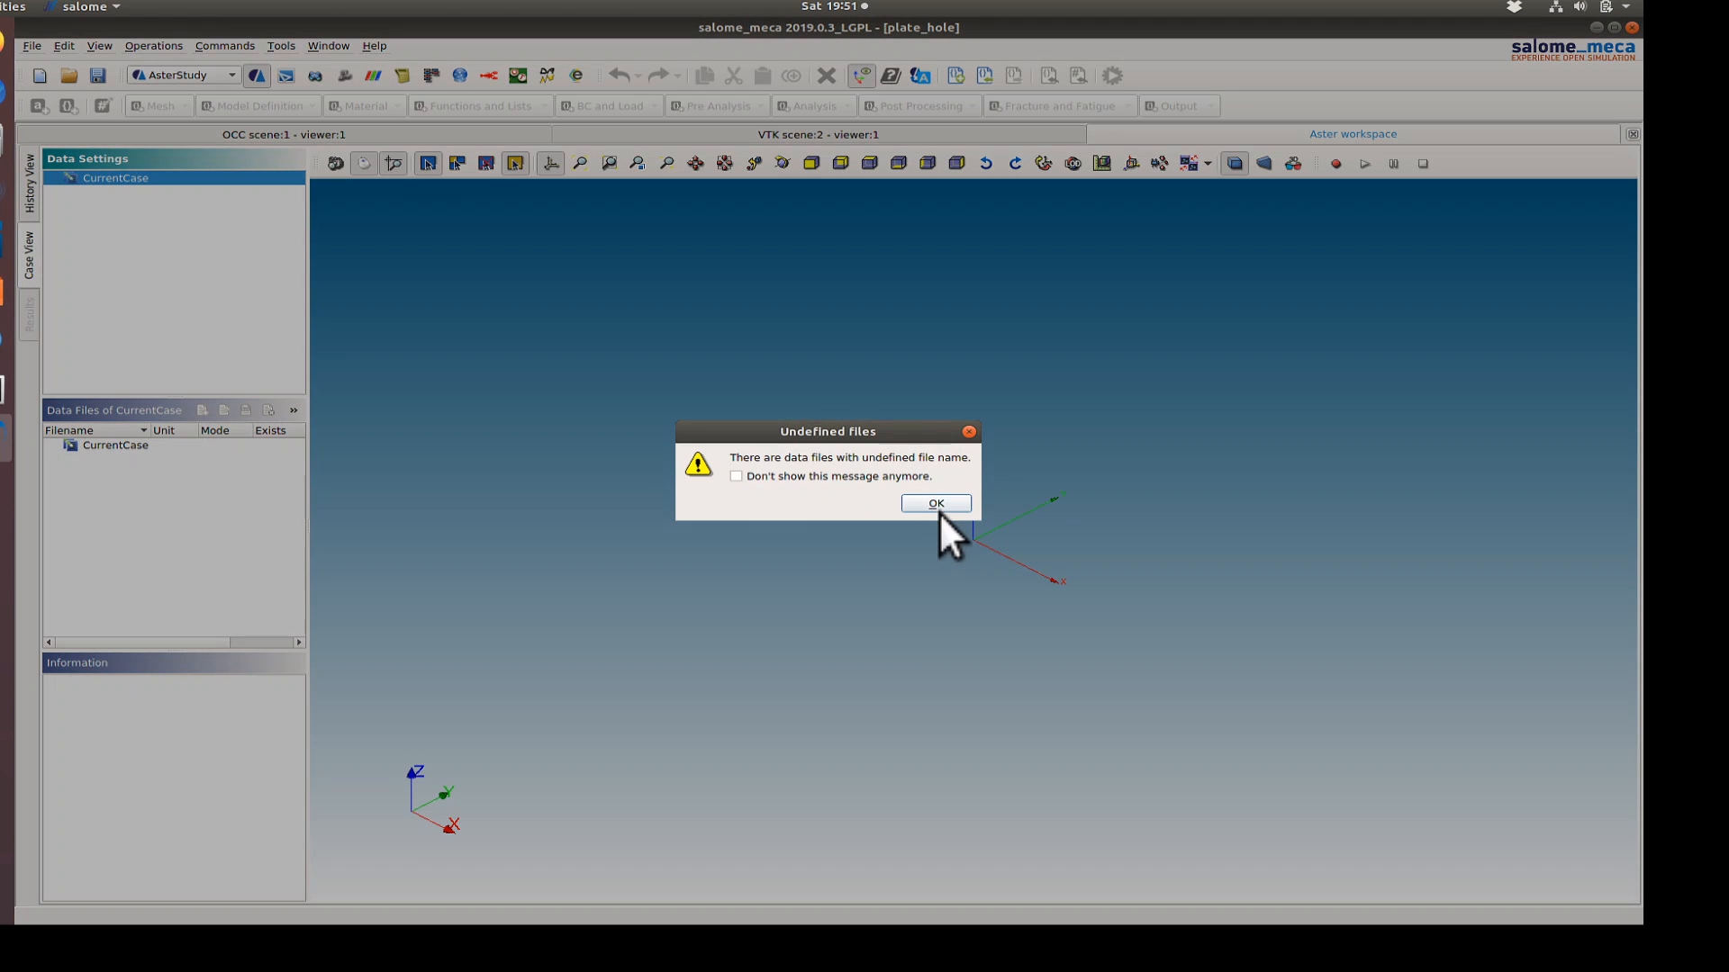
click(934, 502)
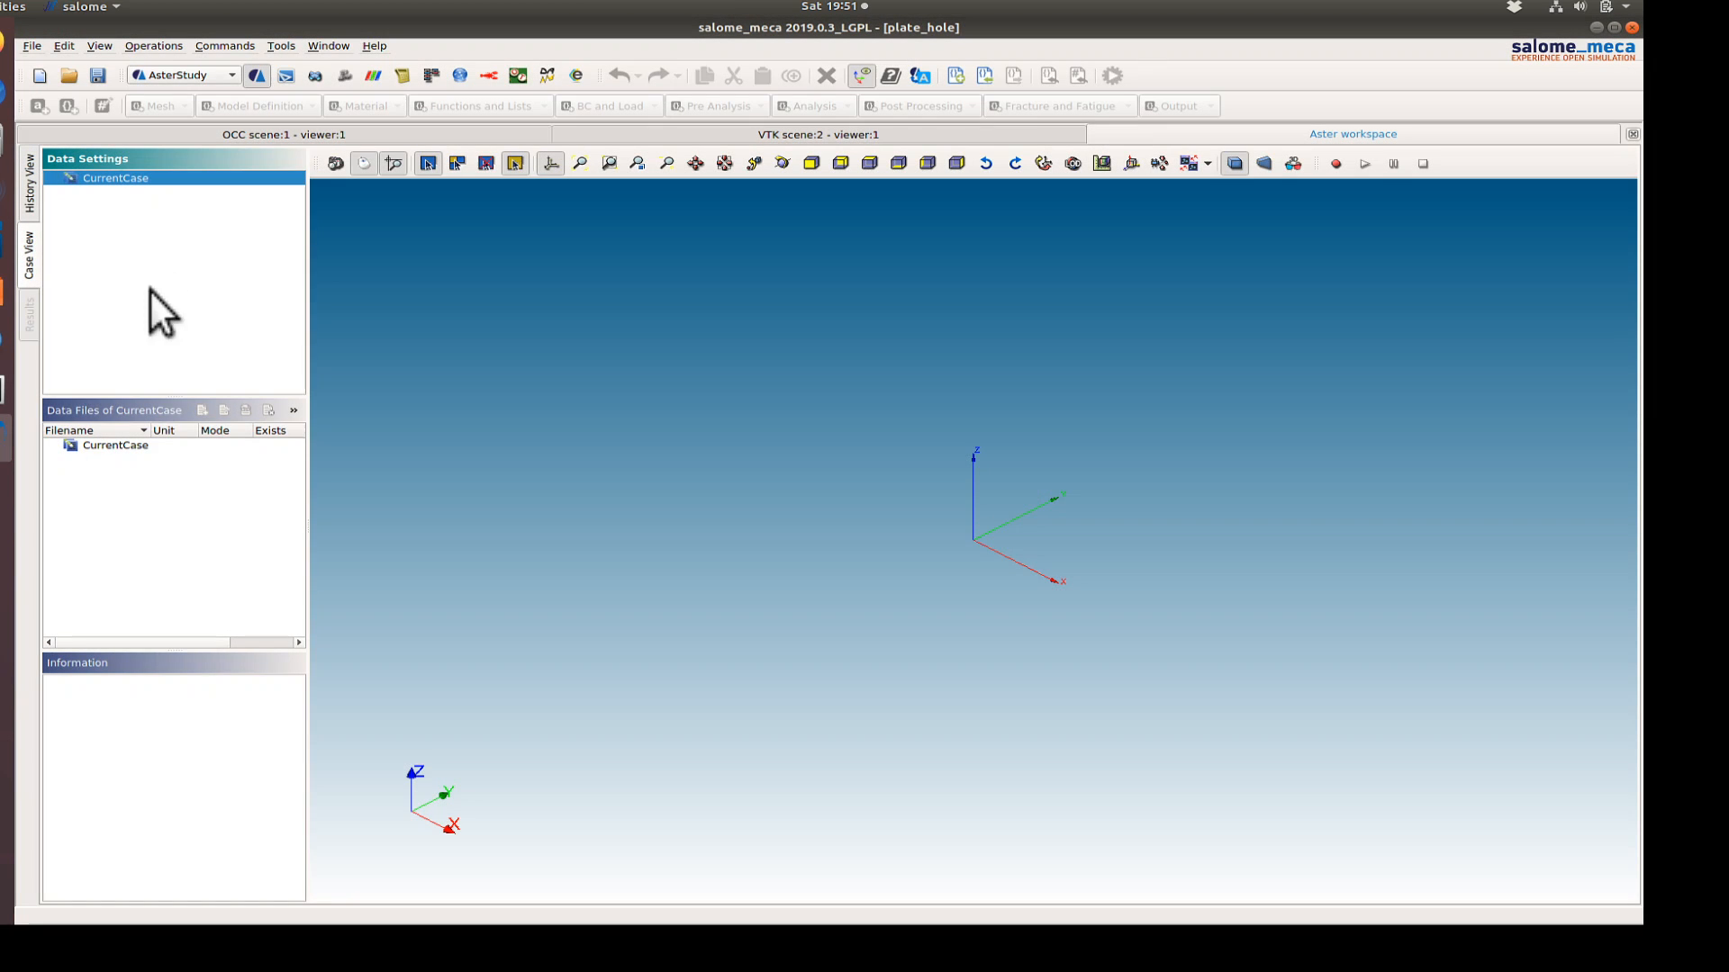
right_click(148, 191)
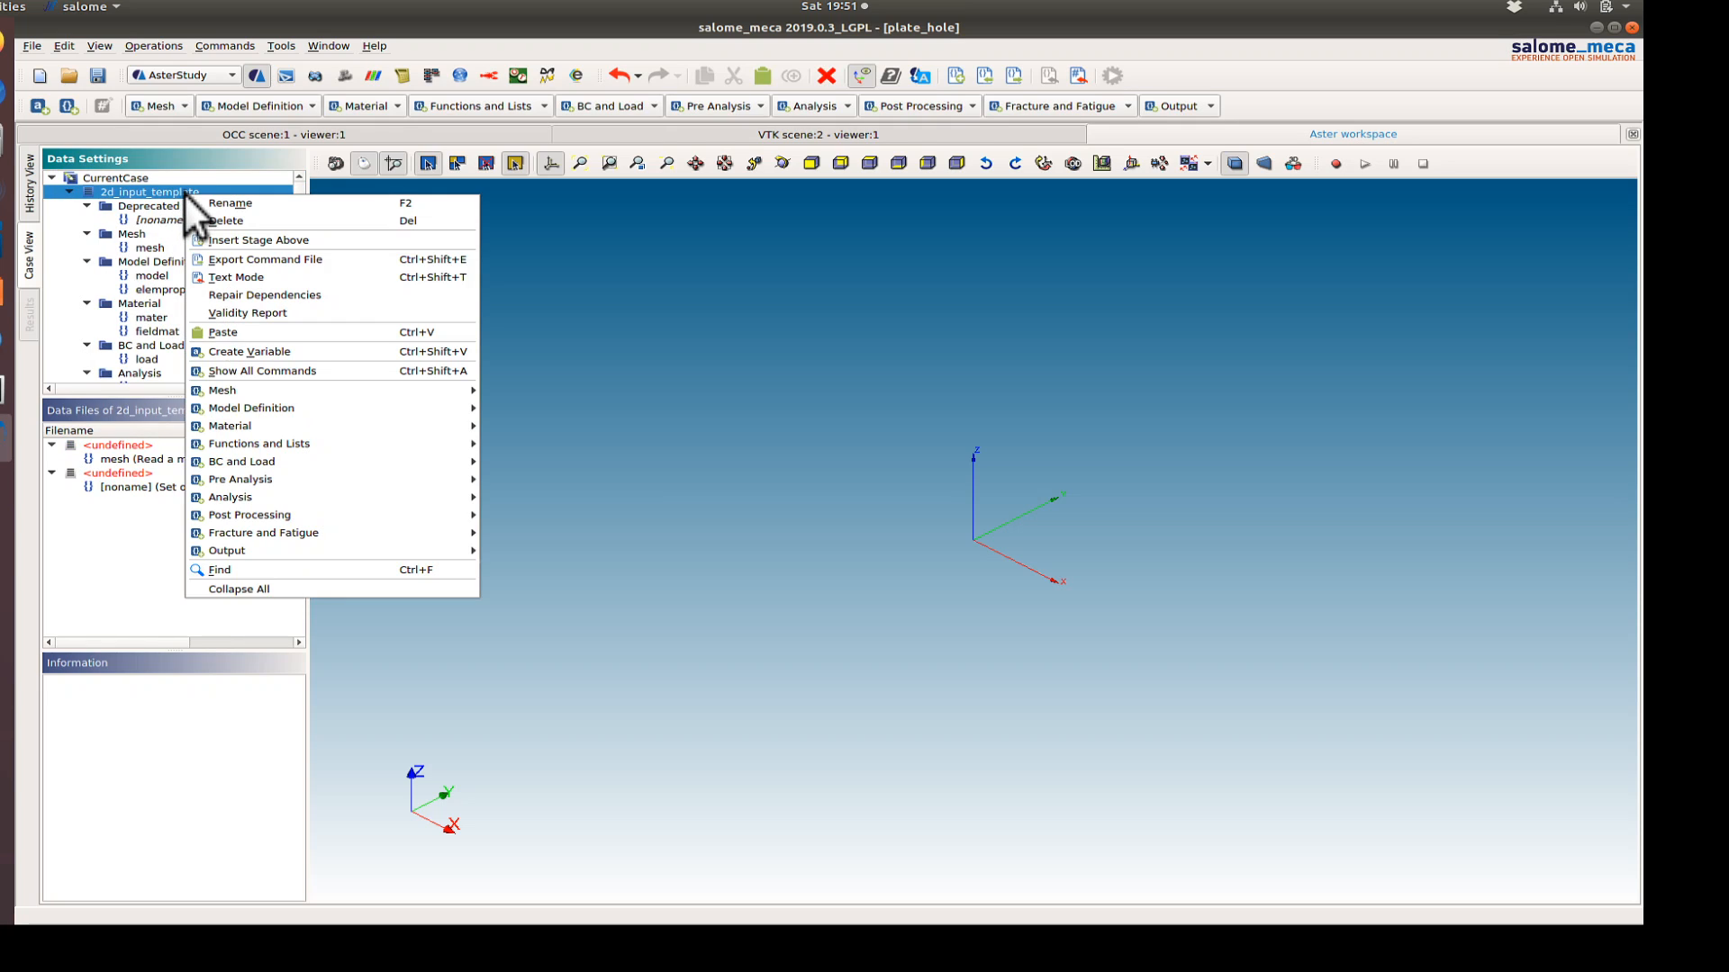
mouse_move(220, 221)
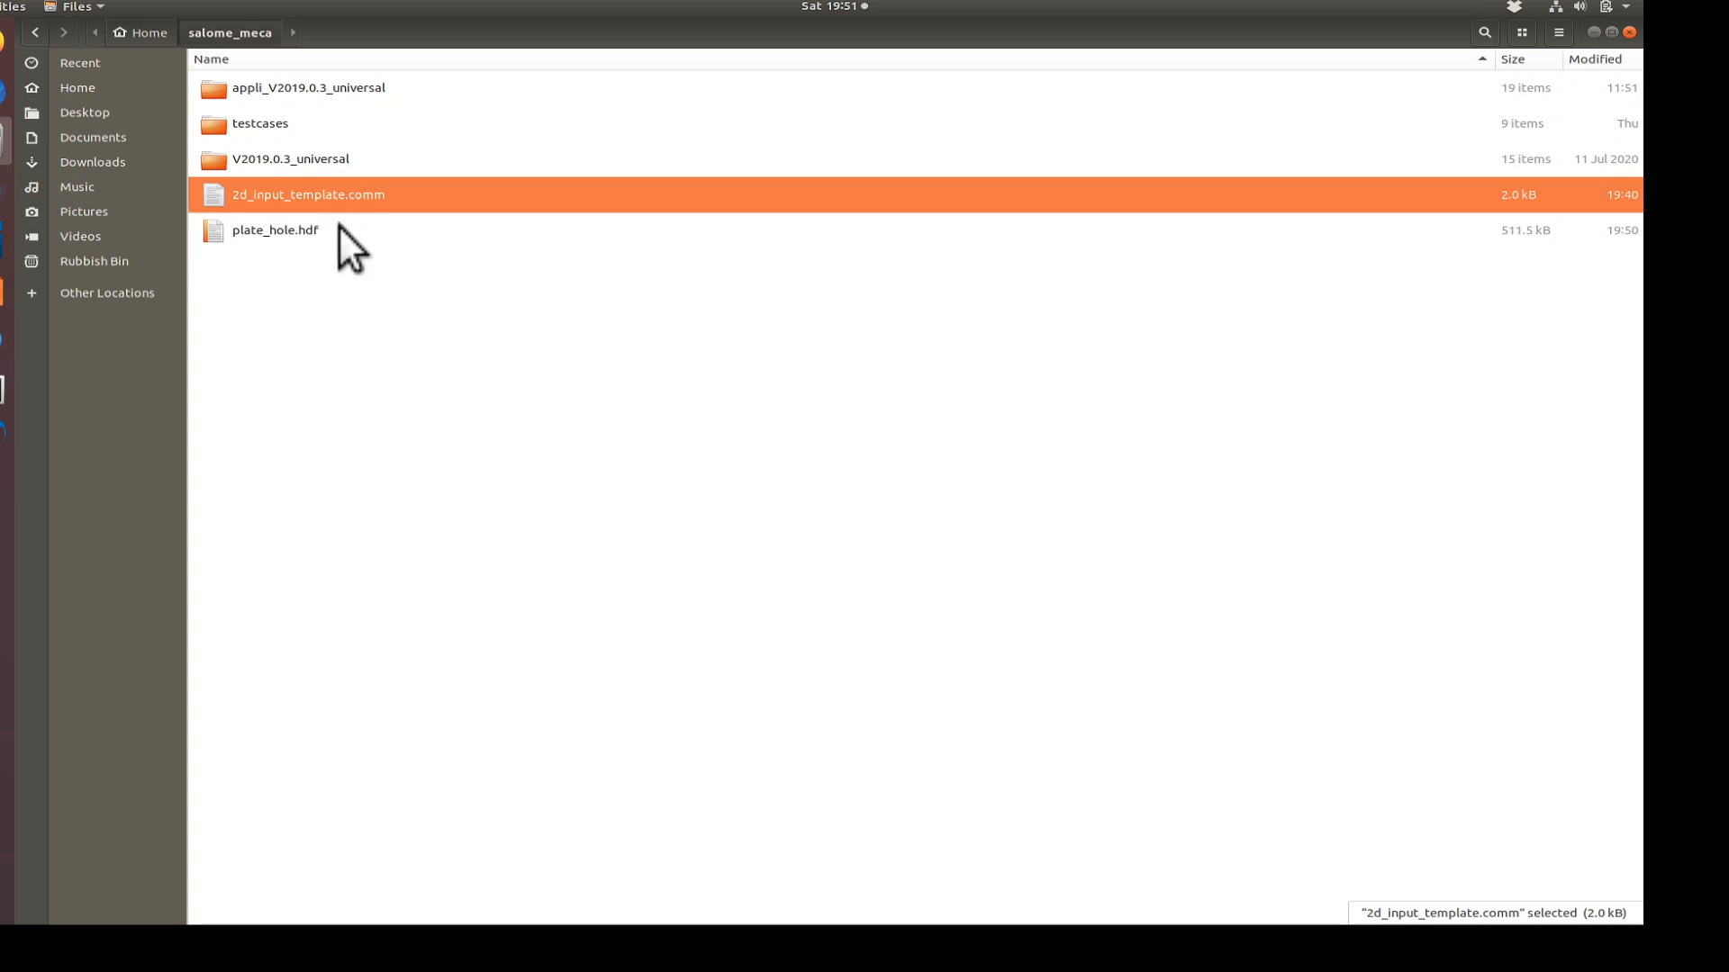
double_click(308, 195)
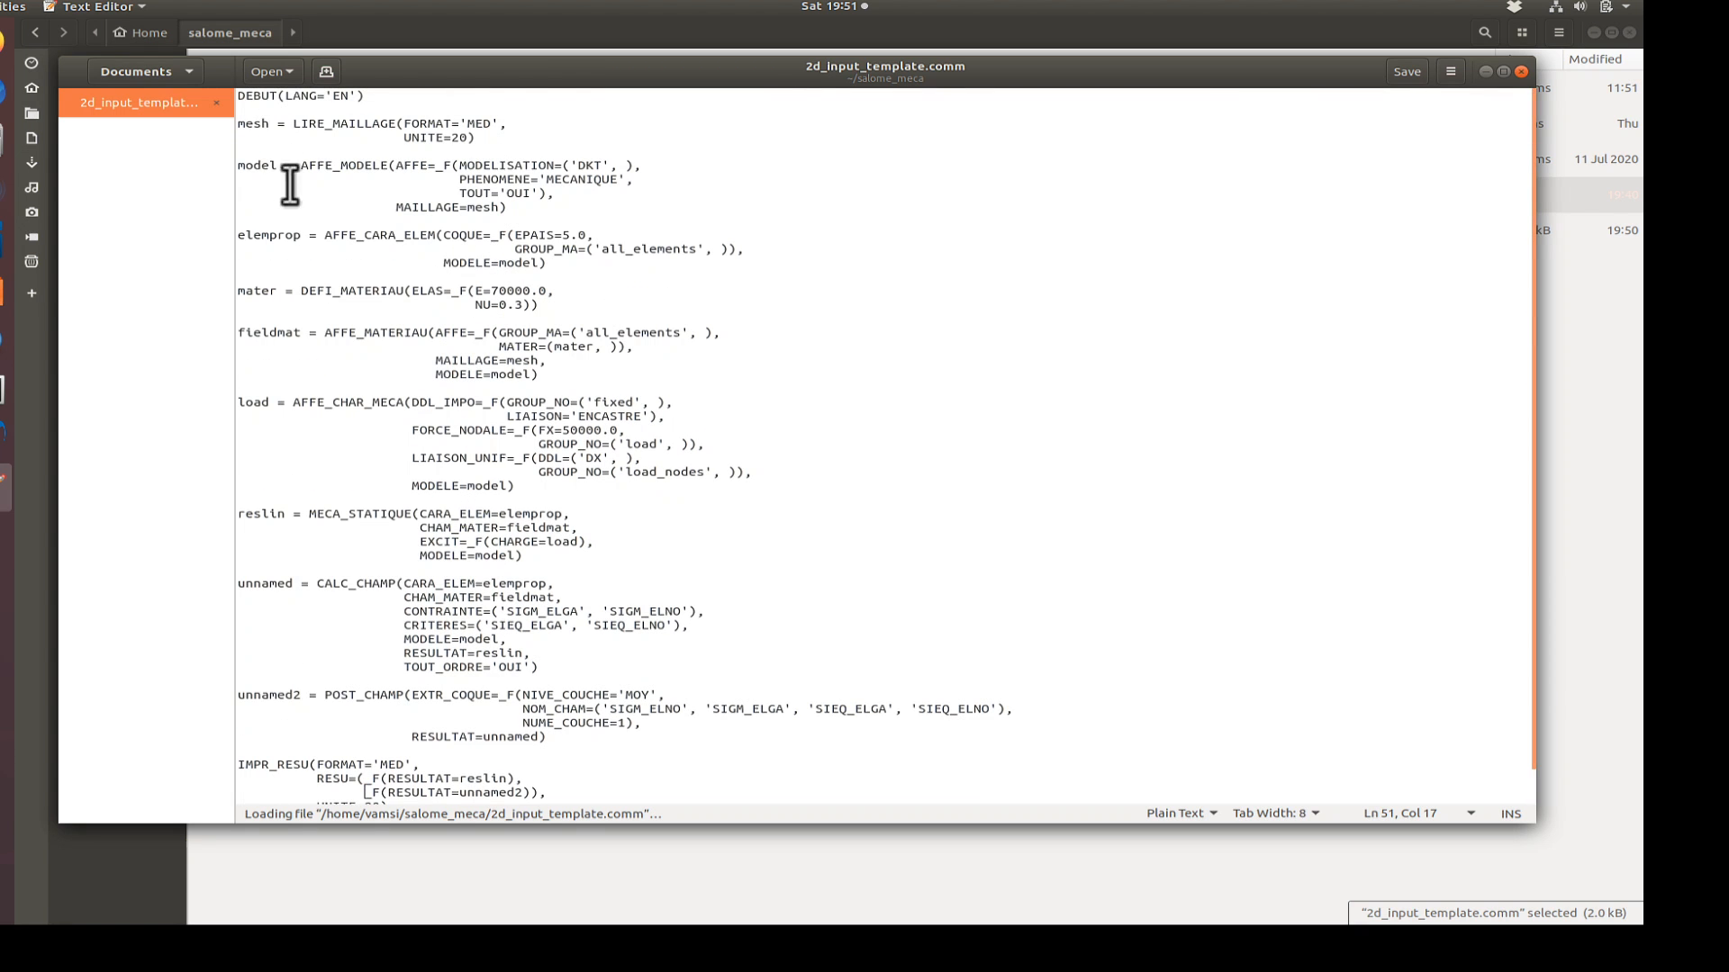
scroll(down, 3)
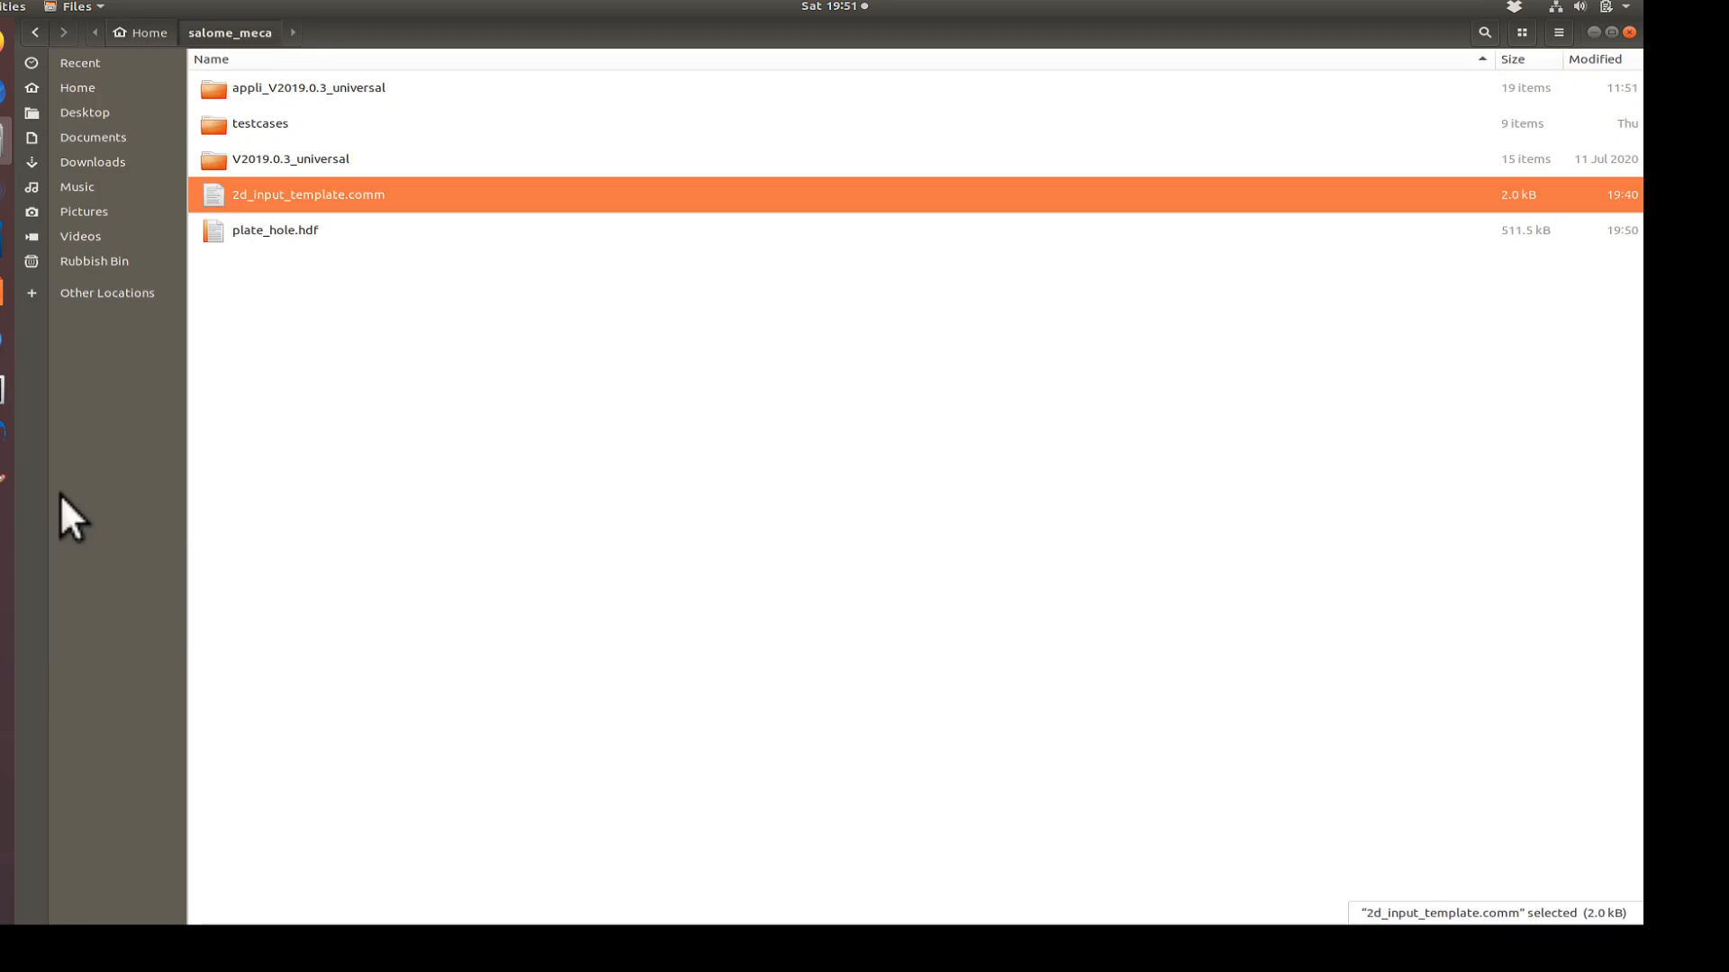
- Delete the DEBUT command and rename the stage to plate_hole_1
double_click(308, 194)
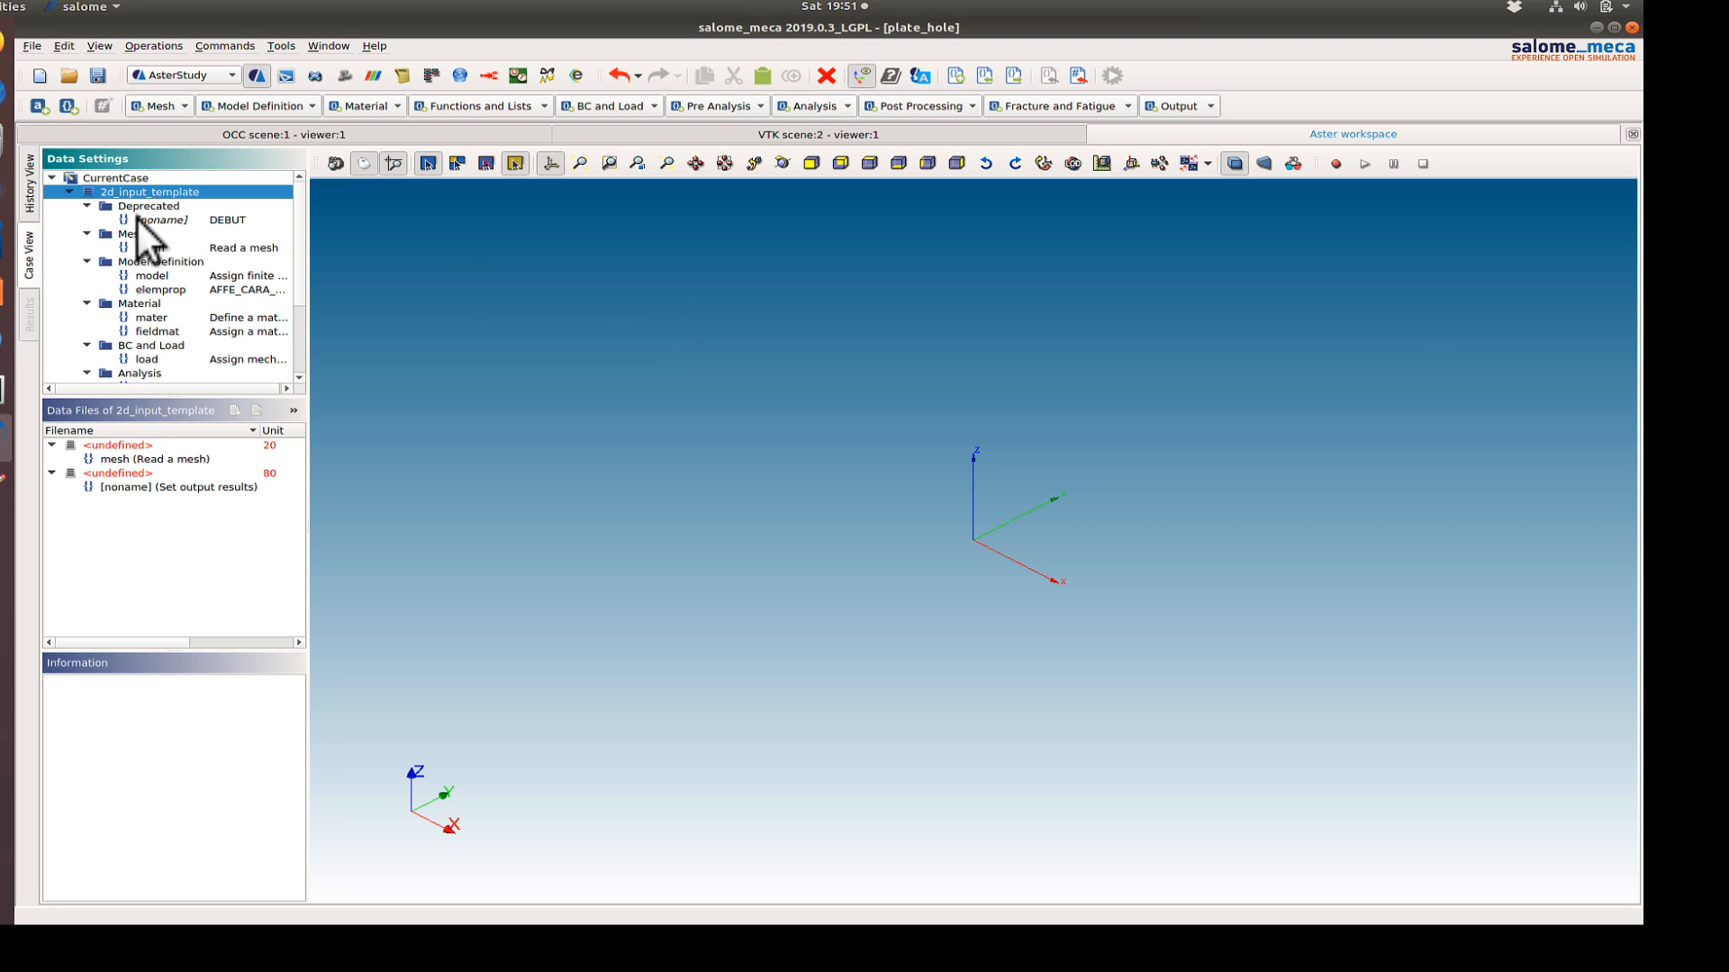
click(162, 220)
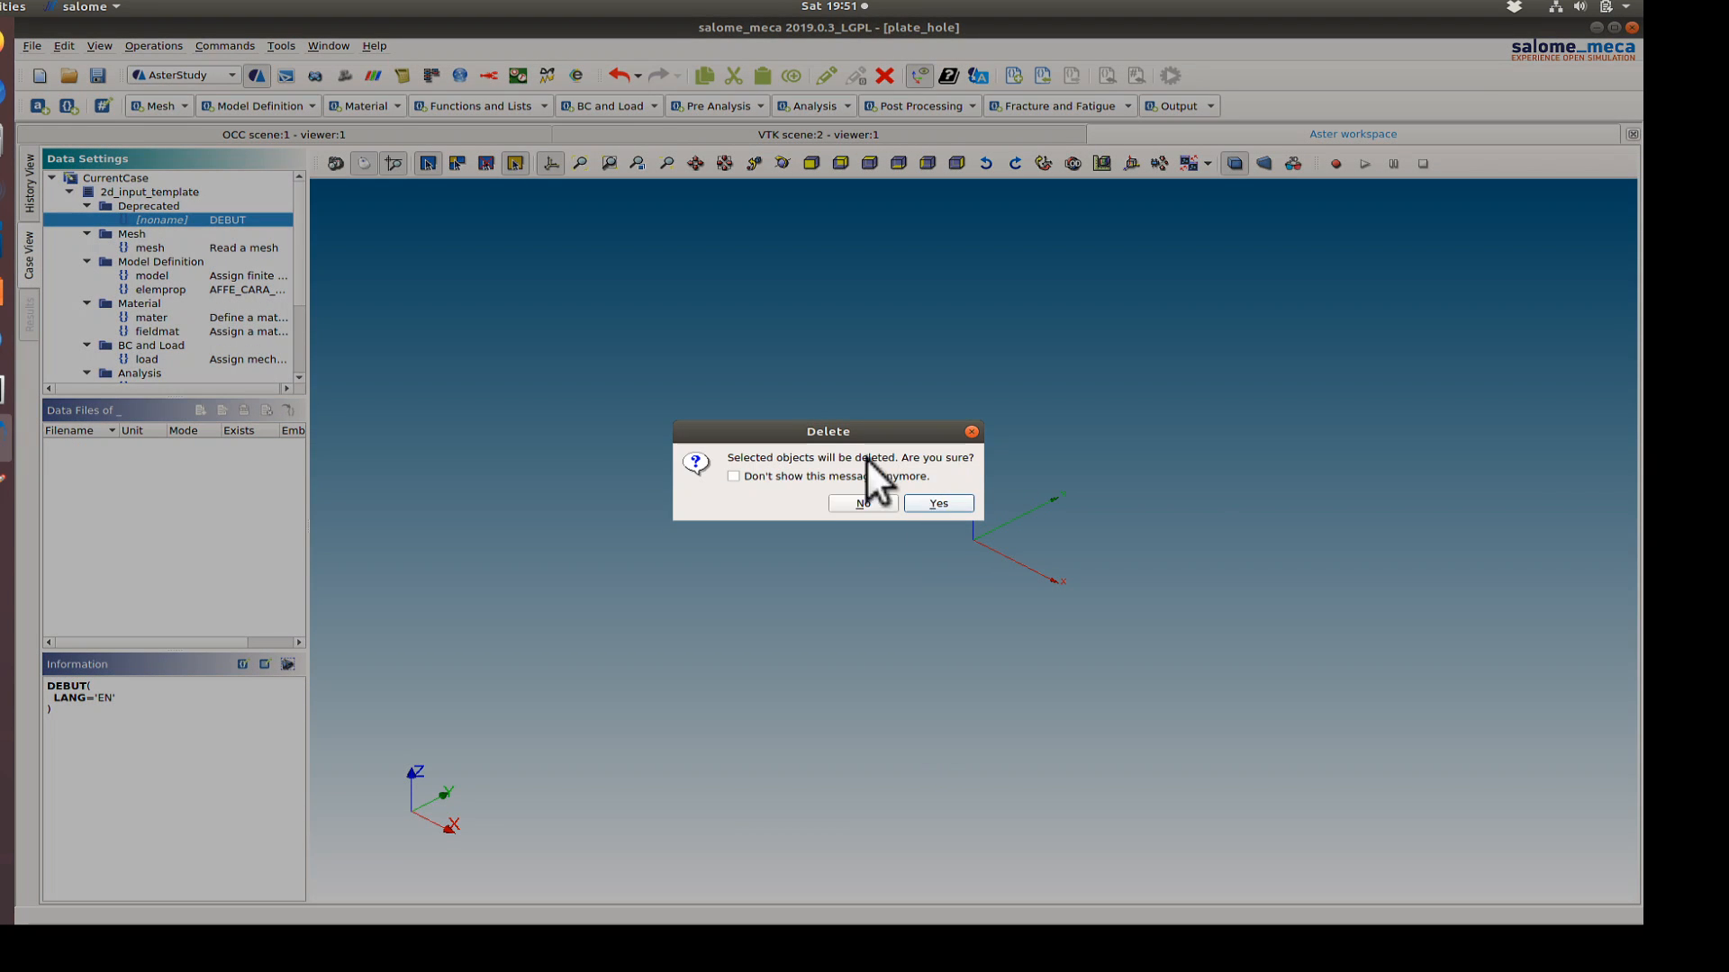
click(936, 502)
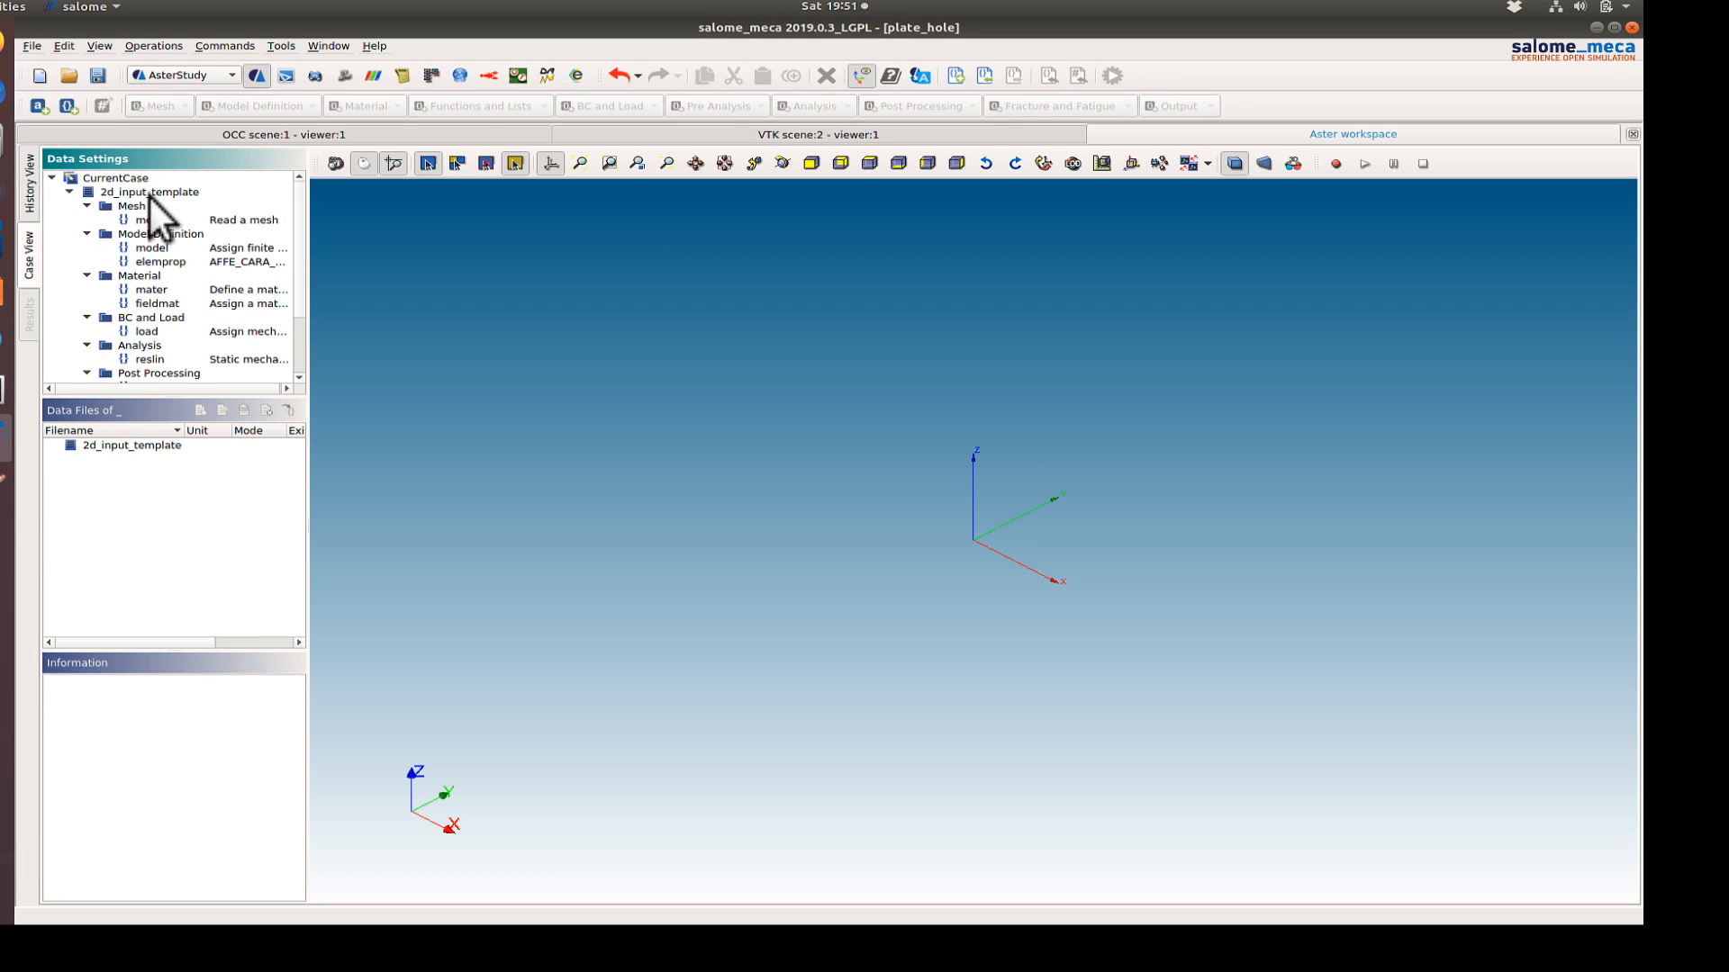
click(148, 191)
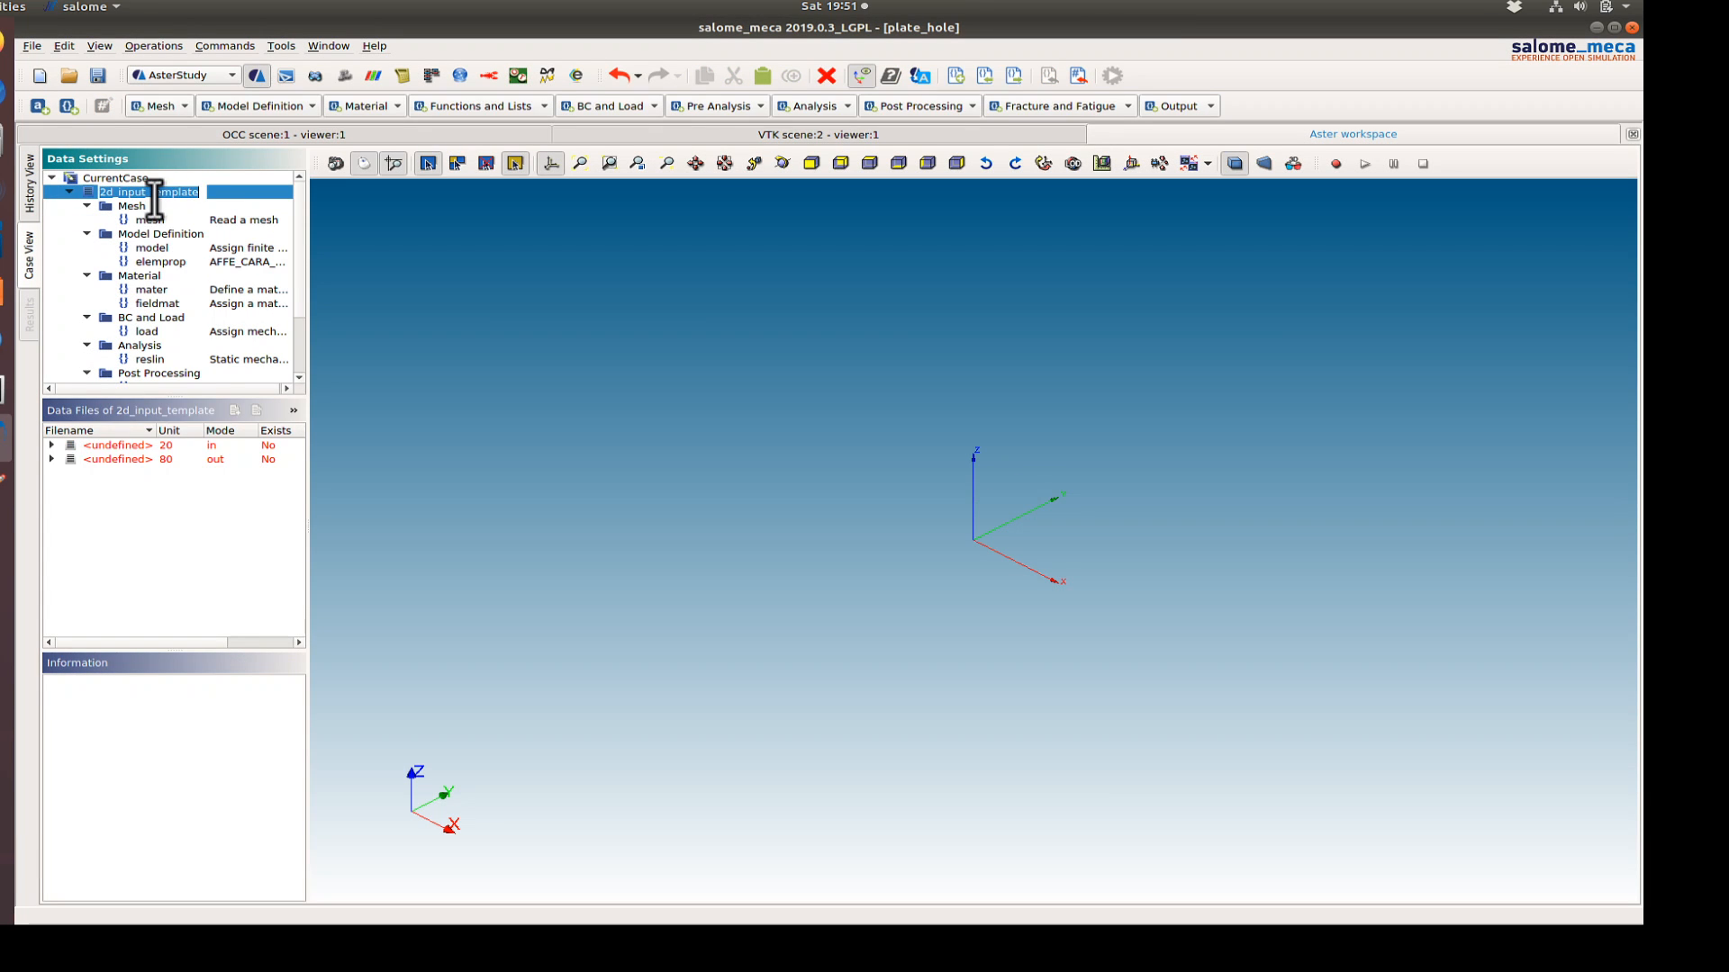
text(plate_hole_1)
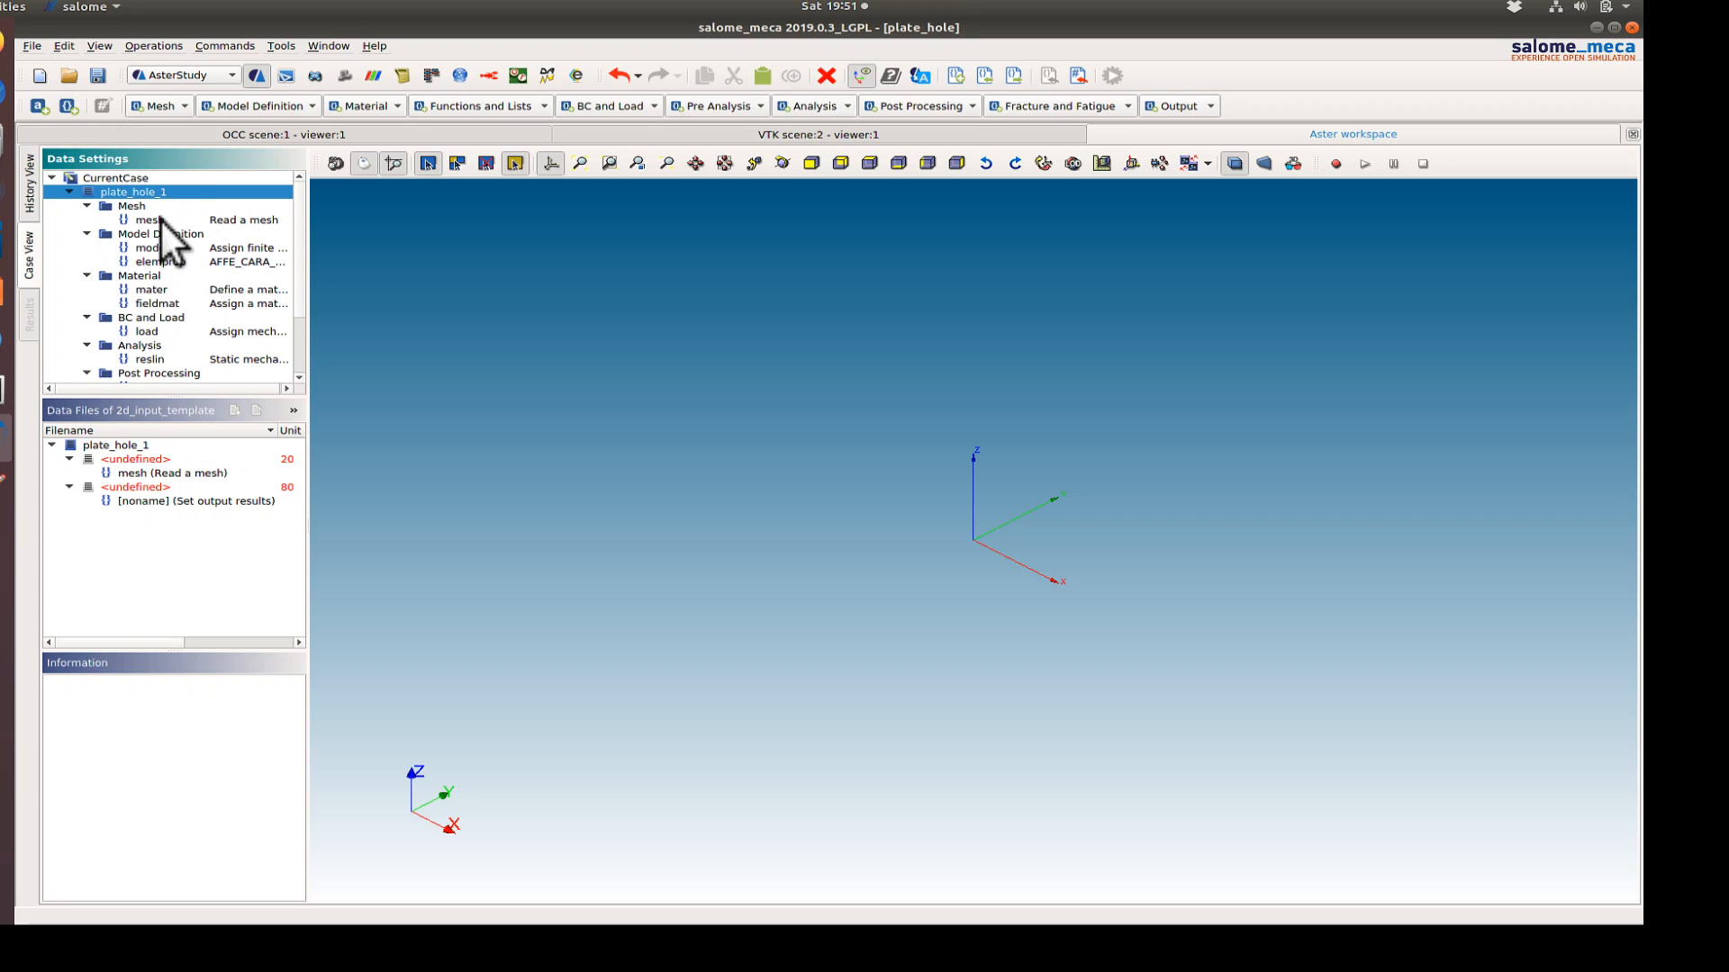
- Set the mesh reading command to take its mesh from Mesh_1
click(148, 220)
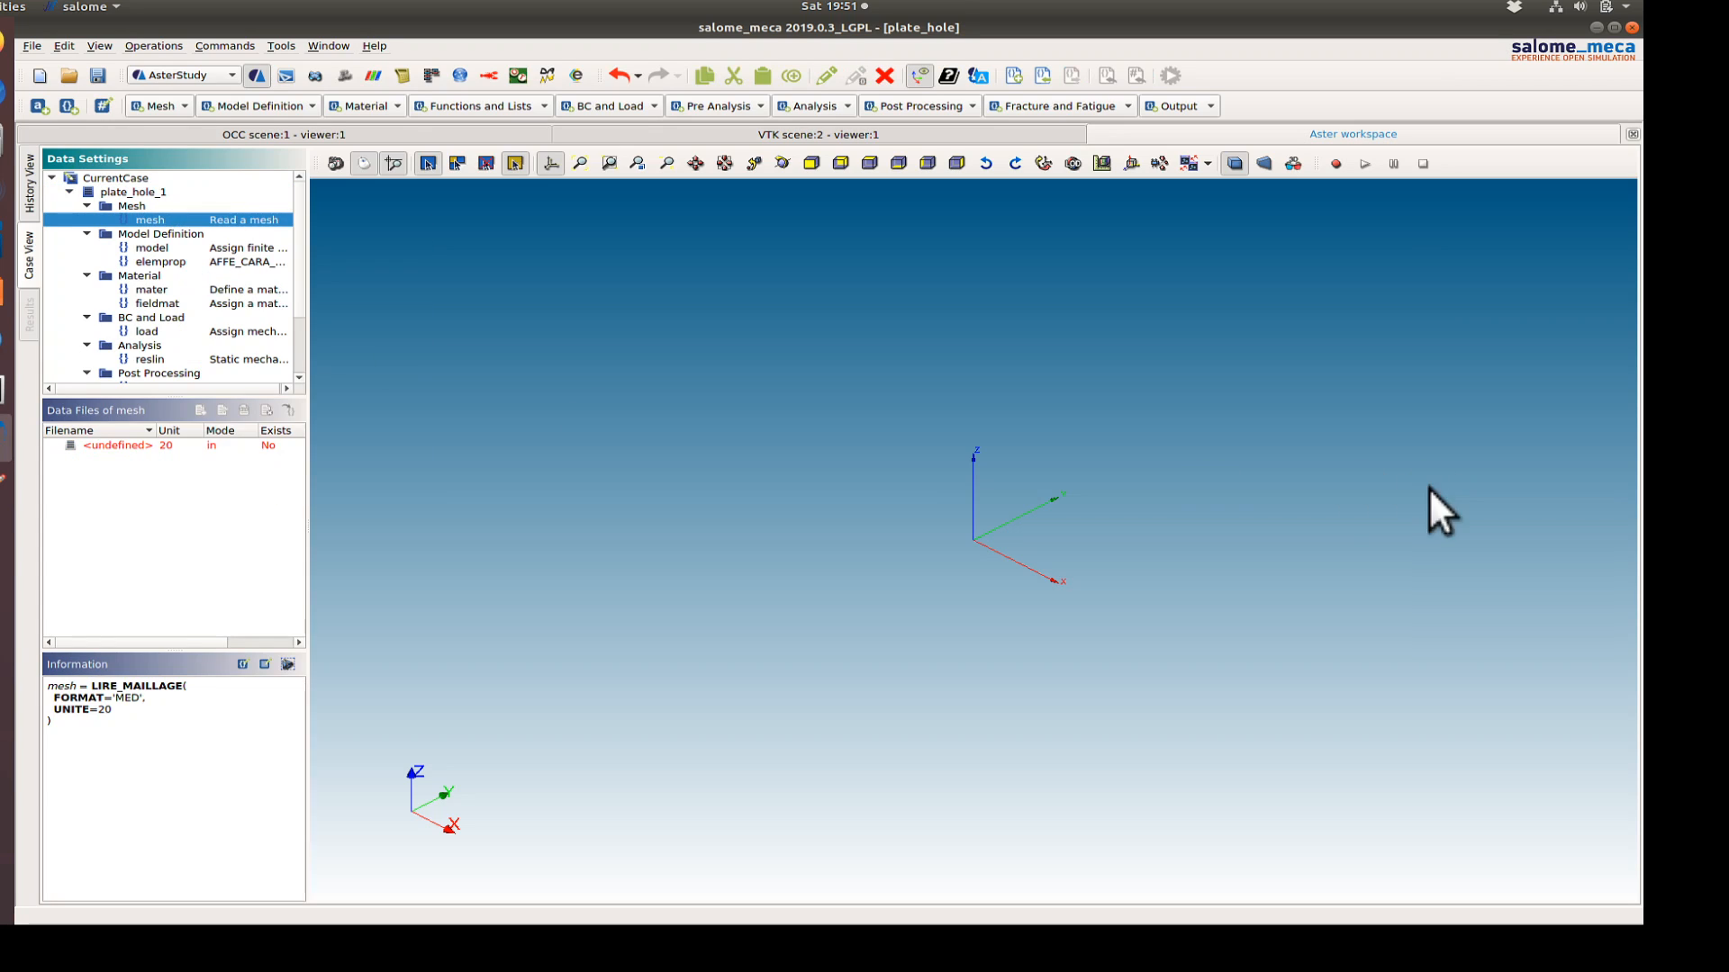
double_click(149, 220)
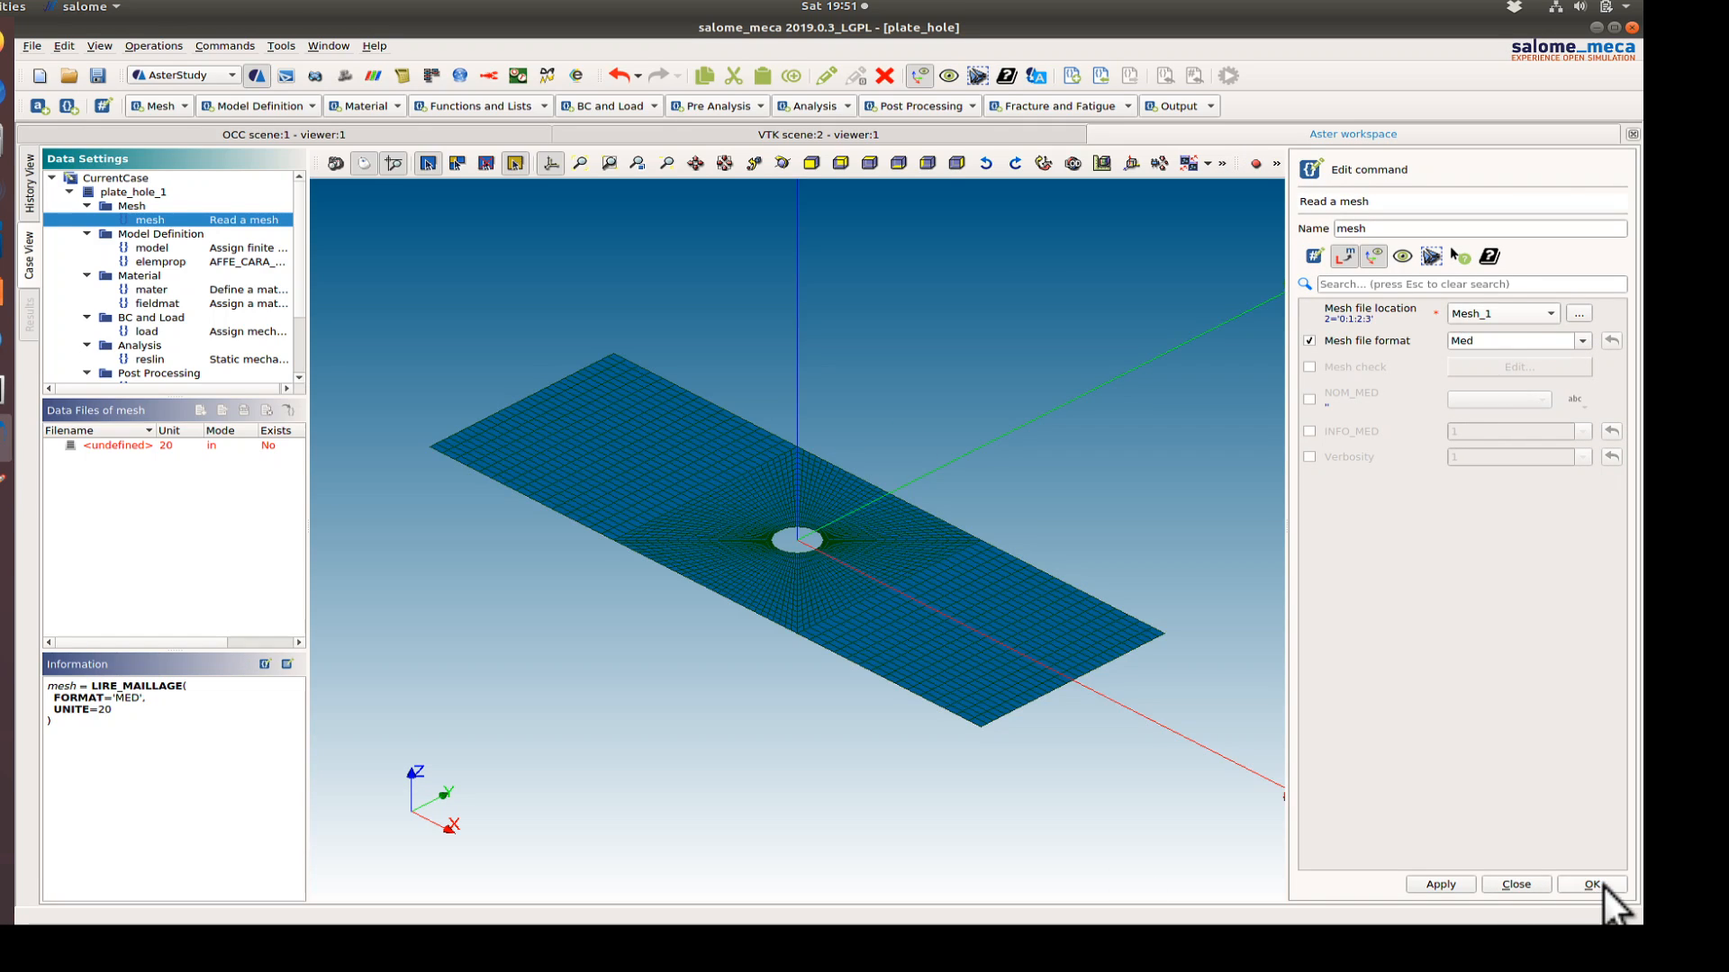
click(1591, 883)
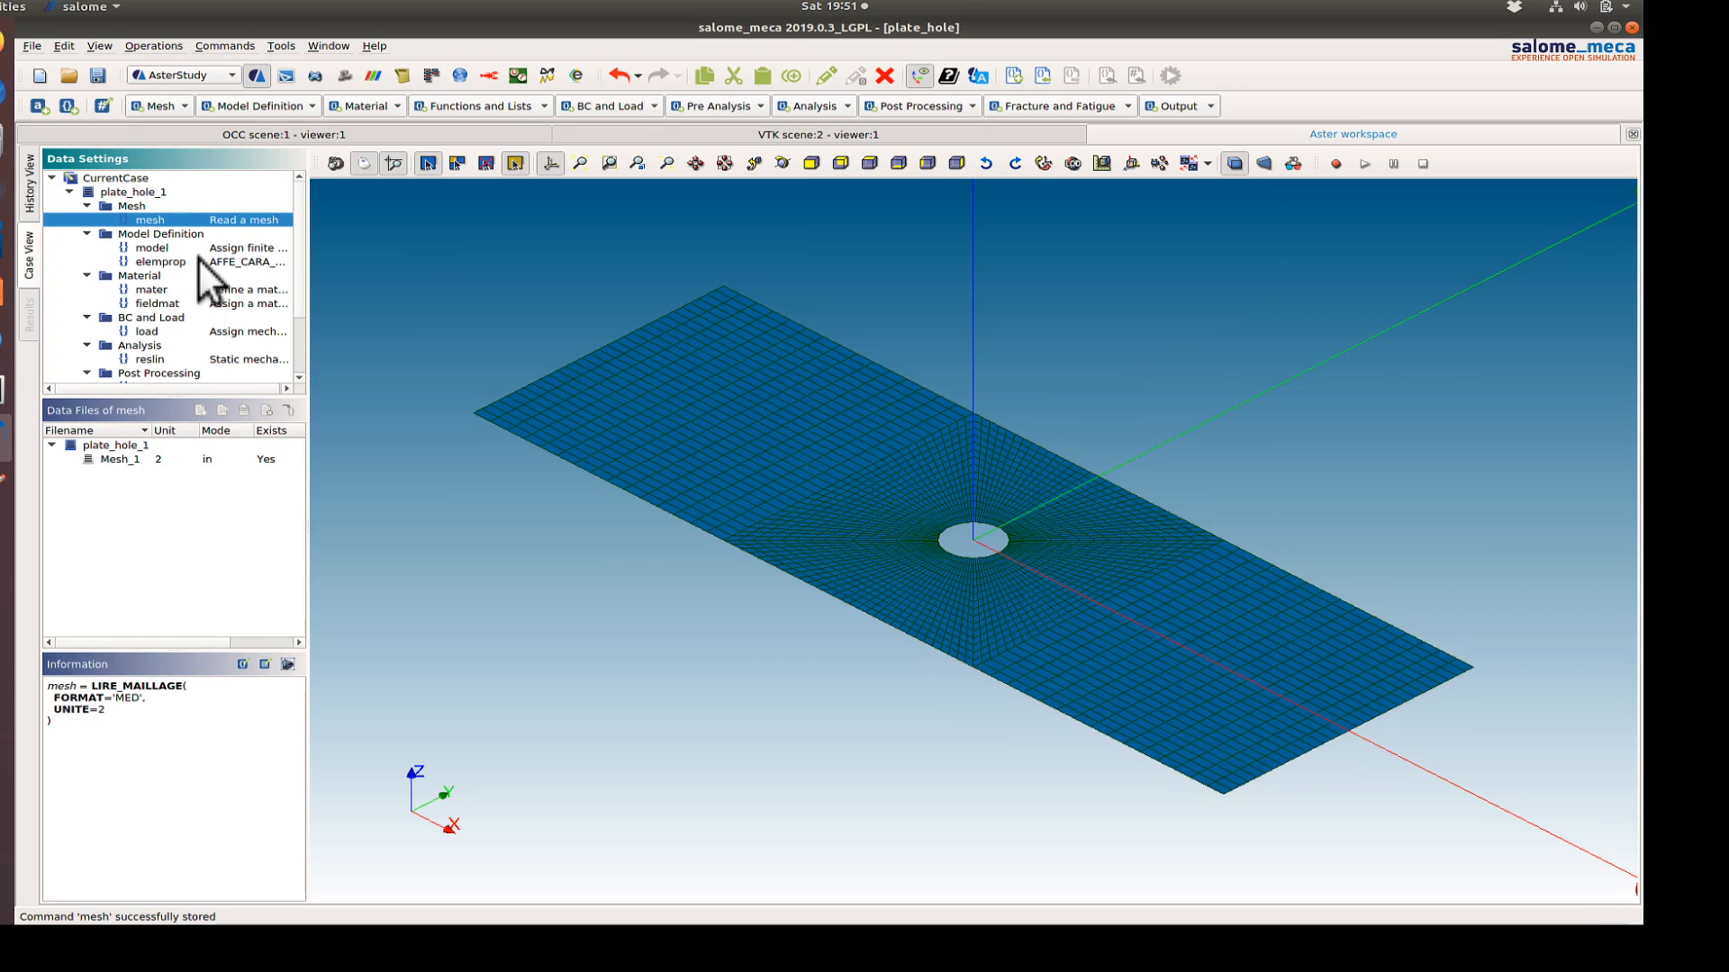
click(150, 247)
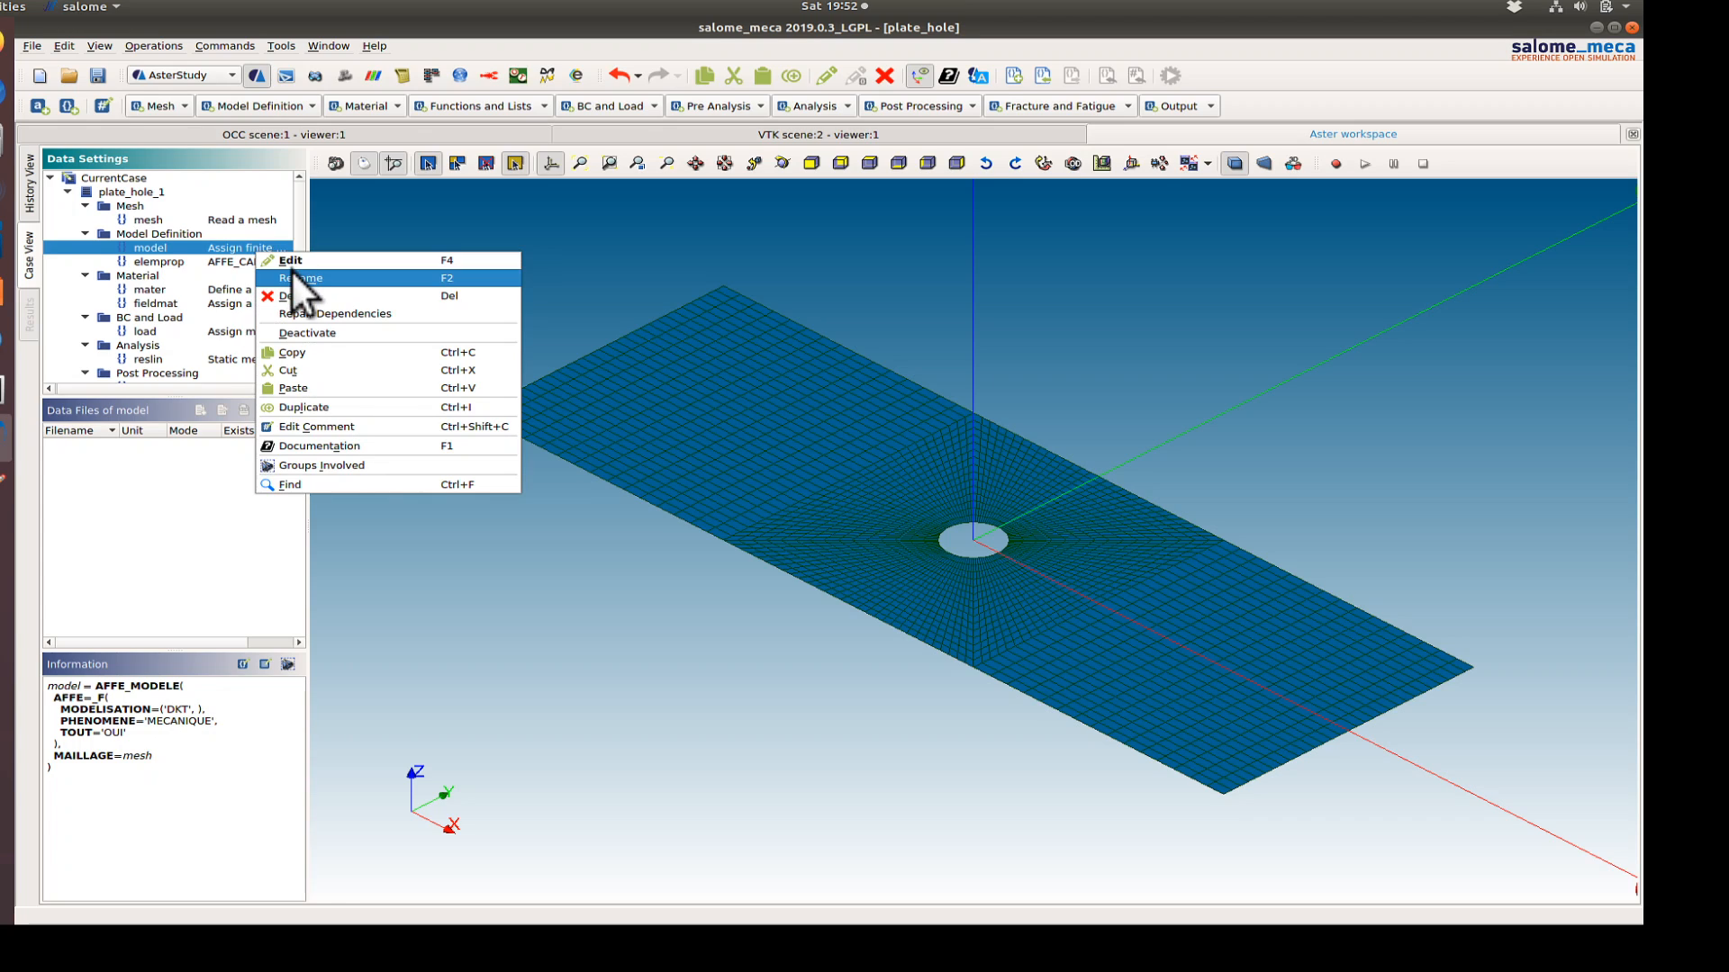
- Assign DKT elements to the all_elements group only and store the model command
click(290, 260)
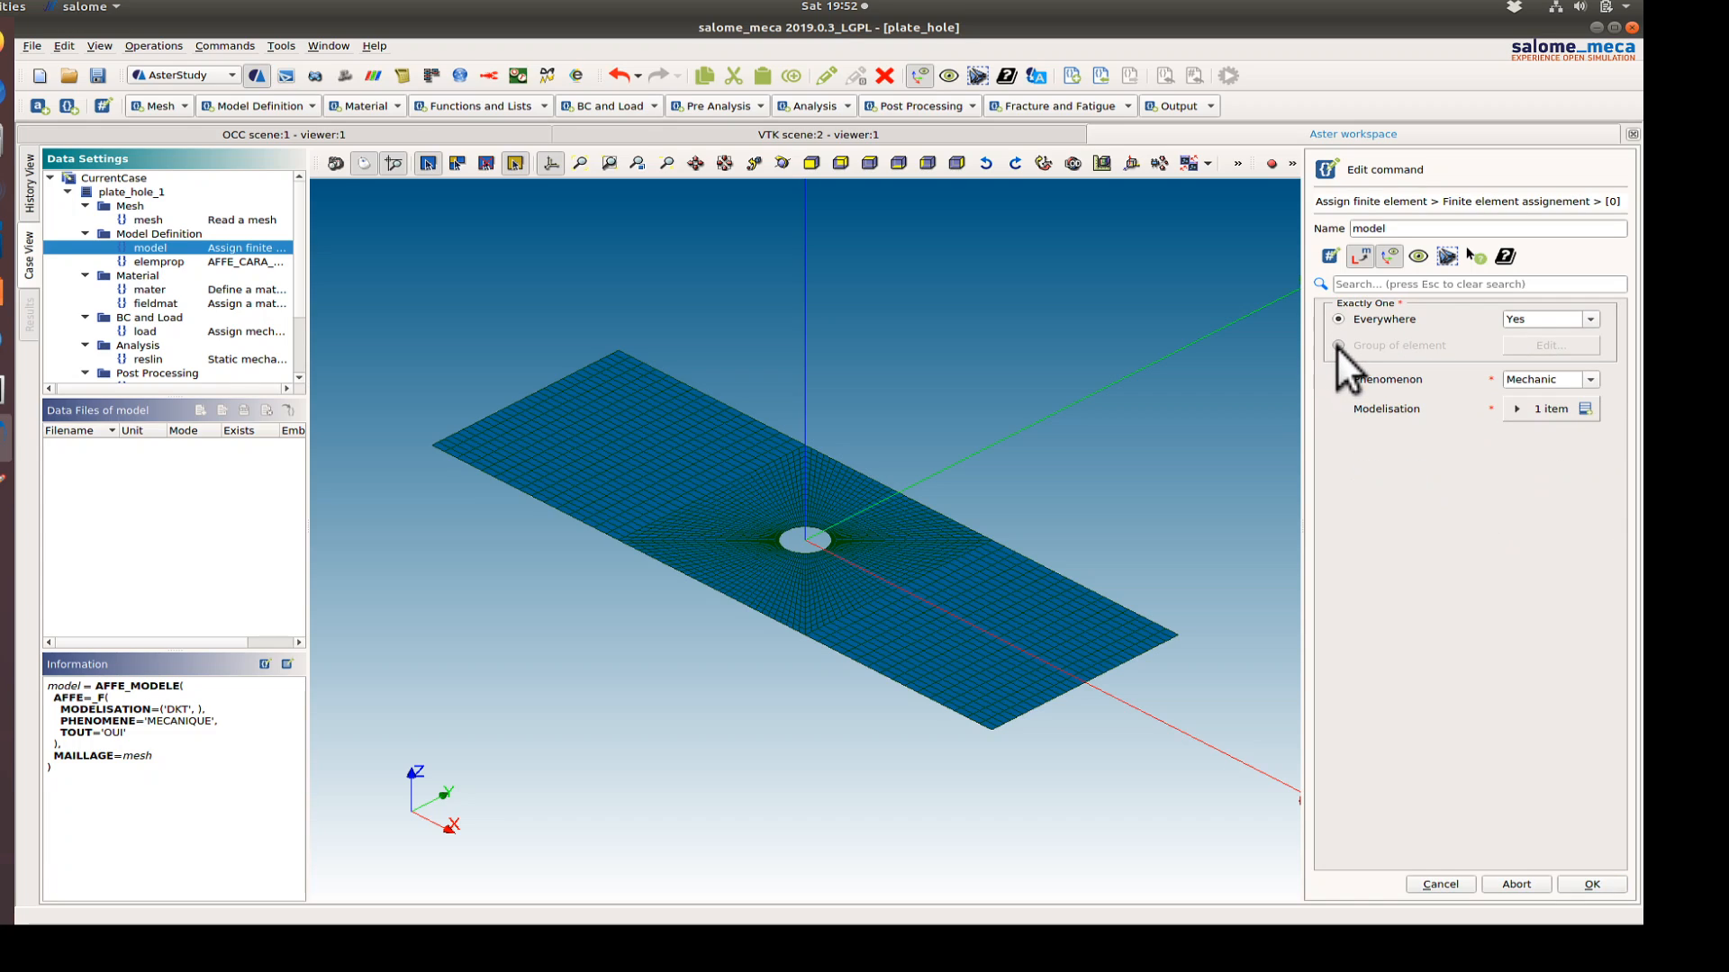
click(1339, 345)
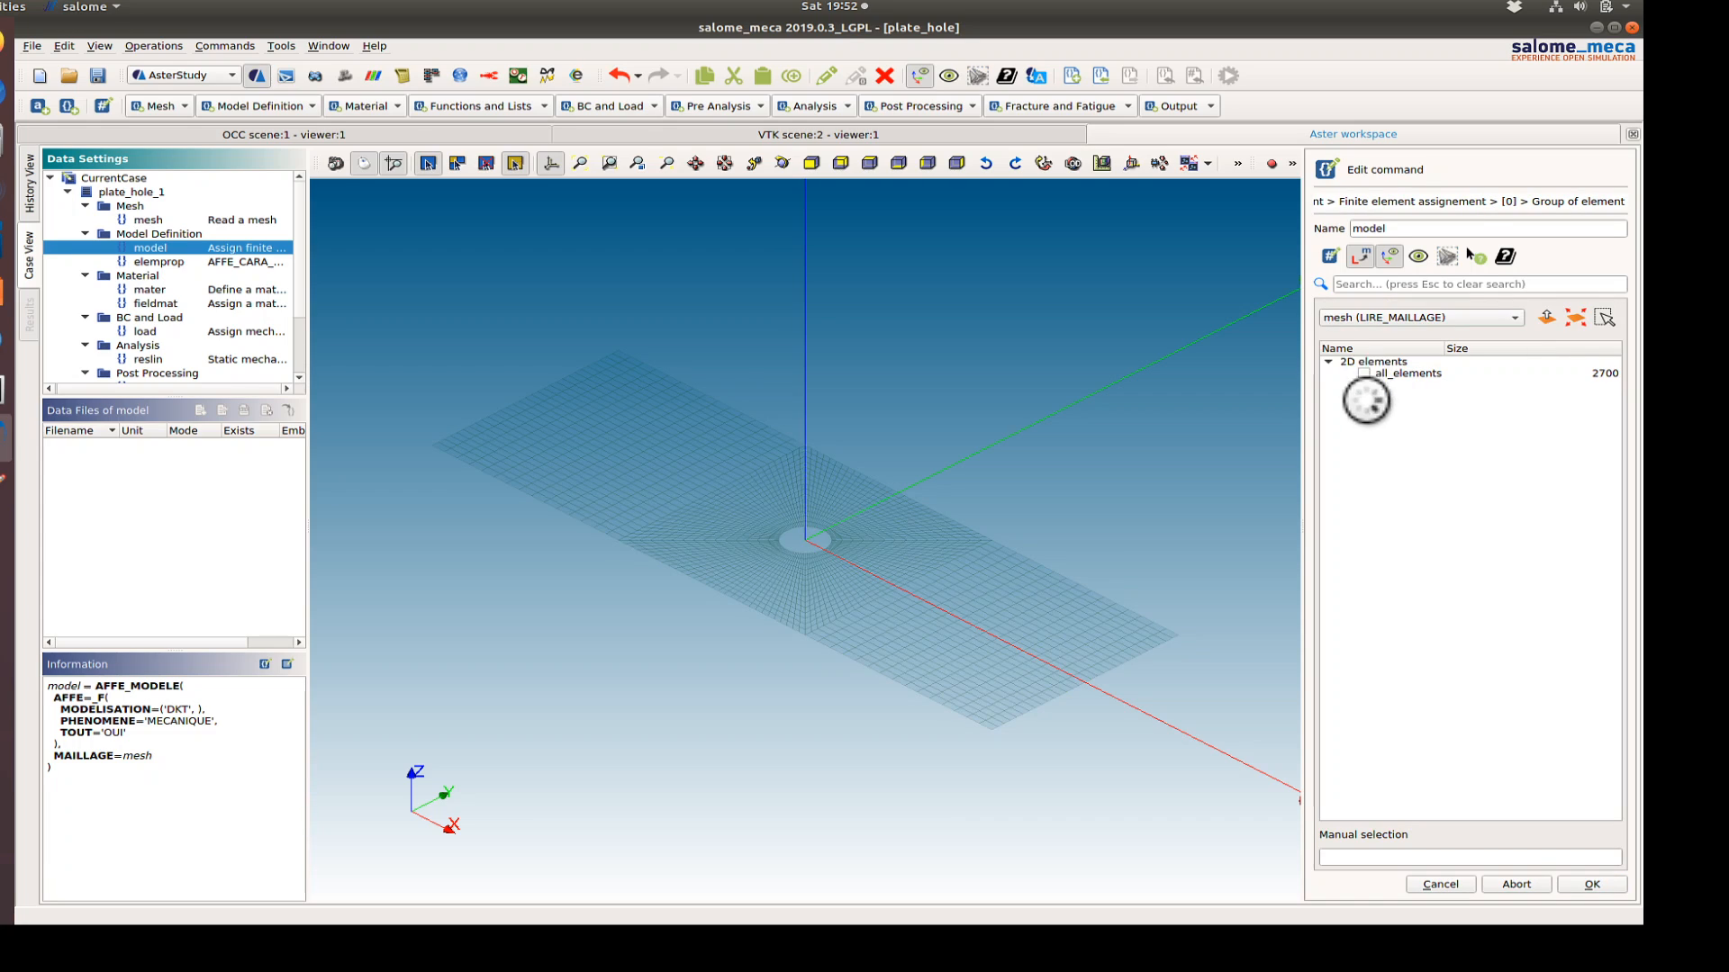
click(1365, 372)
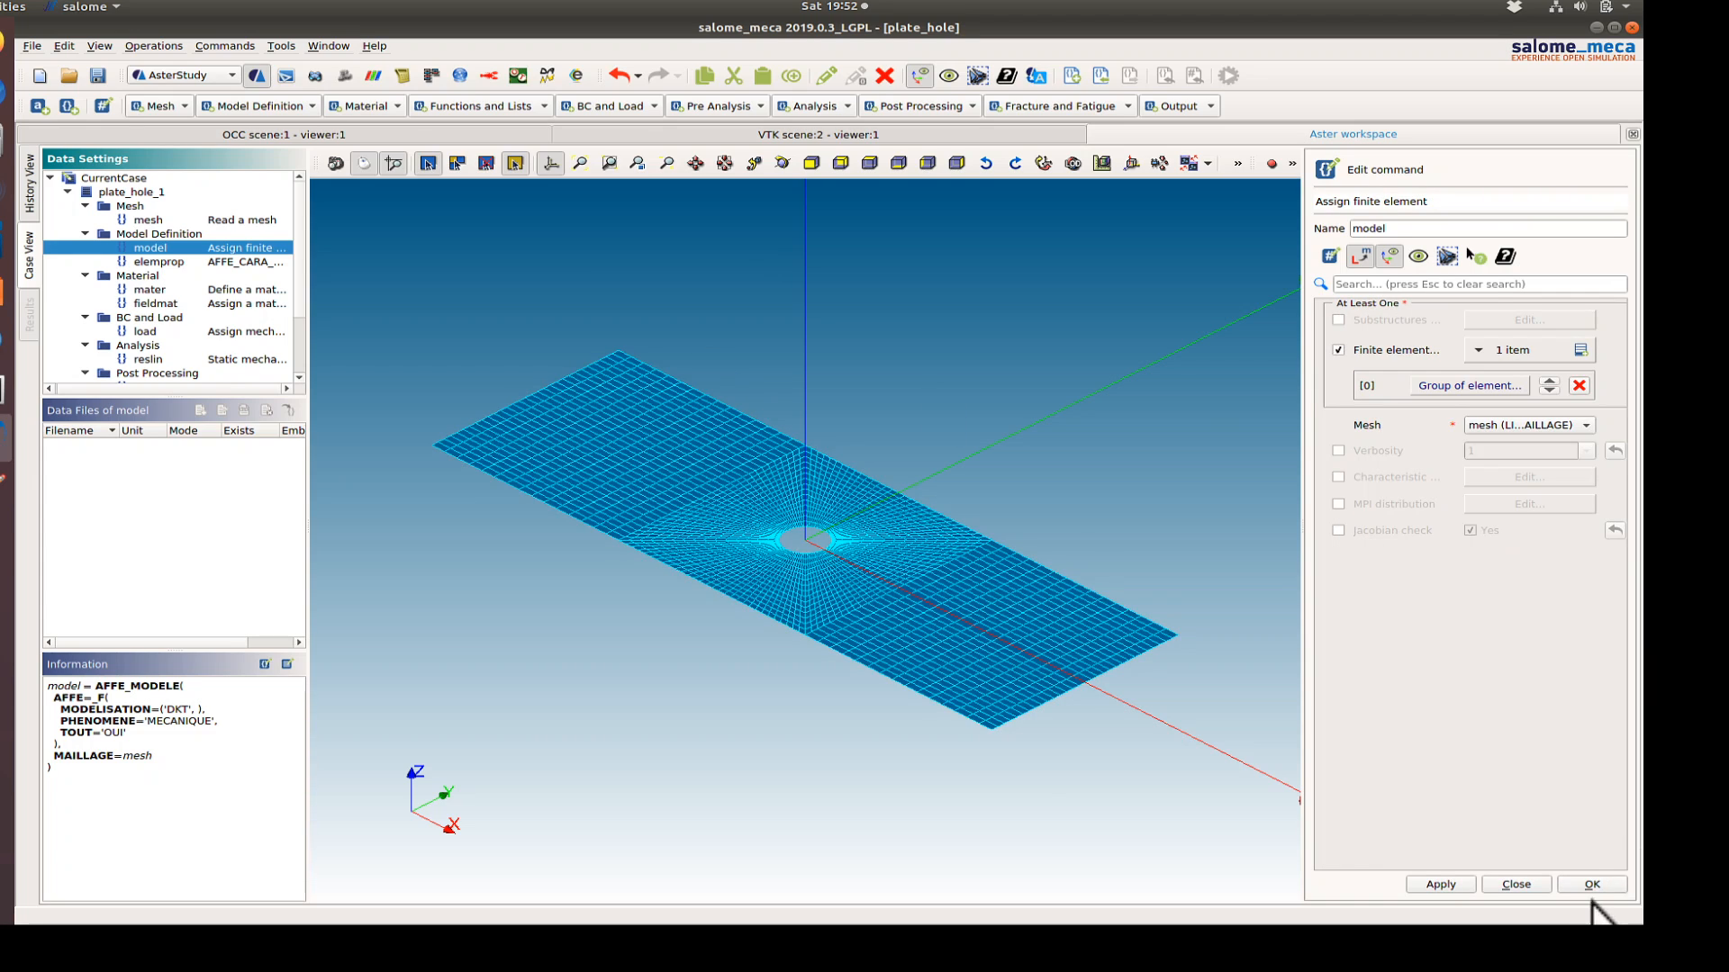
click(1591, 883)
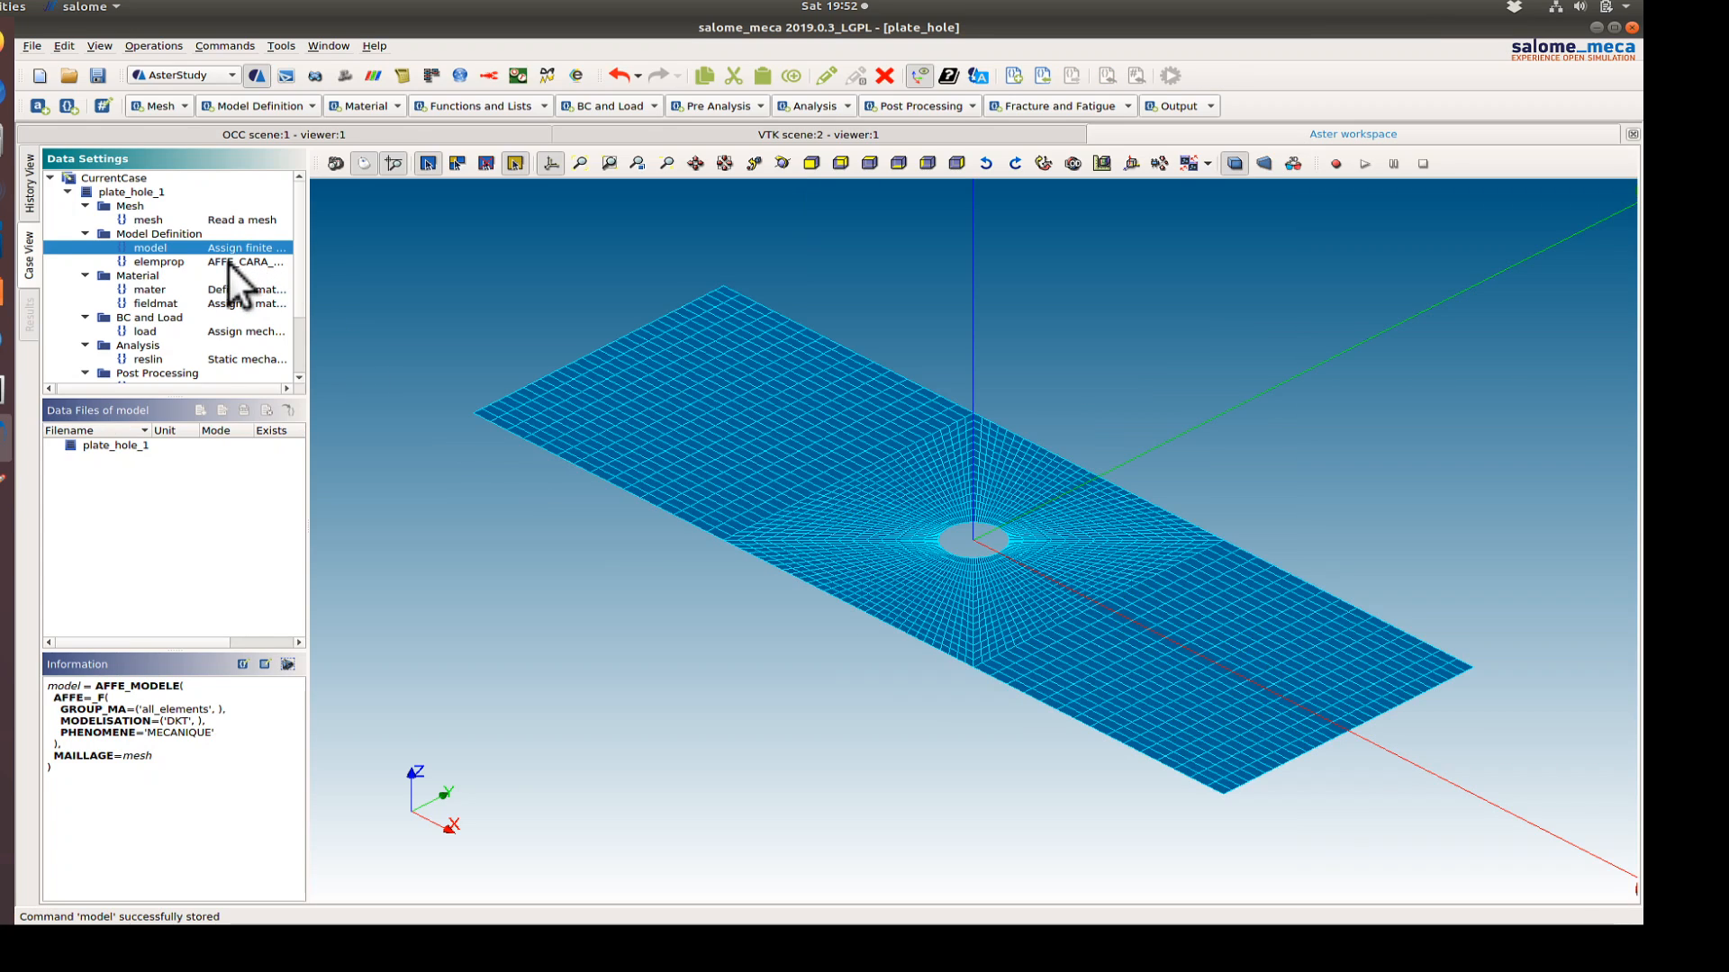
- Review the elemprop, mater, fieldmat and load commands in the Information panel
click(160, 262)
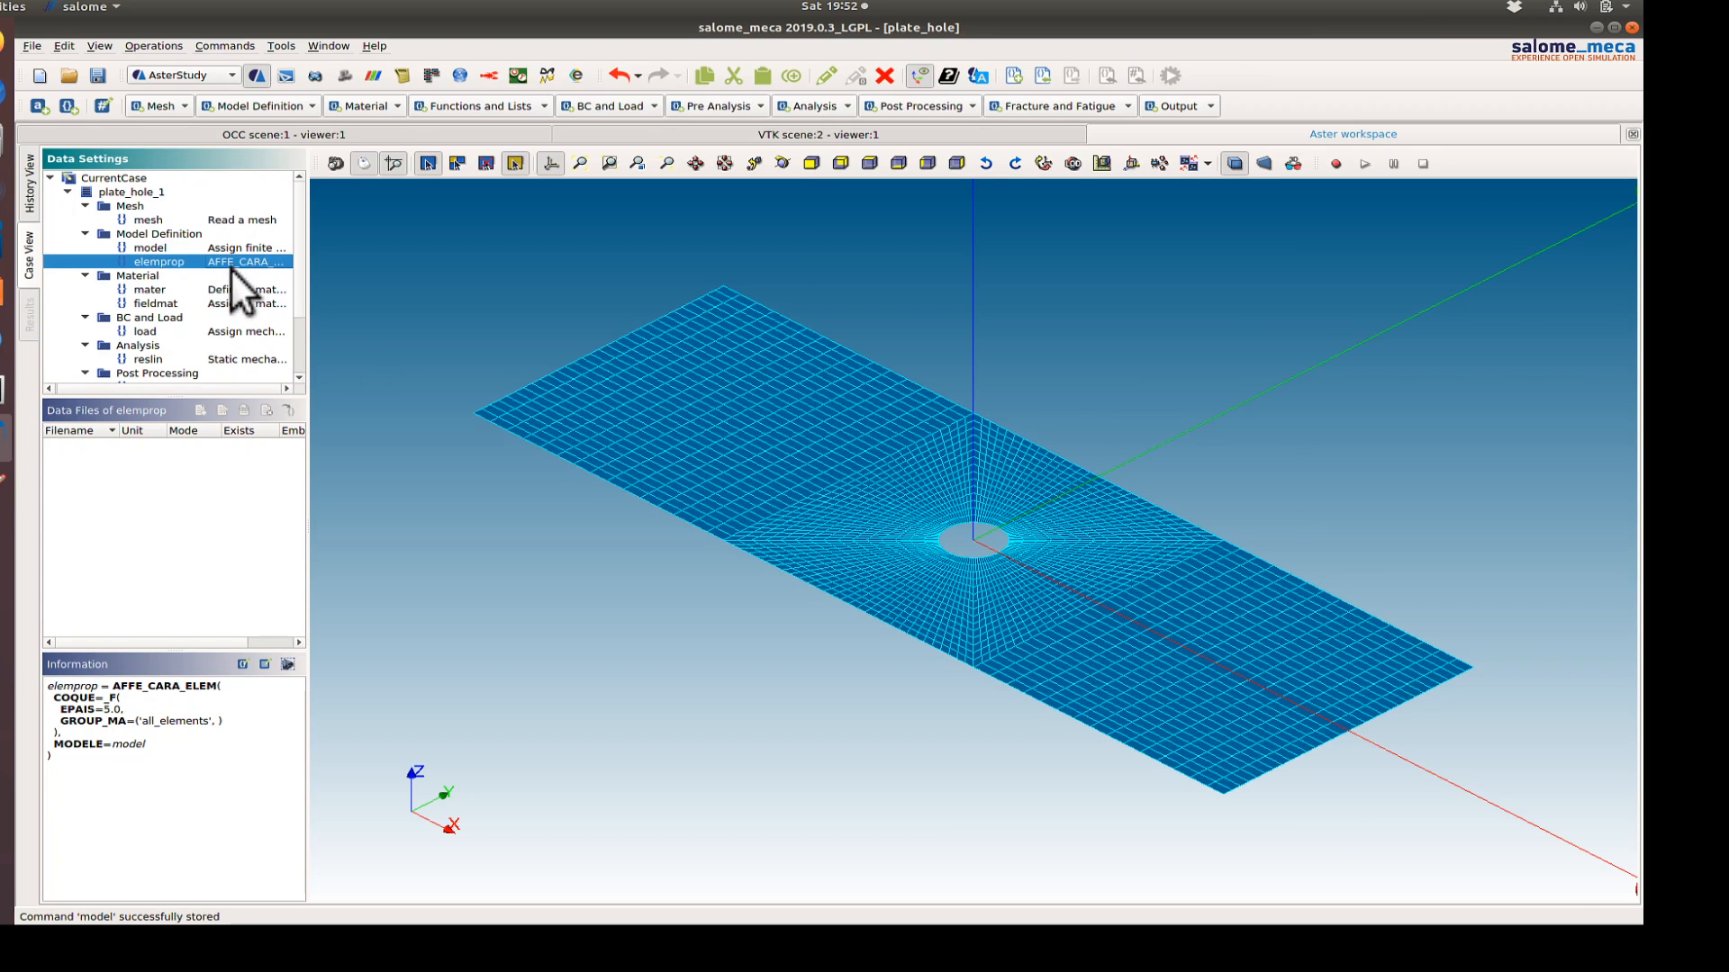
mouse_move(364, 756)
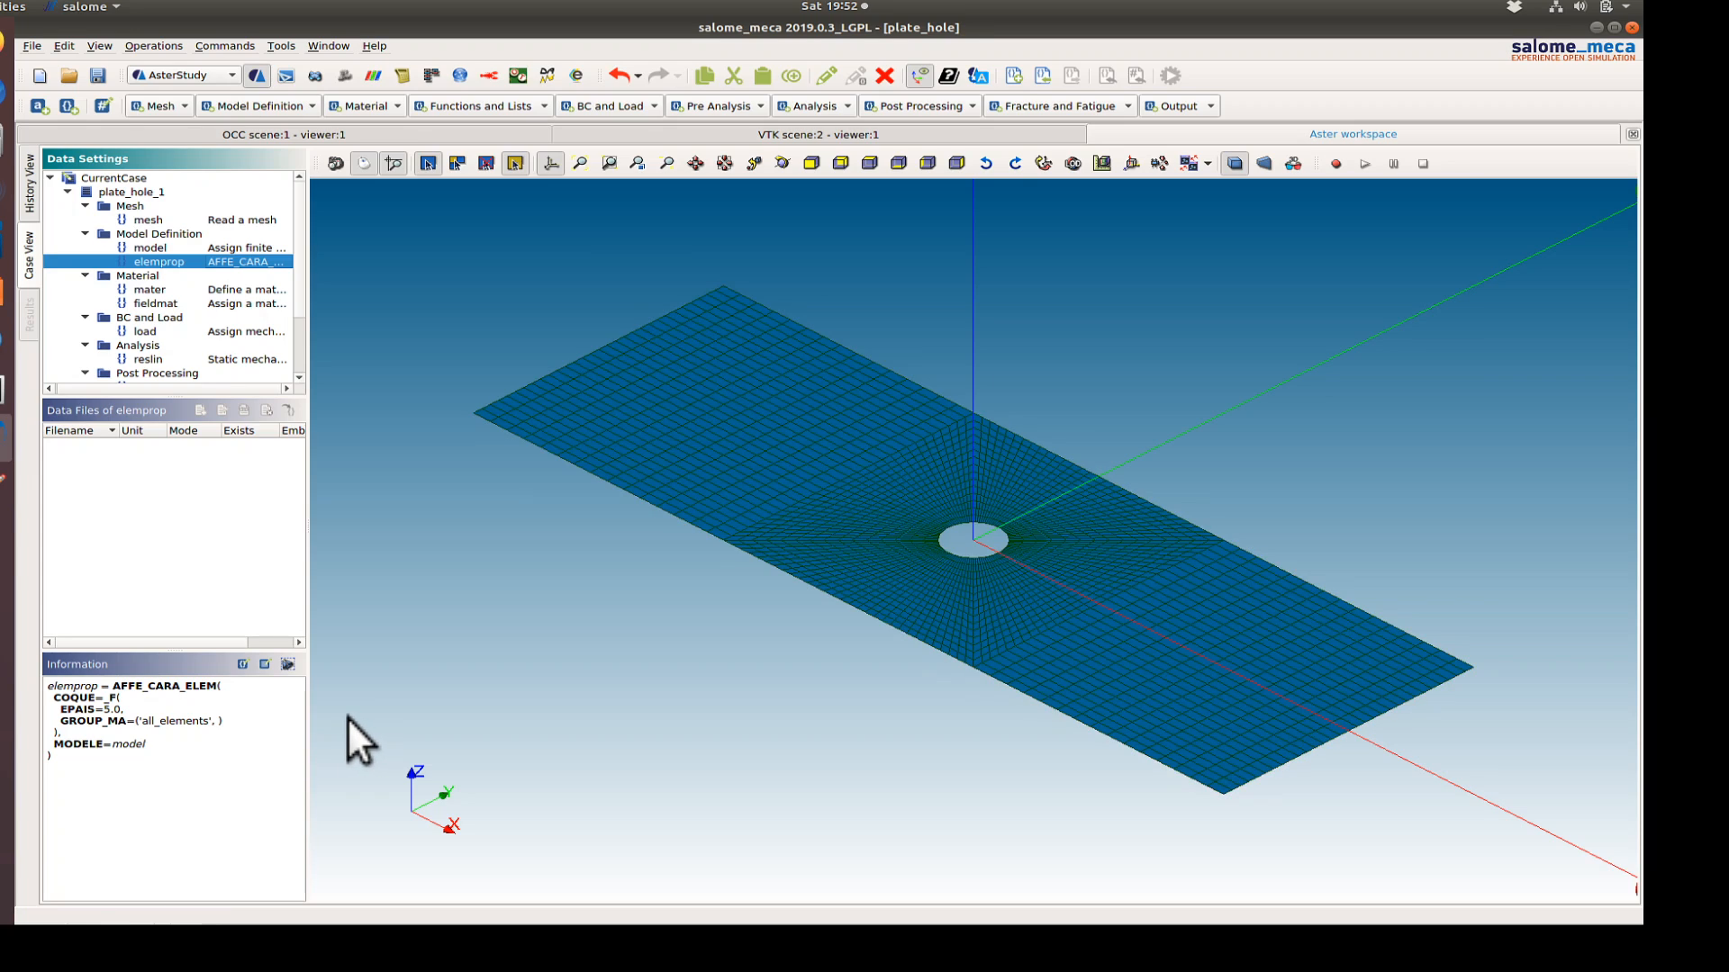
click(157, 303)
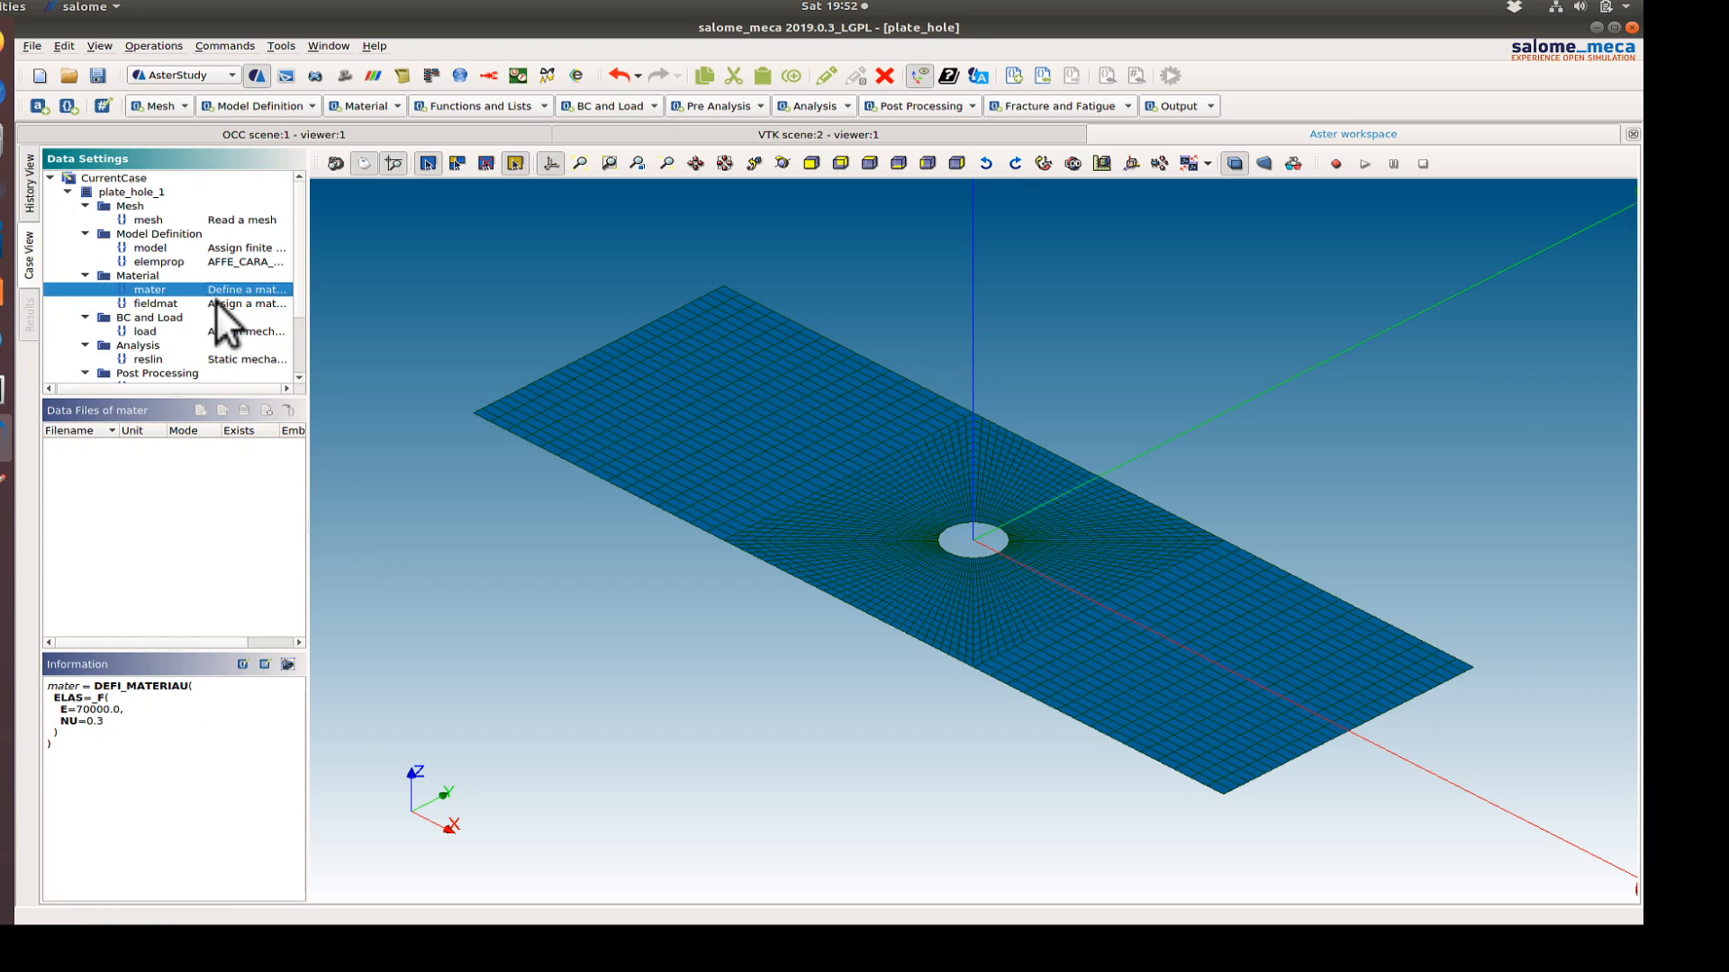
click(156, 304)
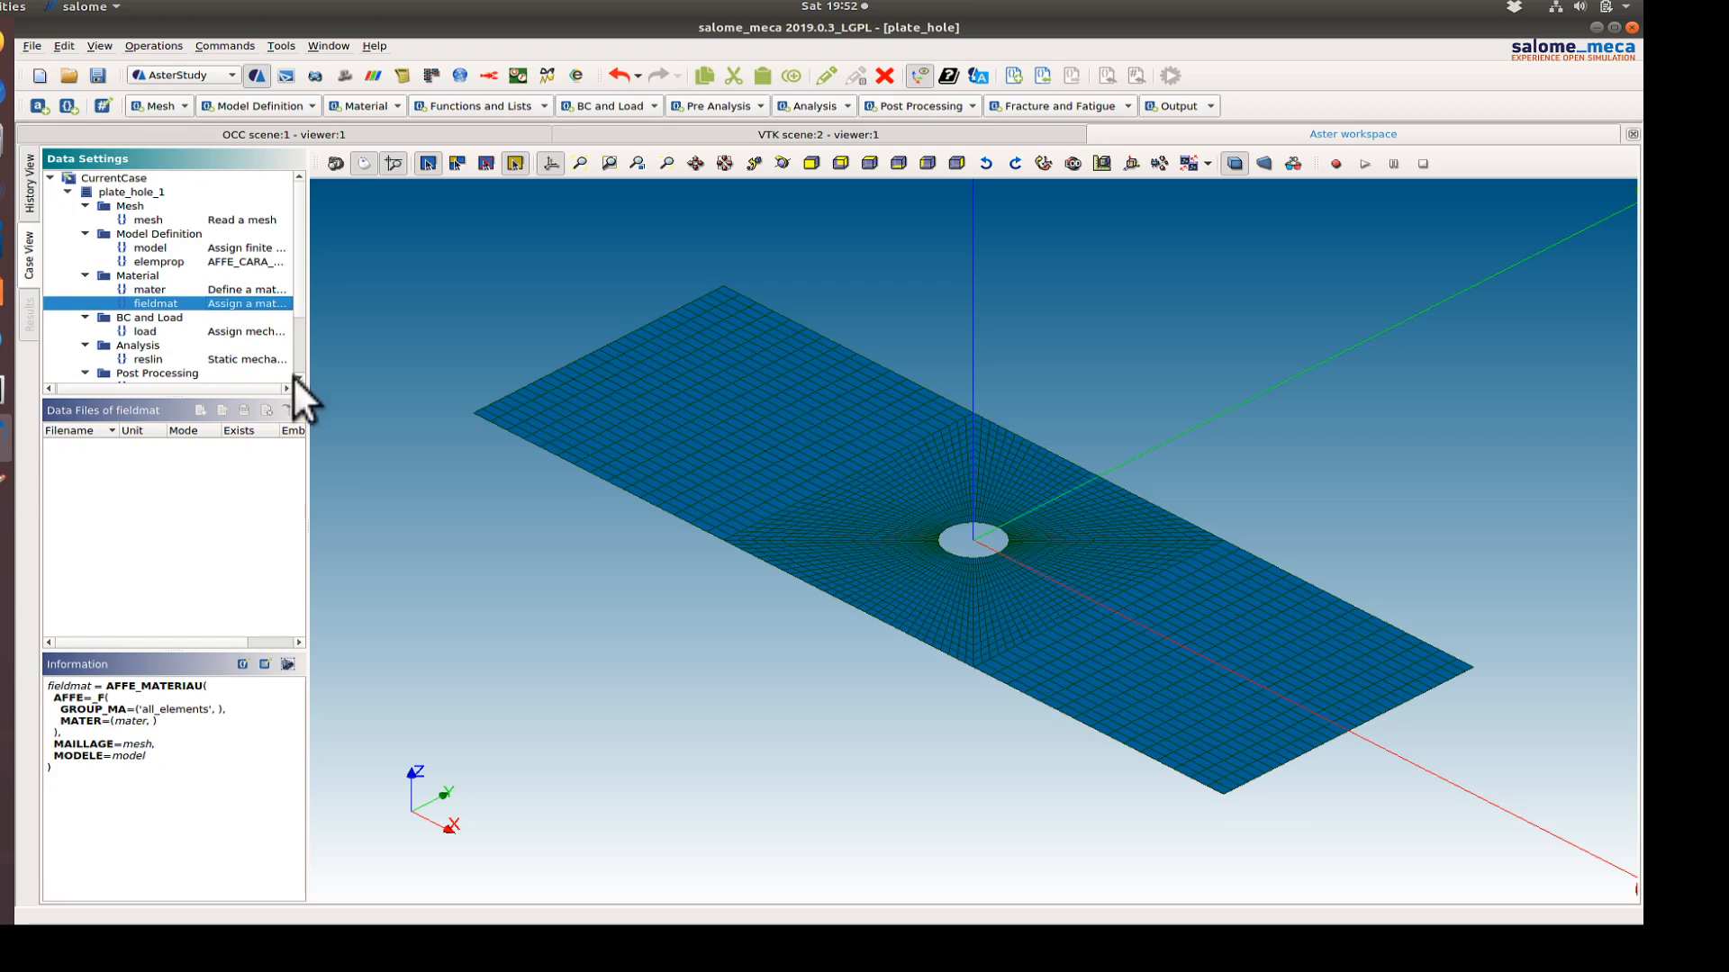
click(144, 330)
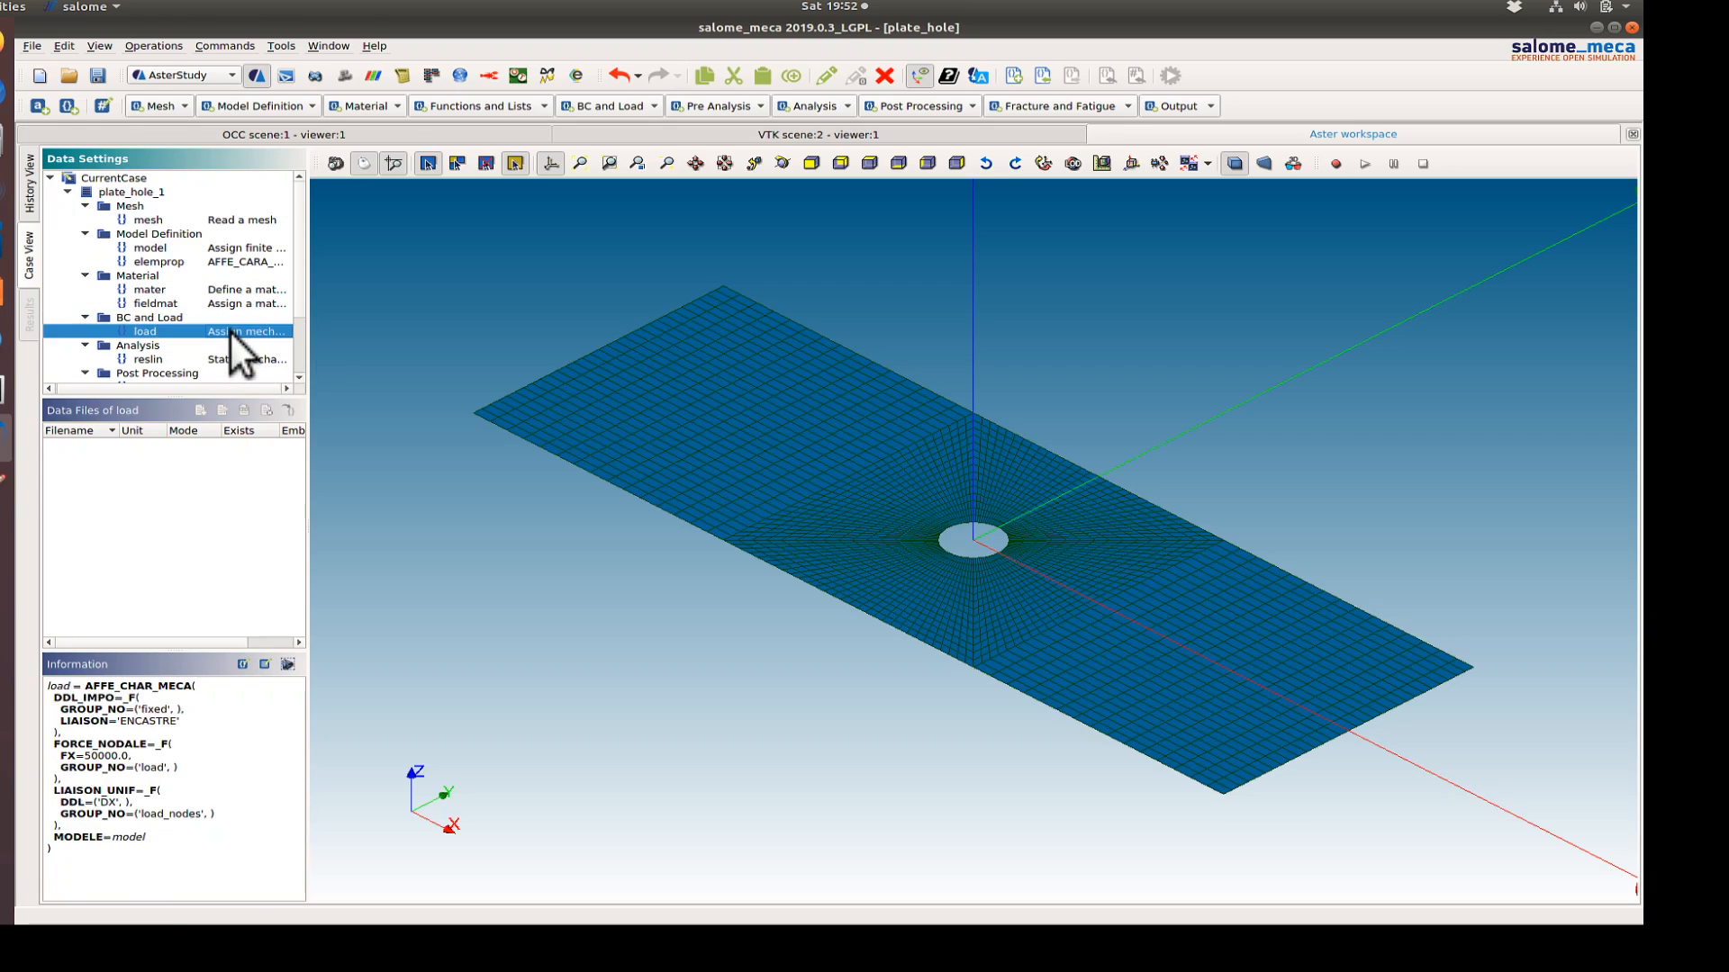
mouse_move(254, 364)
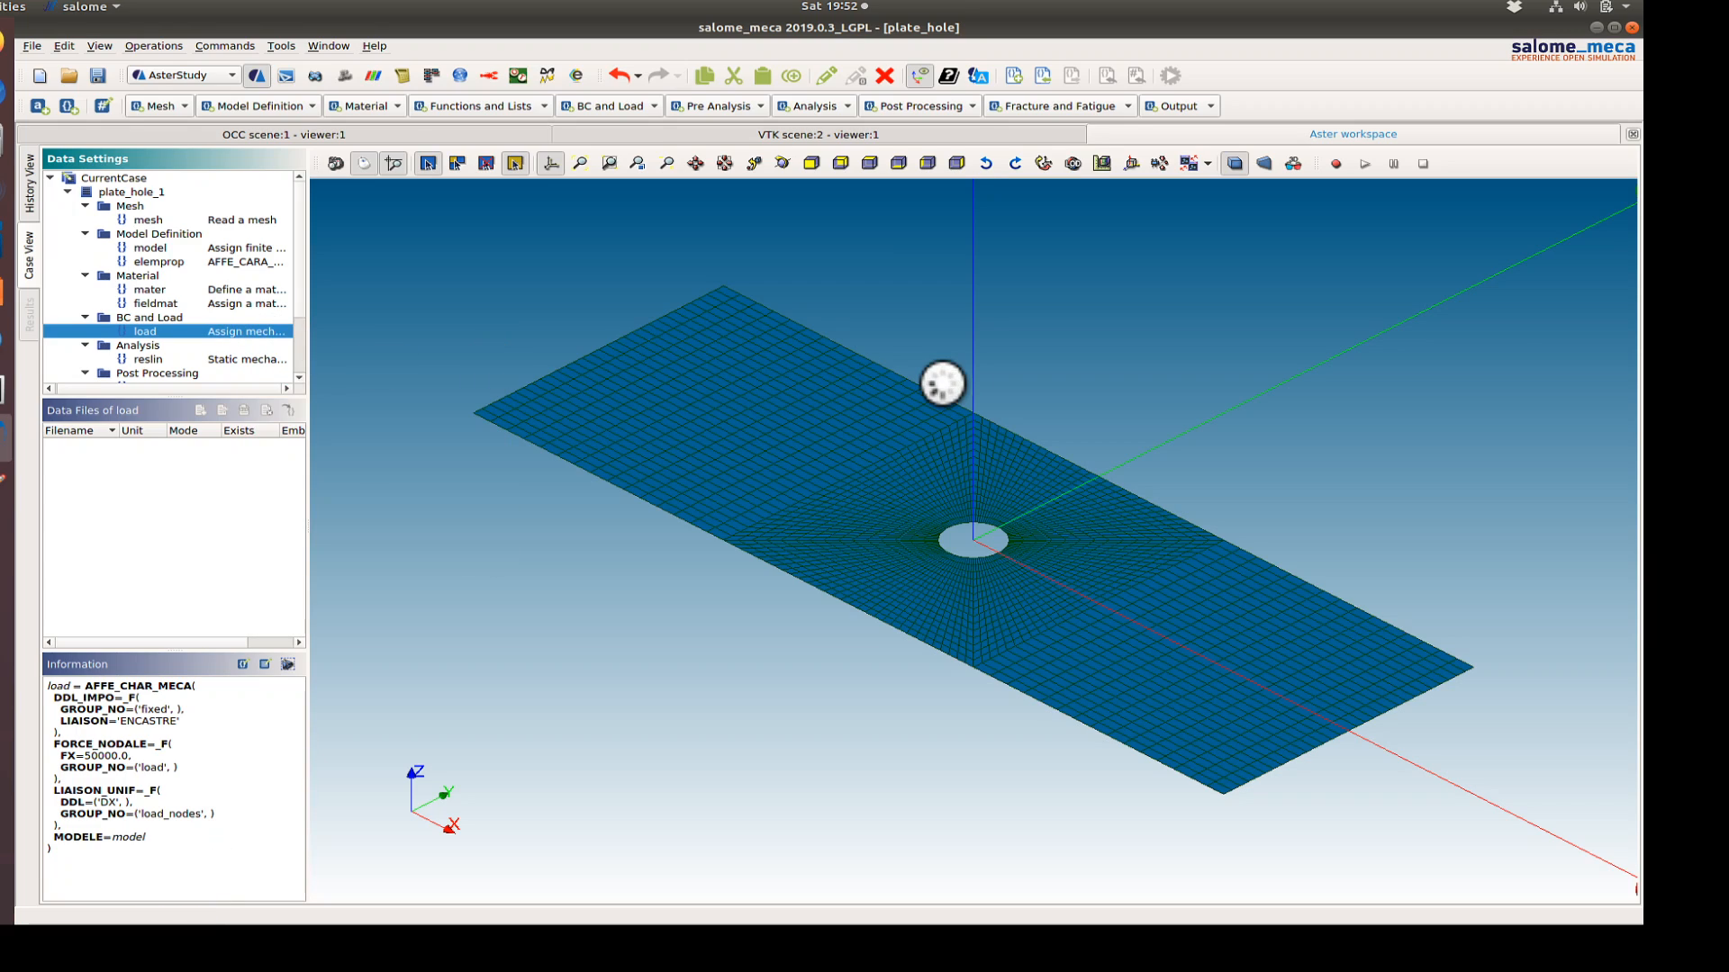
mouse_move(1139, 442)
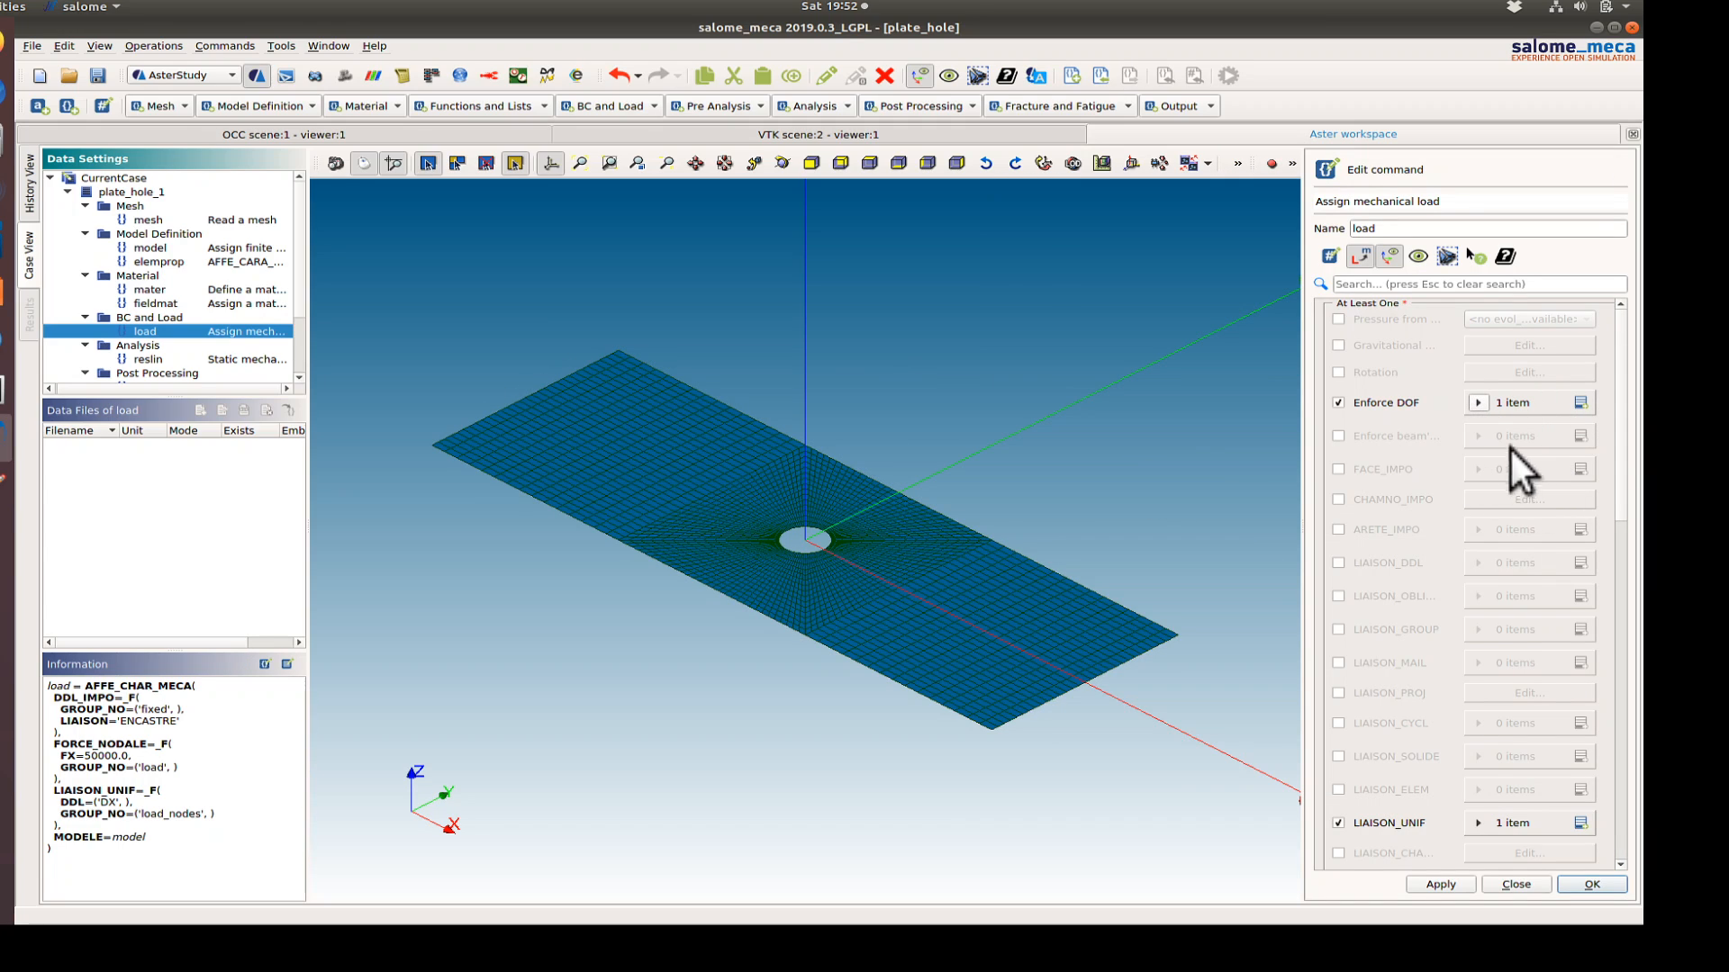
- Verify the 'fixed' node group uses LIAISON ENCASTRE, store the load command, and reopen it
click(1478, 402)
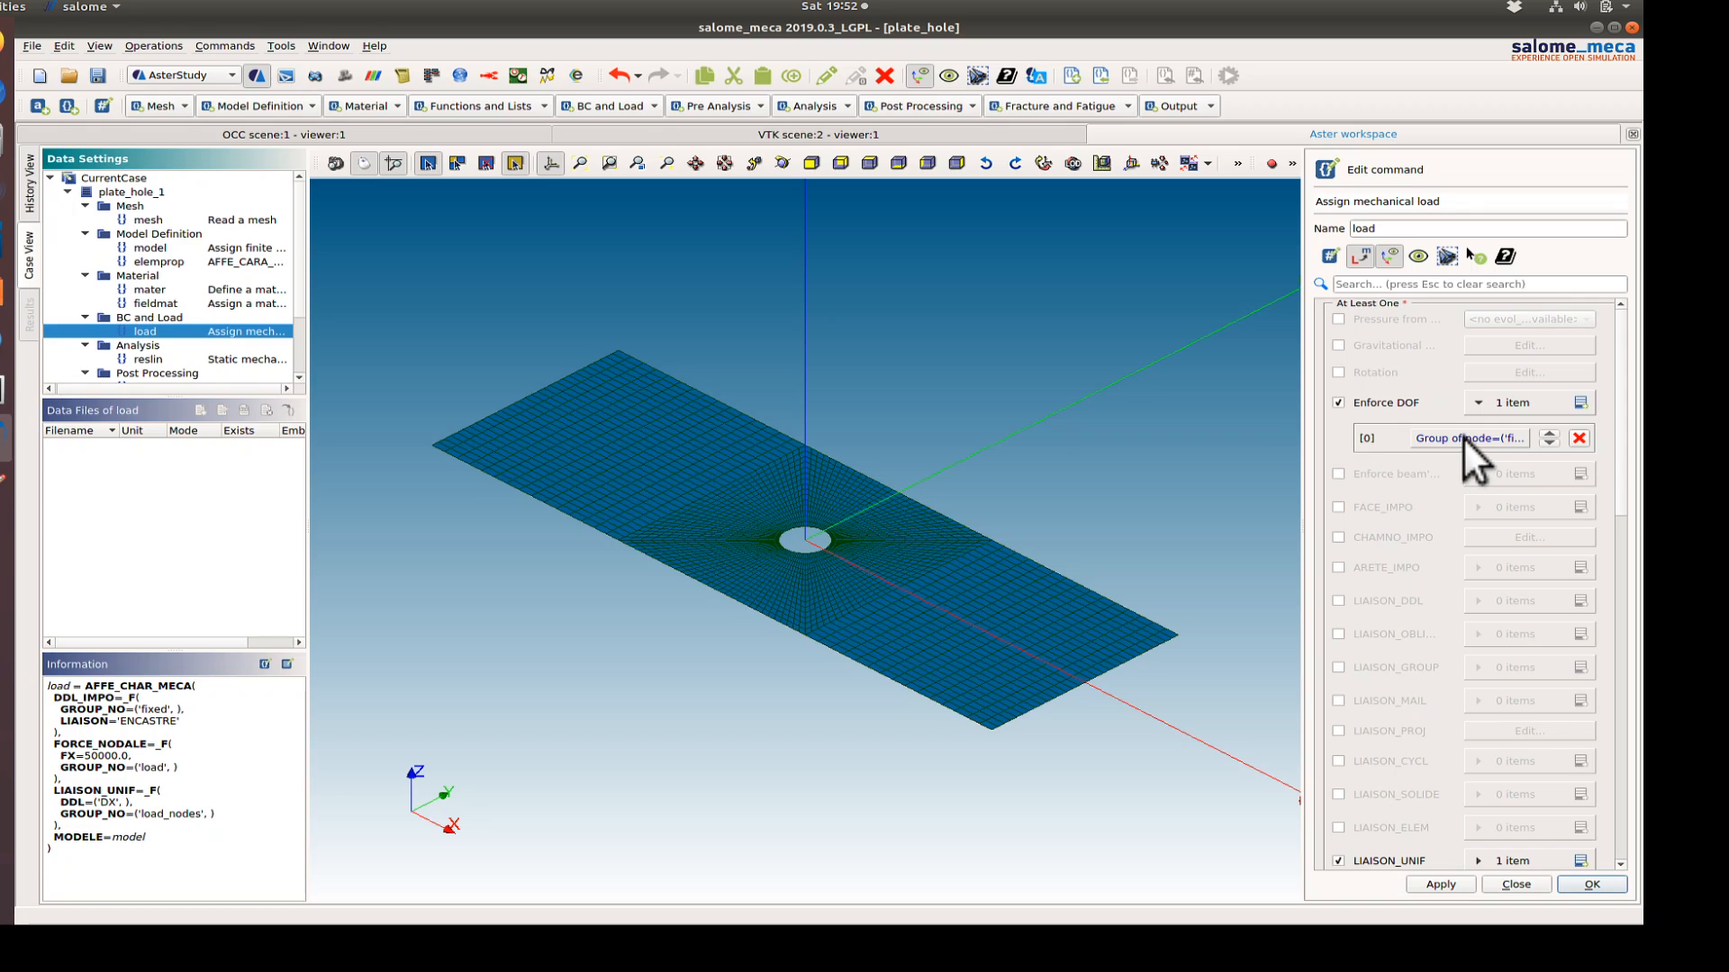
mouse_move(1483, 463)
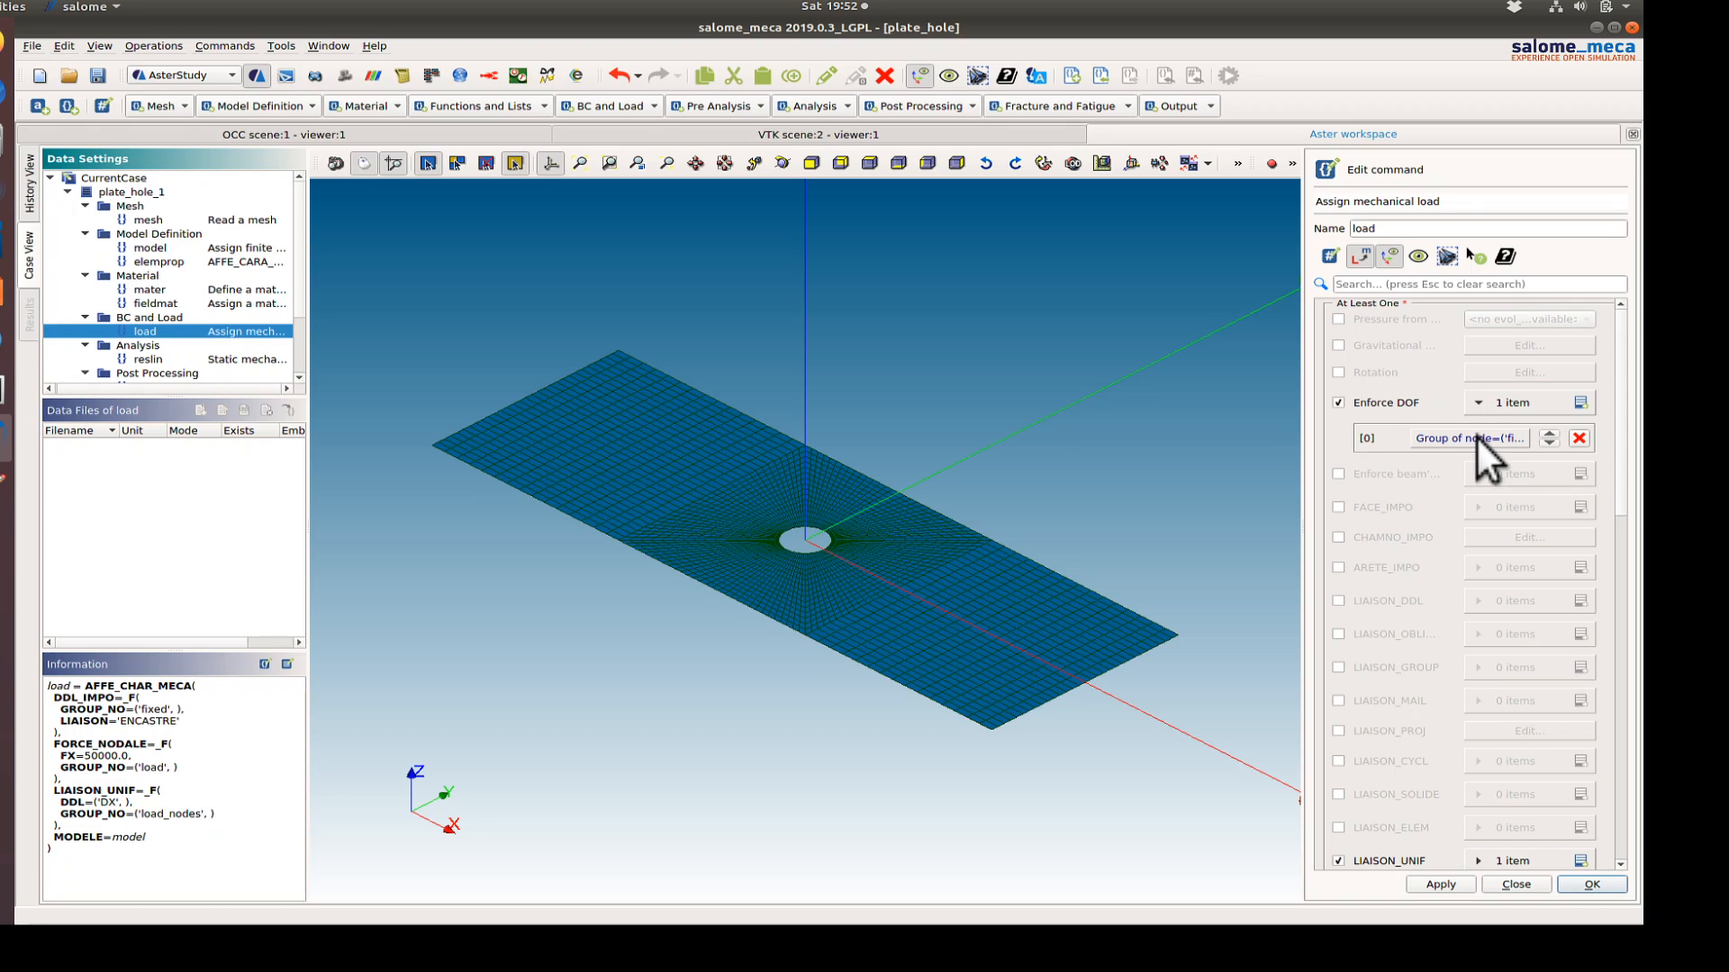
mouse_move(1488, 462)
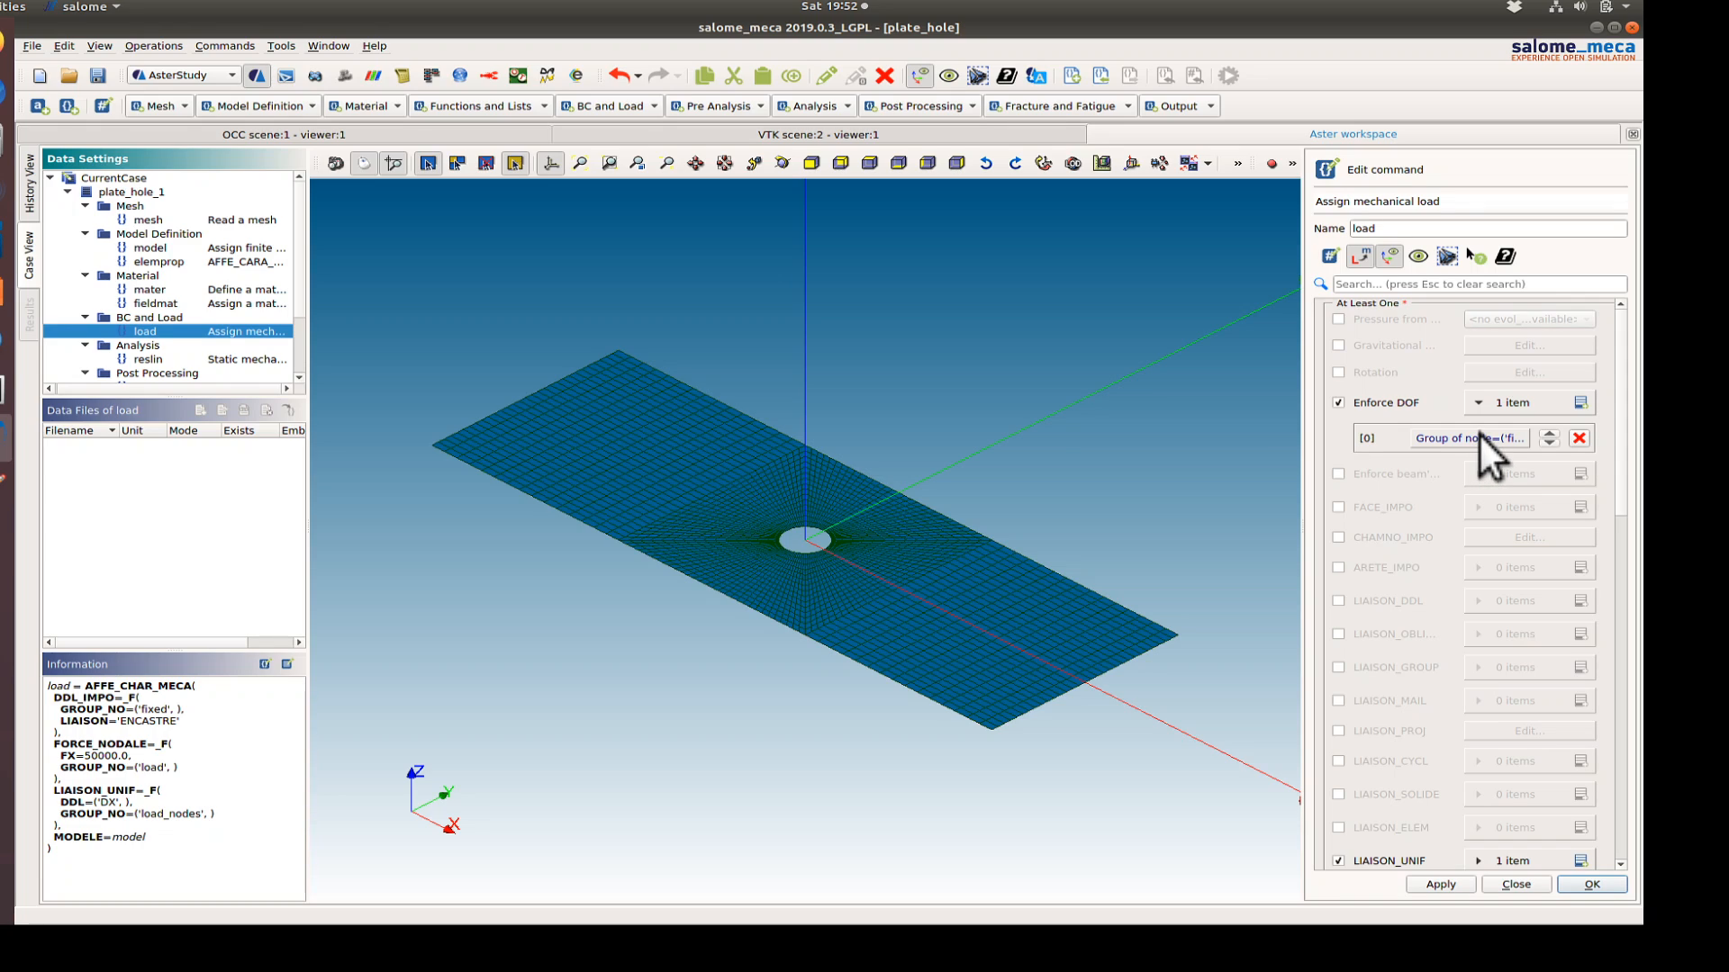
mouse_move(1483, 463)
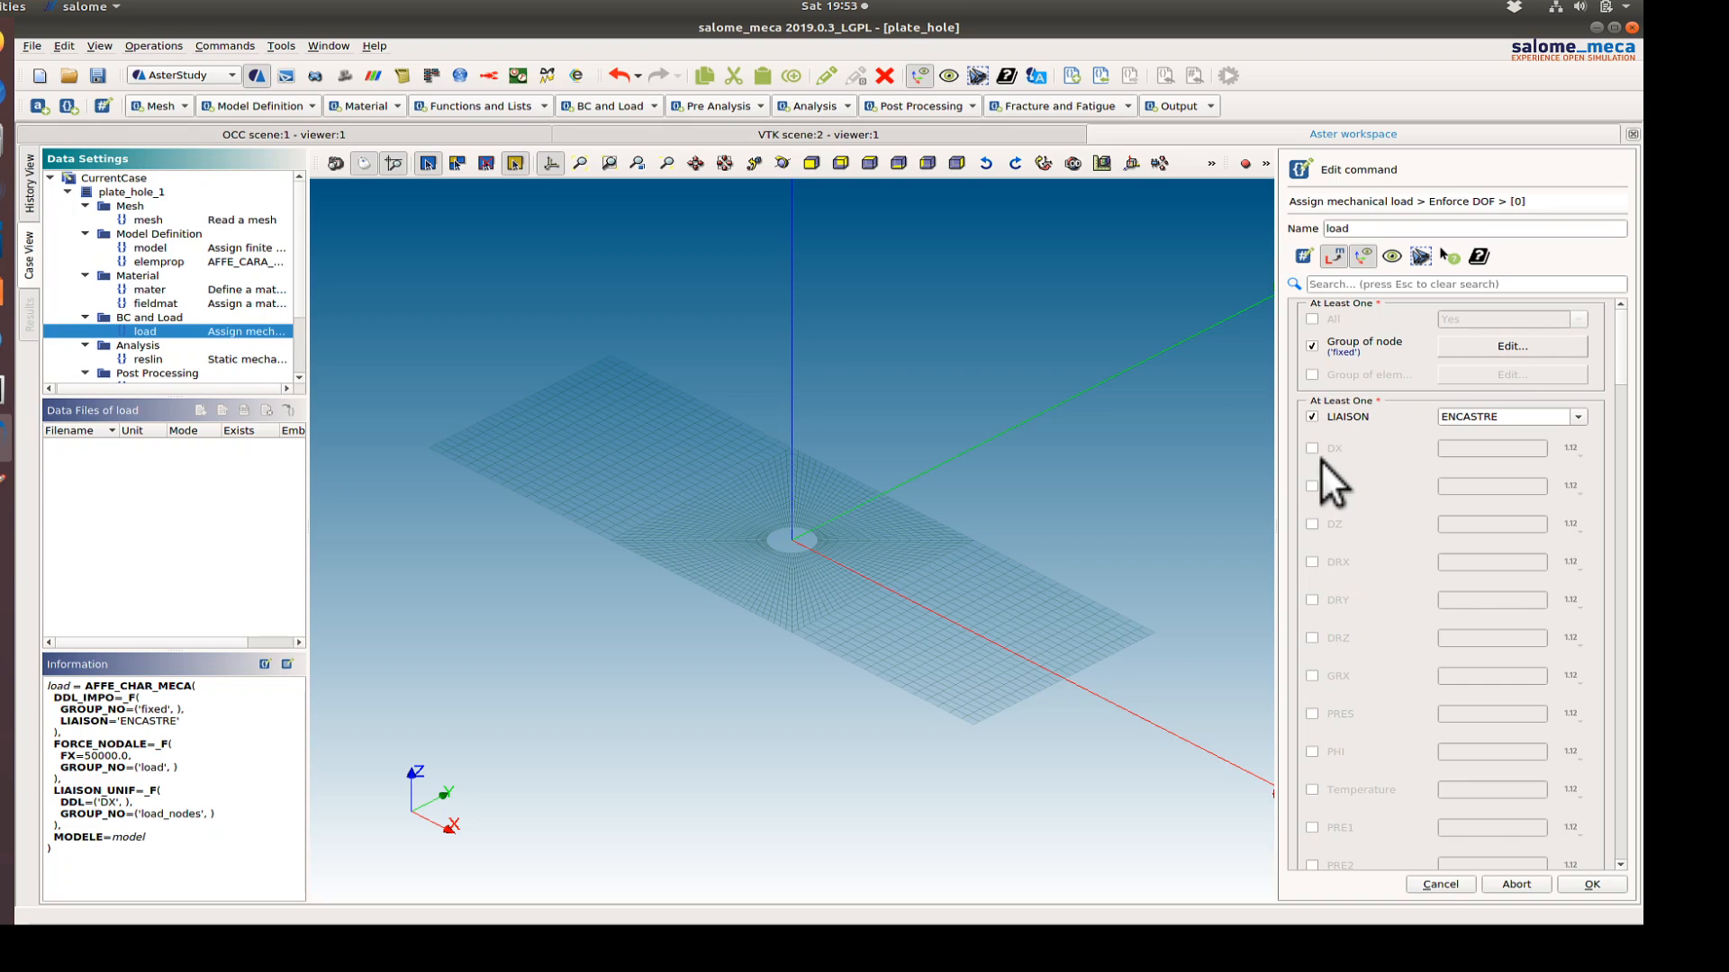
click(1512, 344)
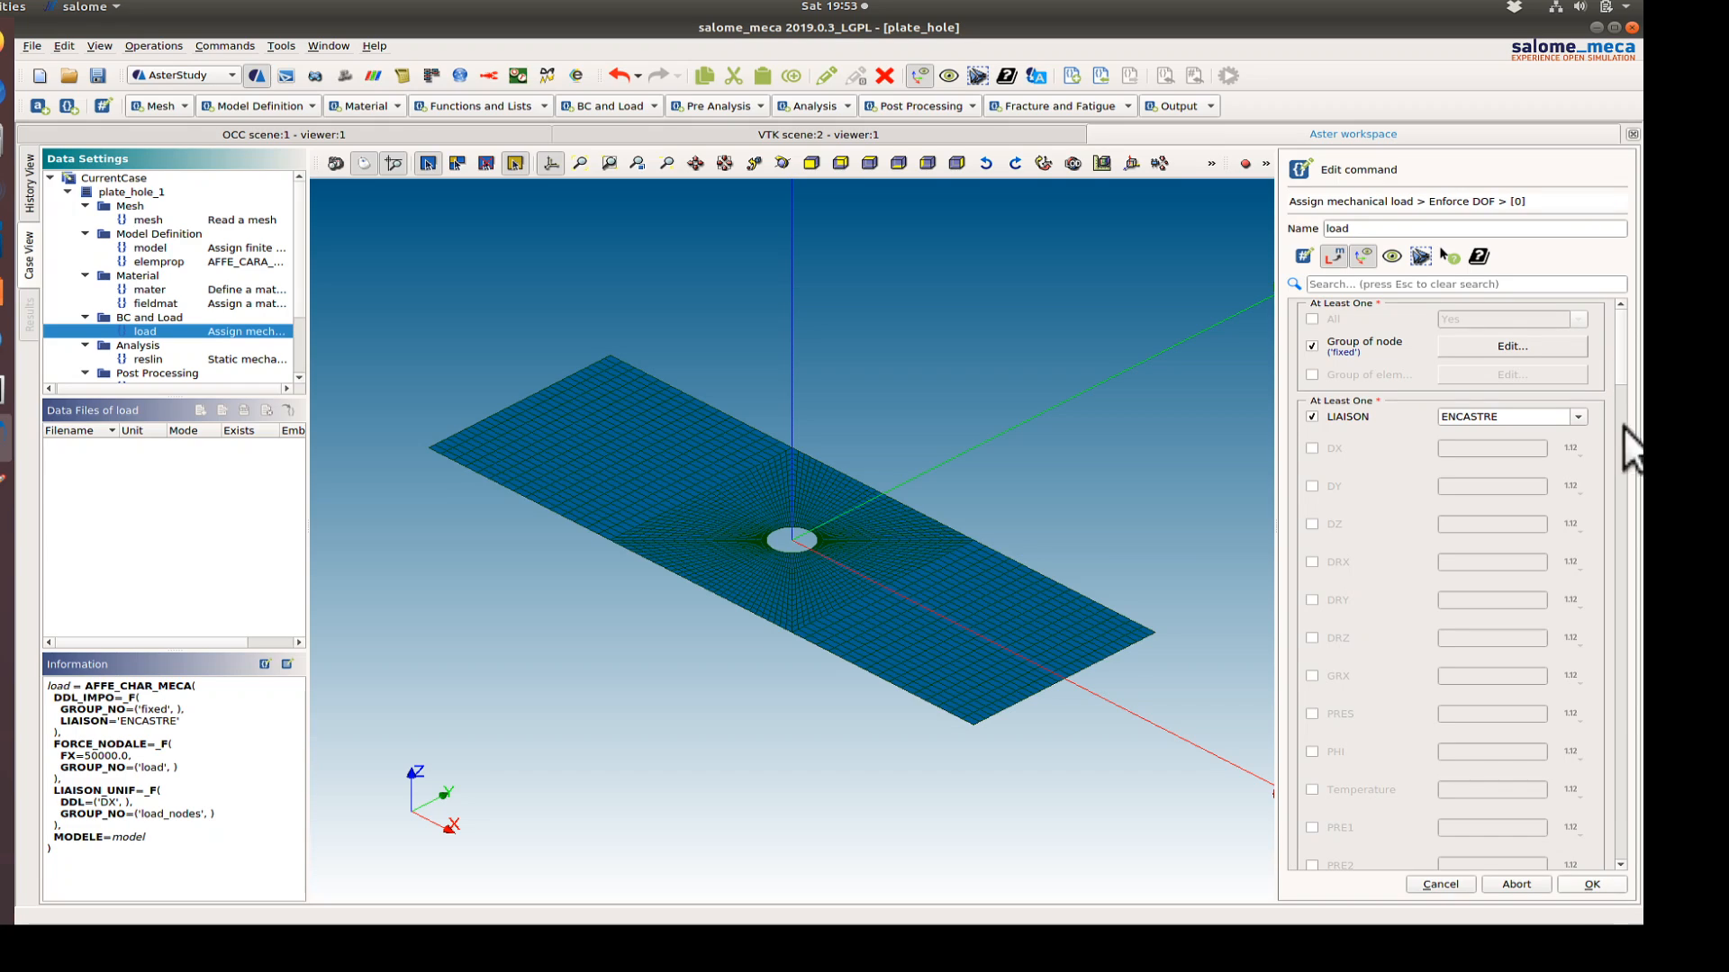
mouse_move(1592, 894)
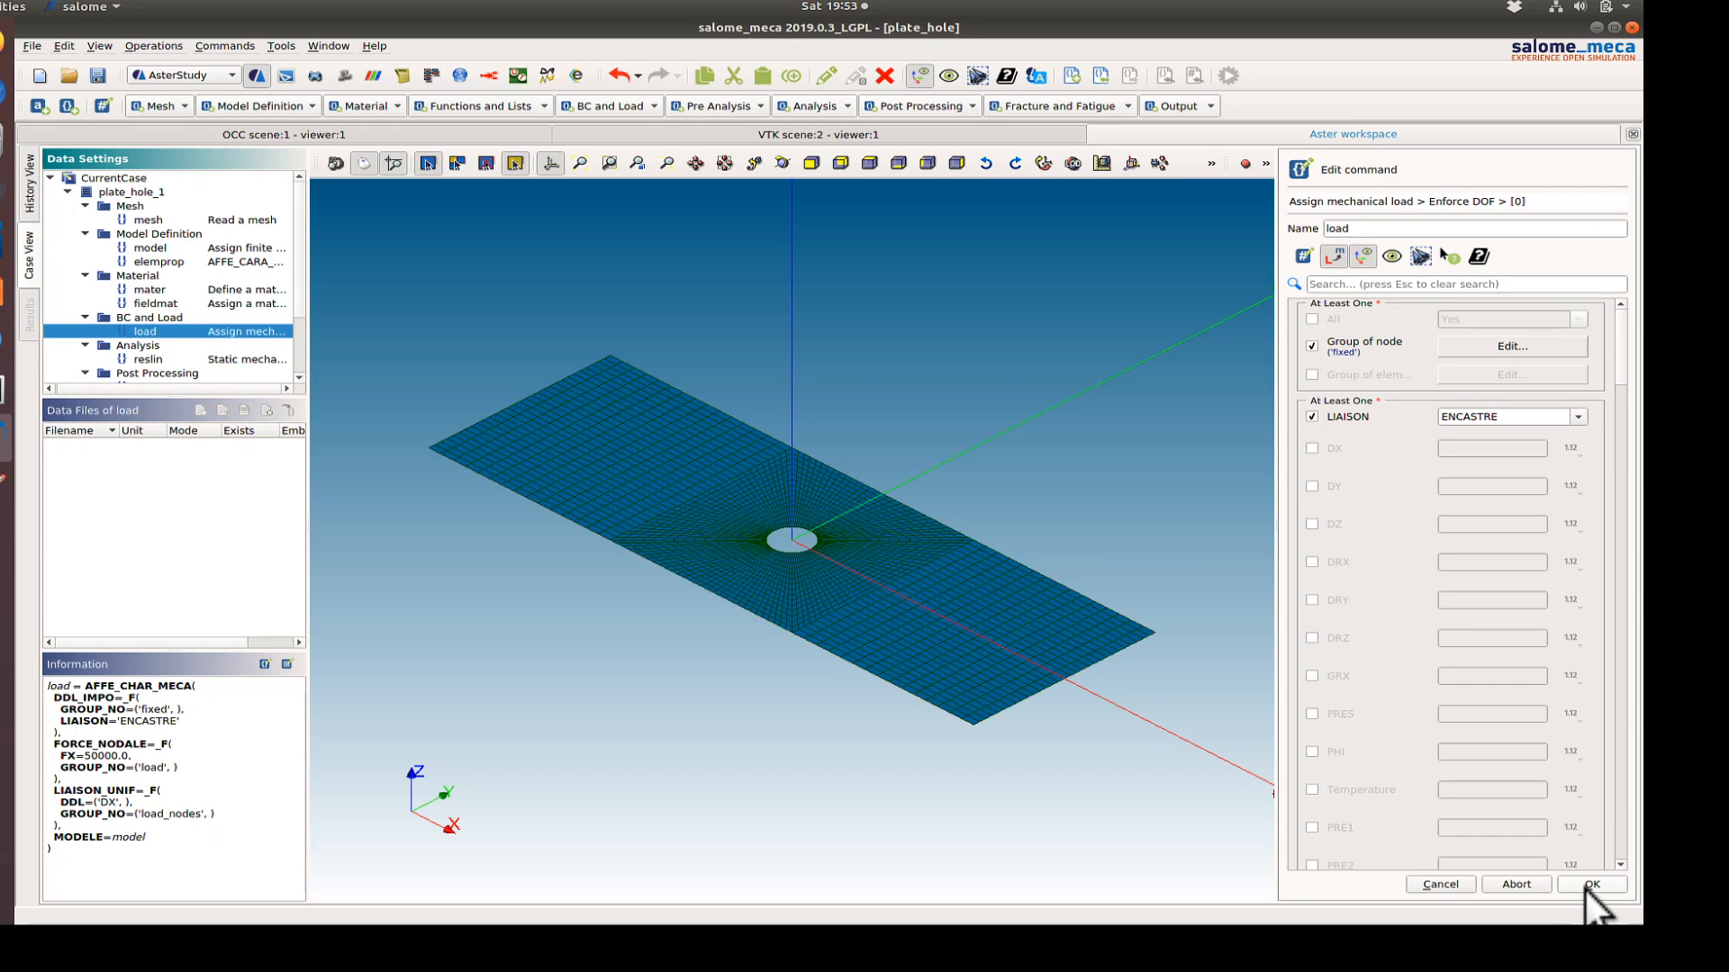
mouse_move(1631, 386)
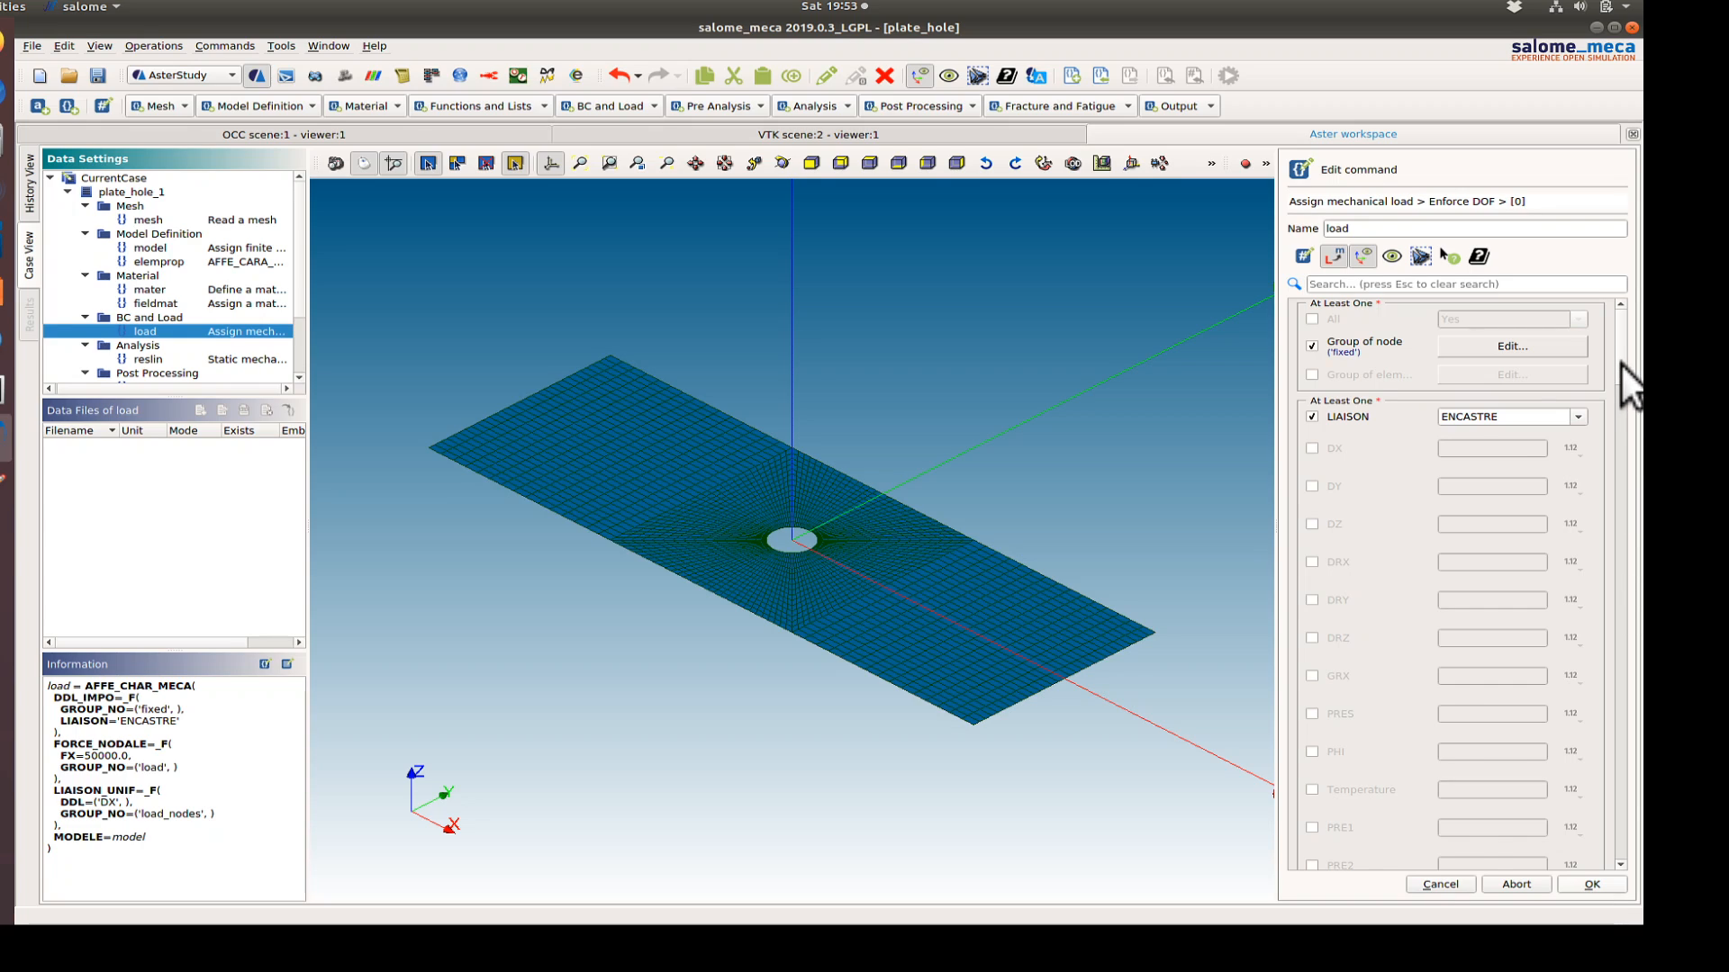
click(1590, 884)
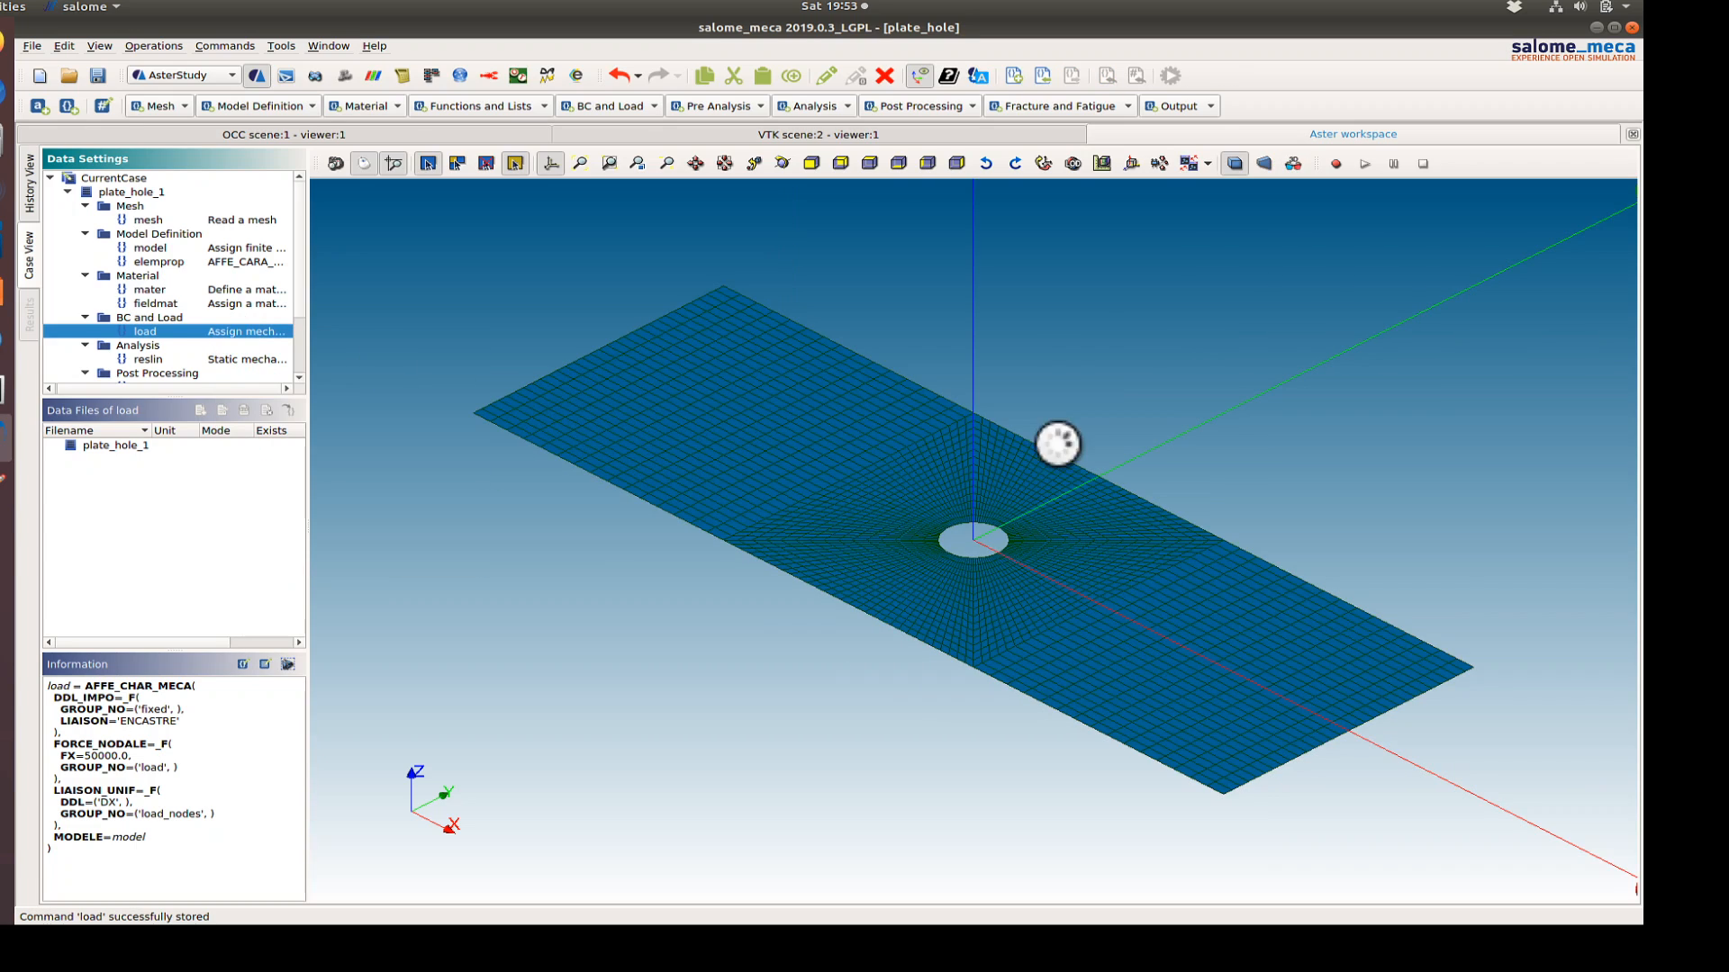
mouse_move(1579, 393)
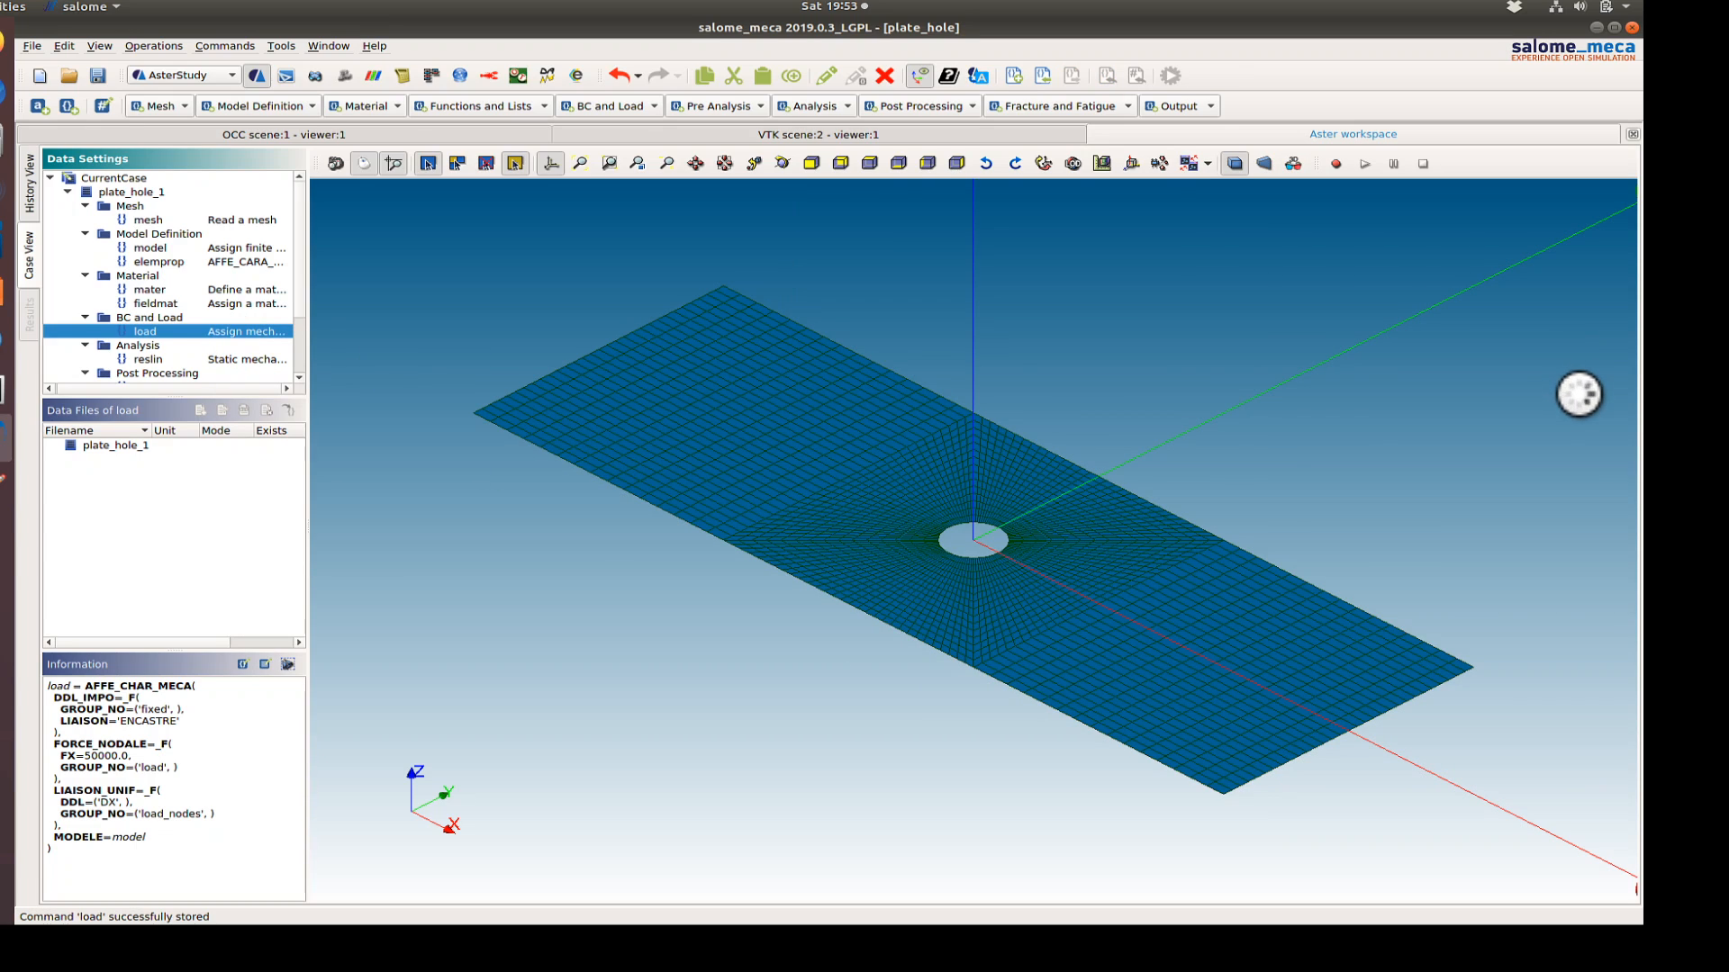
double_click(145, 330)
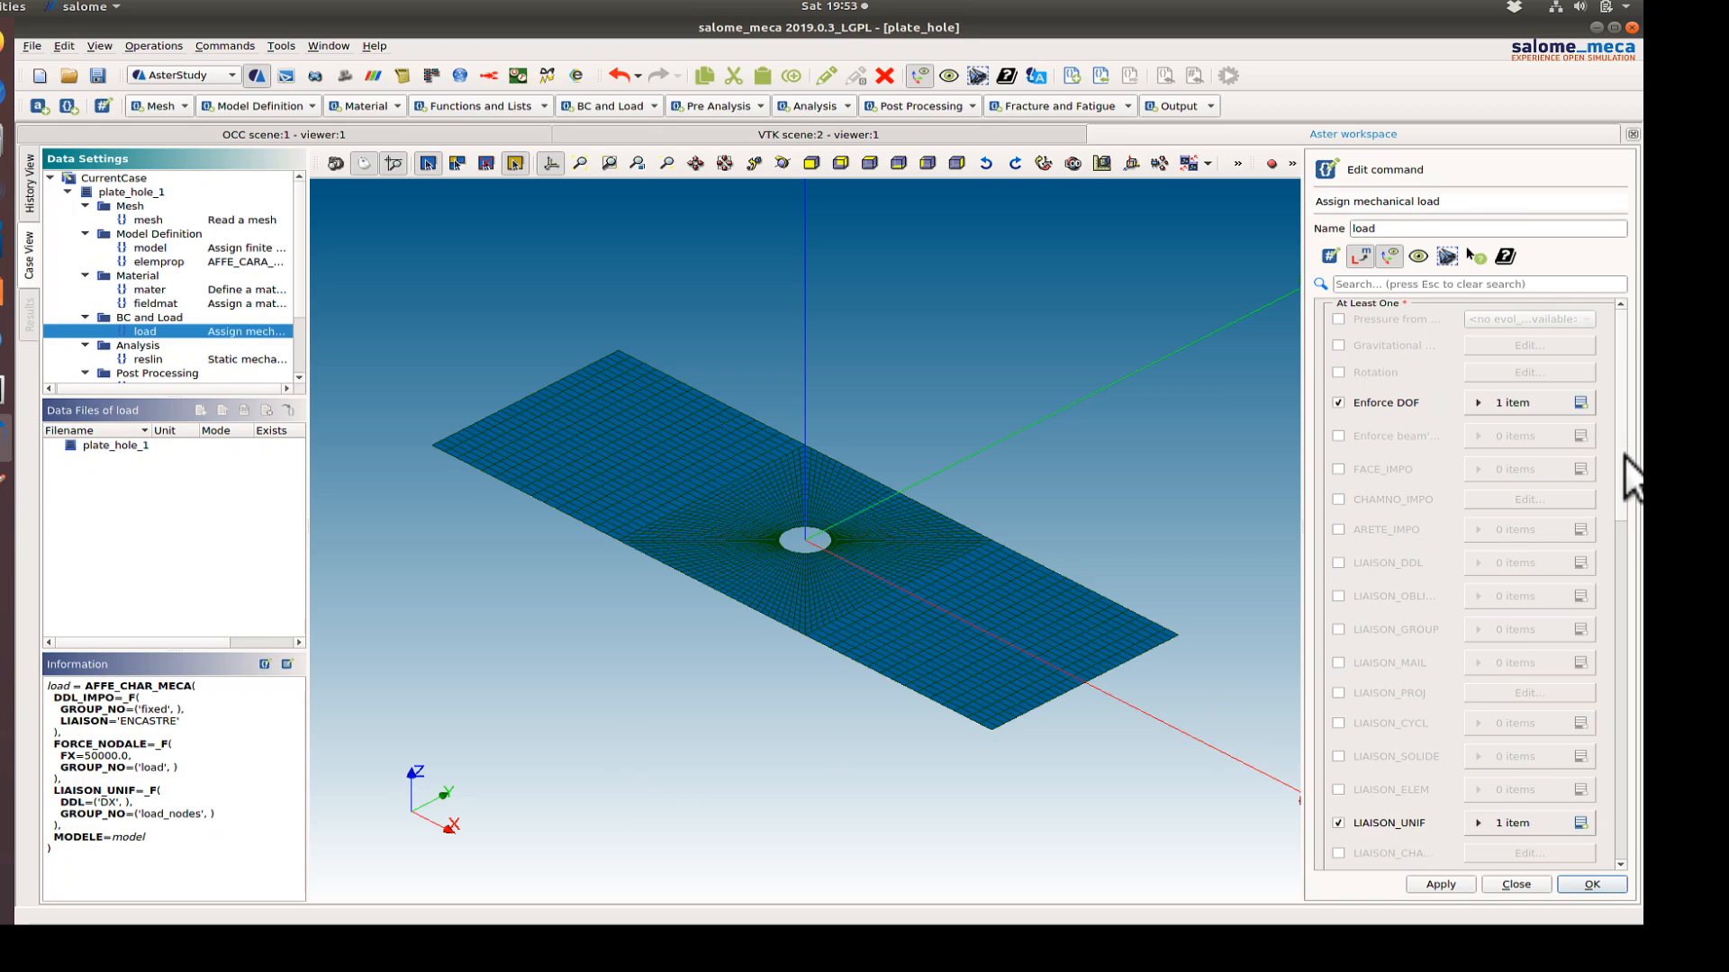
- Inspect the FORCE_NODALE entry applying the 50000 FX force to the load node
scroll(down, 3)
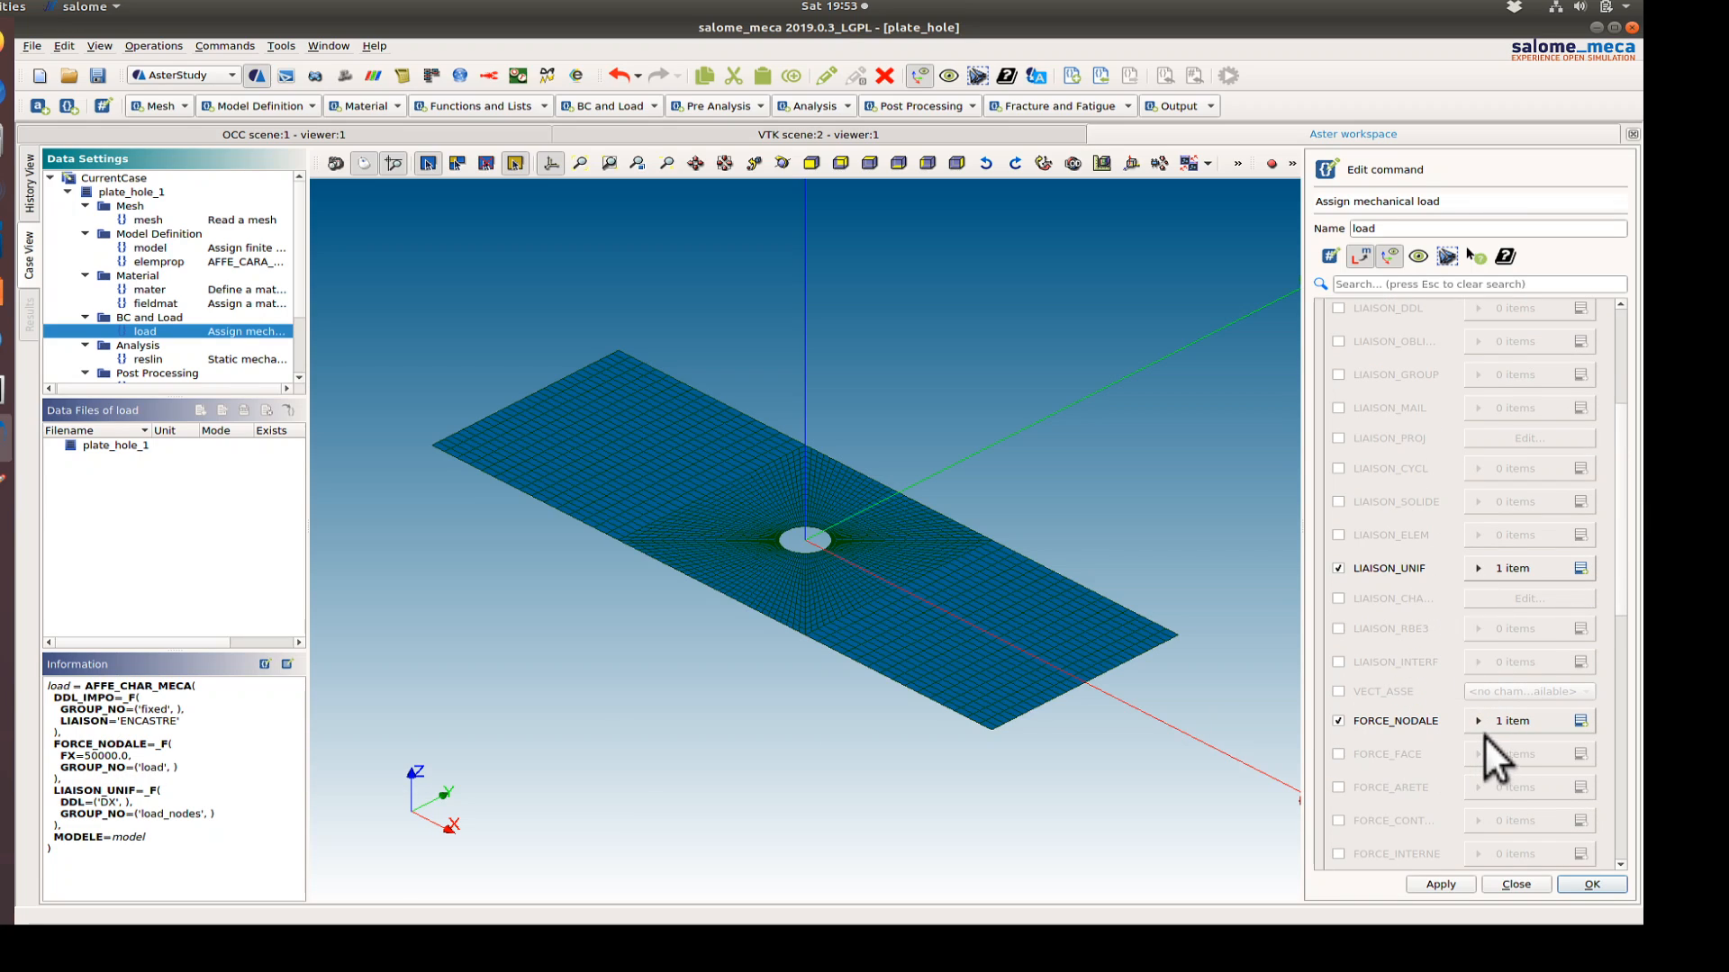
click(1478, 720)
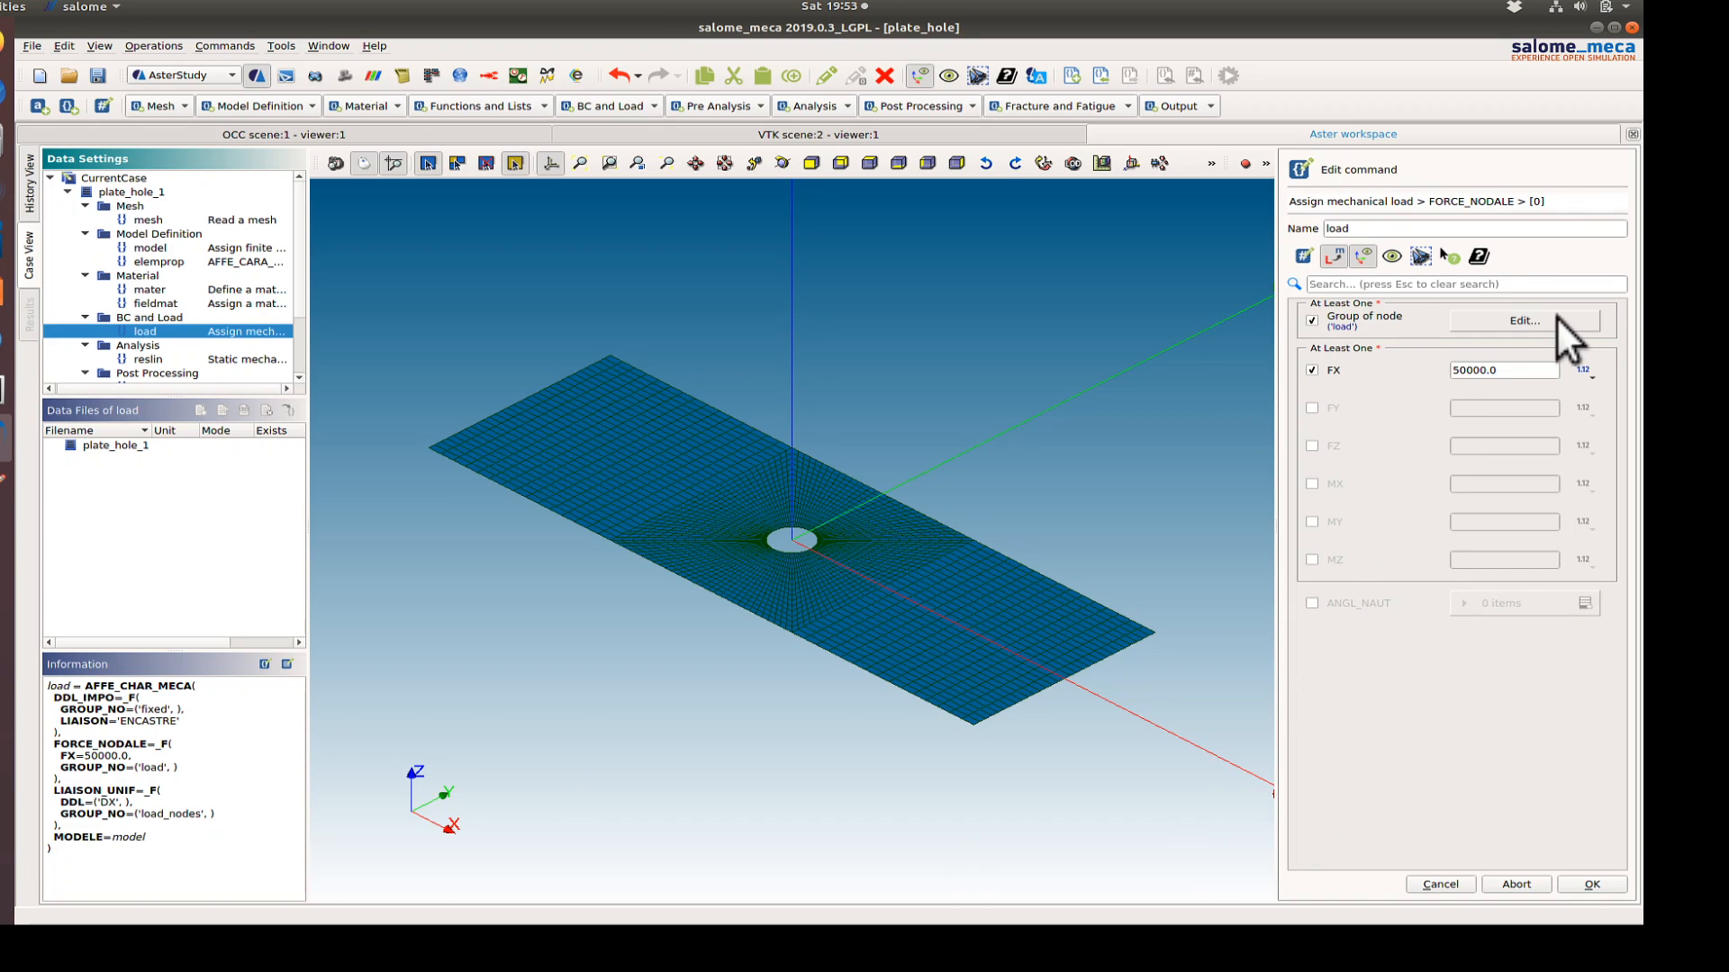
click(1522, 319)
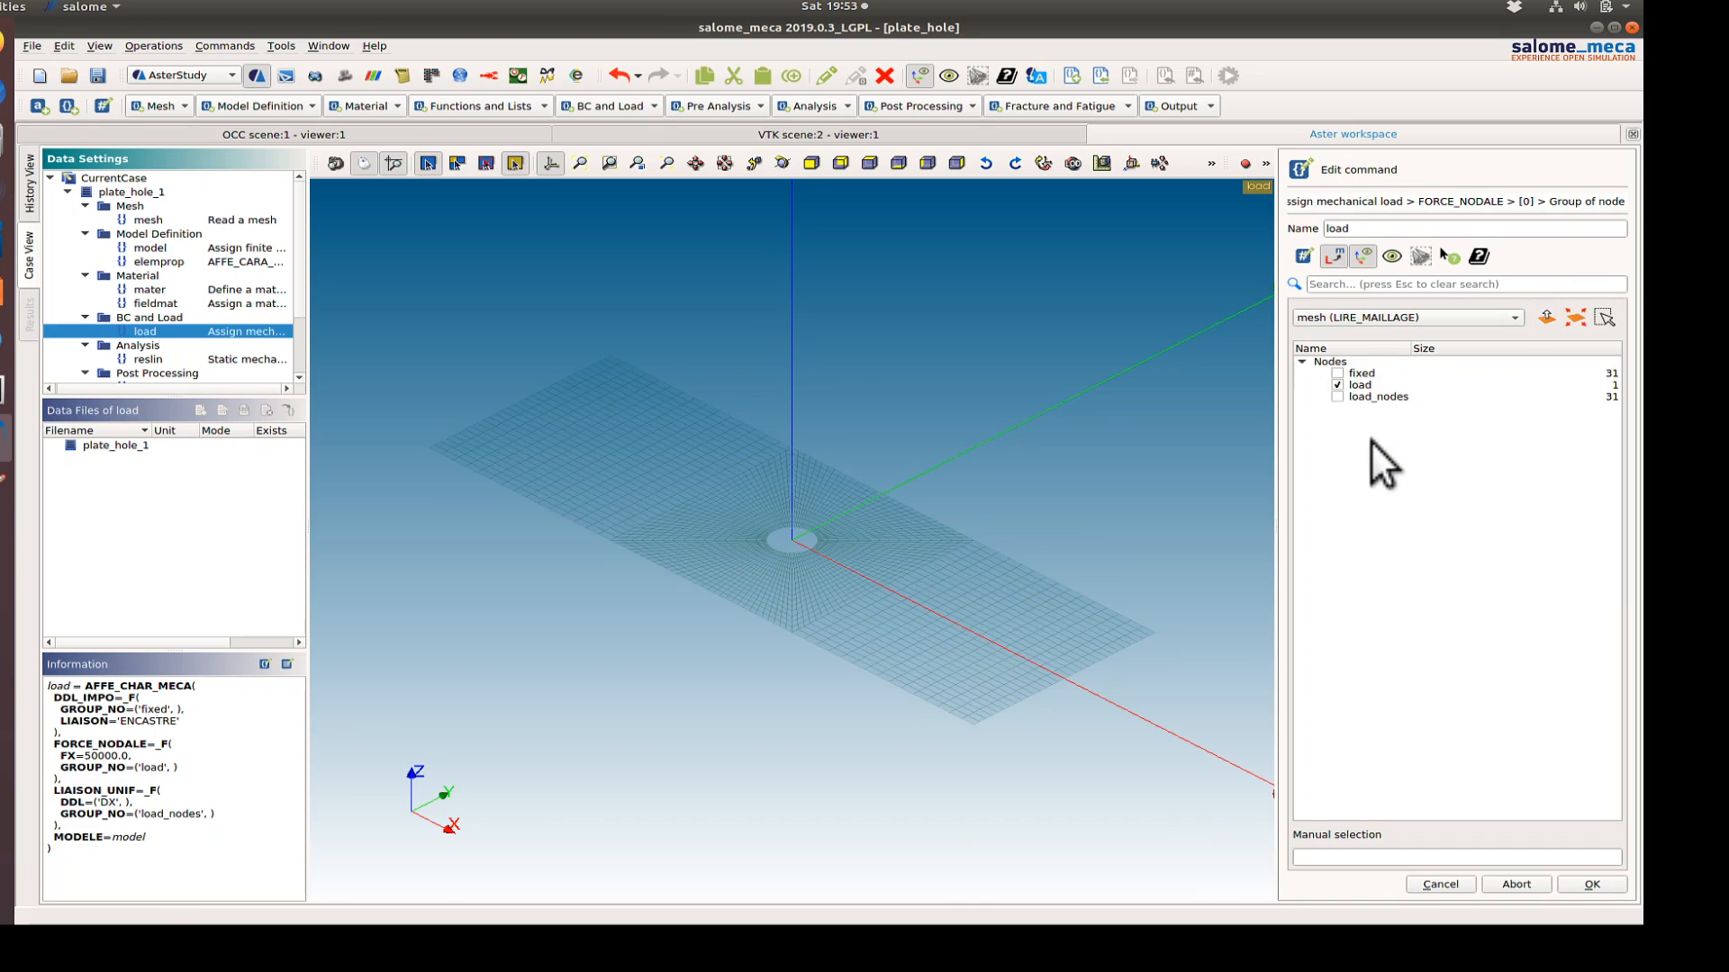
mouse_move(1441, 883)
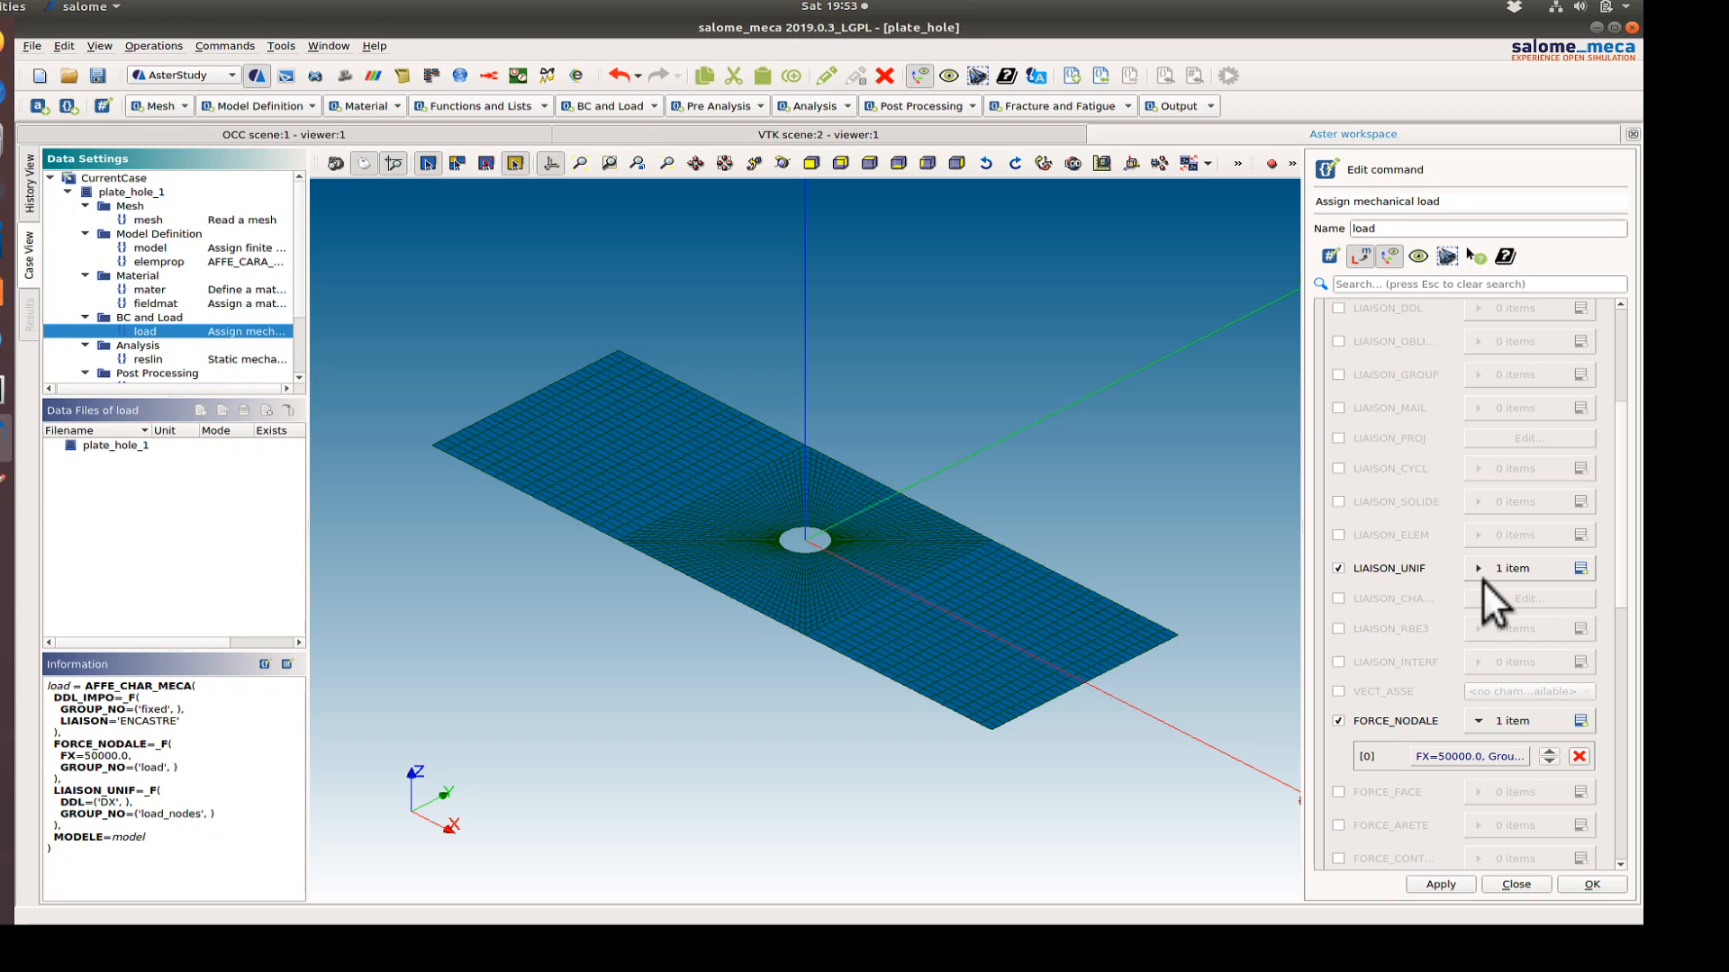
- Inspect the LIAISON_UNIF uniform DX coupling on load_nodes, then close the load command
click(1477, 569)
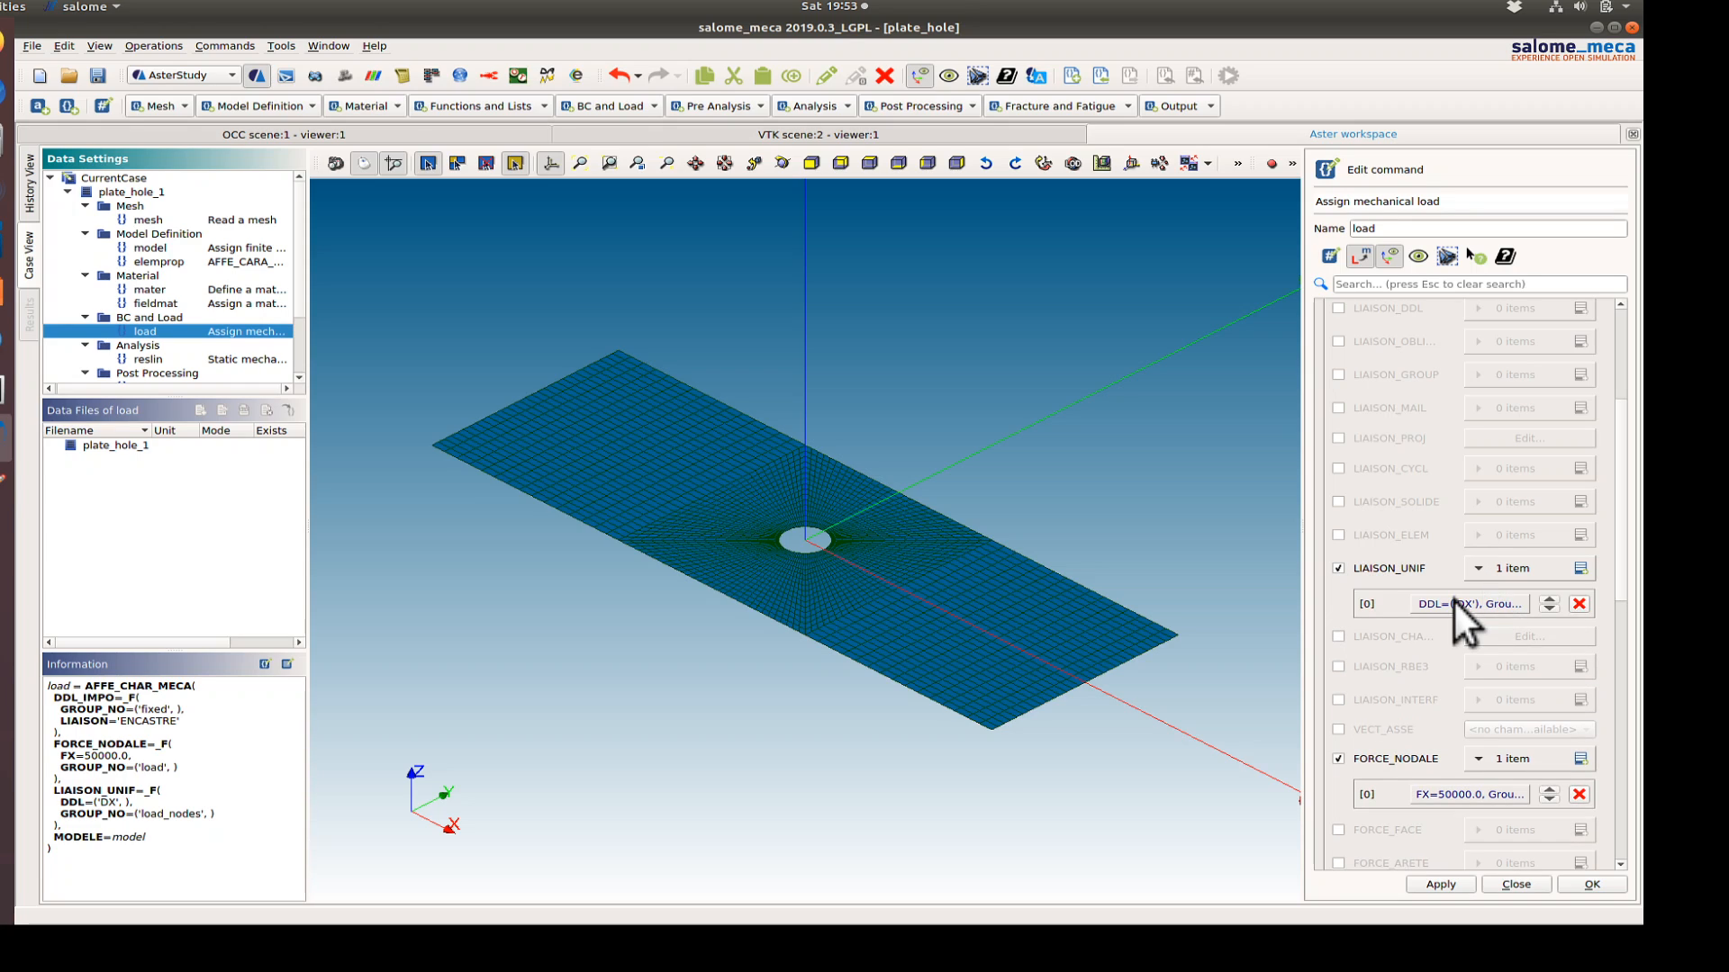
click(1469, 603)
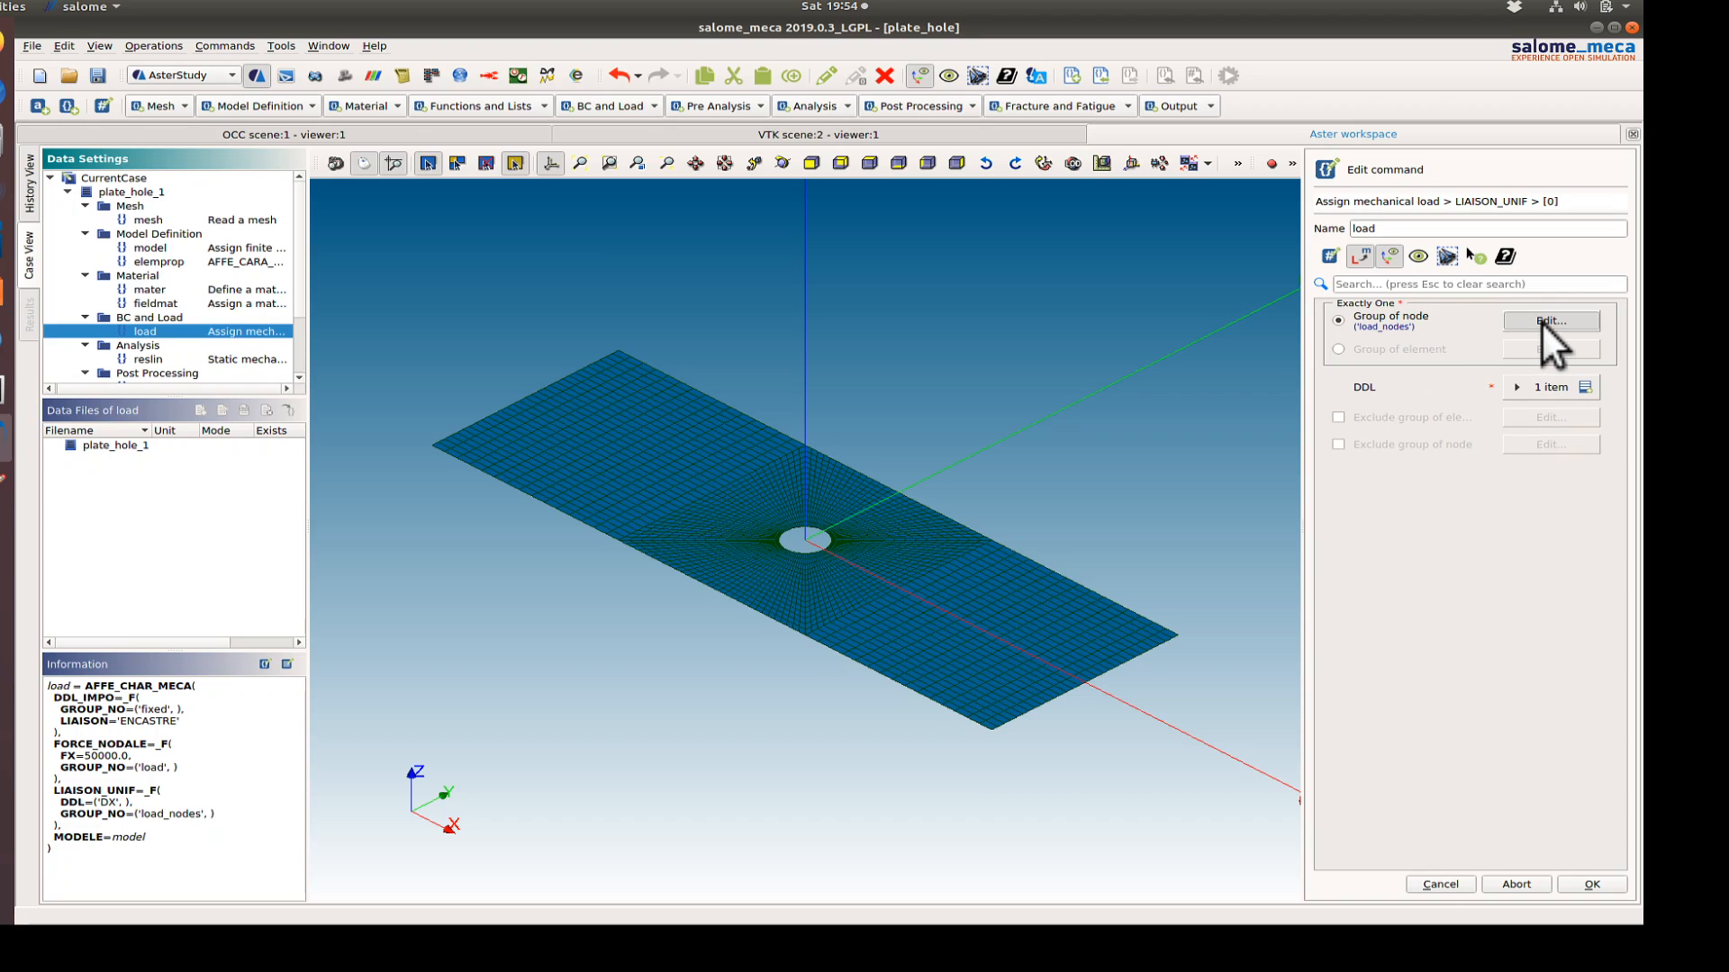
click(1551, 320)
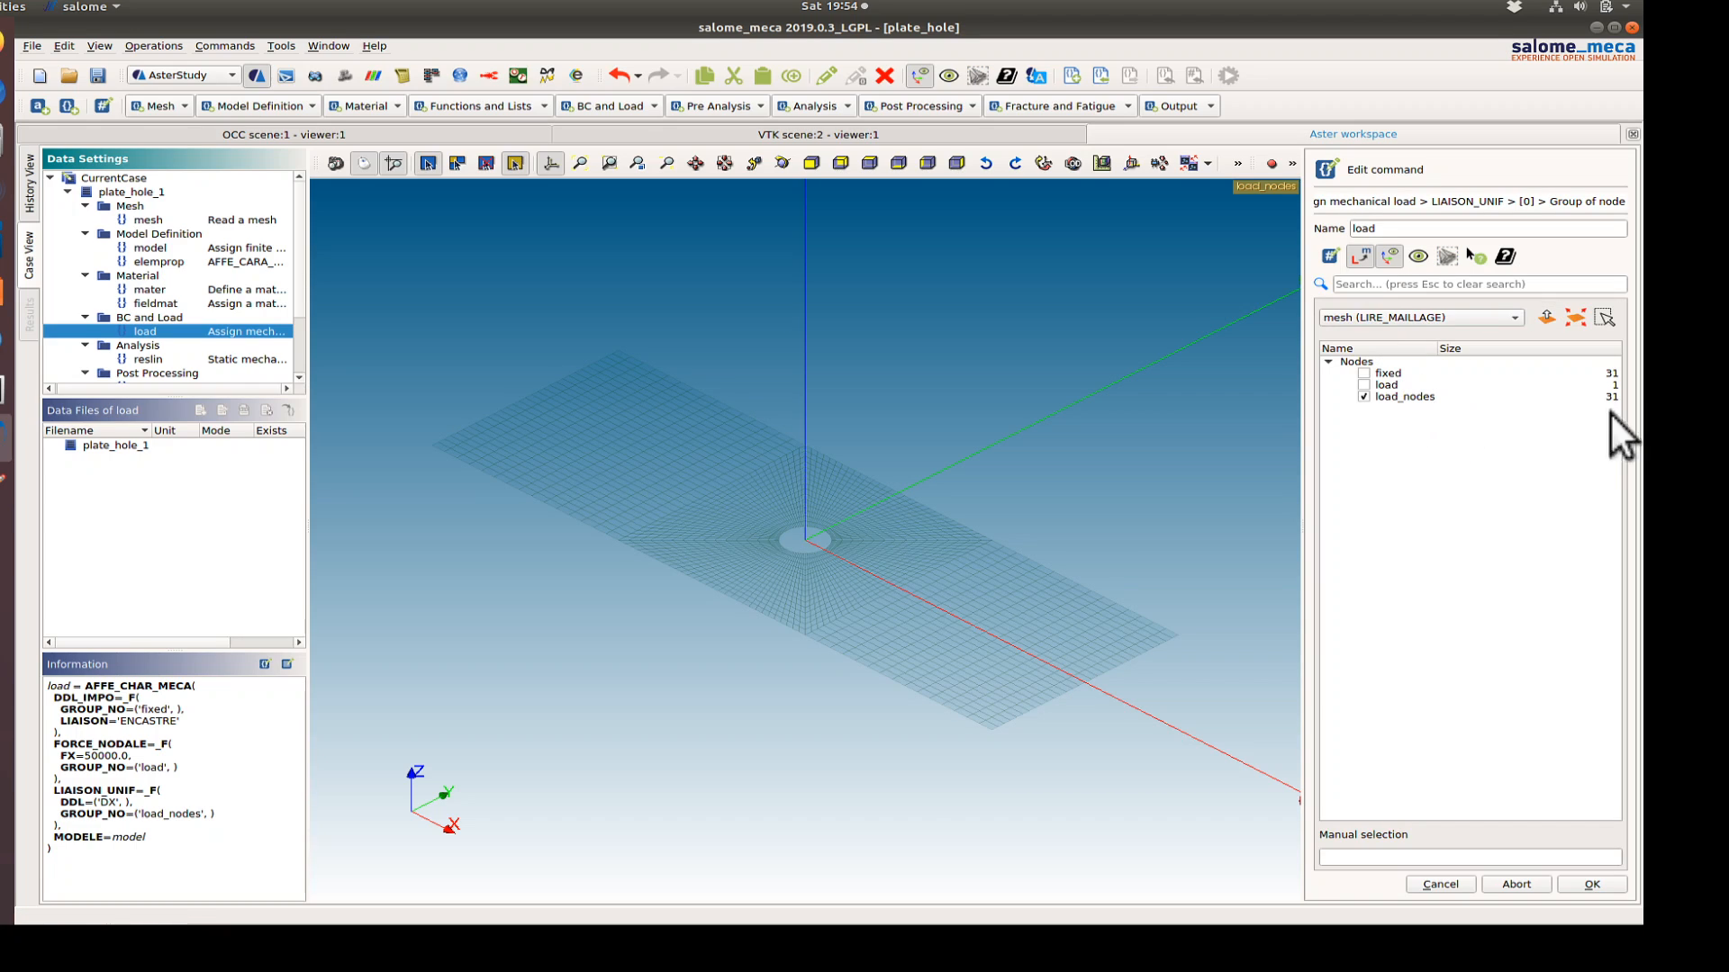
mouse_move(1458, 895)
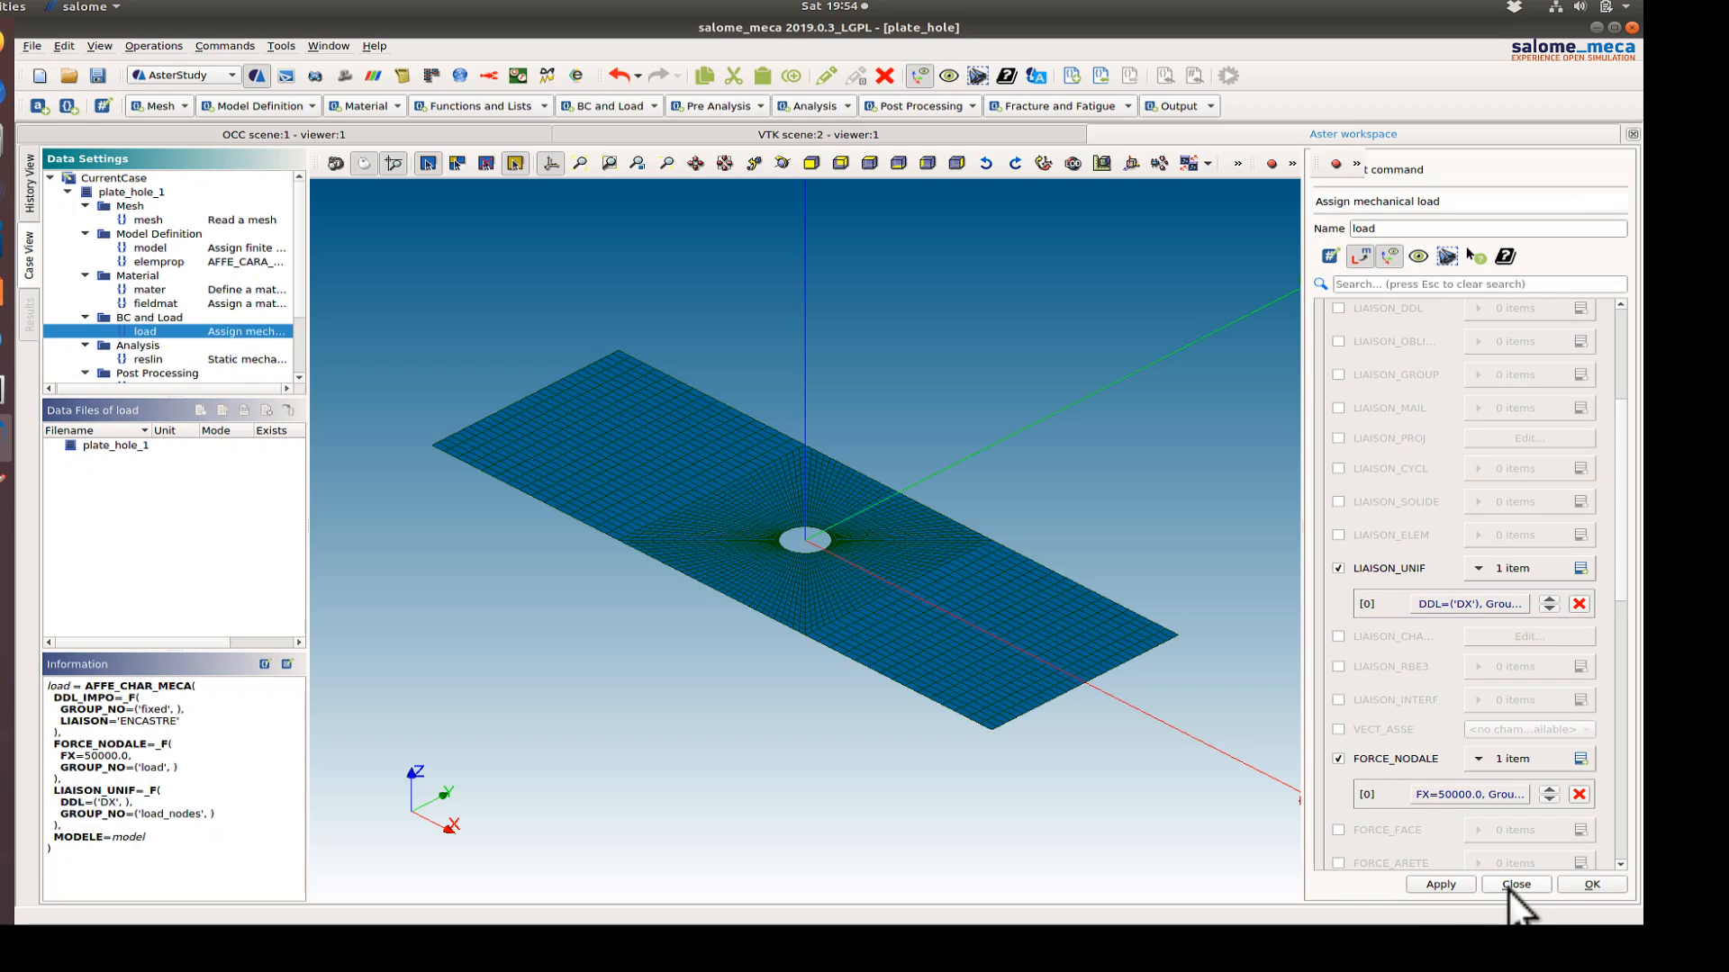
click(1517, 883)
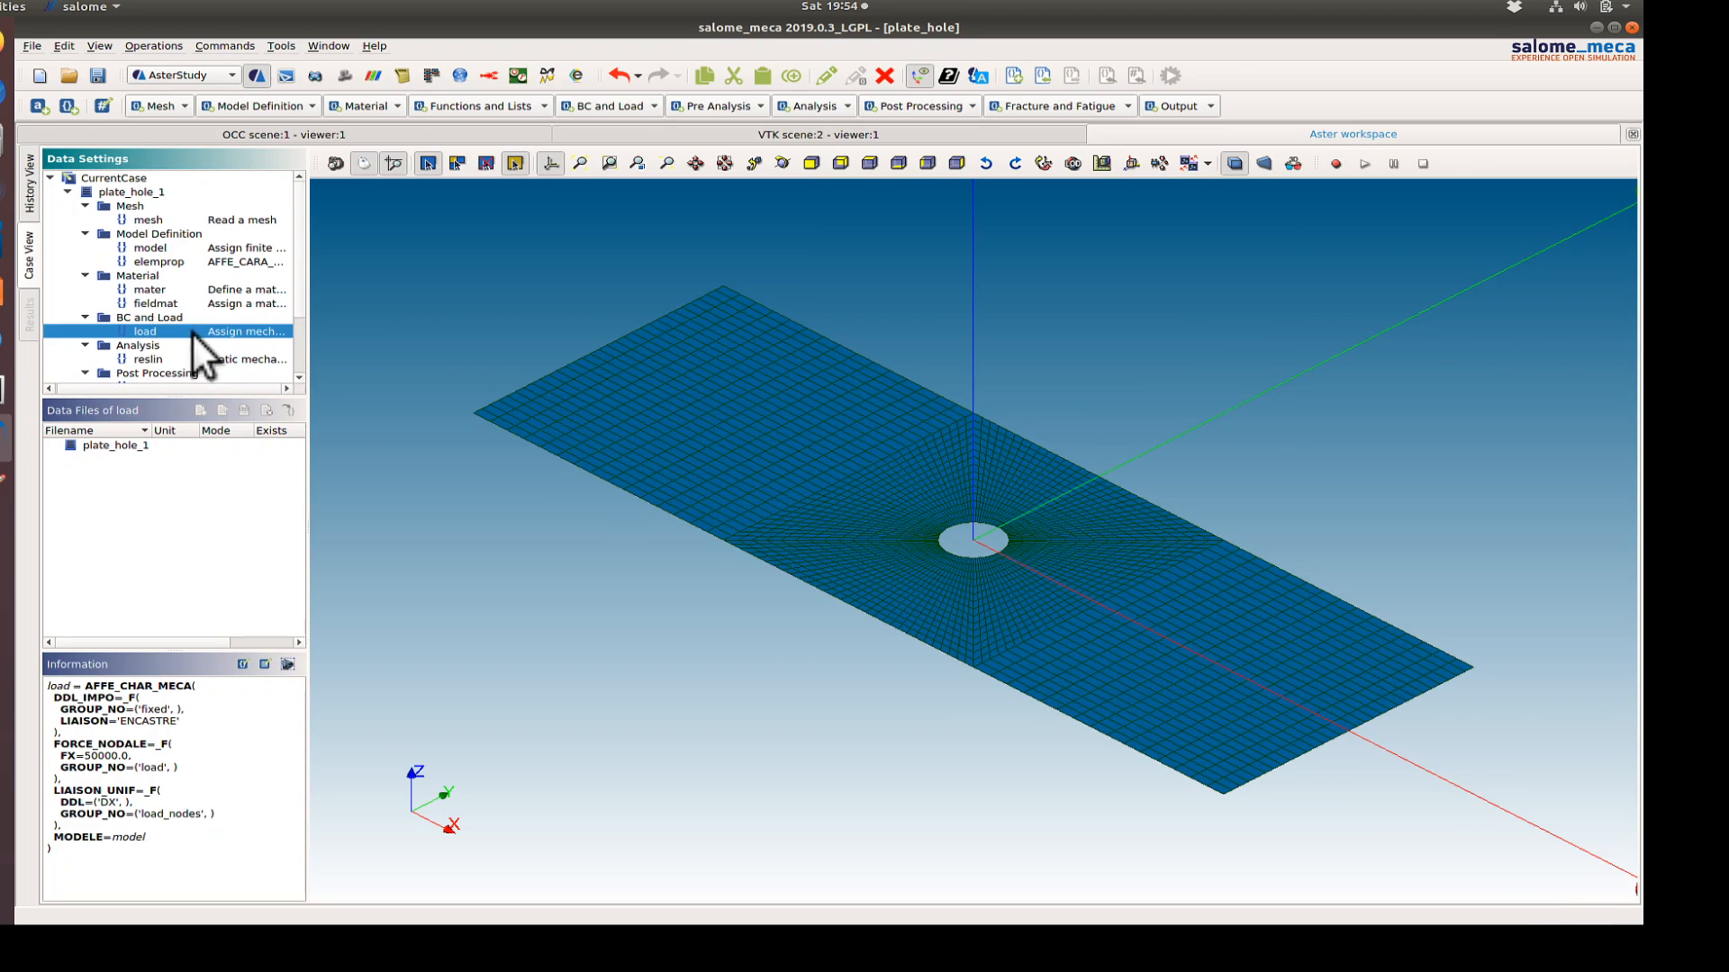
click(146, 359)
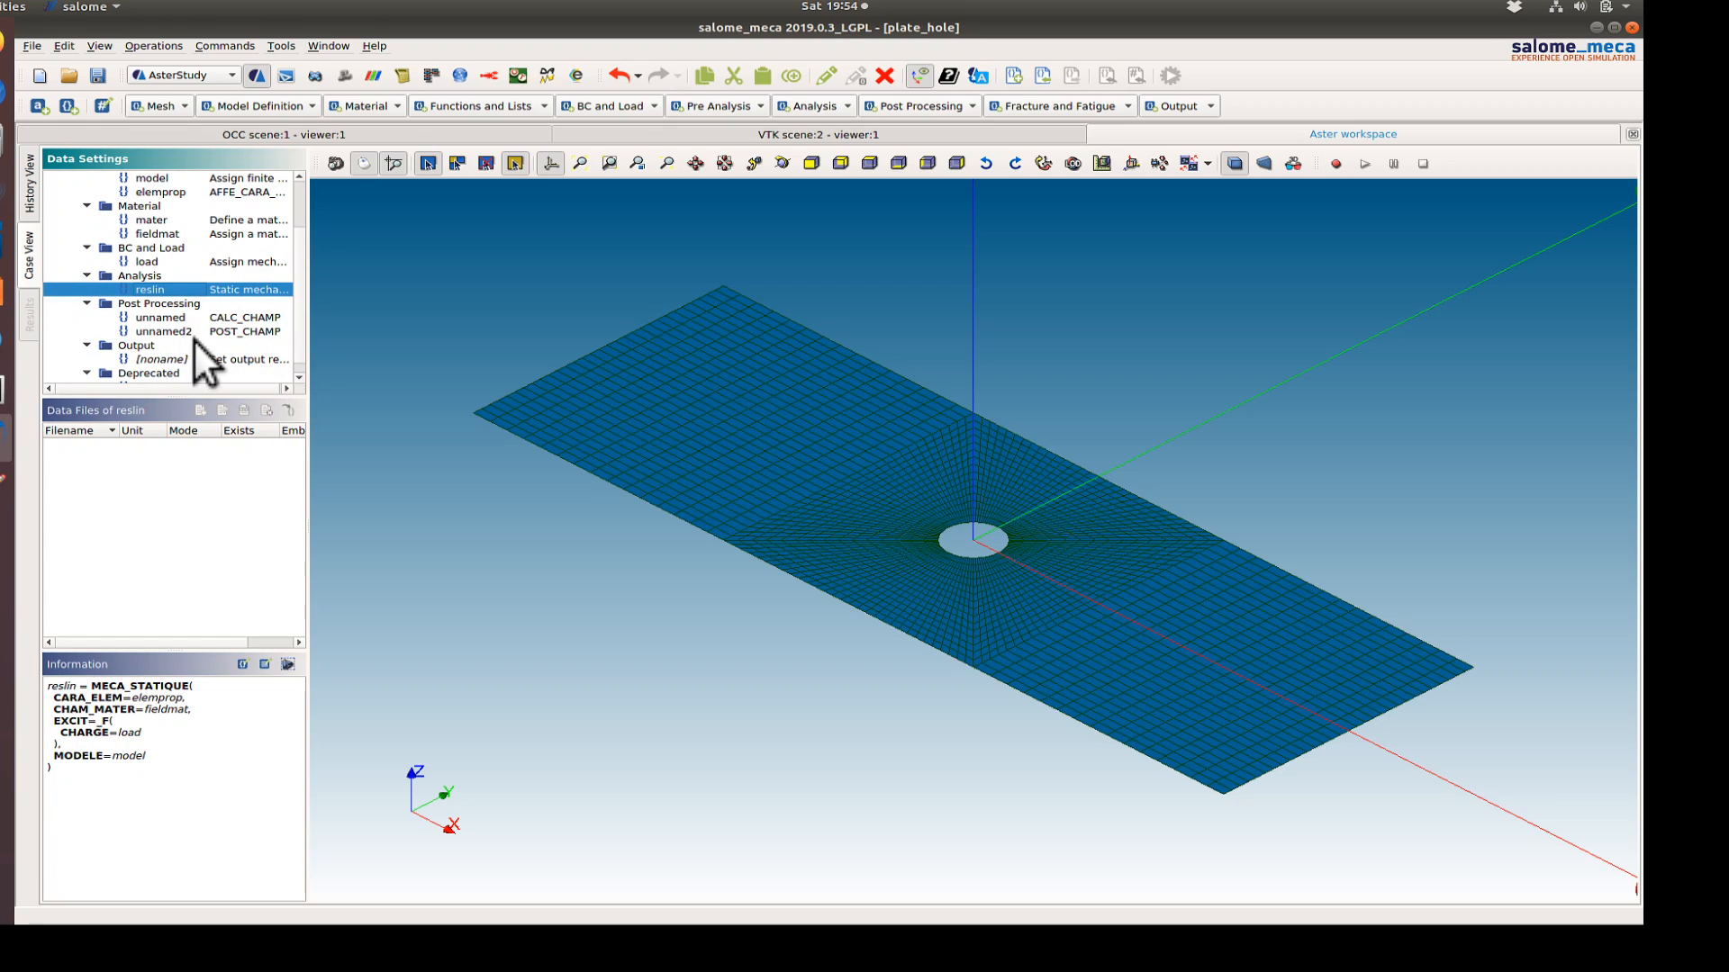
click(160, 318)
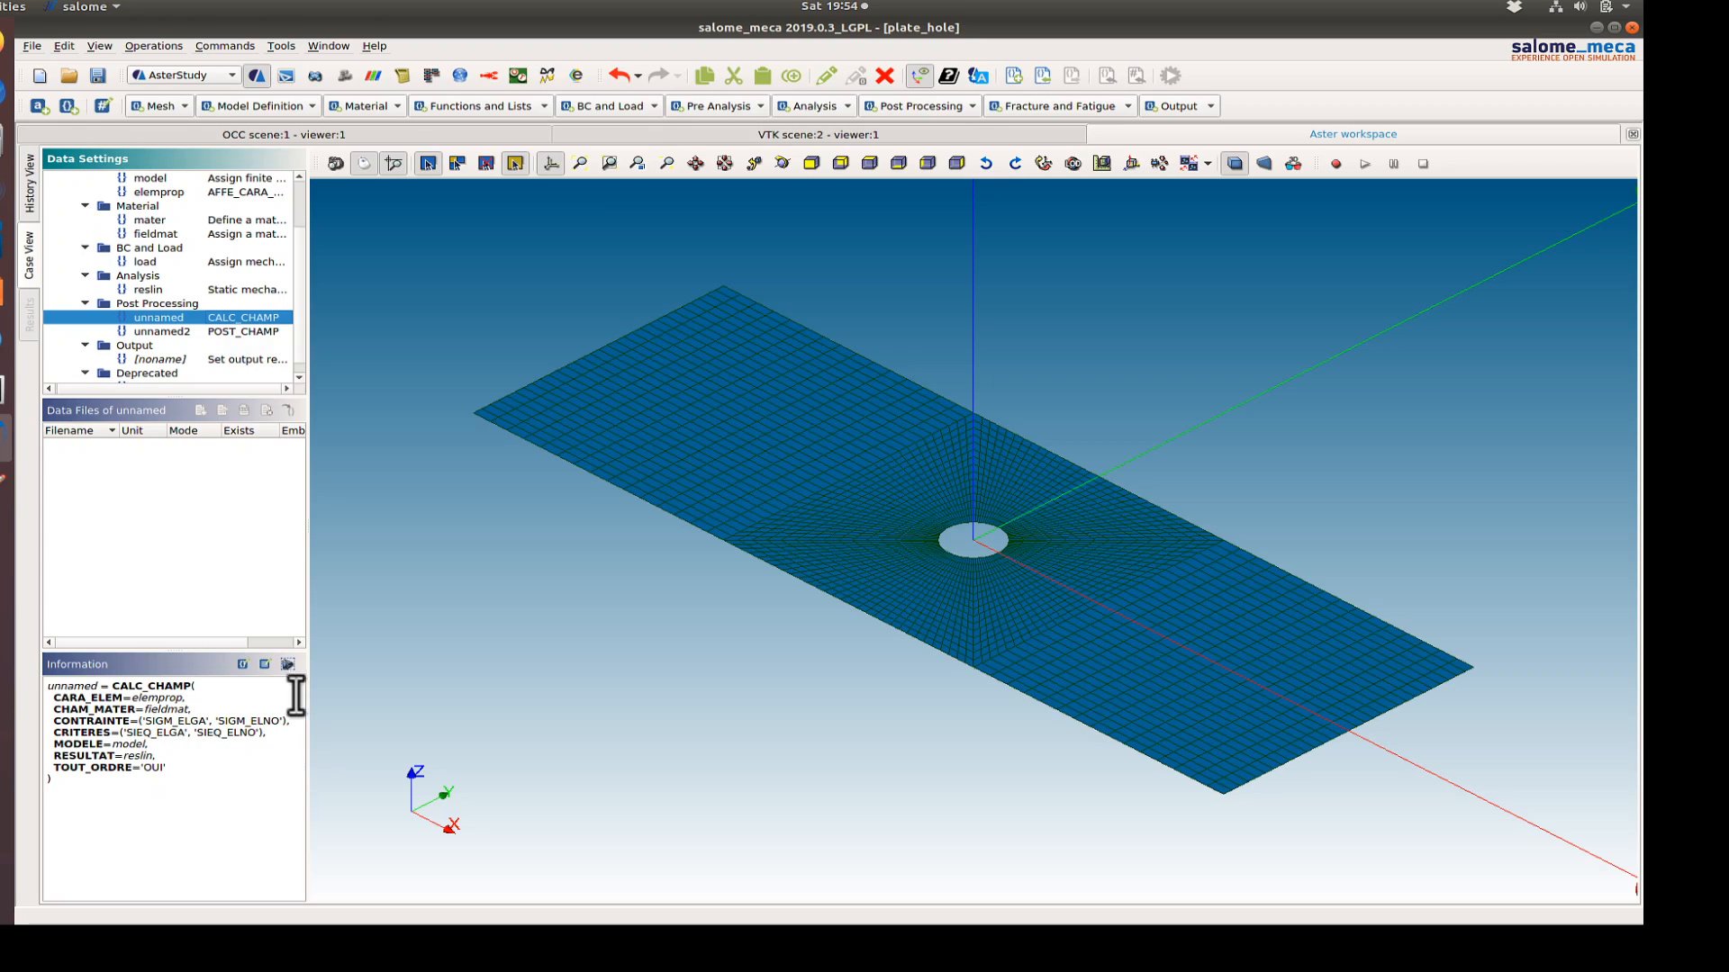
mouse_move(249, 353)
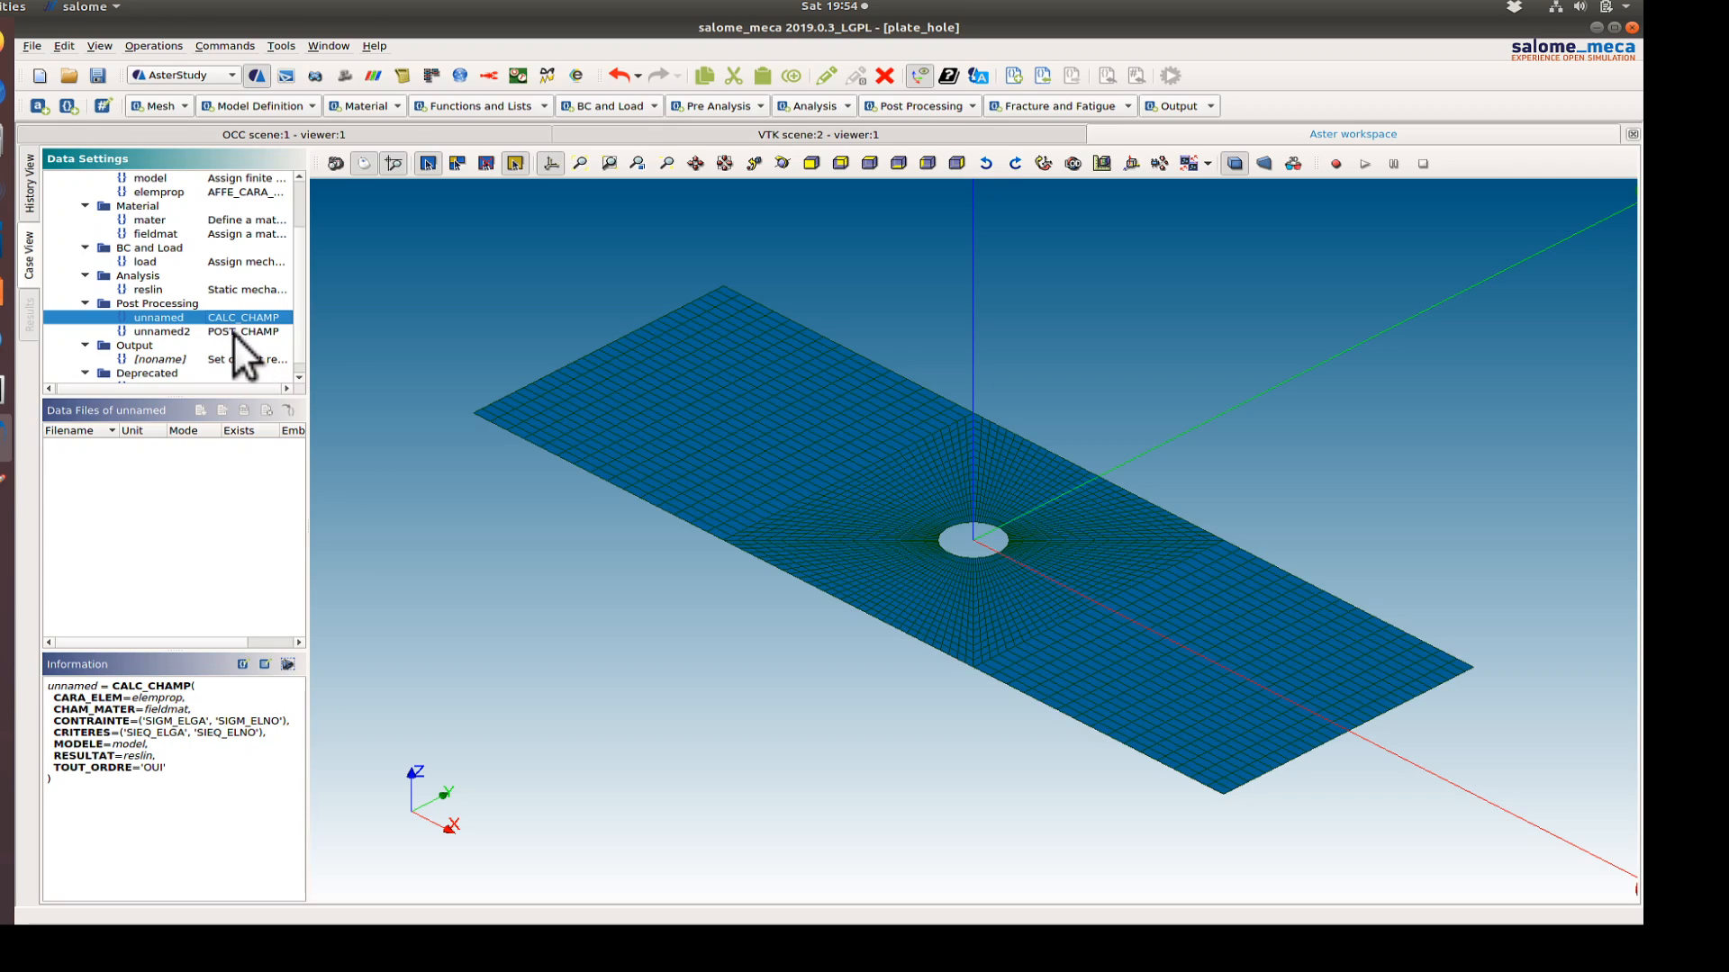
click(161, 332)
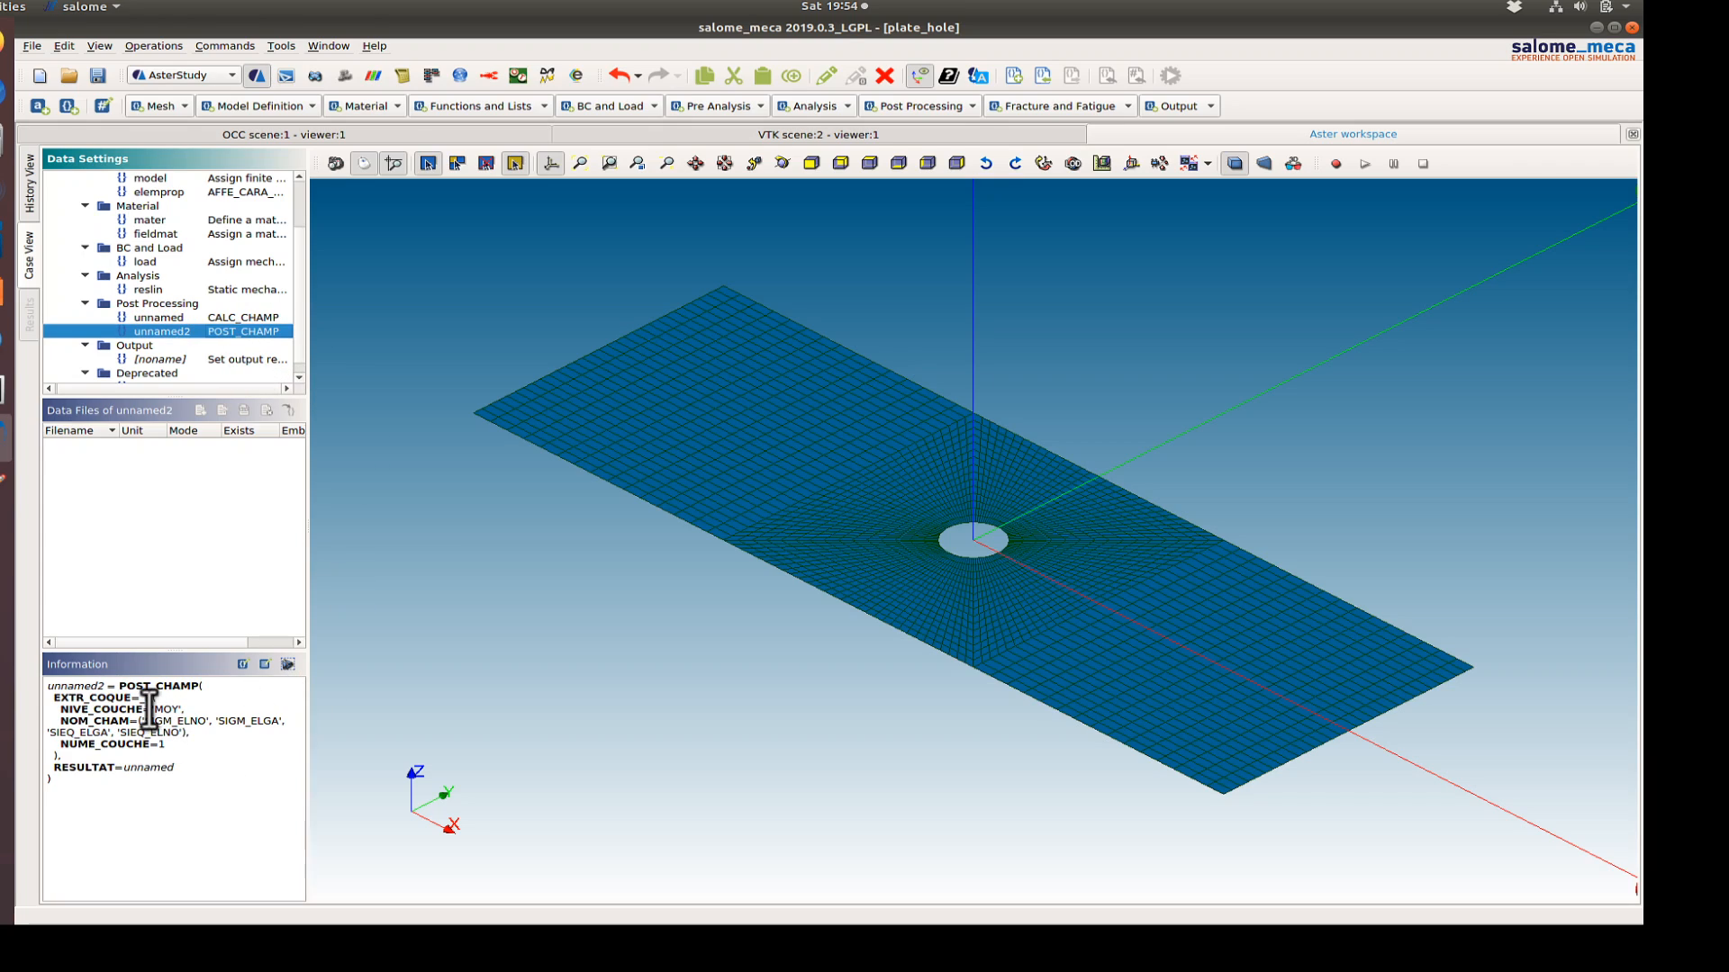
double_click(162, 709)
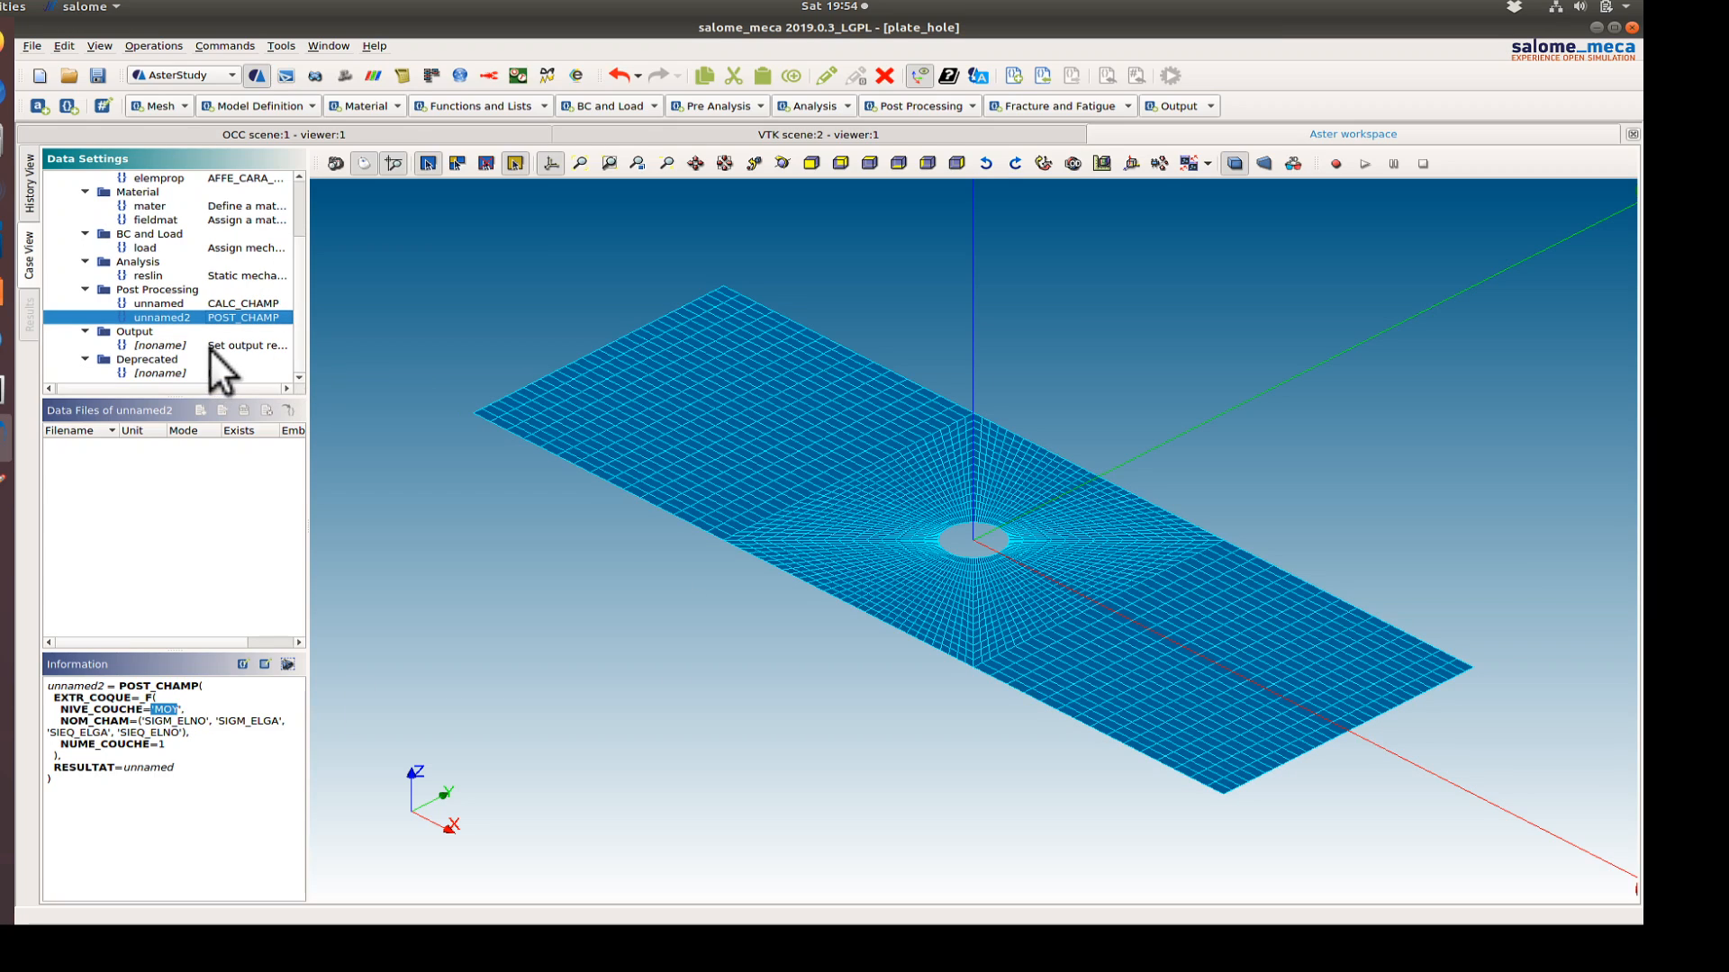
click(160, 345)
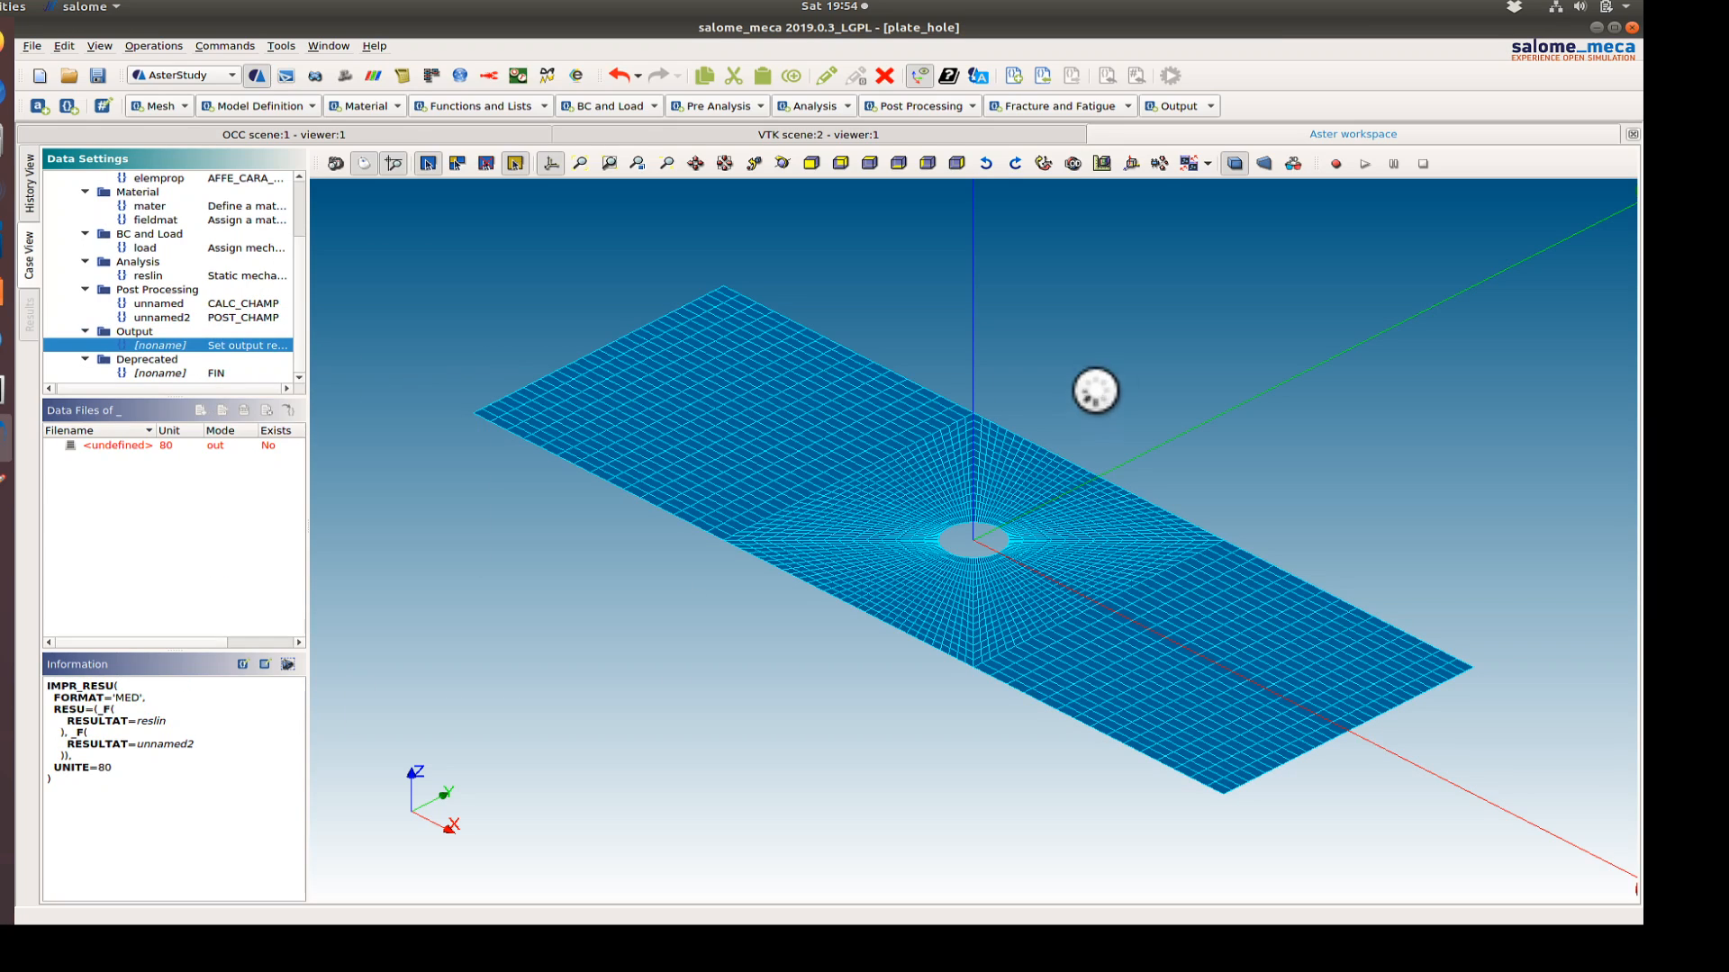
double_click(158, 345)
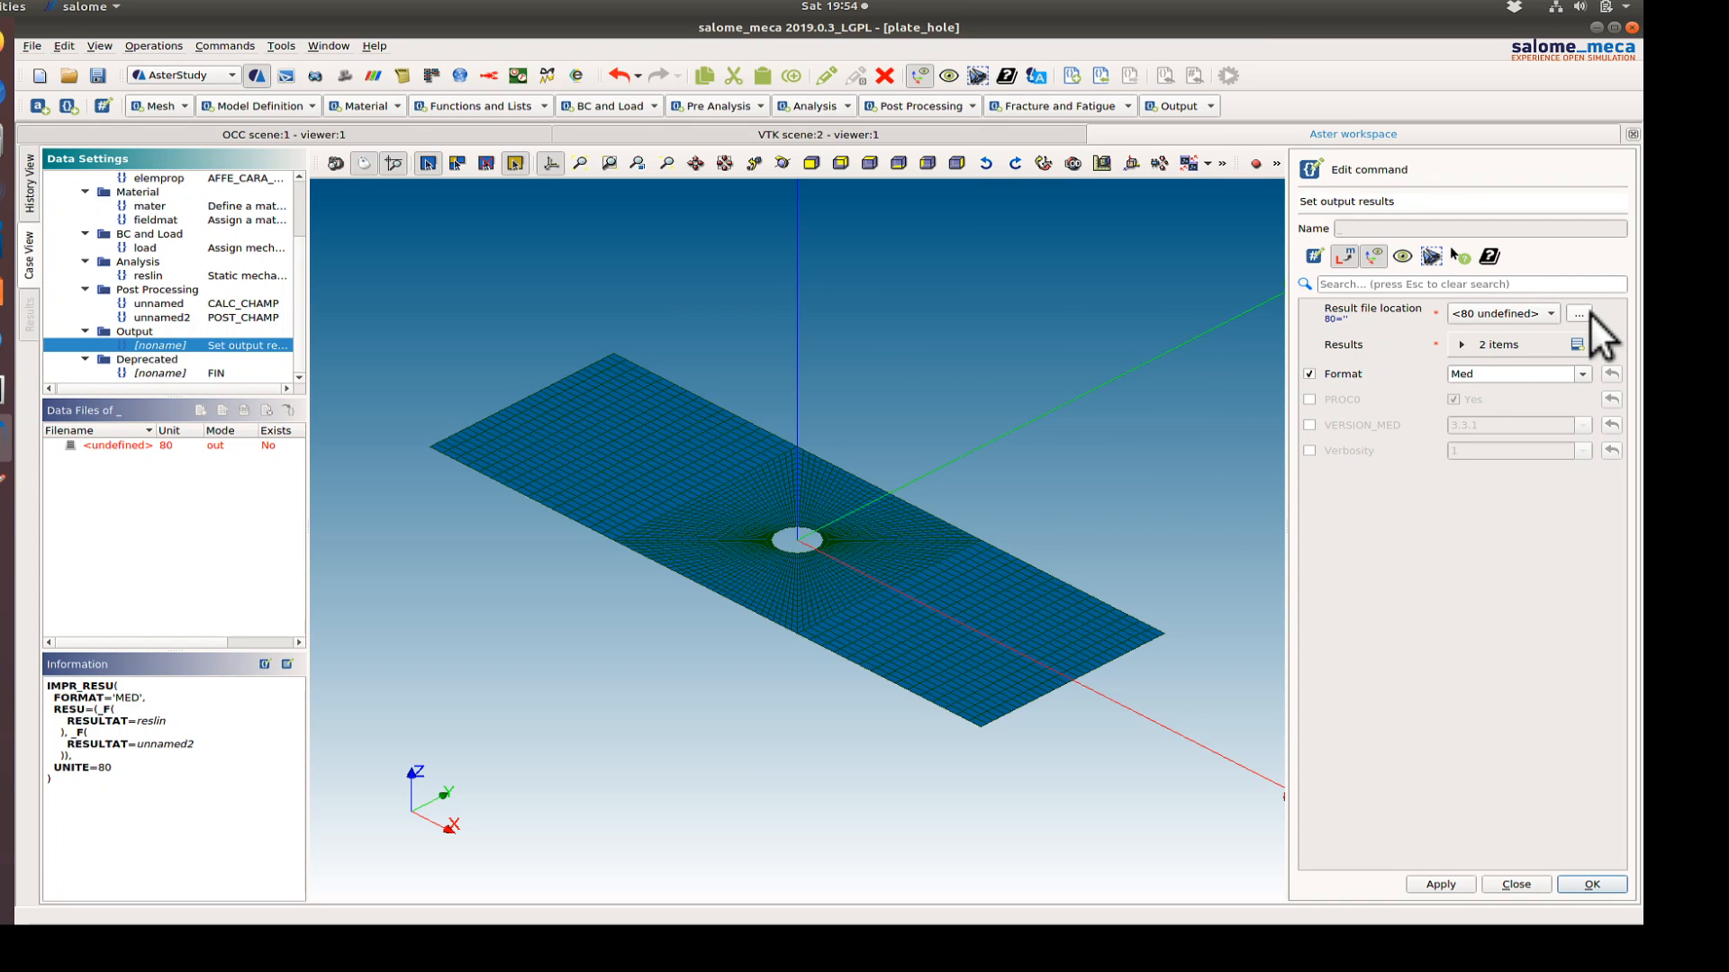
- Write results to plate_hole_results.med, save the study, and delete the FIN command
click(1578, 315)
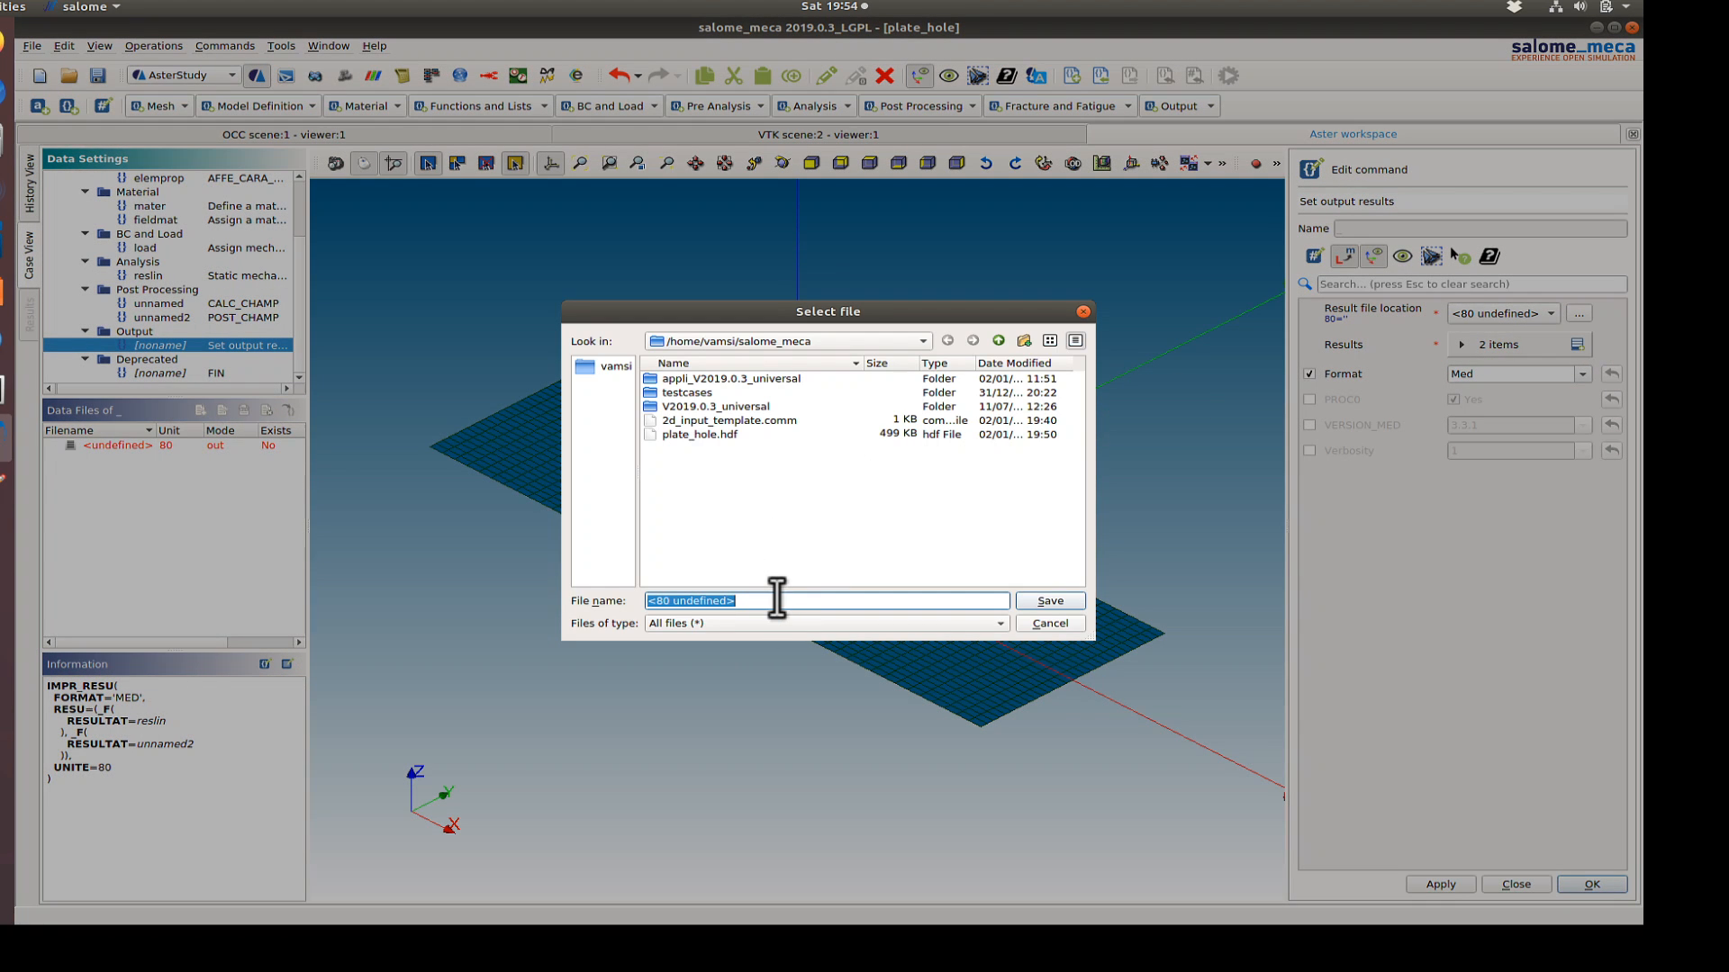
text(plate_hole_results.)
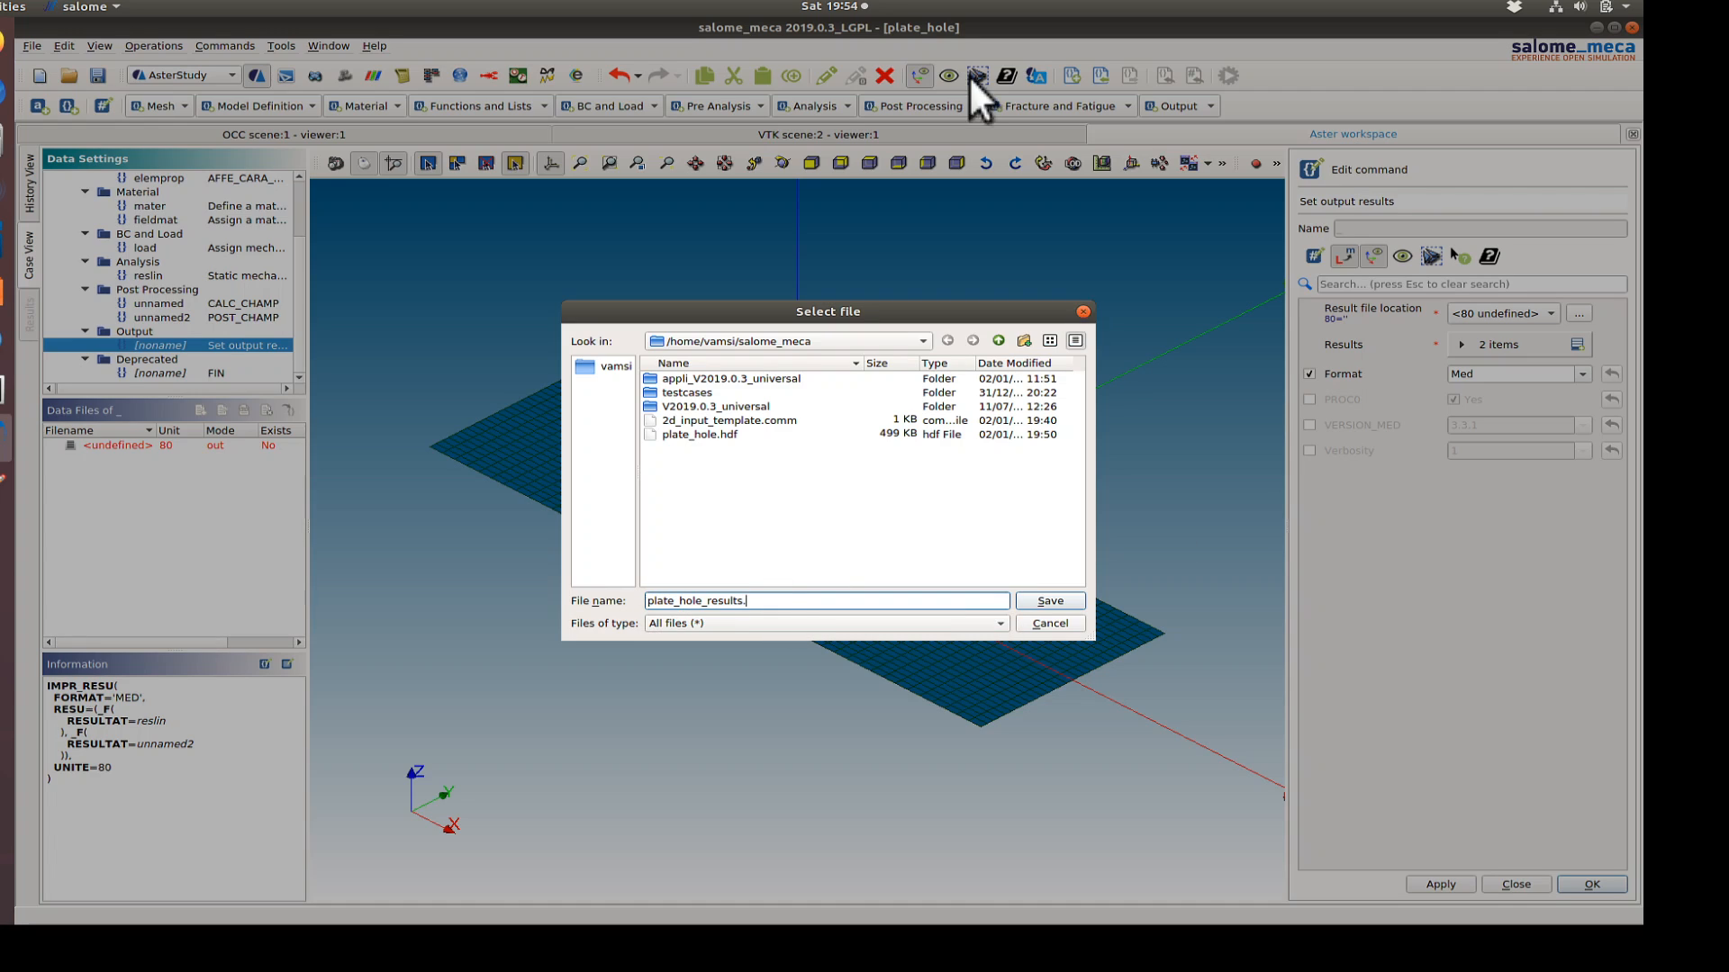
text(med)
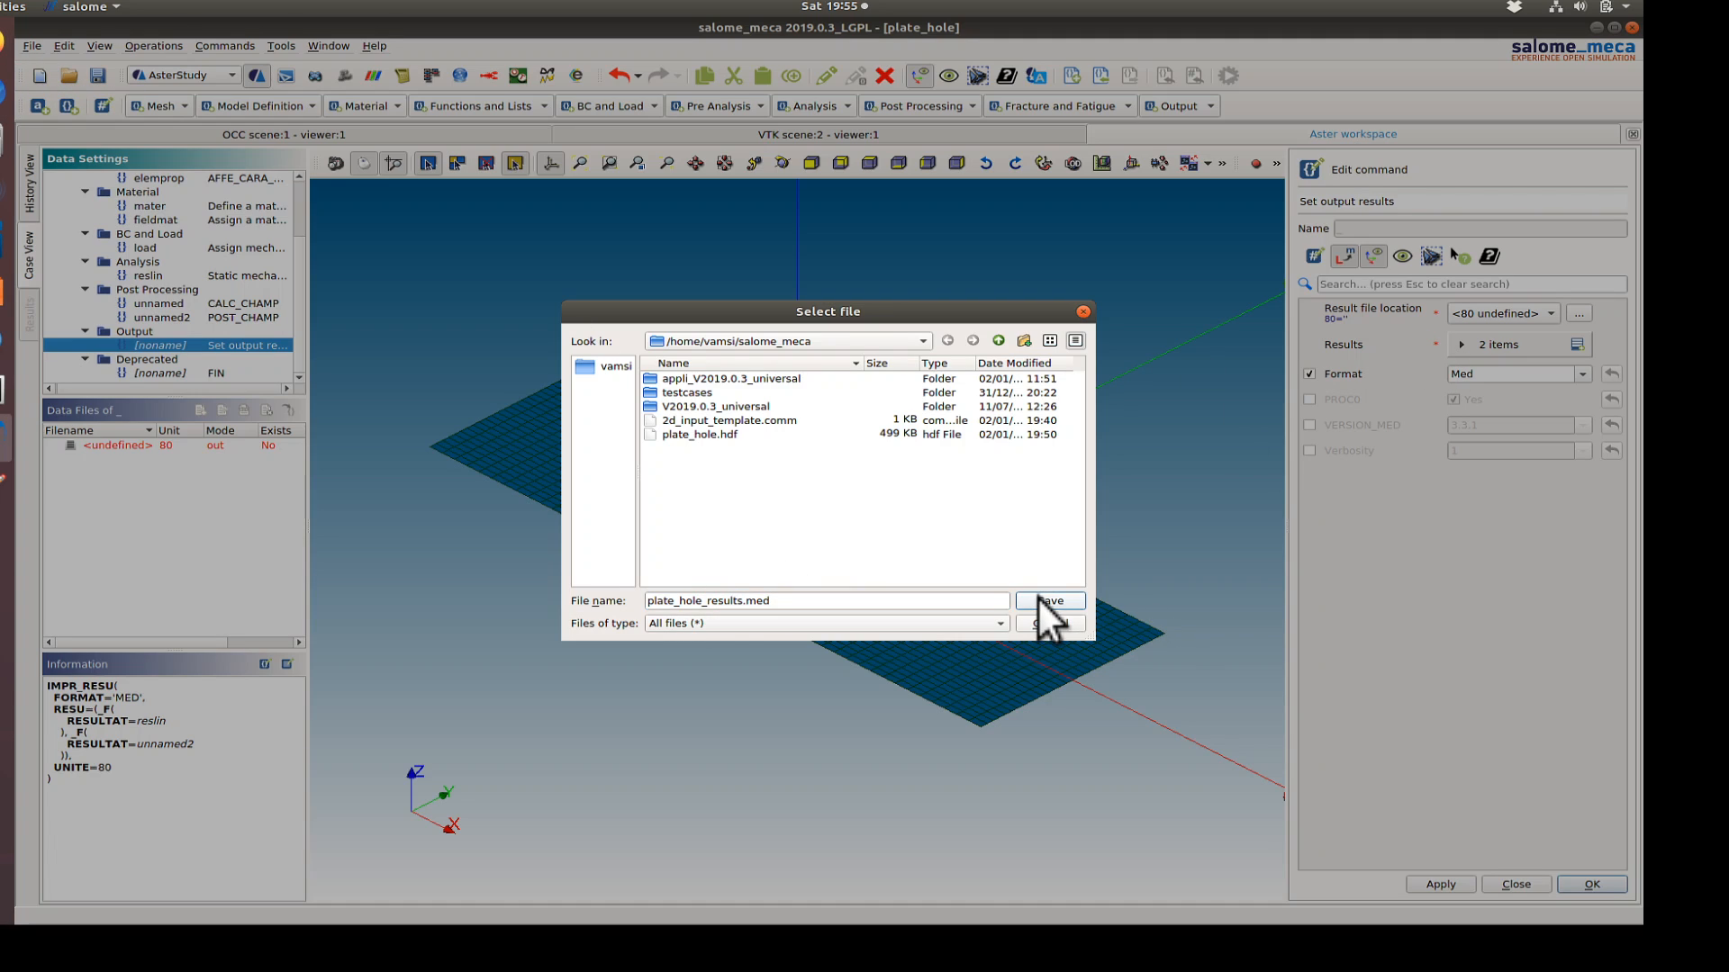
mouse_move(1549, 589)
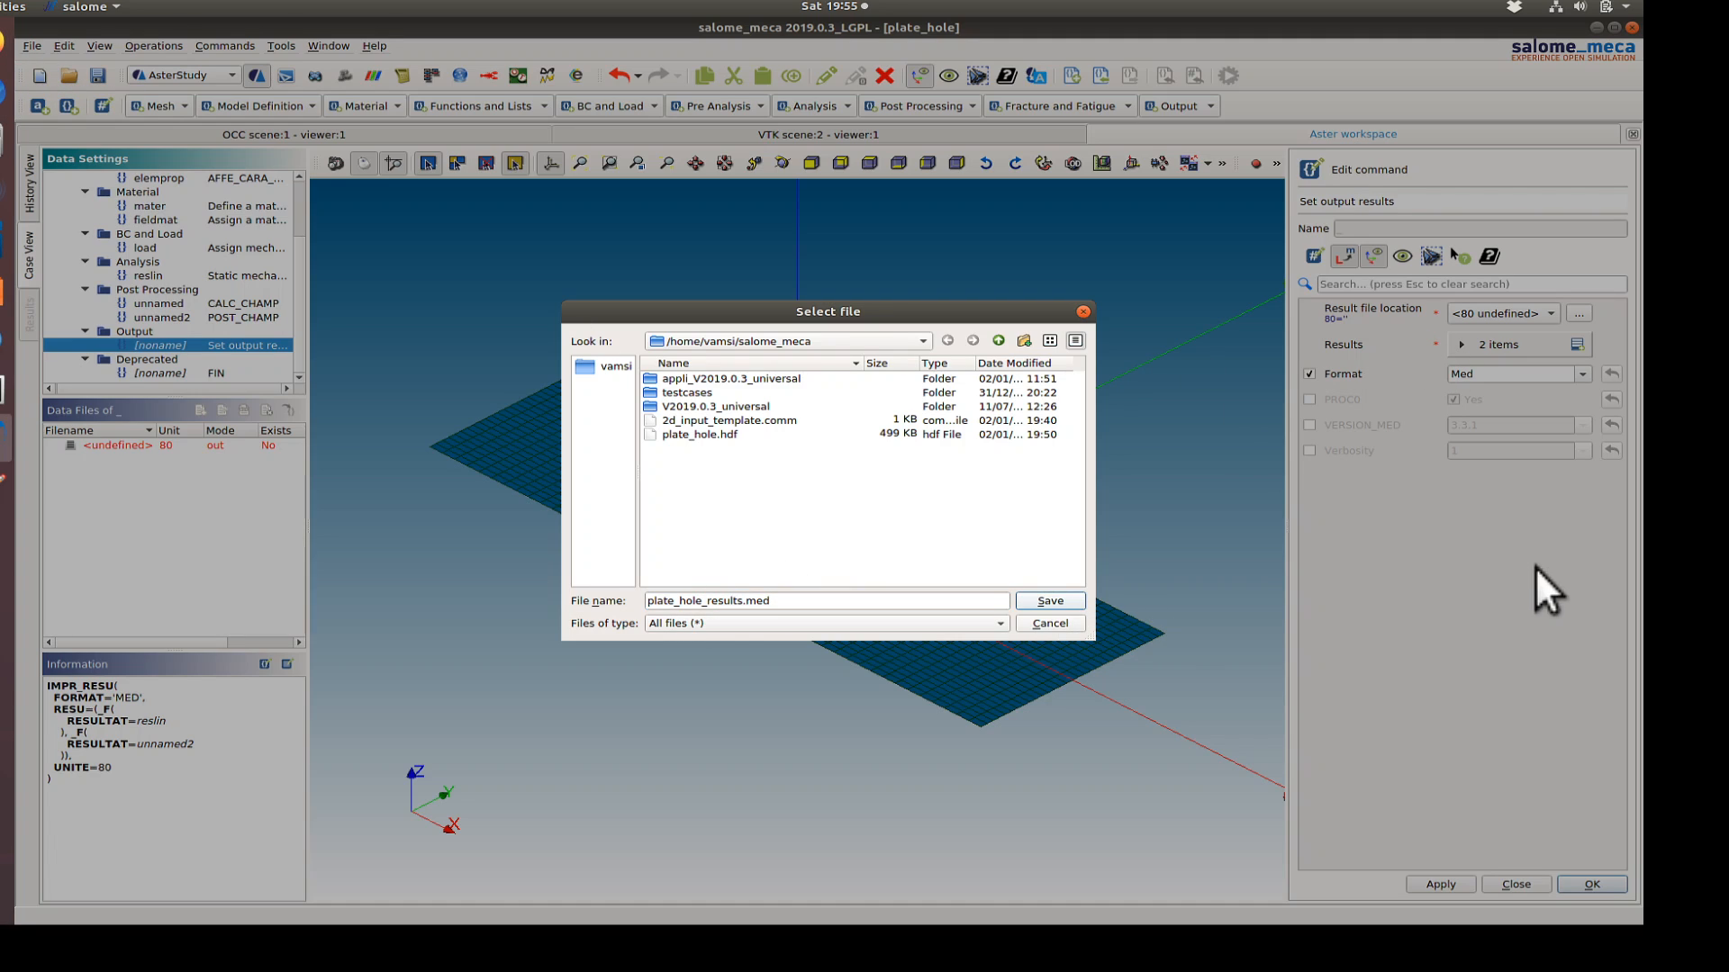
click(1046, 601)
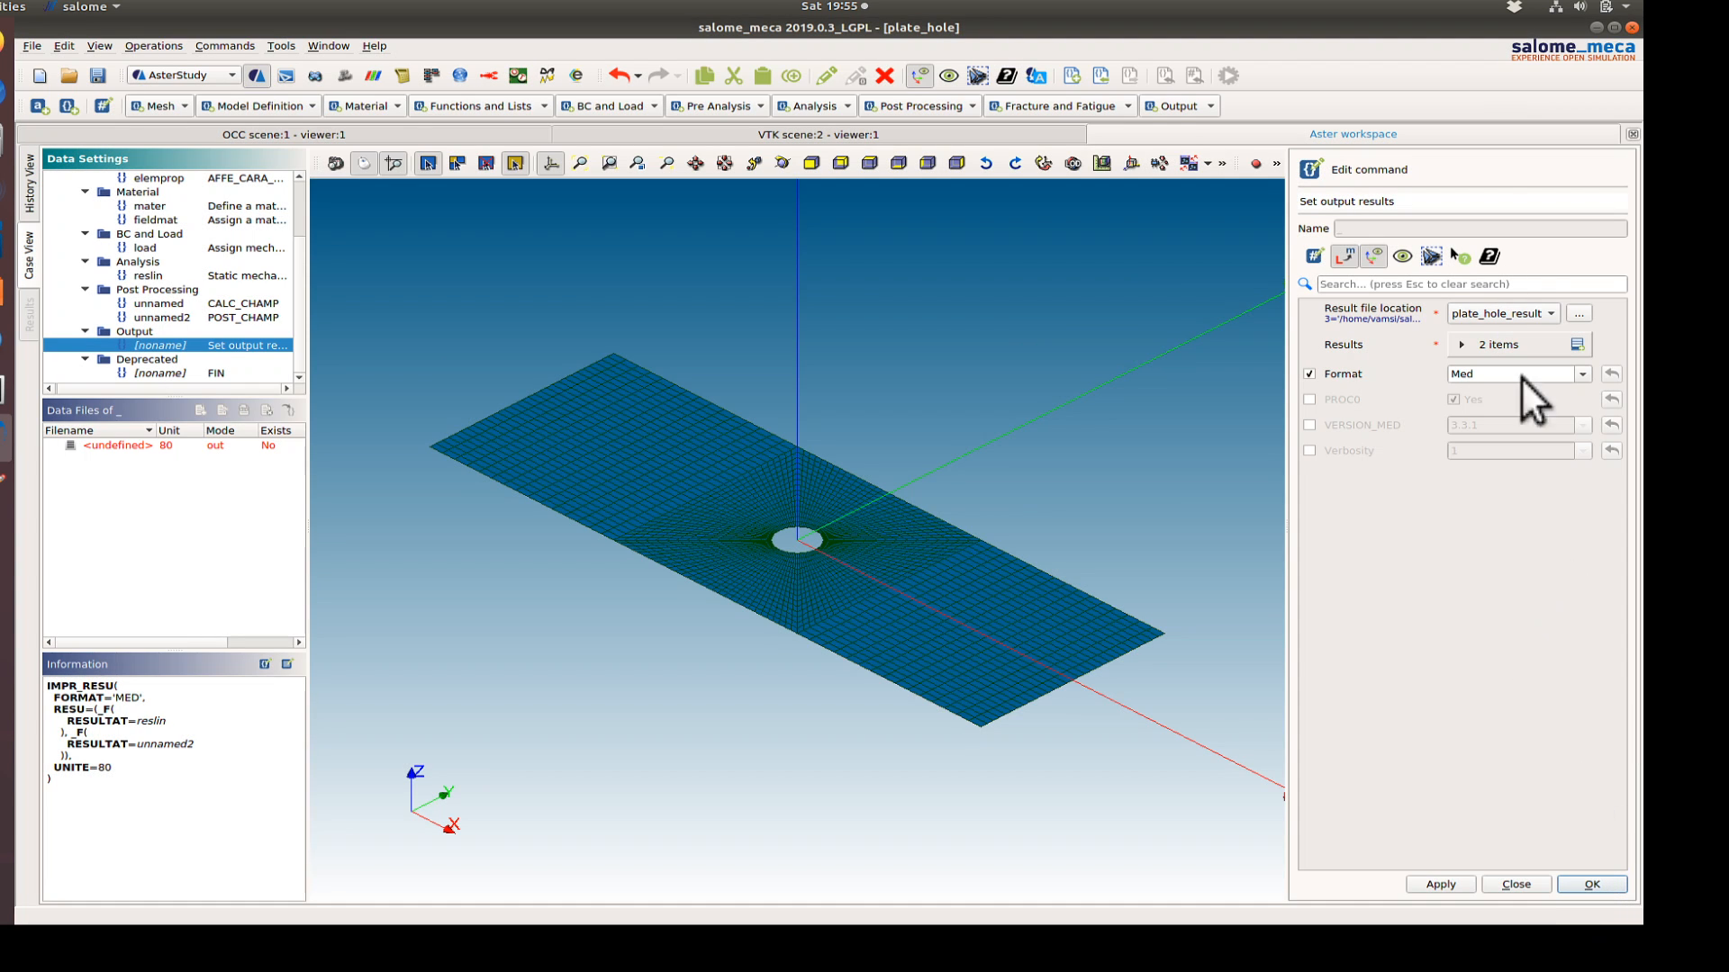
click(1460, 344)
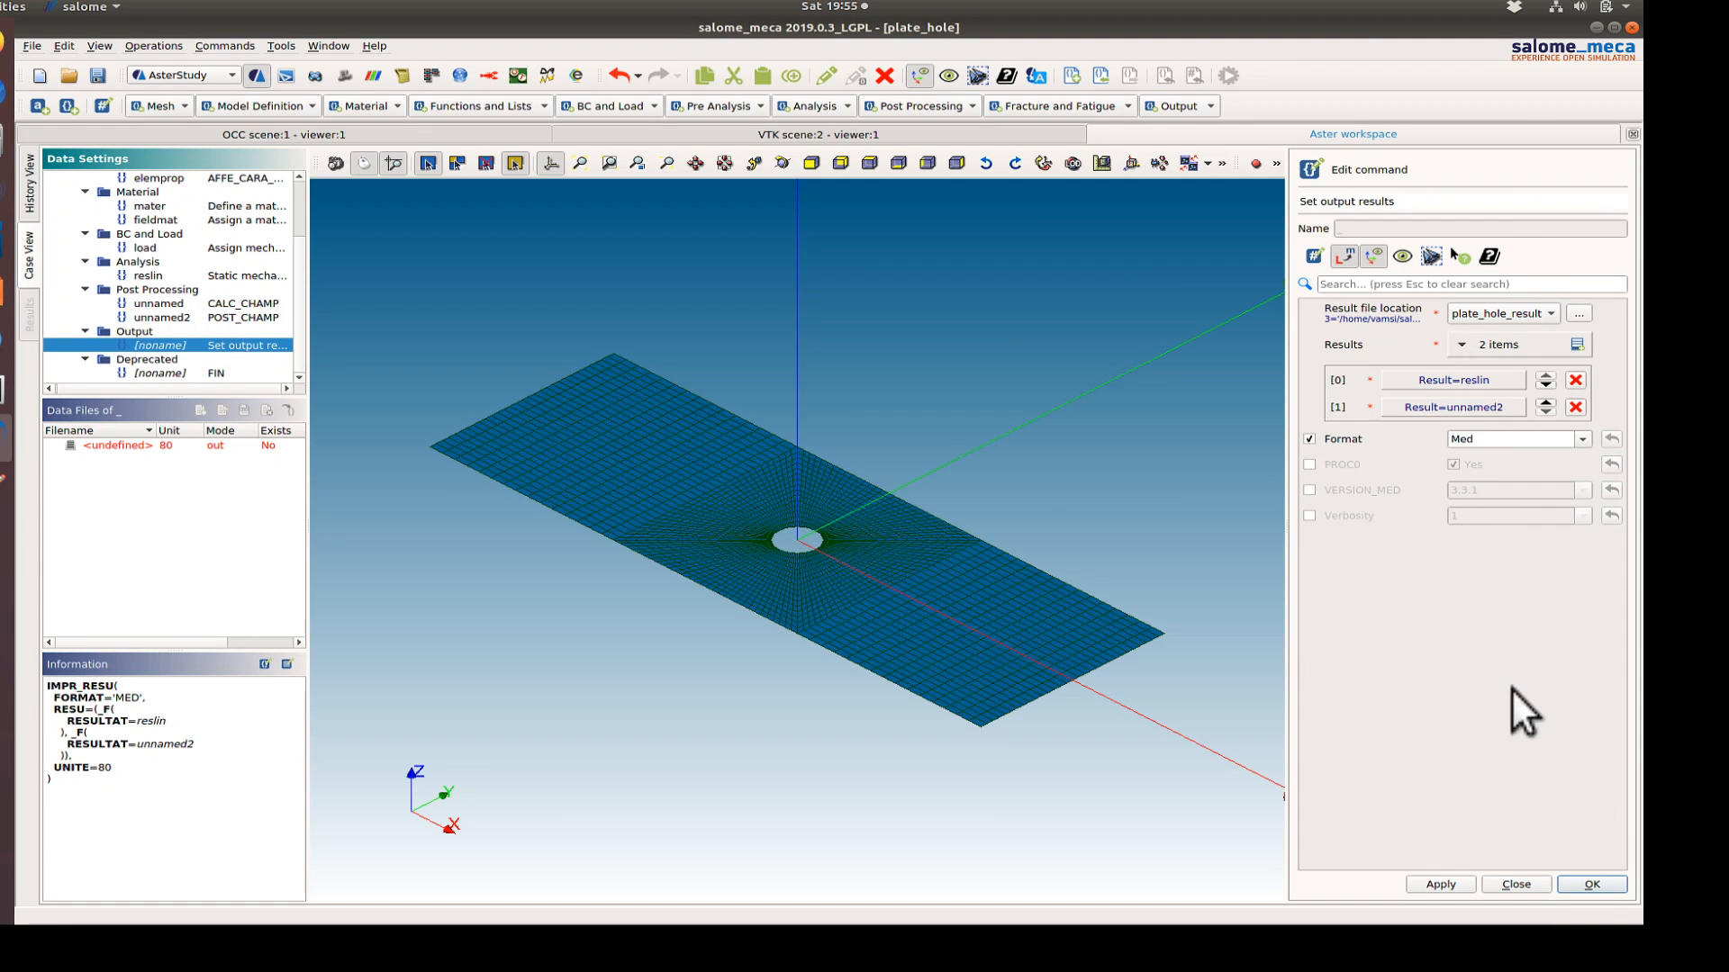
click(1591, 883)
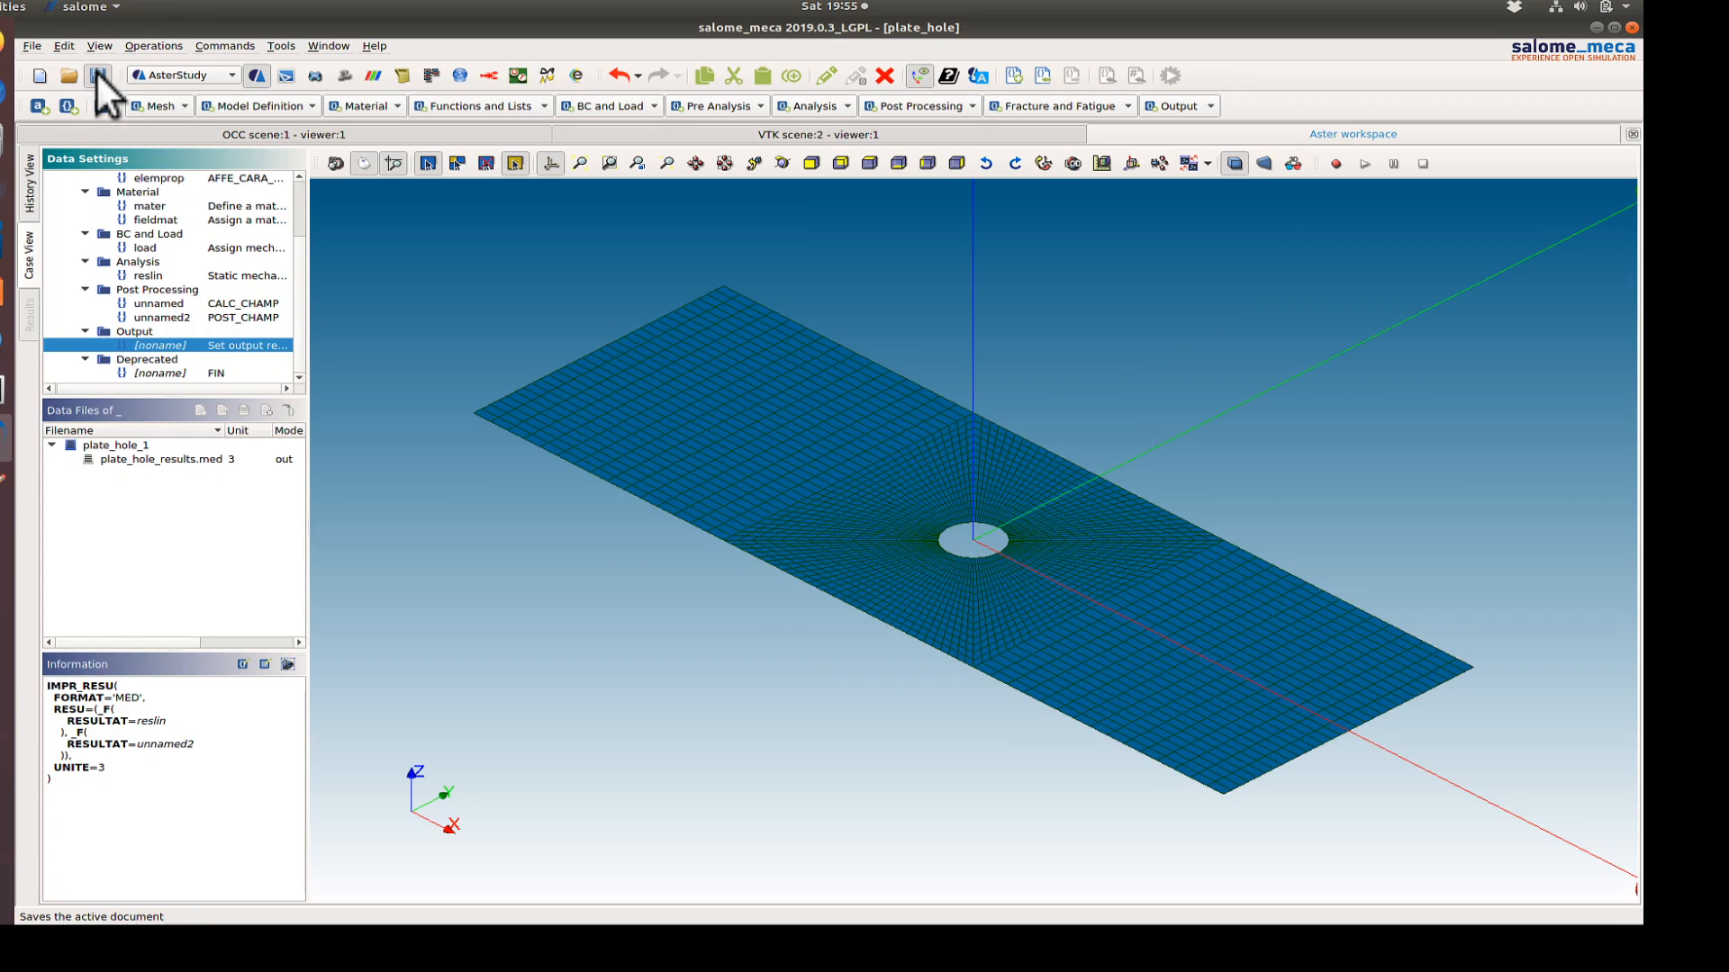
click(97, 75)
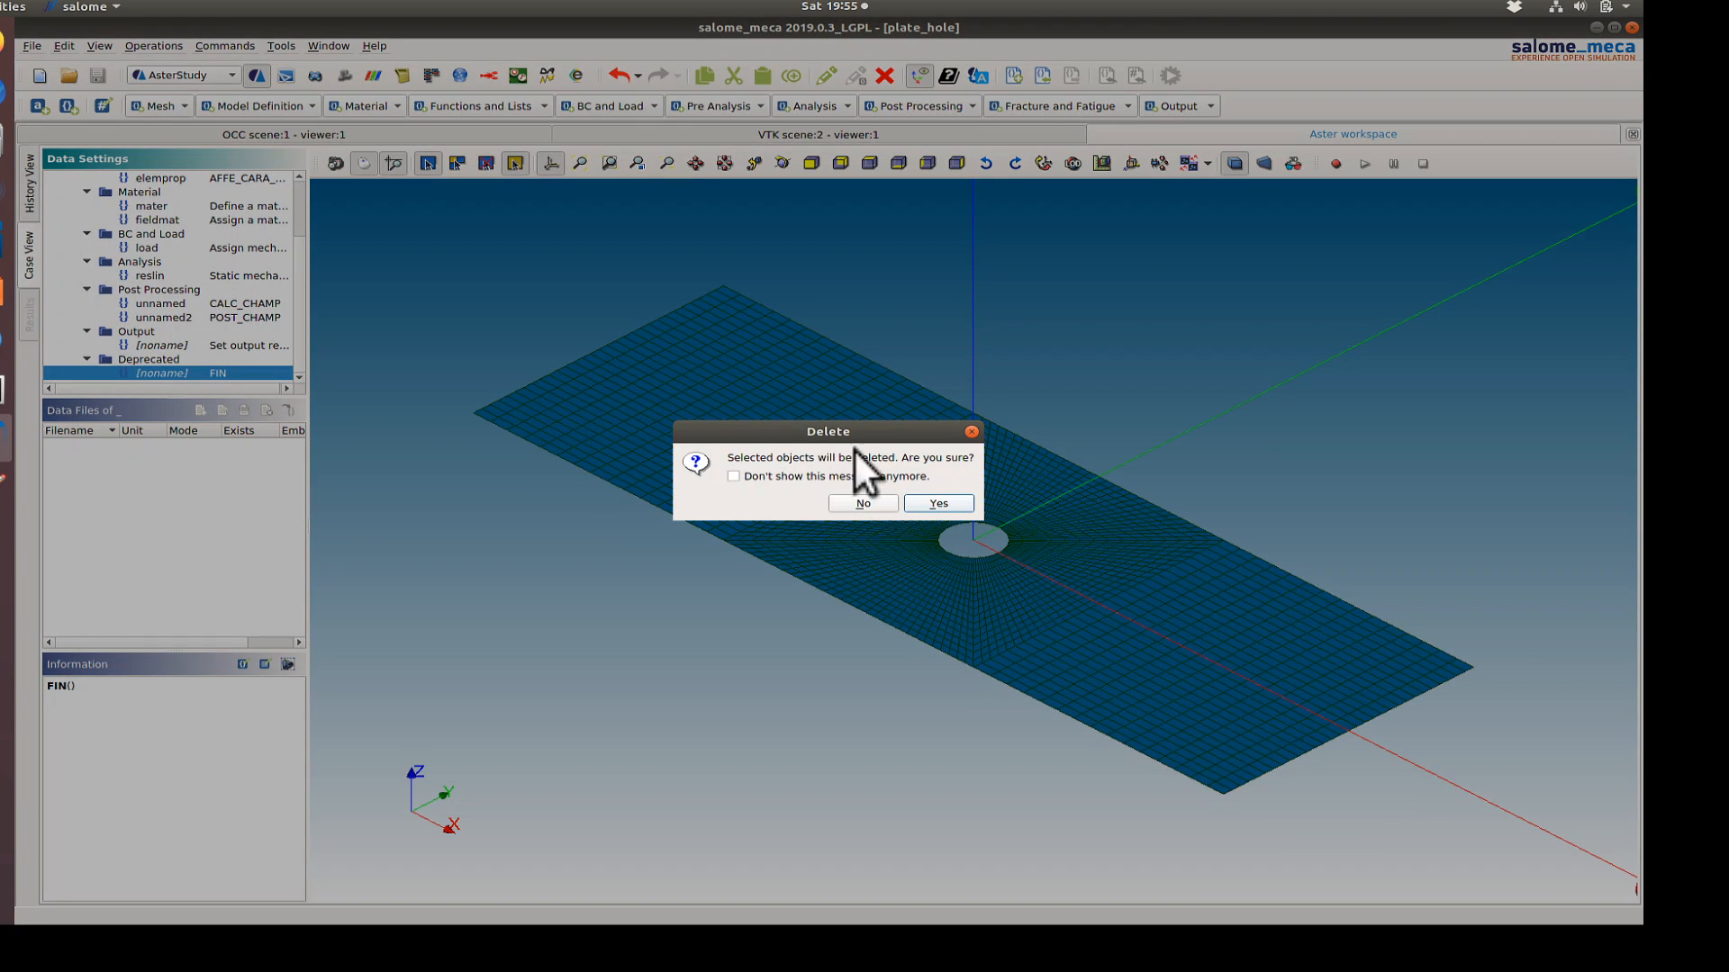
click(936, 502)
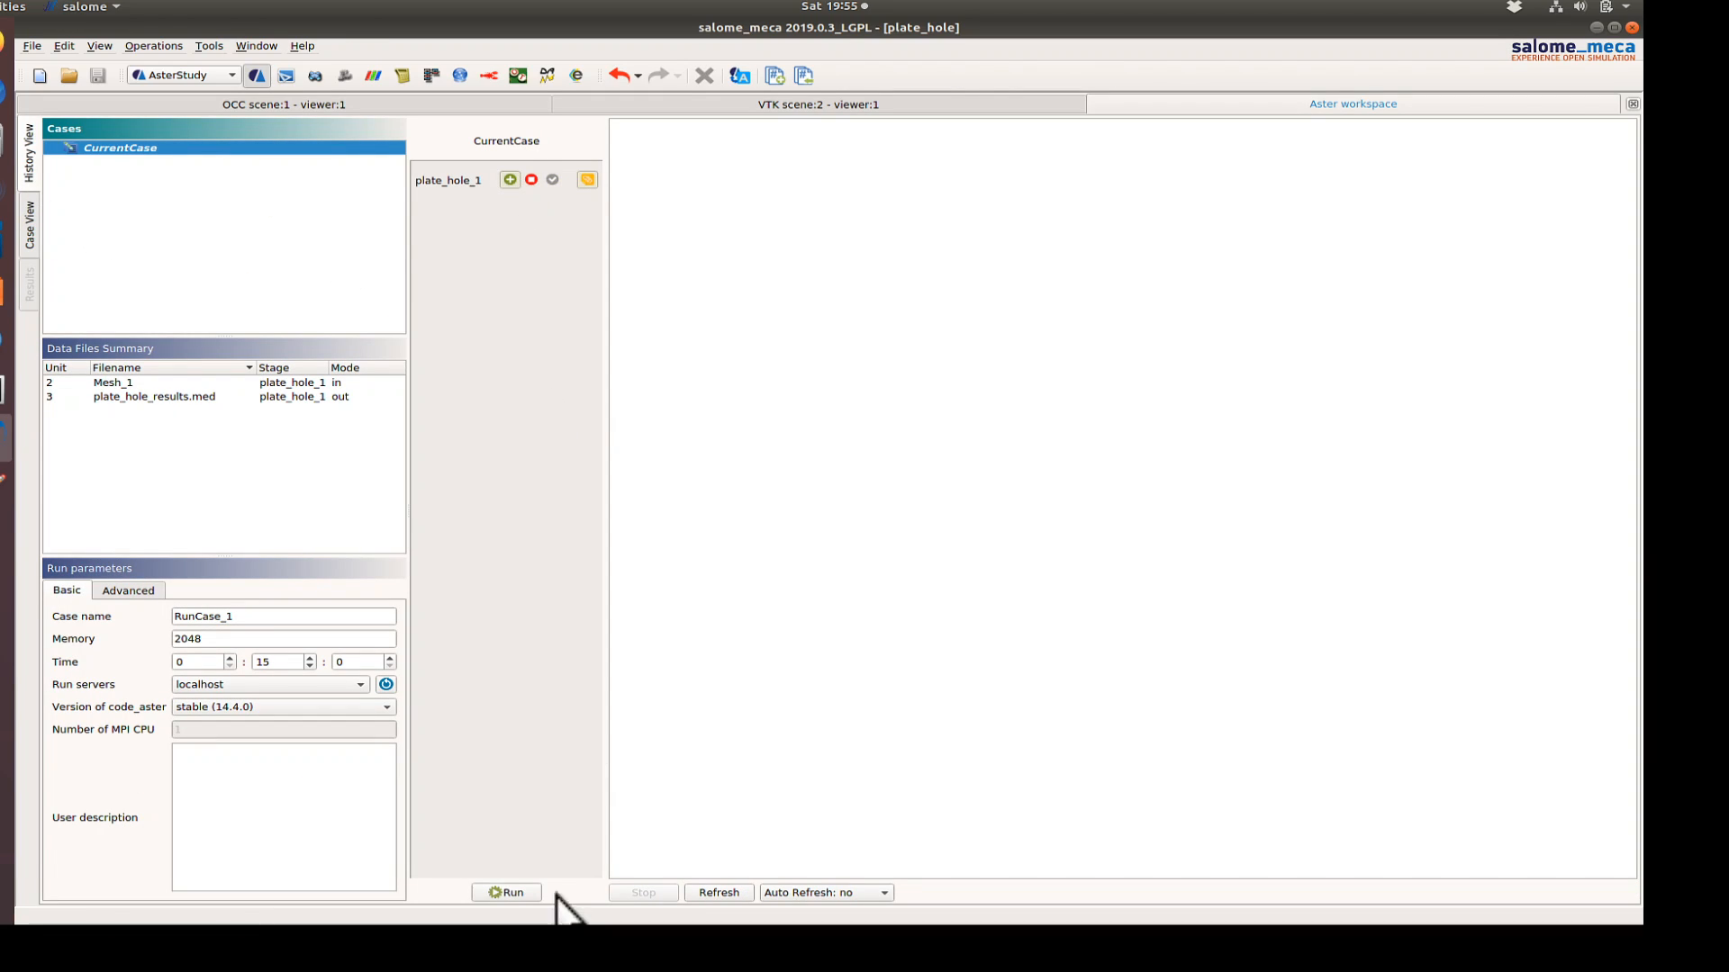
- Launch RunCase_1 for the plate_hole_1 stage and let it finish with output messages
click(506, 893)
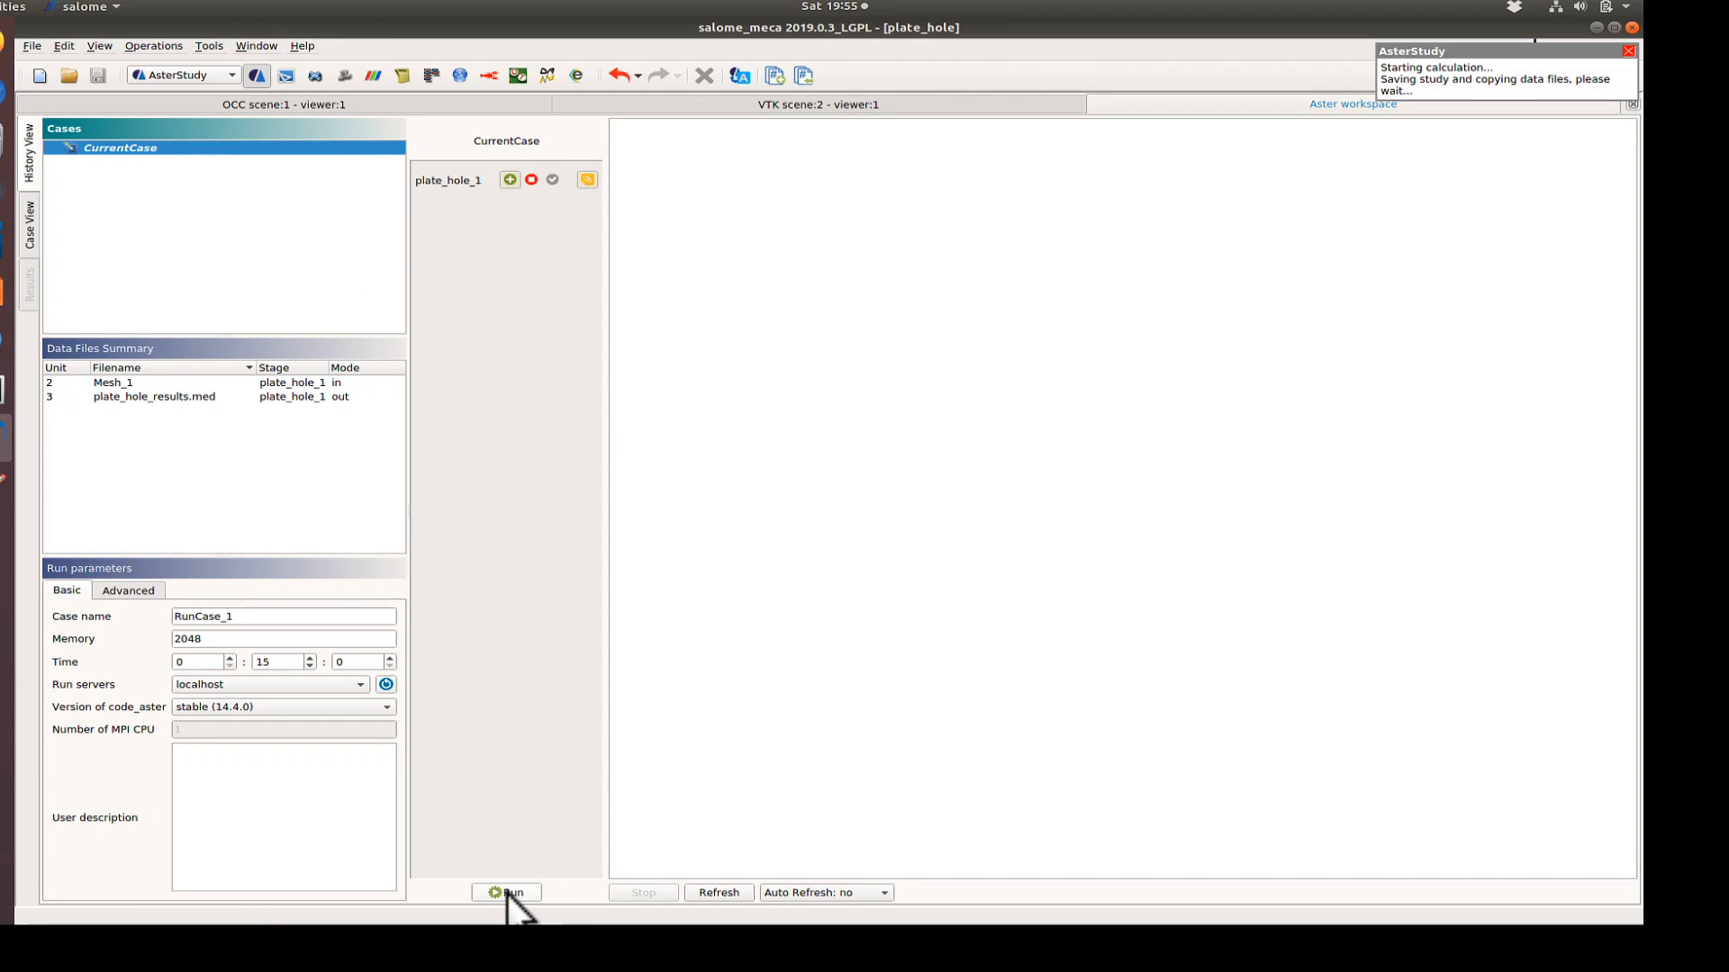
click(506, 893)
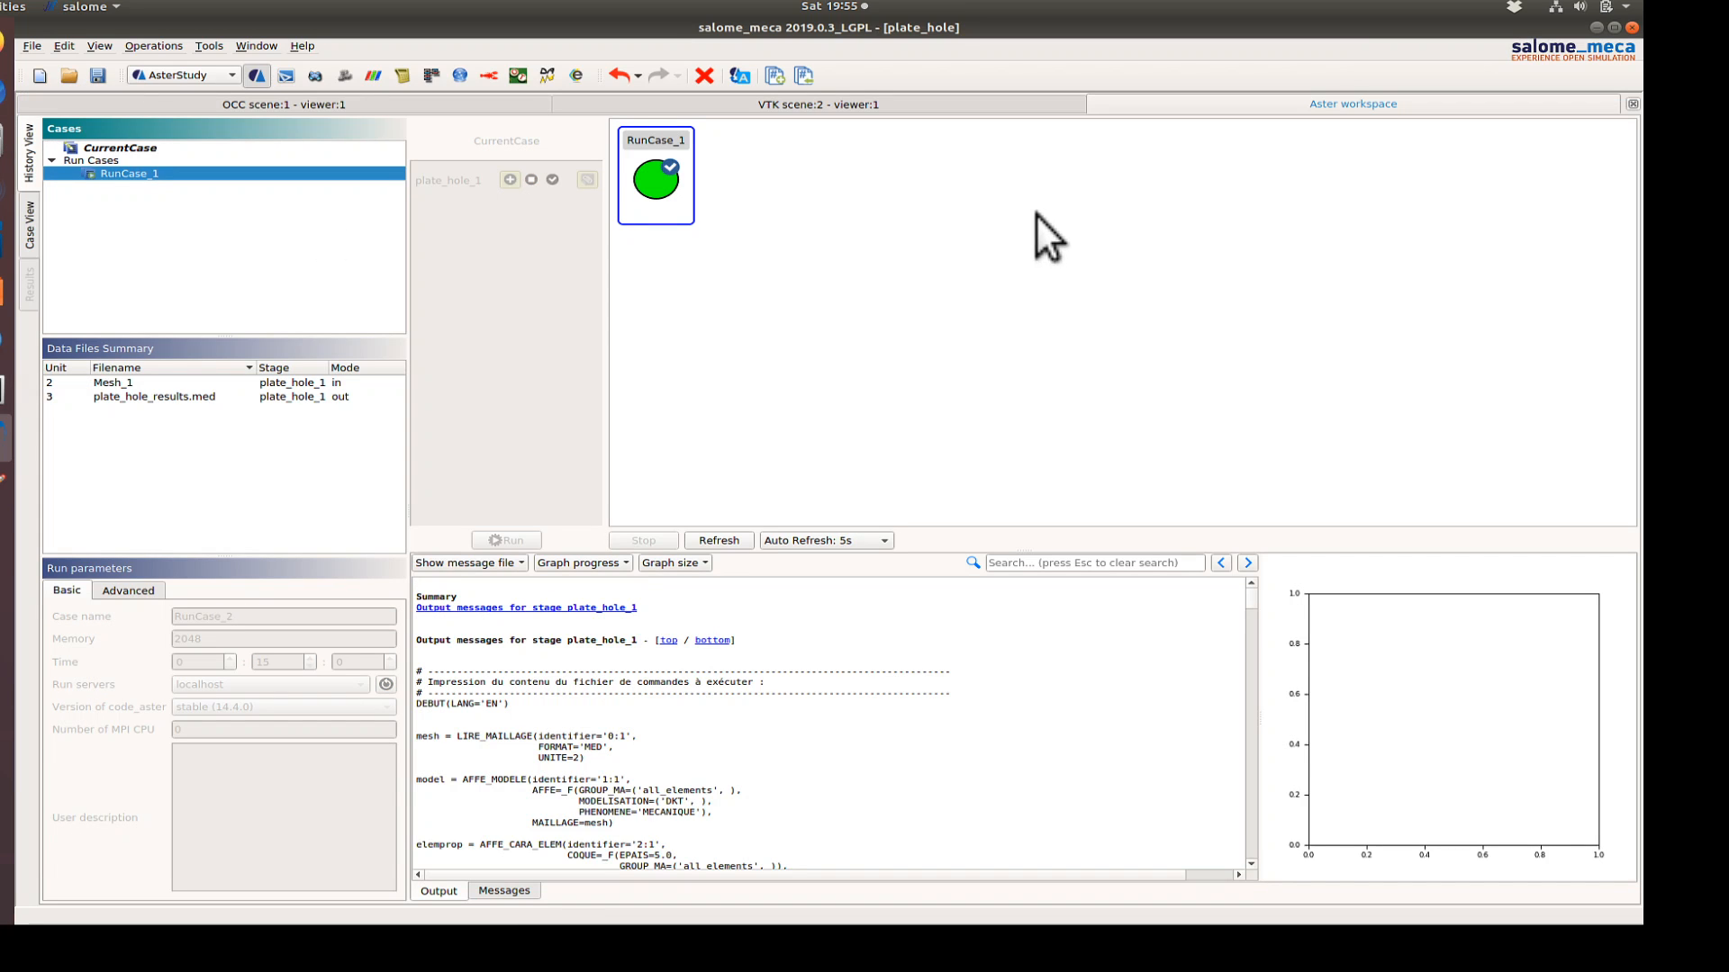
mouse_move(1256, 640)
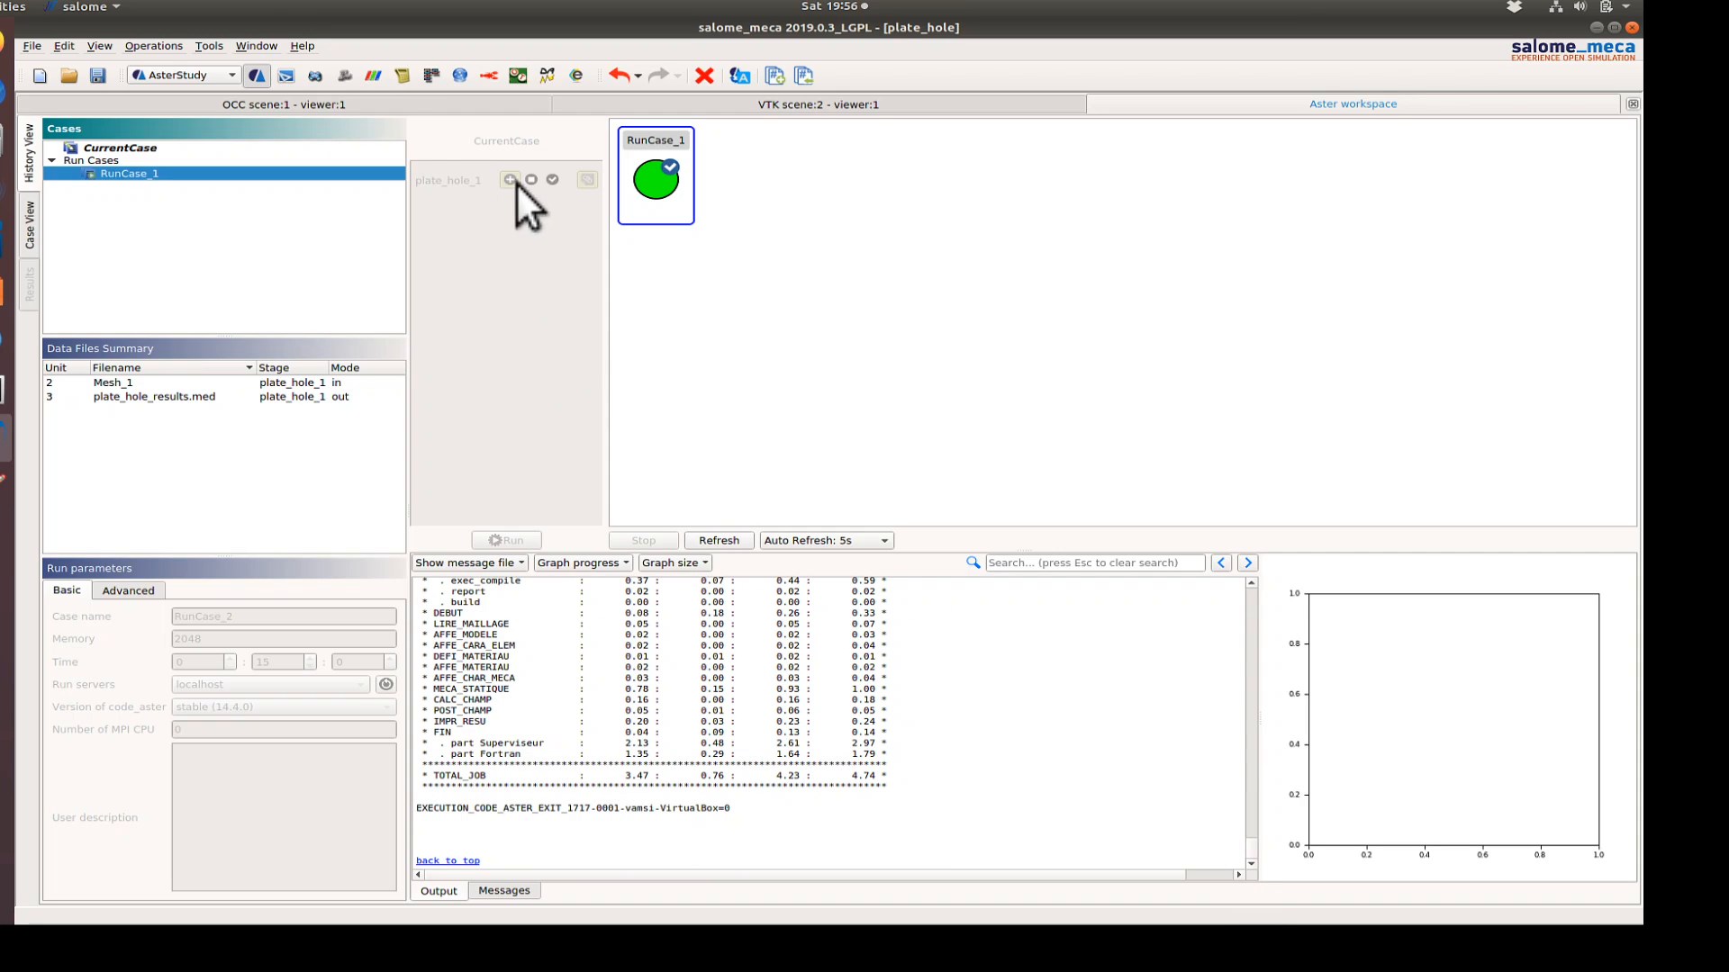
mouse_move(373, 75)
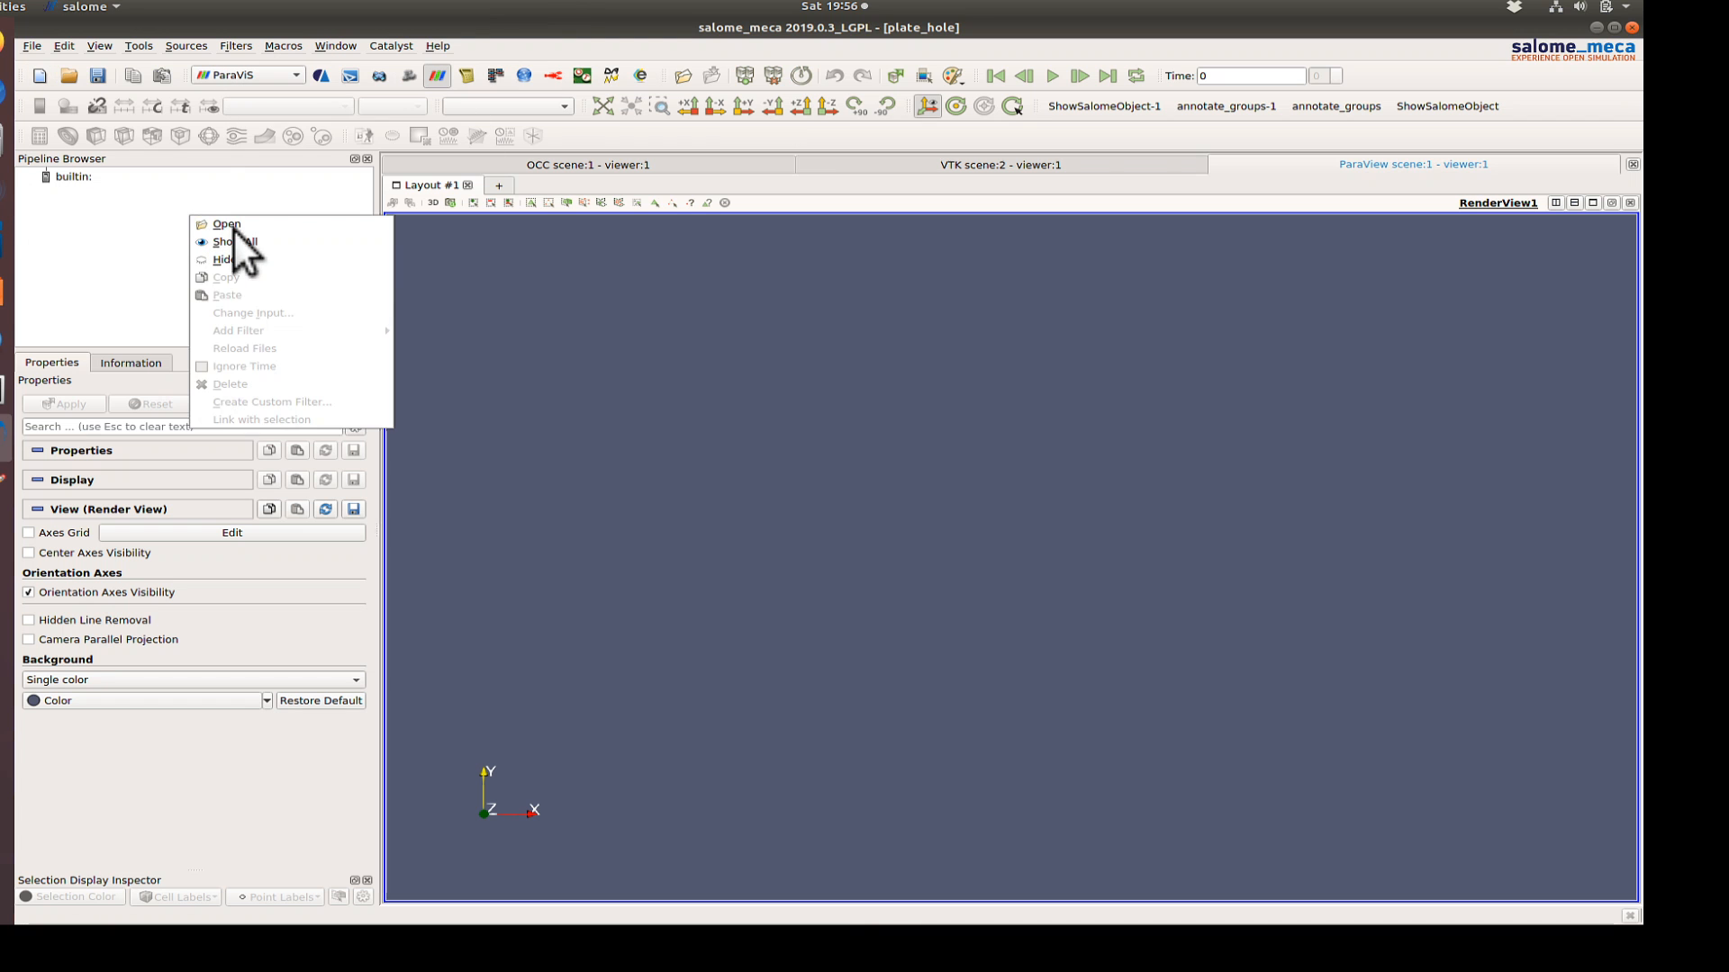
- Open plate_hole_results.med in ParaVis, excluding the stress fields, and apply it
click(226, 224)
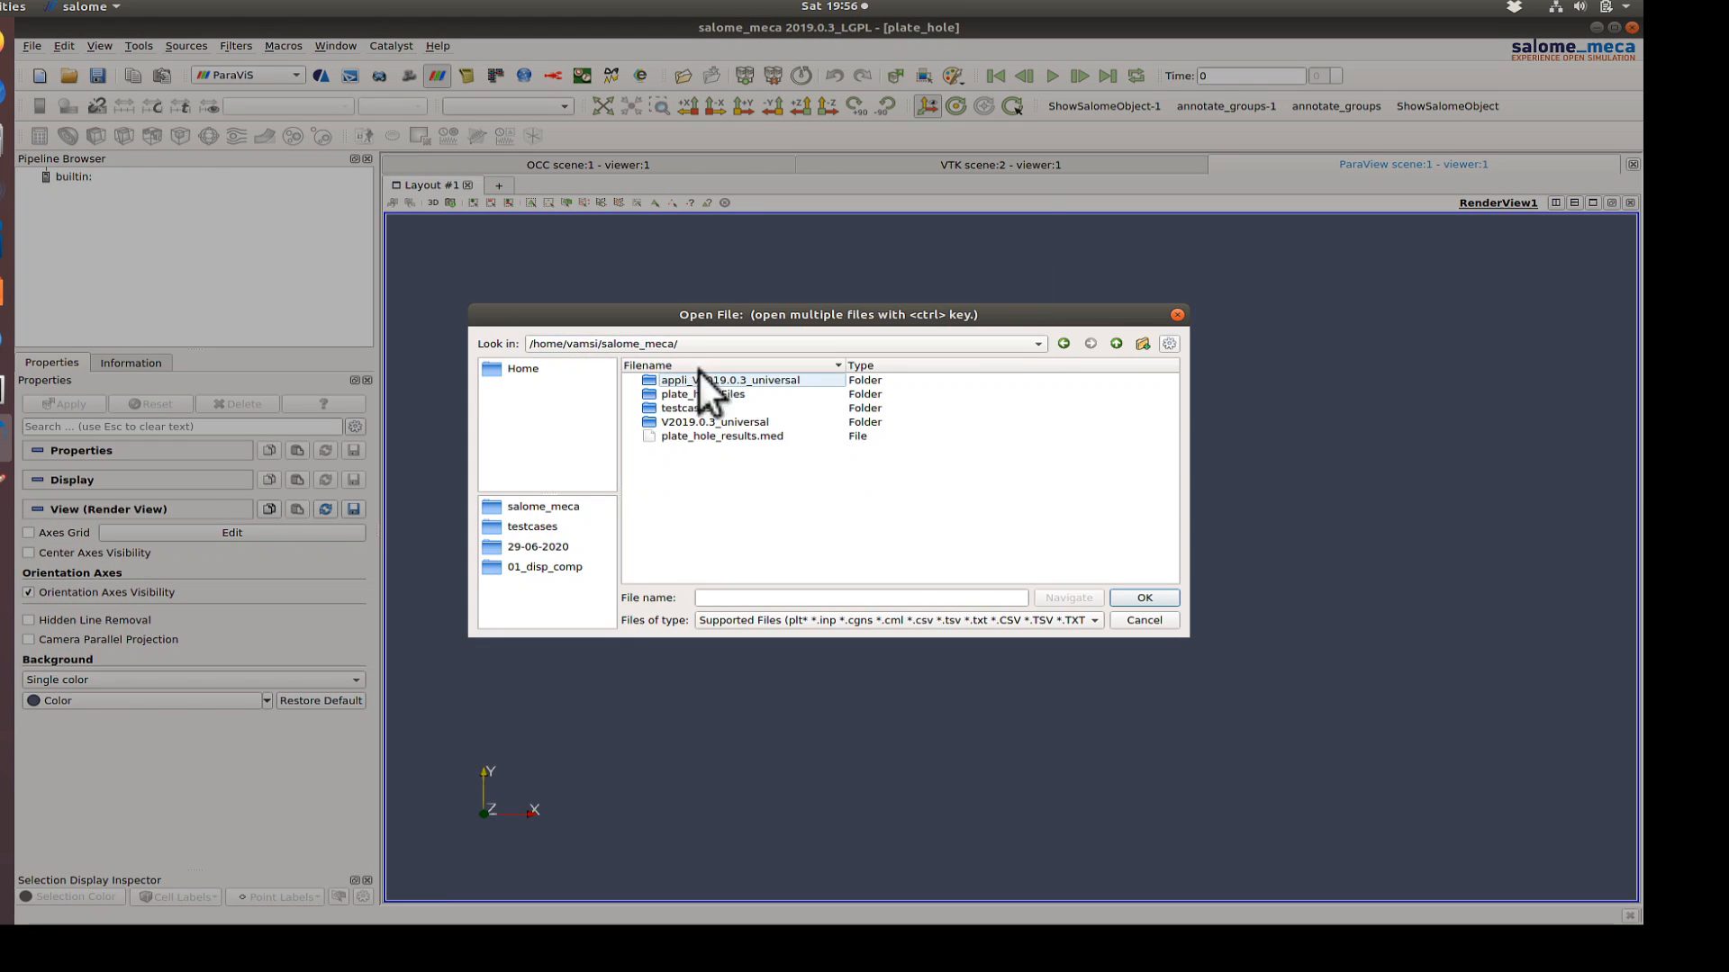
click(721, 436)
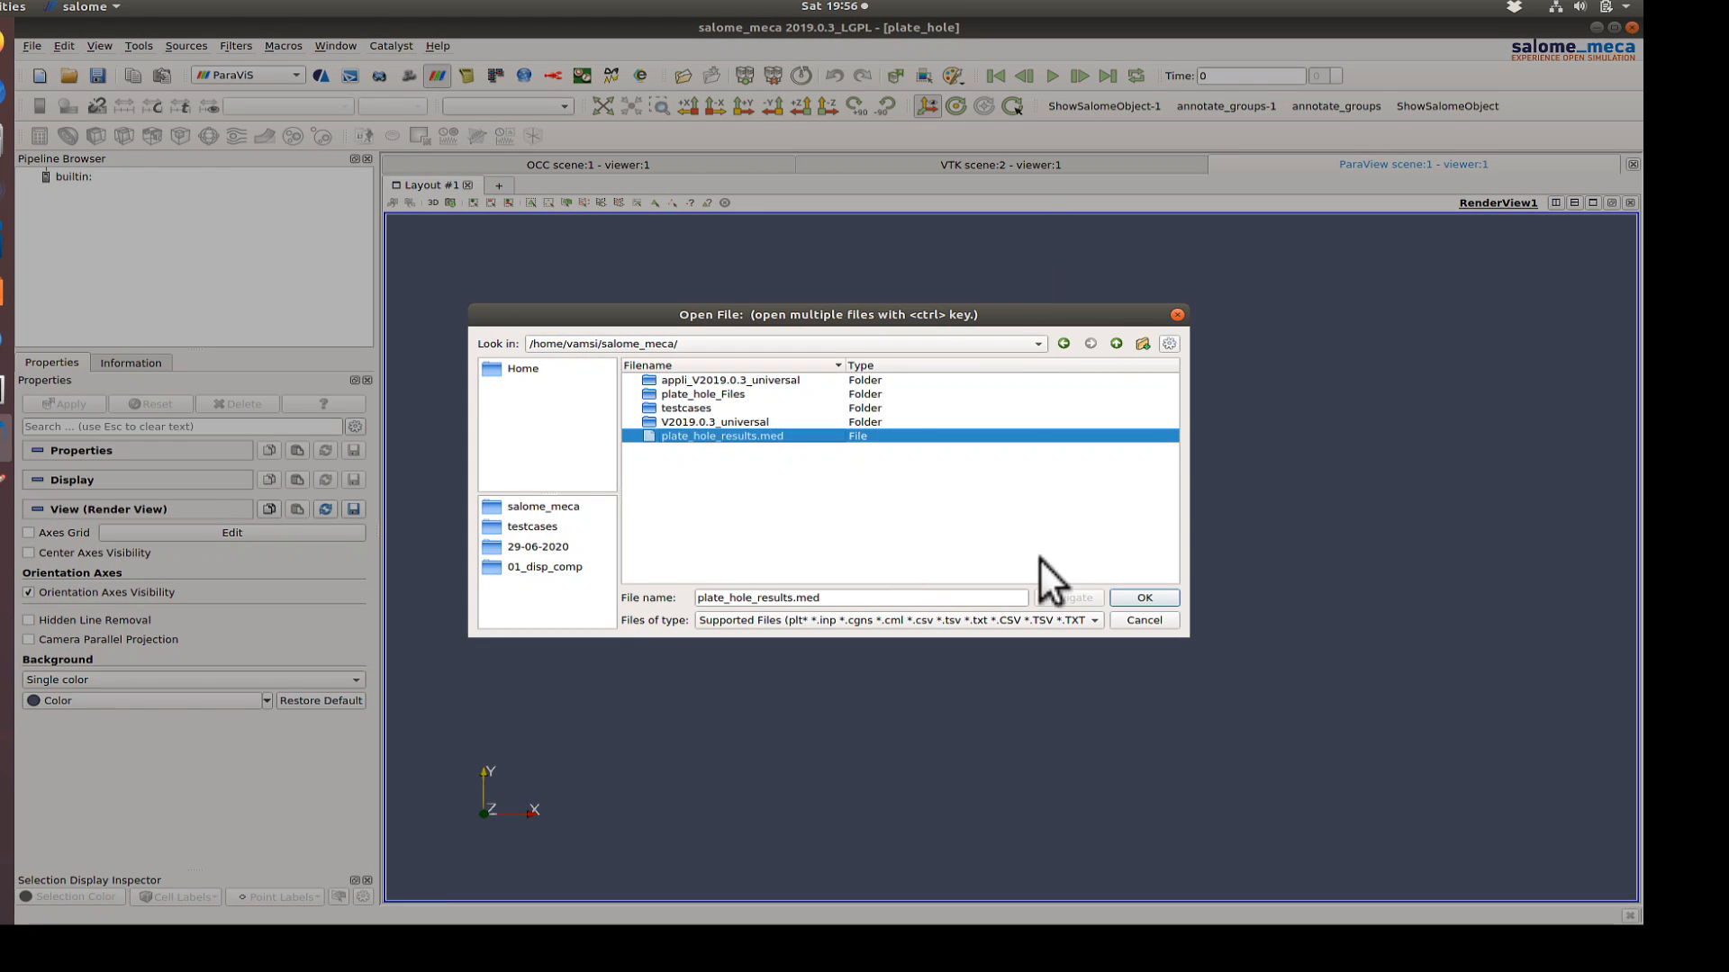
click(1143, 596)
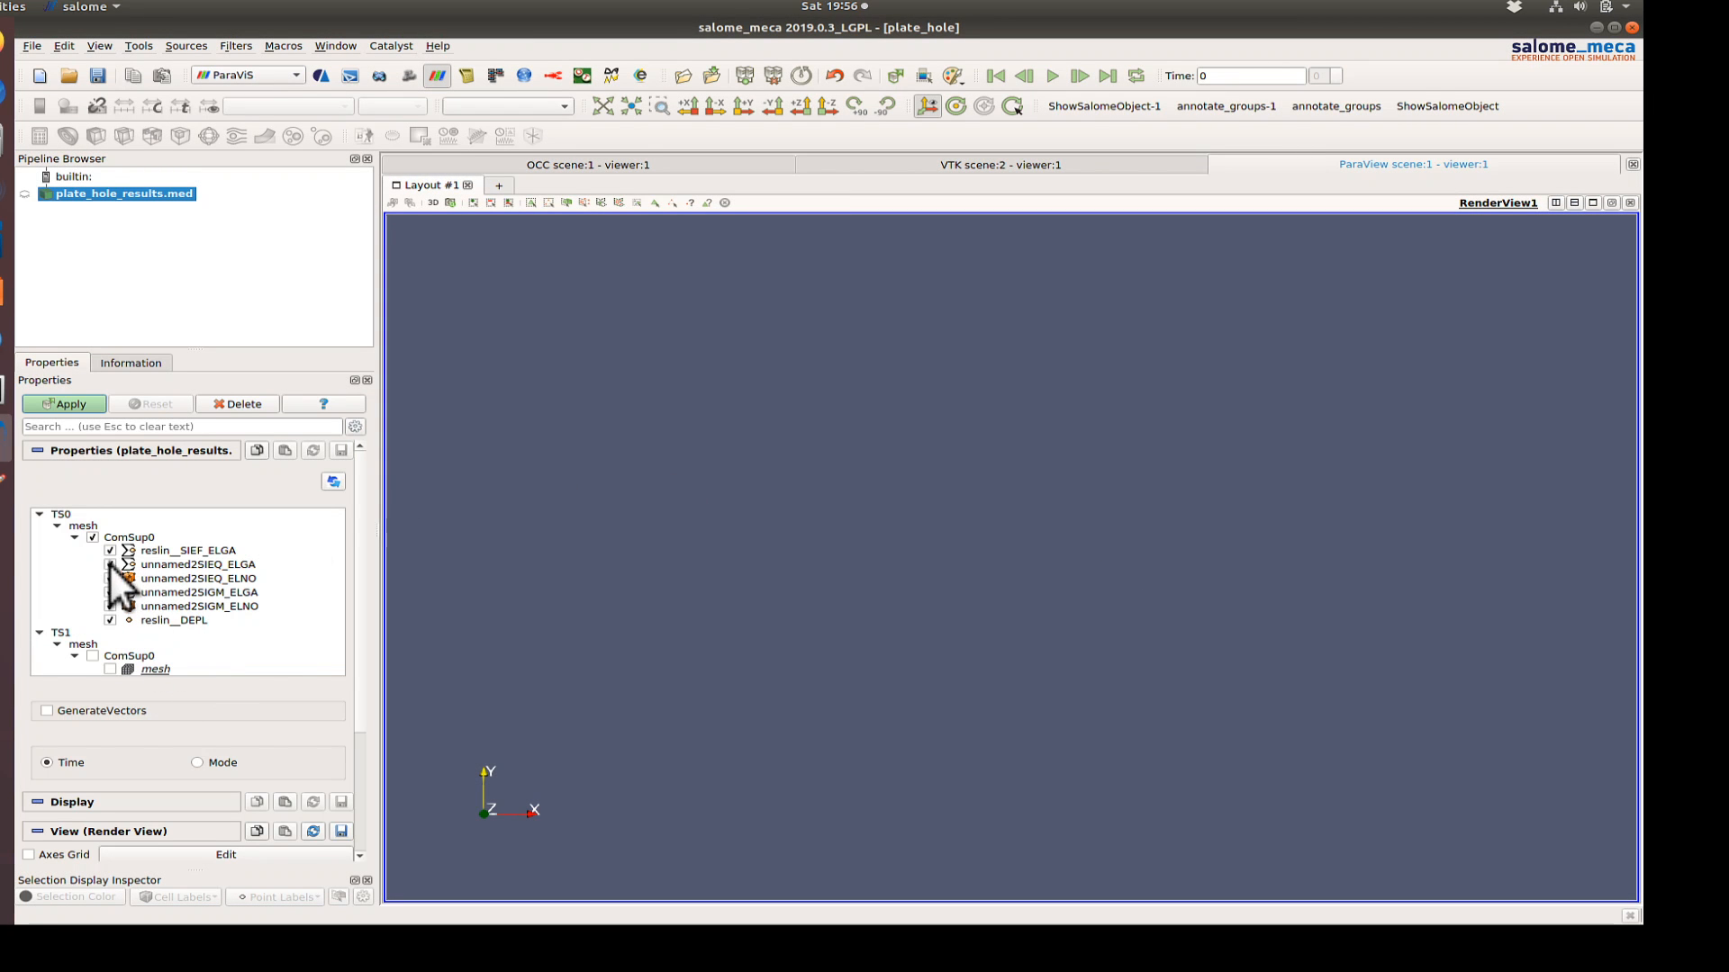
click(92, 537)
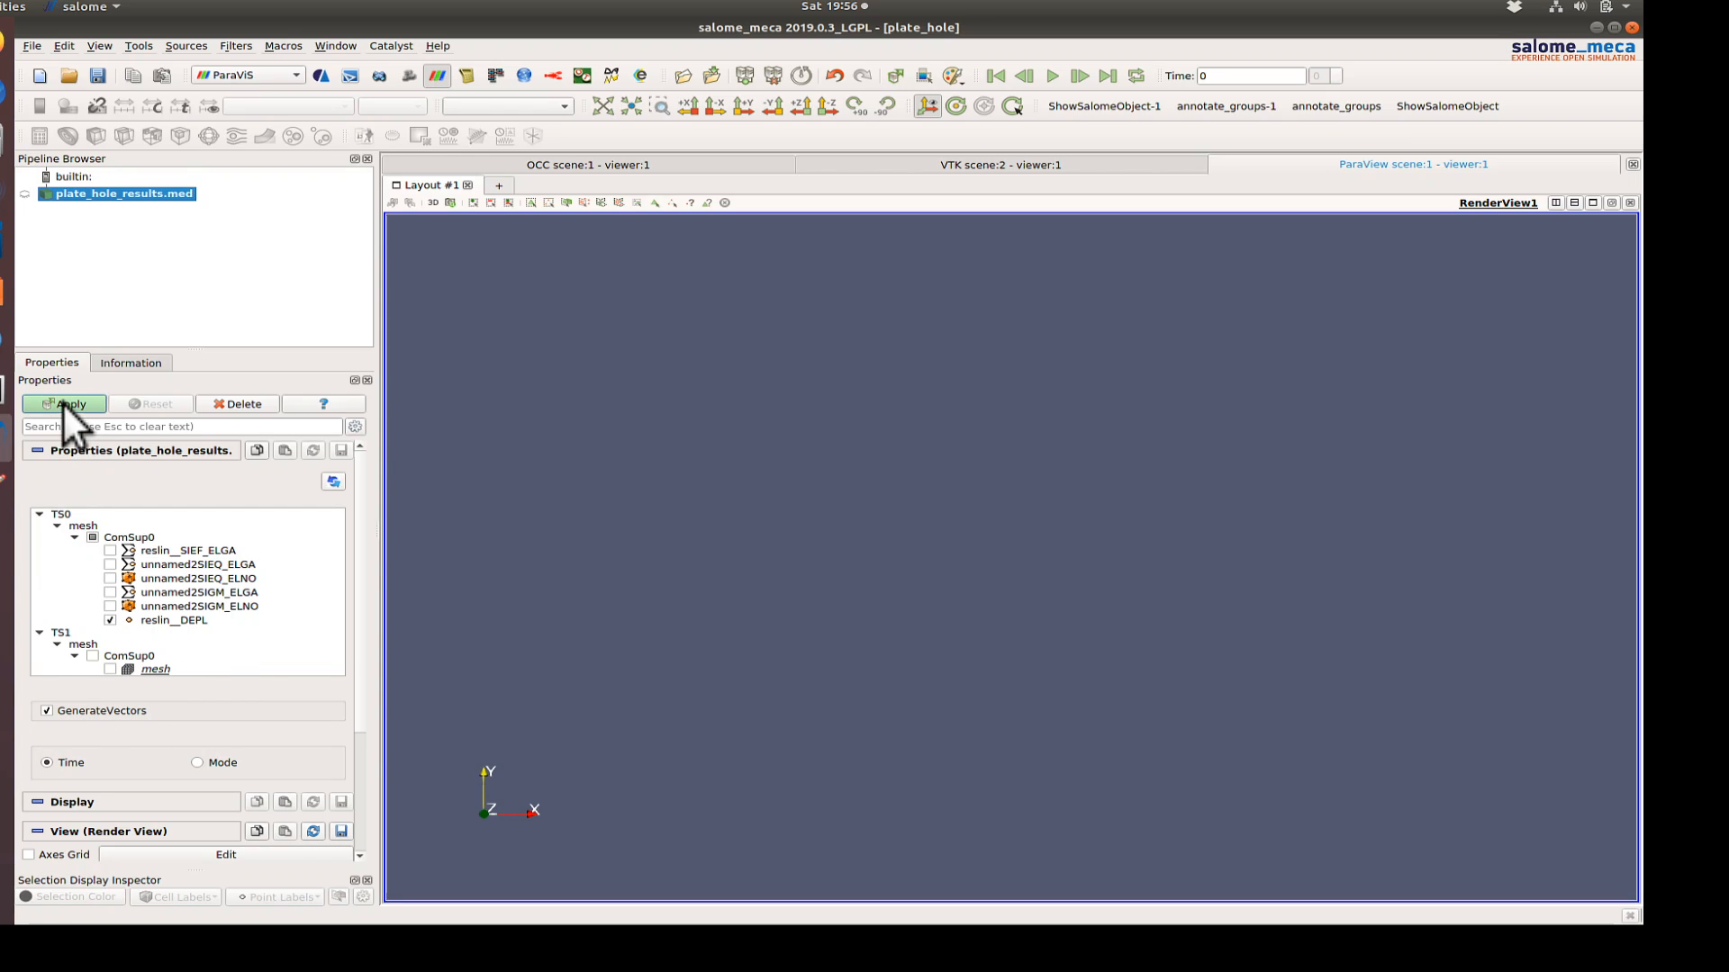
click(63, 403)
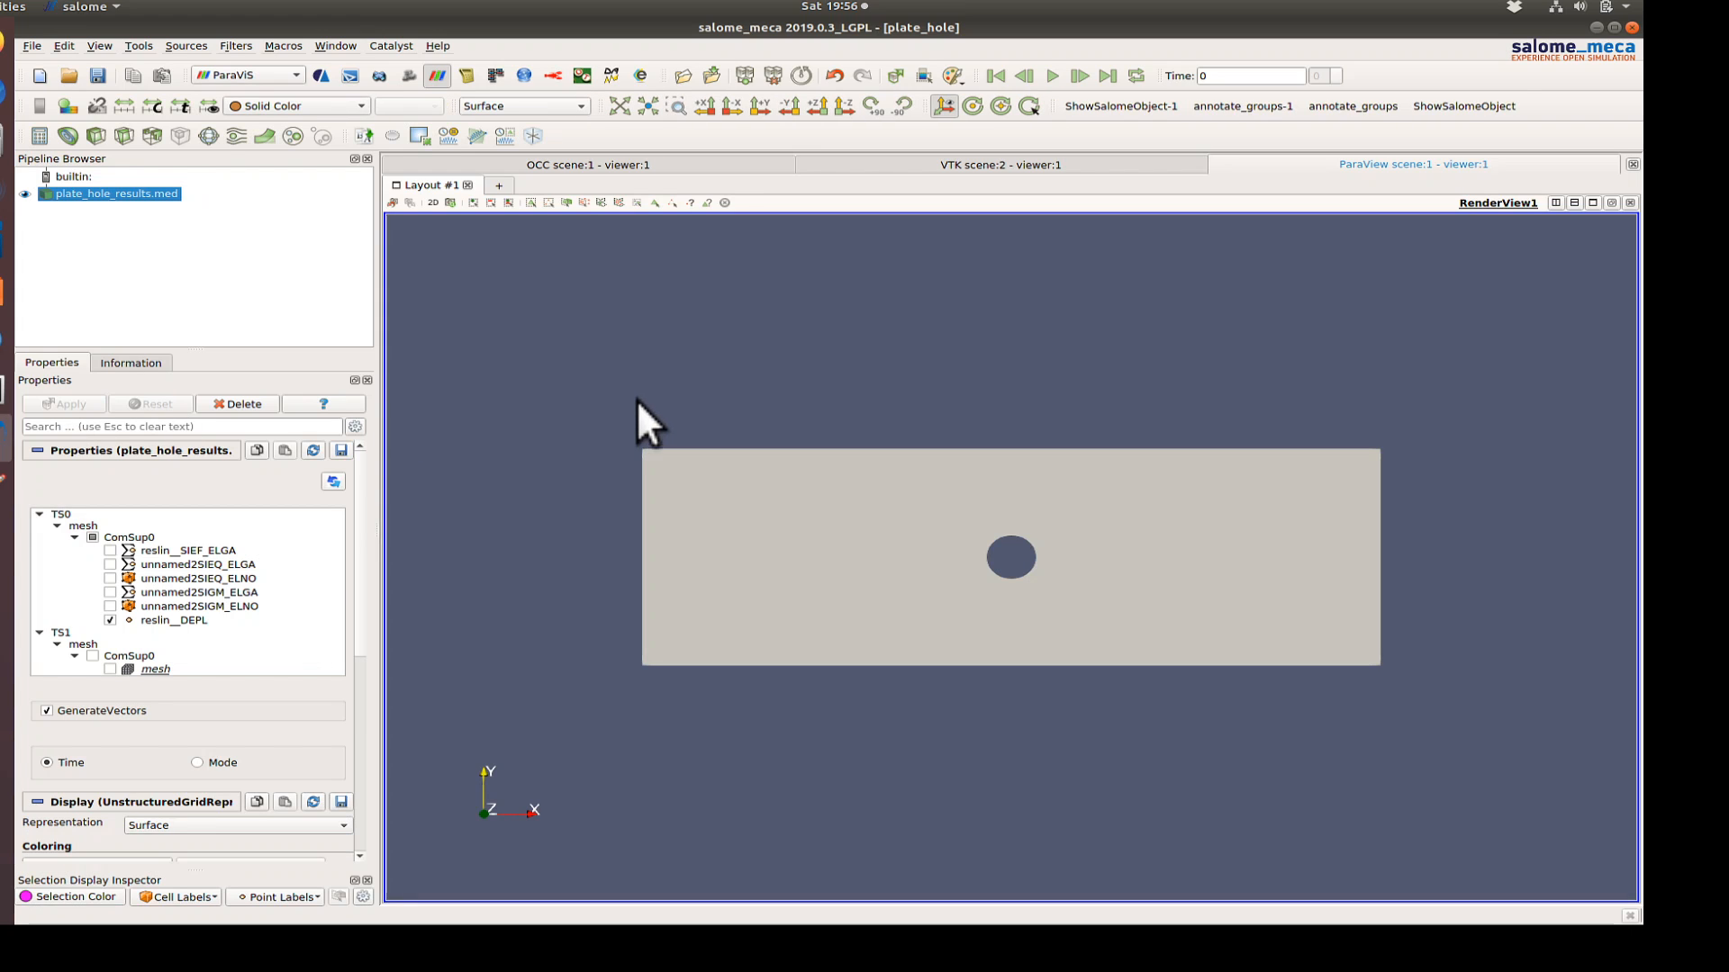
- Colour the plate by DX displacement and add a WarpByVector1 warp filter
click(292, 105)
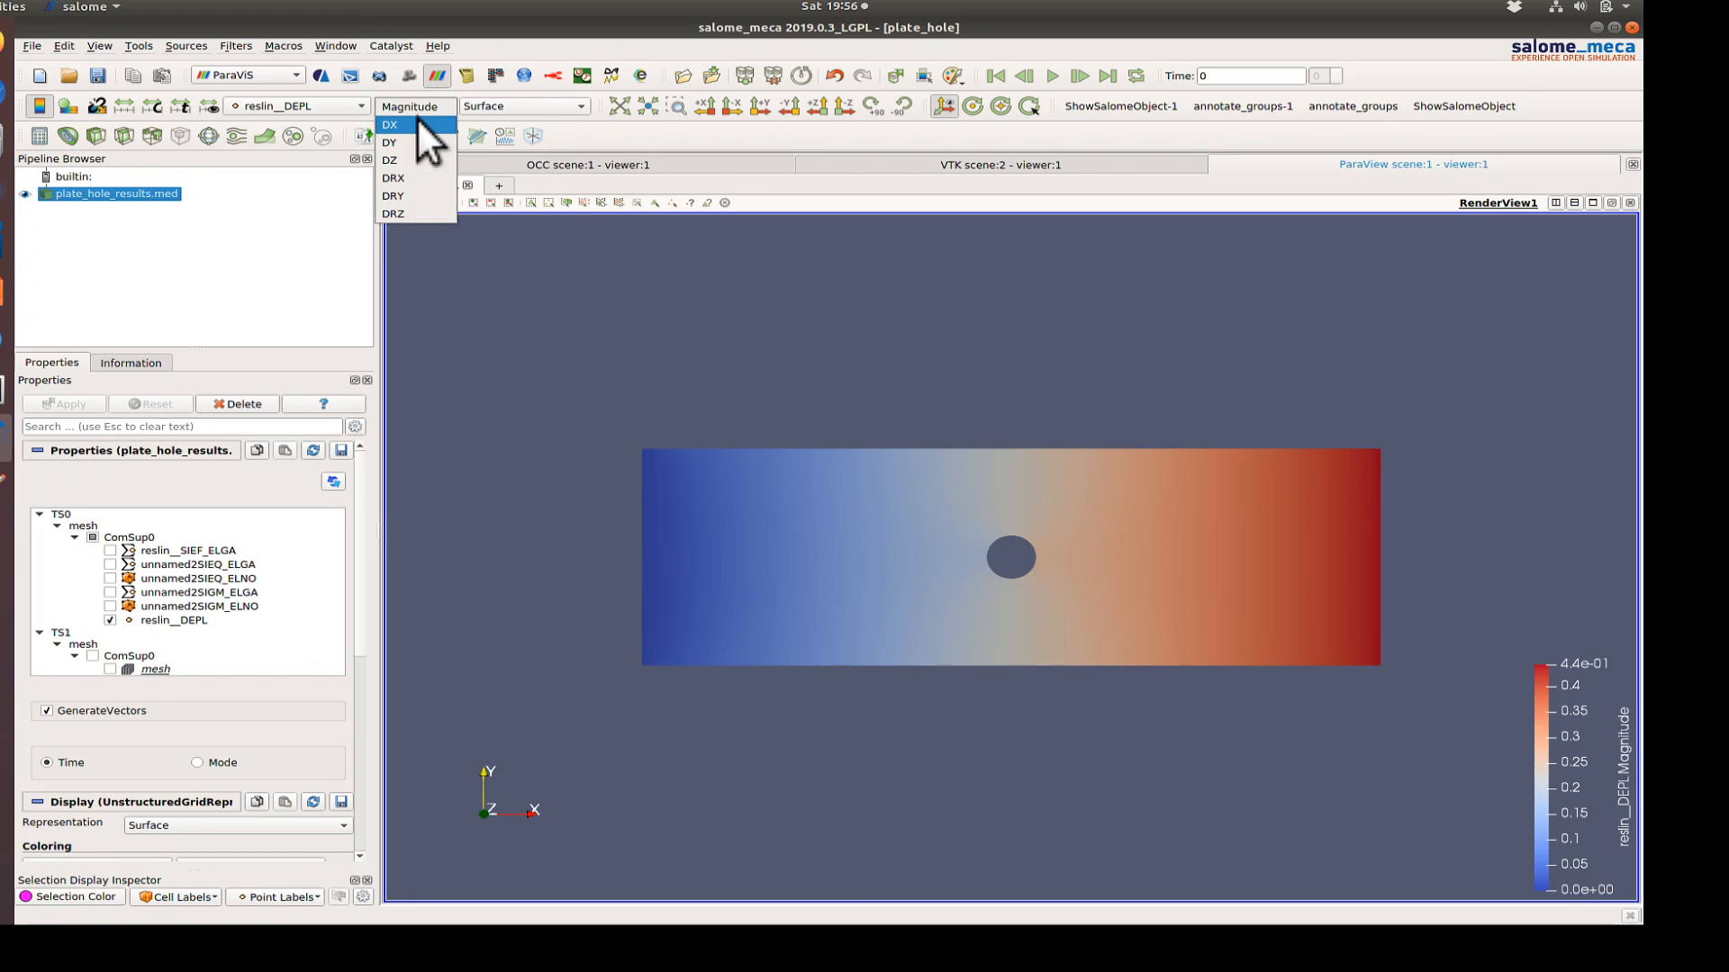
click(390, 123)
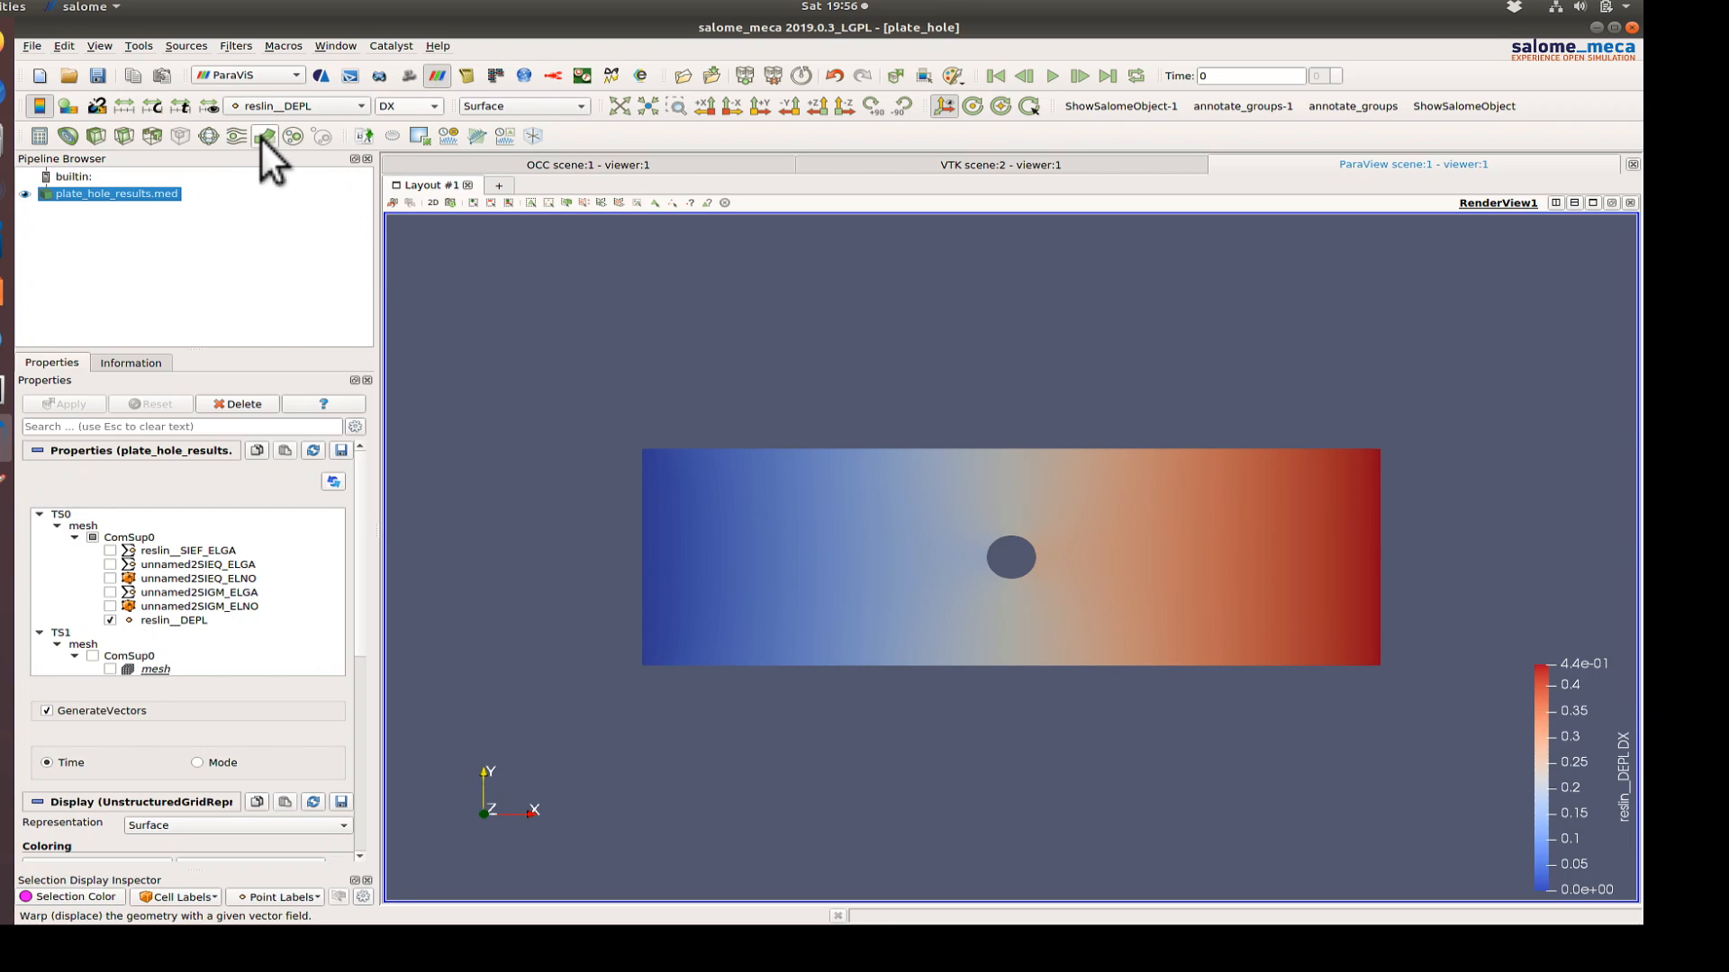
mouse_move(264, 136)
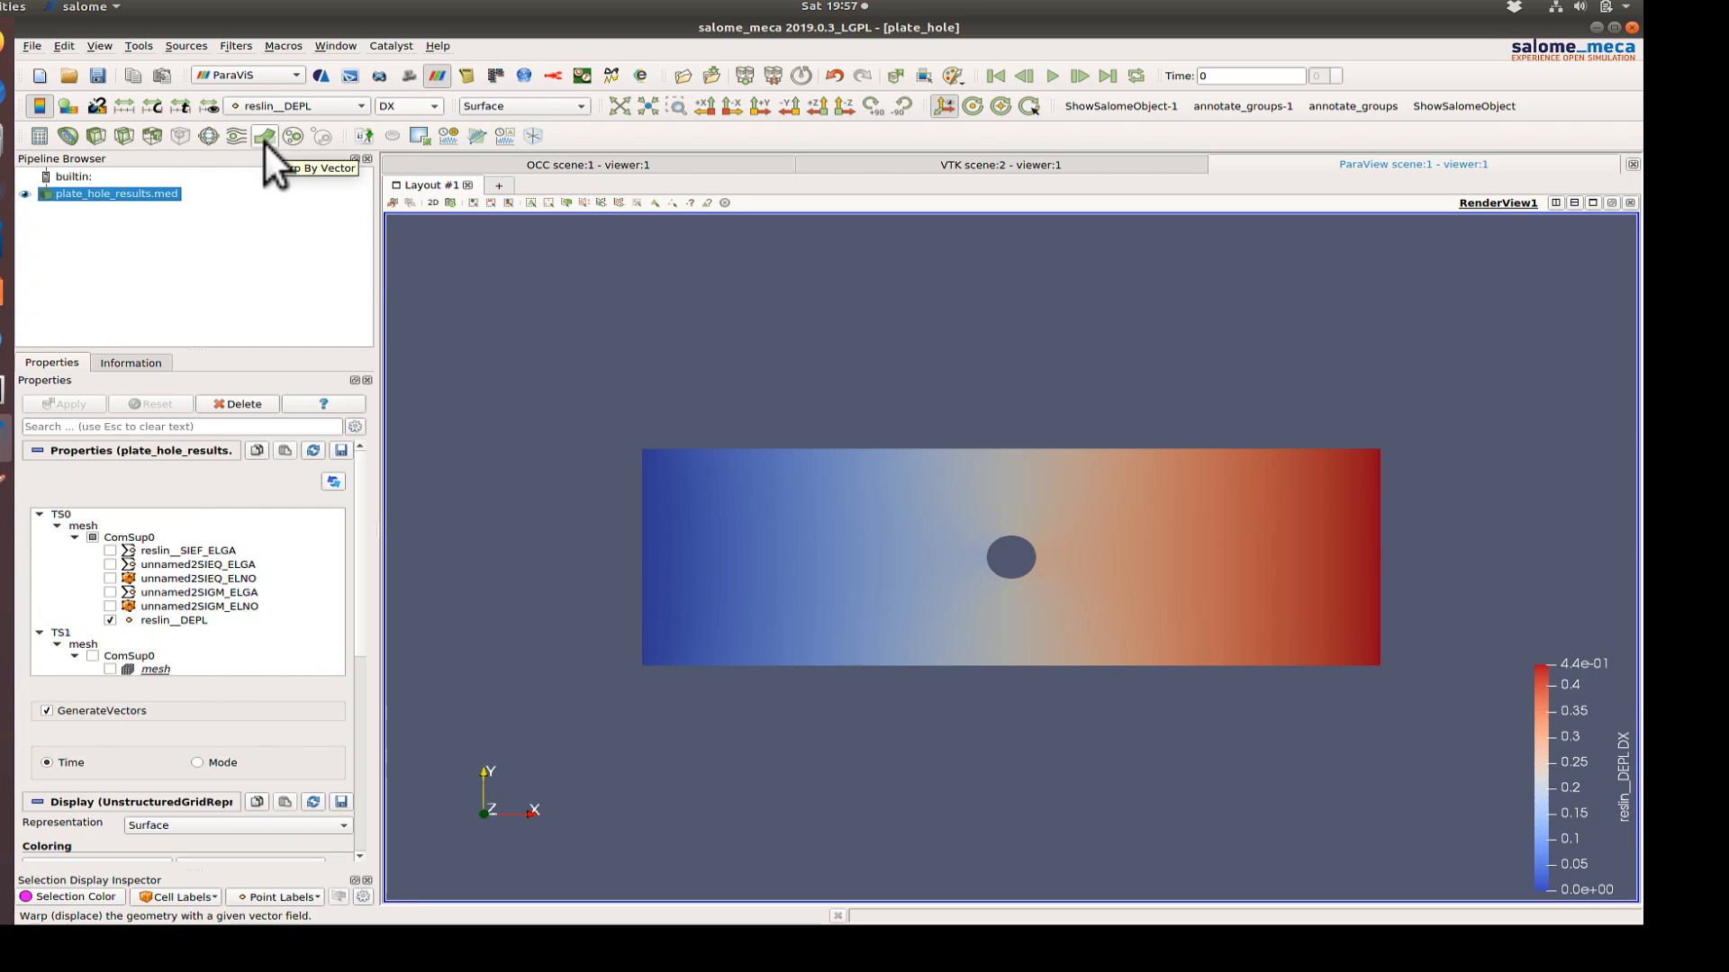
click(265, 136)
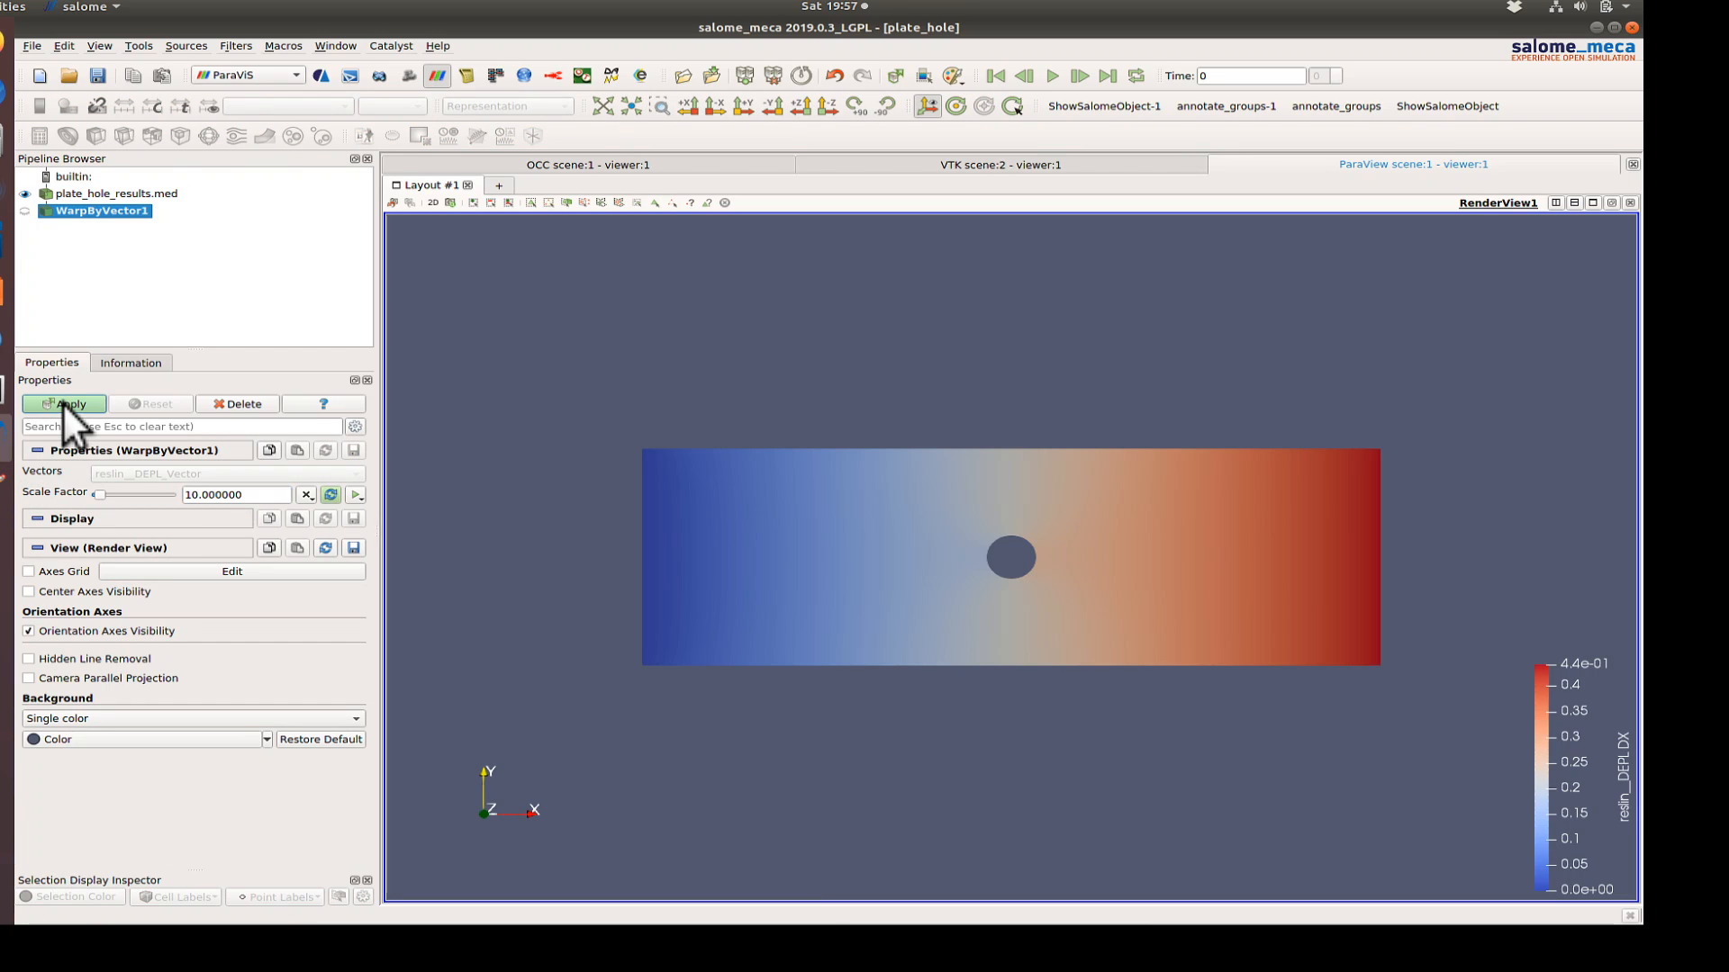
mouse_move(826, 424)
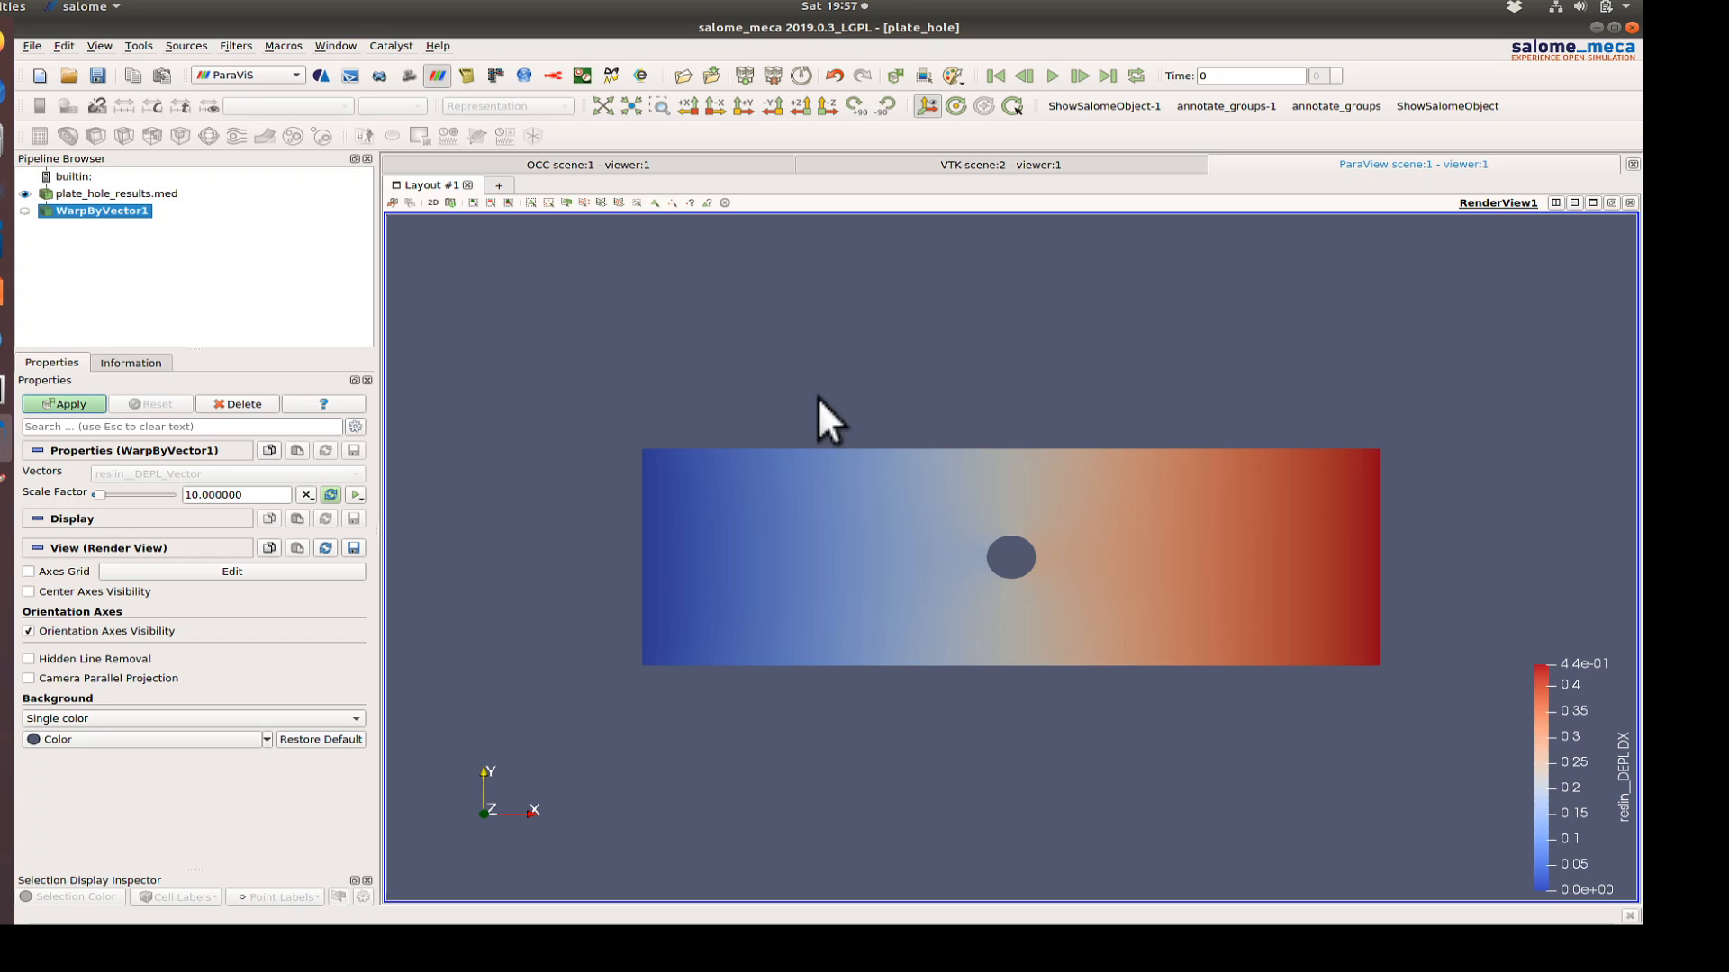
click(100, 211)
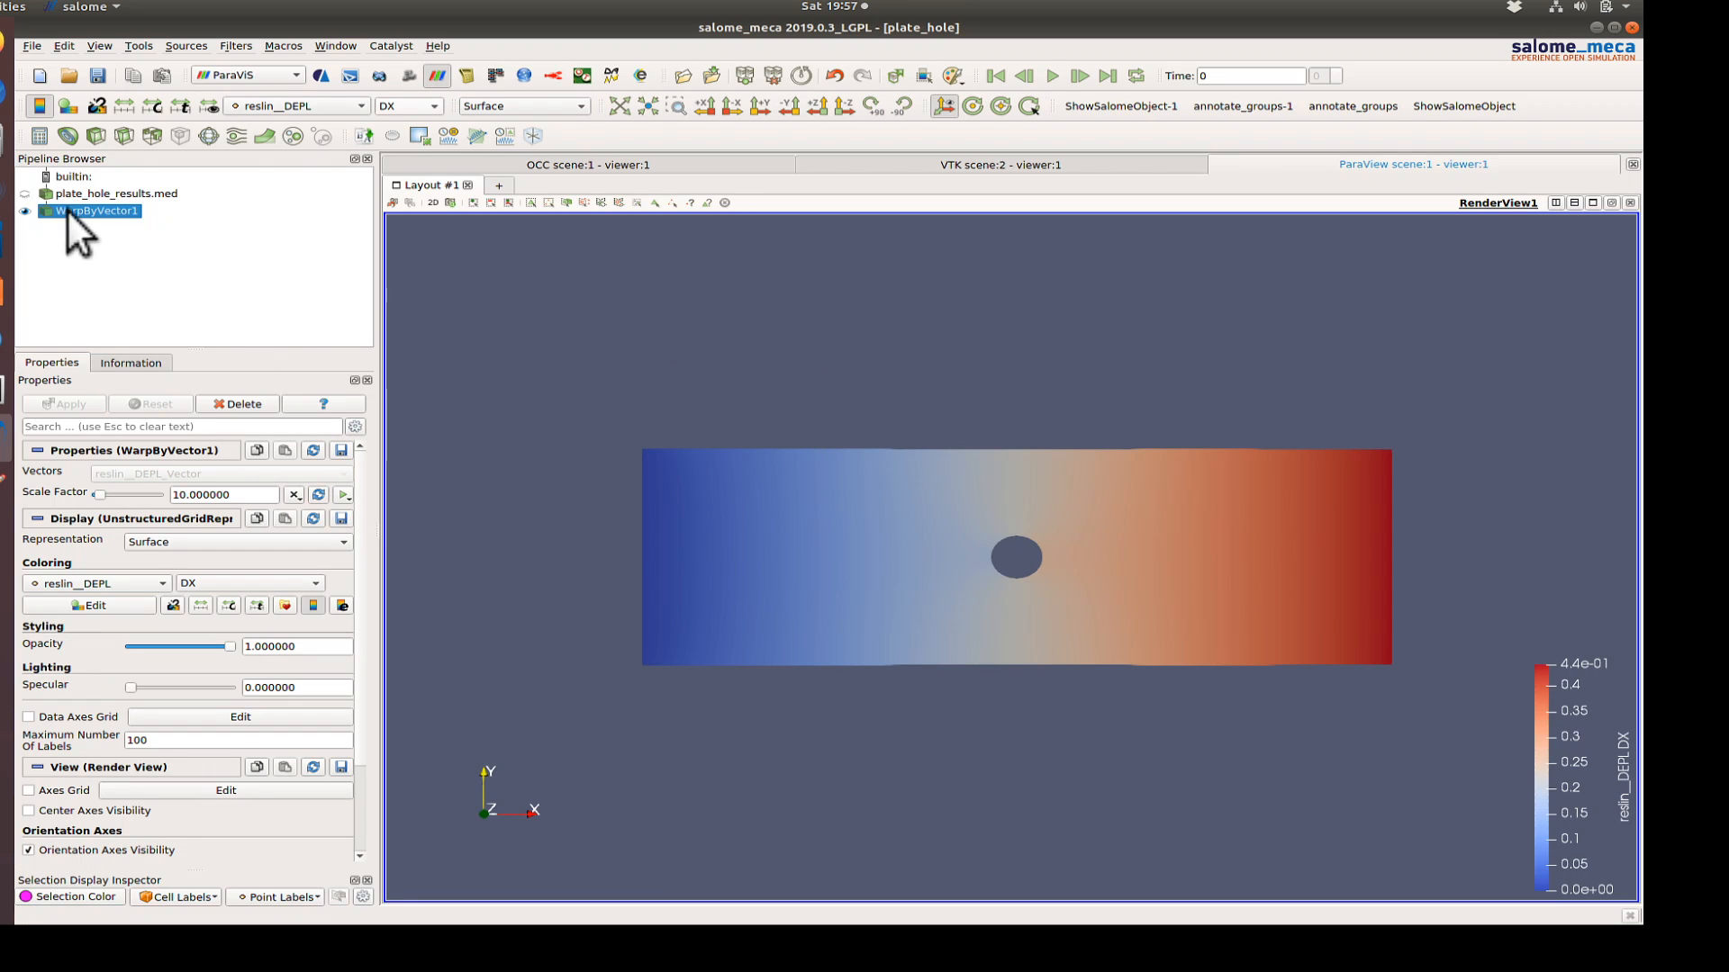
mouse_move(33, 221)
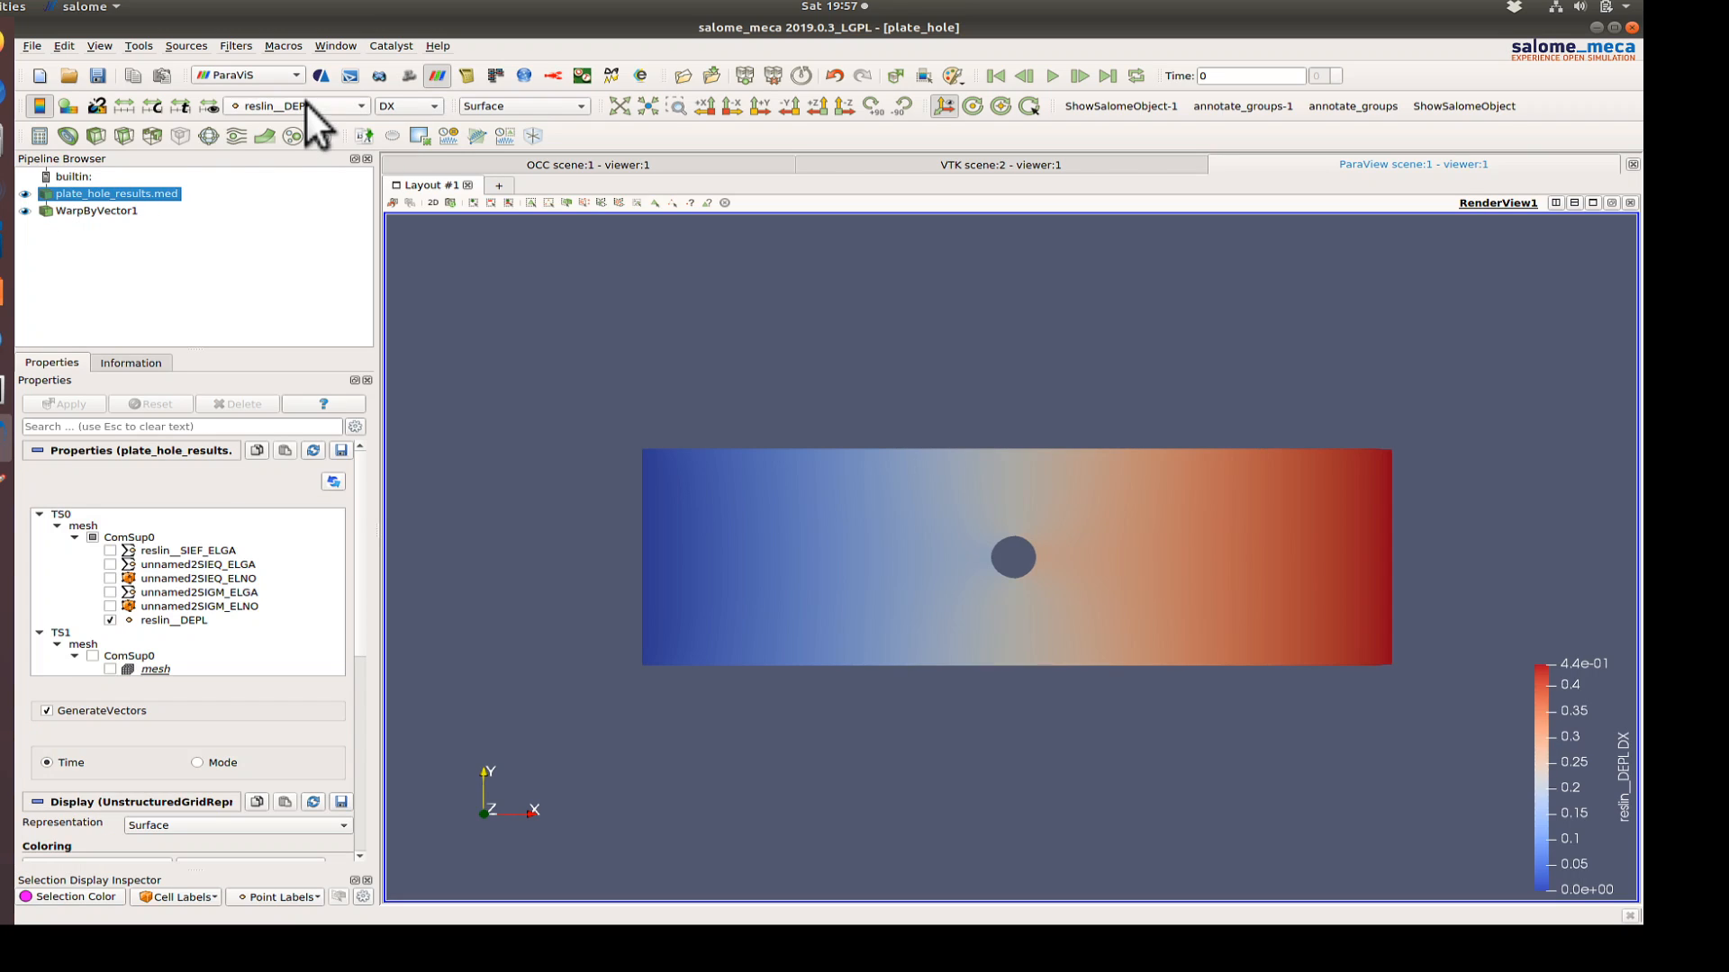
- Show the original results as Feature Edges and set the warp Scale Factor to 20
click(296, 106)
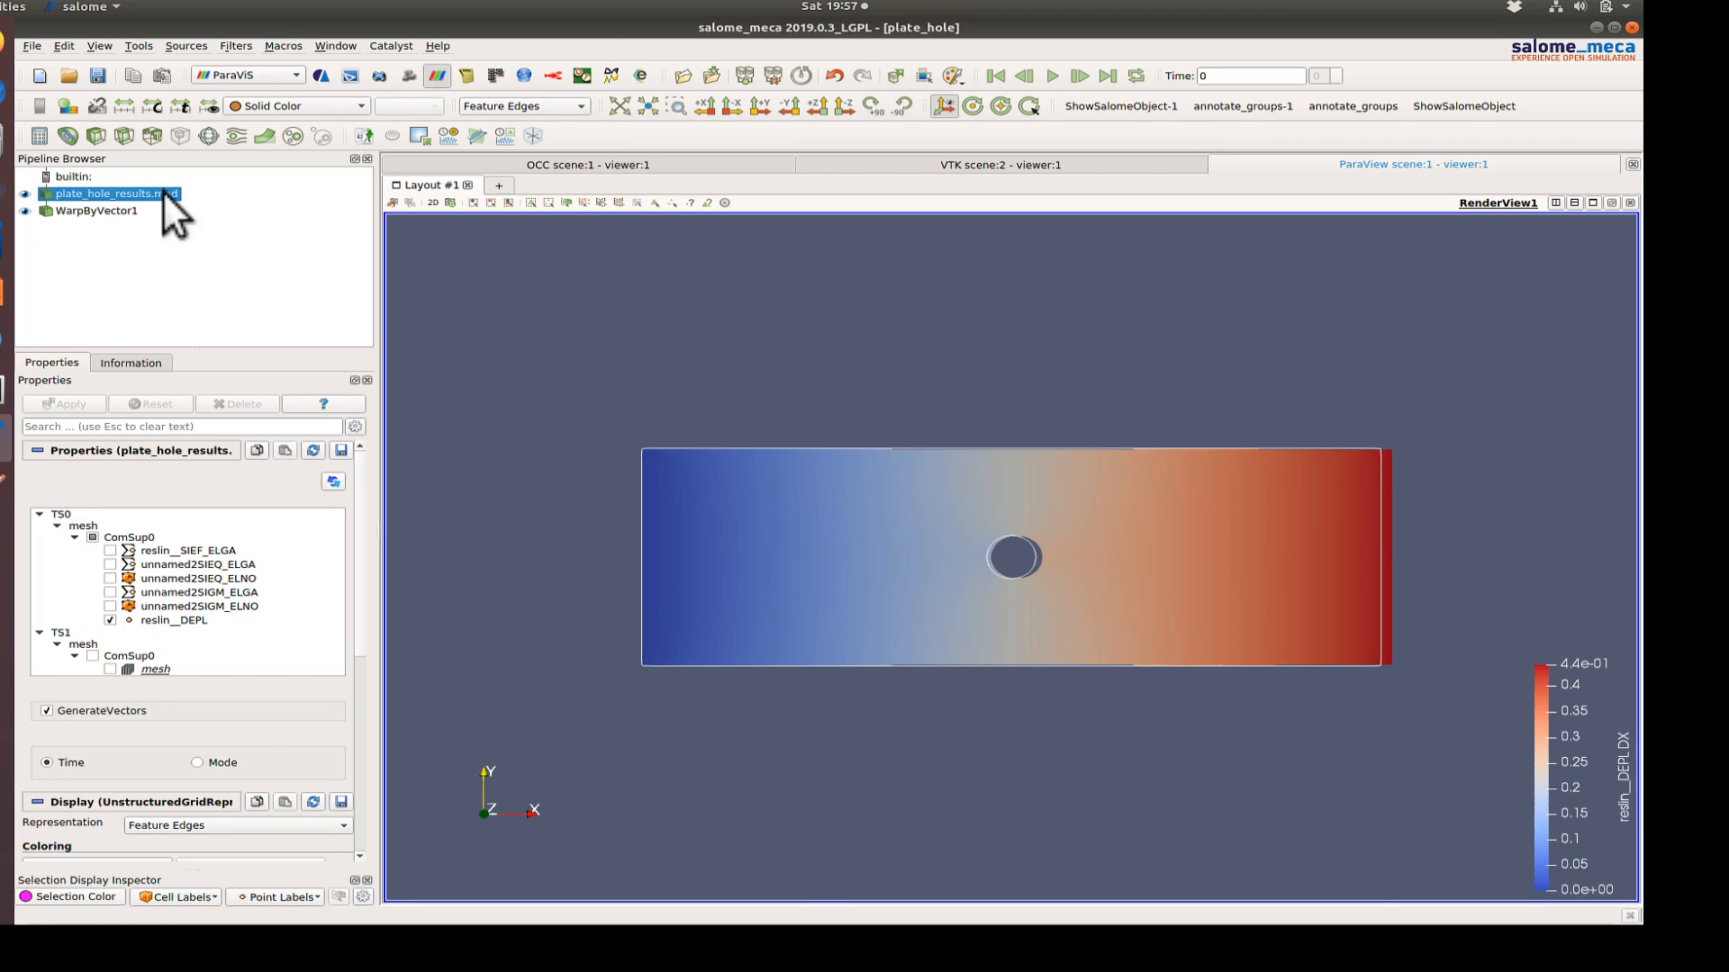
mouse_move(193, 369)
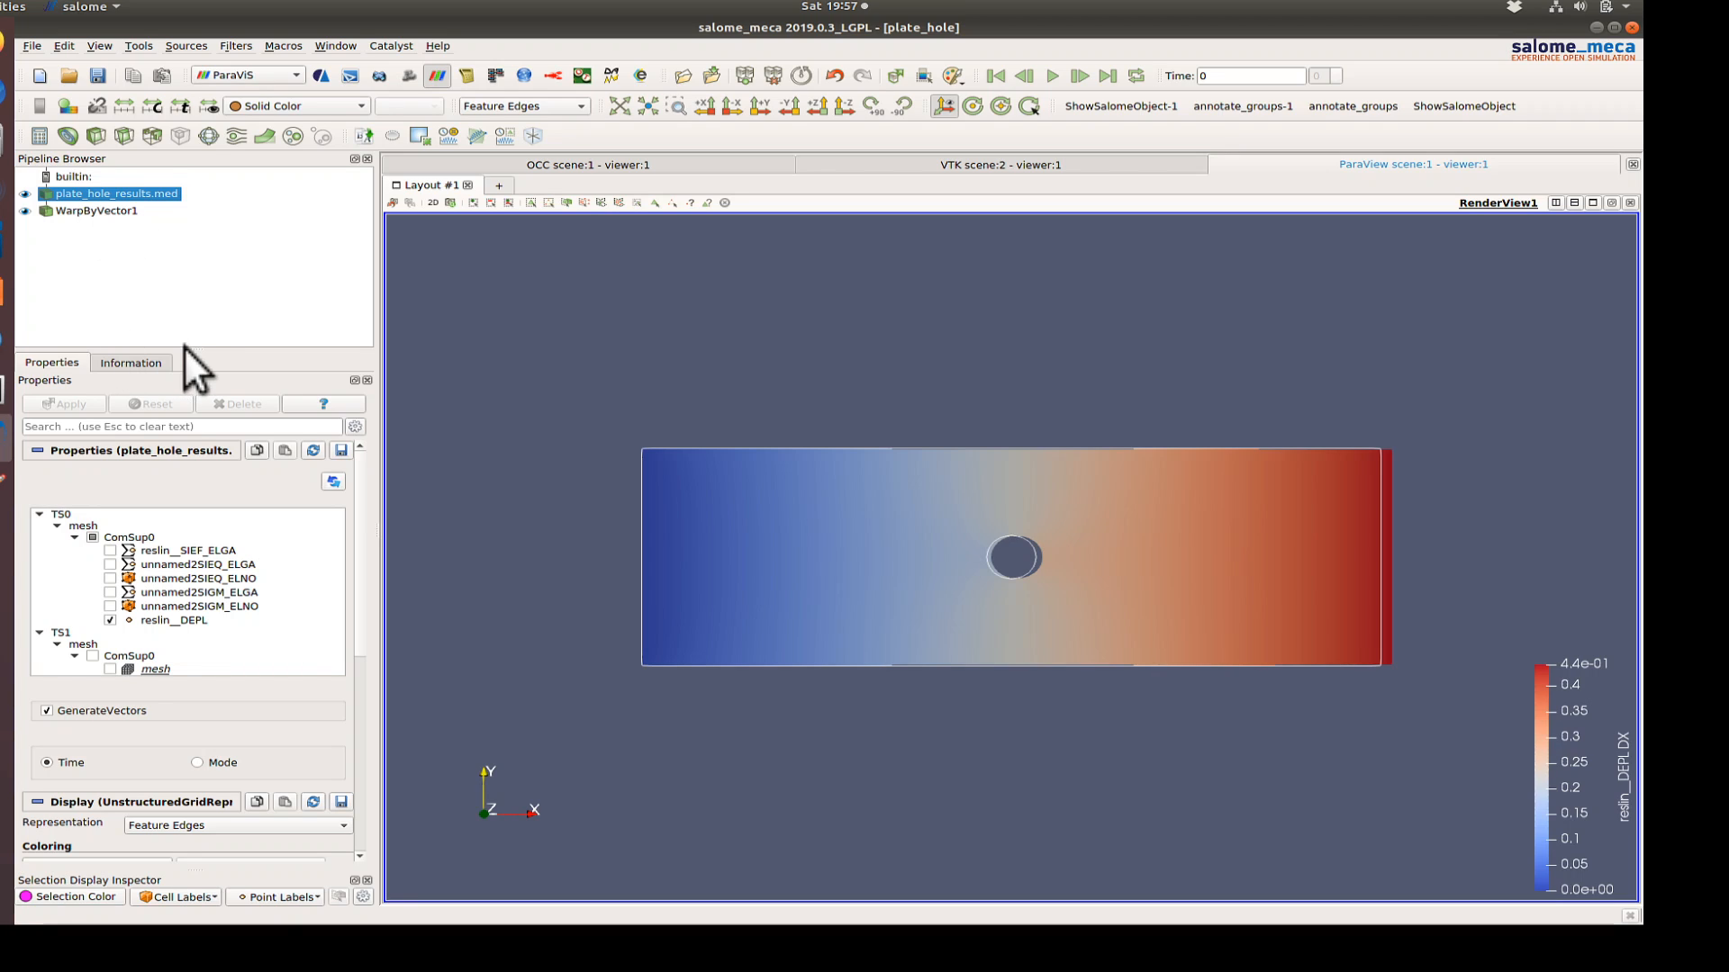
click(97, 210)
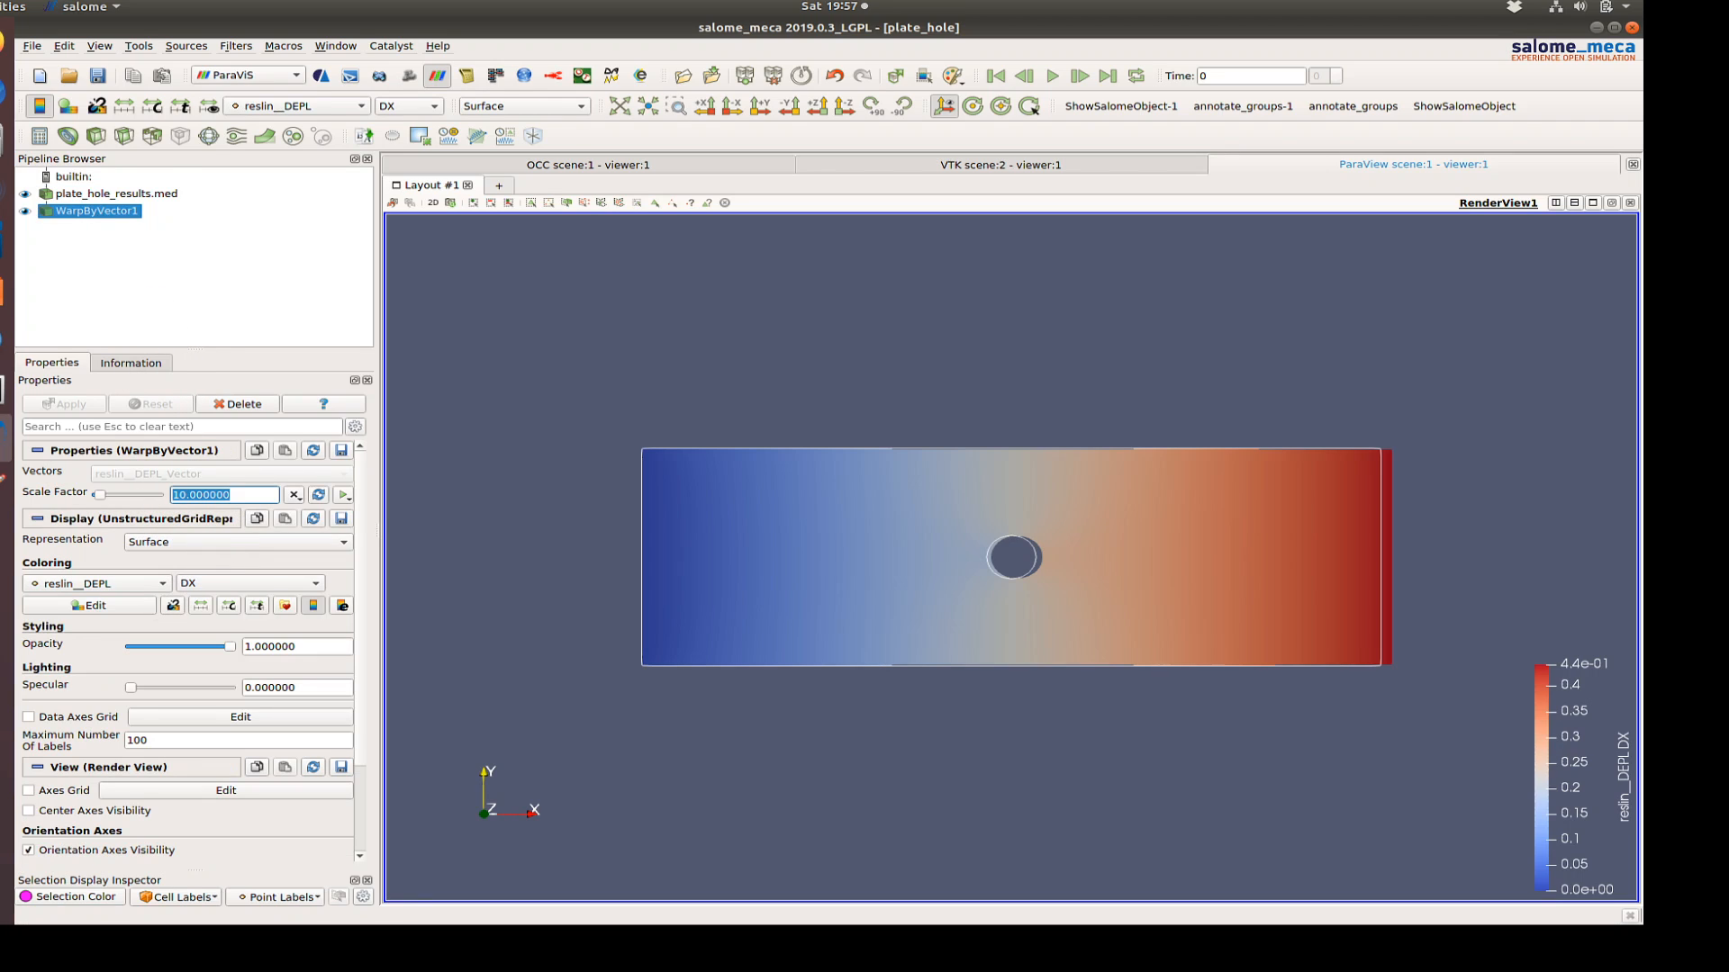
text(20.000000)
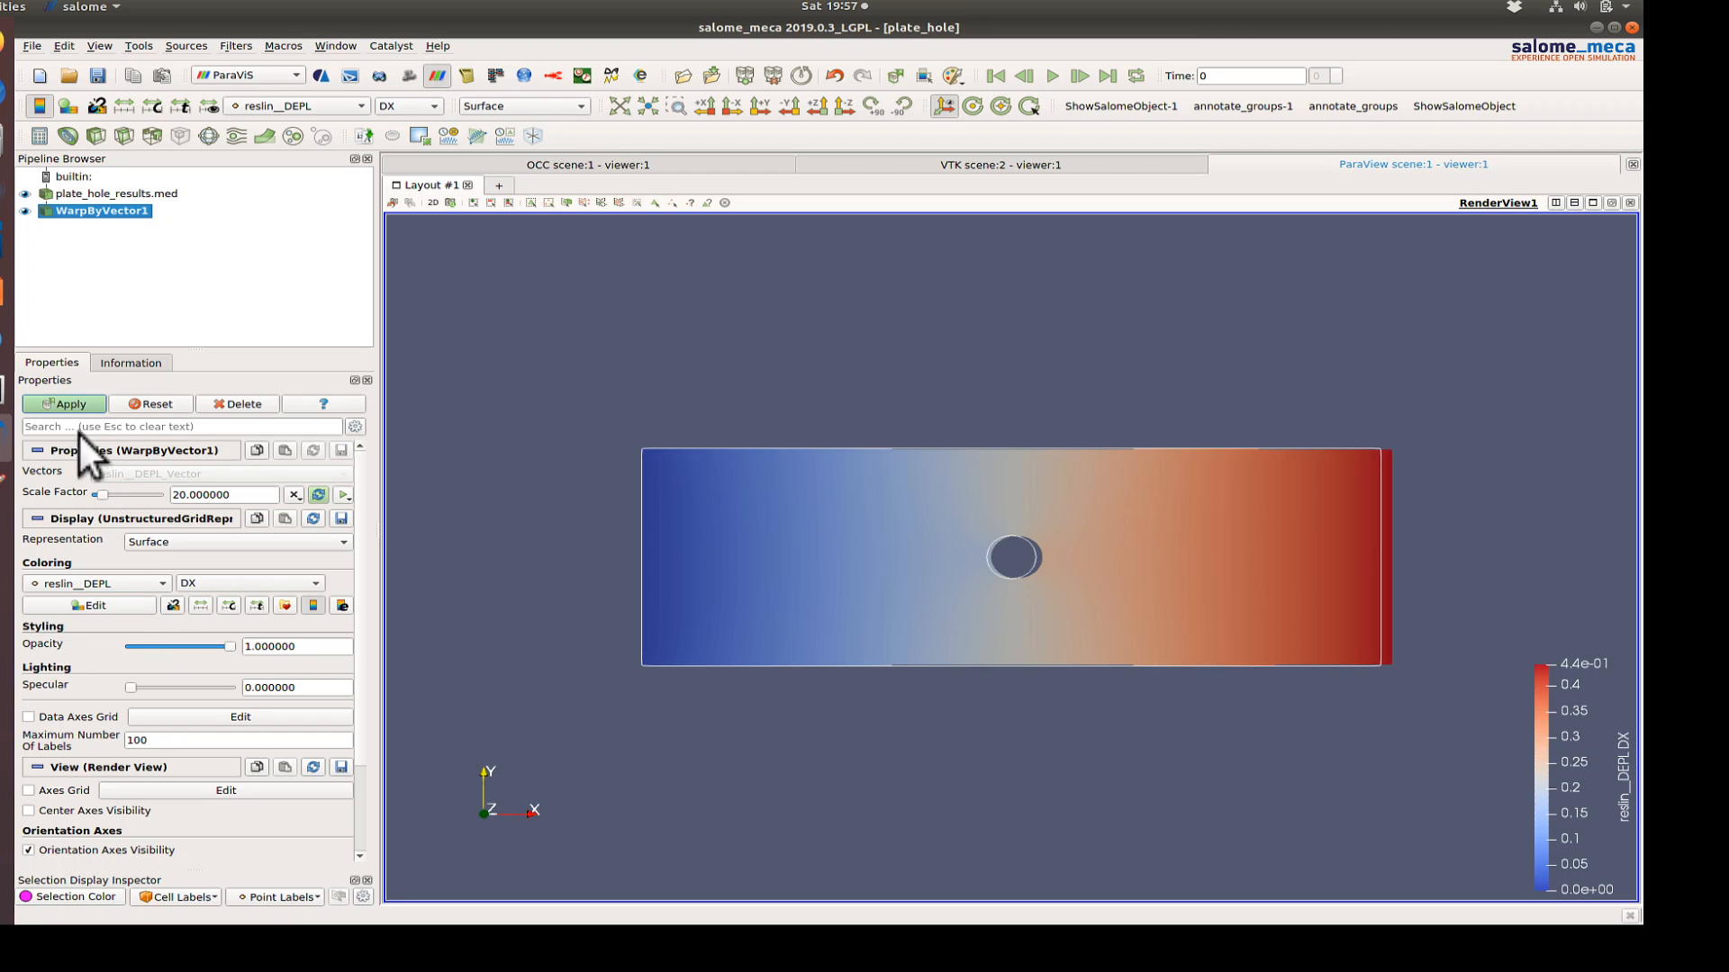
click(64, 403)
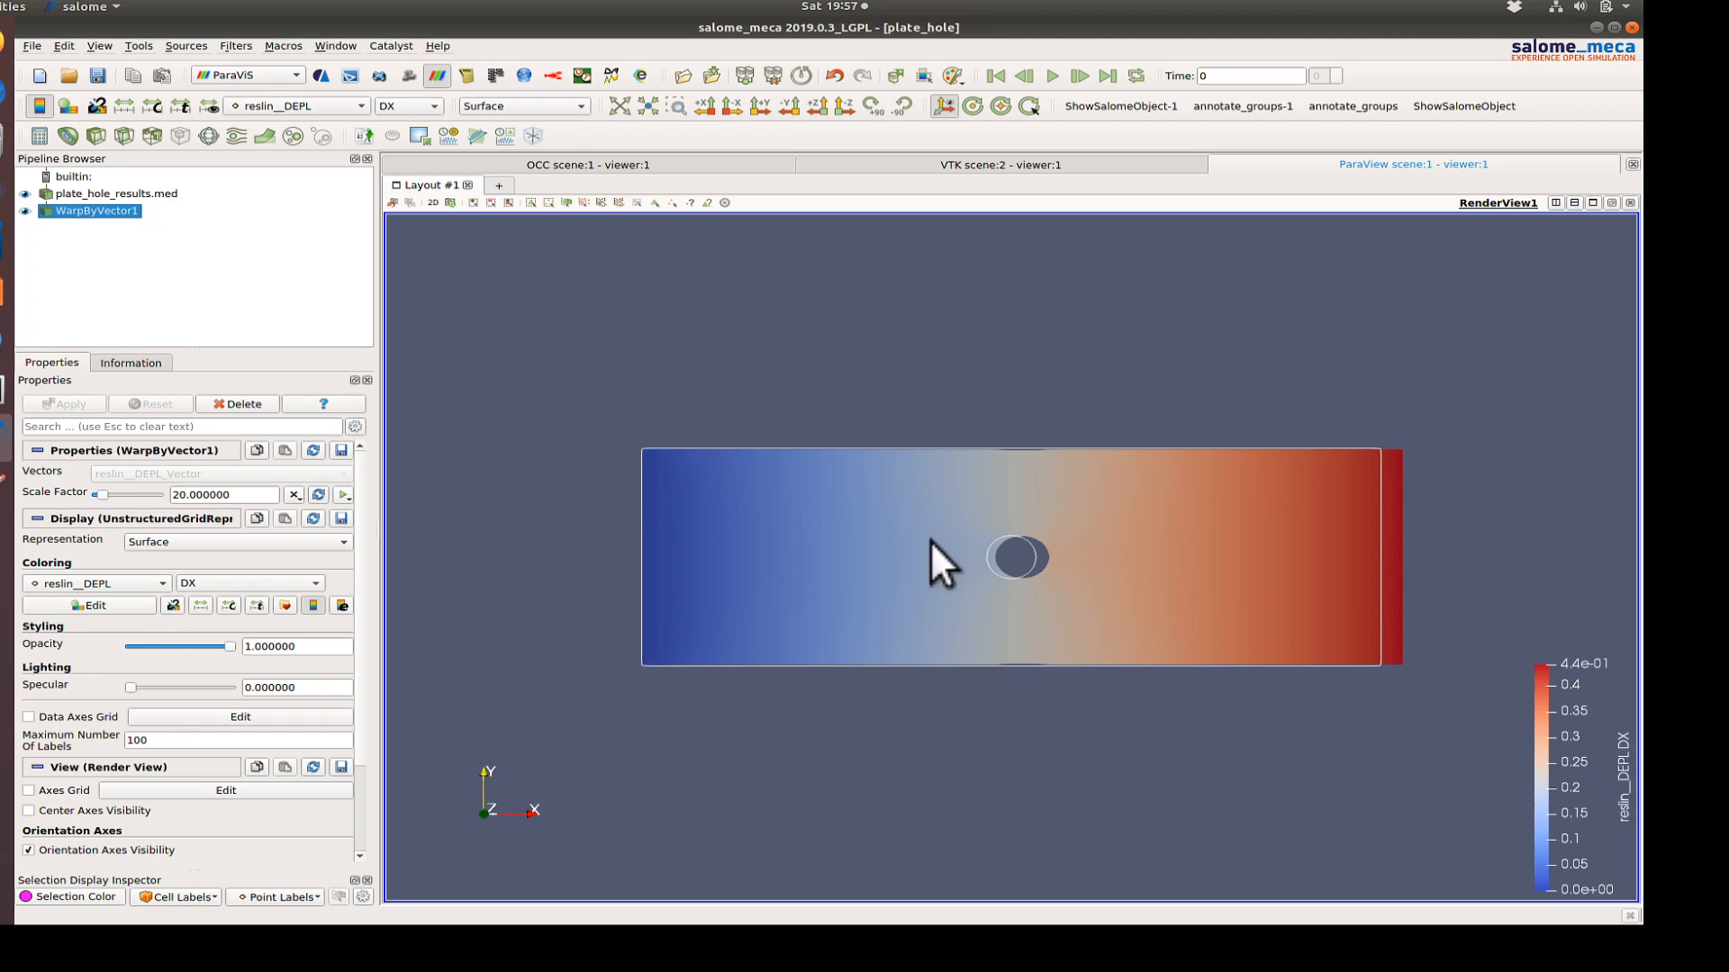
mouse_move(118, 226)
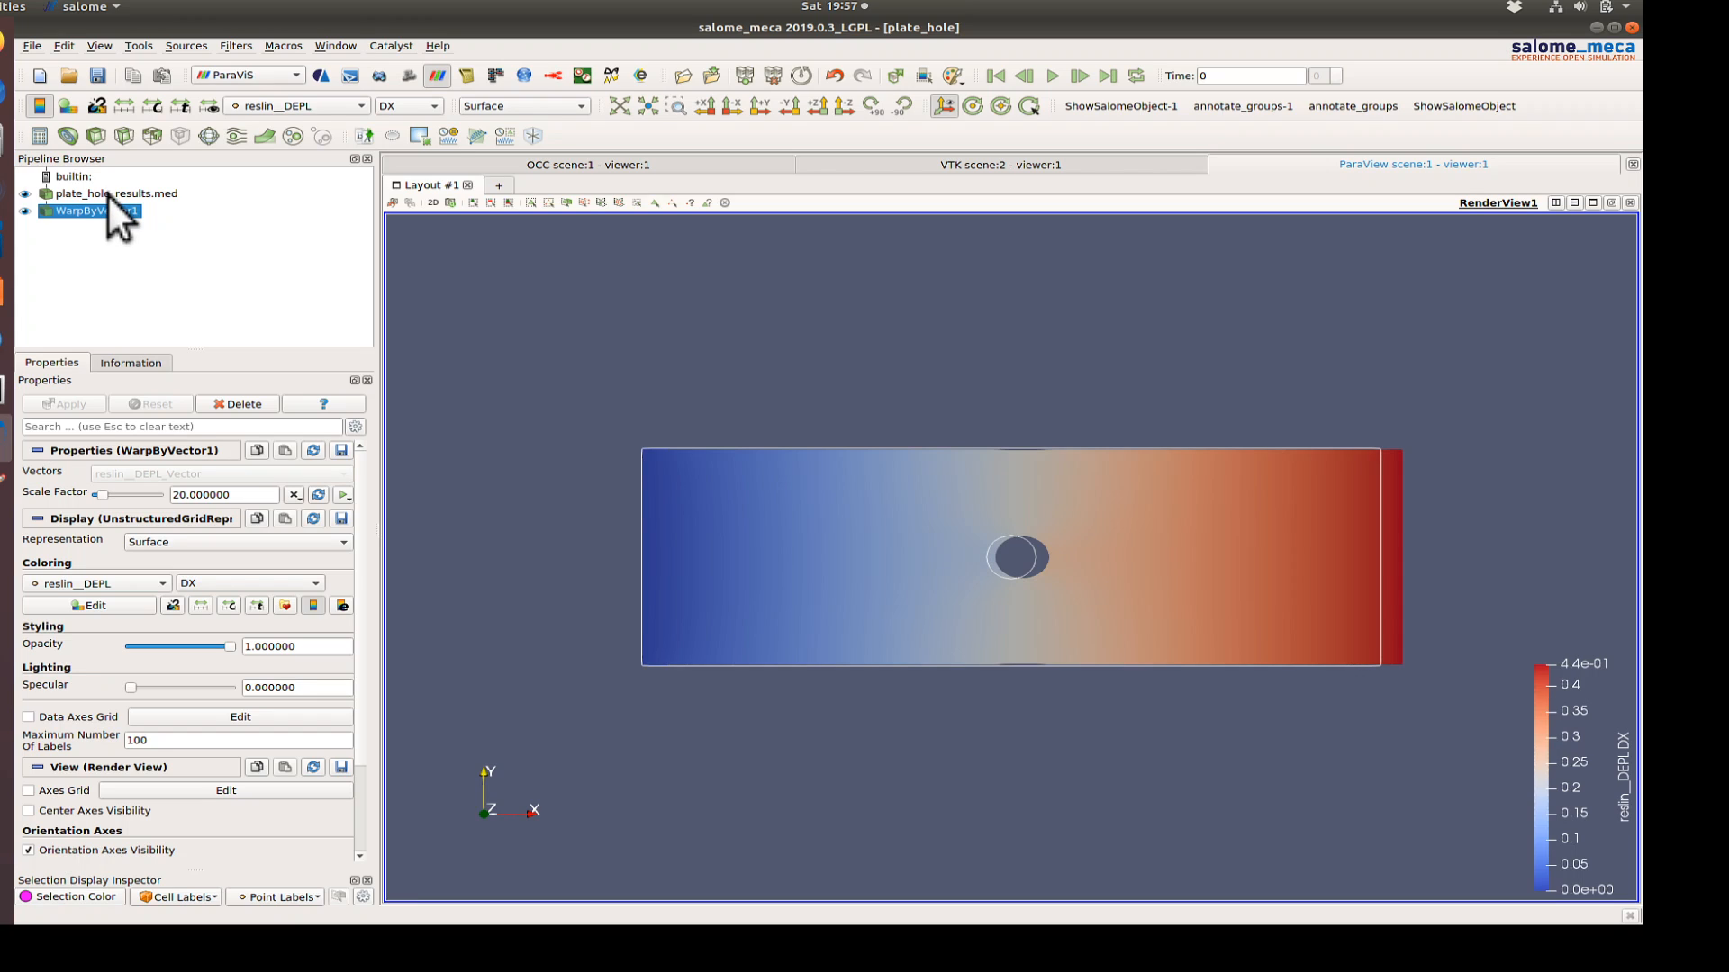
click(114, 193)
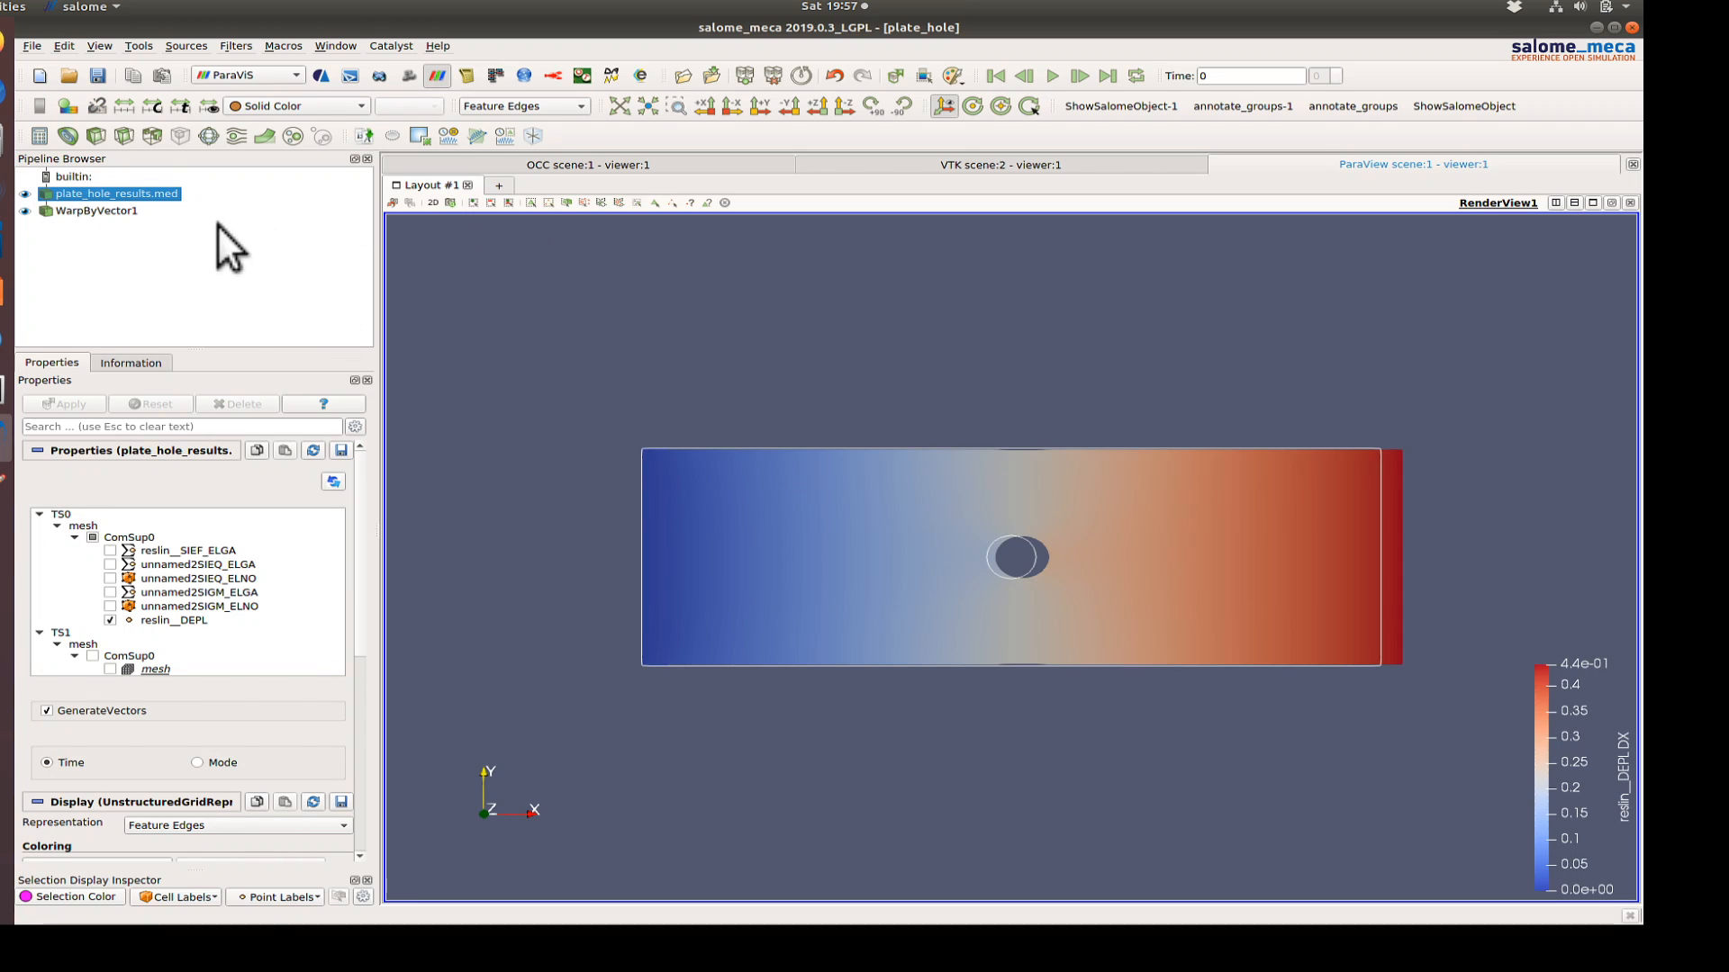
- Load SIGM_ELNO instead of DEPL, add an ELNOfieldToSurface filter, and colour by SIXX
click(174, 620)
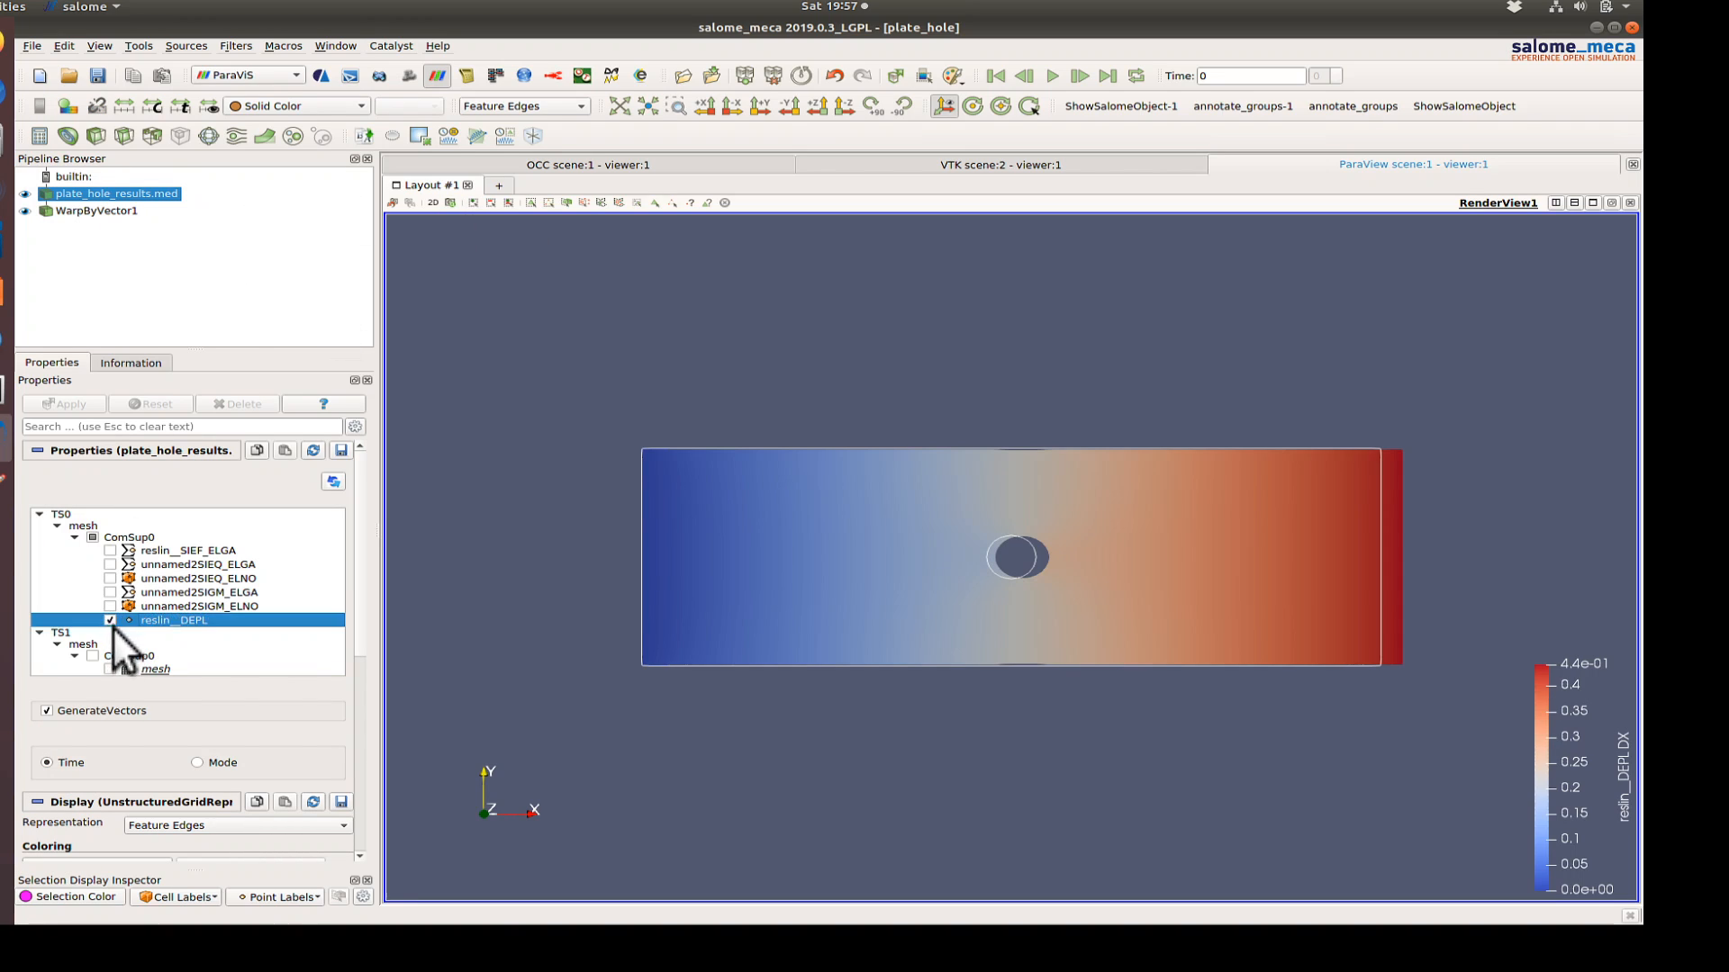
click(109, 619)
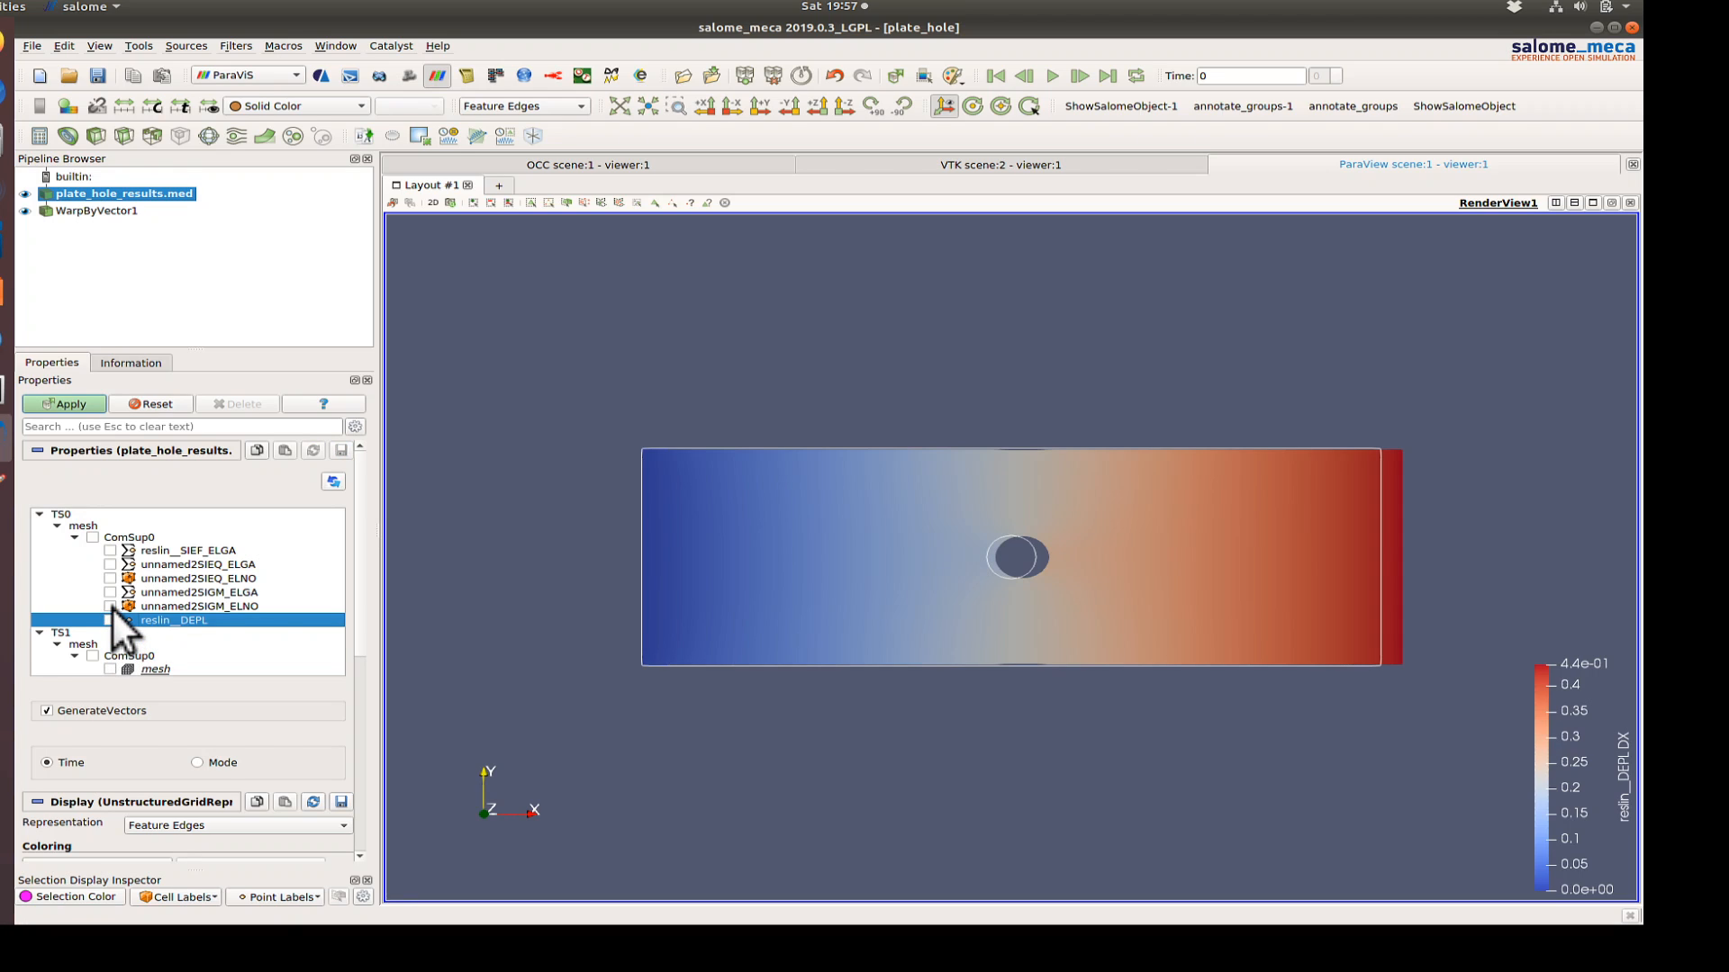
click(109, 606)
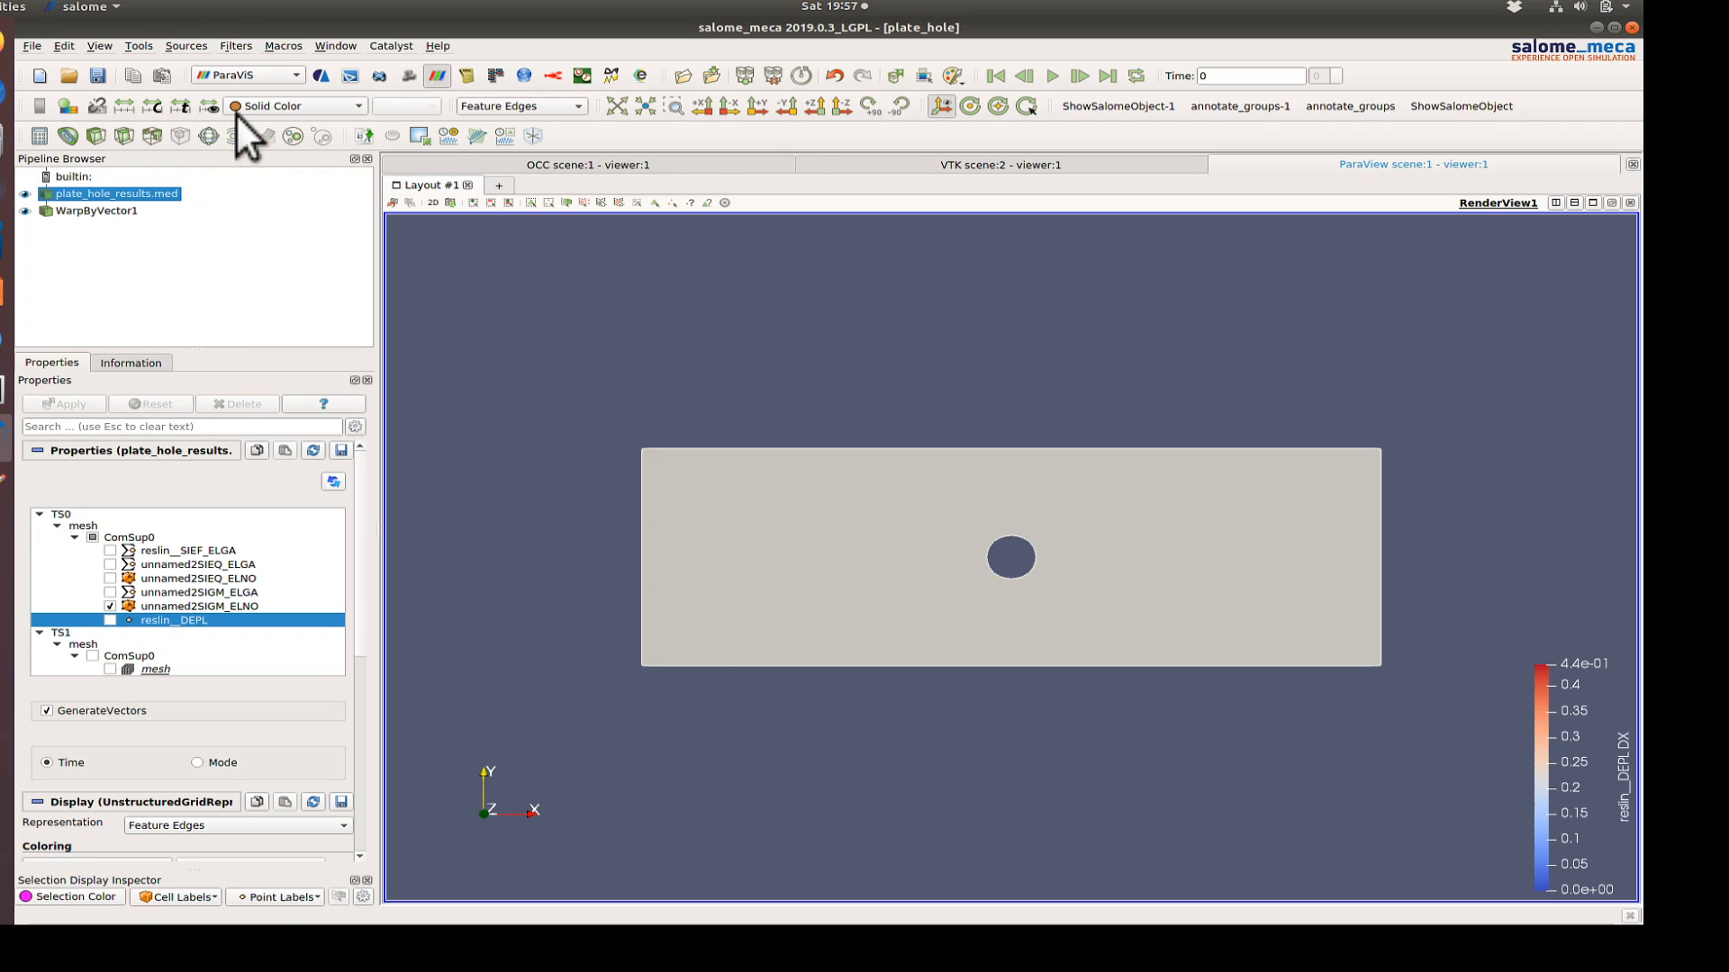
click(235, 45)
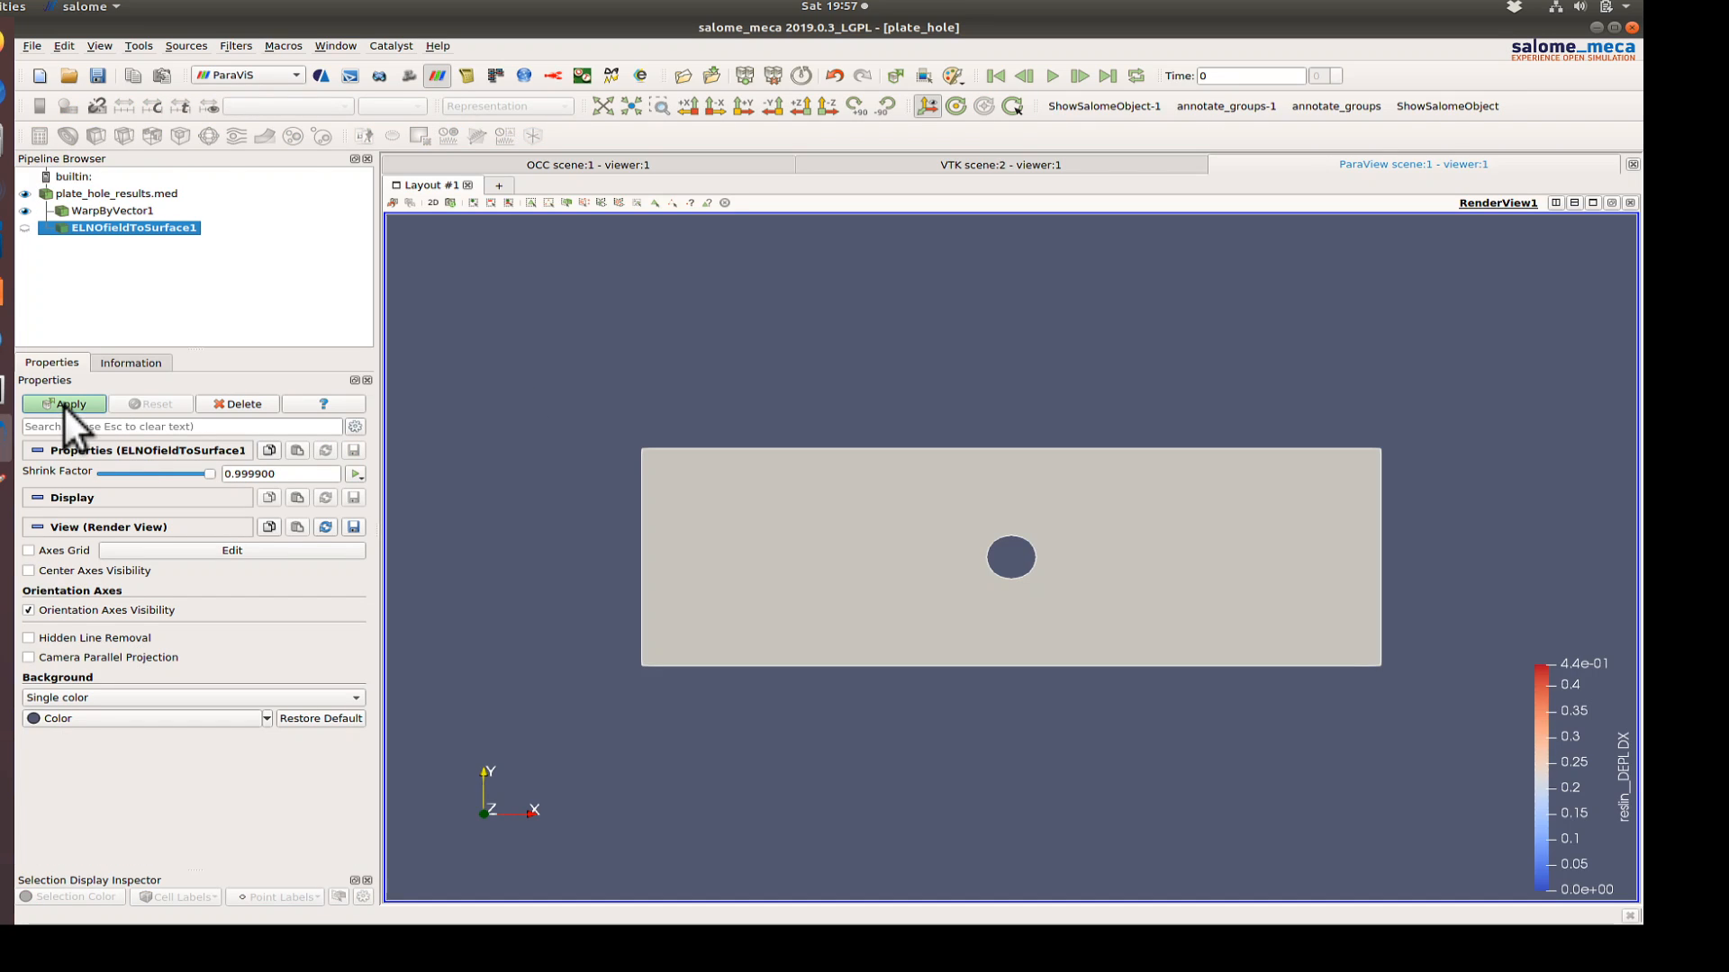
click(64, 404)
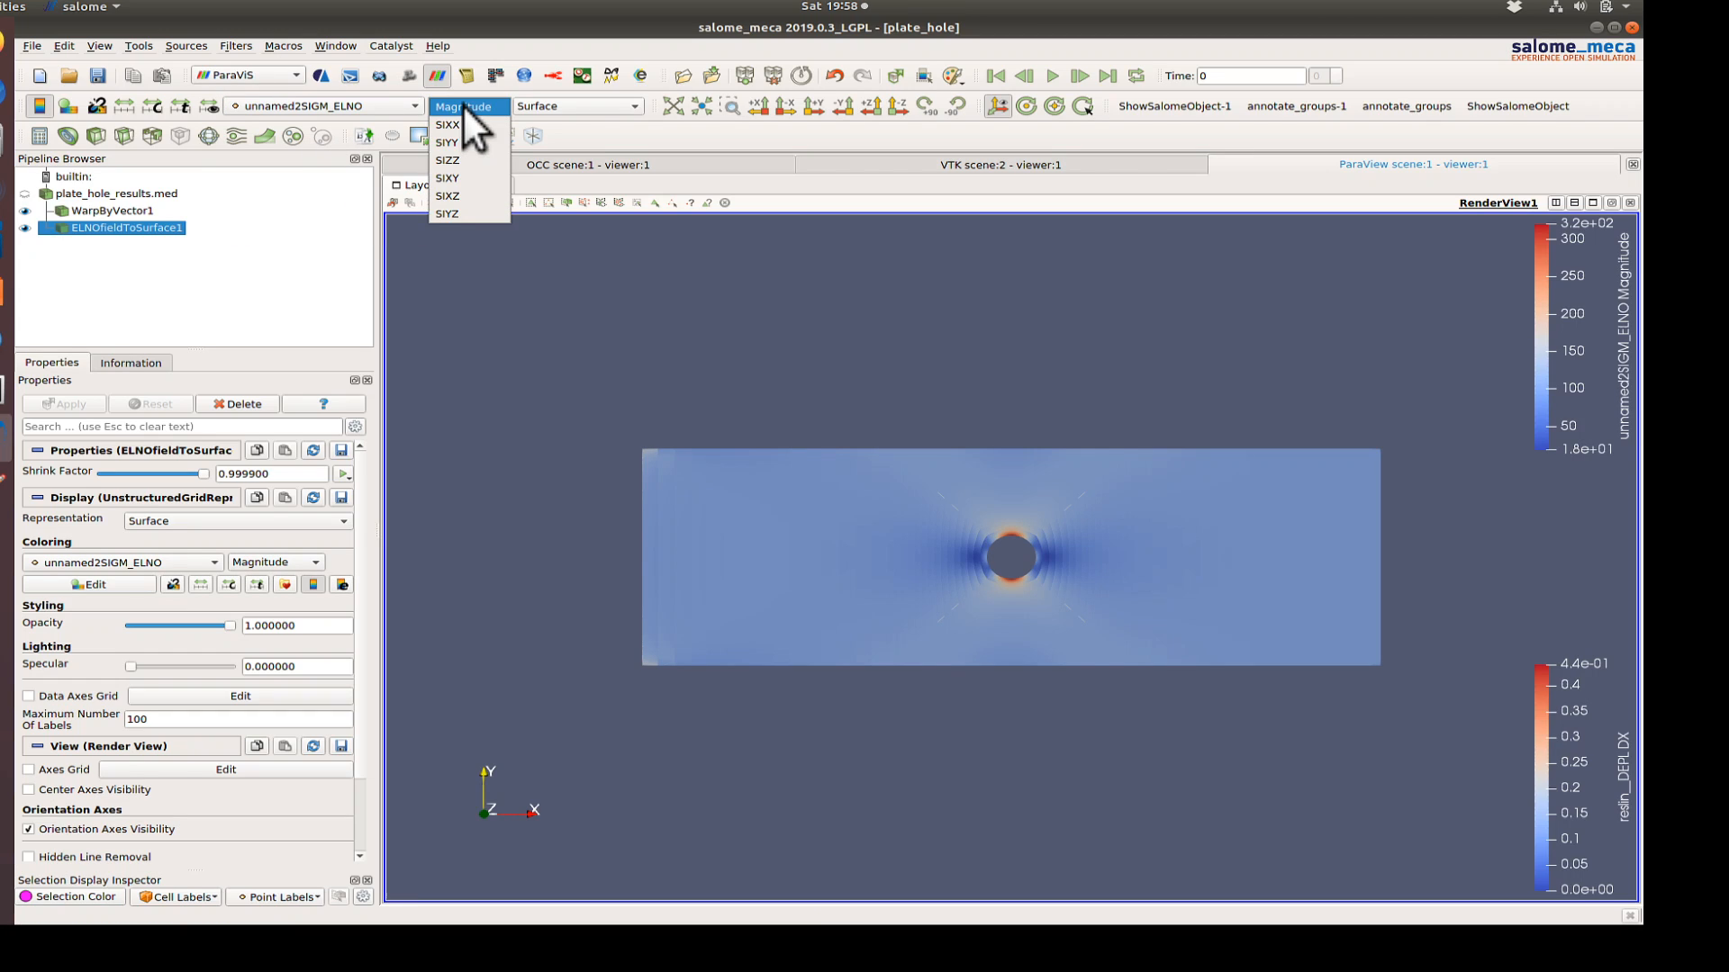
click(447, 123)
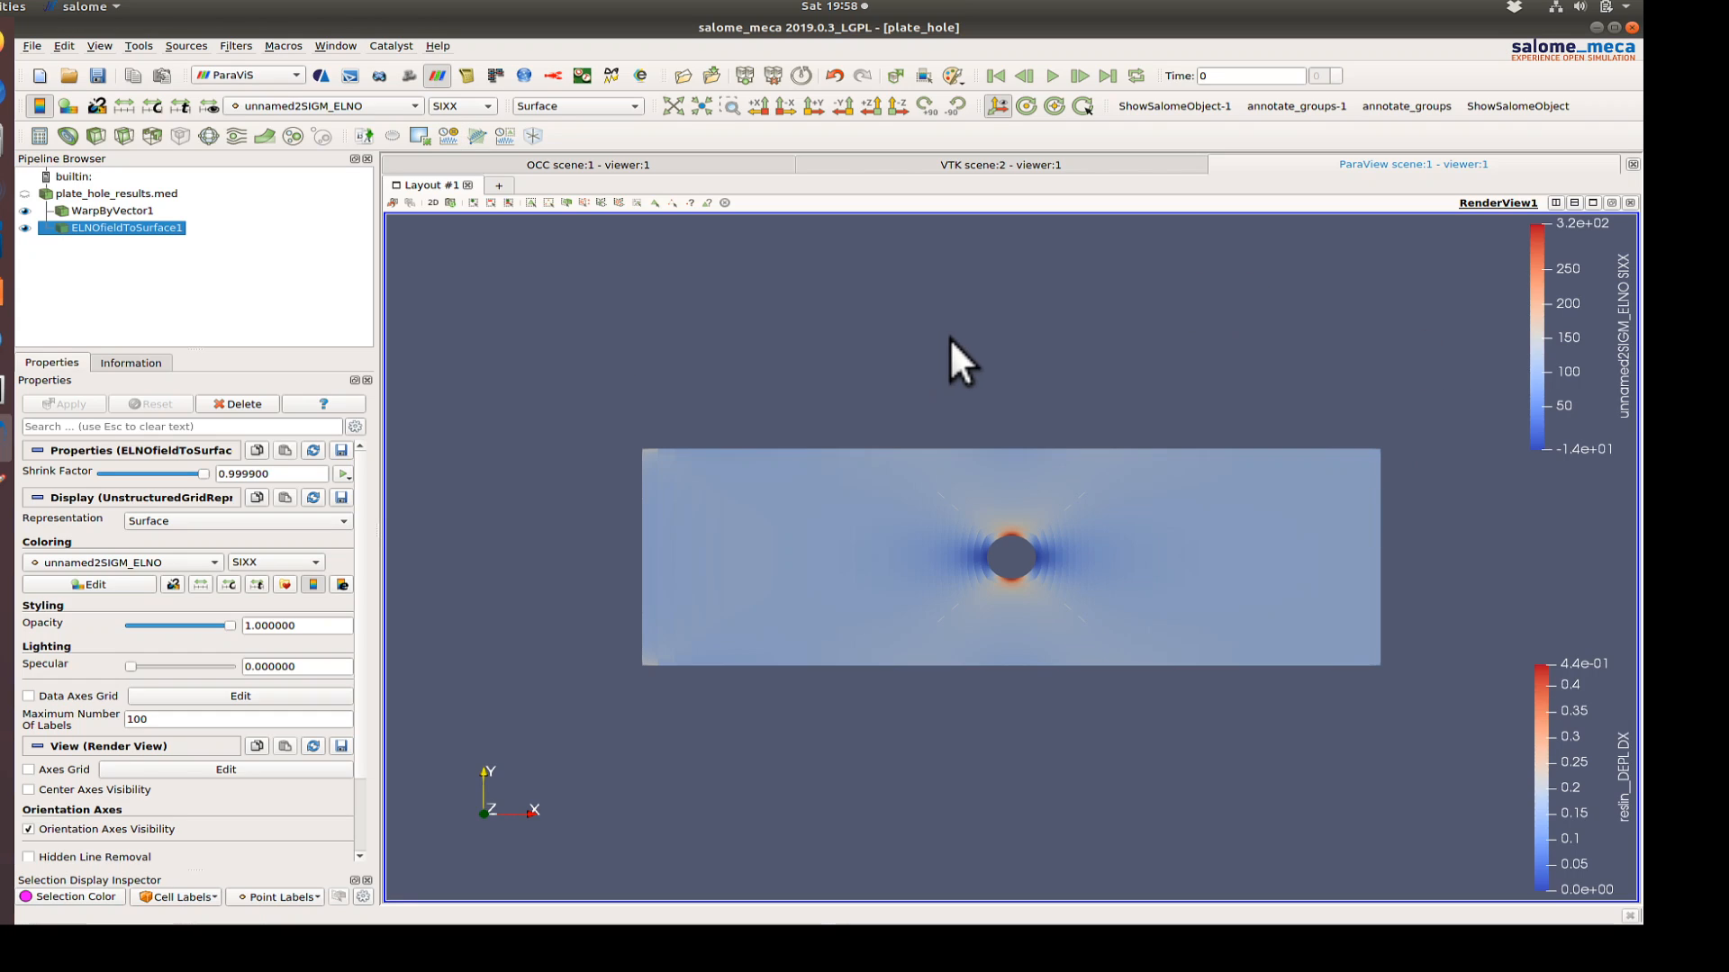
mouse_move(1007, 355)
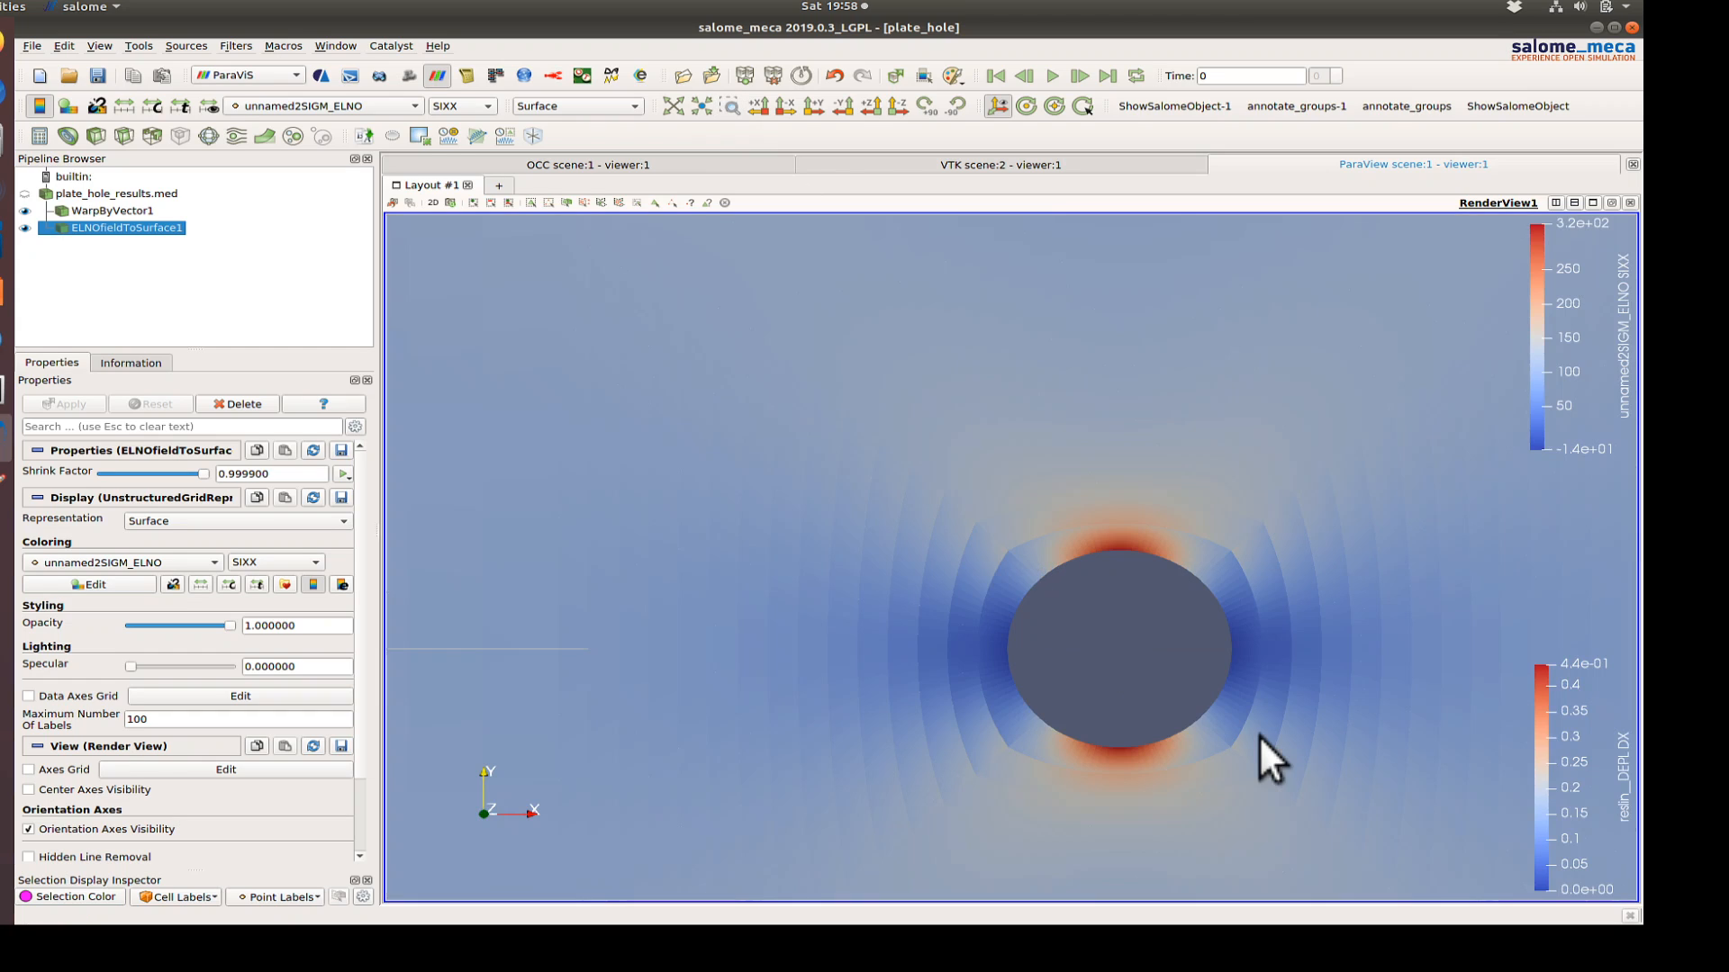
mouse_move(1582, 259)
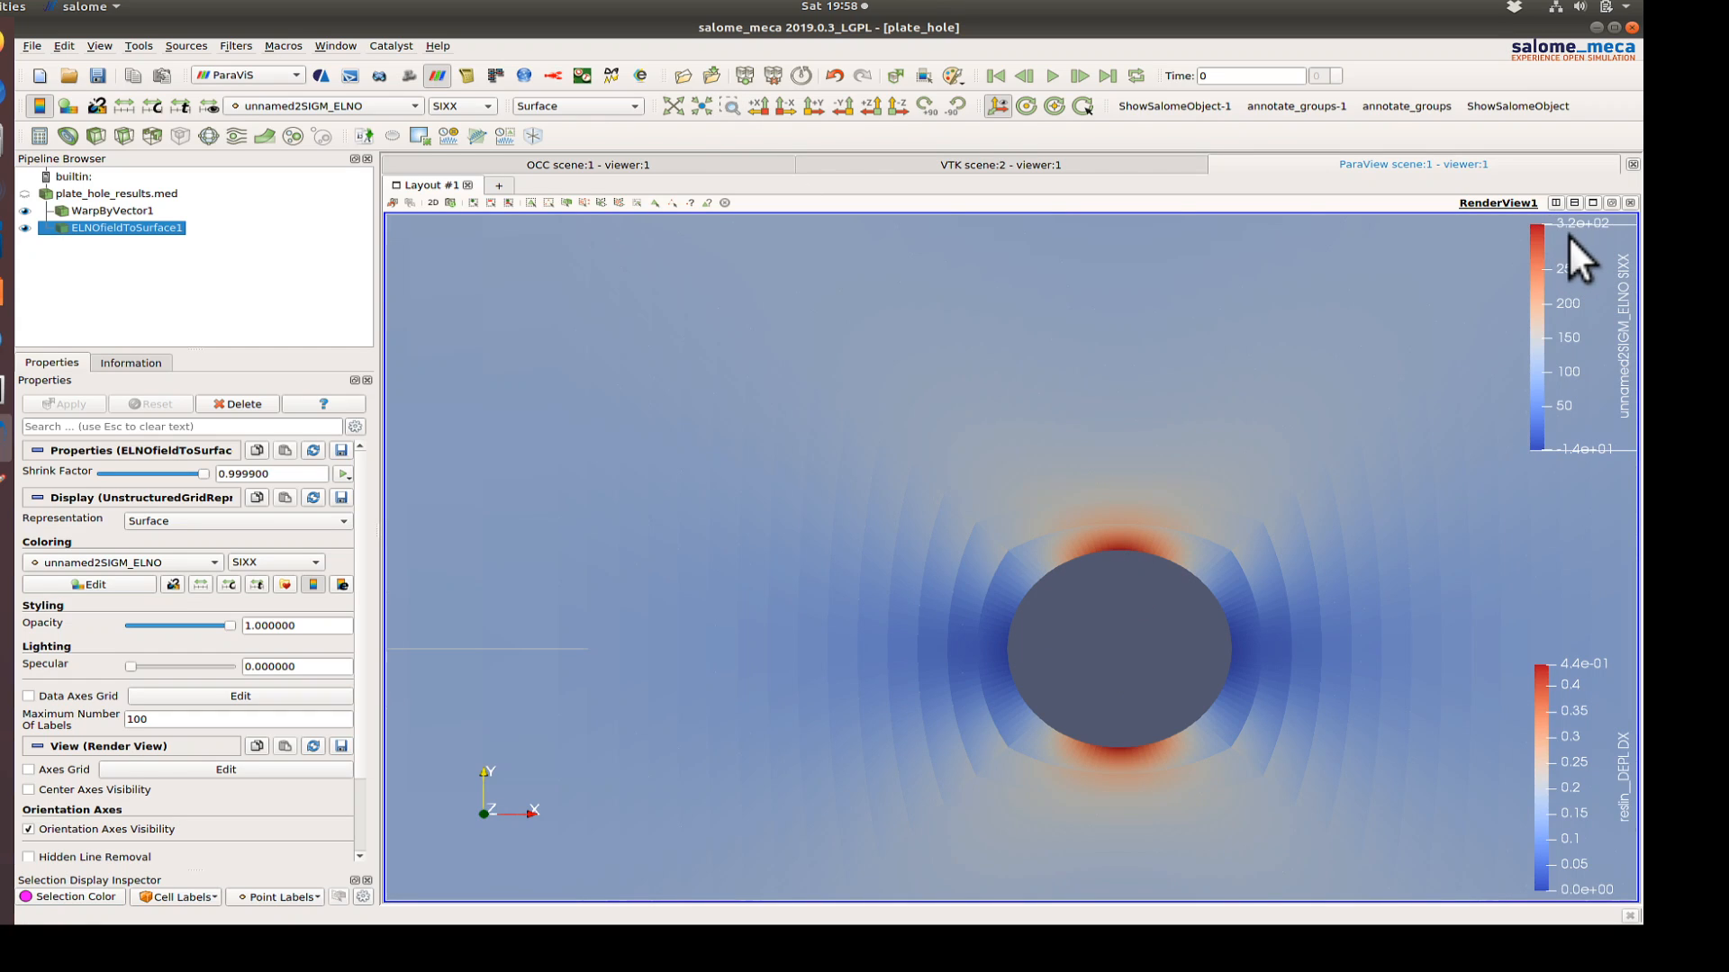
mouse_move(1579, 256)
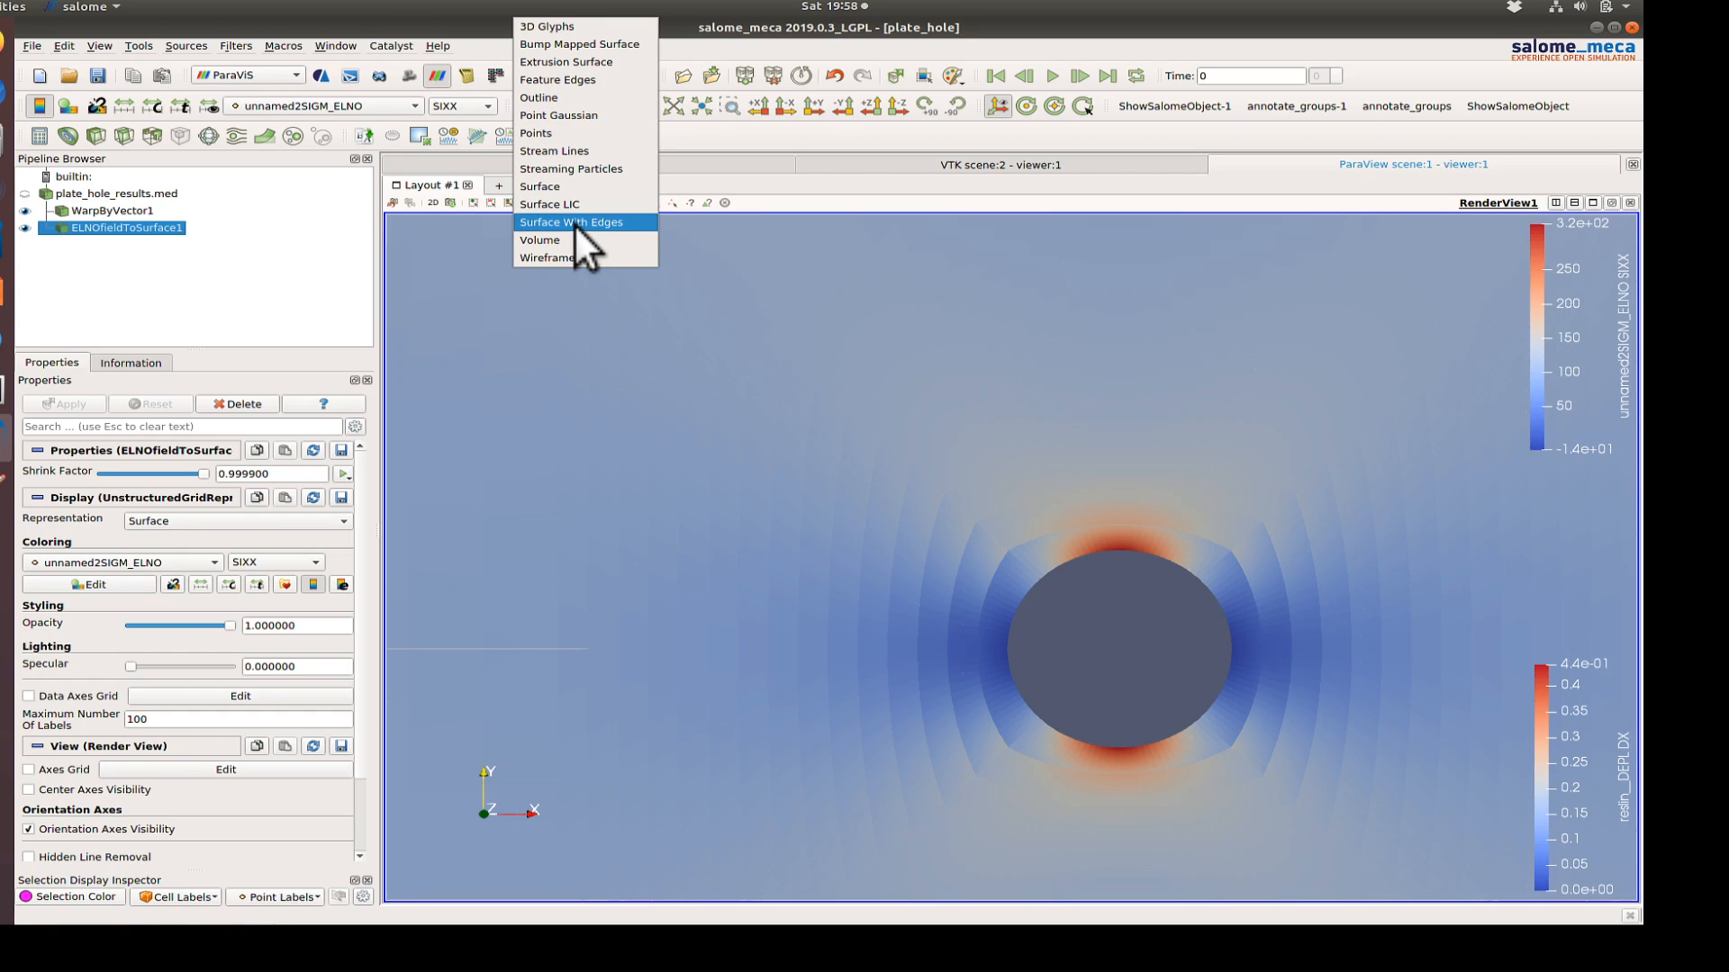
- Switch the SIXX stress plot representation to Surface With Edges
click(571, 222)
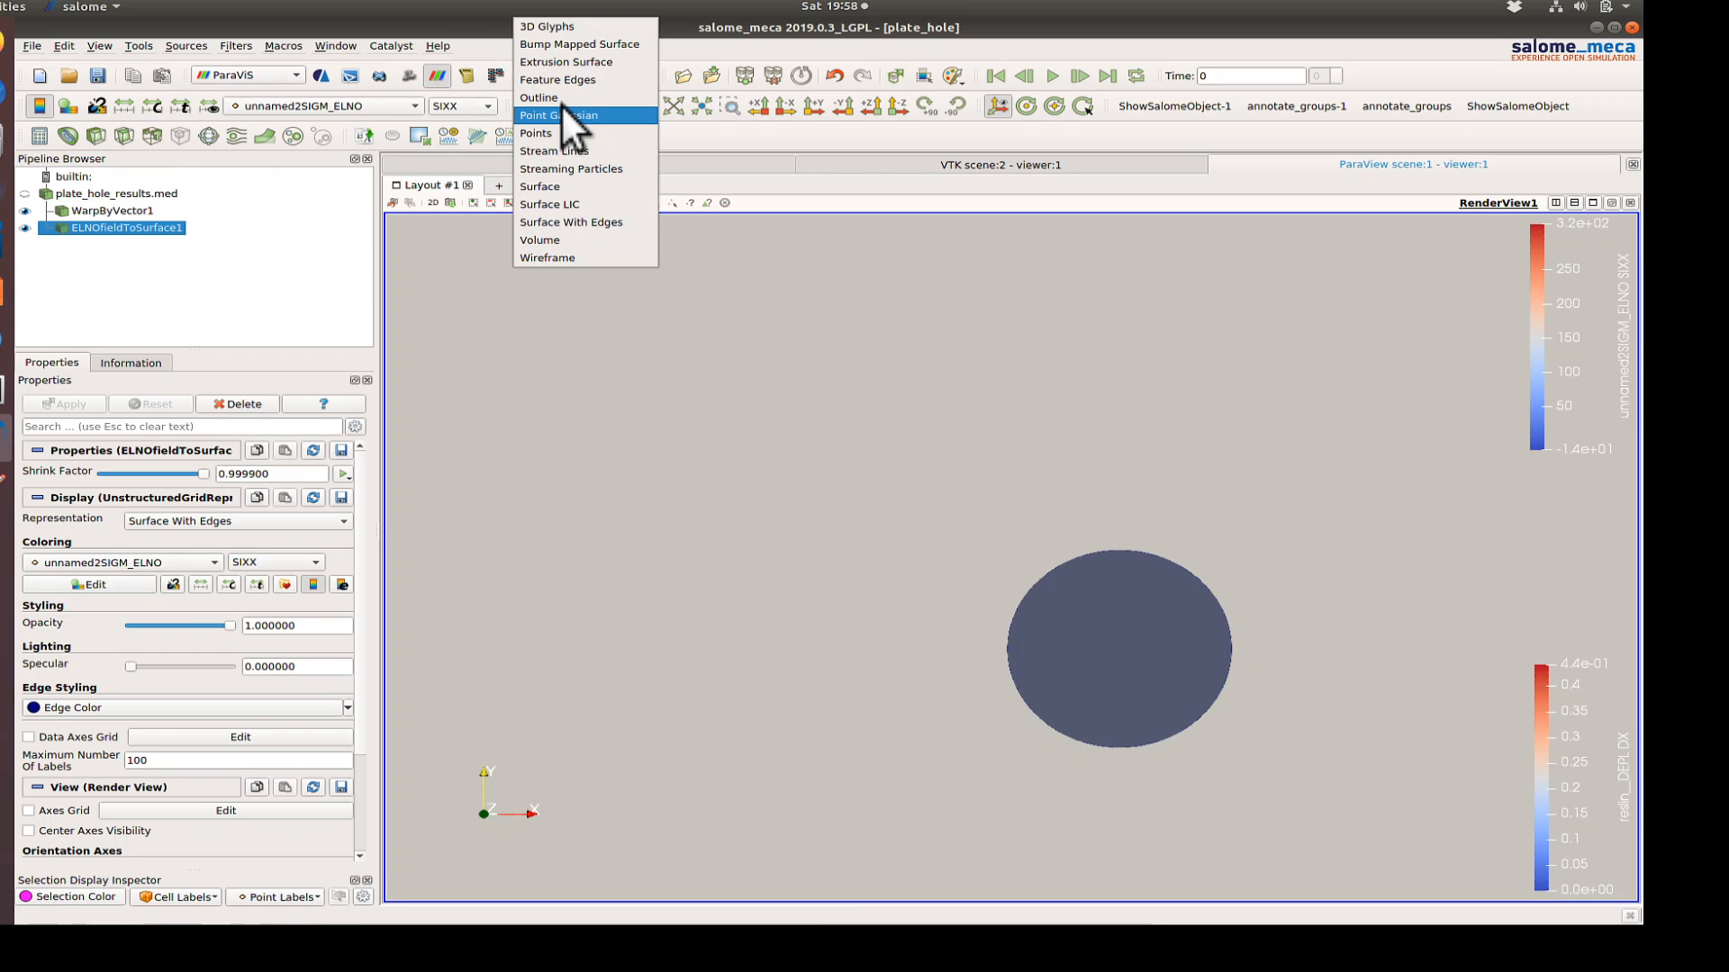
click(540, 185)
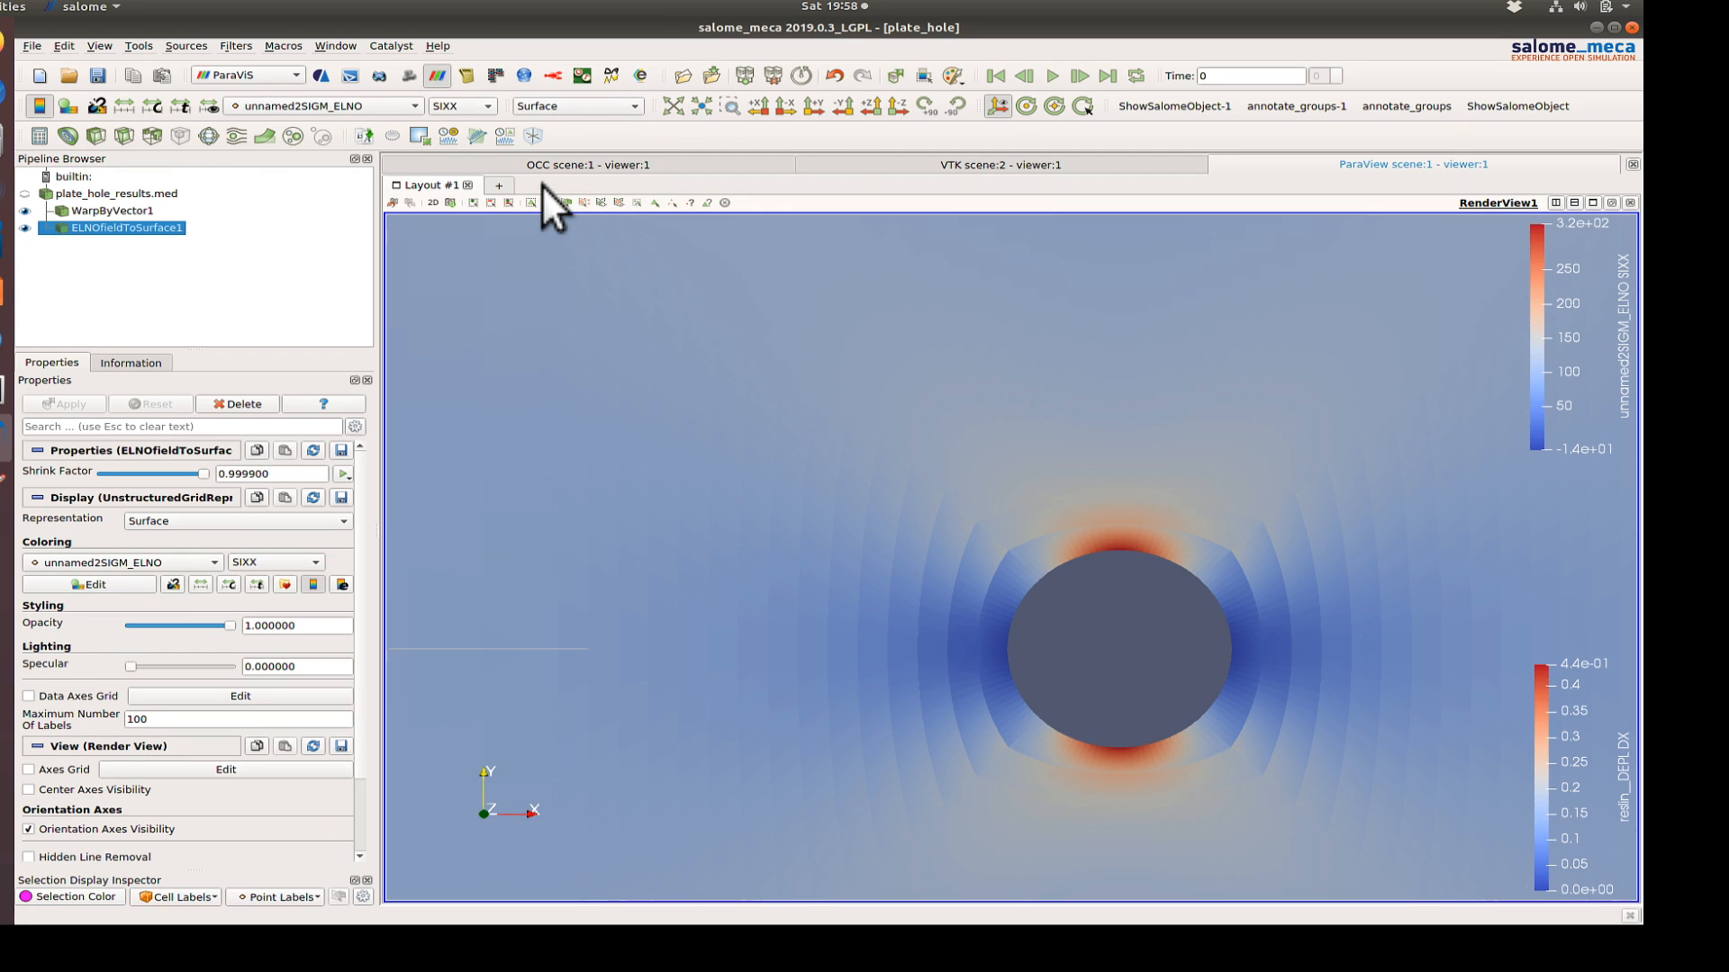
click(232, 521)
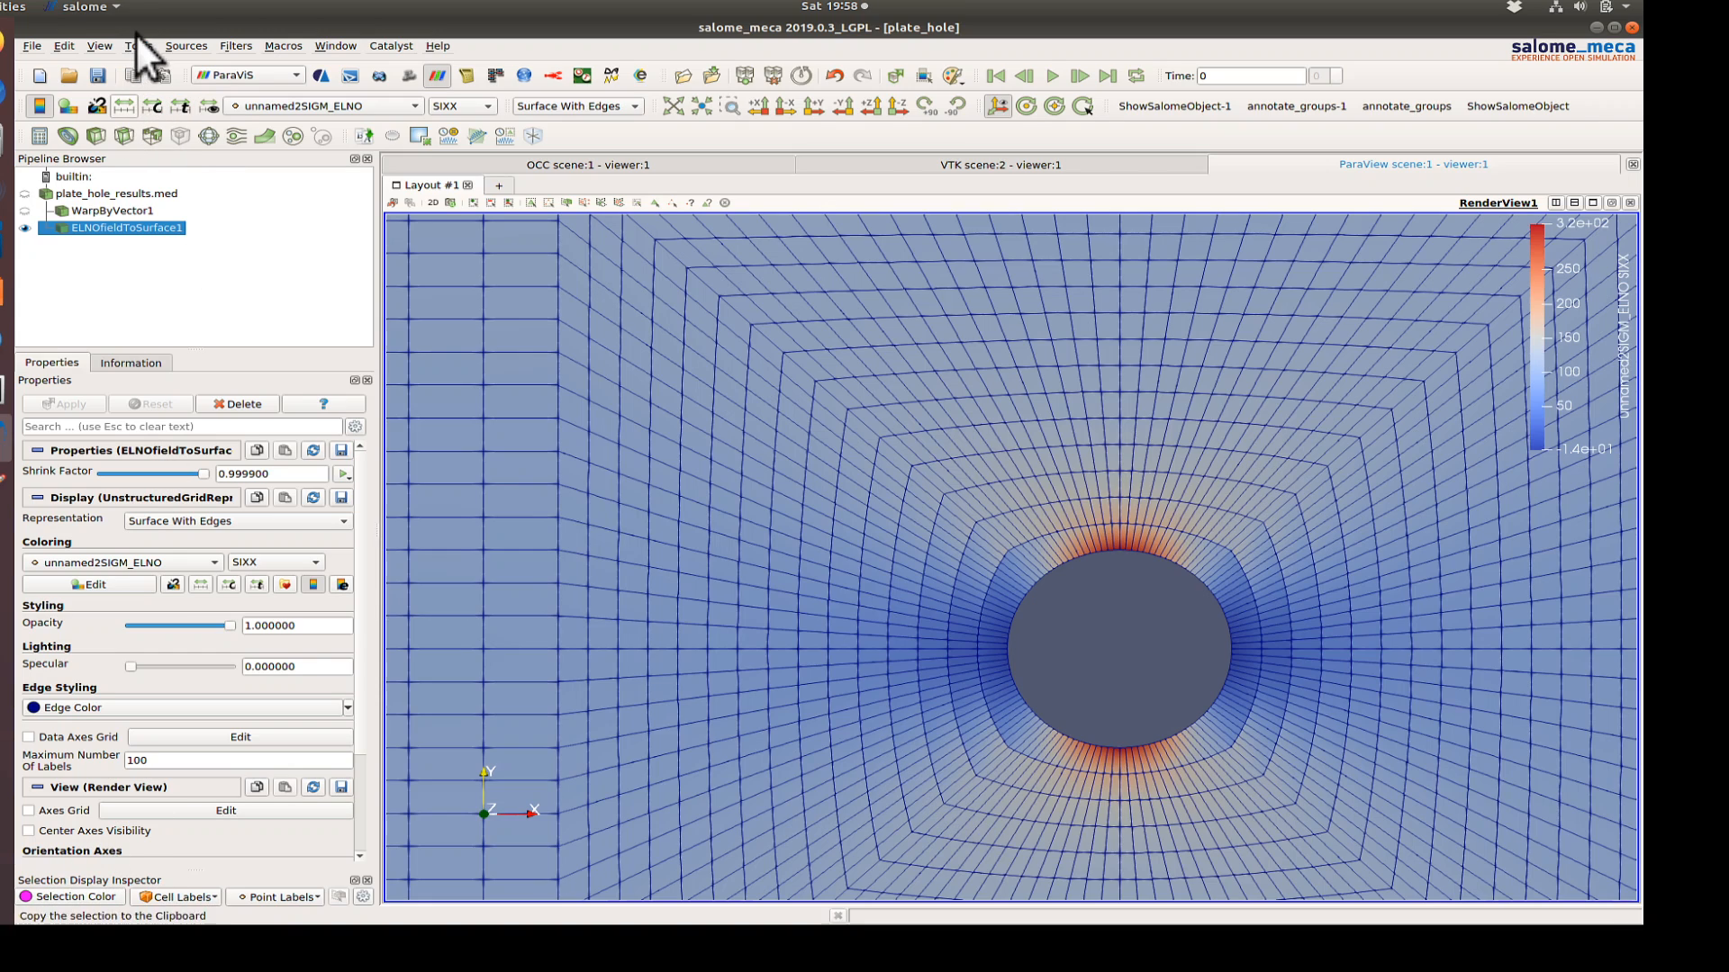
click(99, 45)
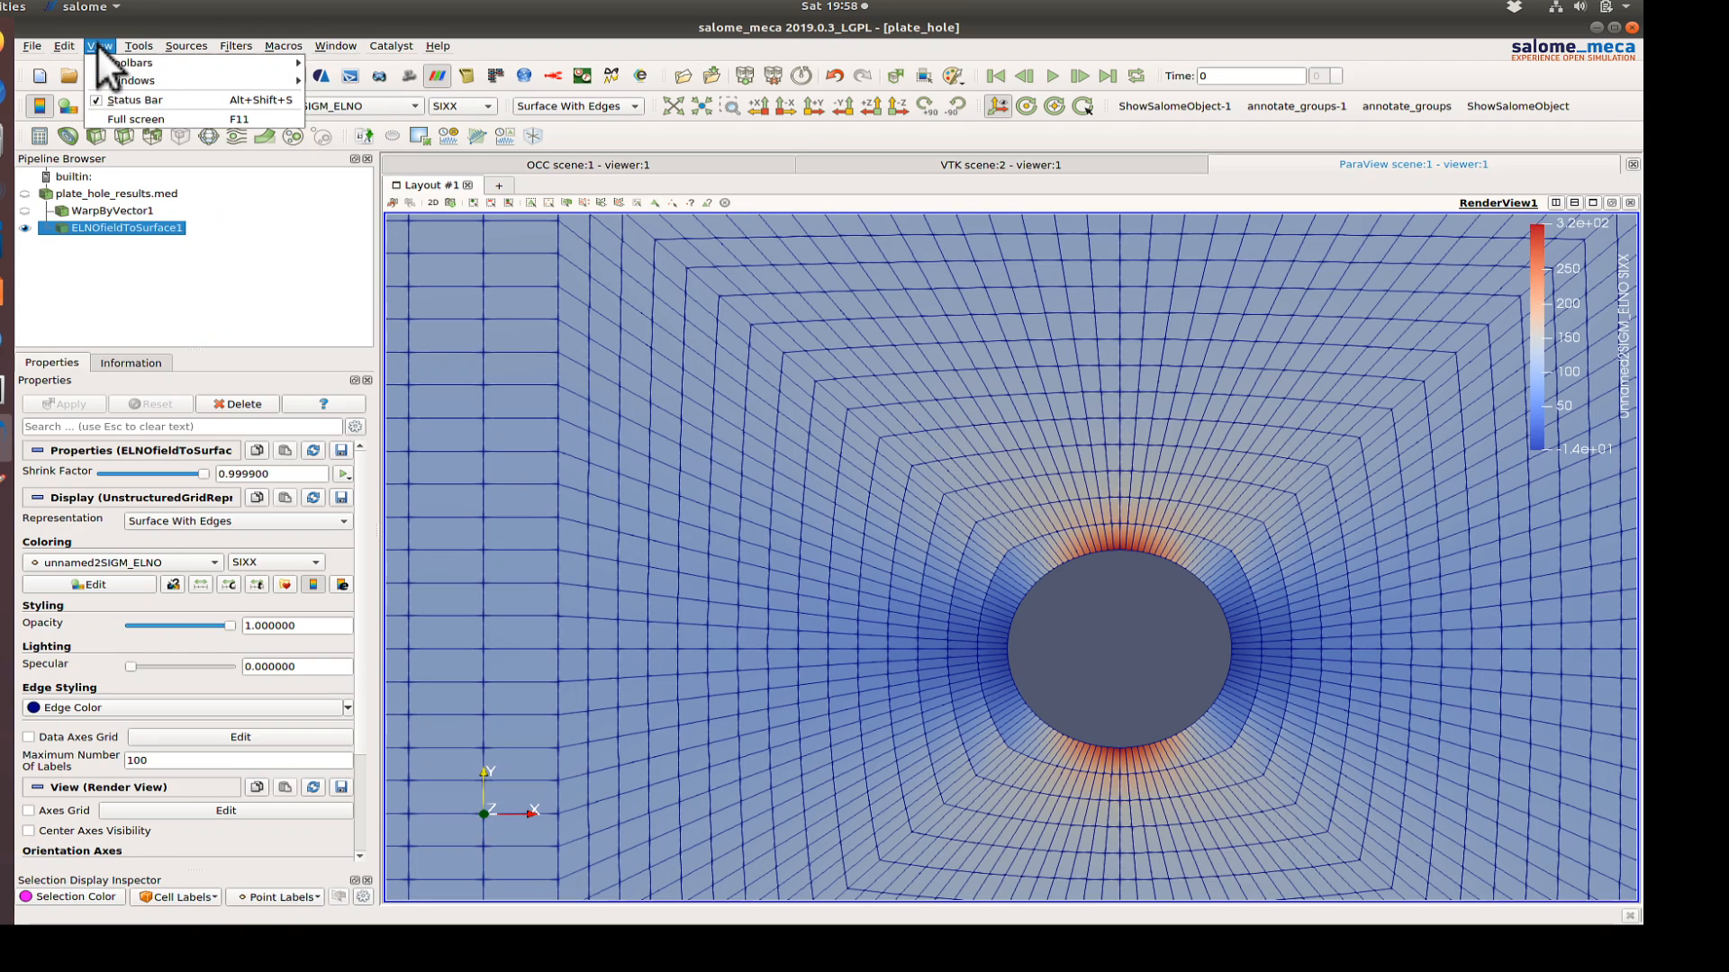
click(131, 79)
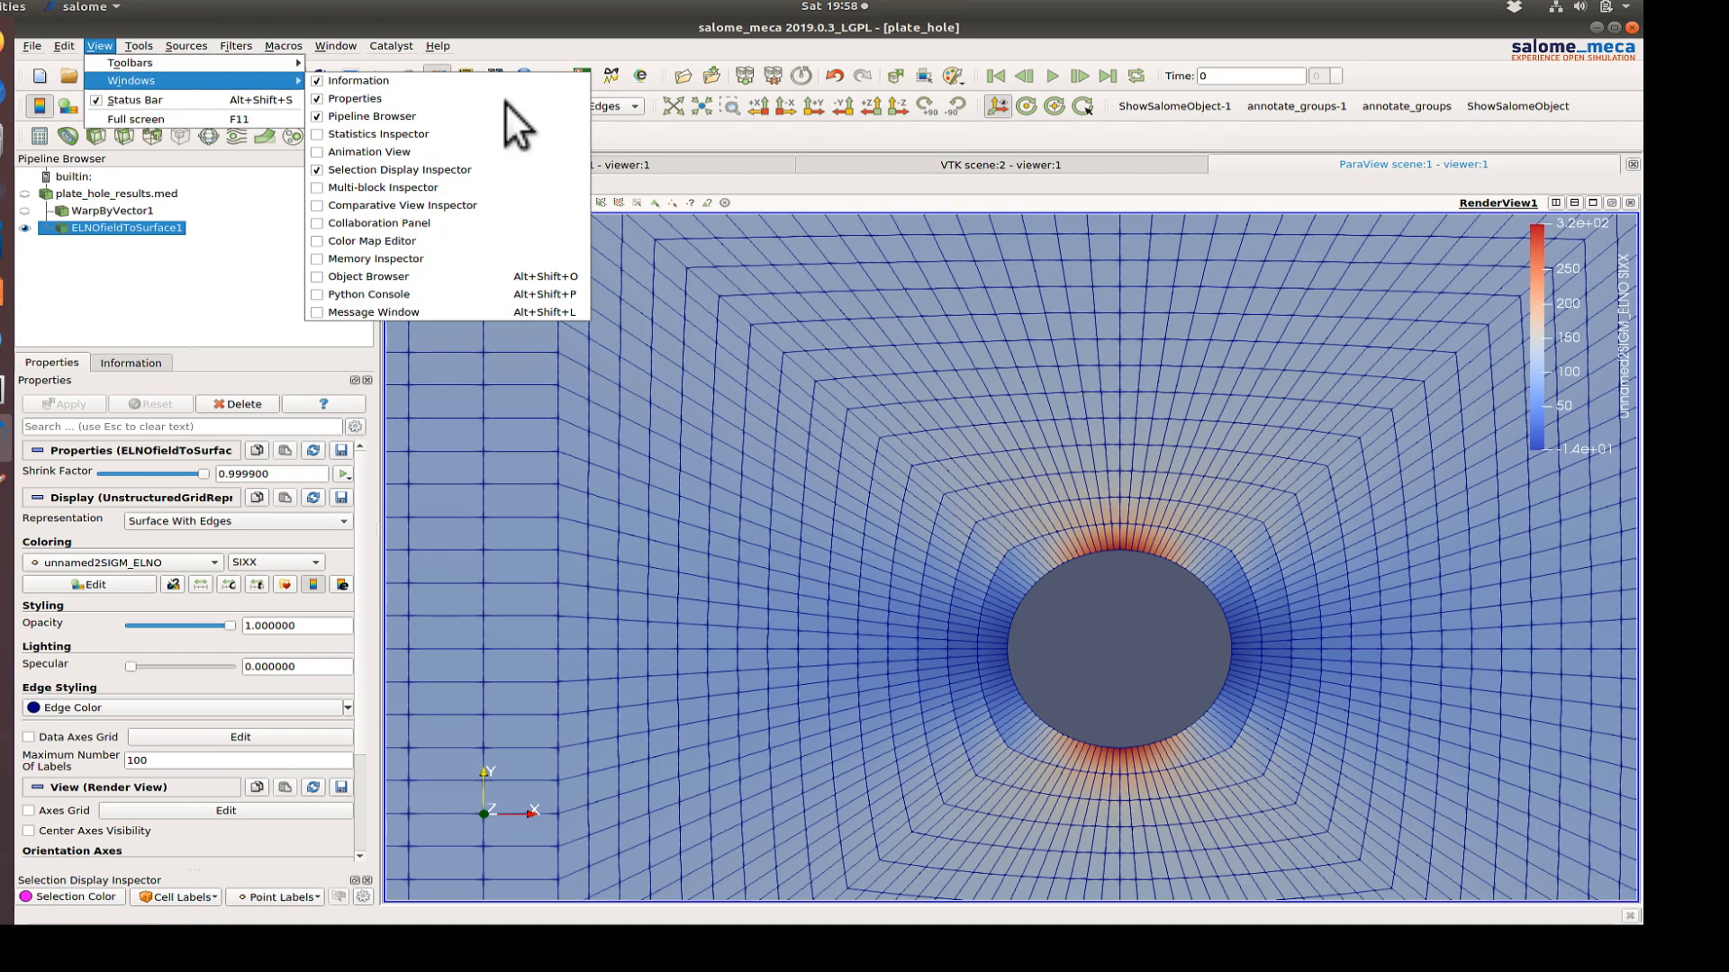
mouse_move(122, 914)
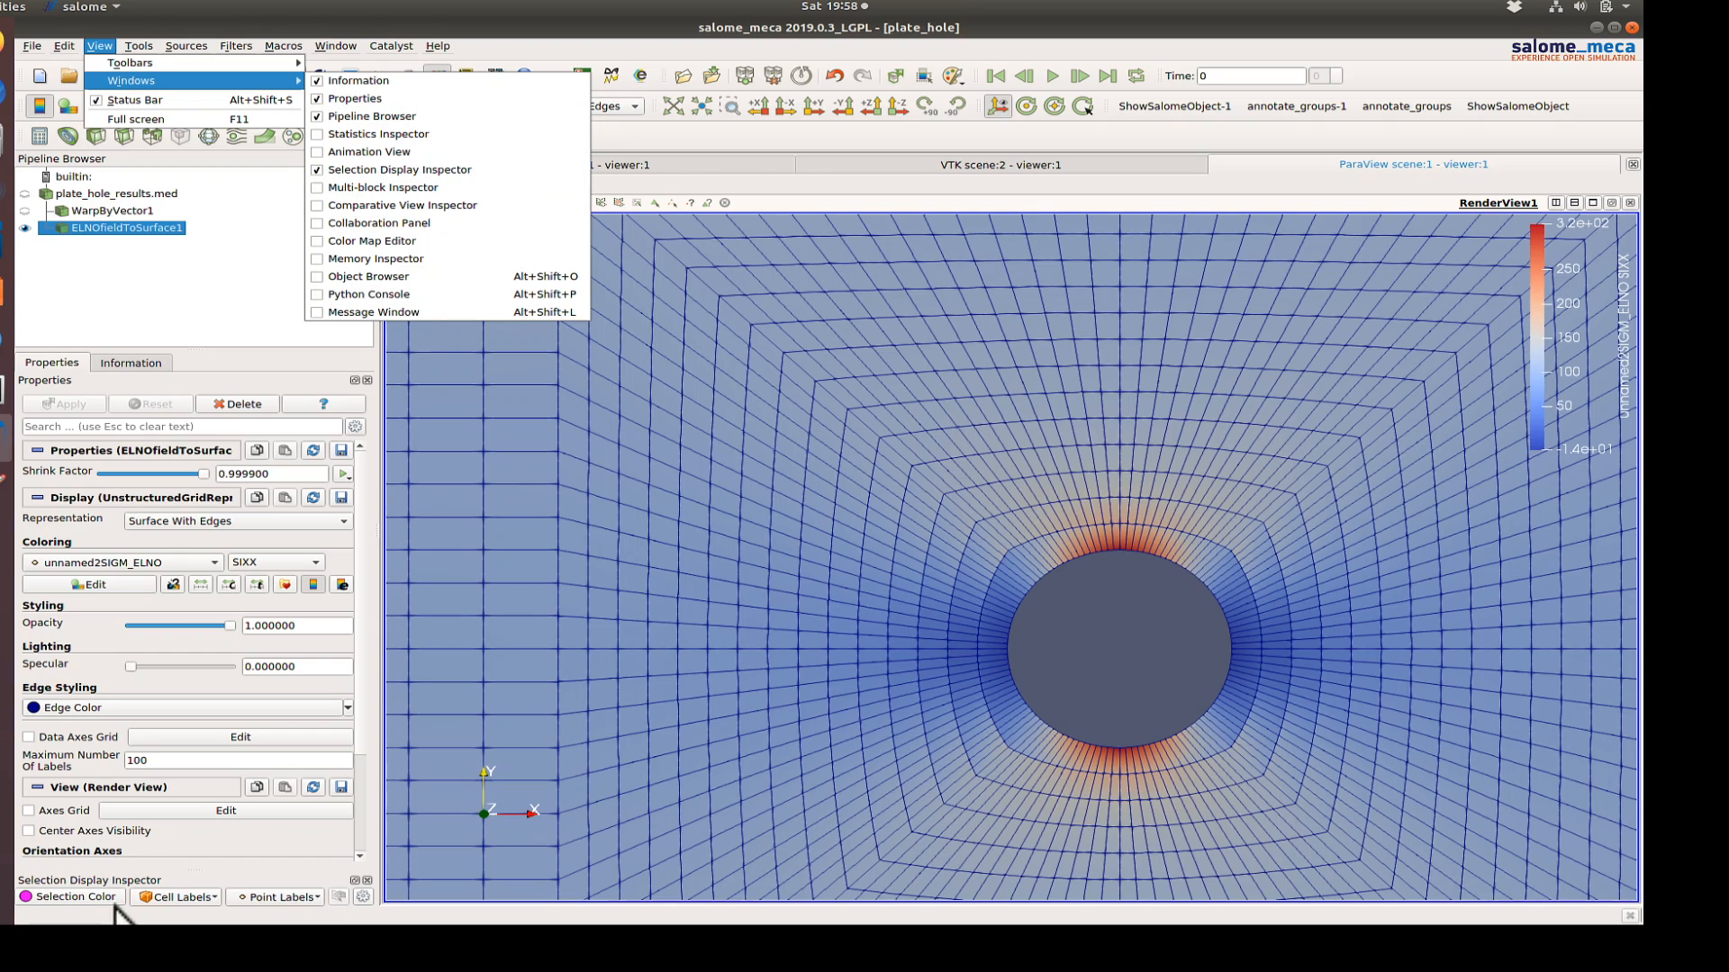
click(179, 897)
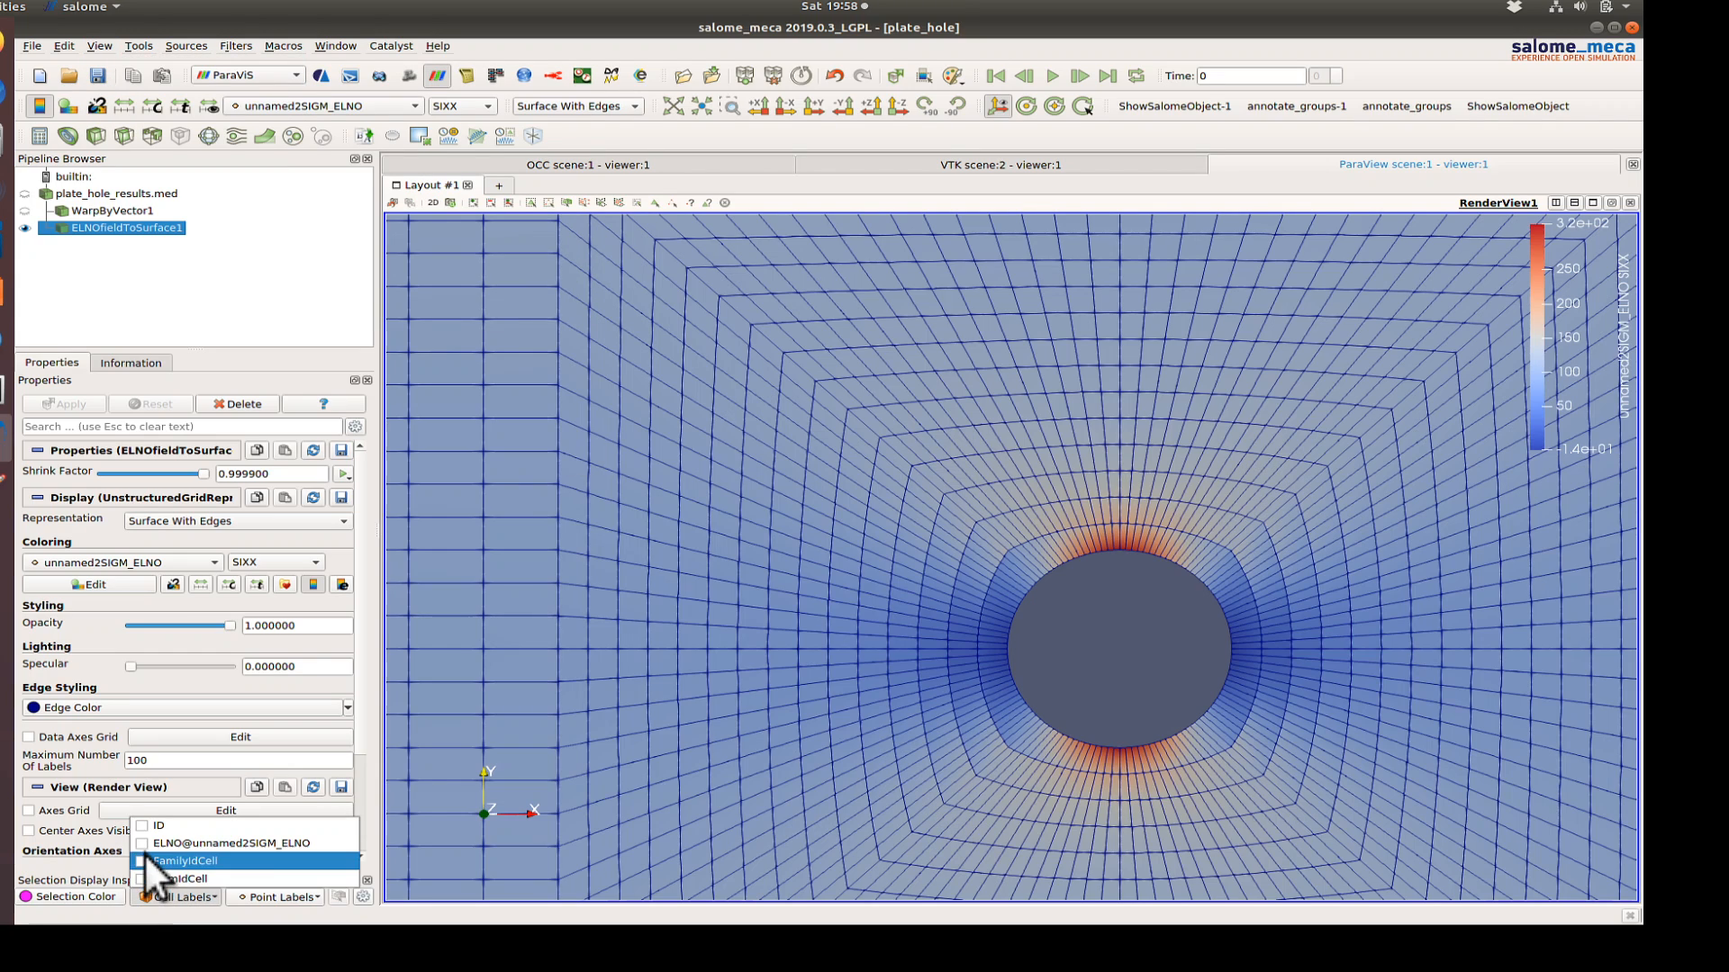
click(281, 897)
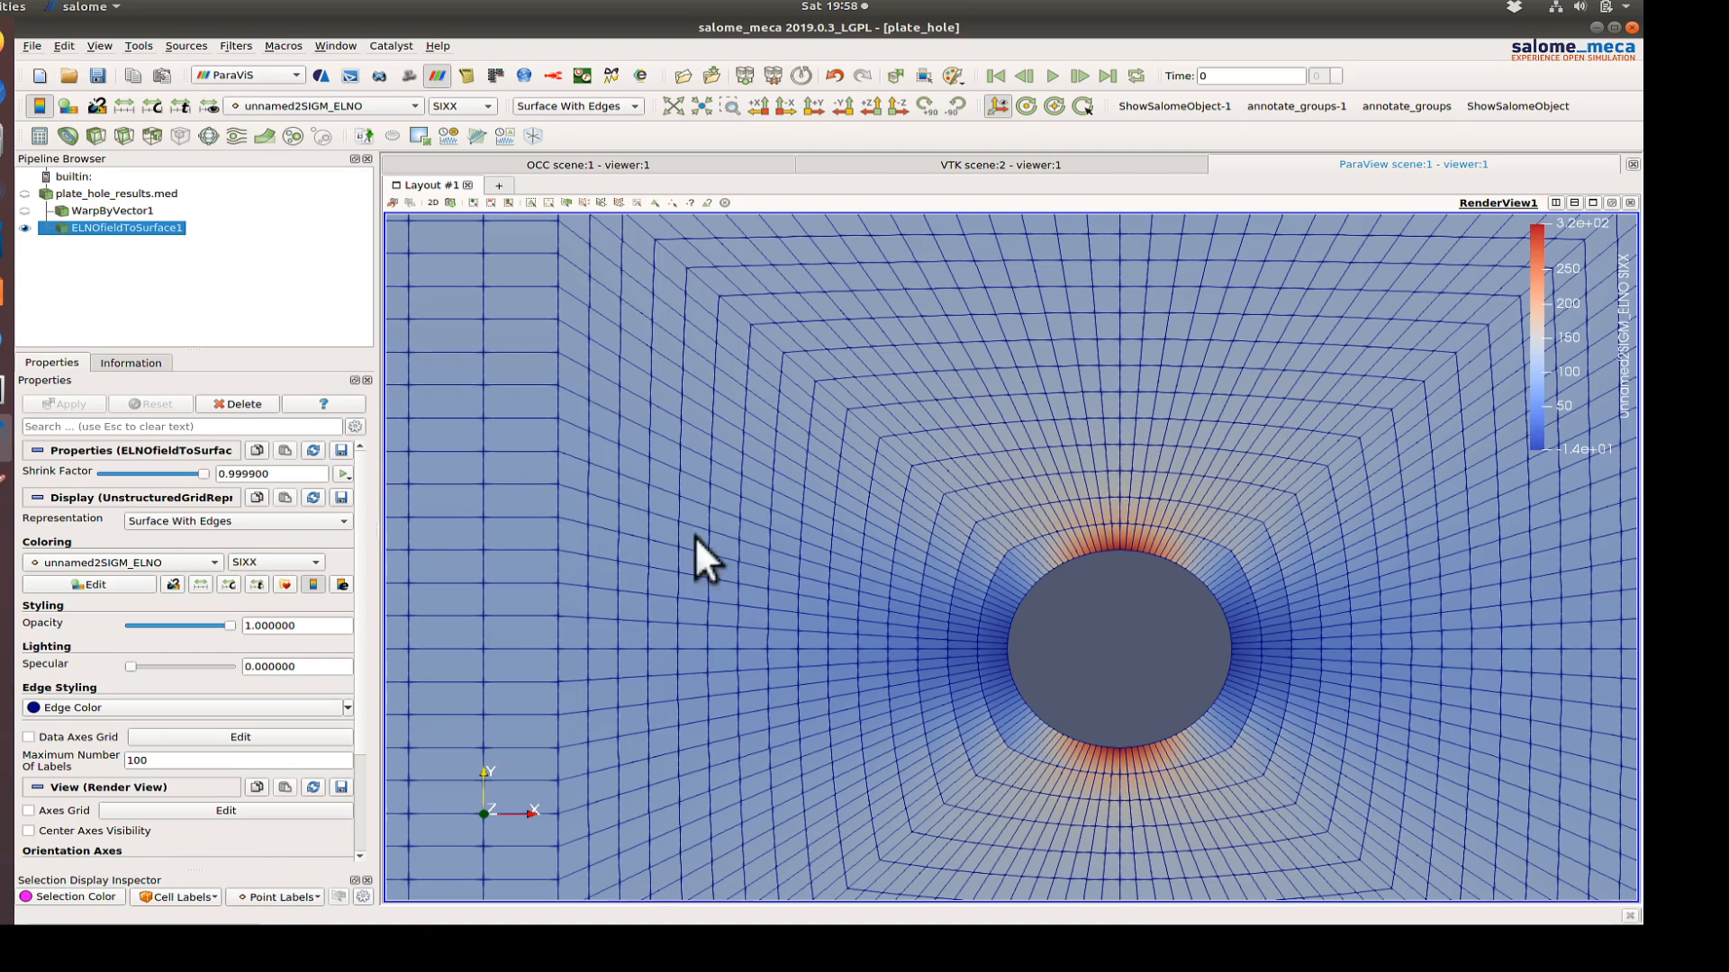
mouse_move(1130, 573)
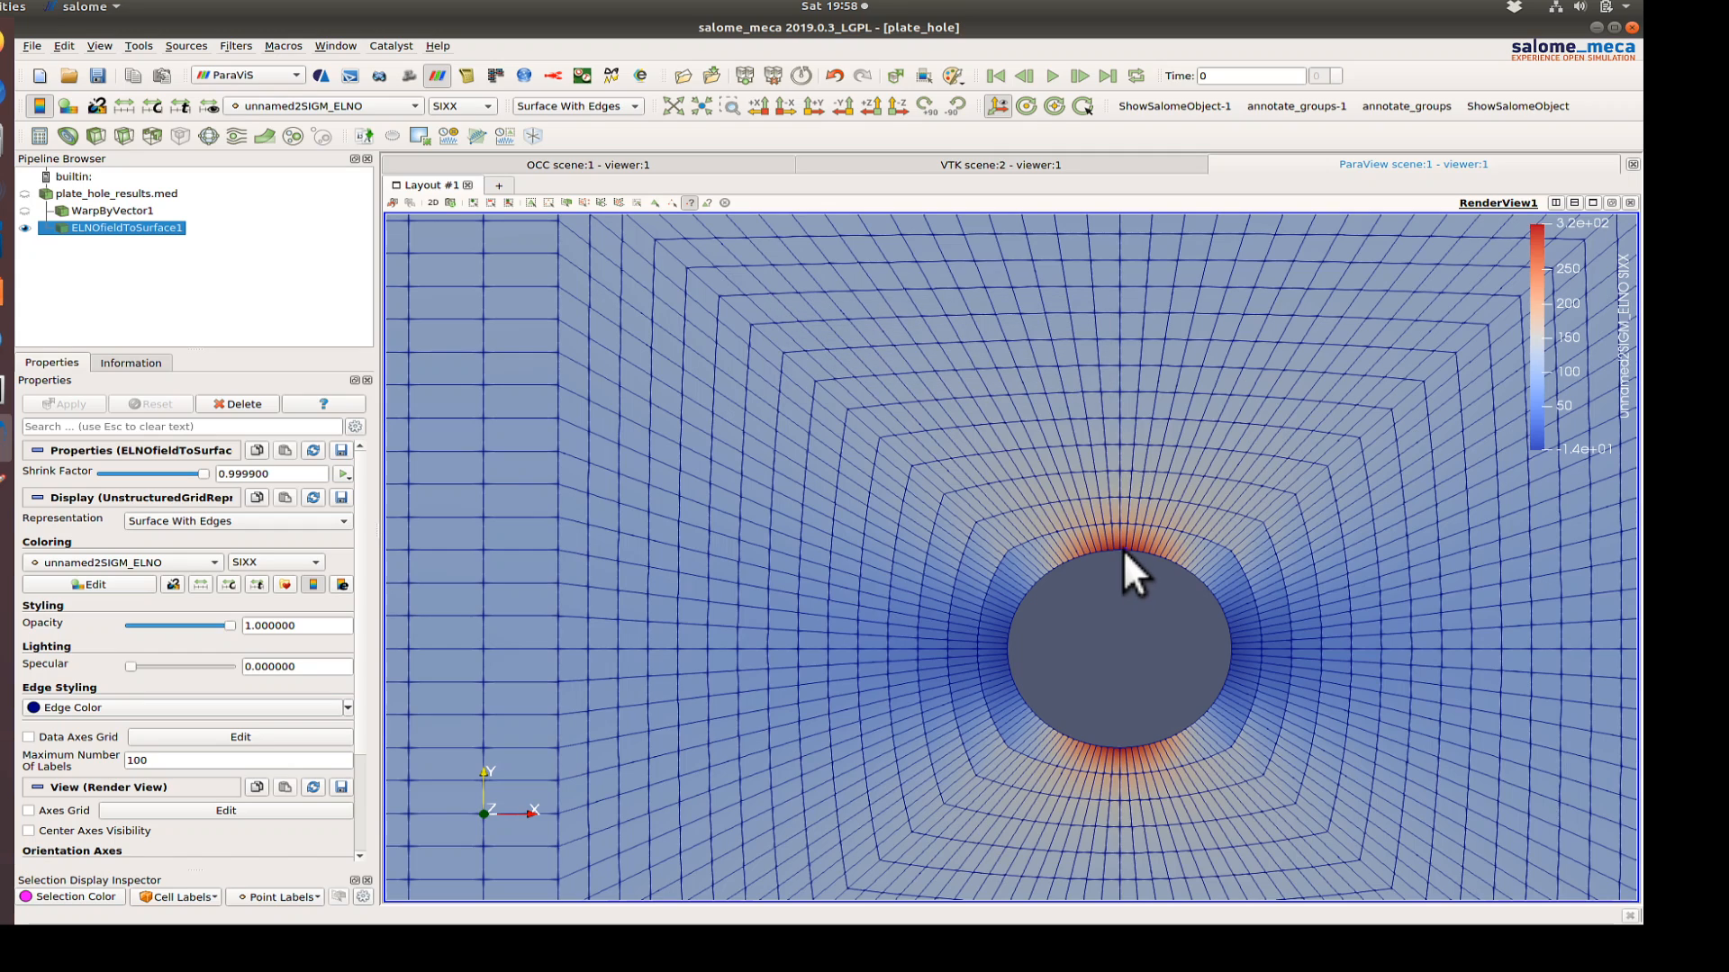
mouse_move(1125, 568)
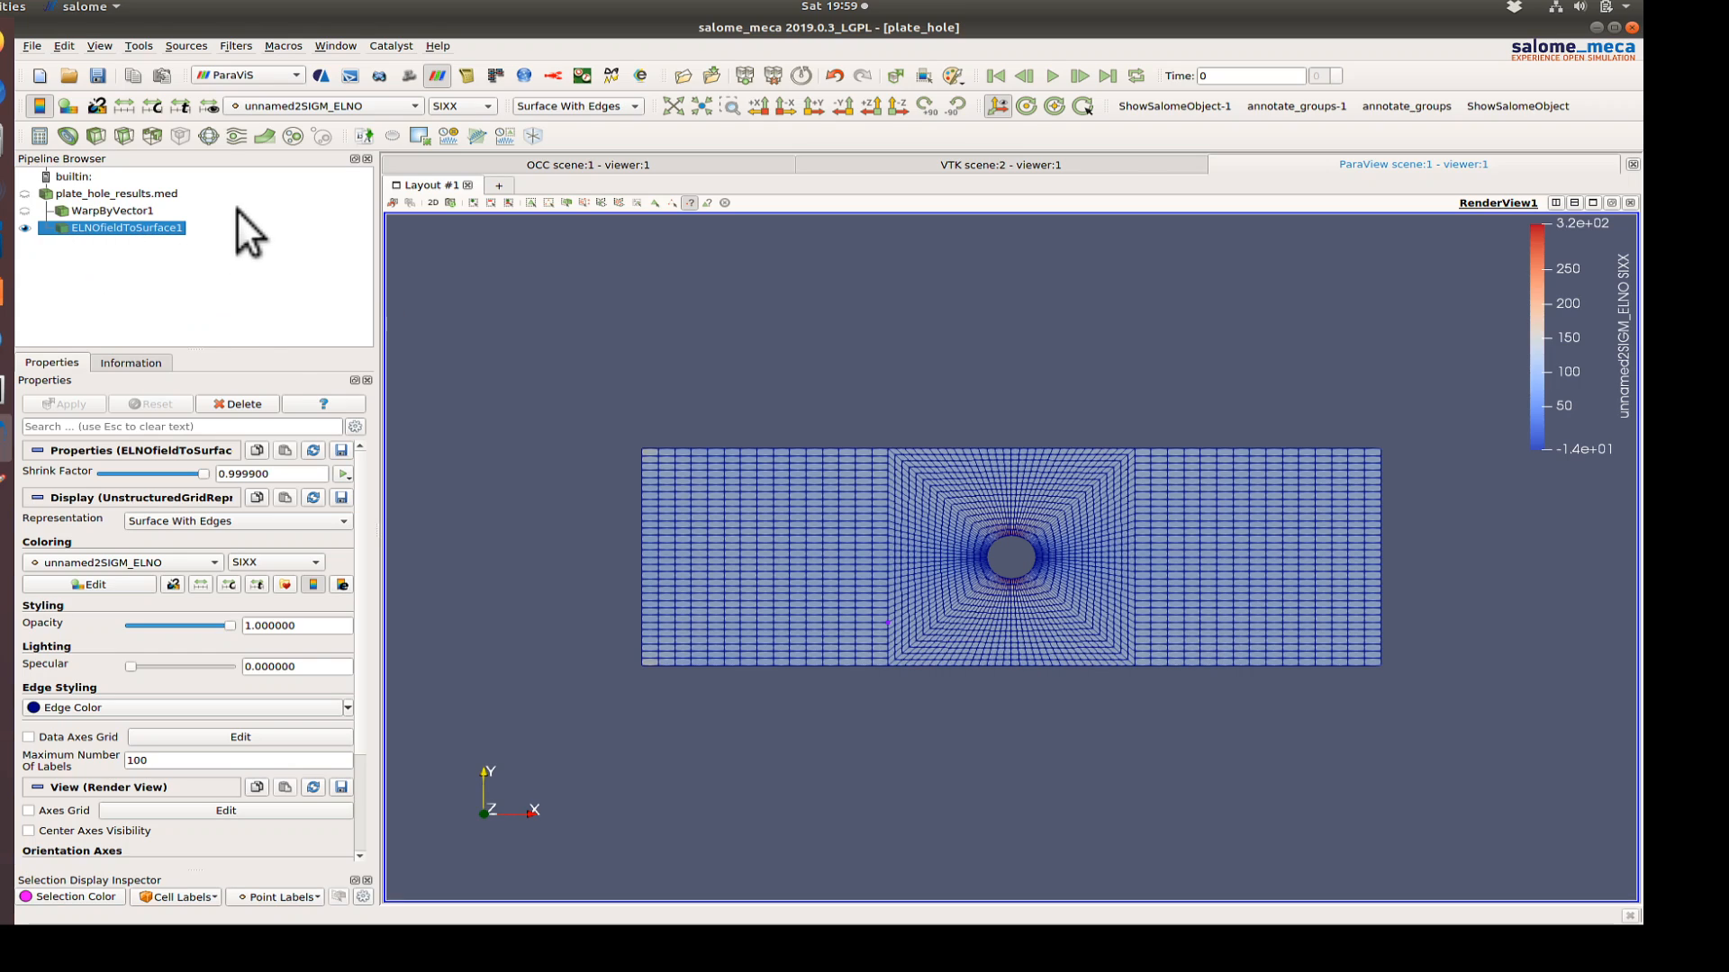
mouse_move(566, 182)
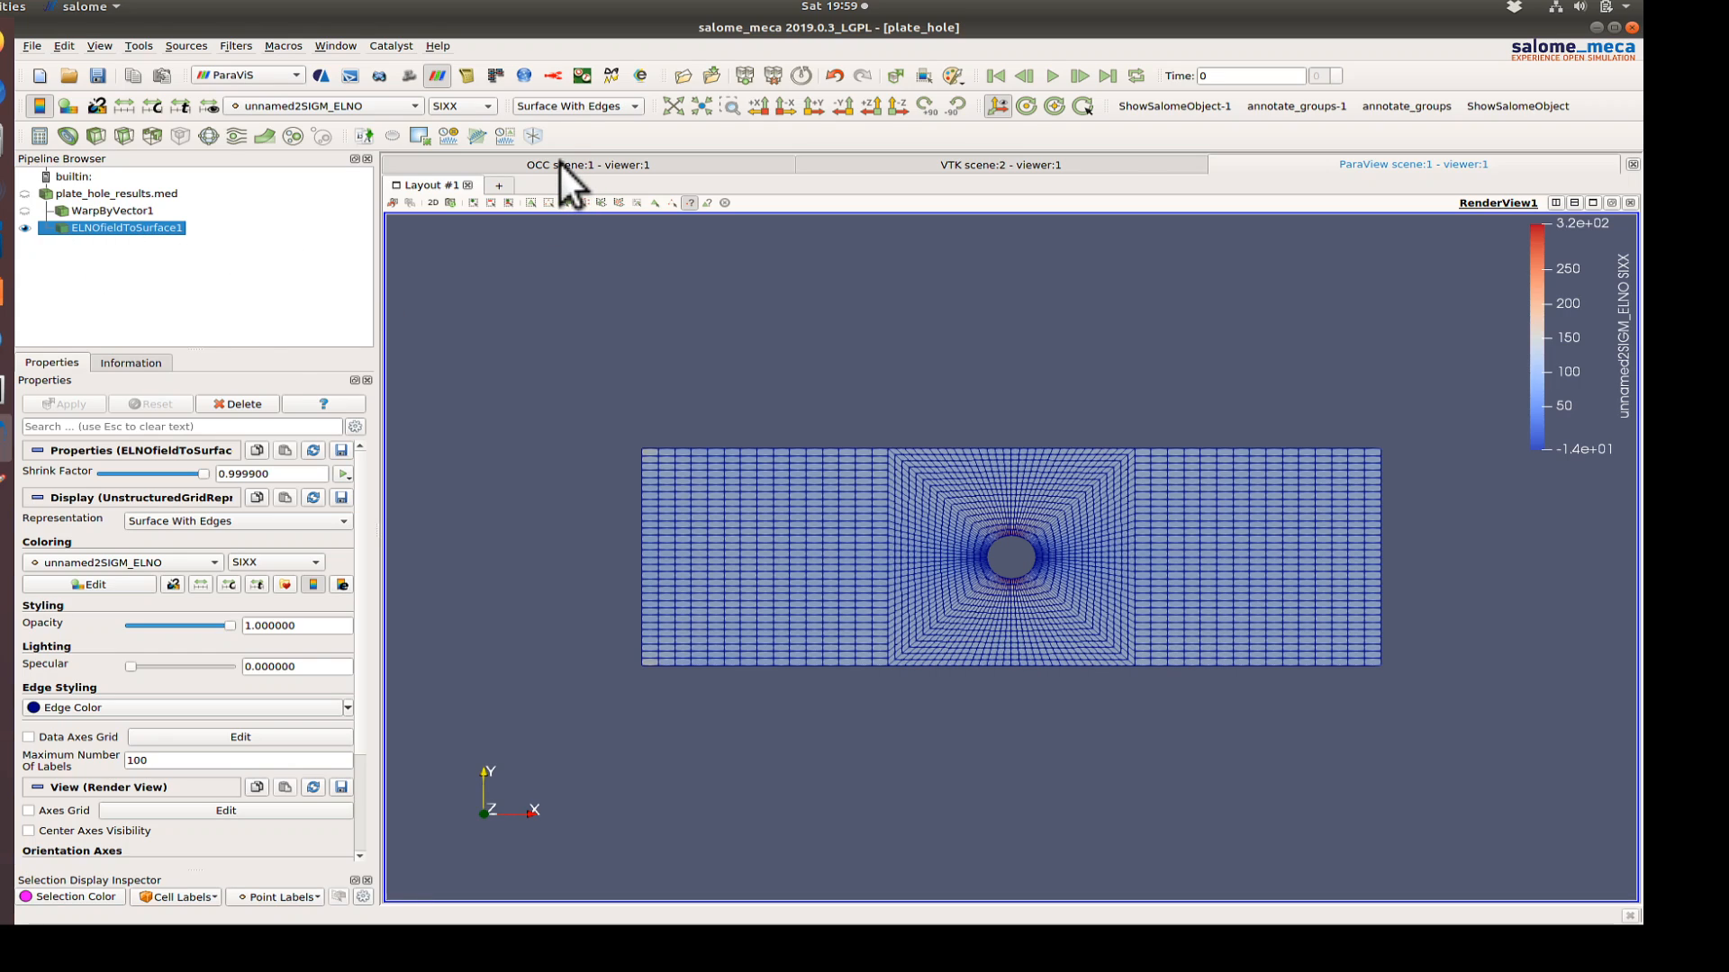
mouse_move(849, 379)
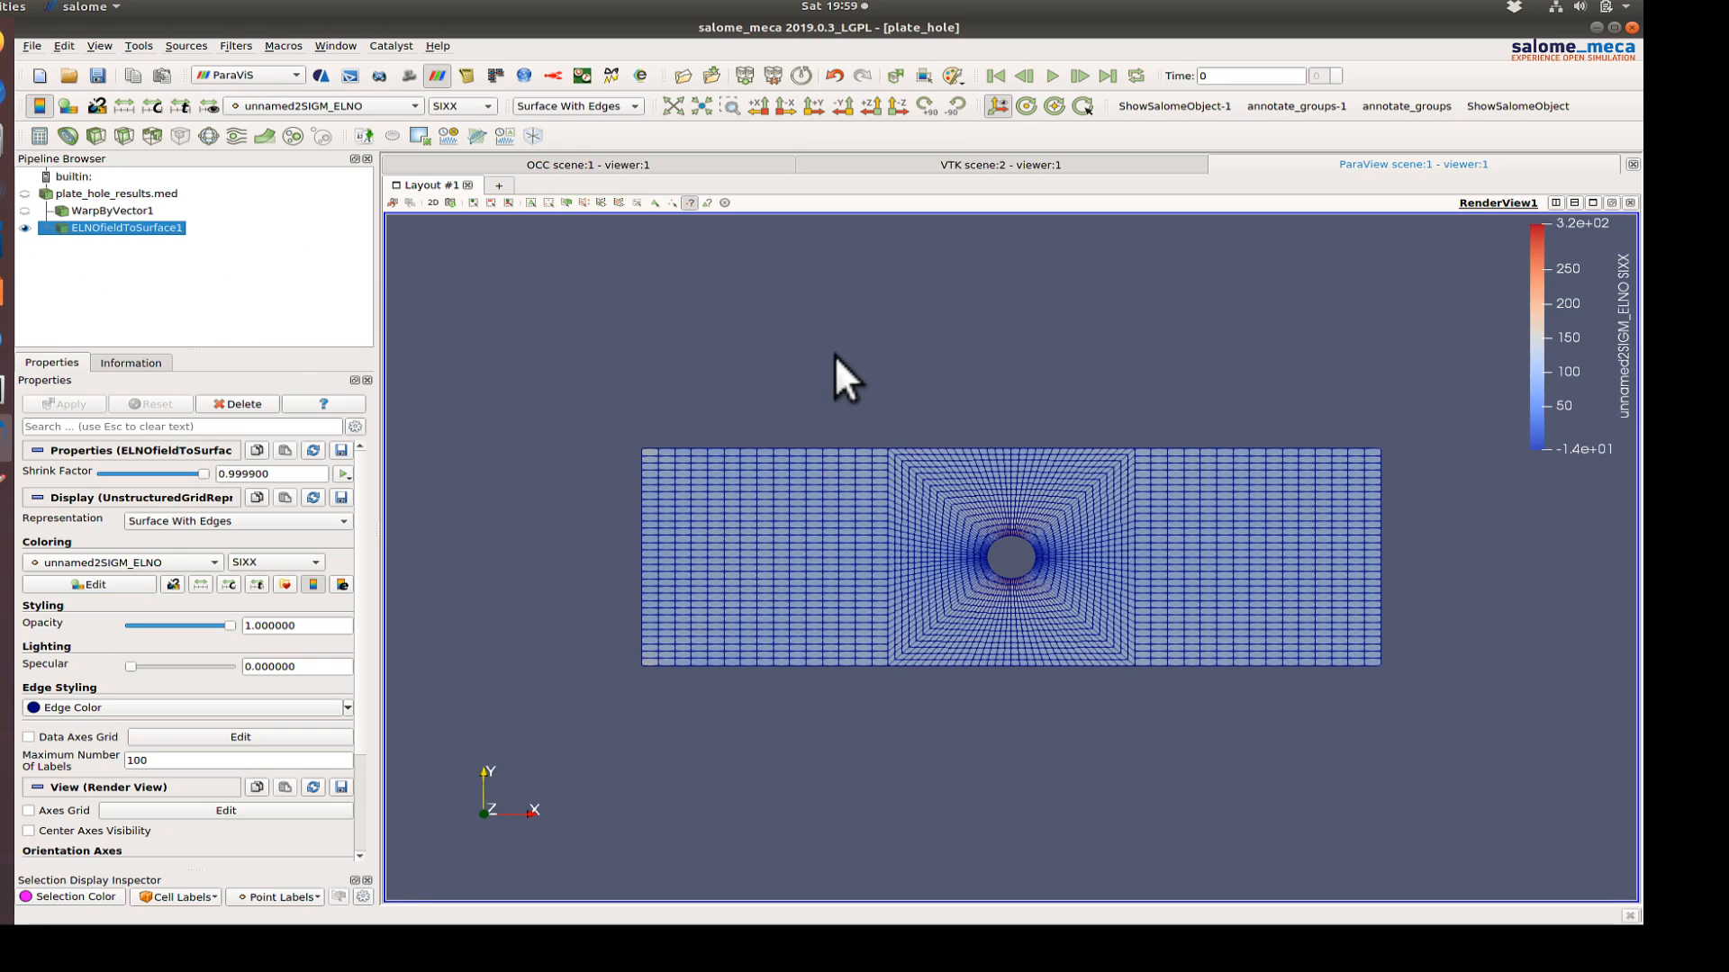
mouse_move(571, 386)
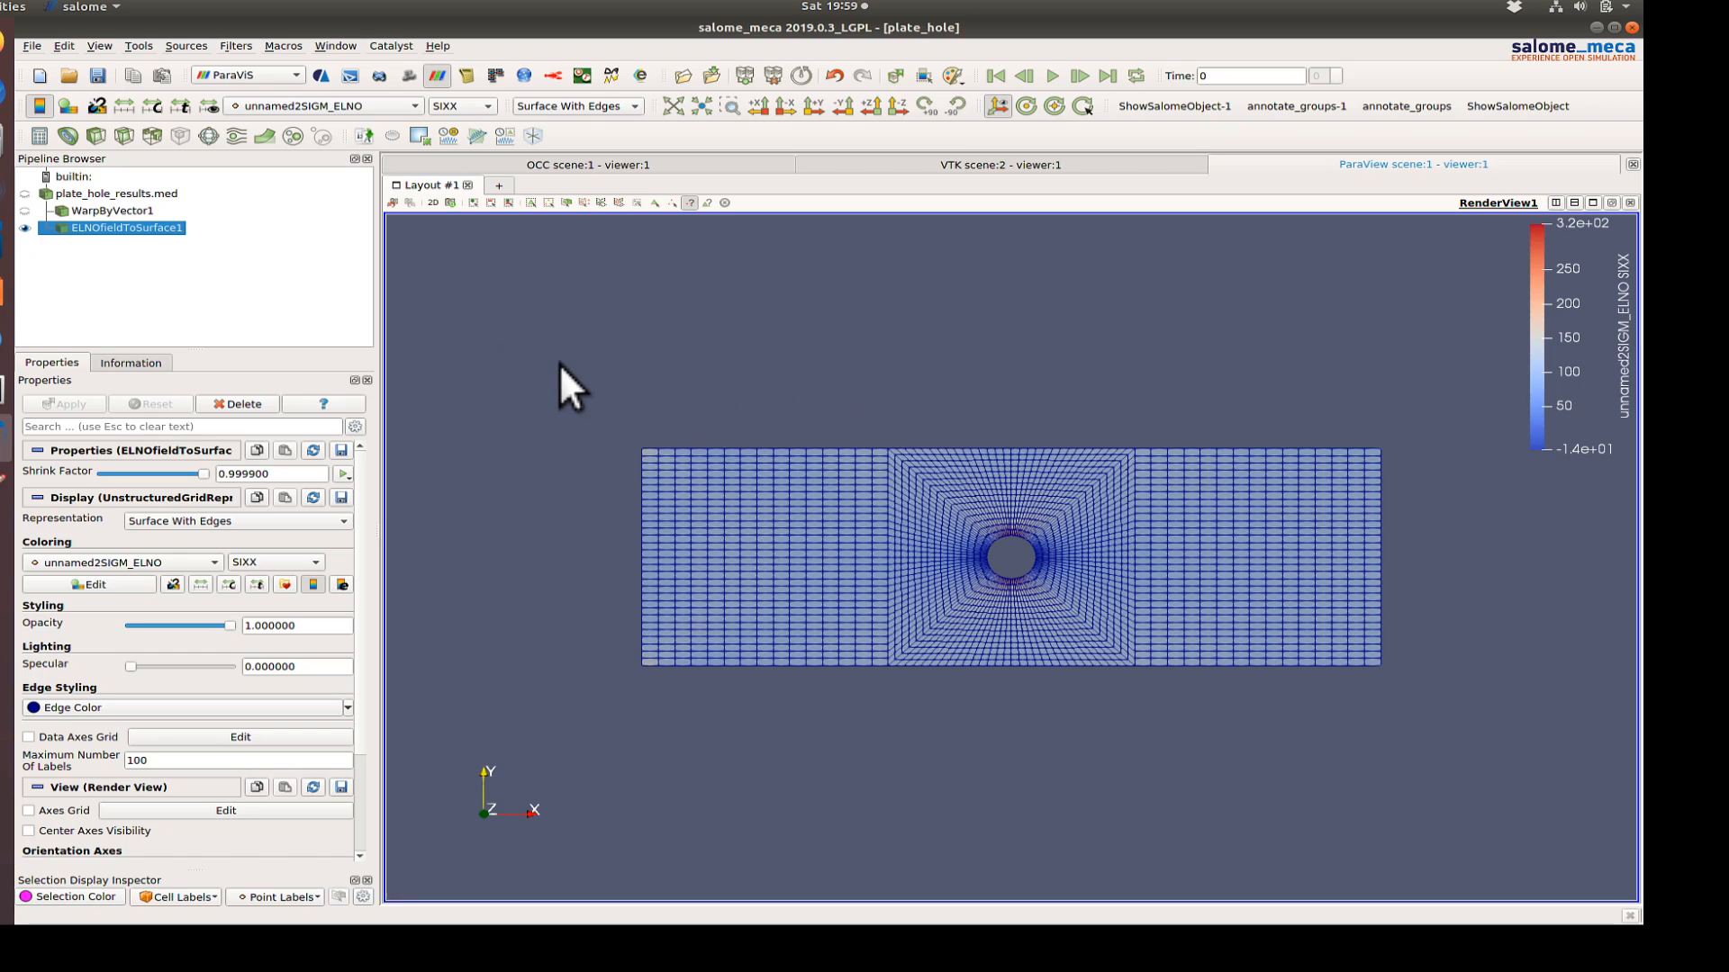